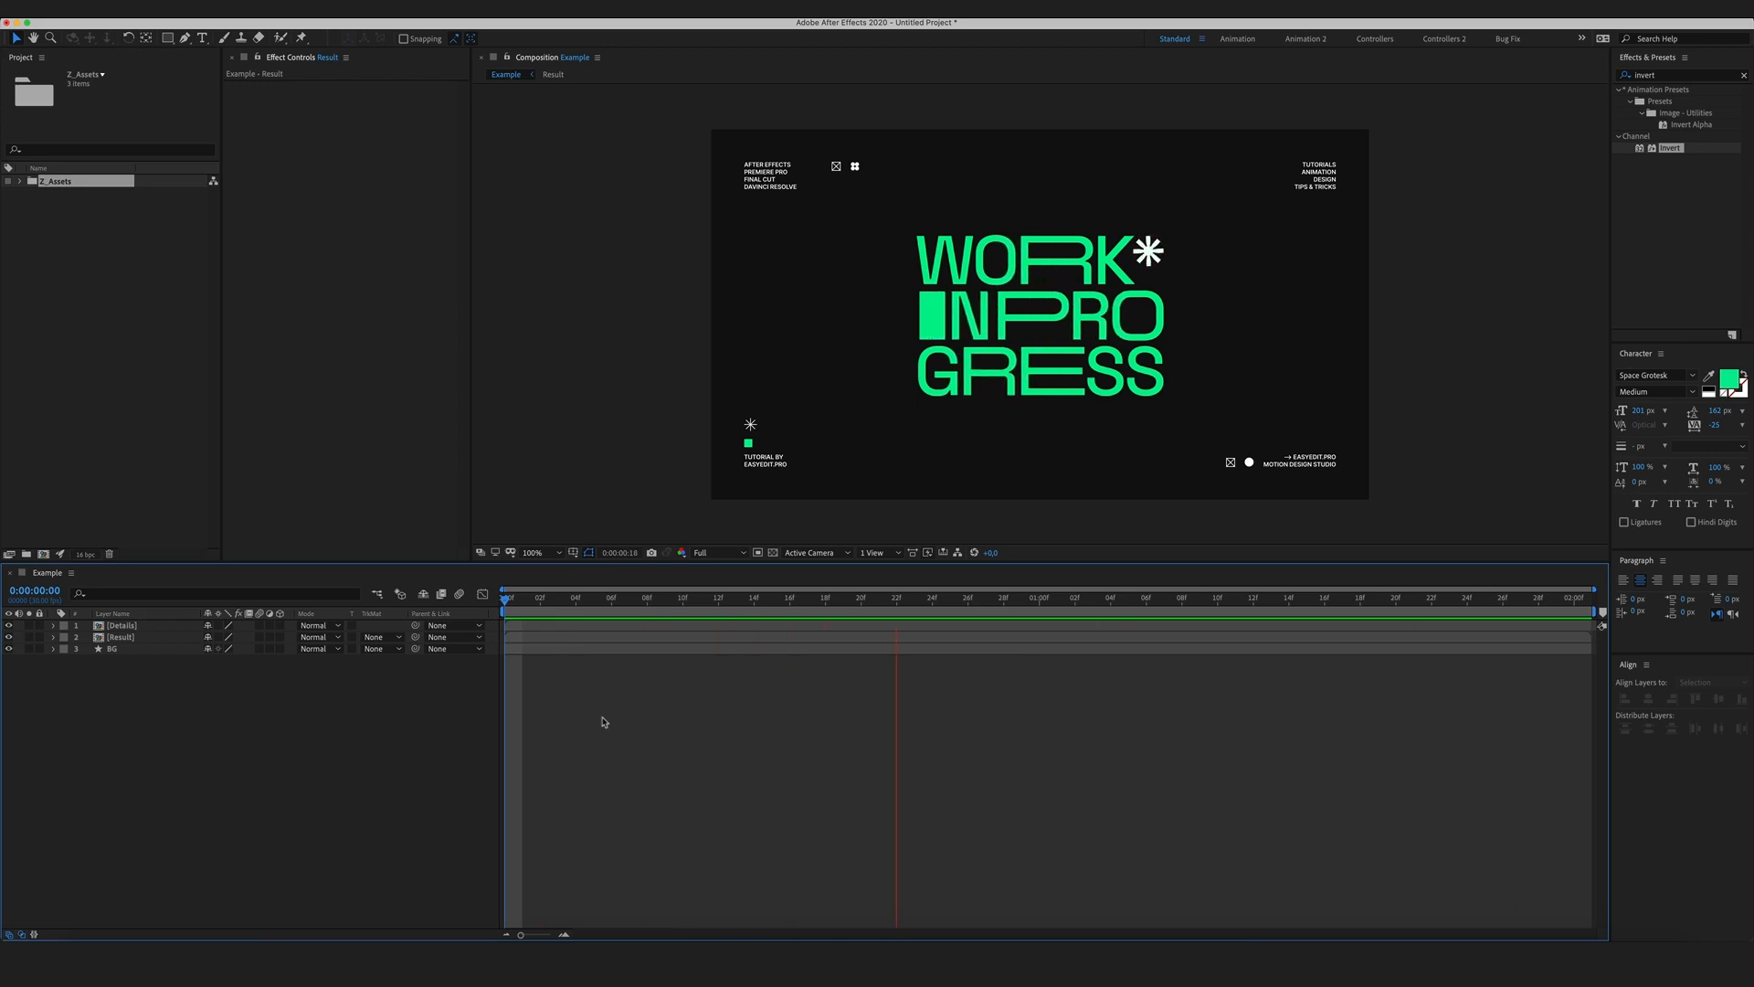
Bring up the Space Grotesk specimen page on Google Fonts.
click(879, 596)
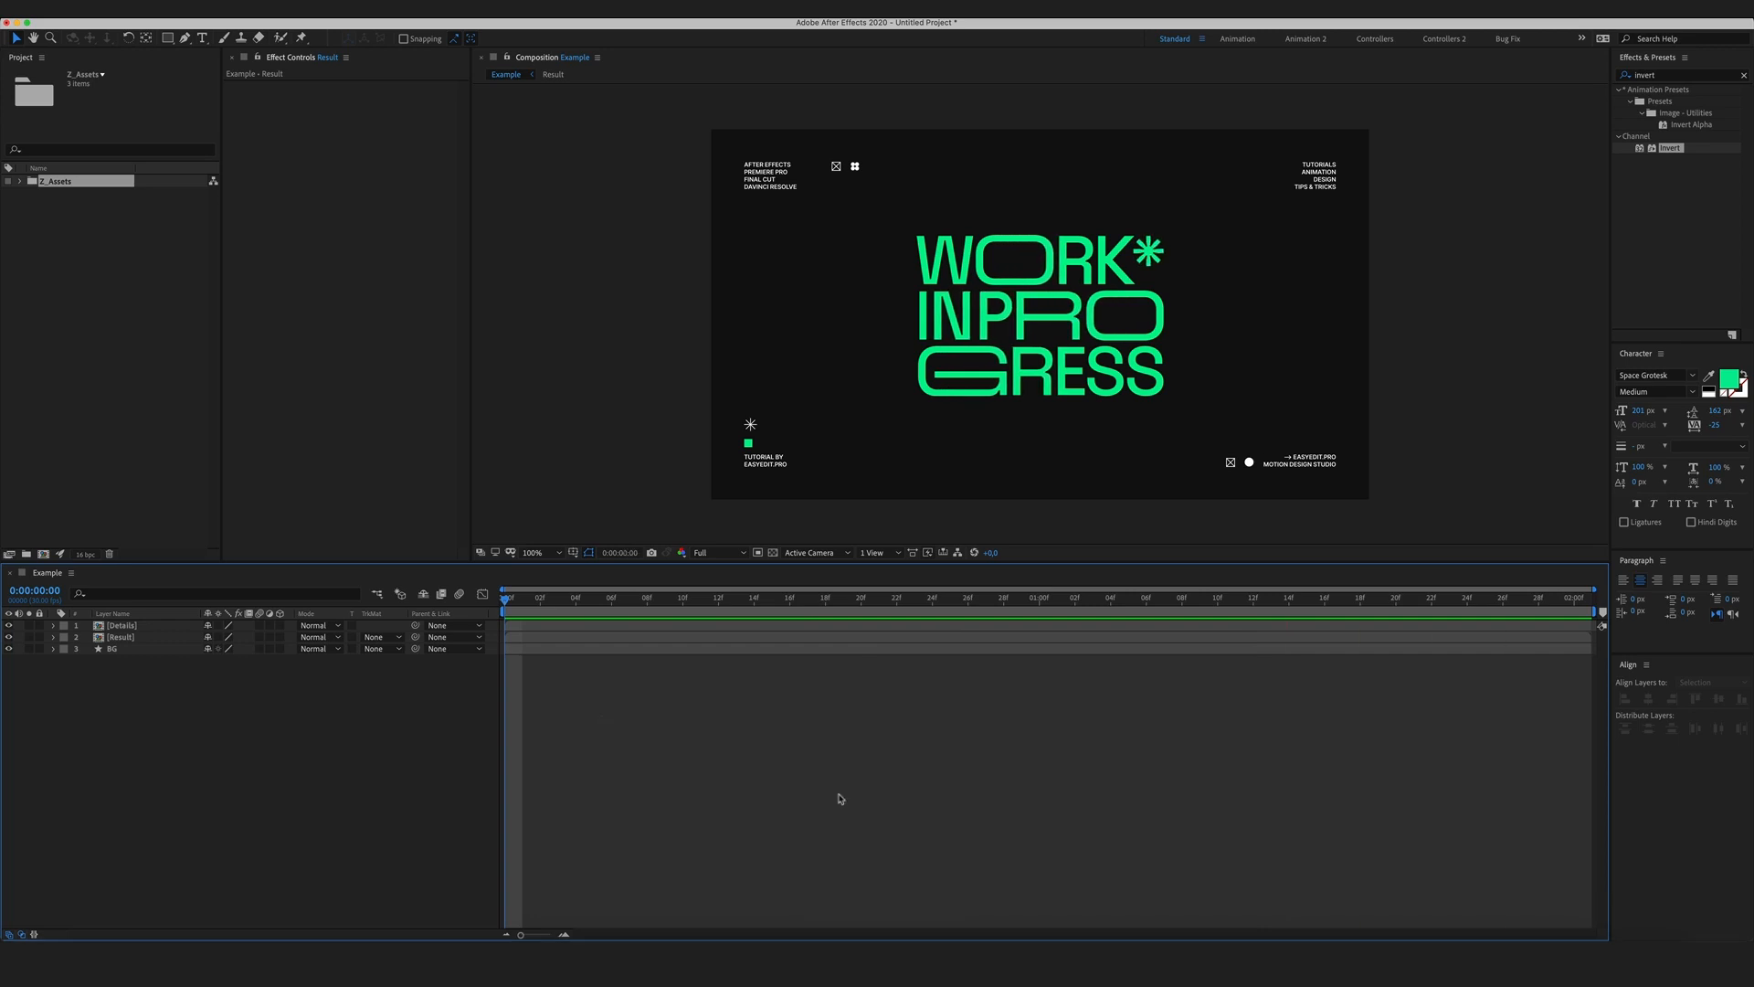
mouse_move(859, 776)
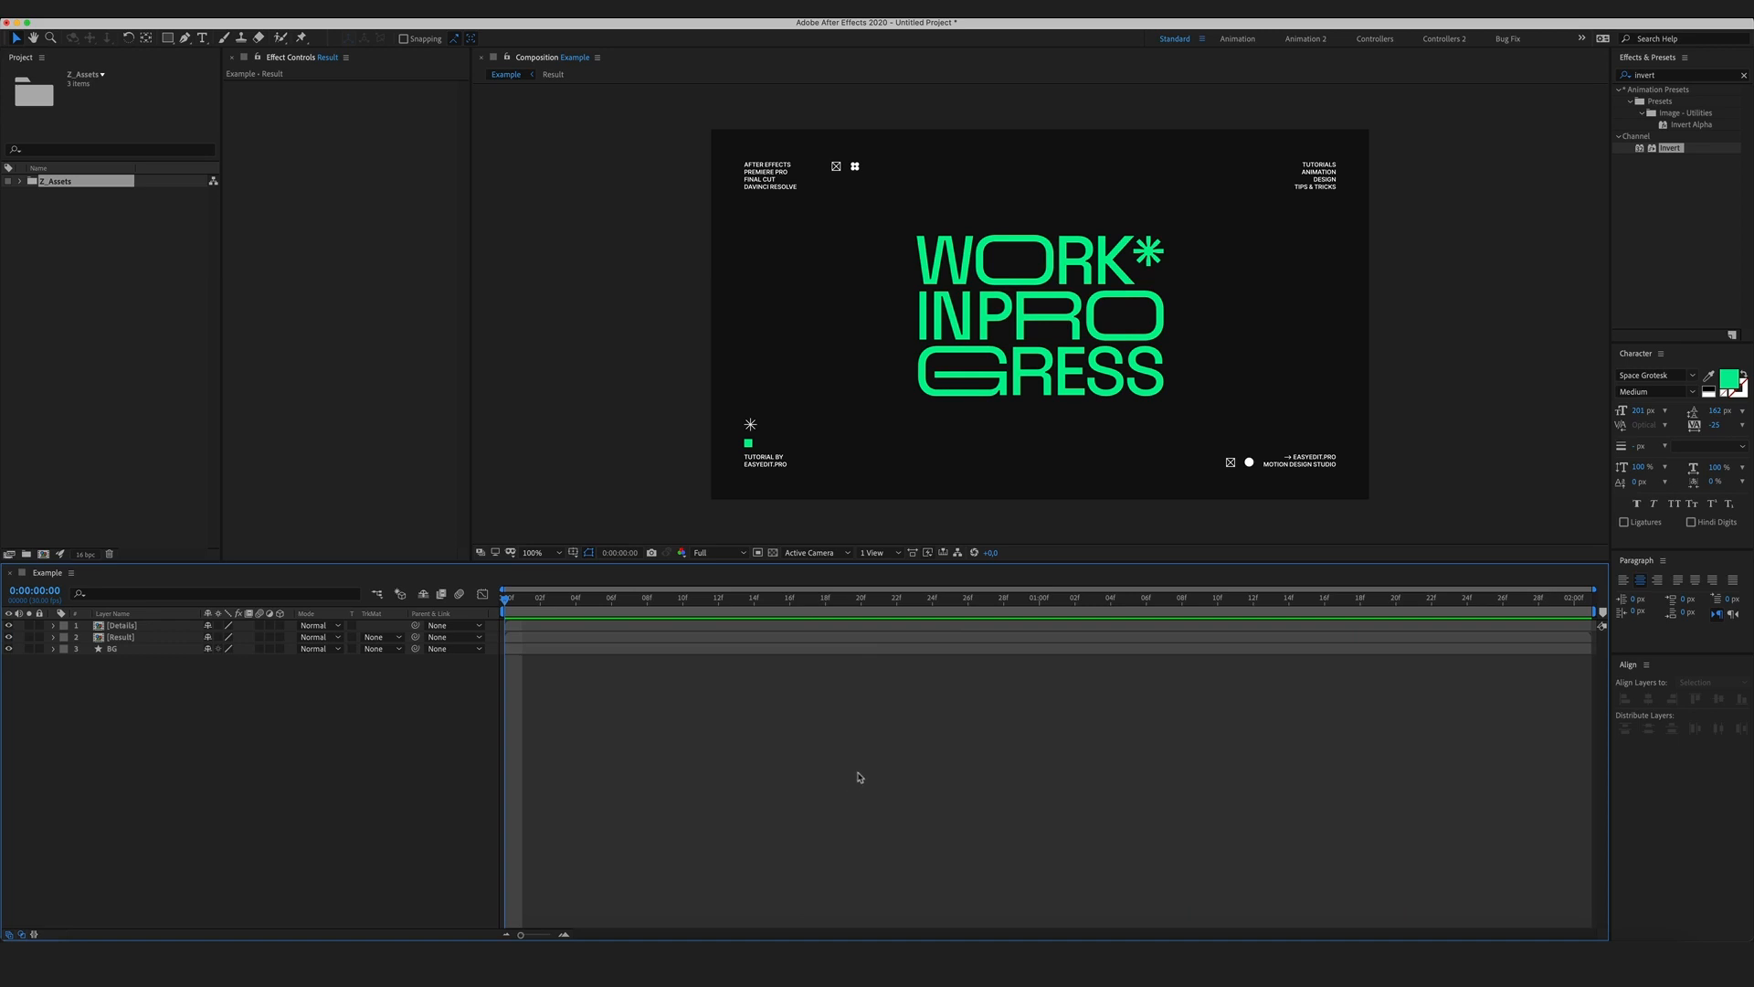
mouse_move(862, 765)
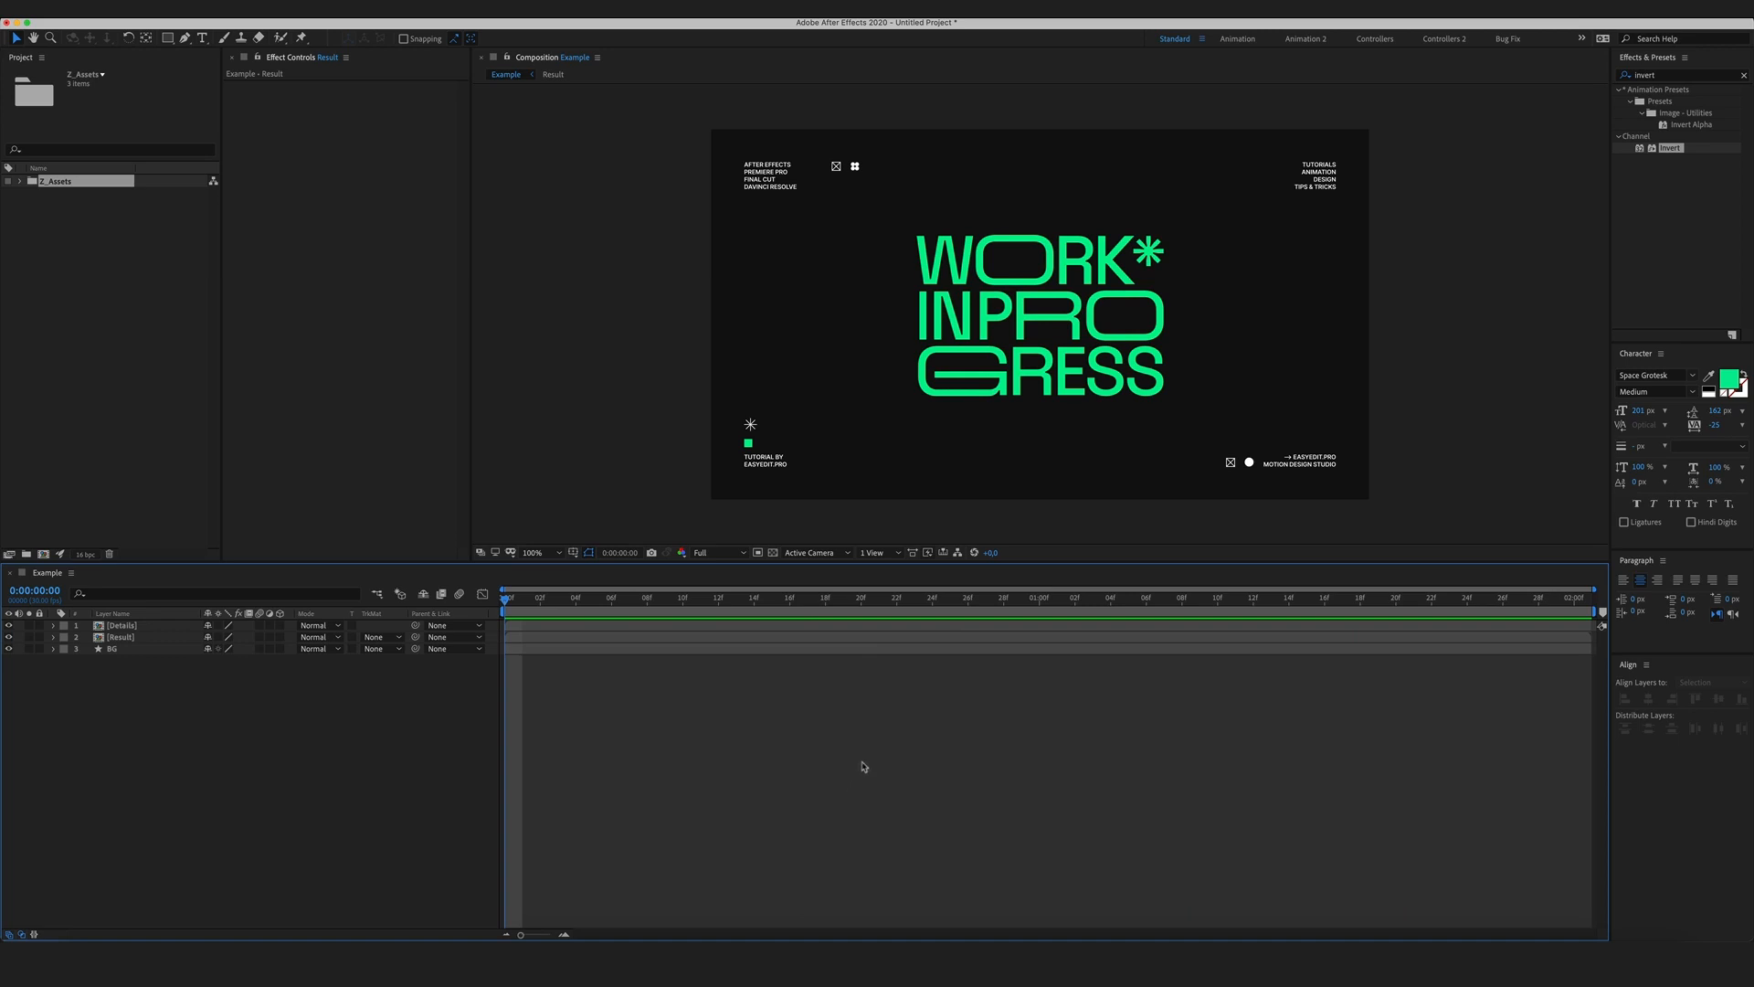
mouse_move(914, 706)
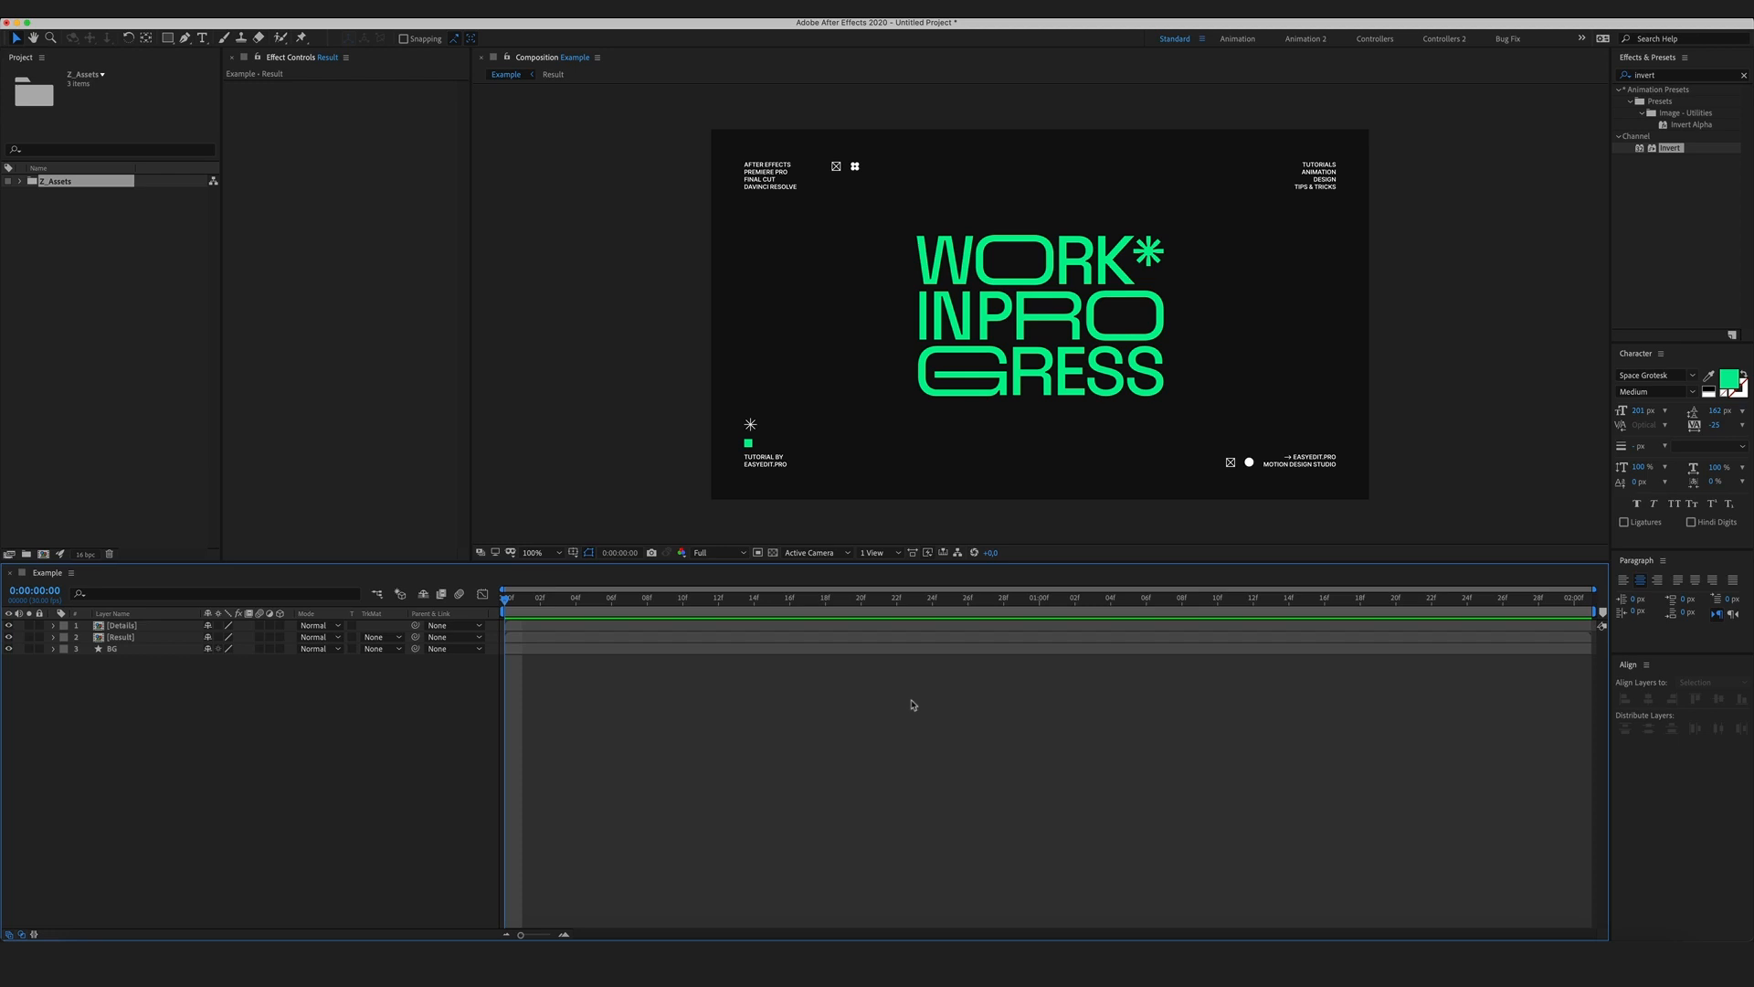
mouse_move(921, 687)
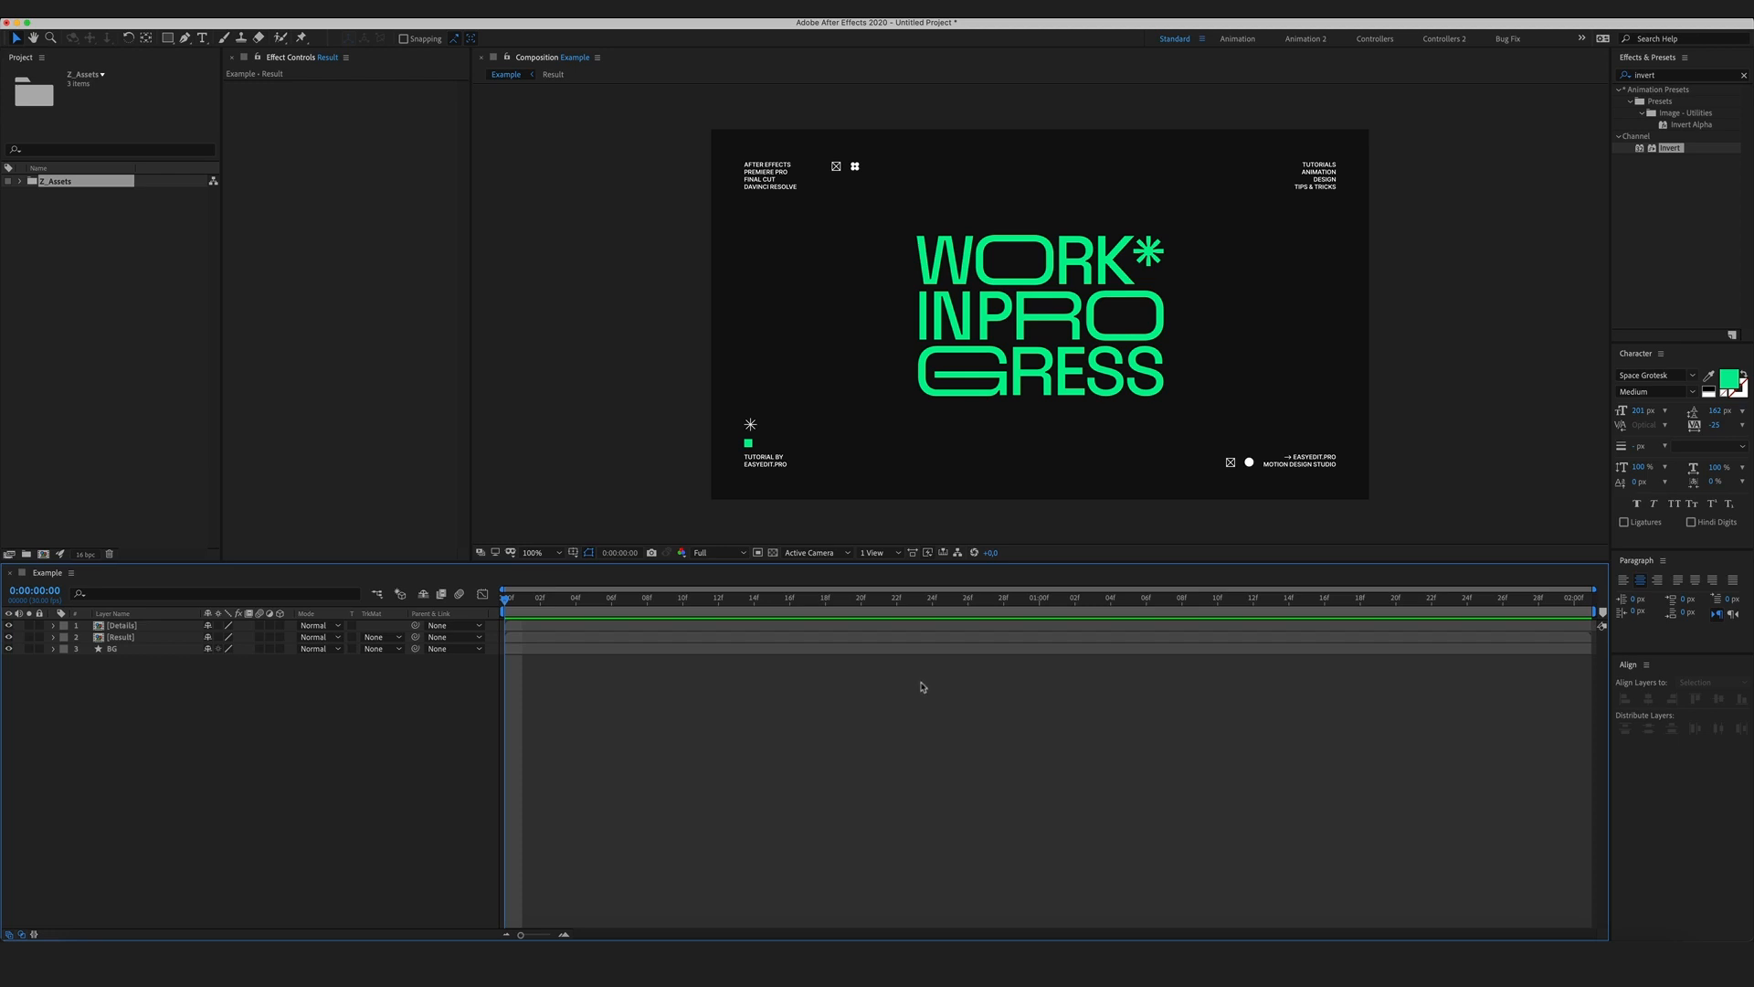
mouse_move(820, 697)
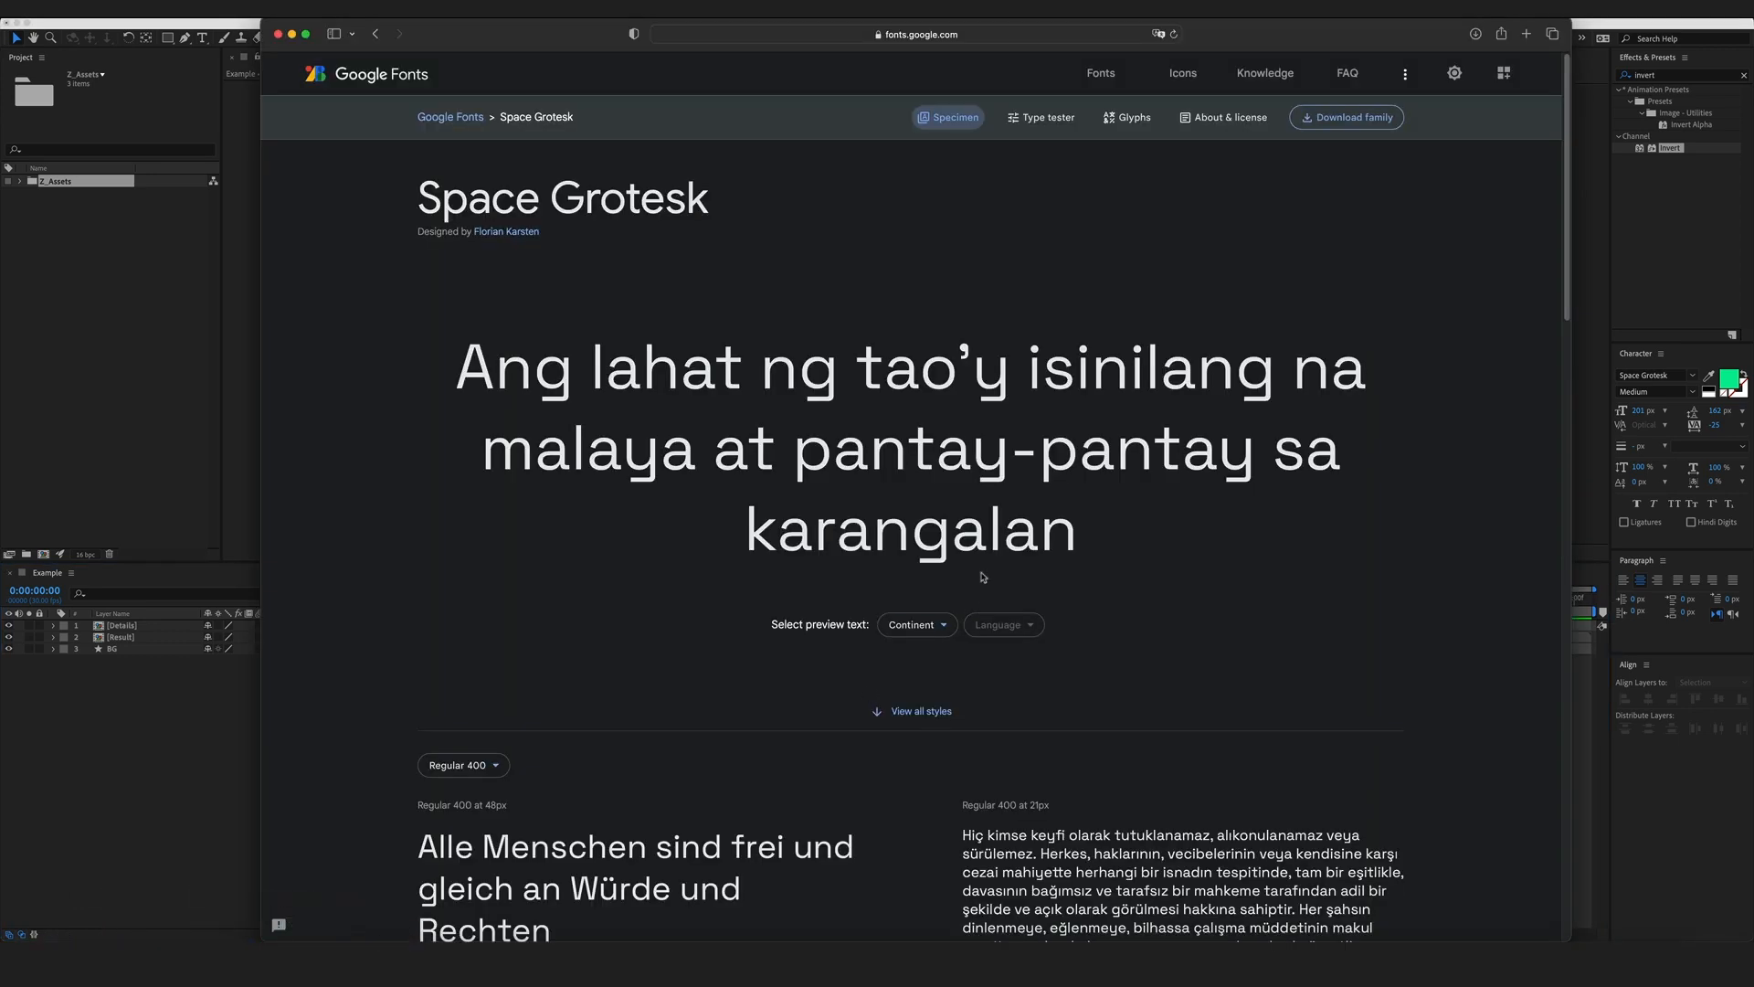
mouse_move(985, 495)
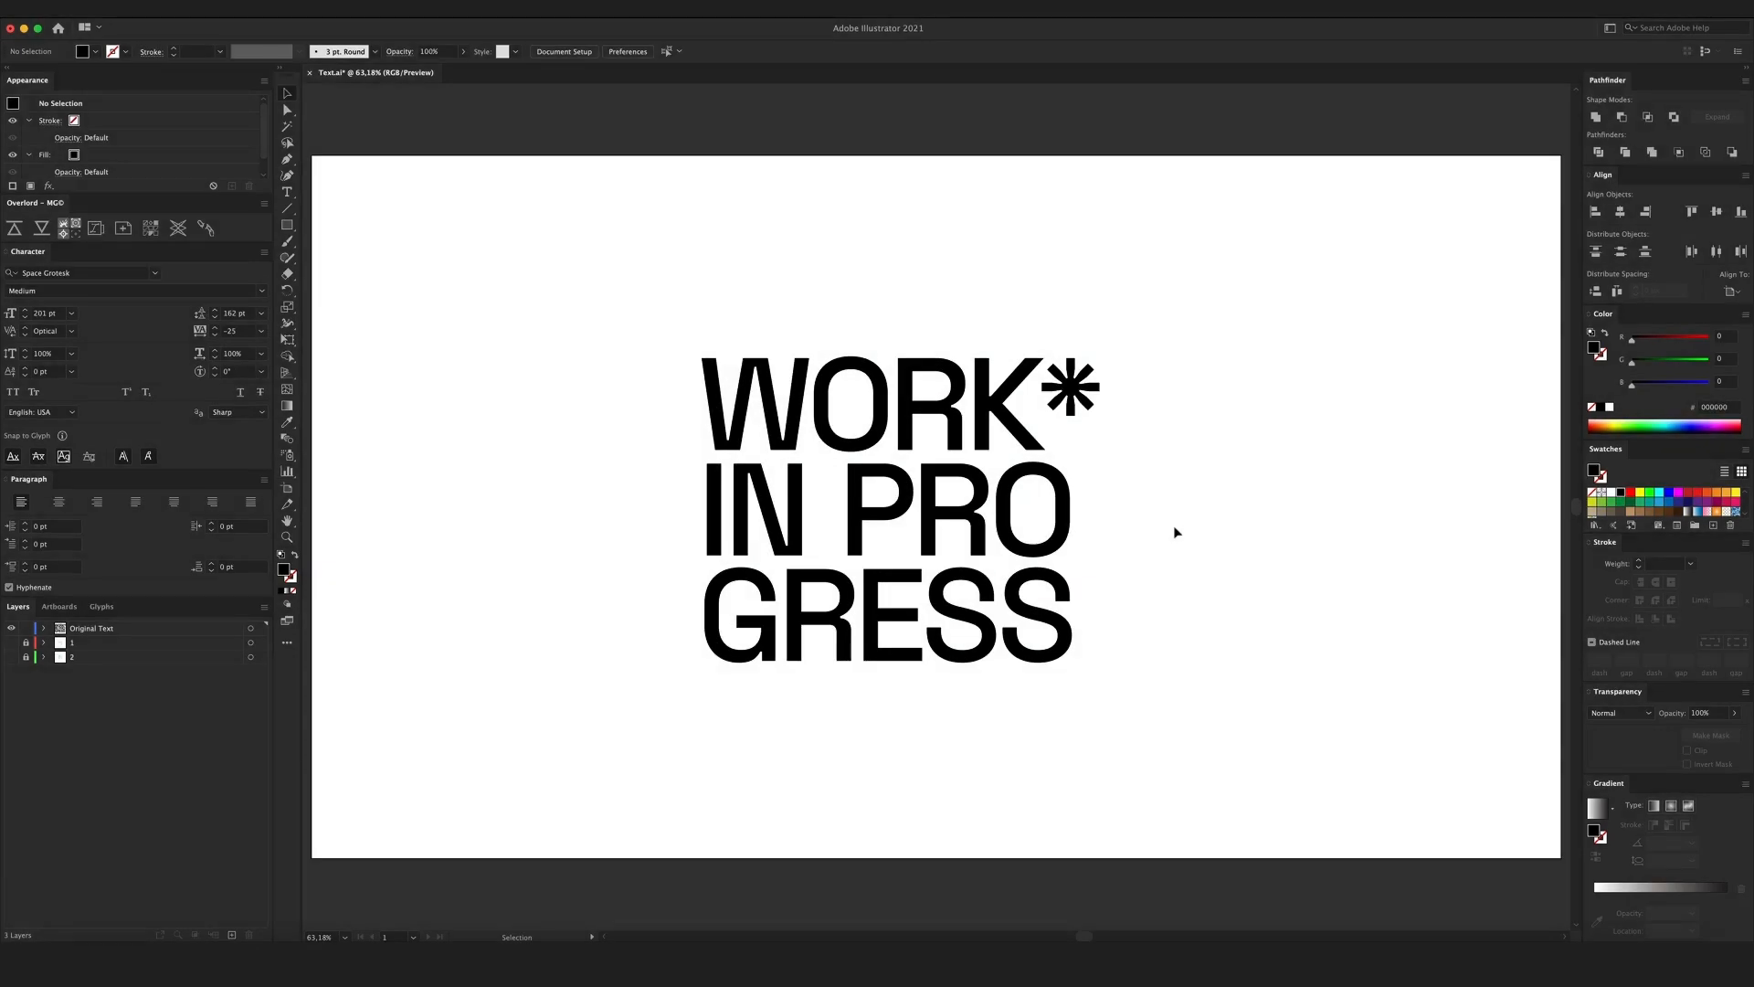
mouse_move(1173, 528)
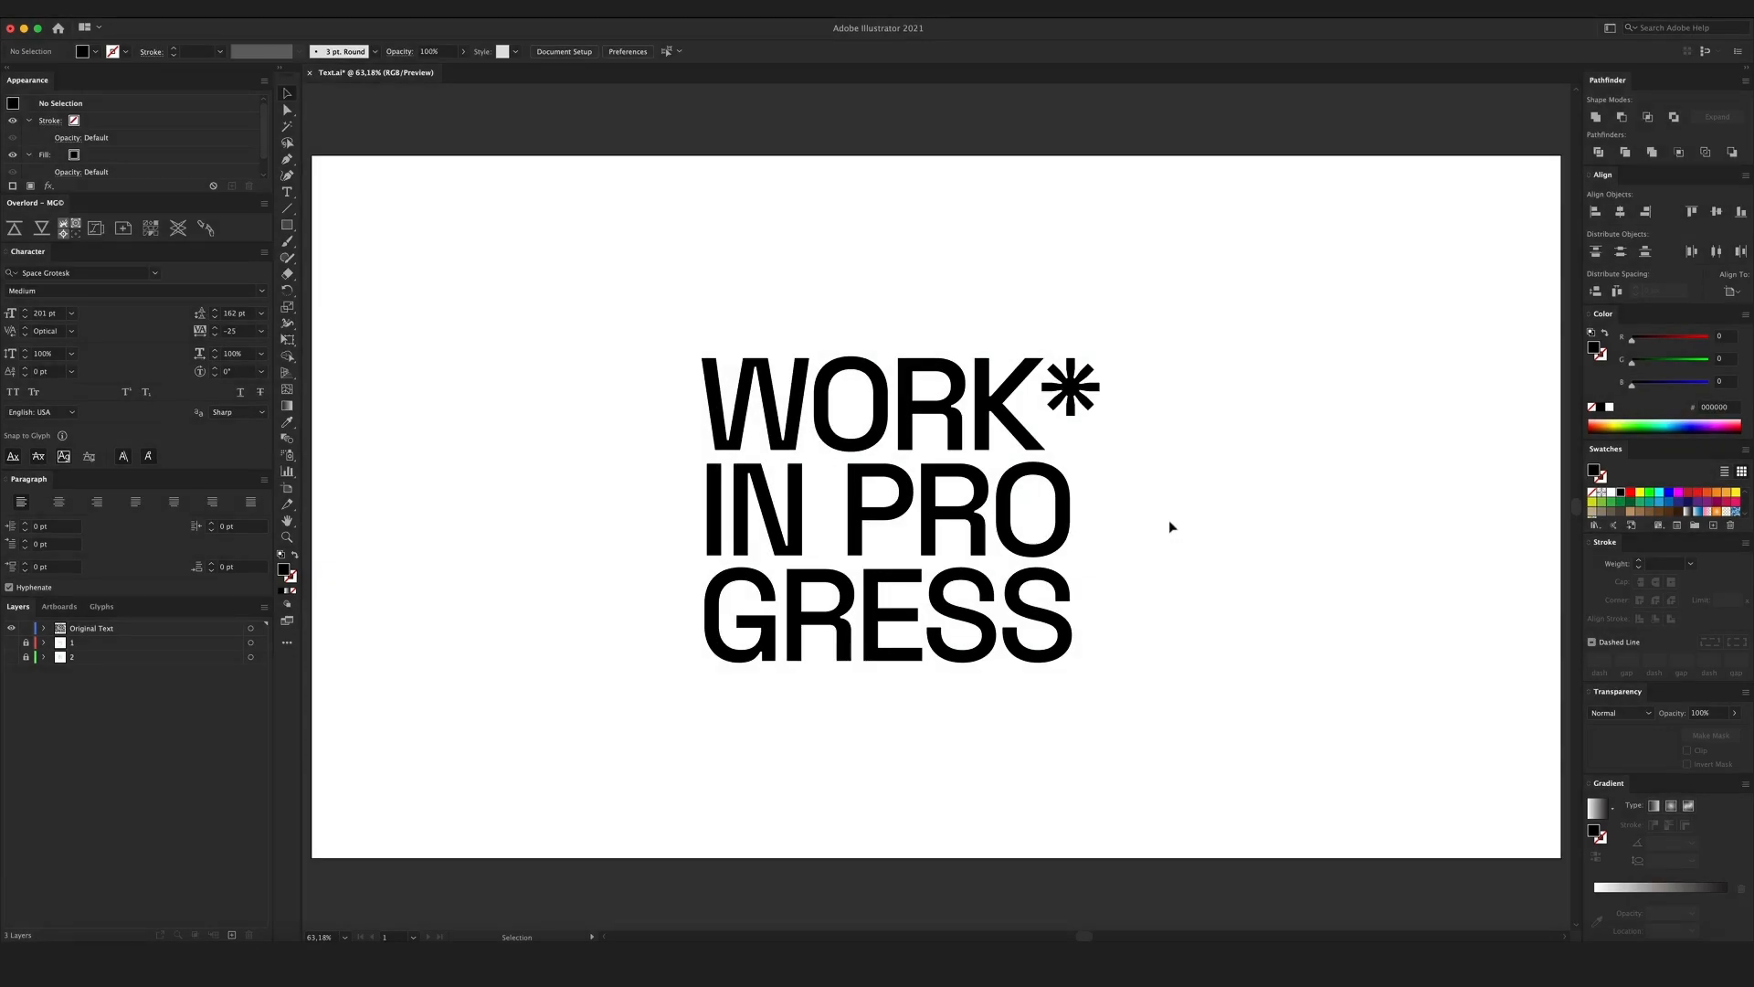
mouse_move(1160, 490)
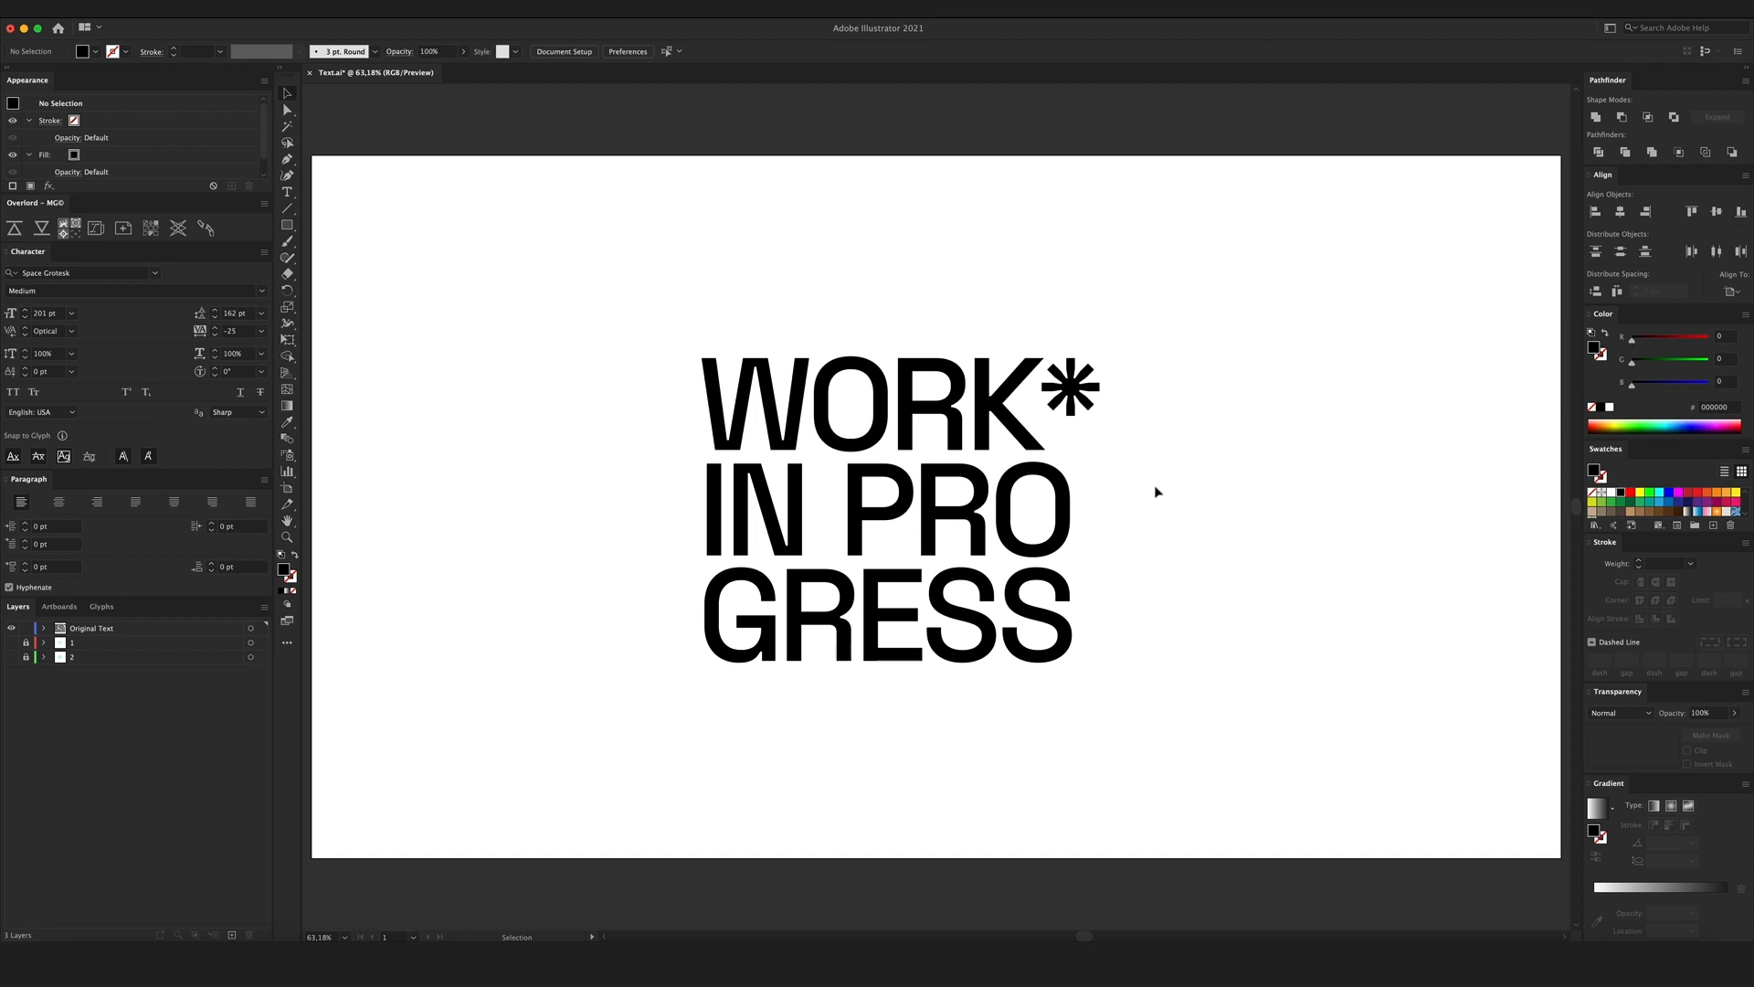
mouse_move(1127, 612)
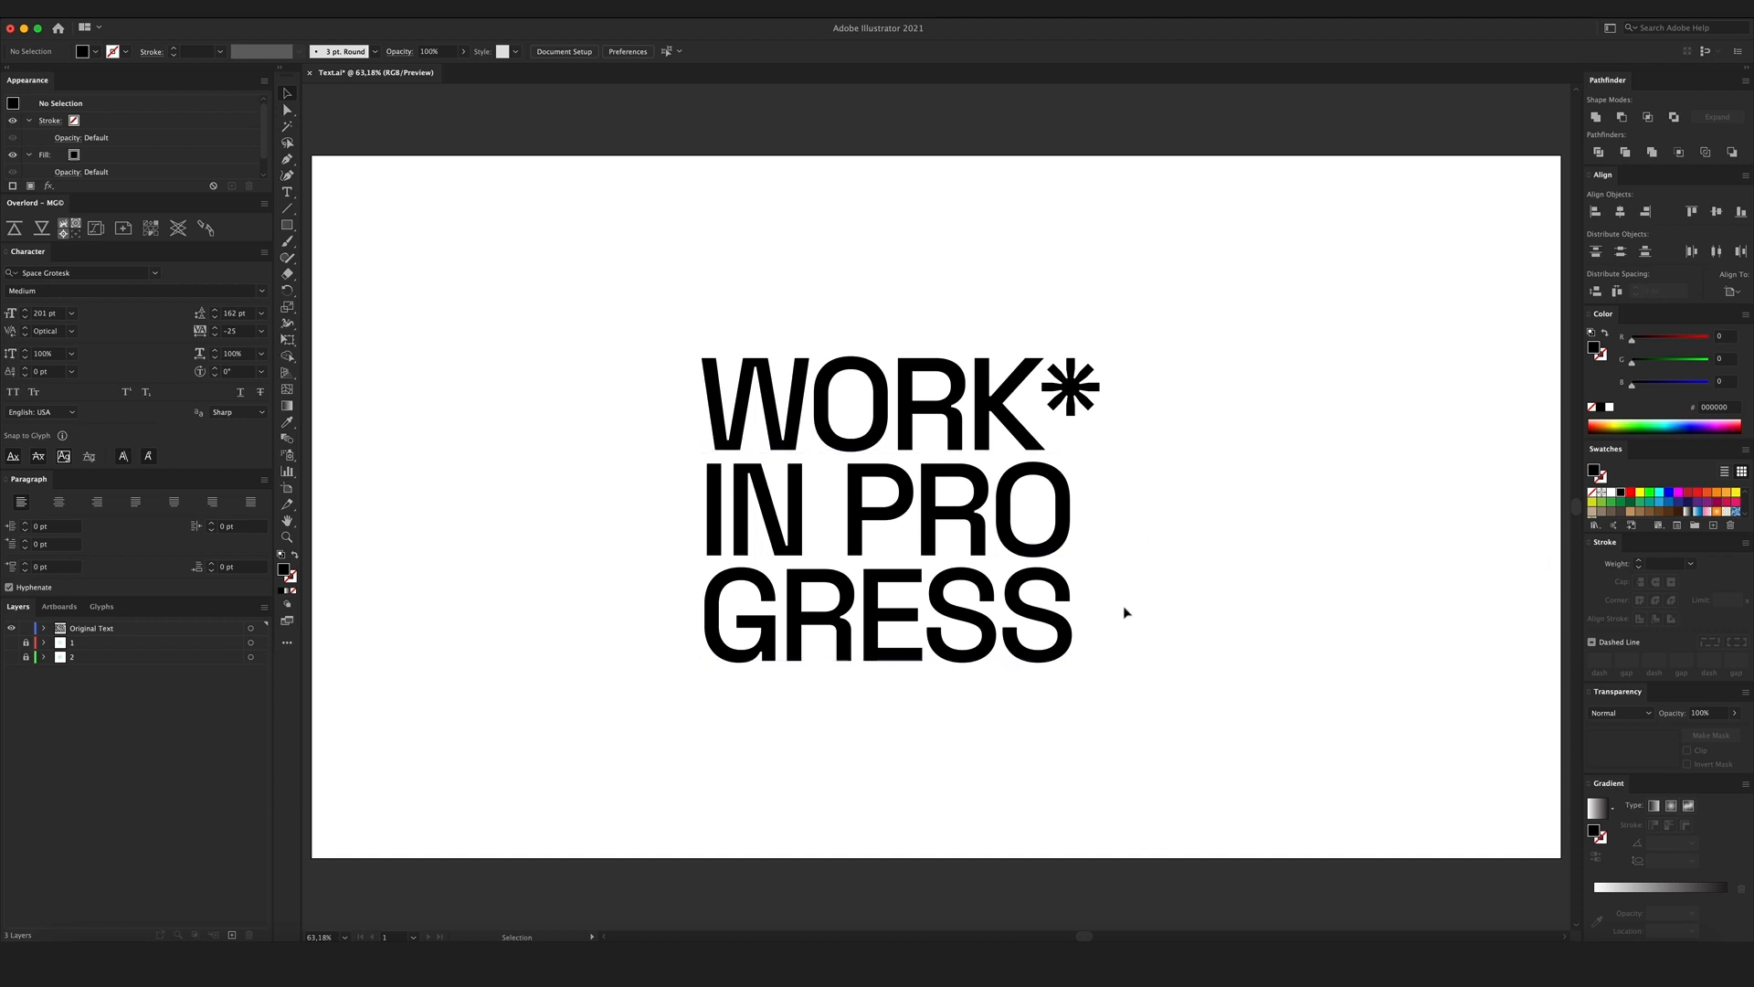
mouse_move(1107, 595)
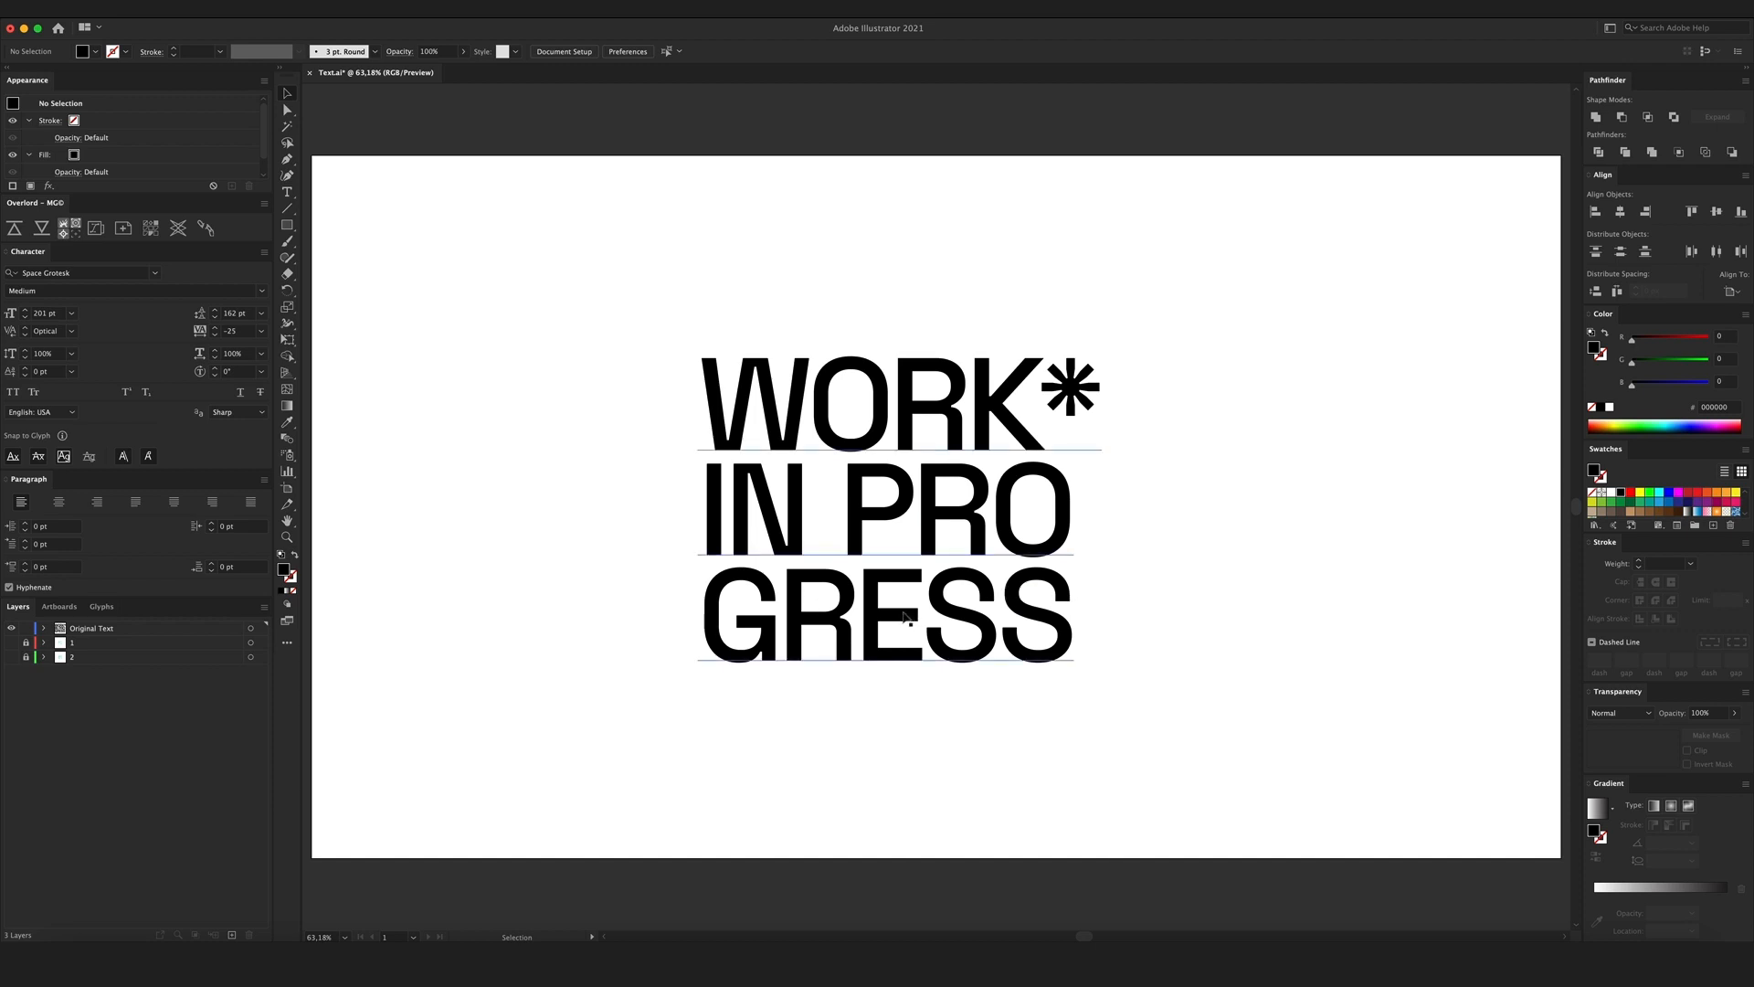
mouse_move(983, 574)
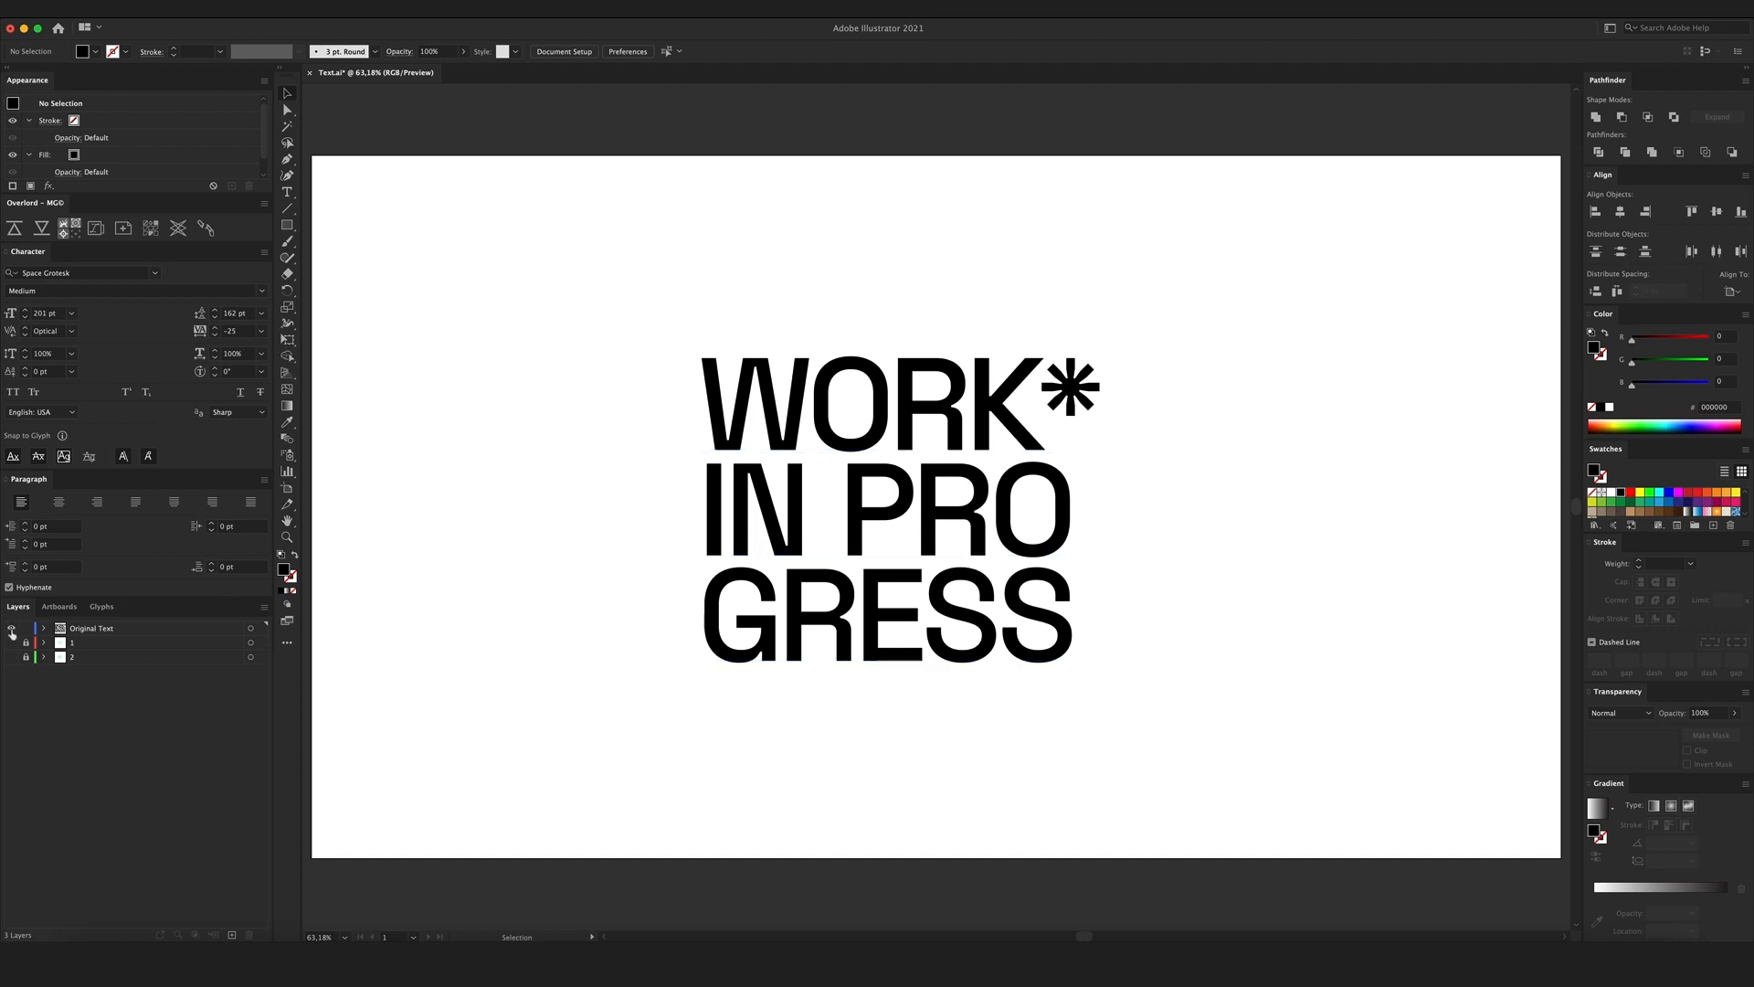
click(11, 627)
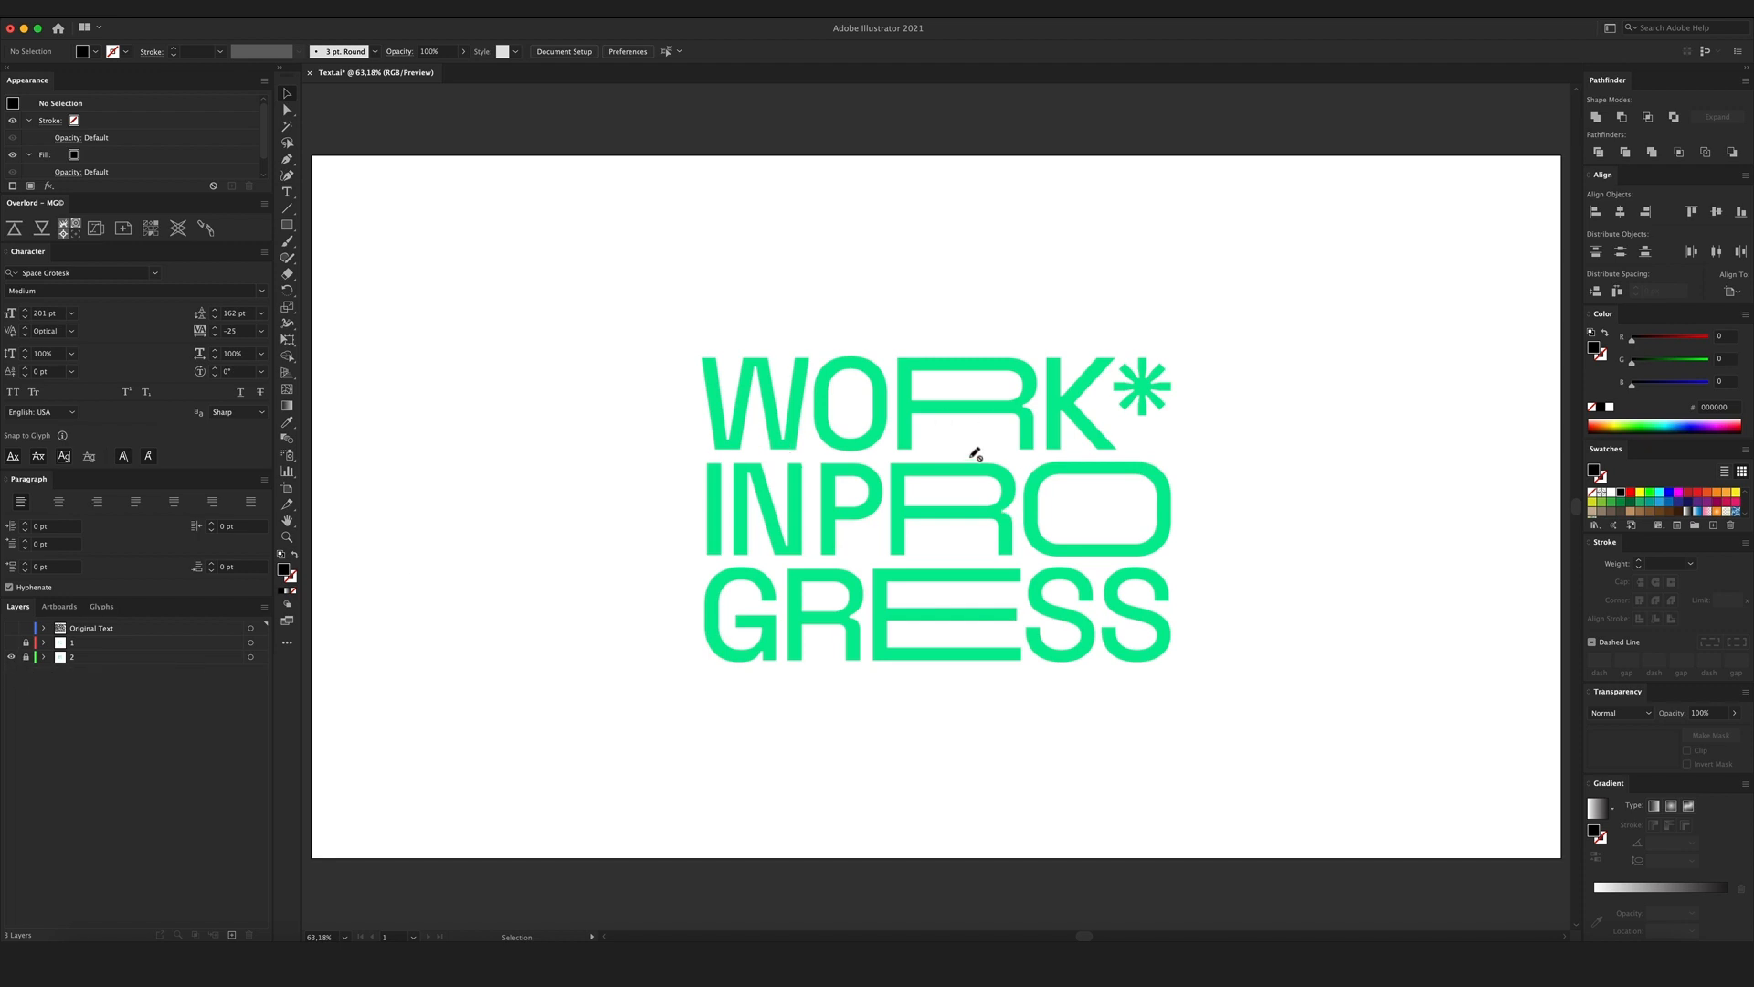
mouse_move(983, 411)
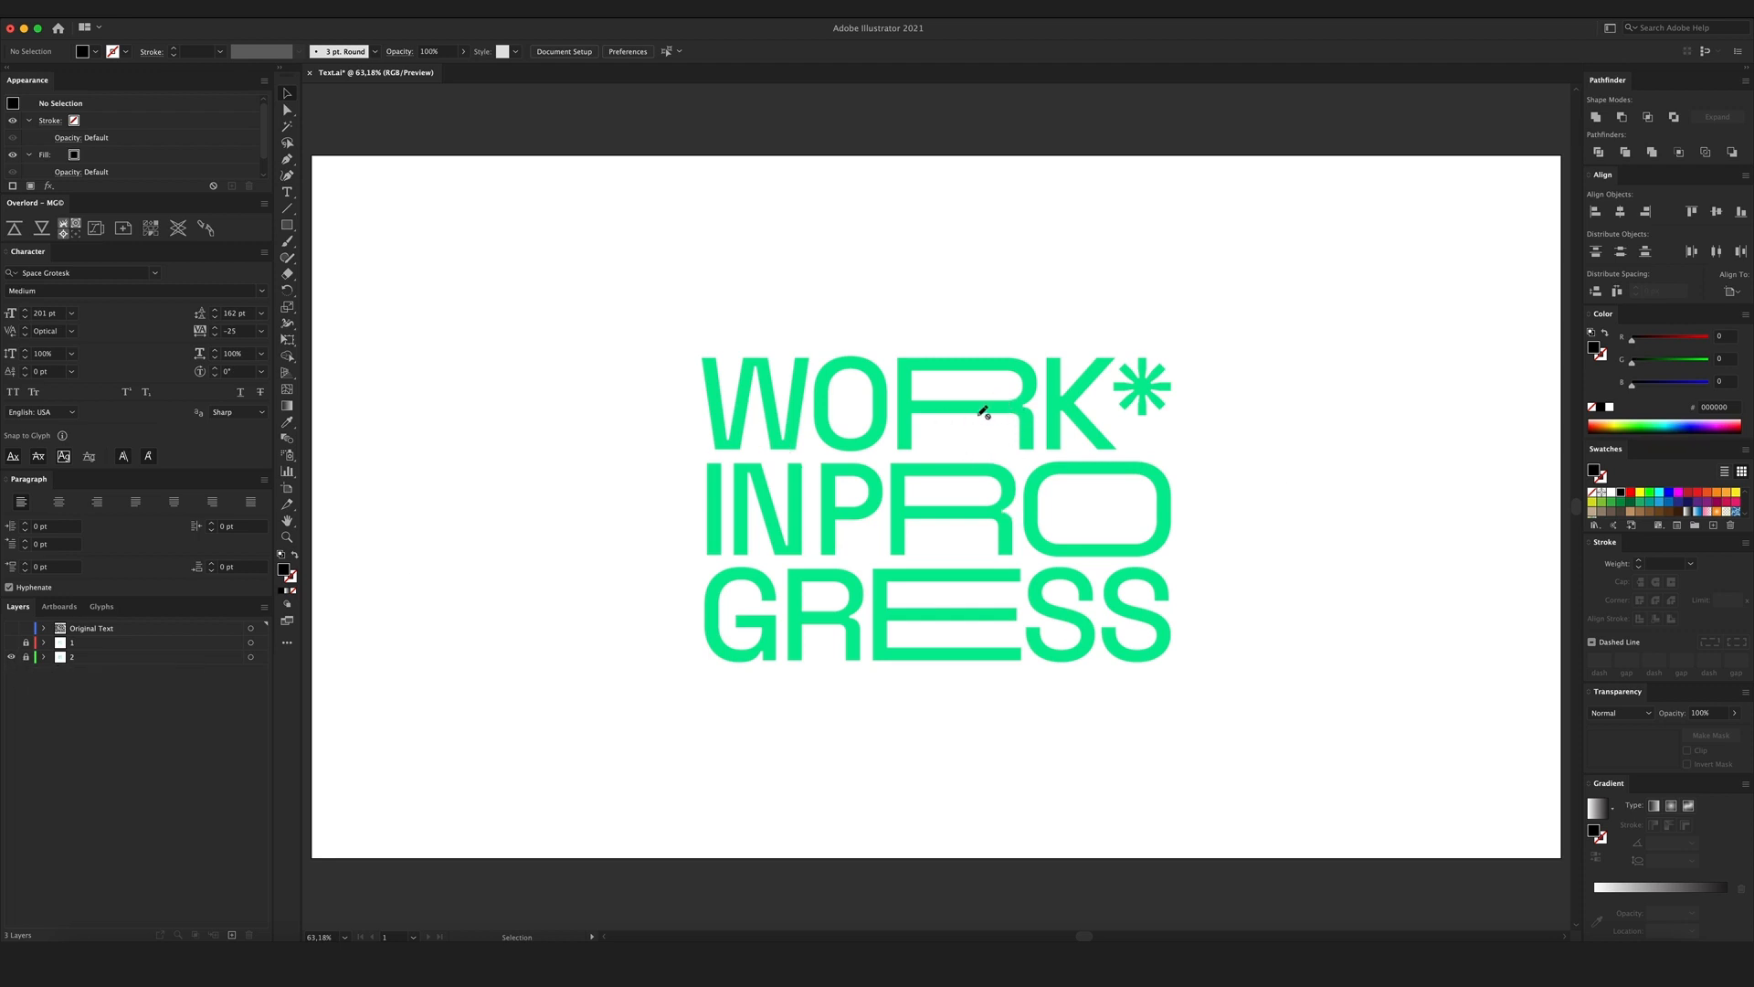
mouse_move(953, 415)
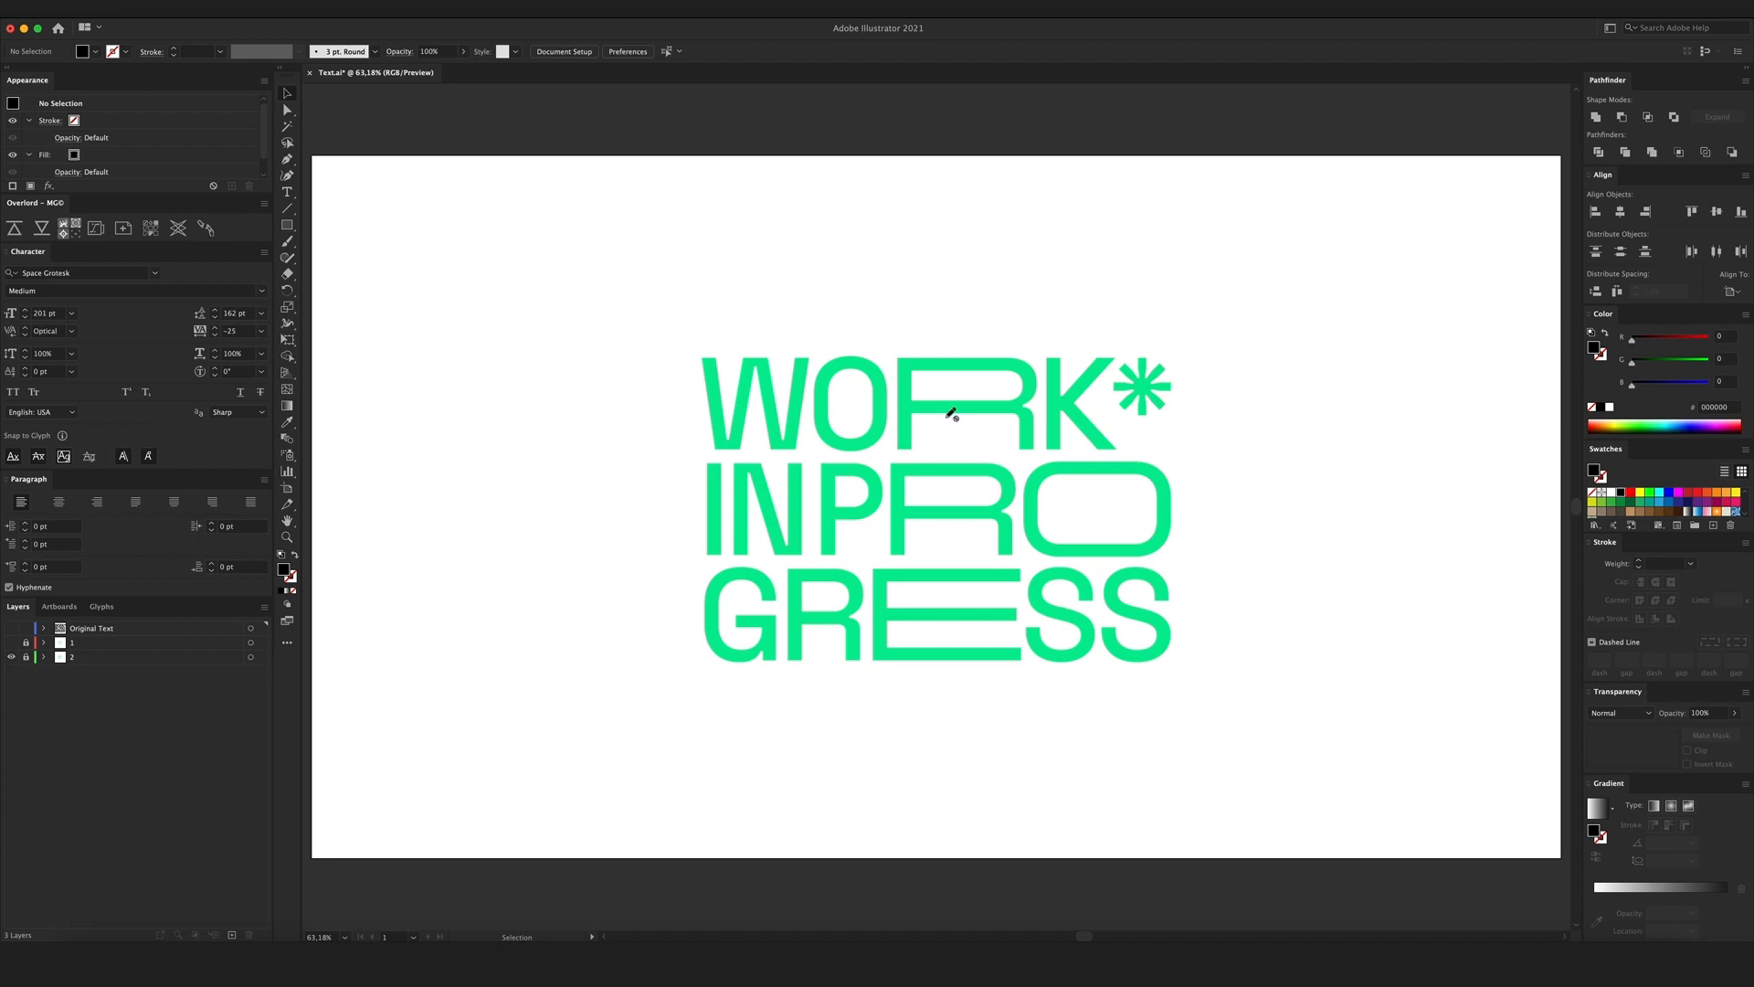
mouse_move(959, 406)
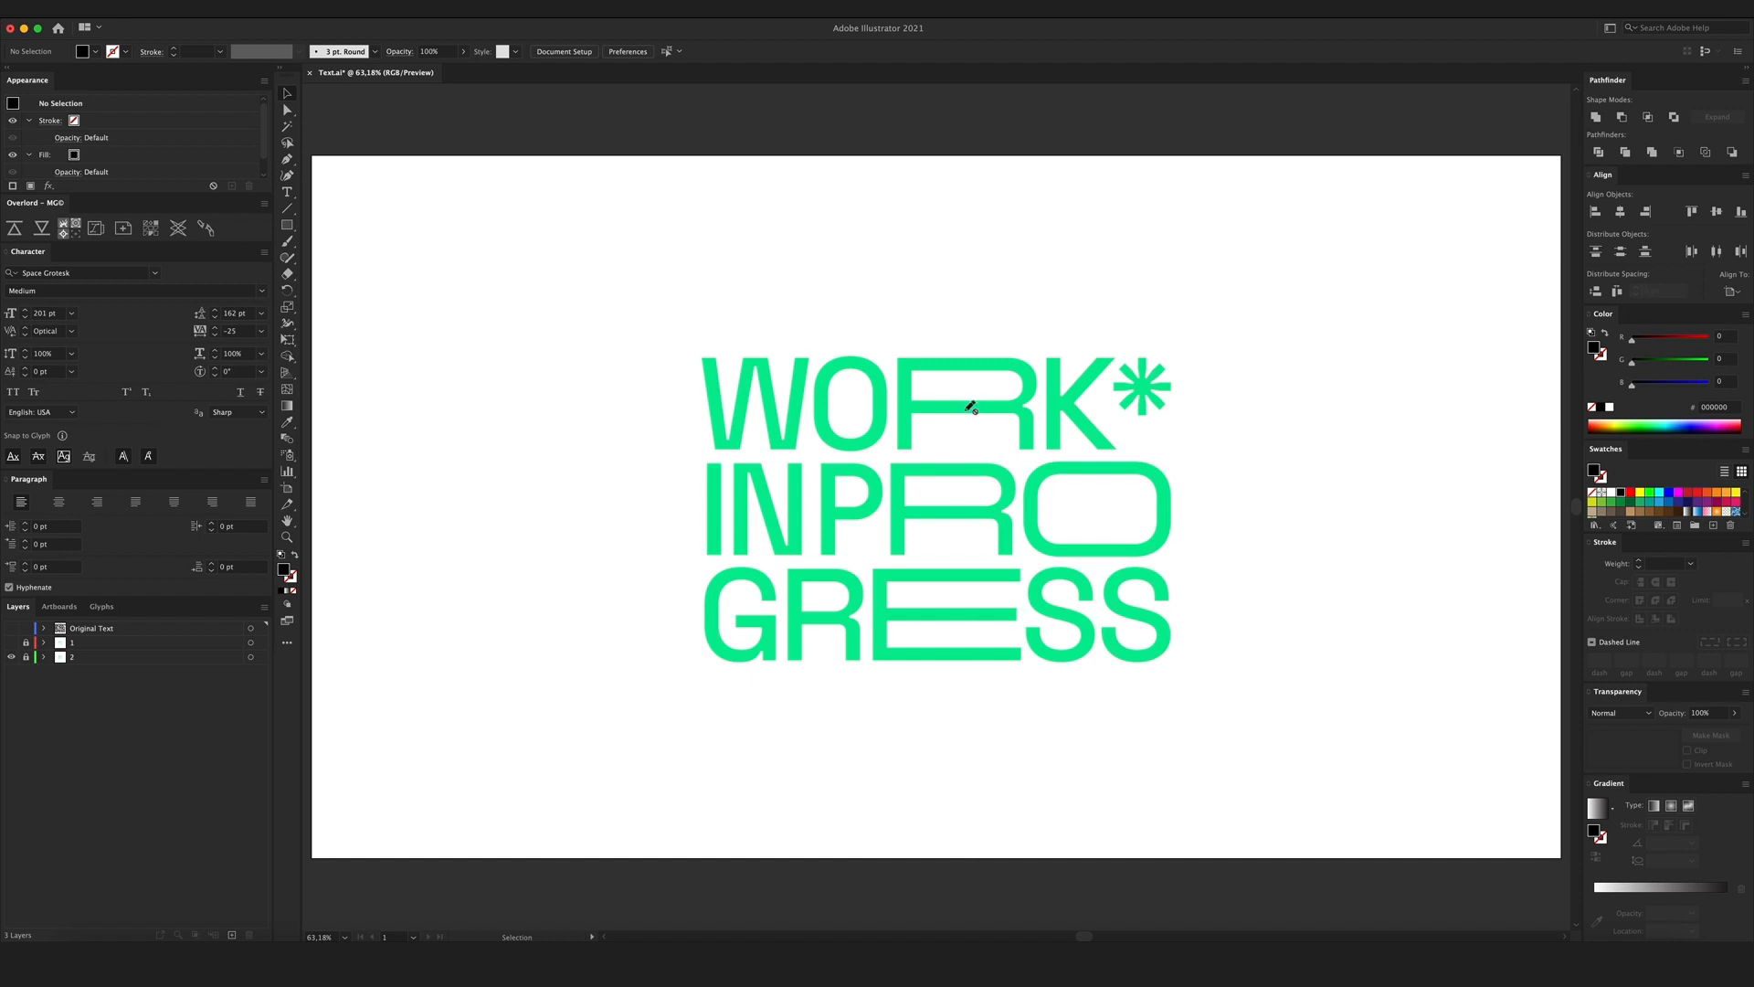
mouse_move(977, 411)
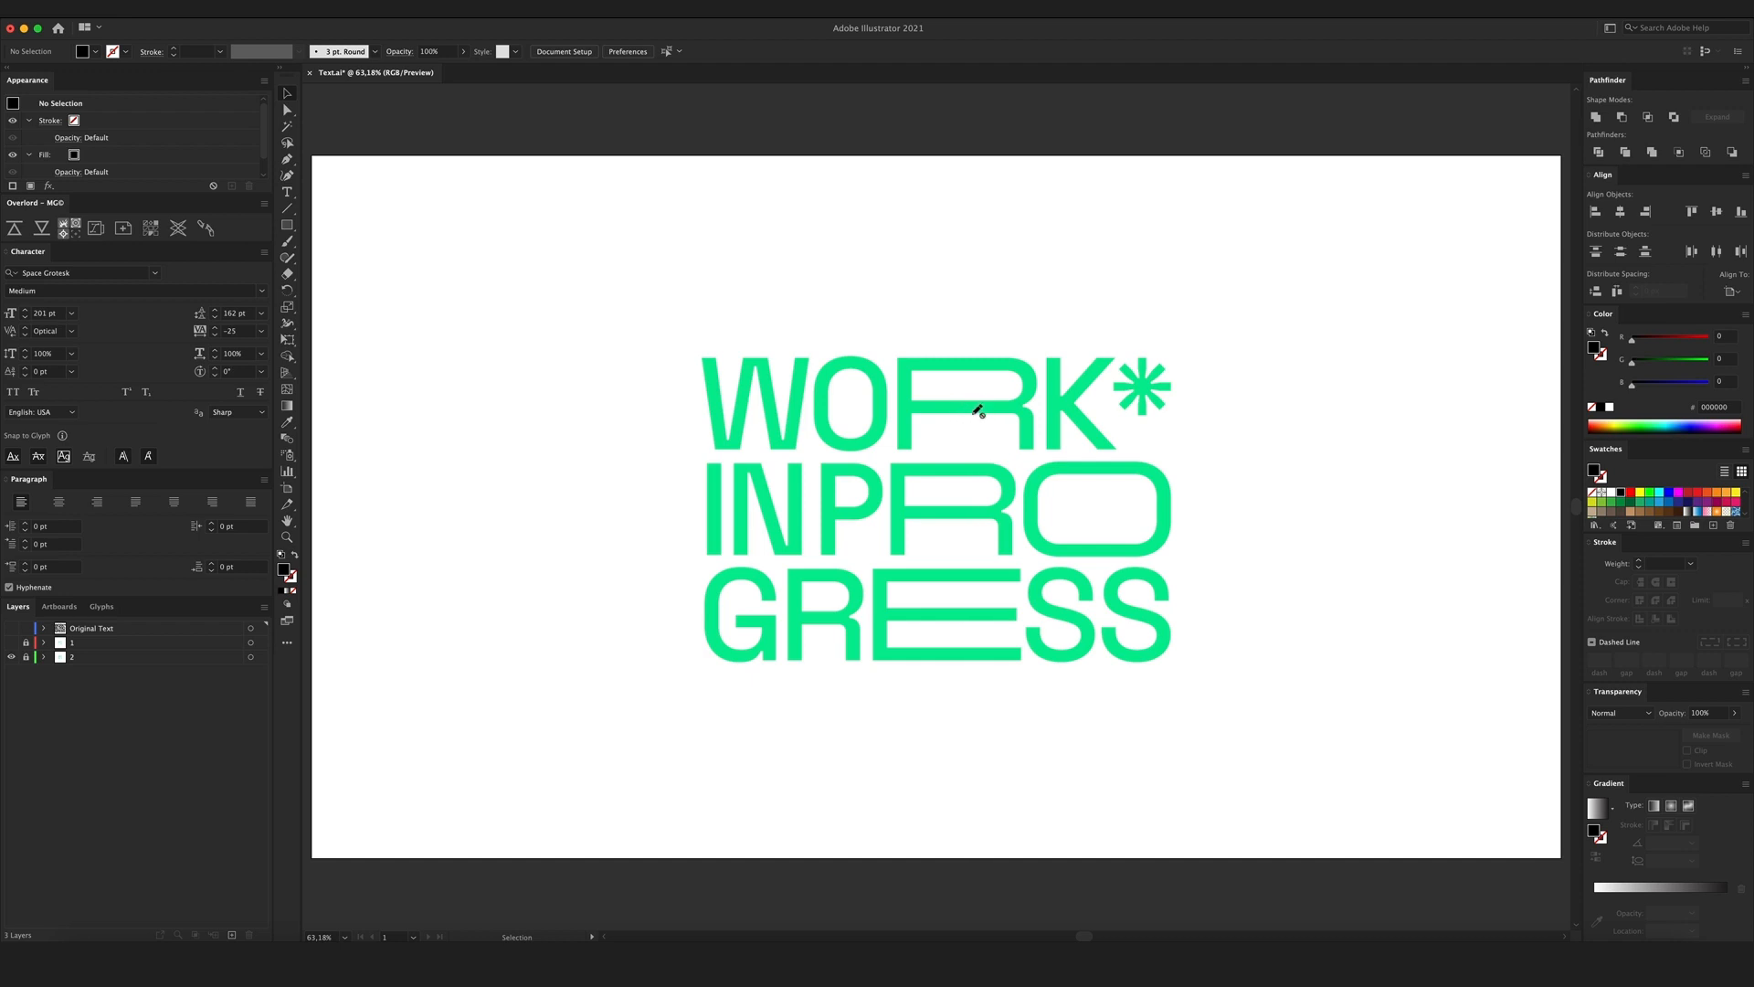
mouse_move(965, 405)
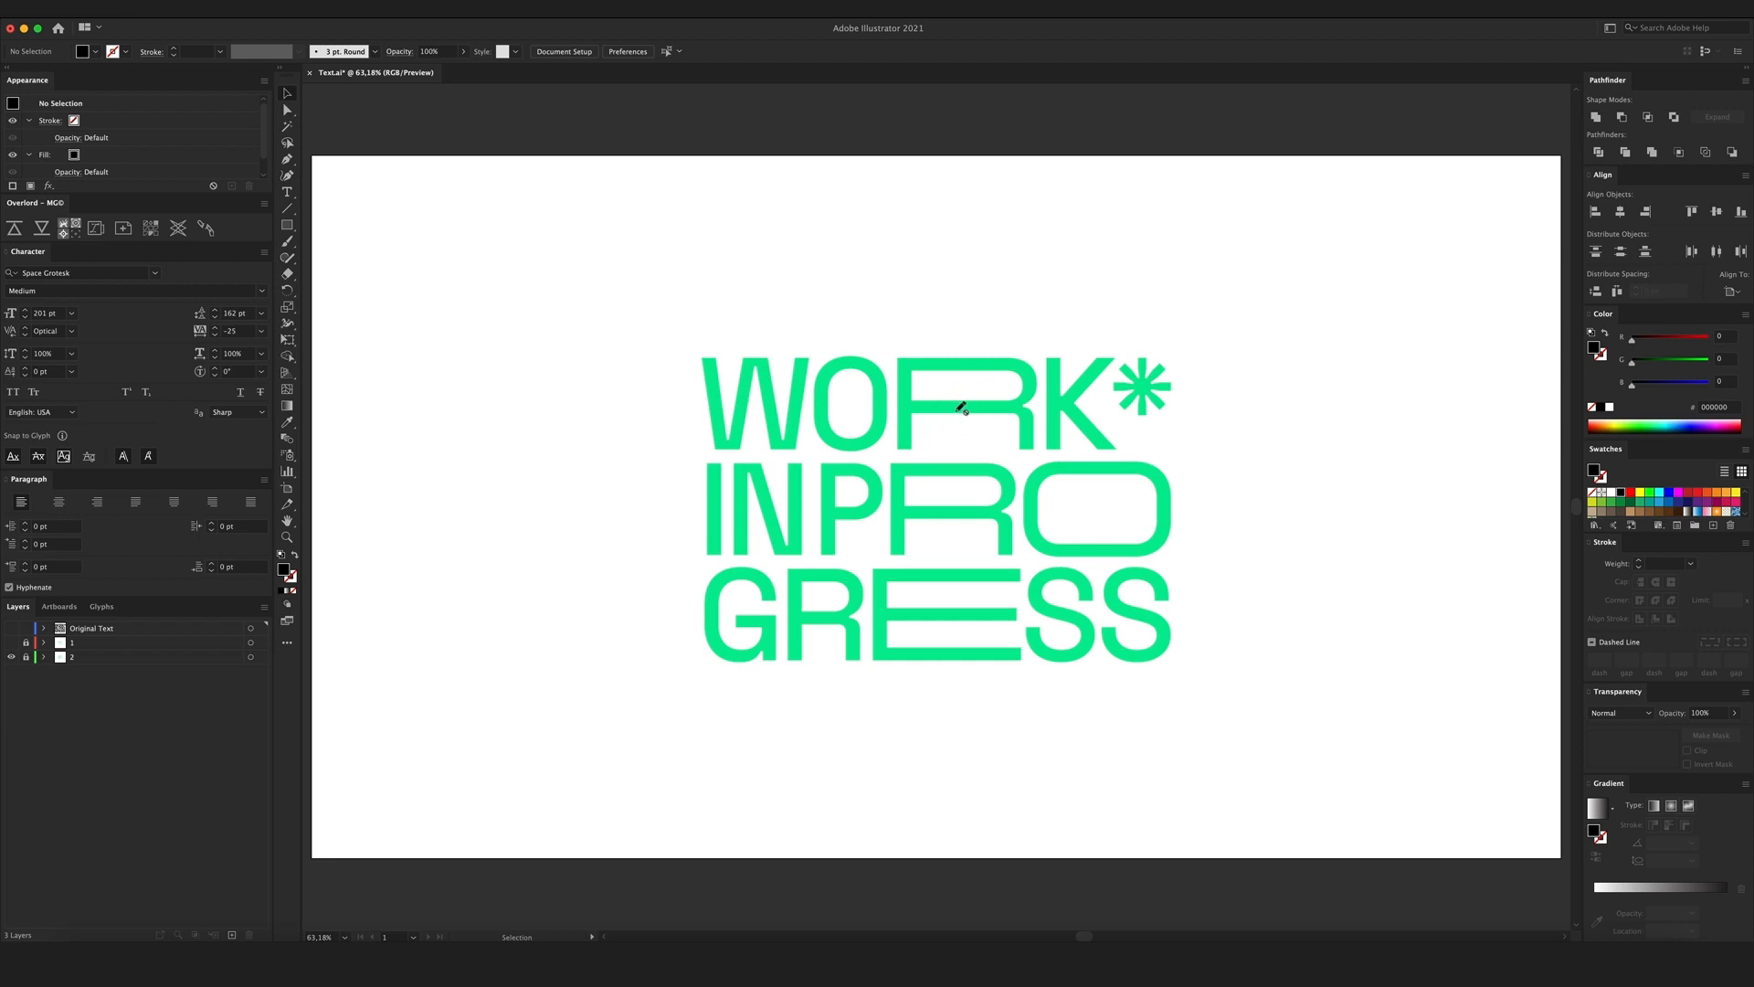
mouse_move(865, 471)
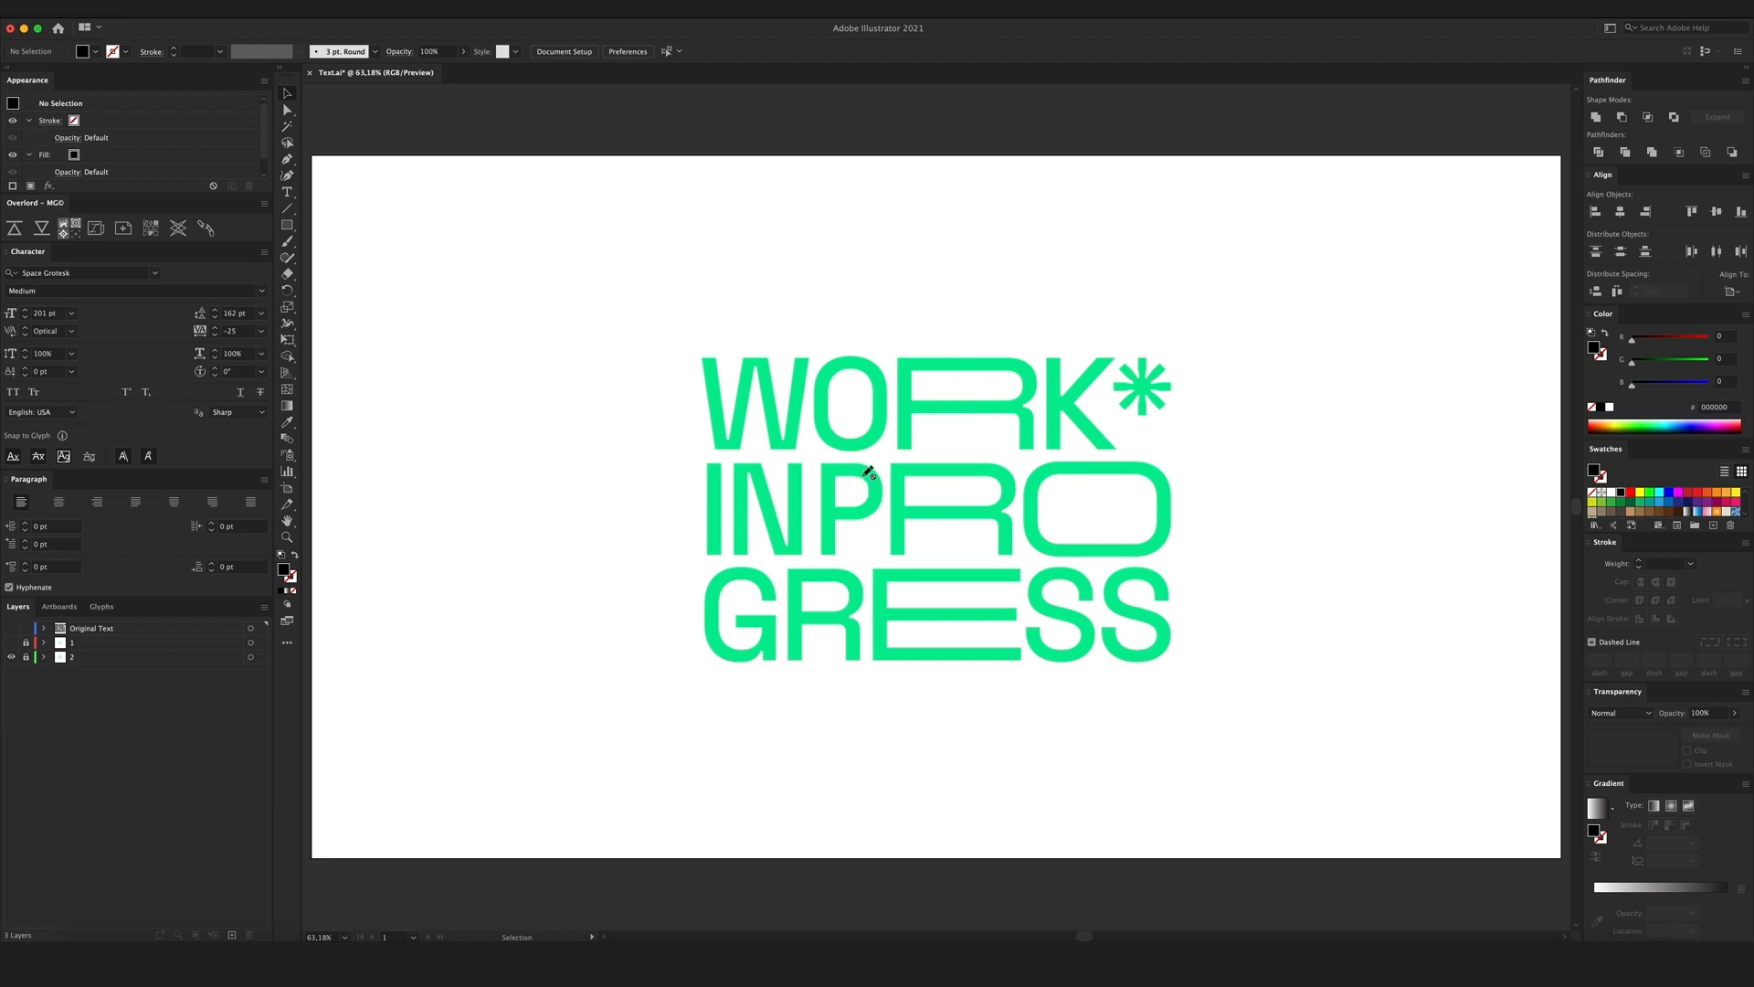
mouse_move(880, 654)
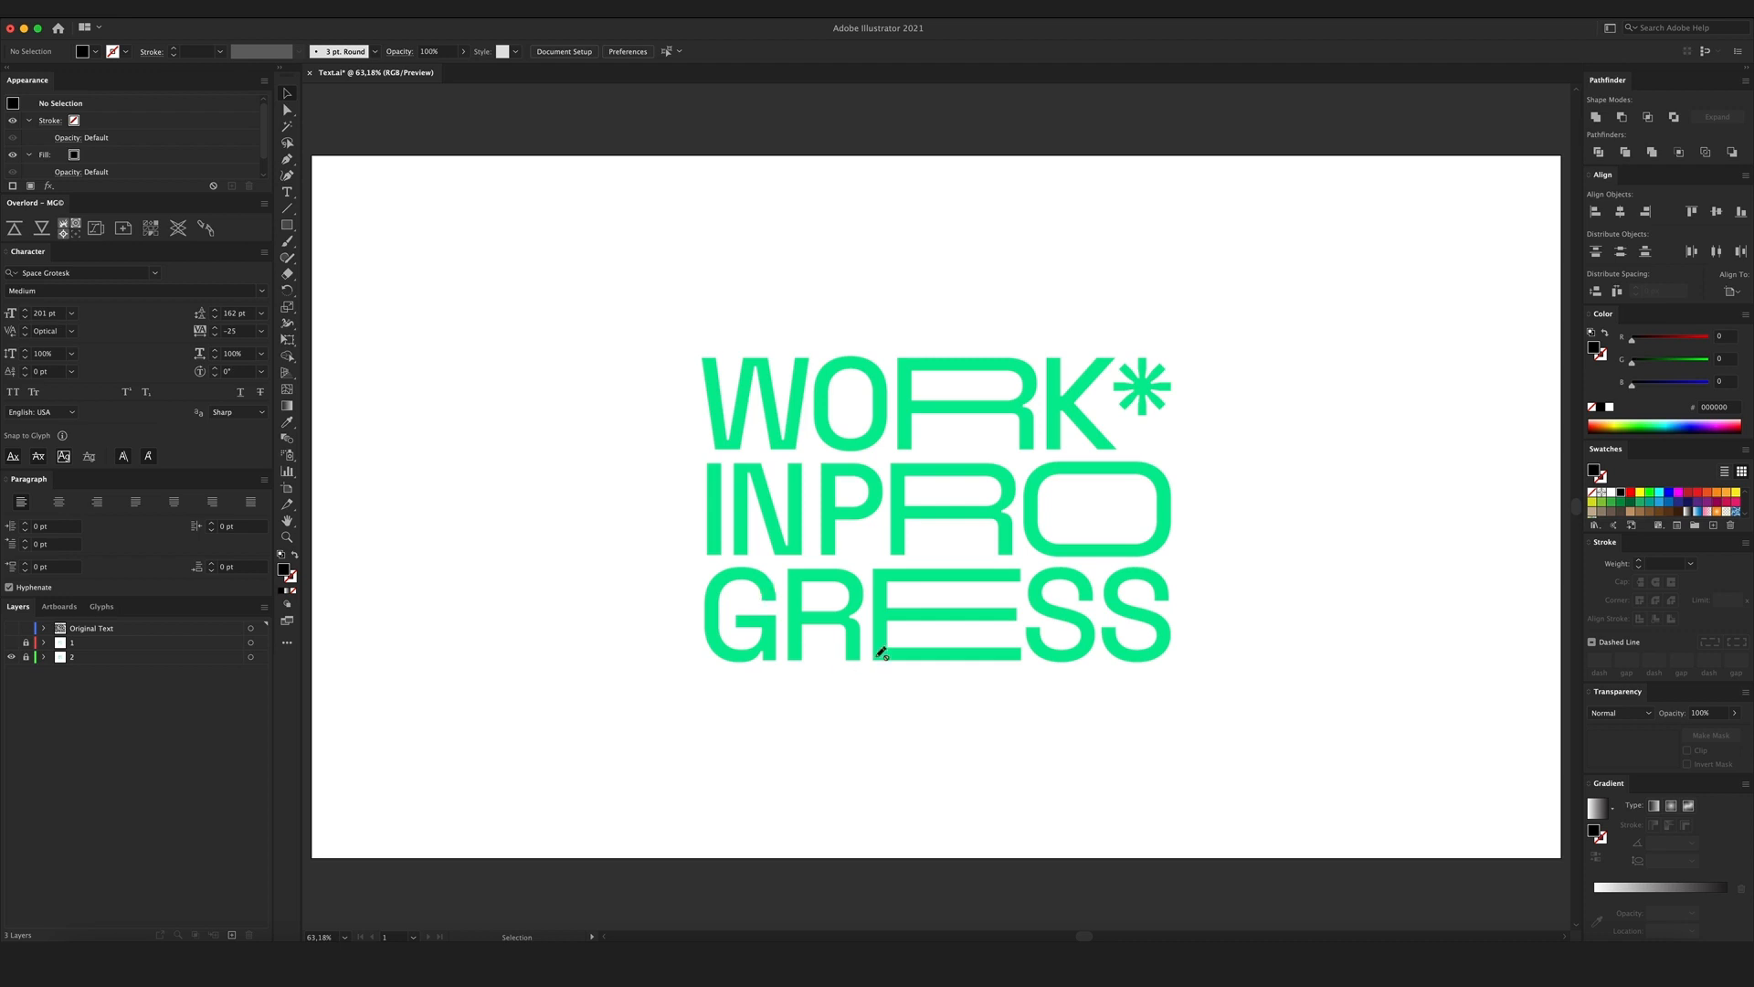
mouse_move(13, 678)
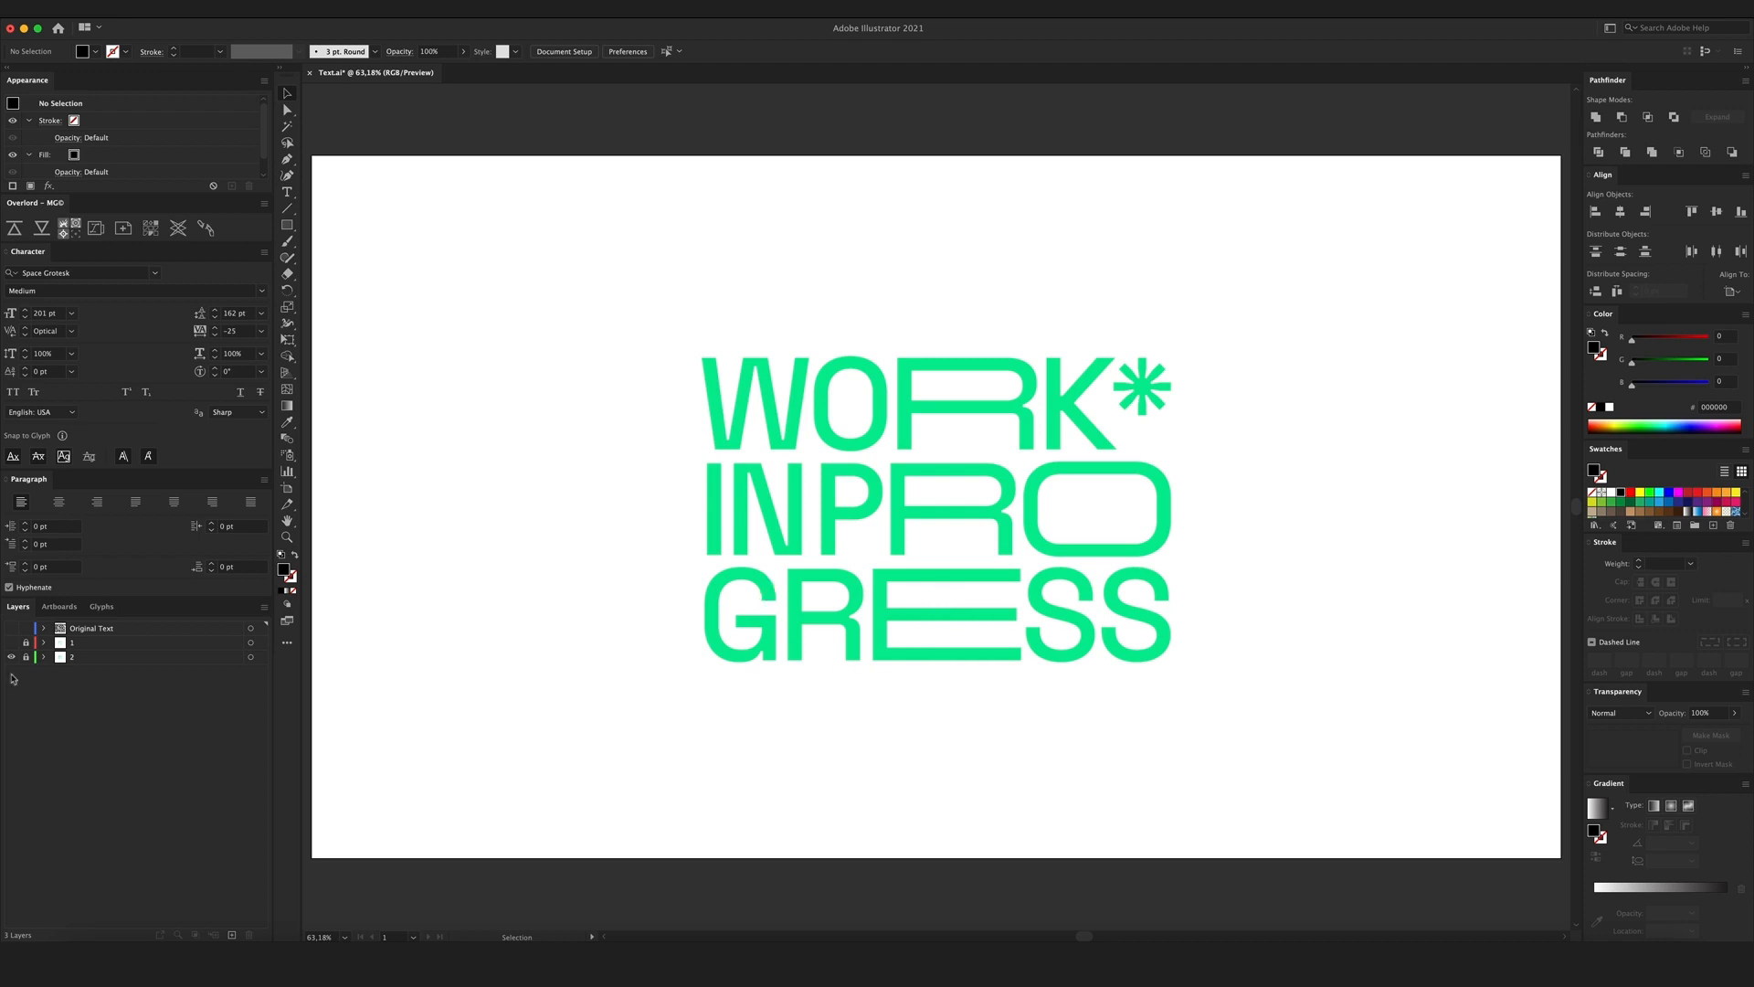
mouse_move(11, 633)
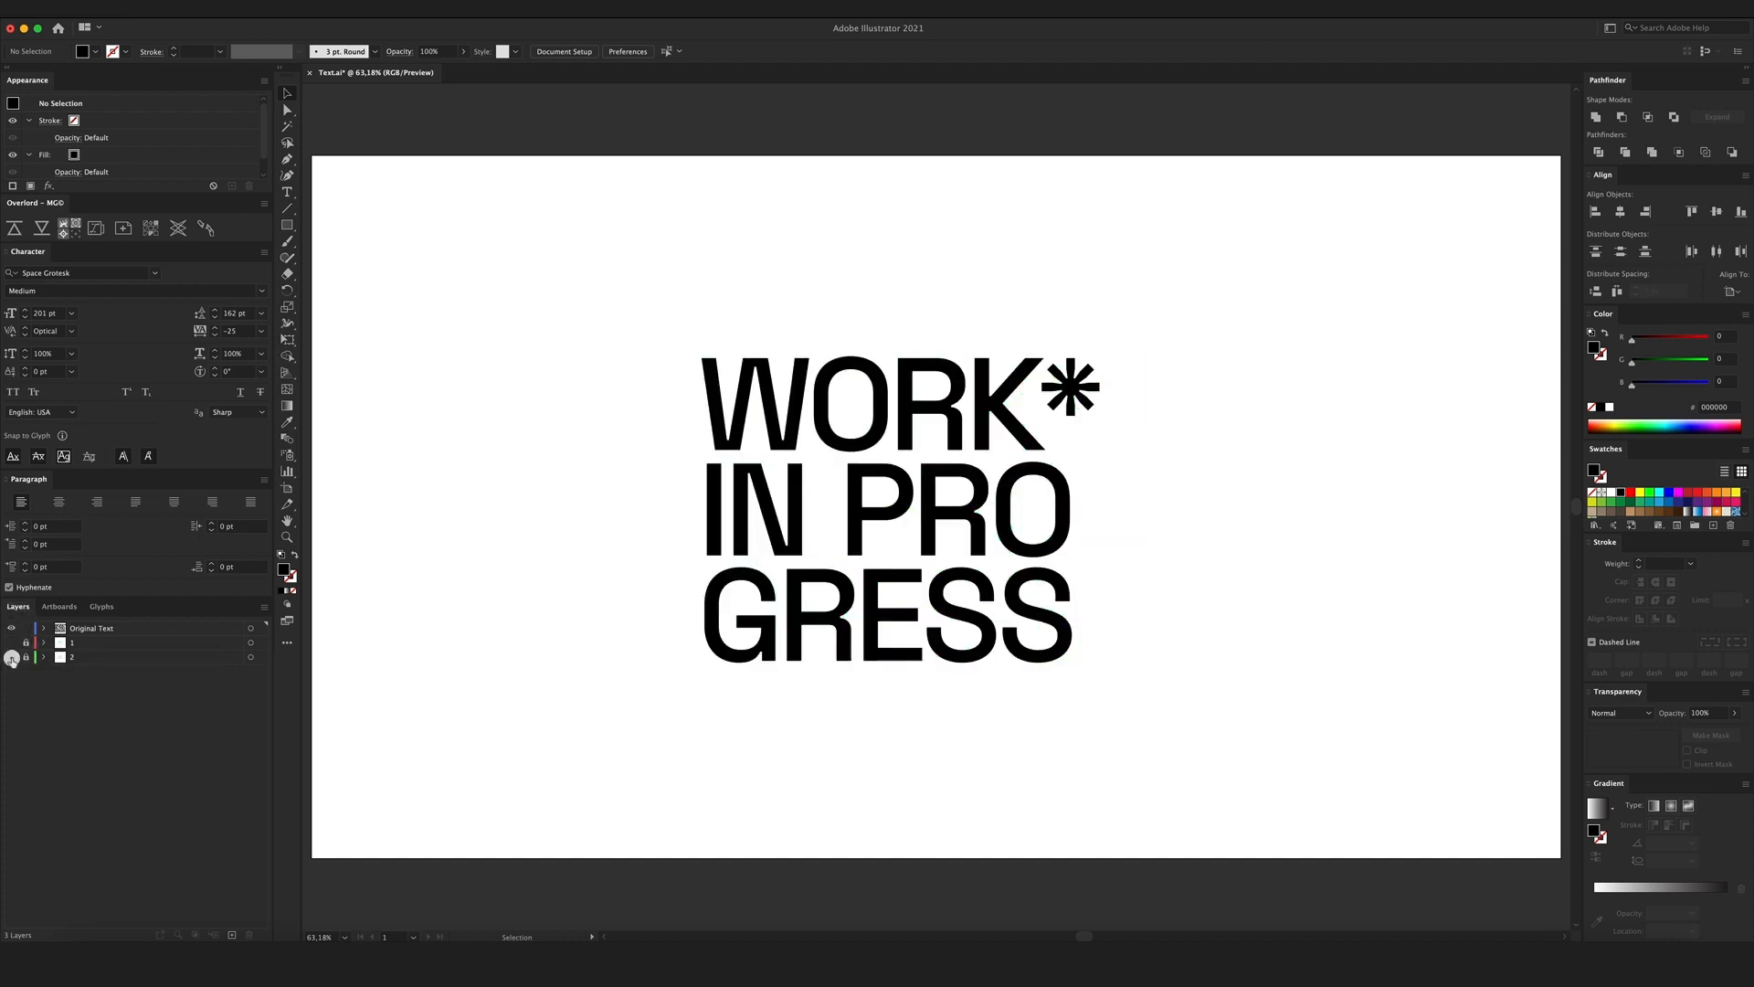
Create outlines from the black WORK* IN PROGRESS text, select the O and ungroup the letters.
click(890, 408)
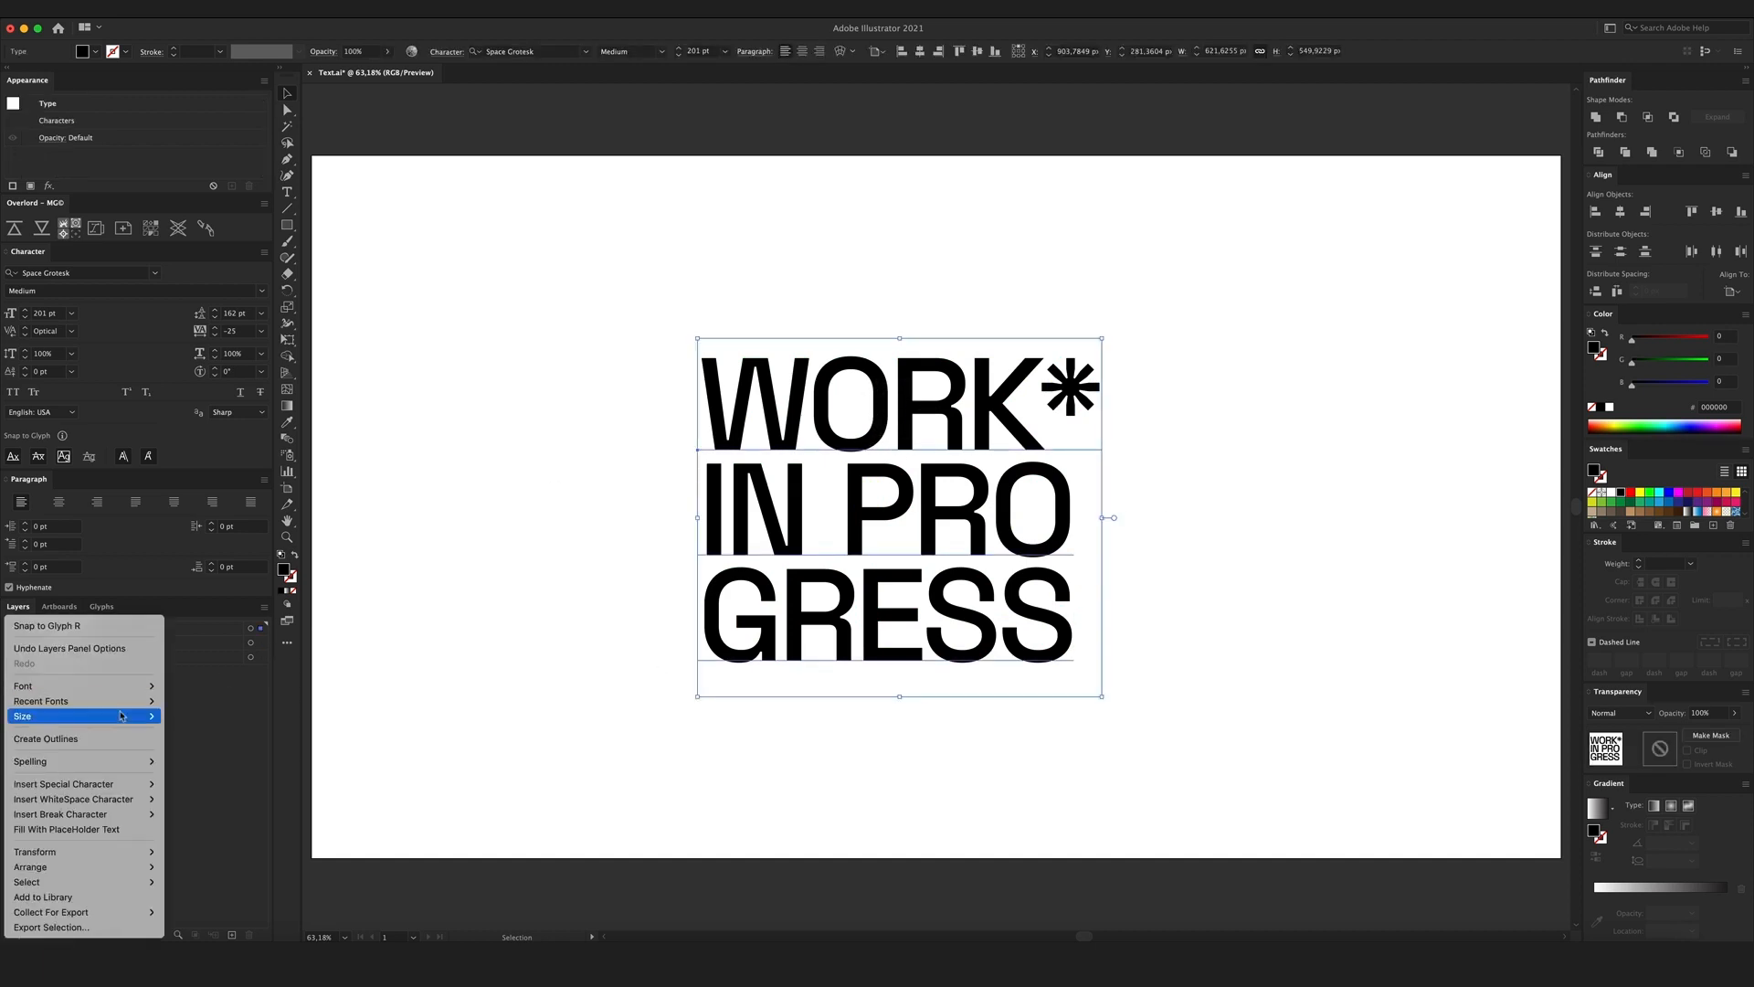
click(45, 736)
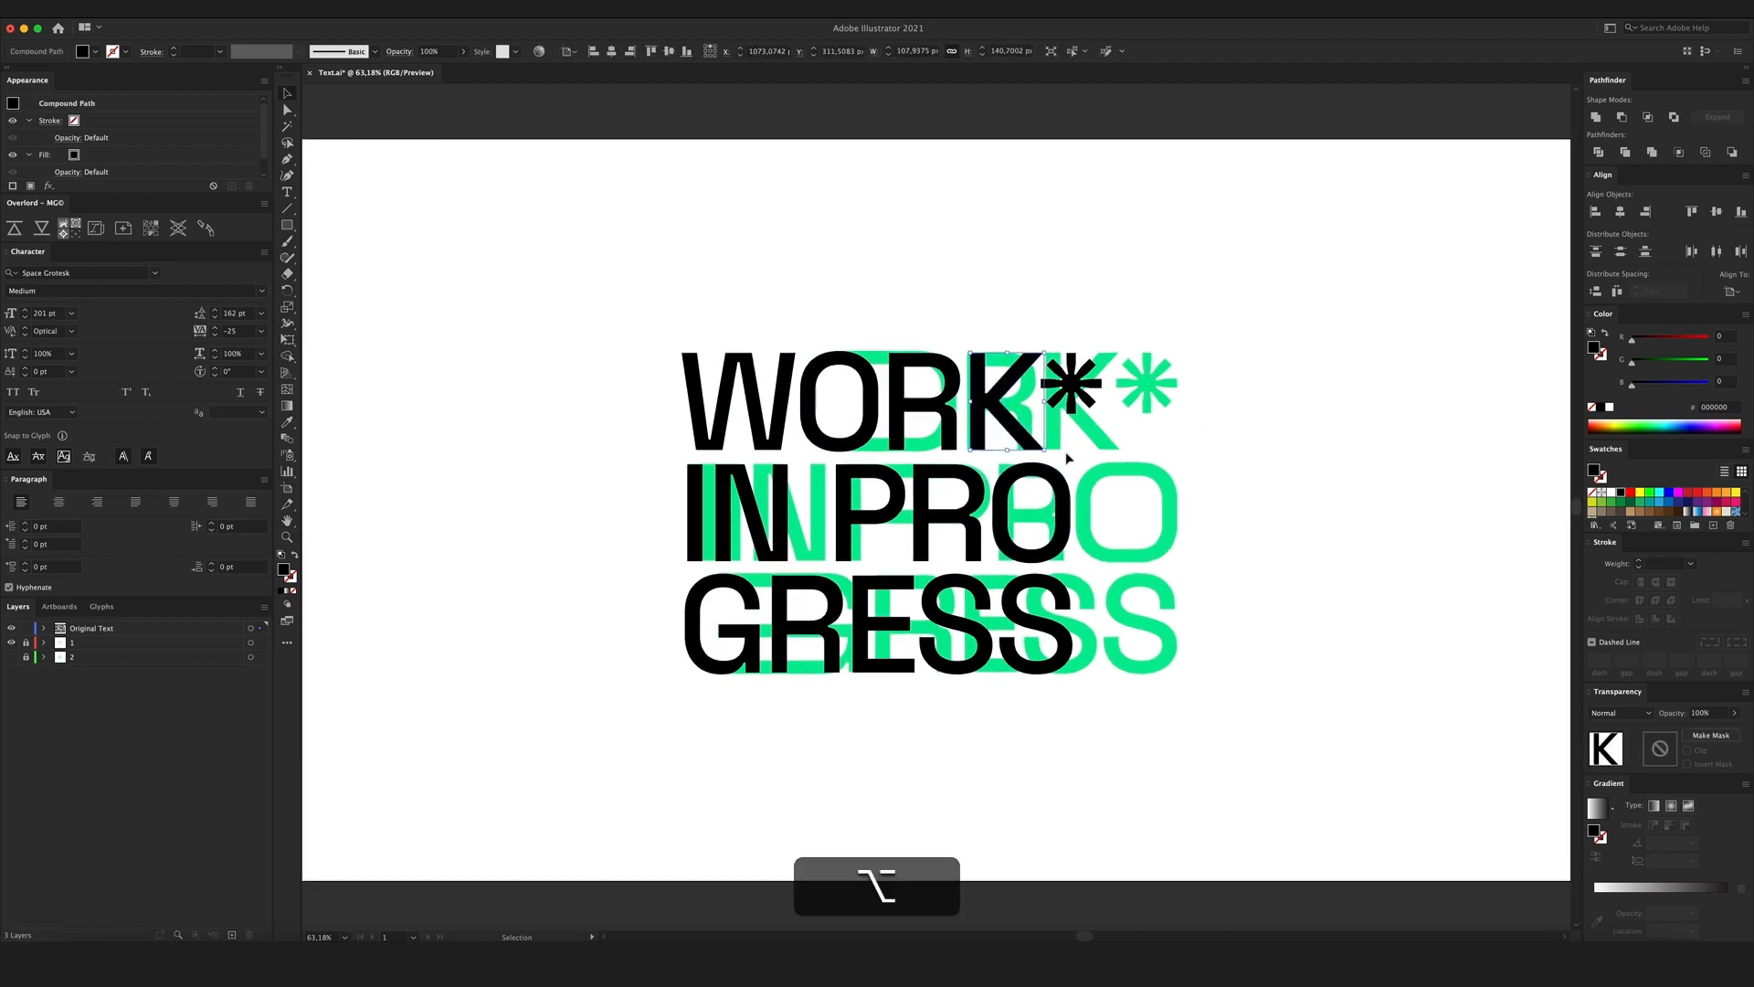
scroll(up, 3)
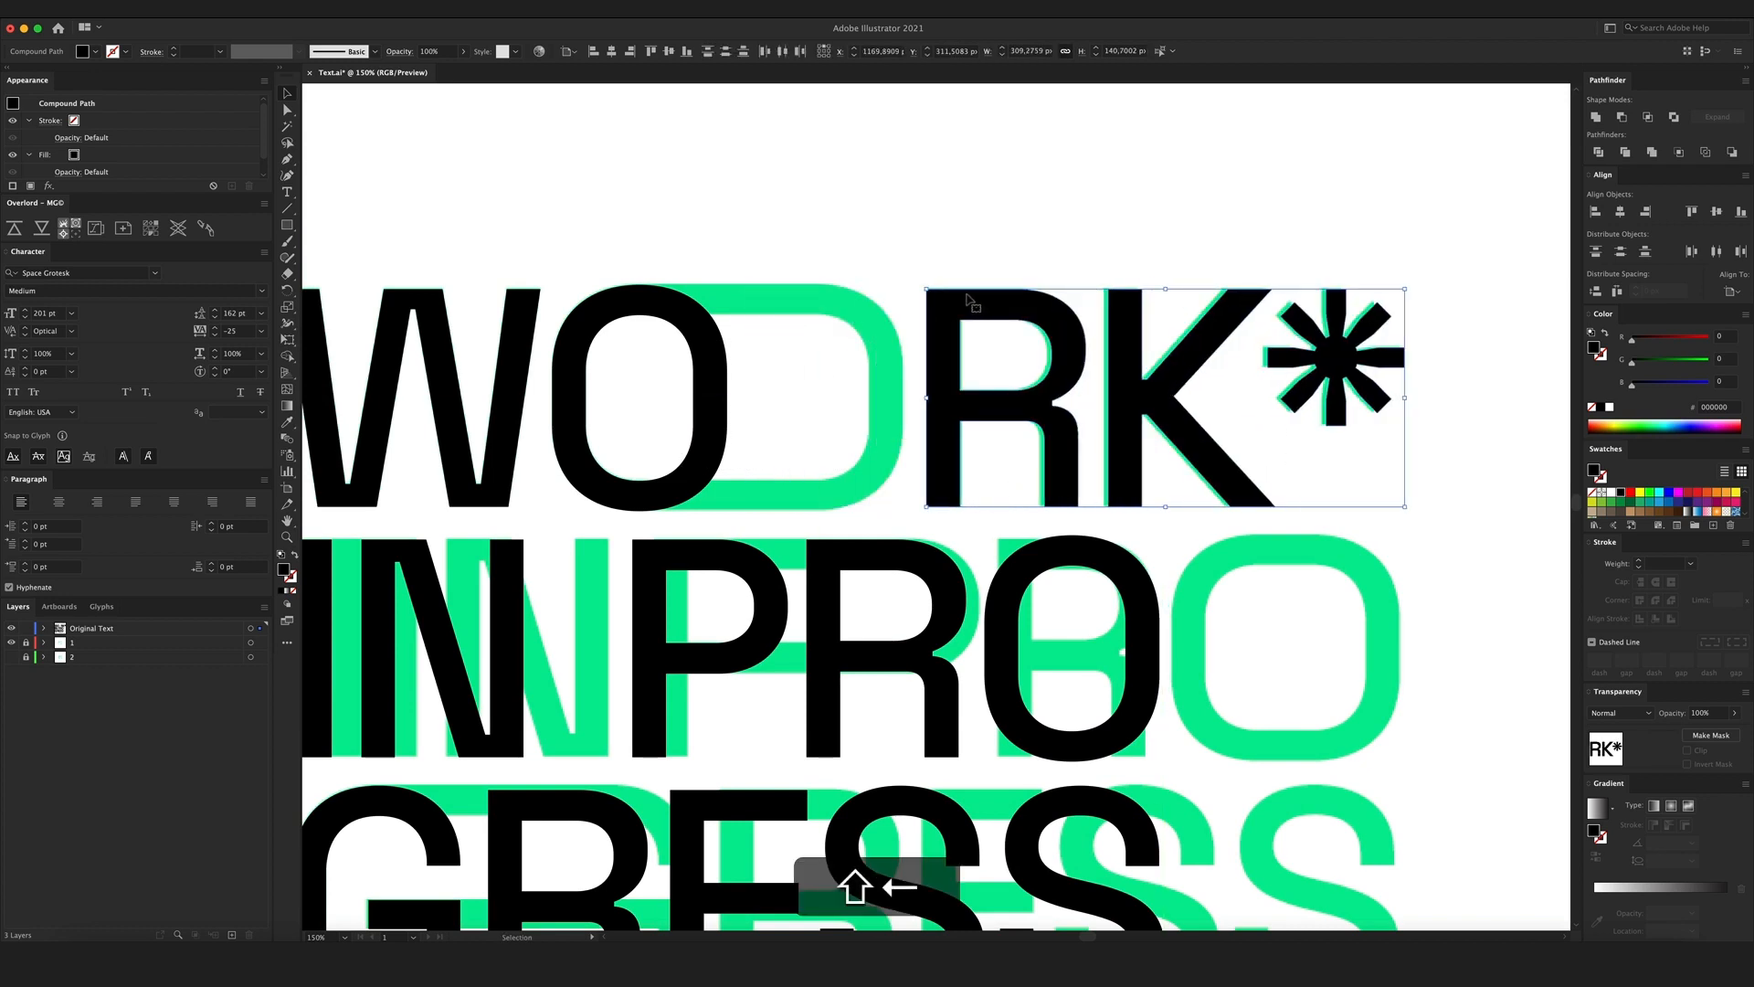
click(894, 247)
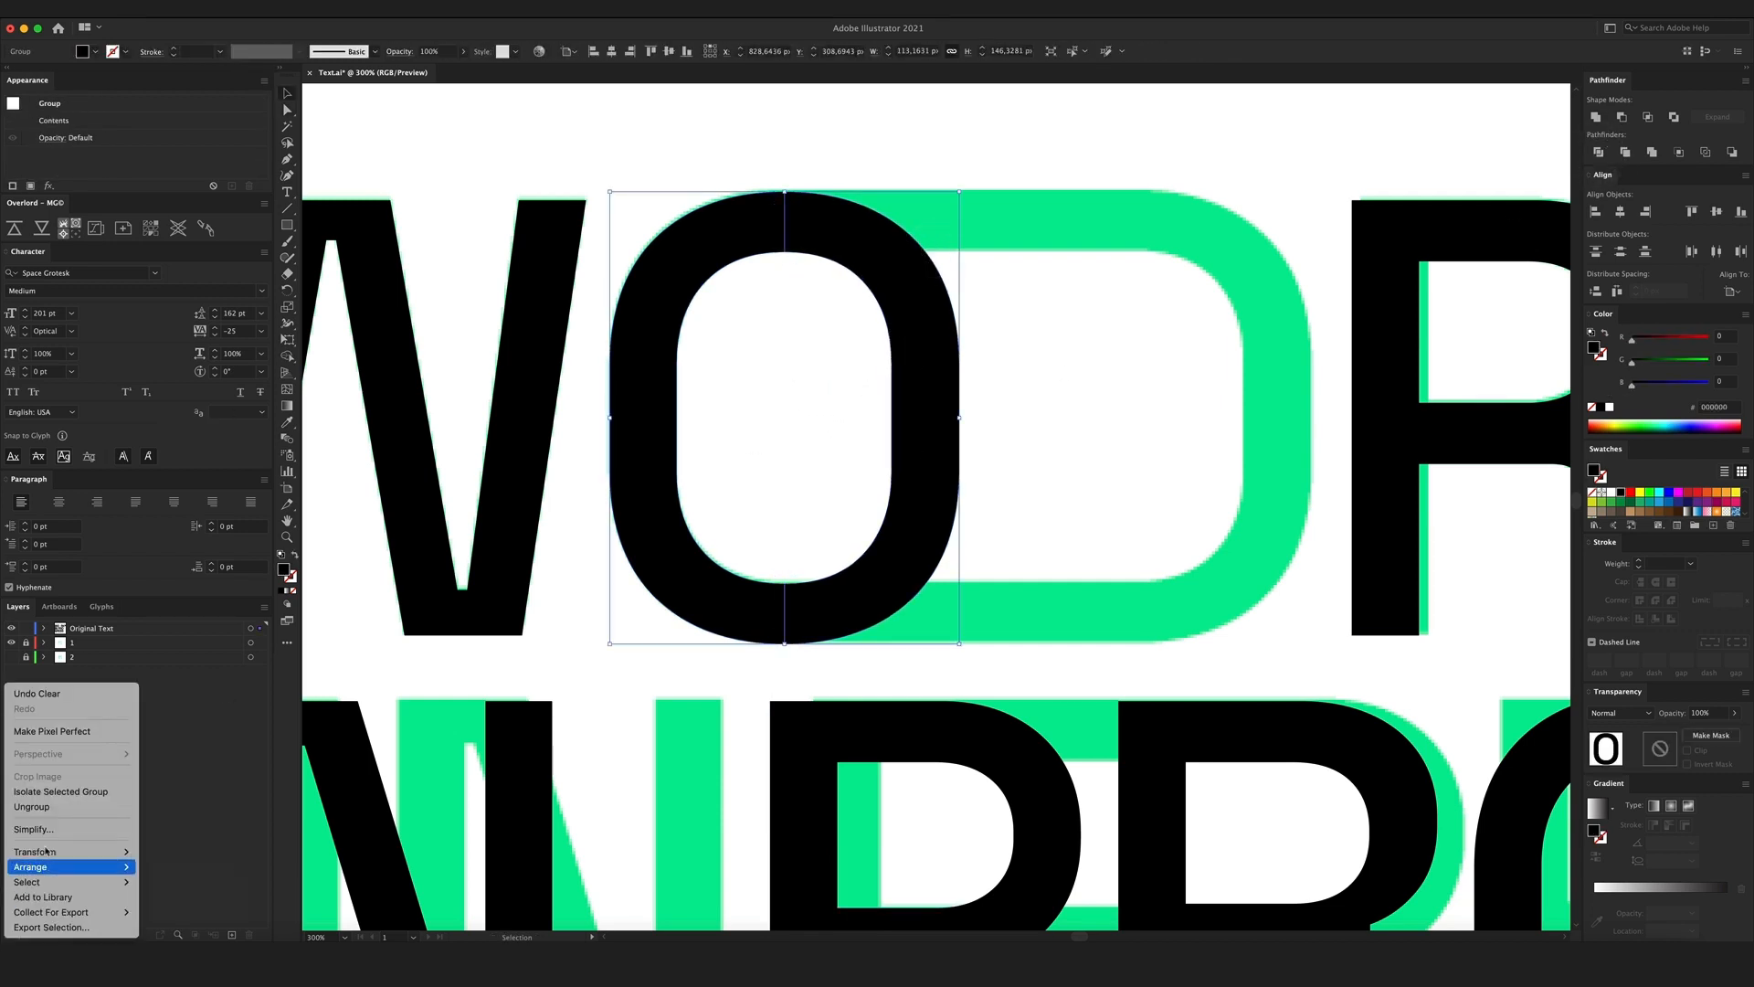
click(923, 376)
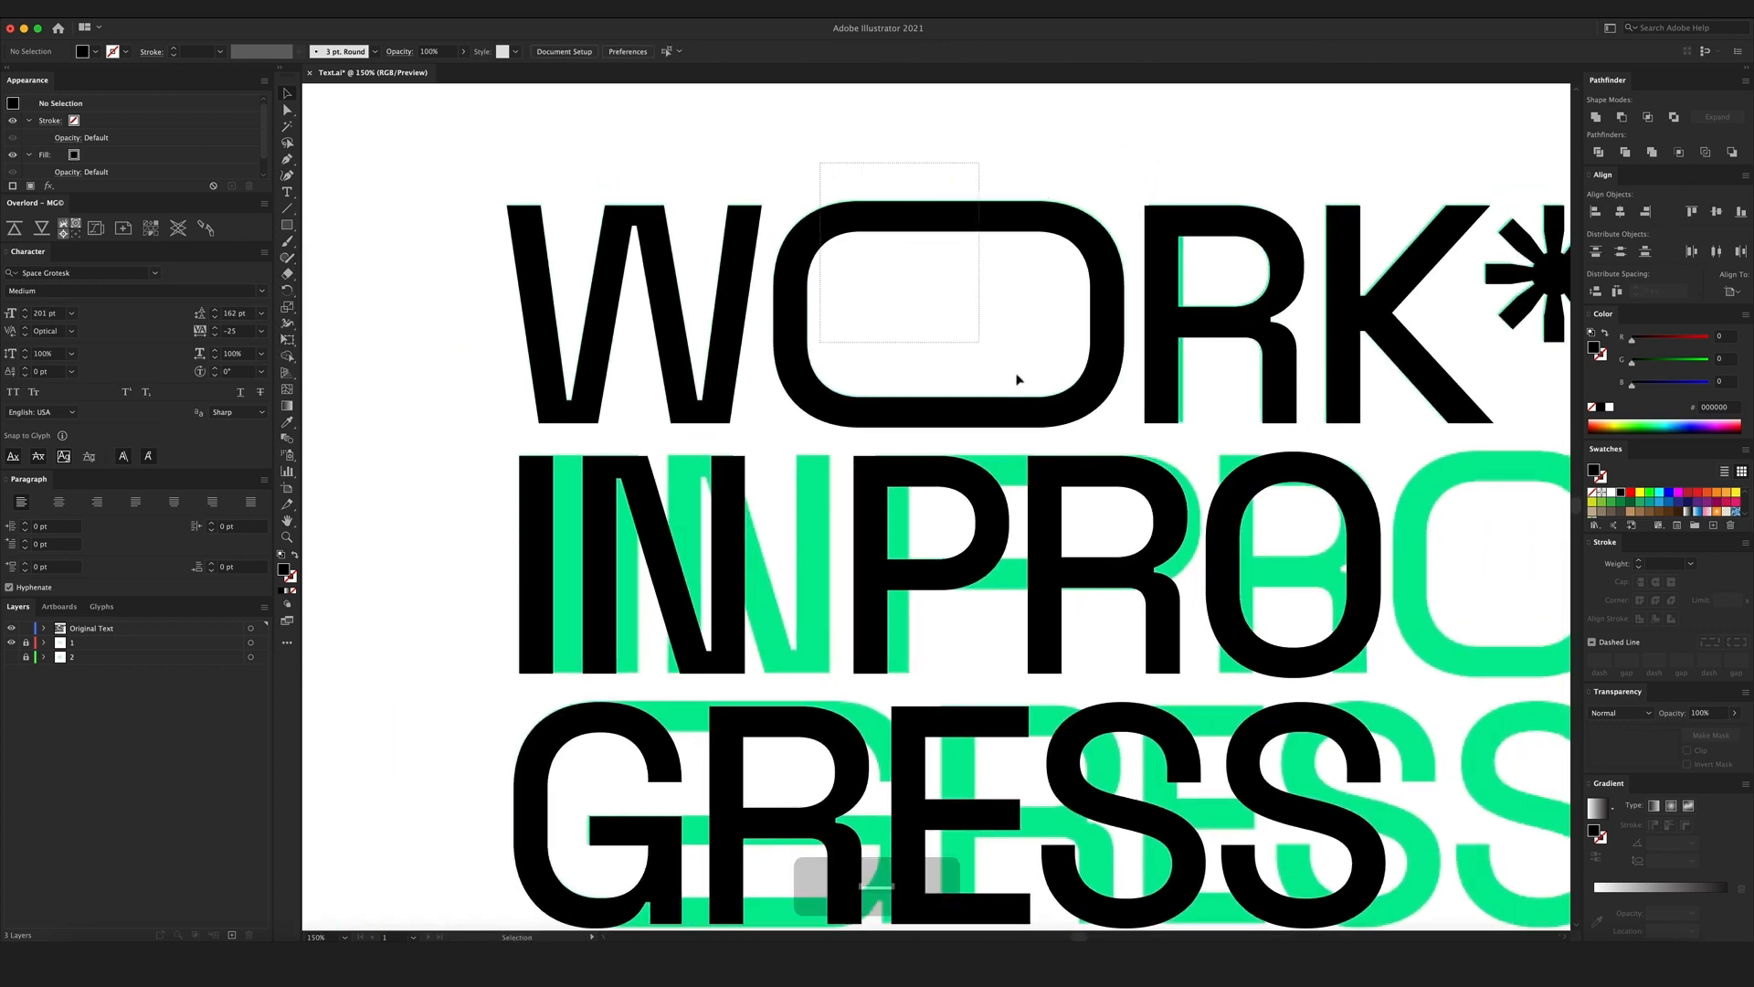
Grab part of the O's outline with Direct Selection to stretch it wide and rounded.
click(949, 325)
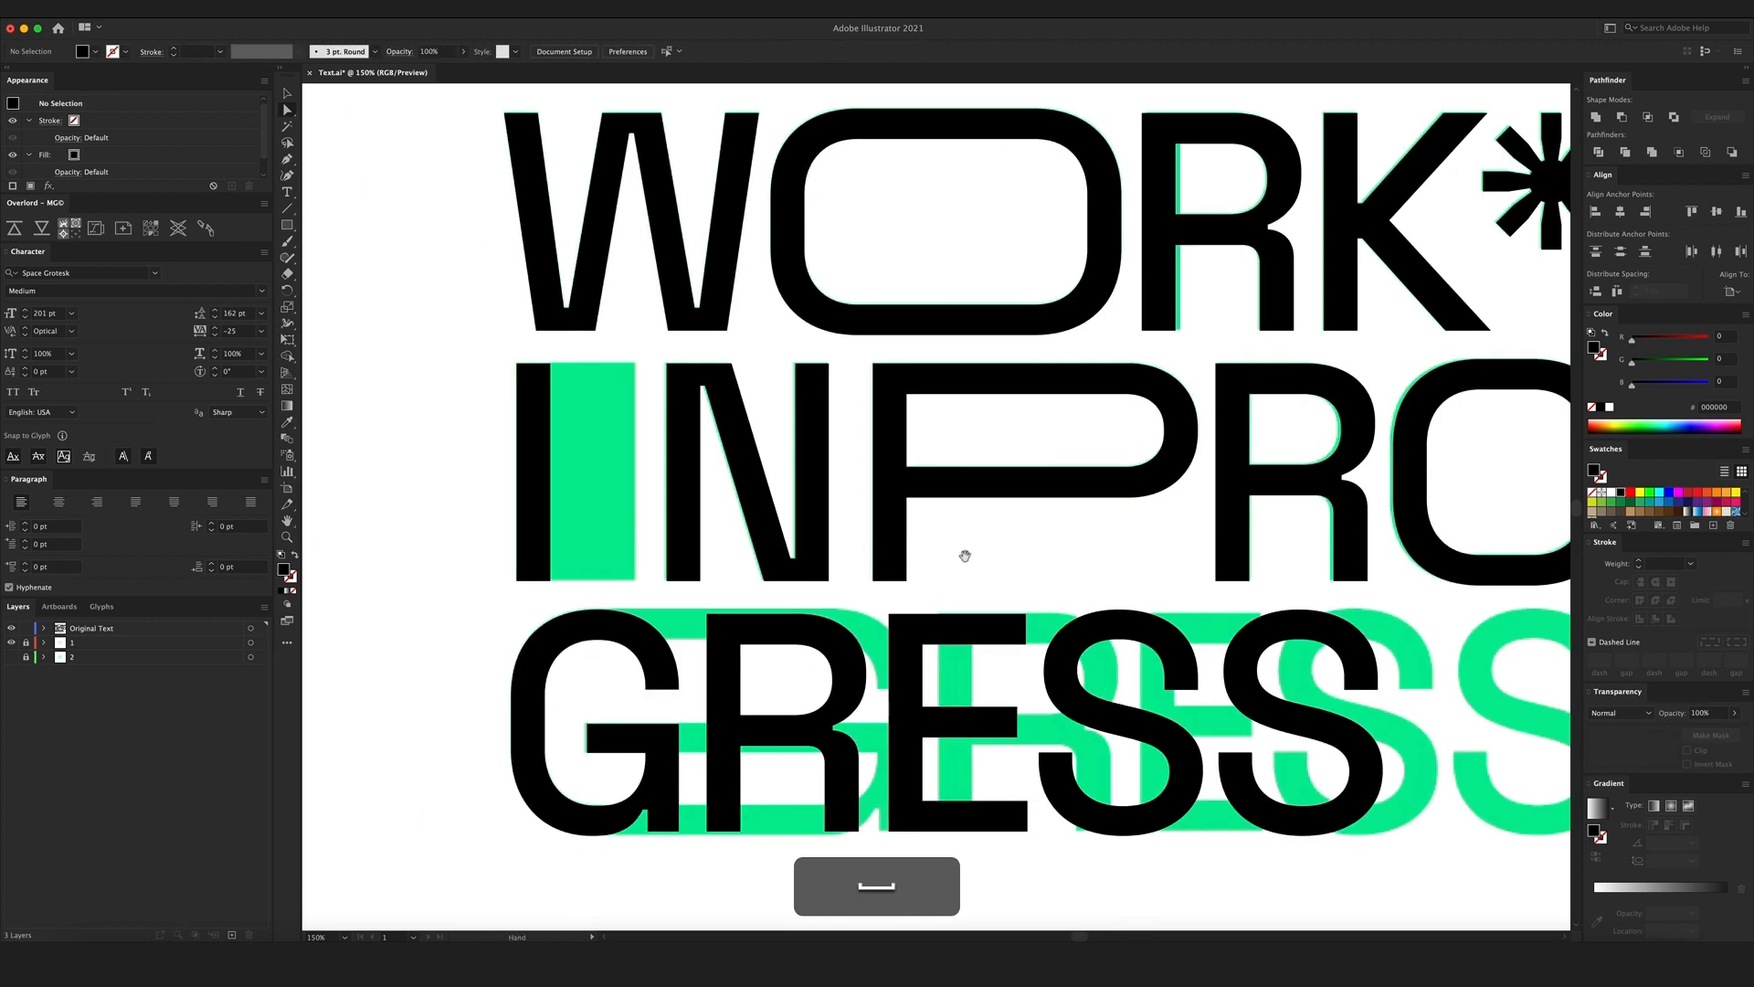
Shift the GRESS letters into place and select the G's top segment with Direct Selection.
click(572, 470)
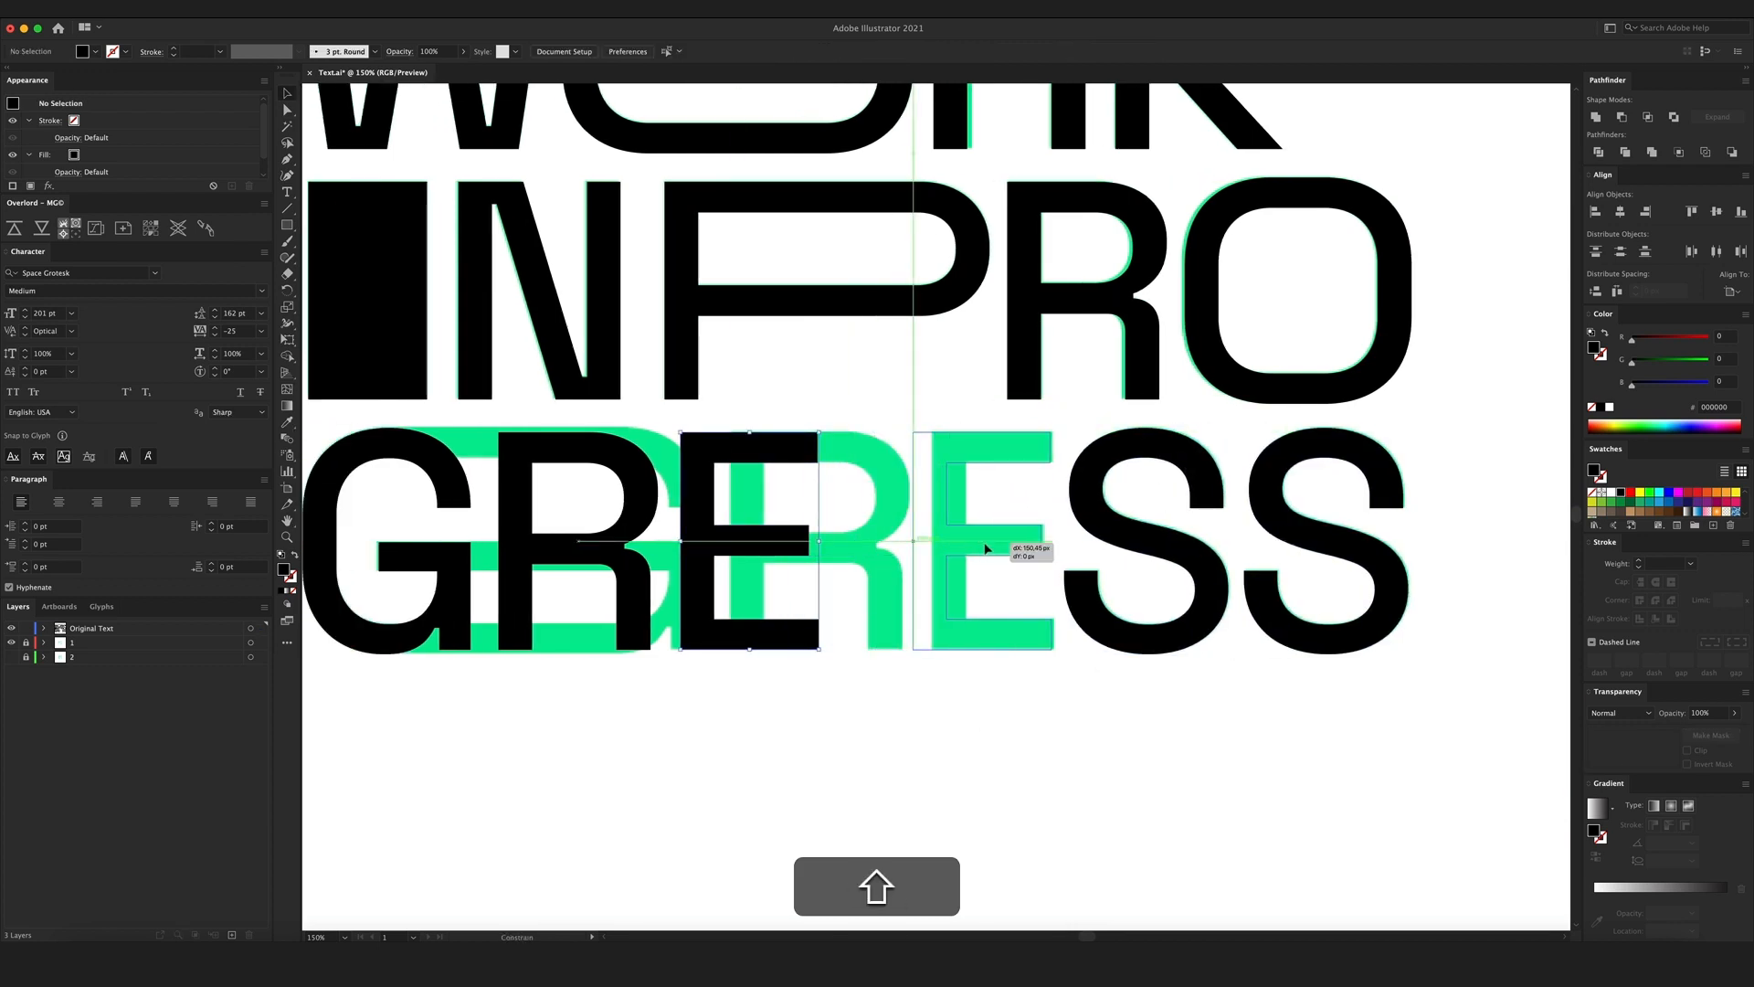
key(a)
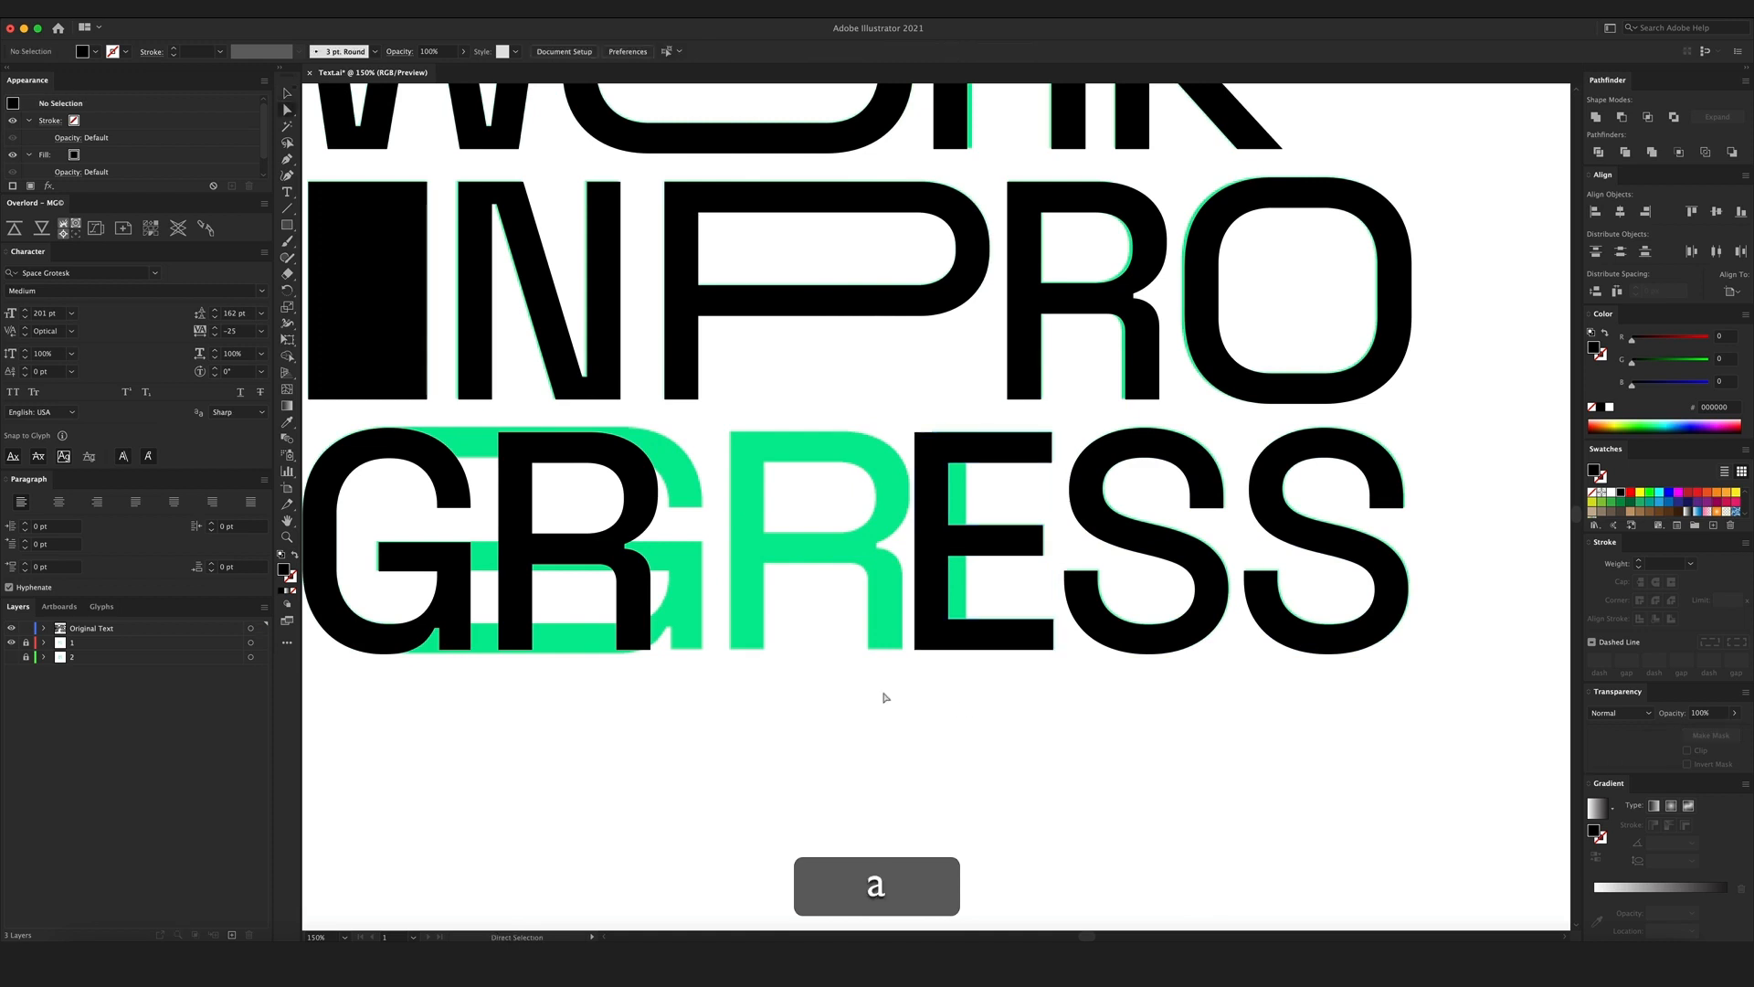
click(990, 537)
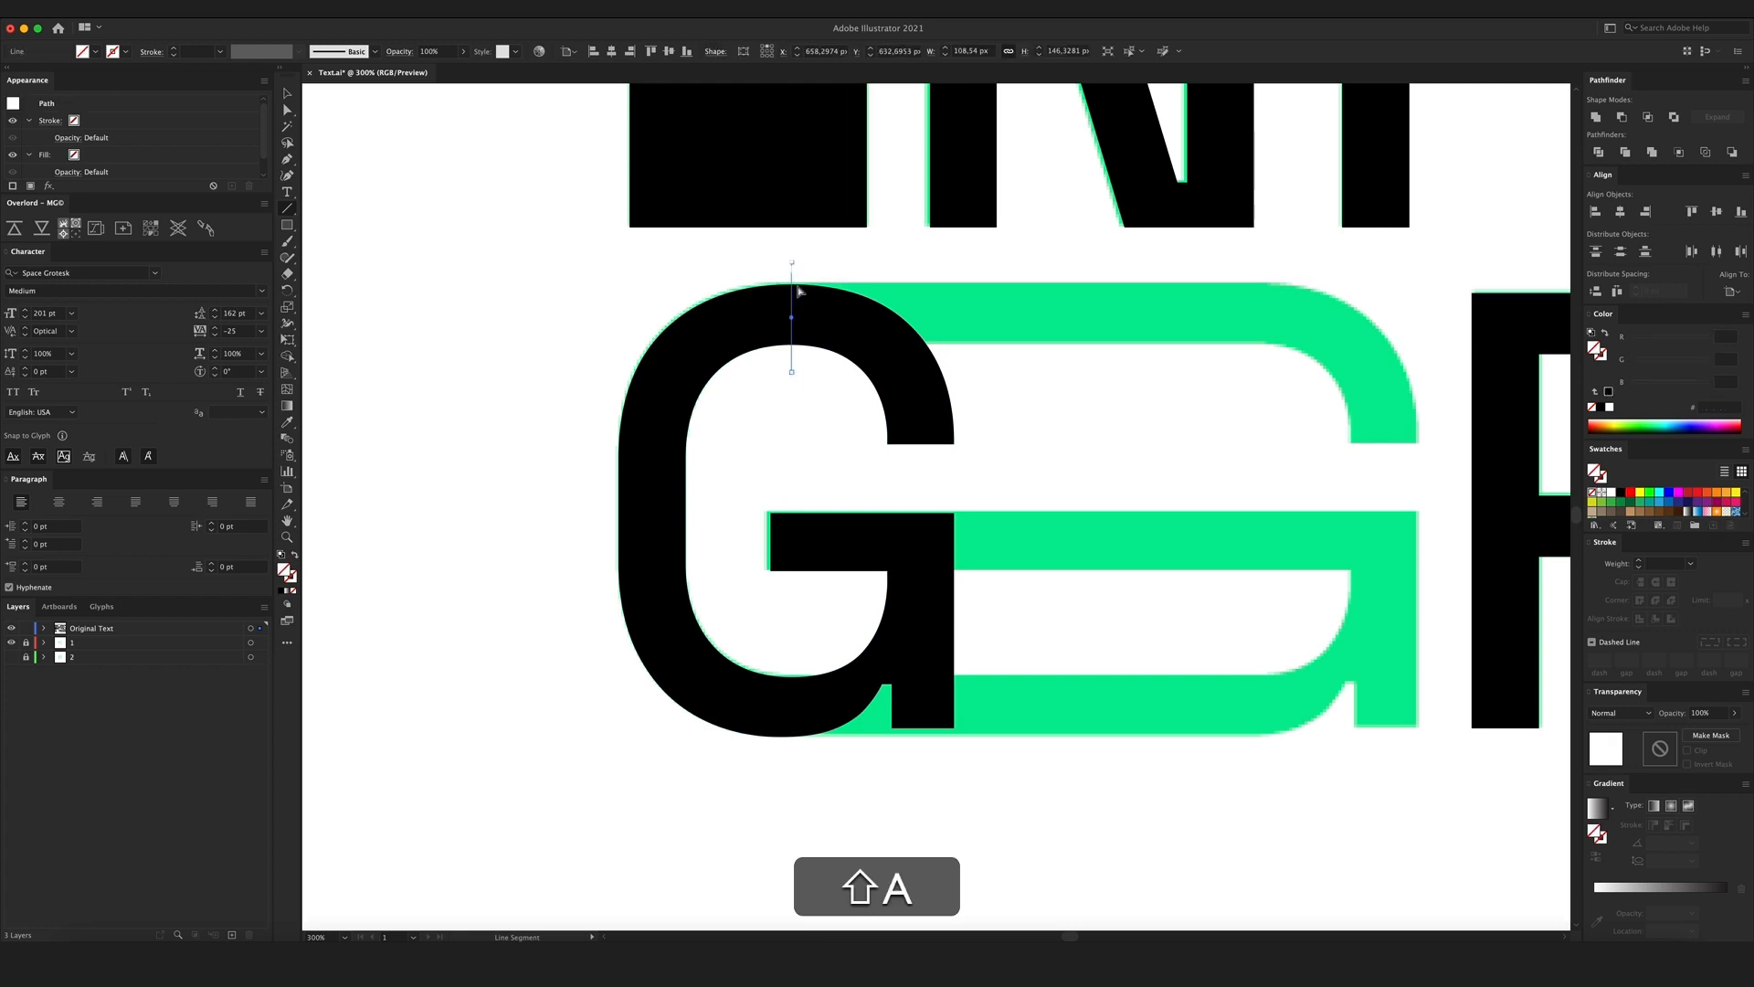
In Outline view, zoom on the G and cut its path at the bottom centre with the Scissors tool.
key(cmd+y)
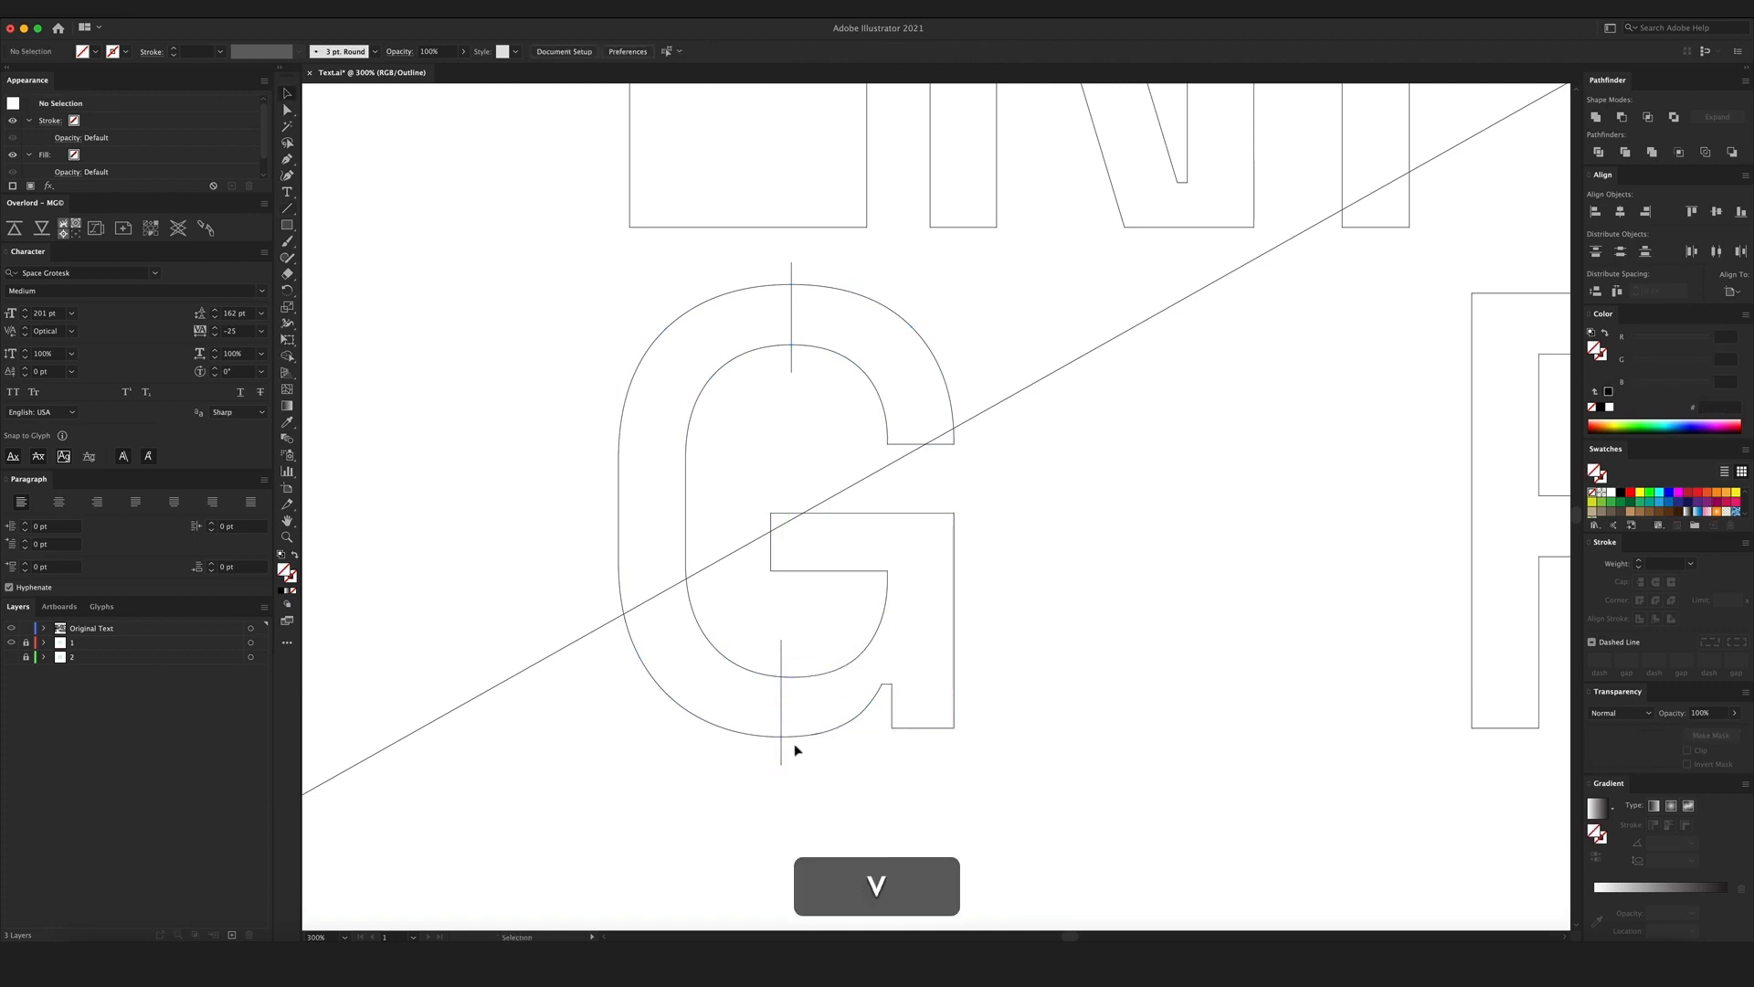
click(783, 504)
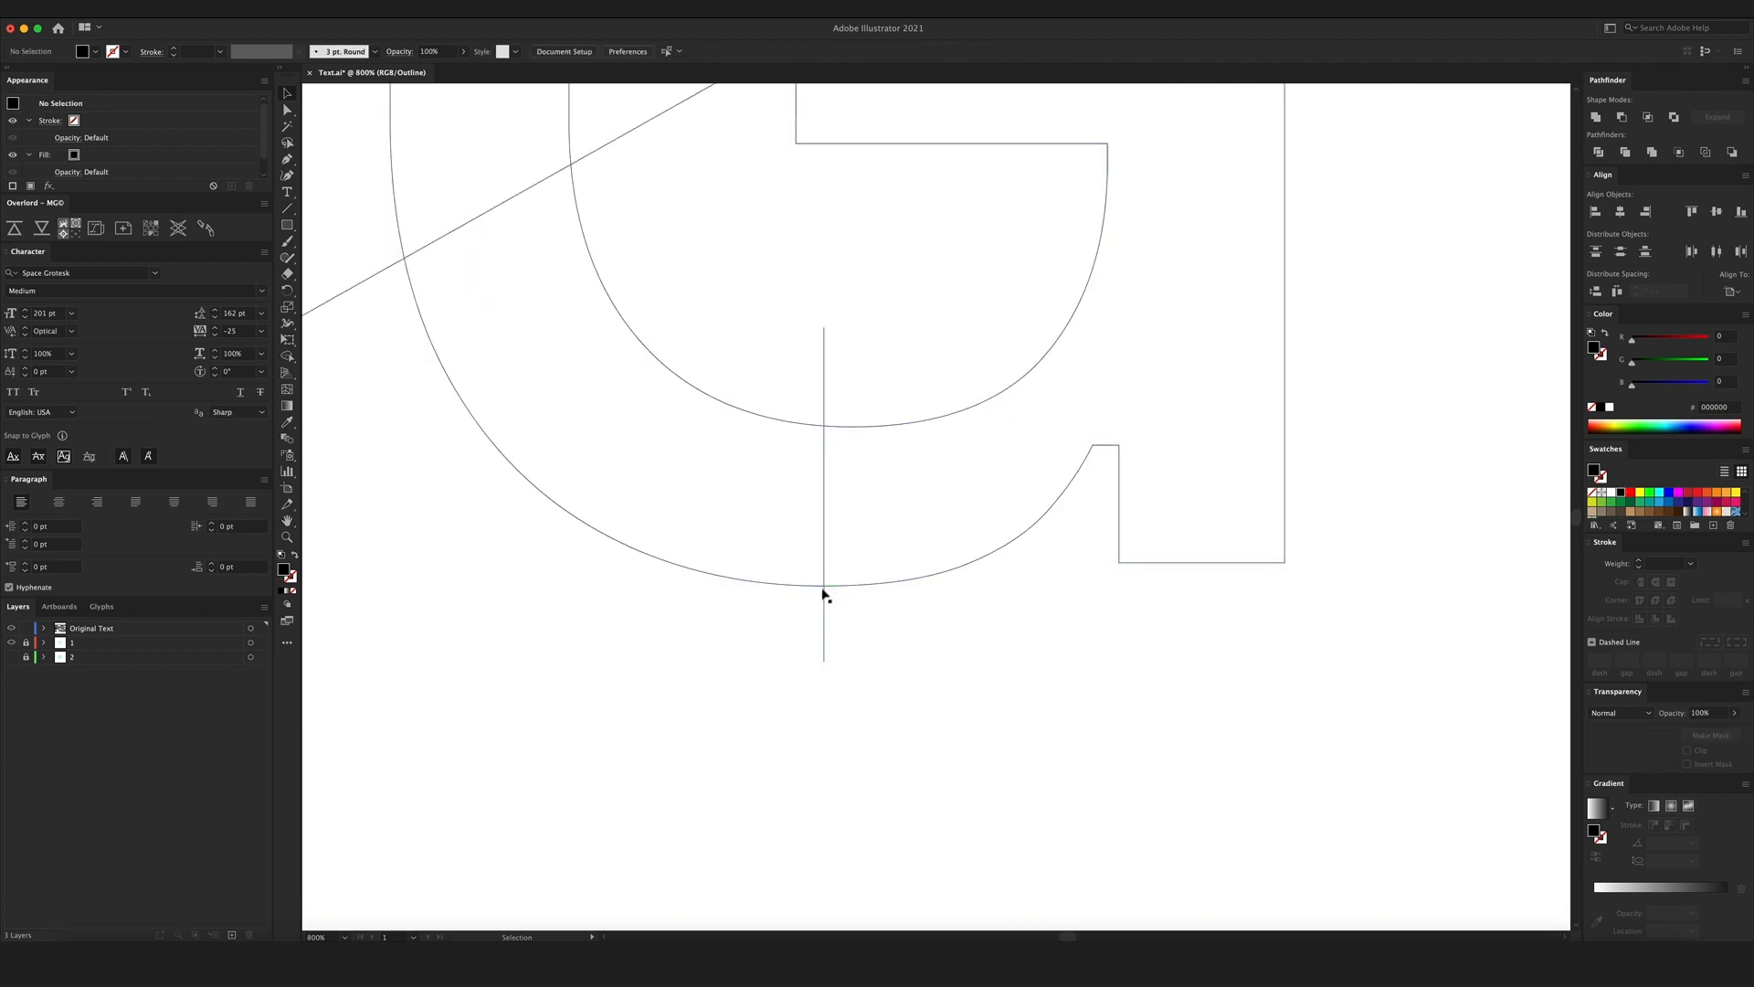
click(824, 582)
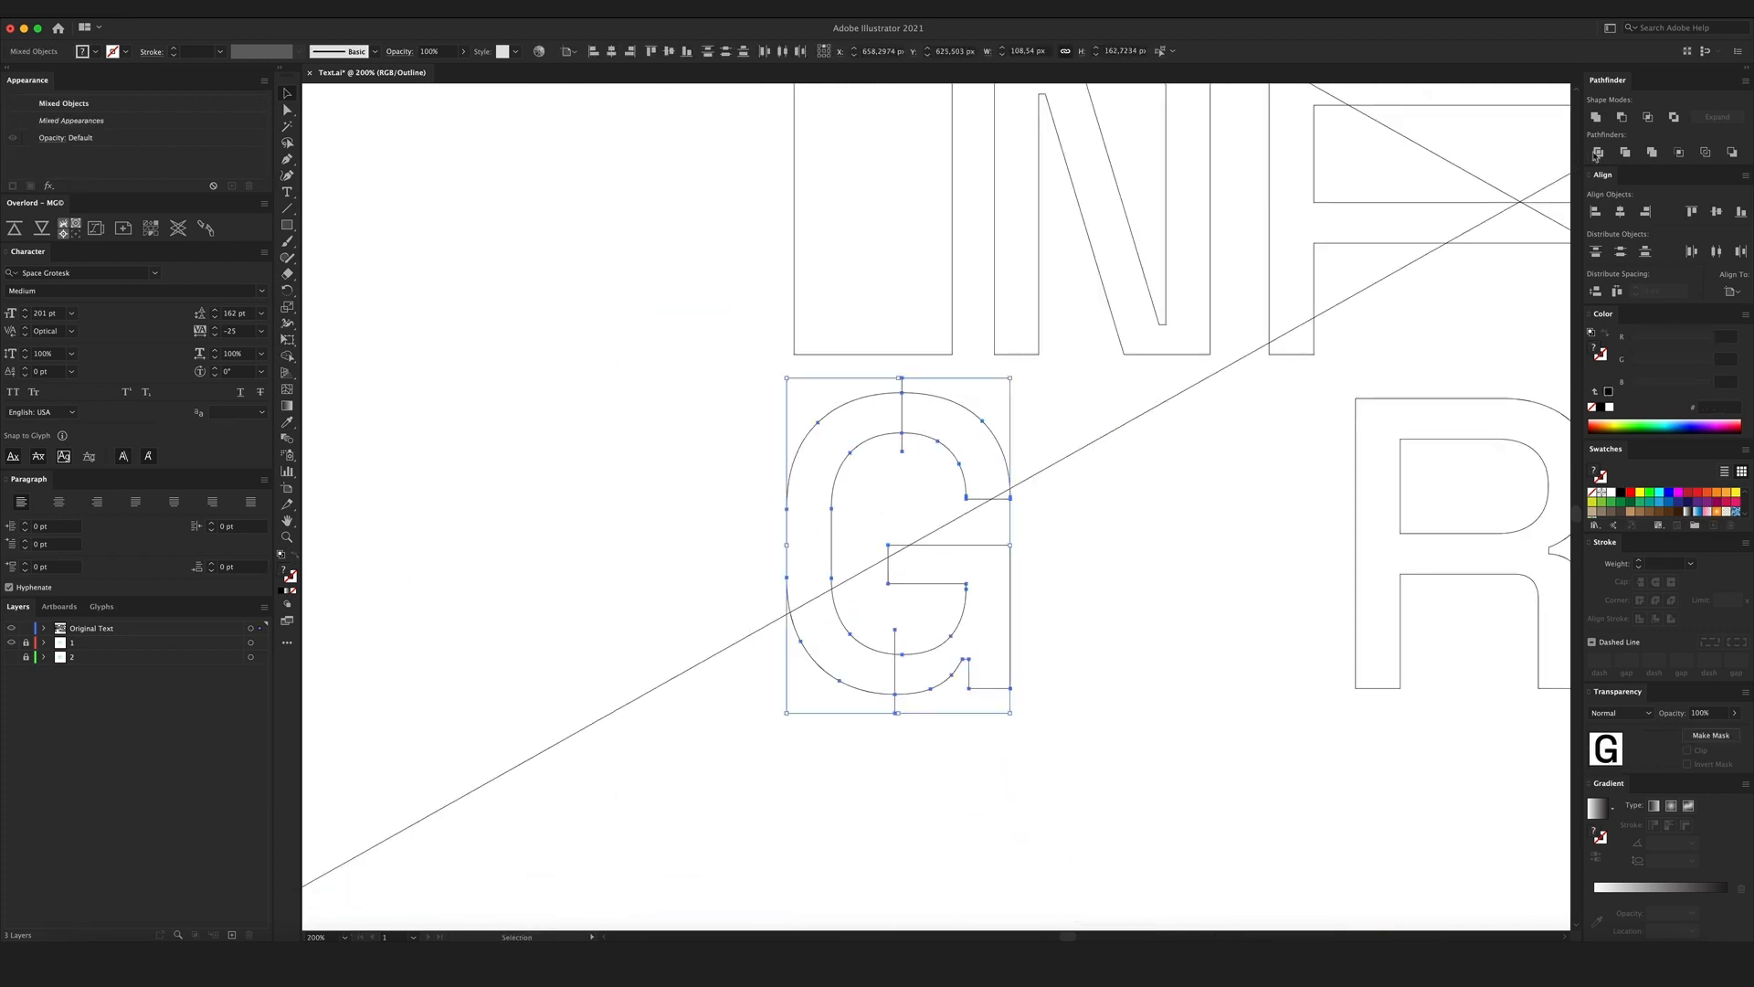
Back in Preview, ungroup the G and drag its right half outward to make a long wide letter.
key(cmd+y)
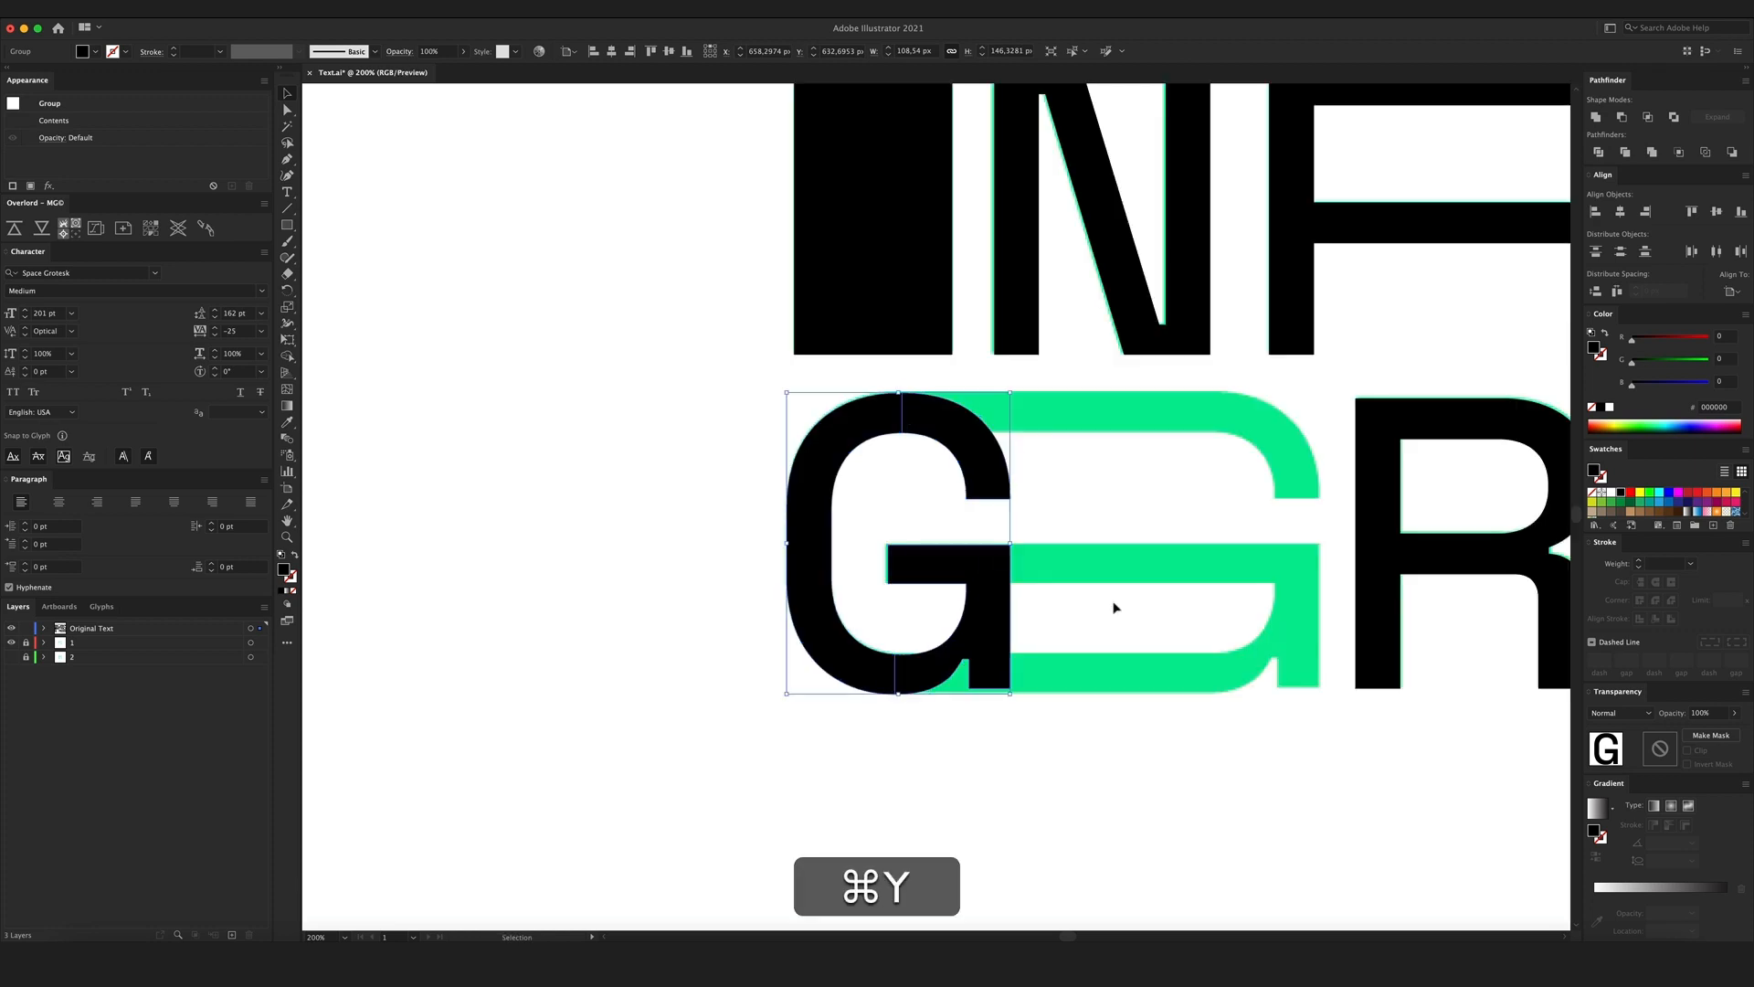
right_click(895, 548)
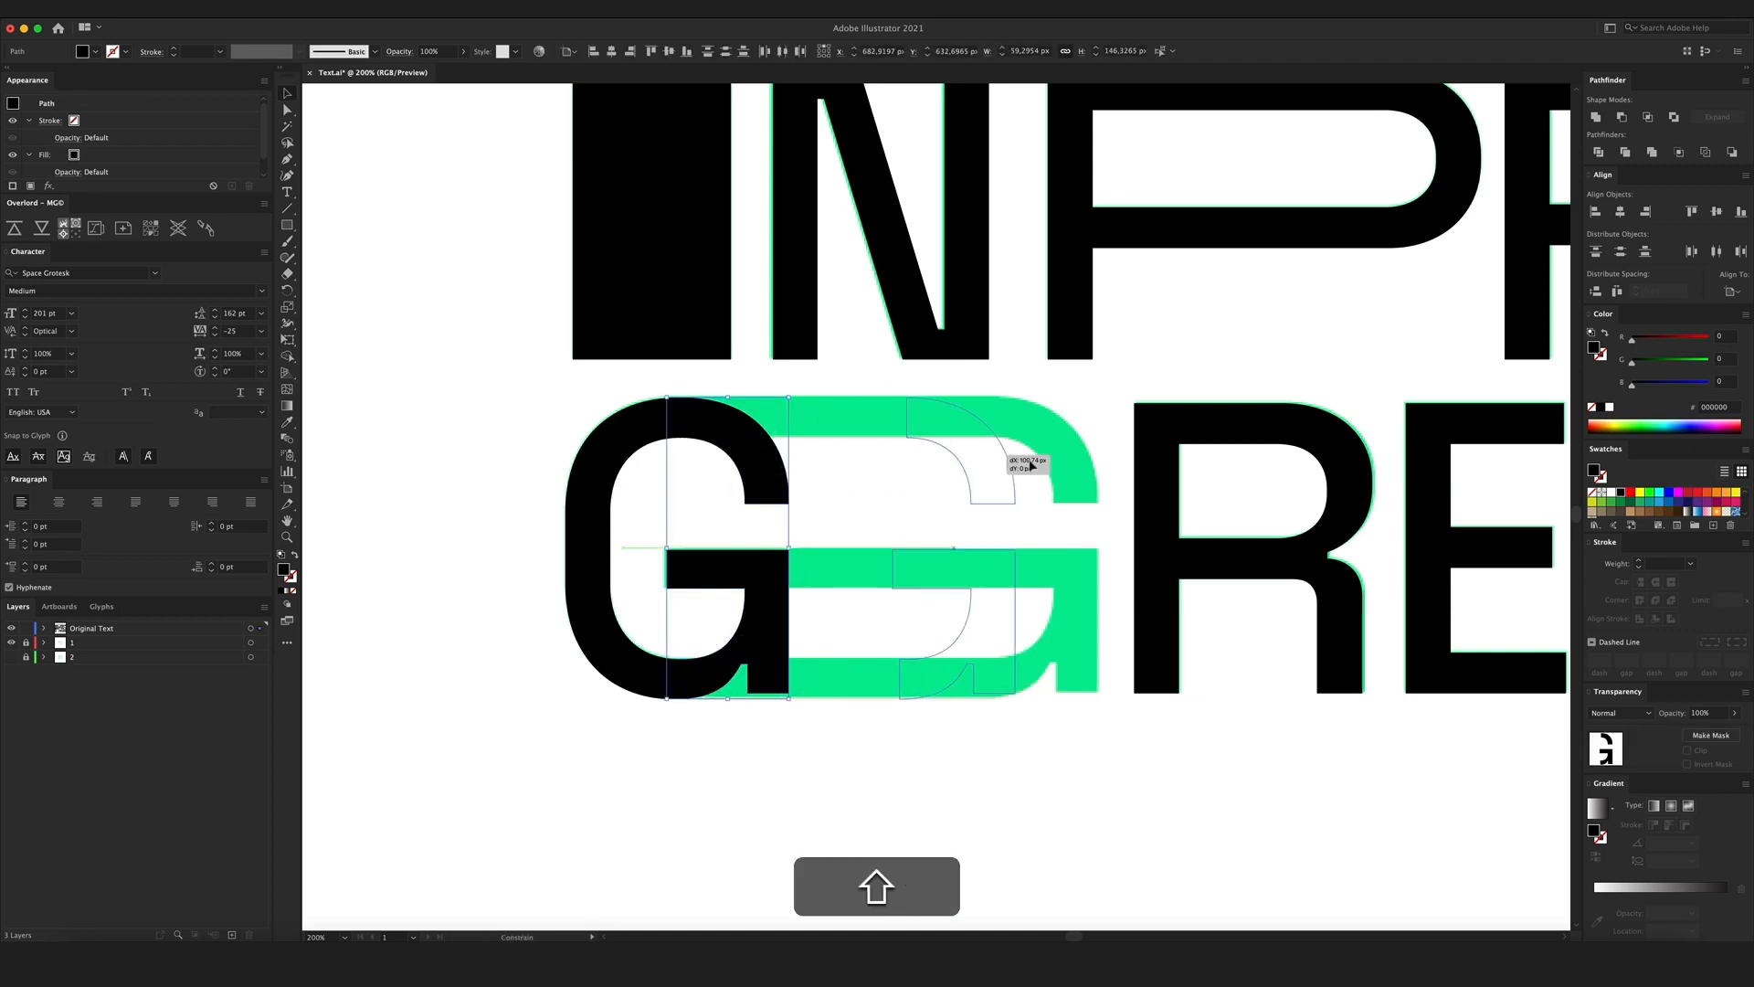
click(844, 612)
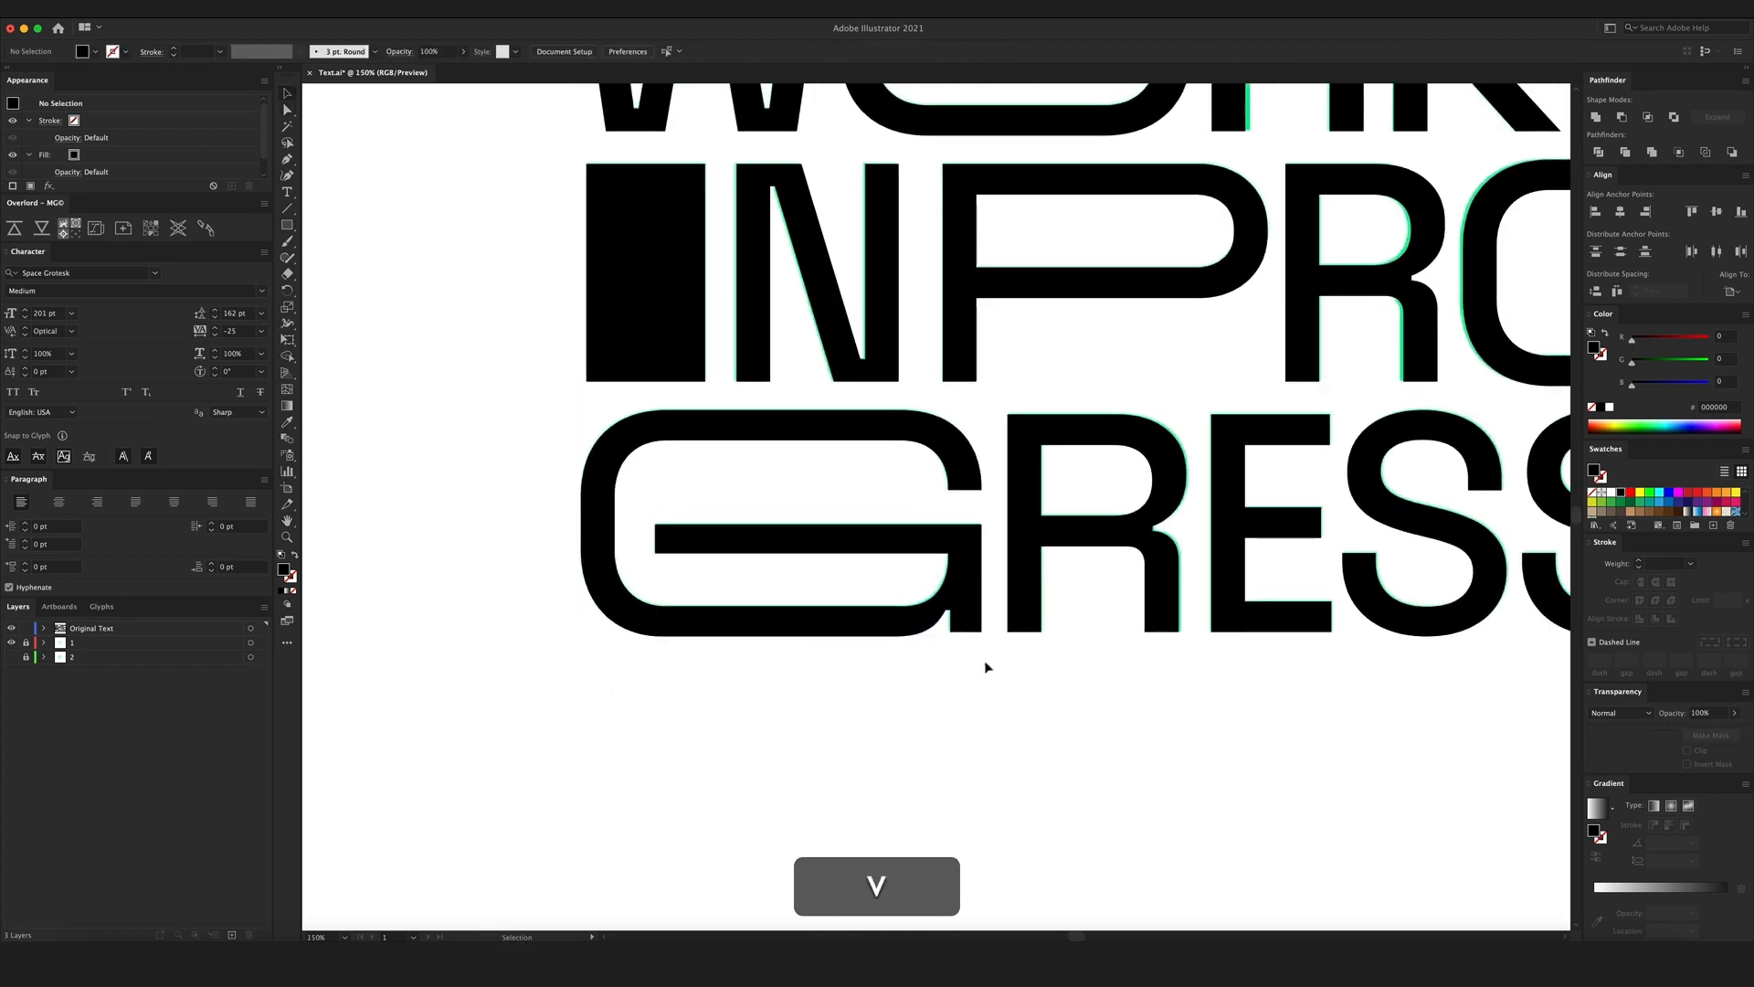
right_click(784, 523)
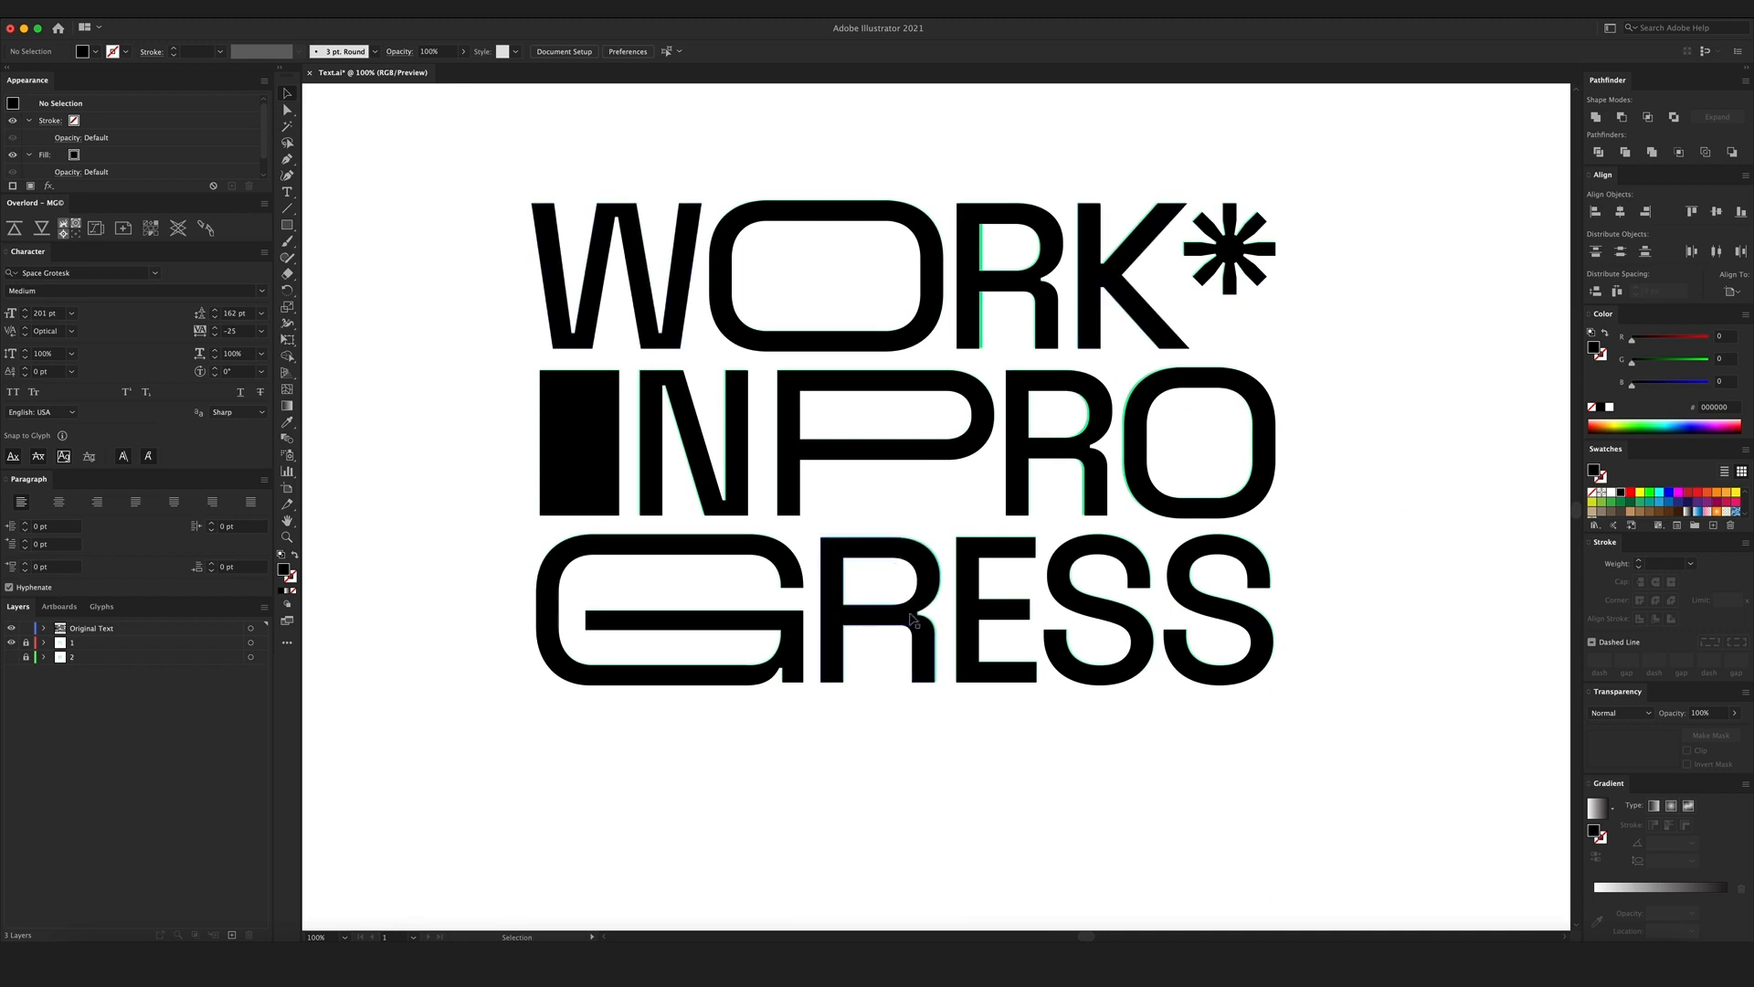
mouse_move(1312, 798)
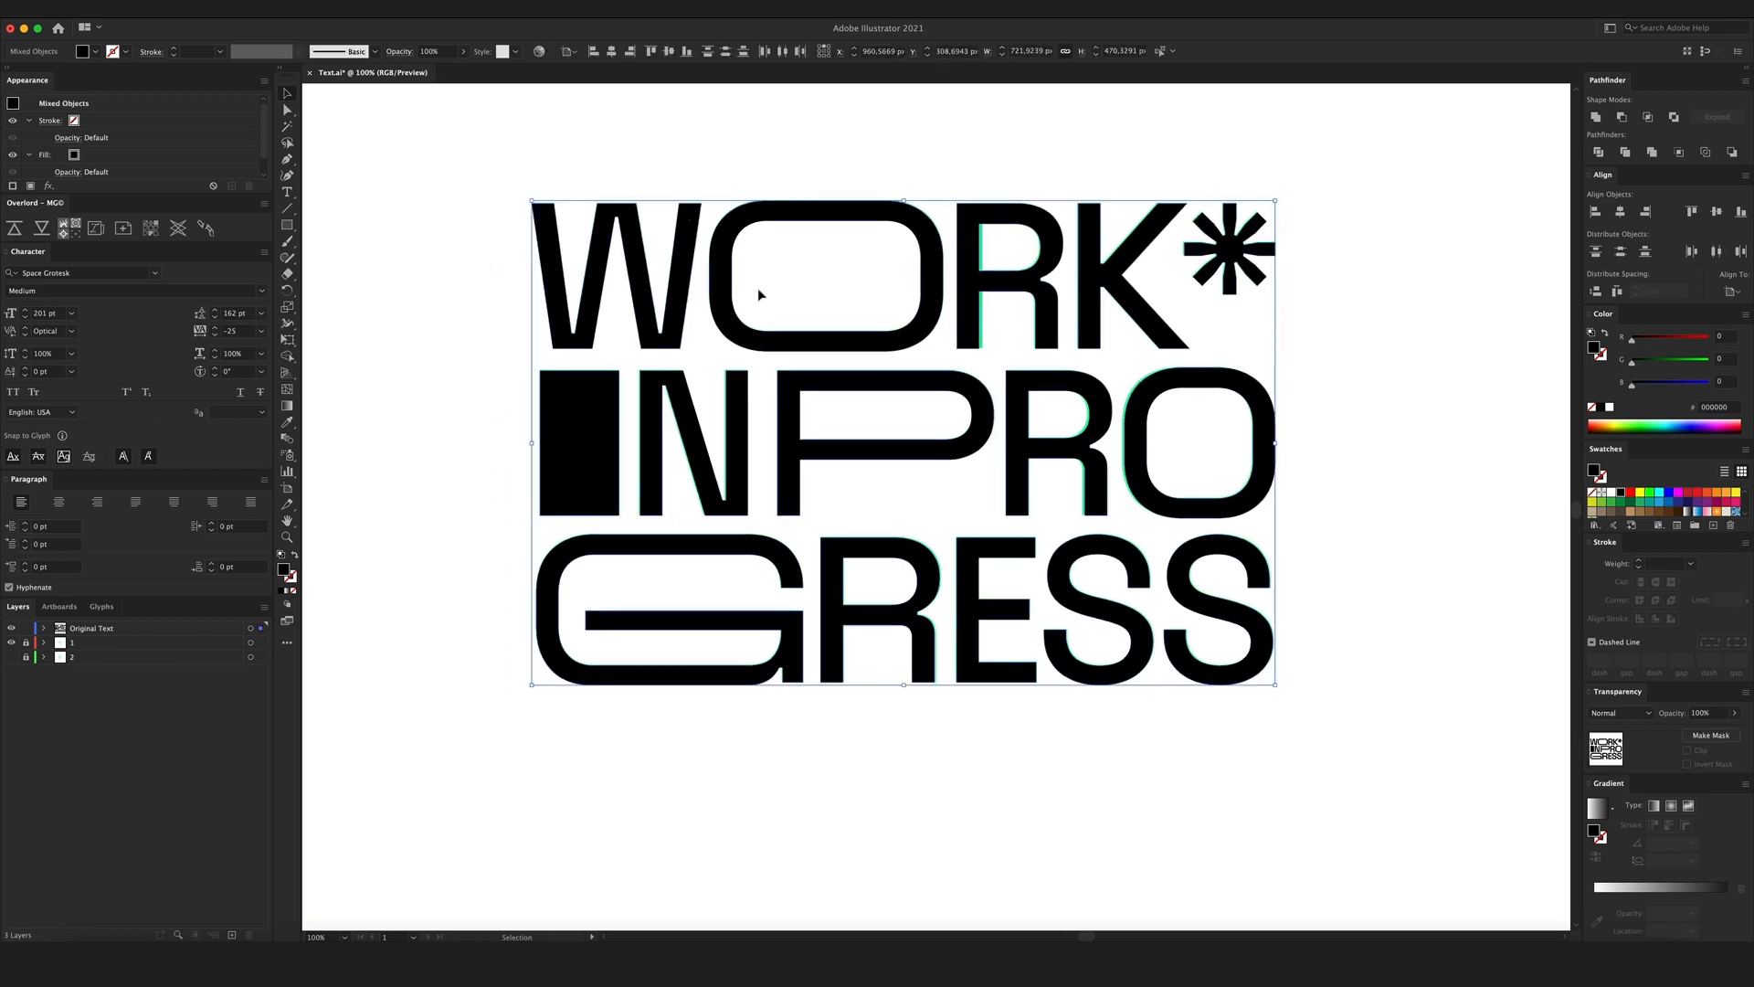
Paste the copied lettering into a new 1920×1080 px document and undo an accidental move.
key(cmd+n)
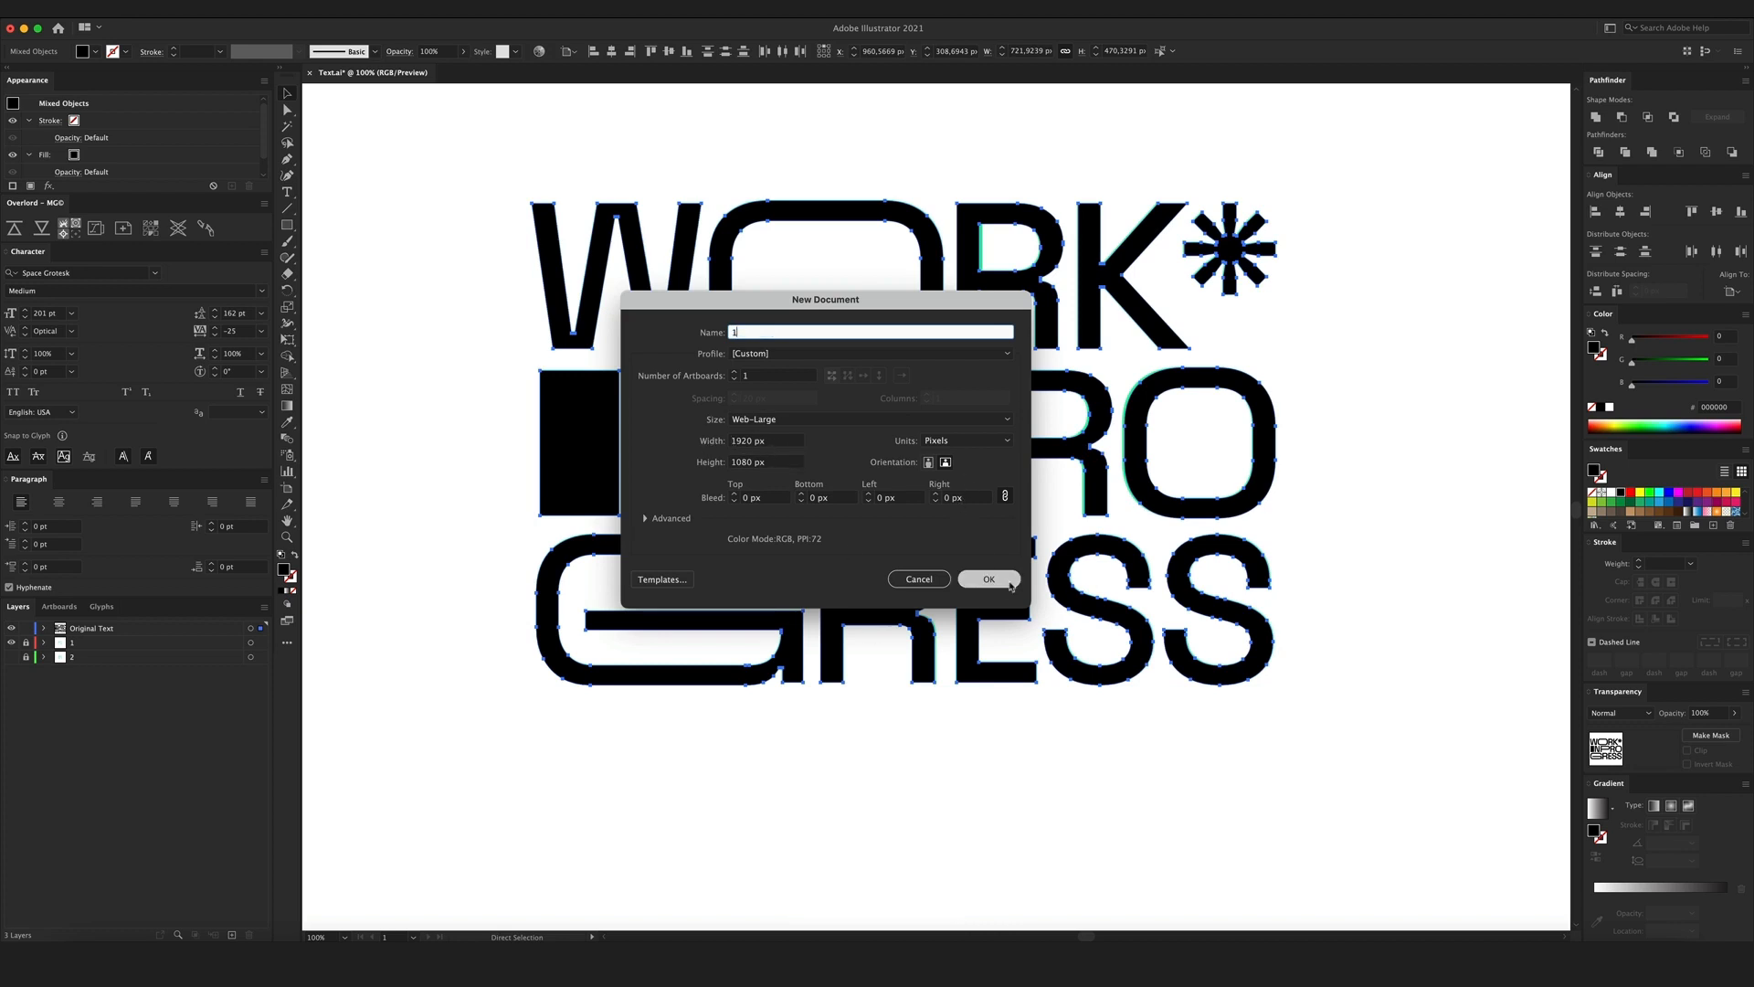
click(988, 579)
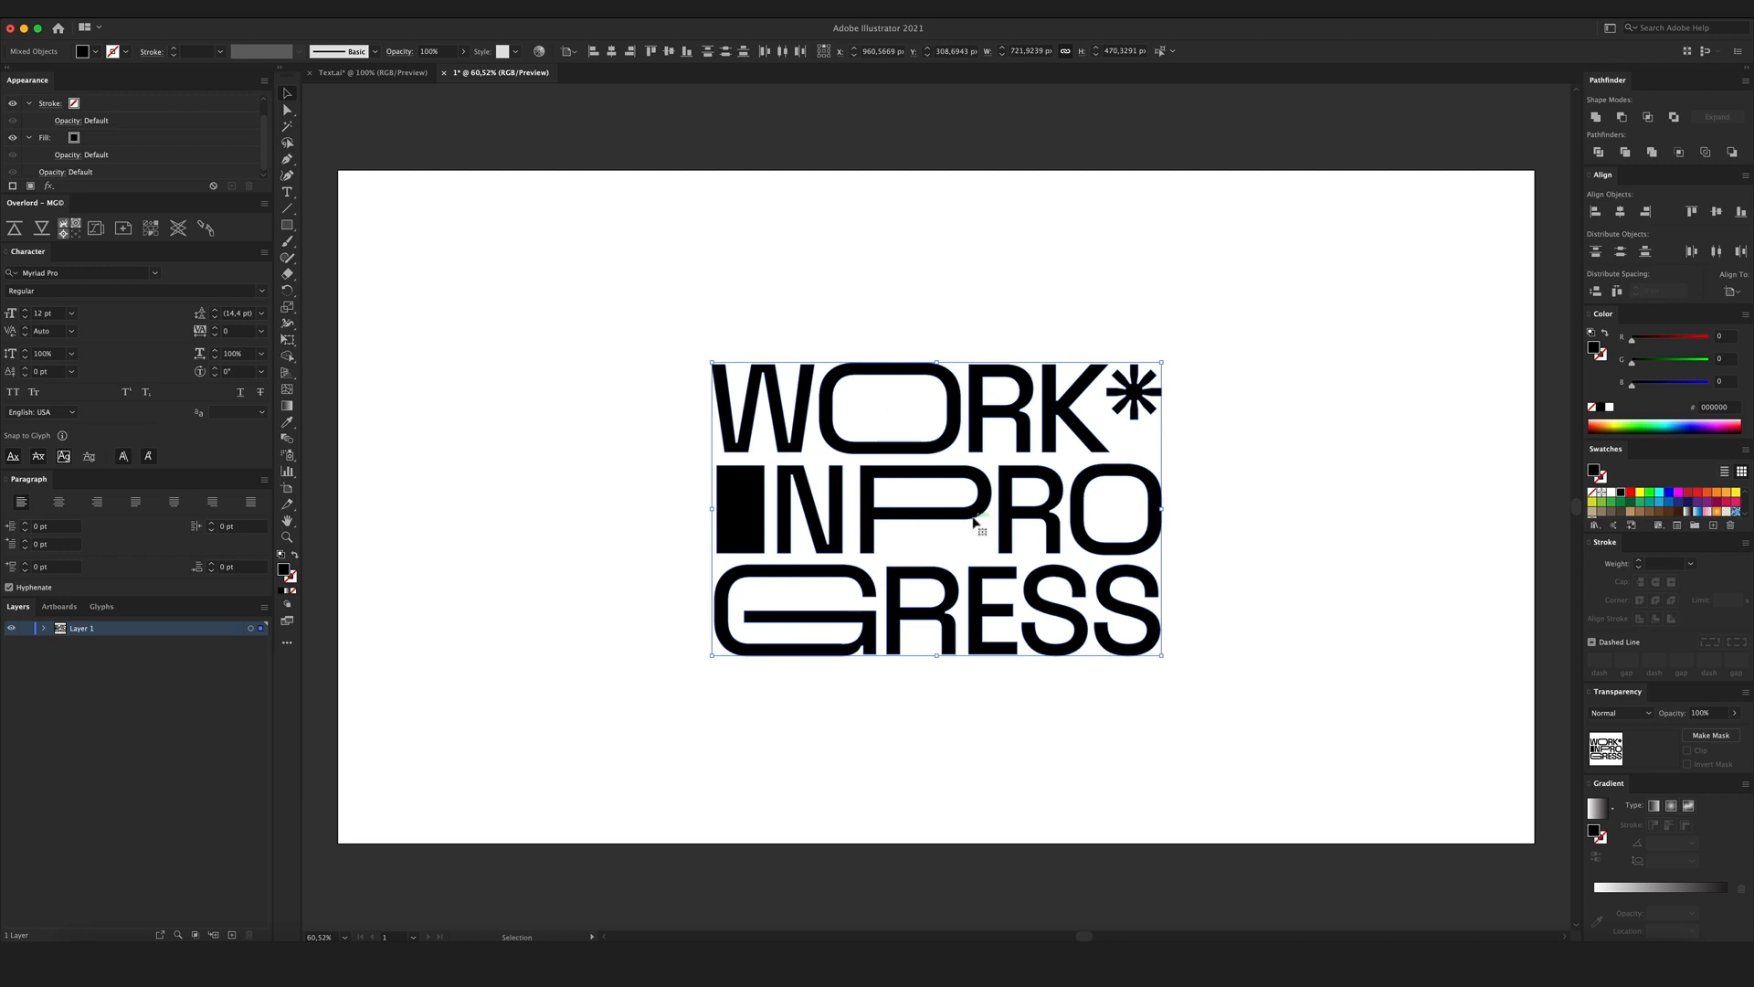
key(cmd+v)
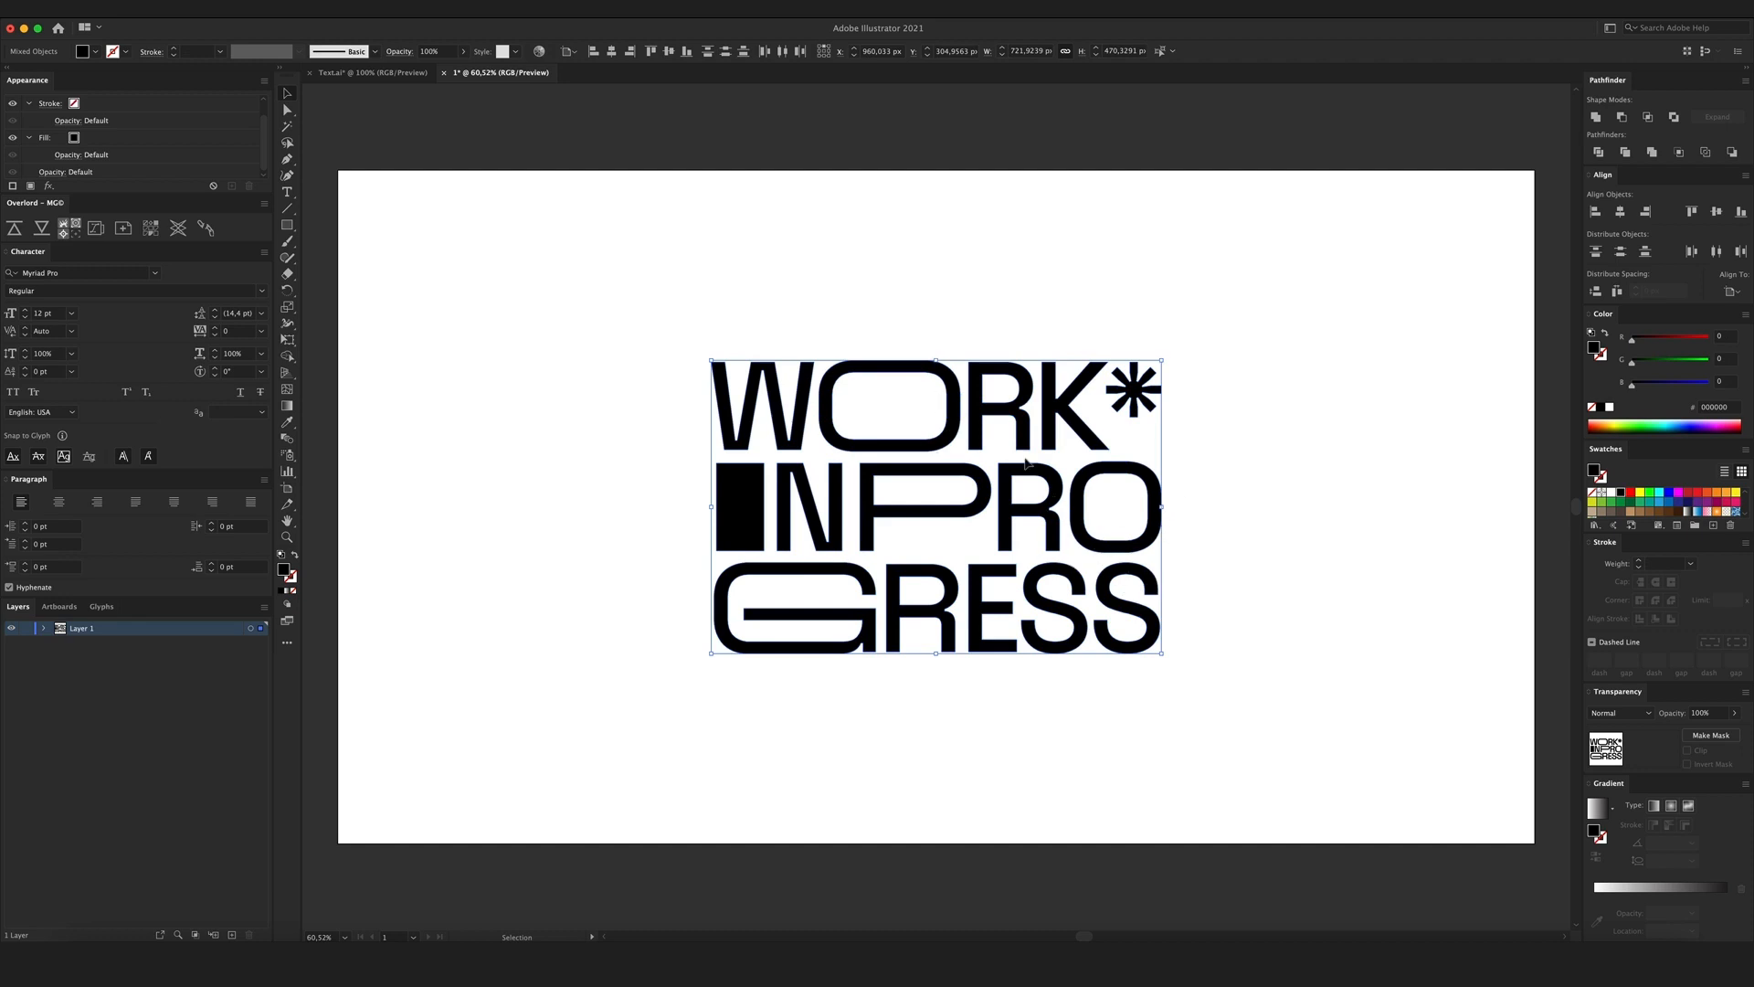
mouse_move(960, 490)
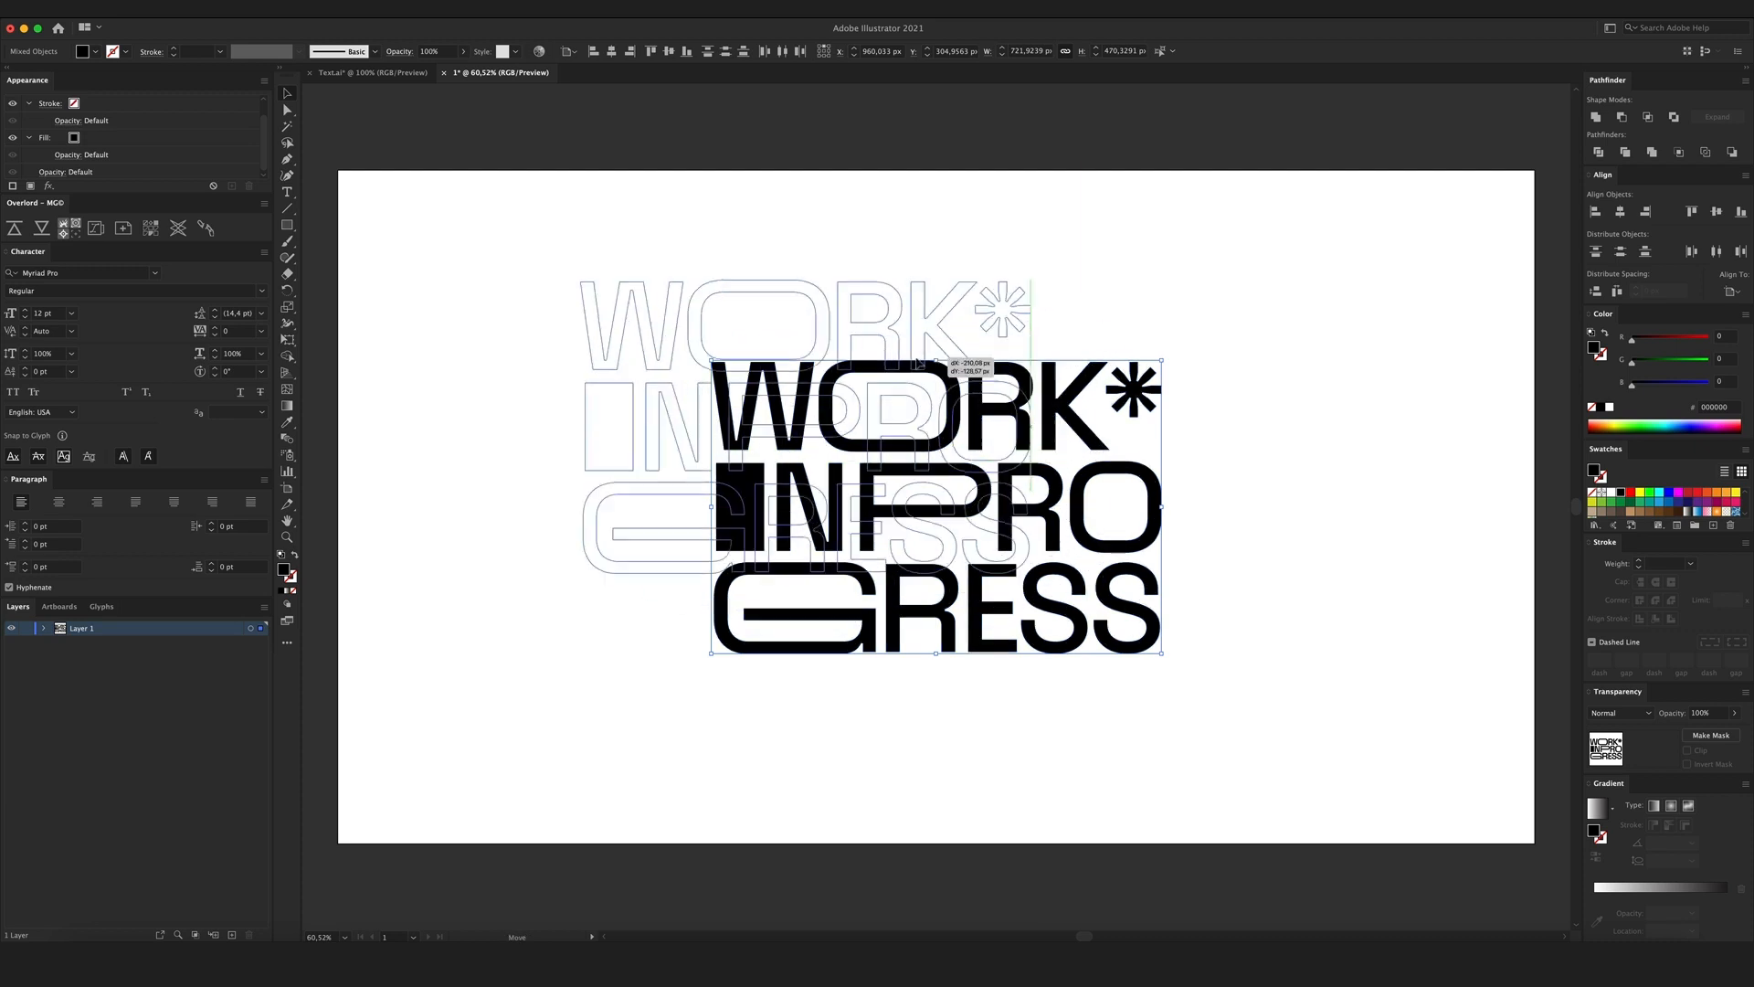
key(cmd+z)
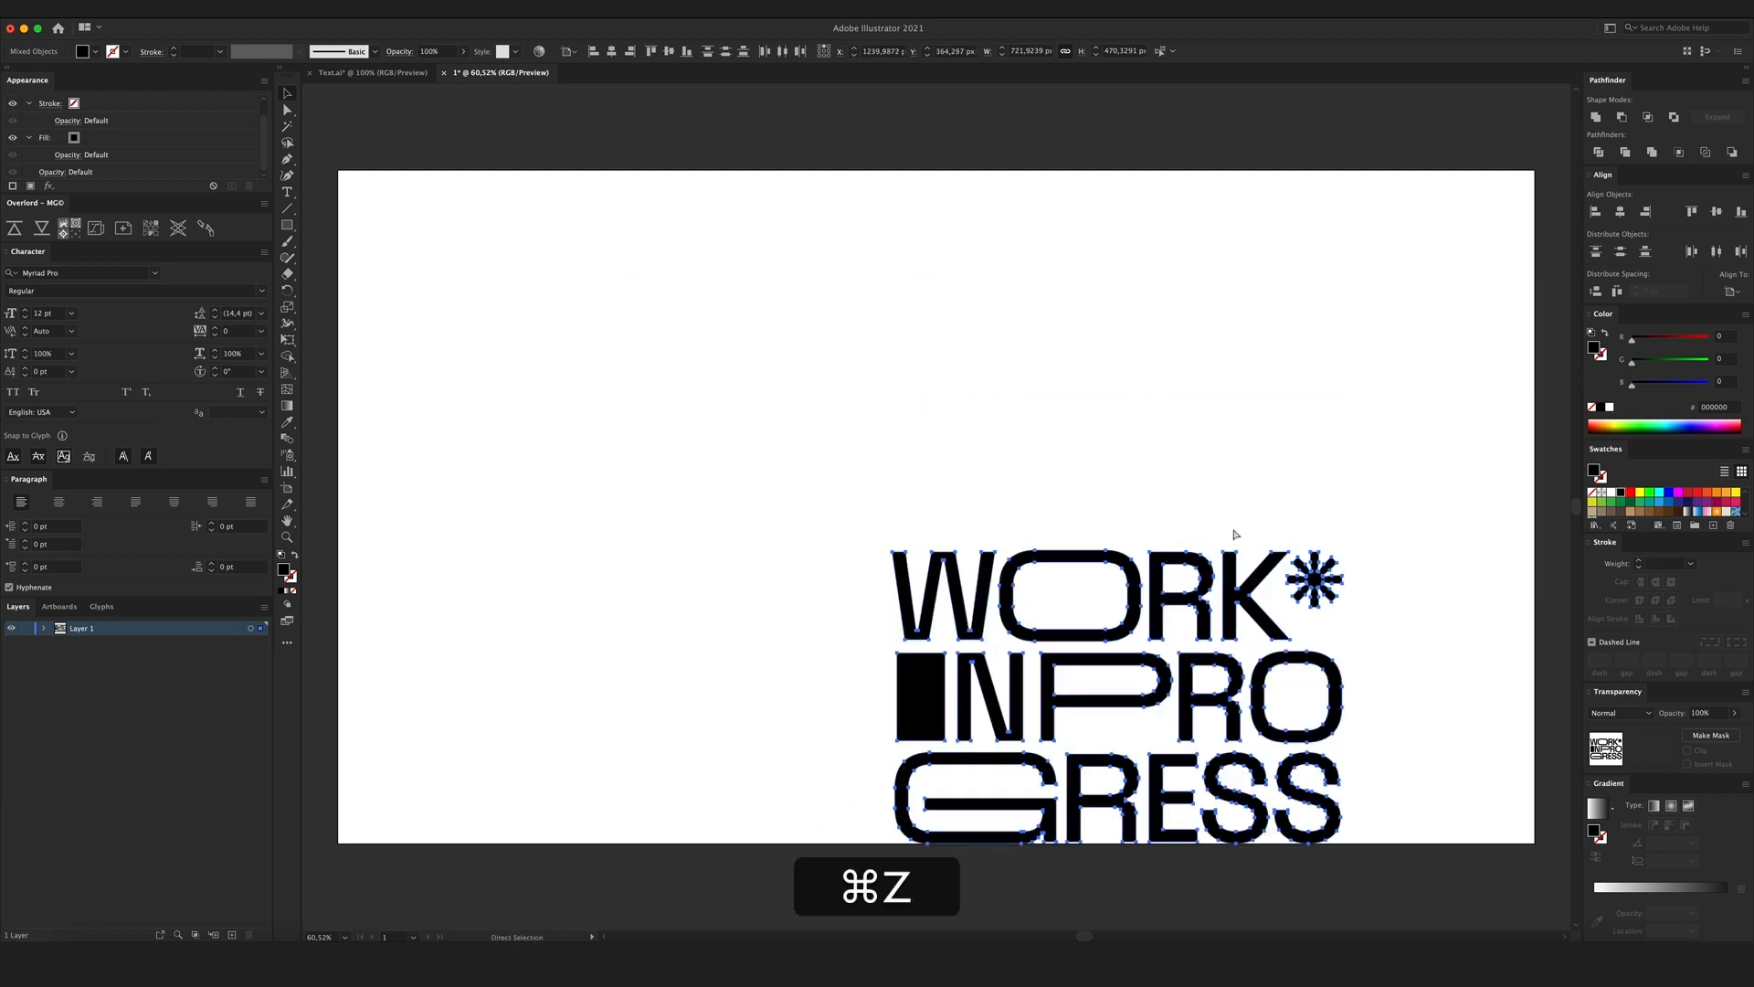
key(cmd+z)
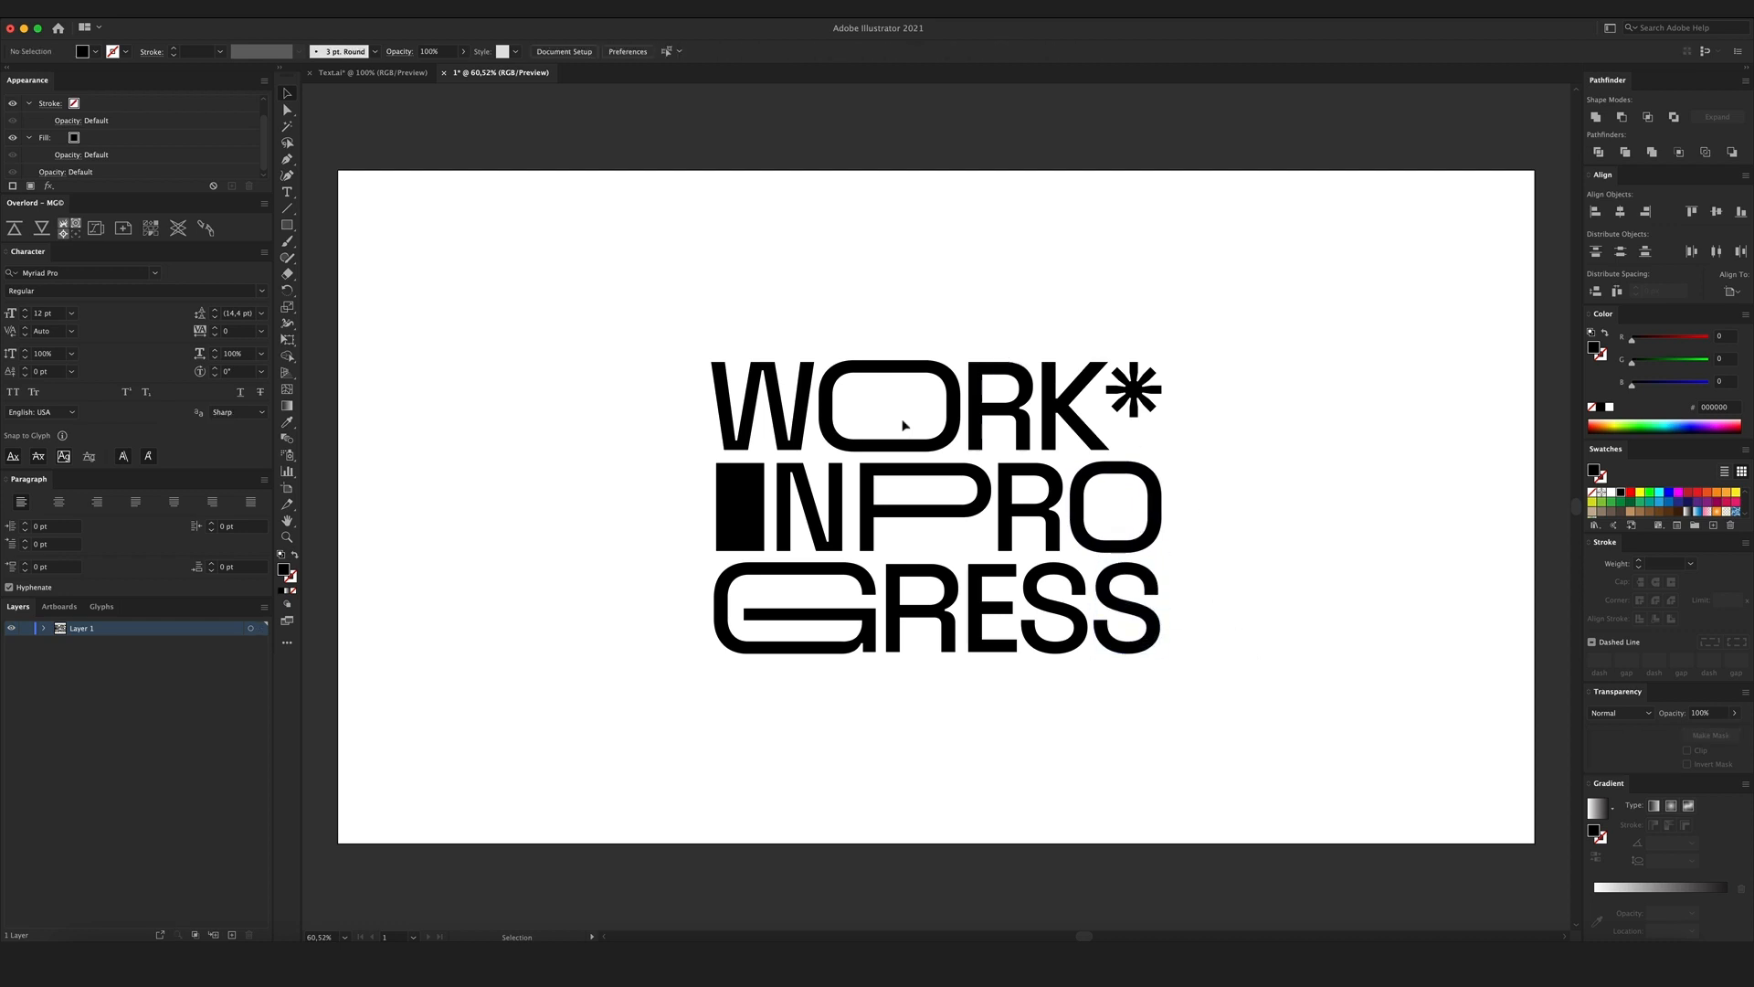
click(740, 508)
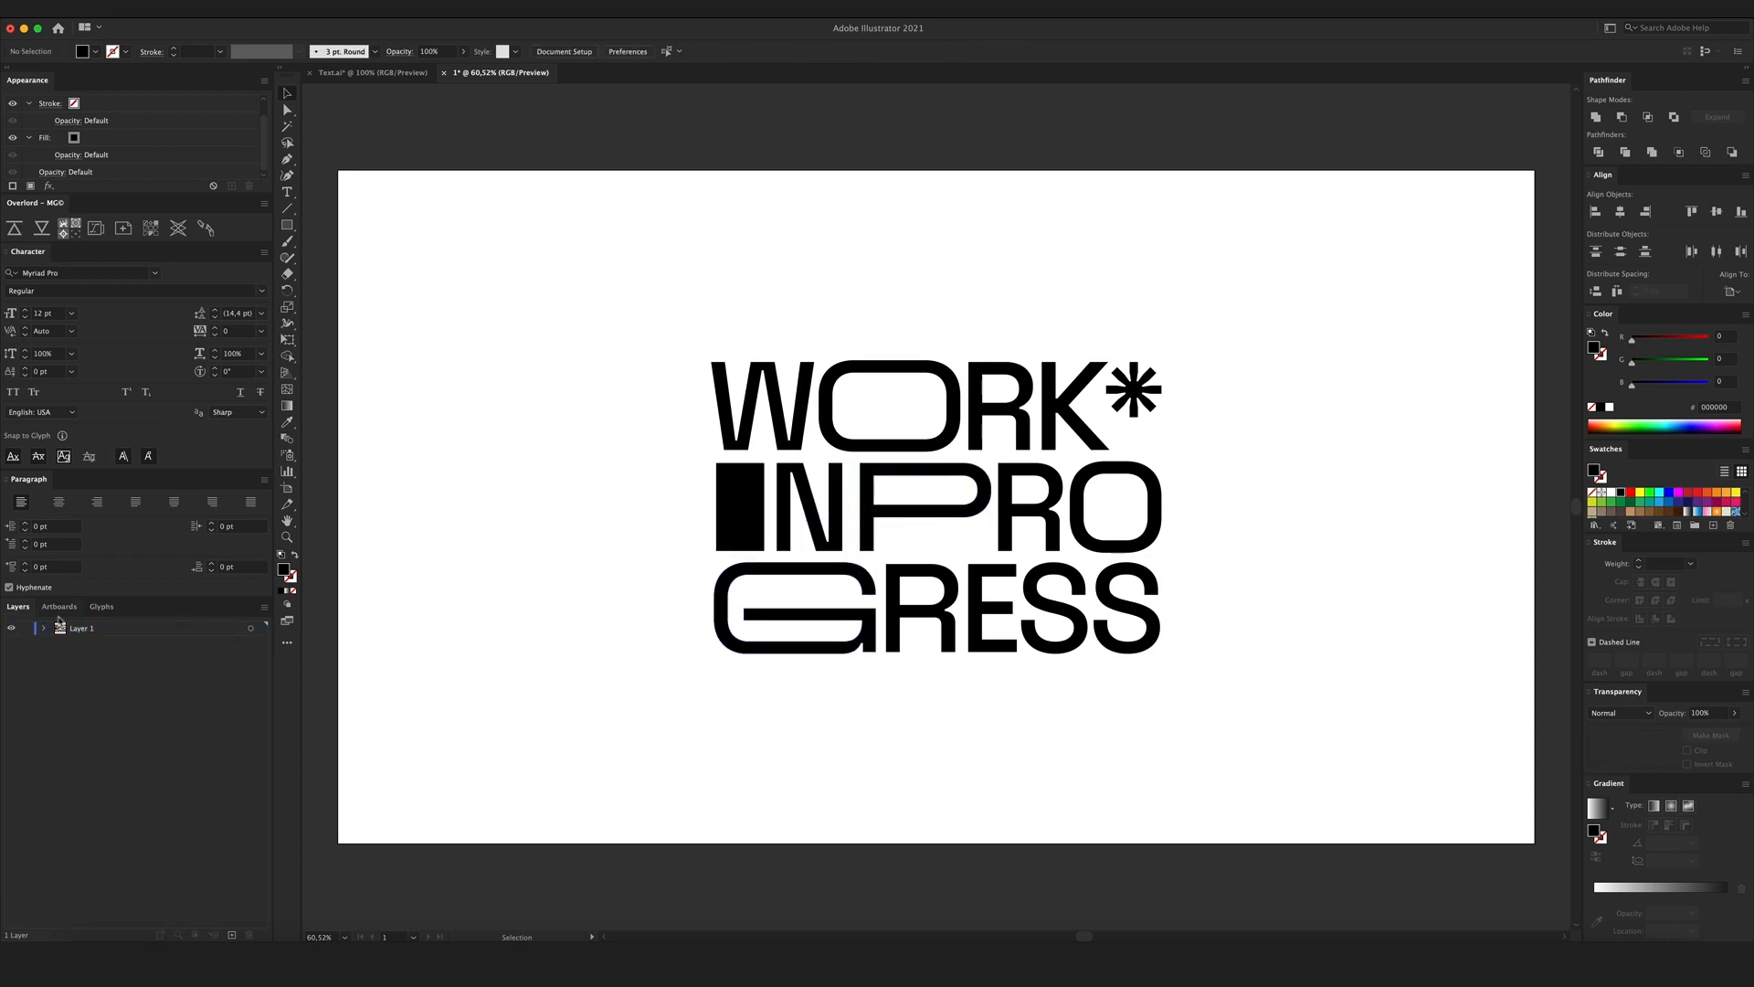
Release every shape on Layer 1 to its own layer and delete the now-empty Layer 1.
click(82, 626)
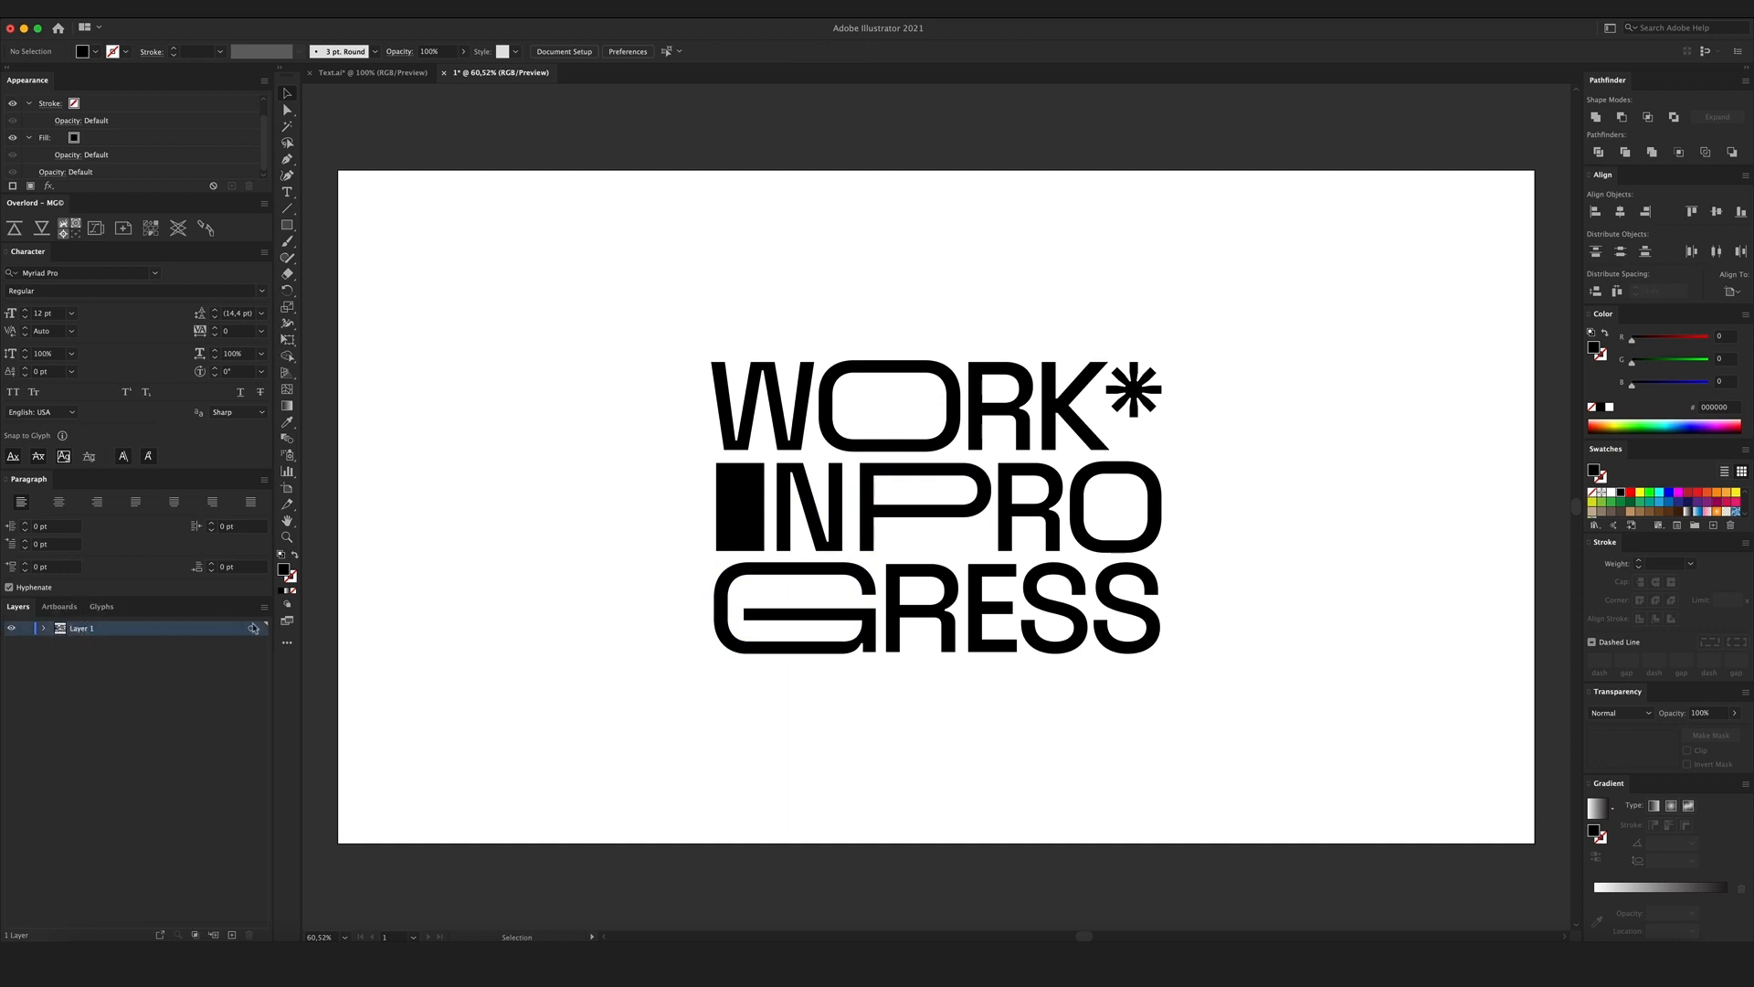
click(252, 626)
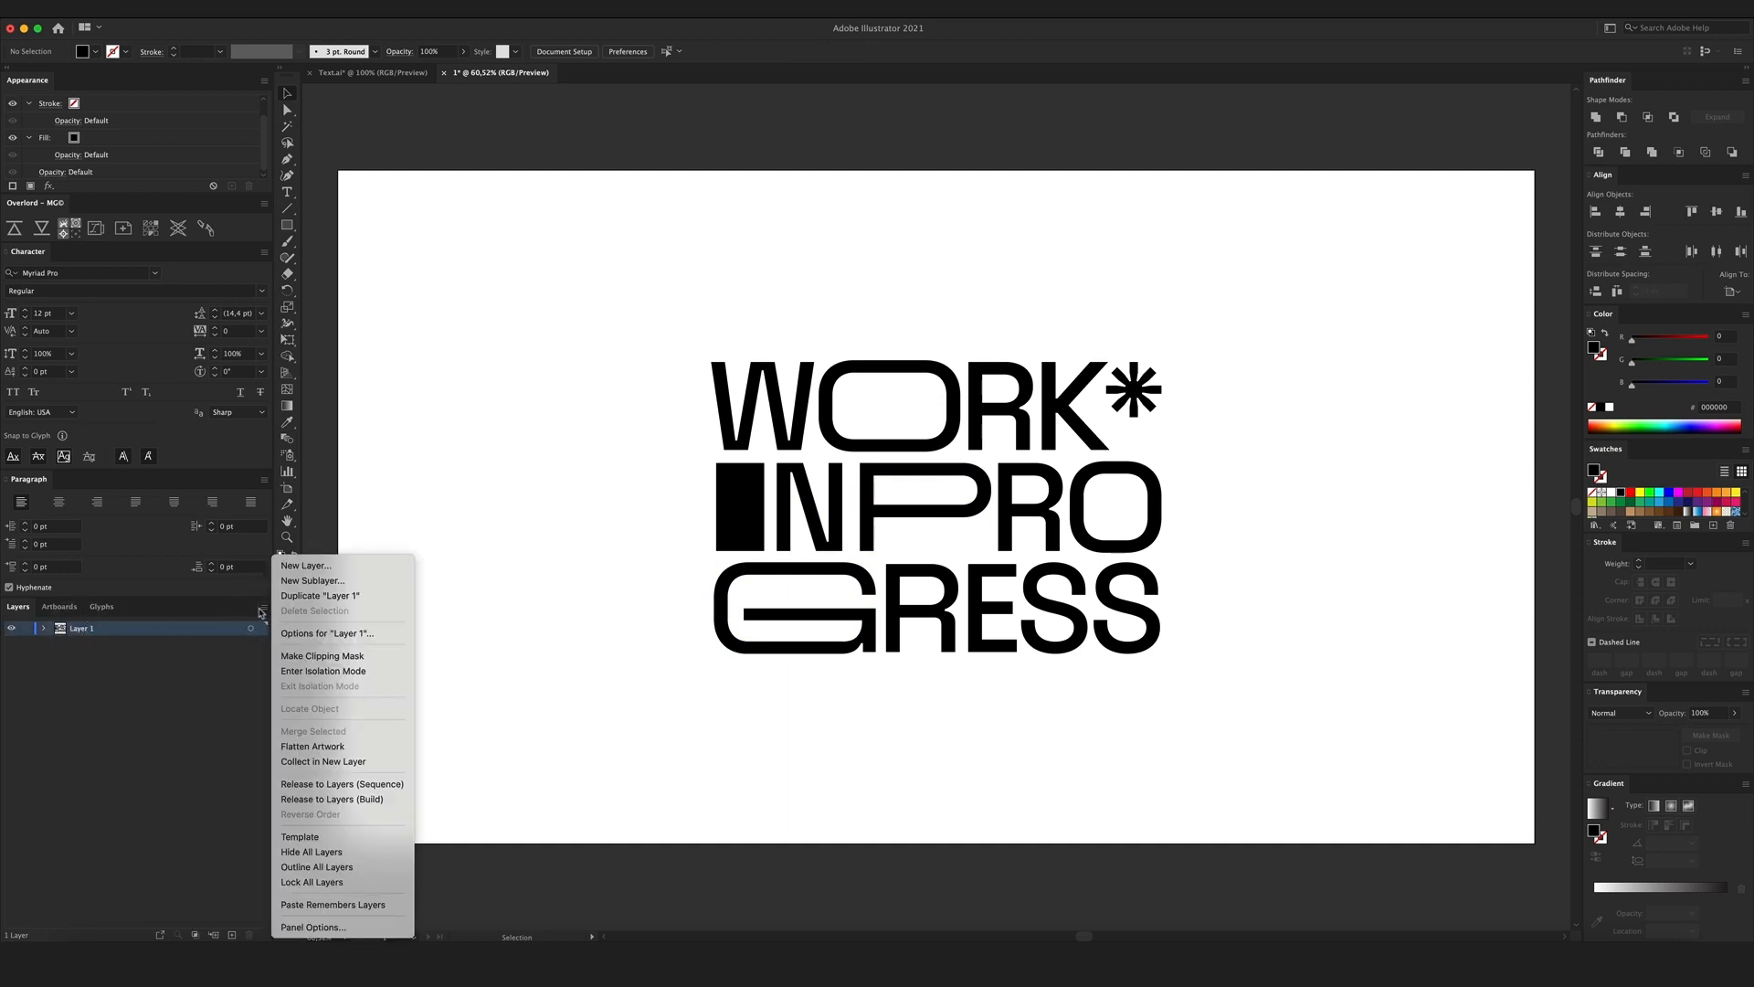
mouse_move(342, 783)
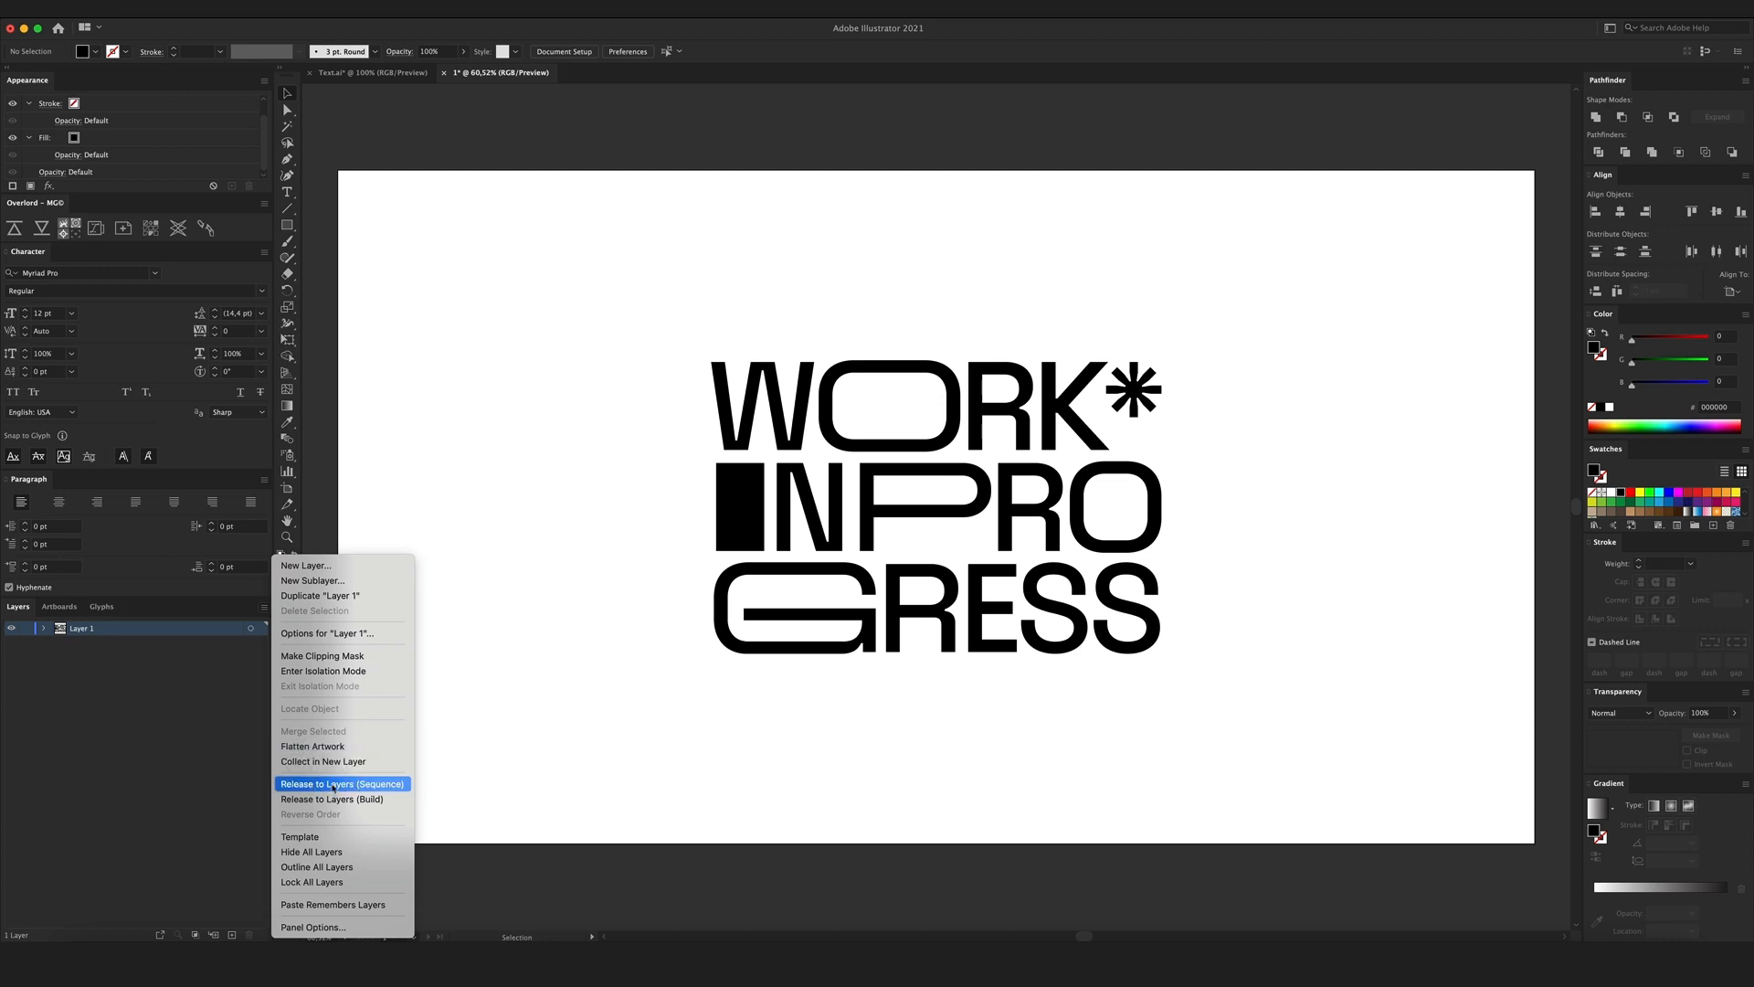
click(342, 784)
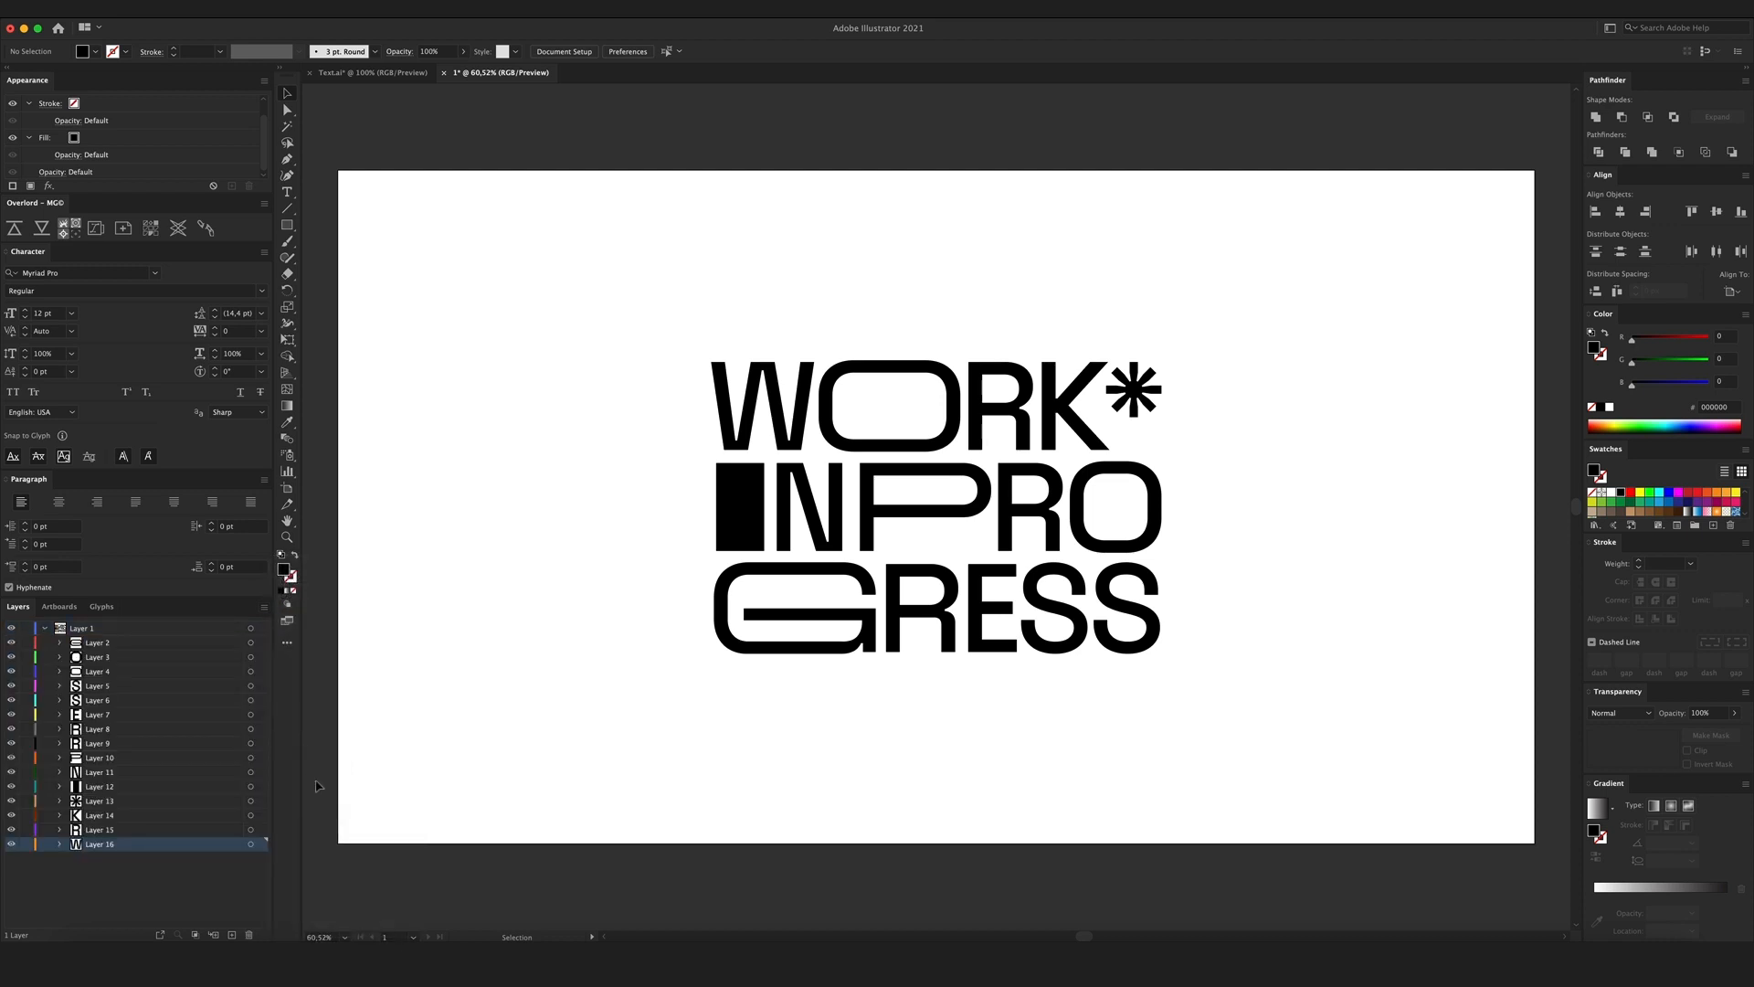
click(97, 641)
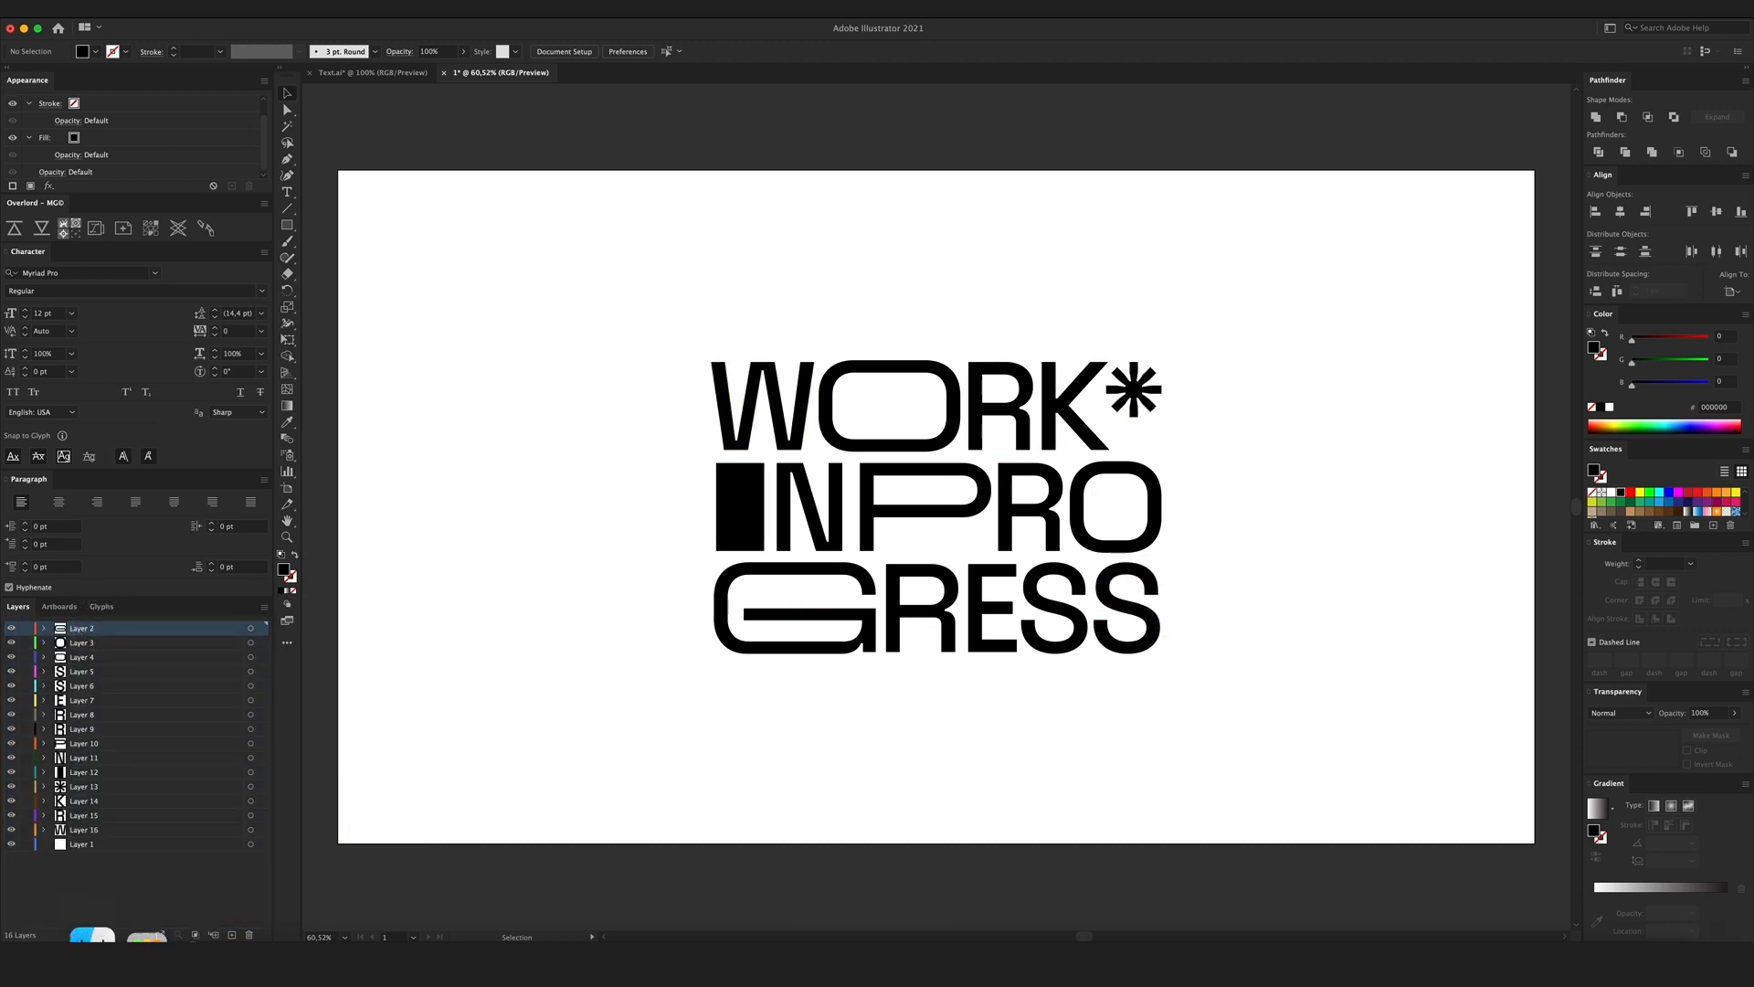
click(83, 844)
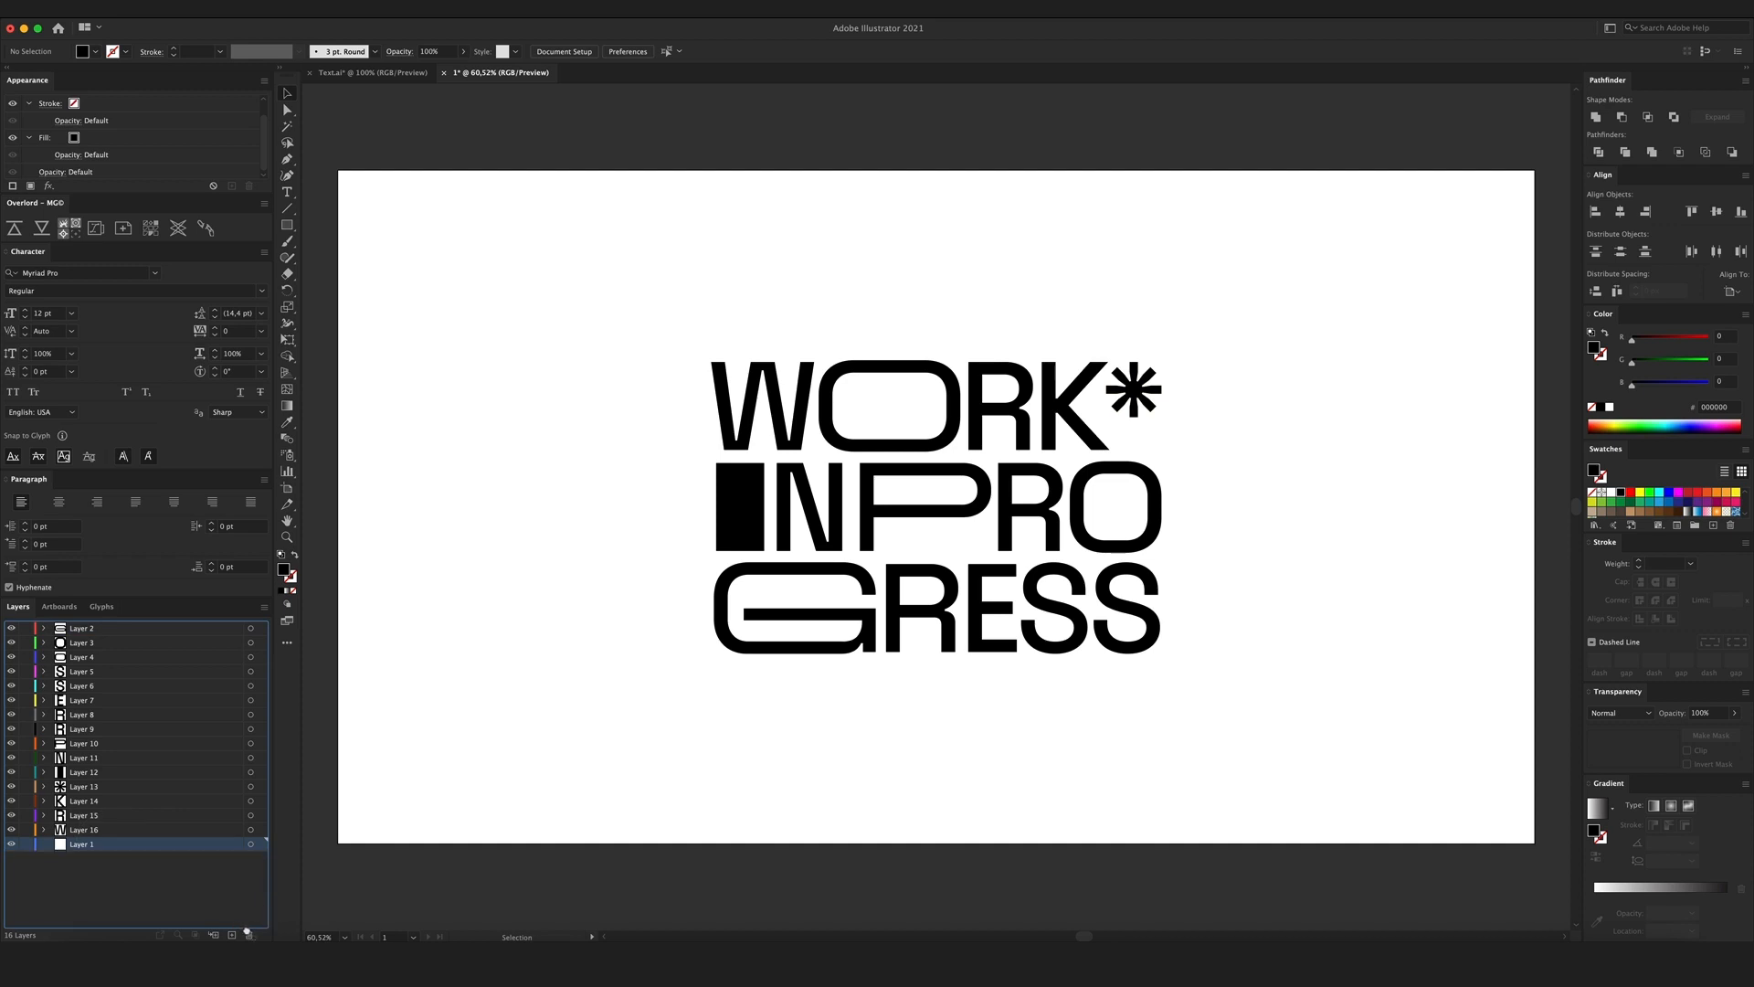
click(248, 933)
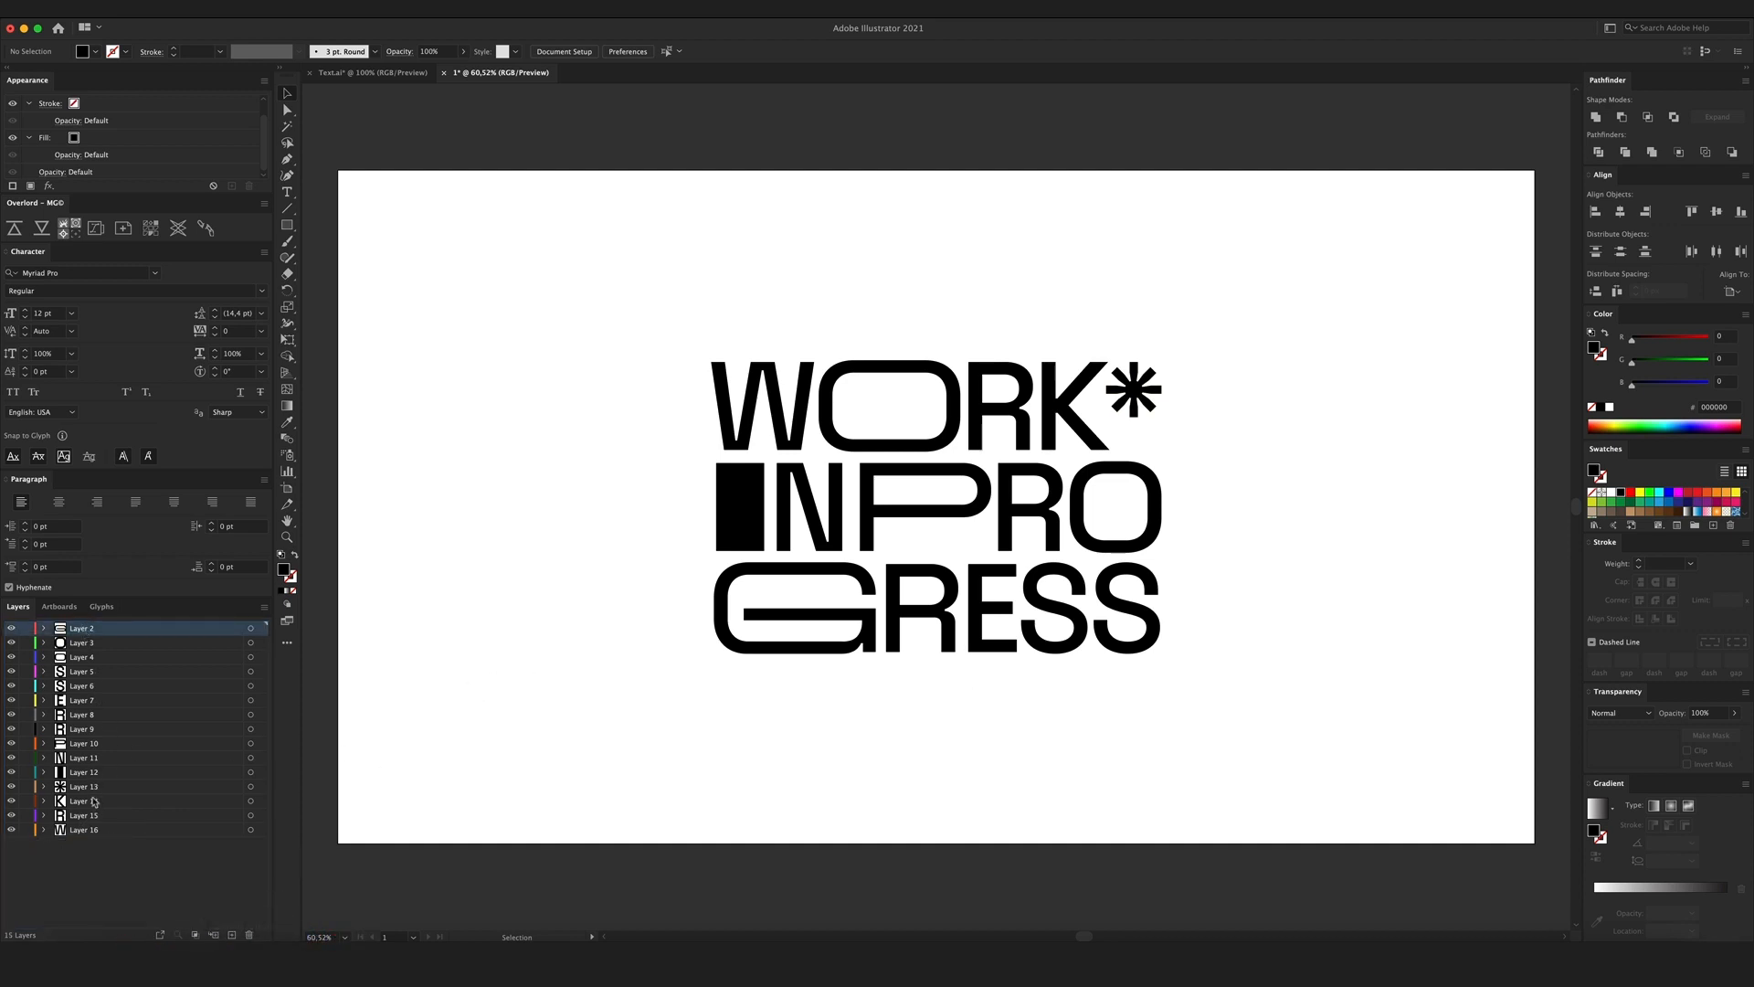
mouse_move(112, 868)
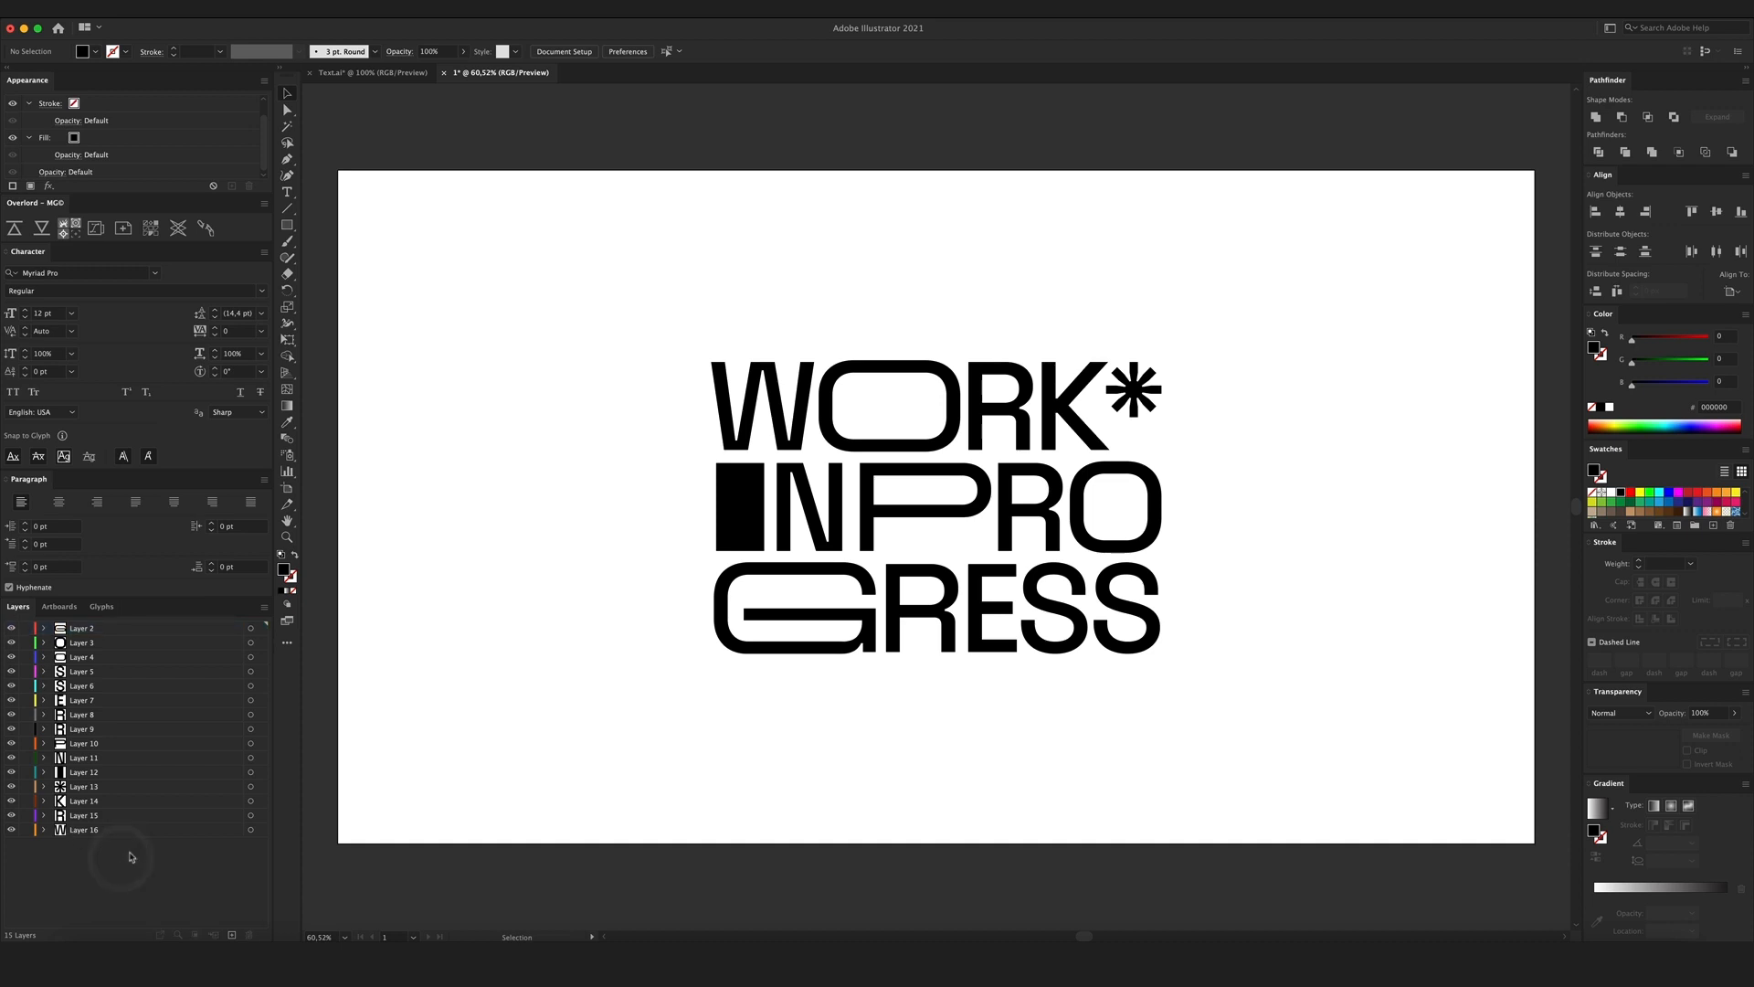
mouse_move(146, 869)
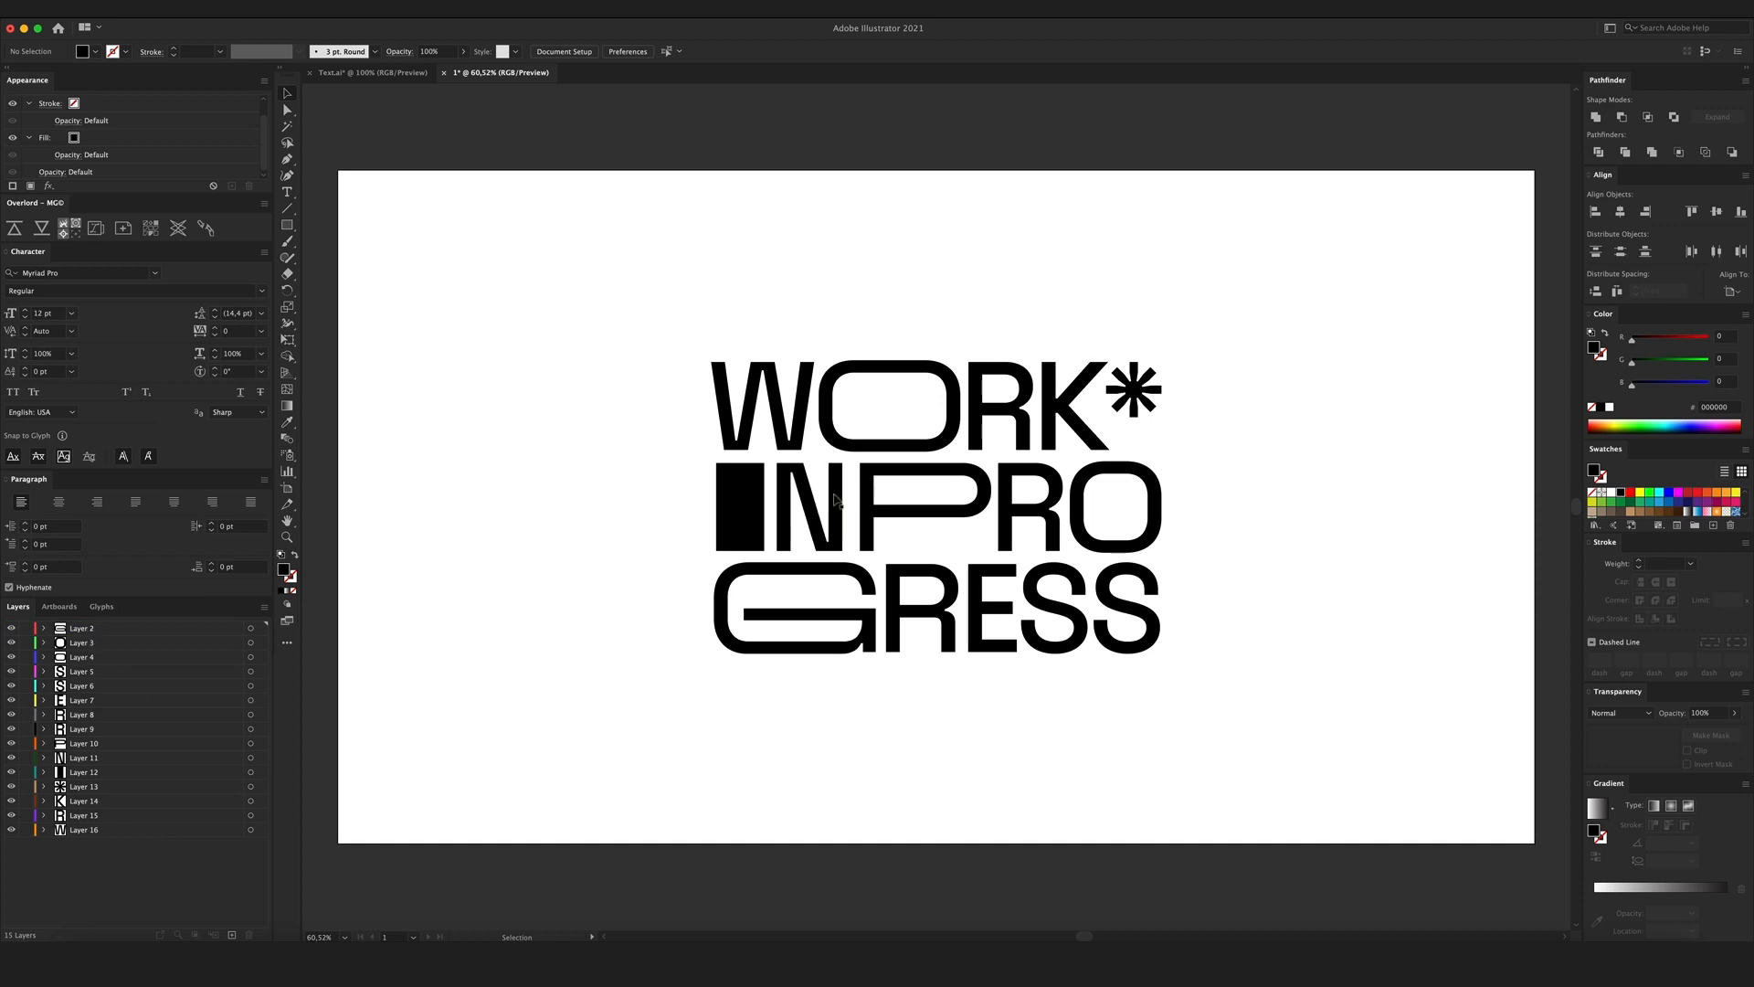
Reorder the O's layer among the WORK letters and begin renaming letter layers.
click(888, 406)
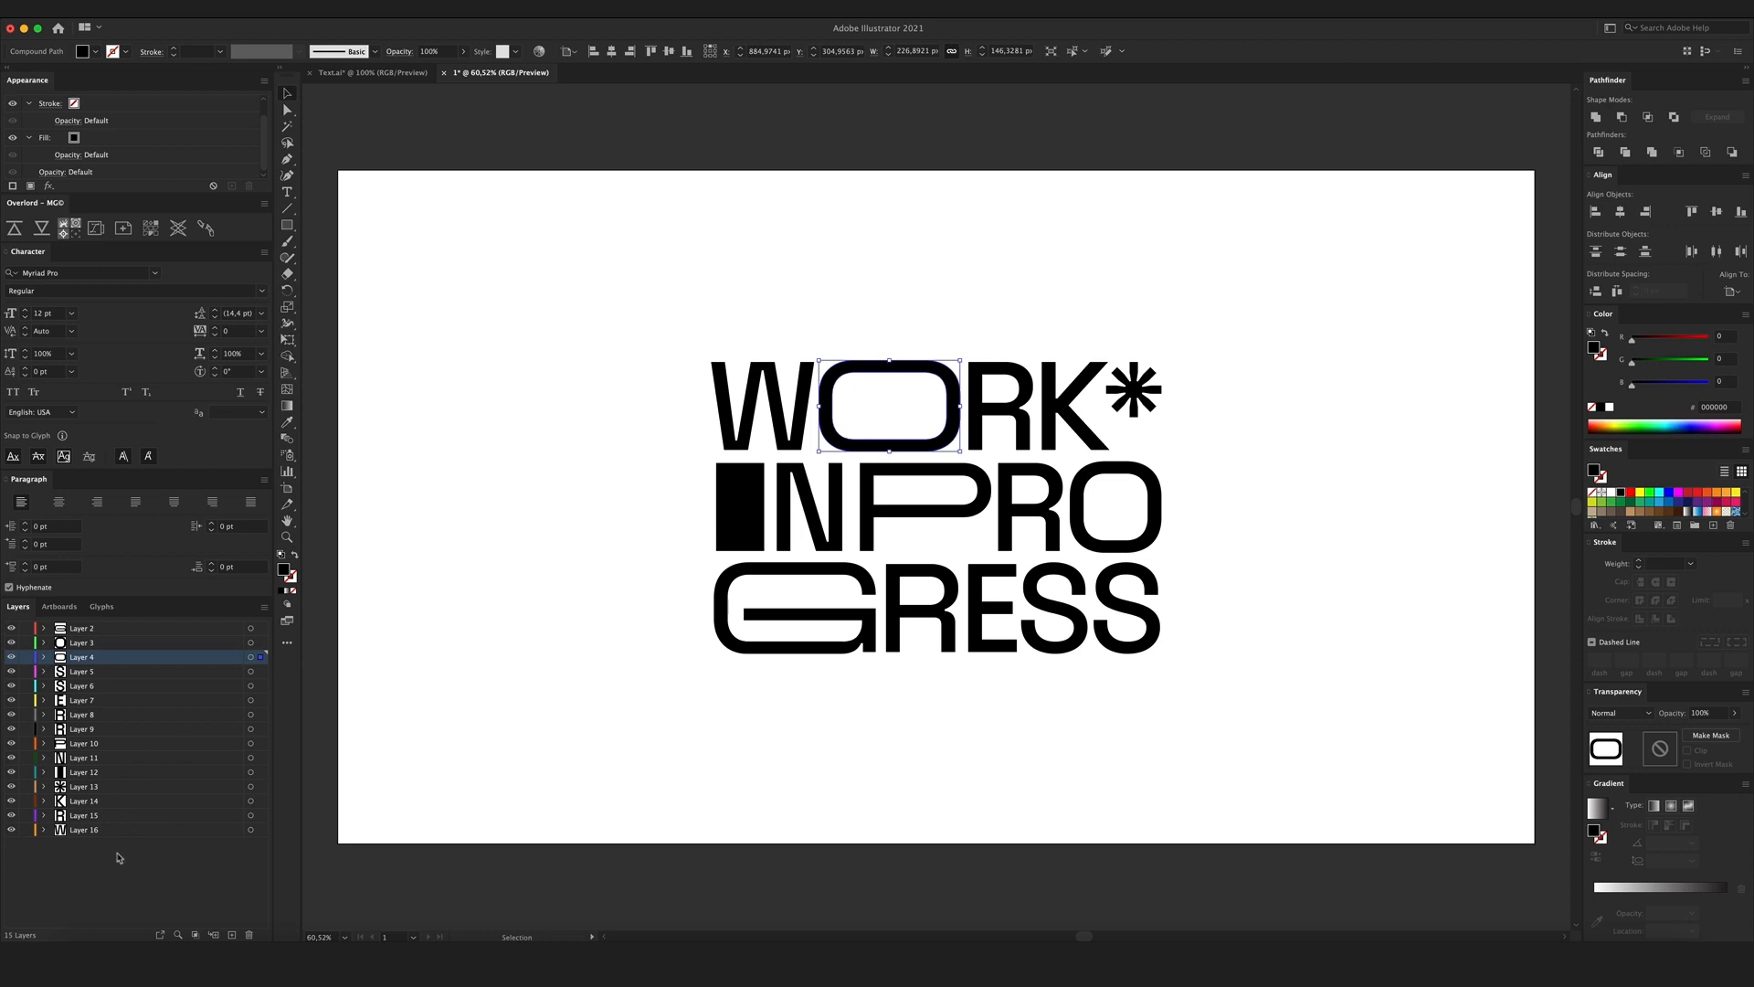
mouse_move(769, 333)
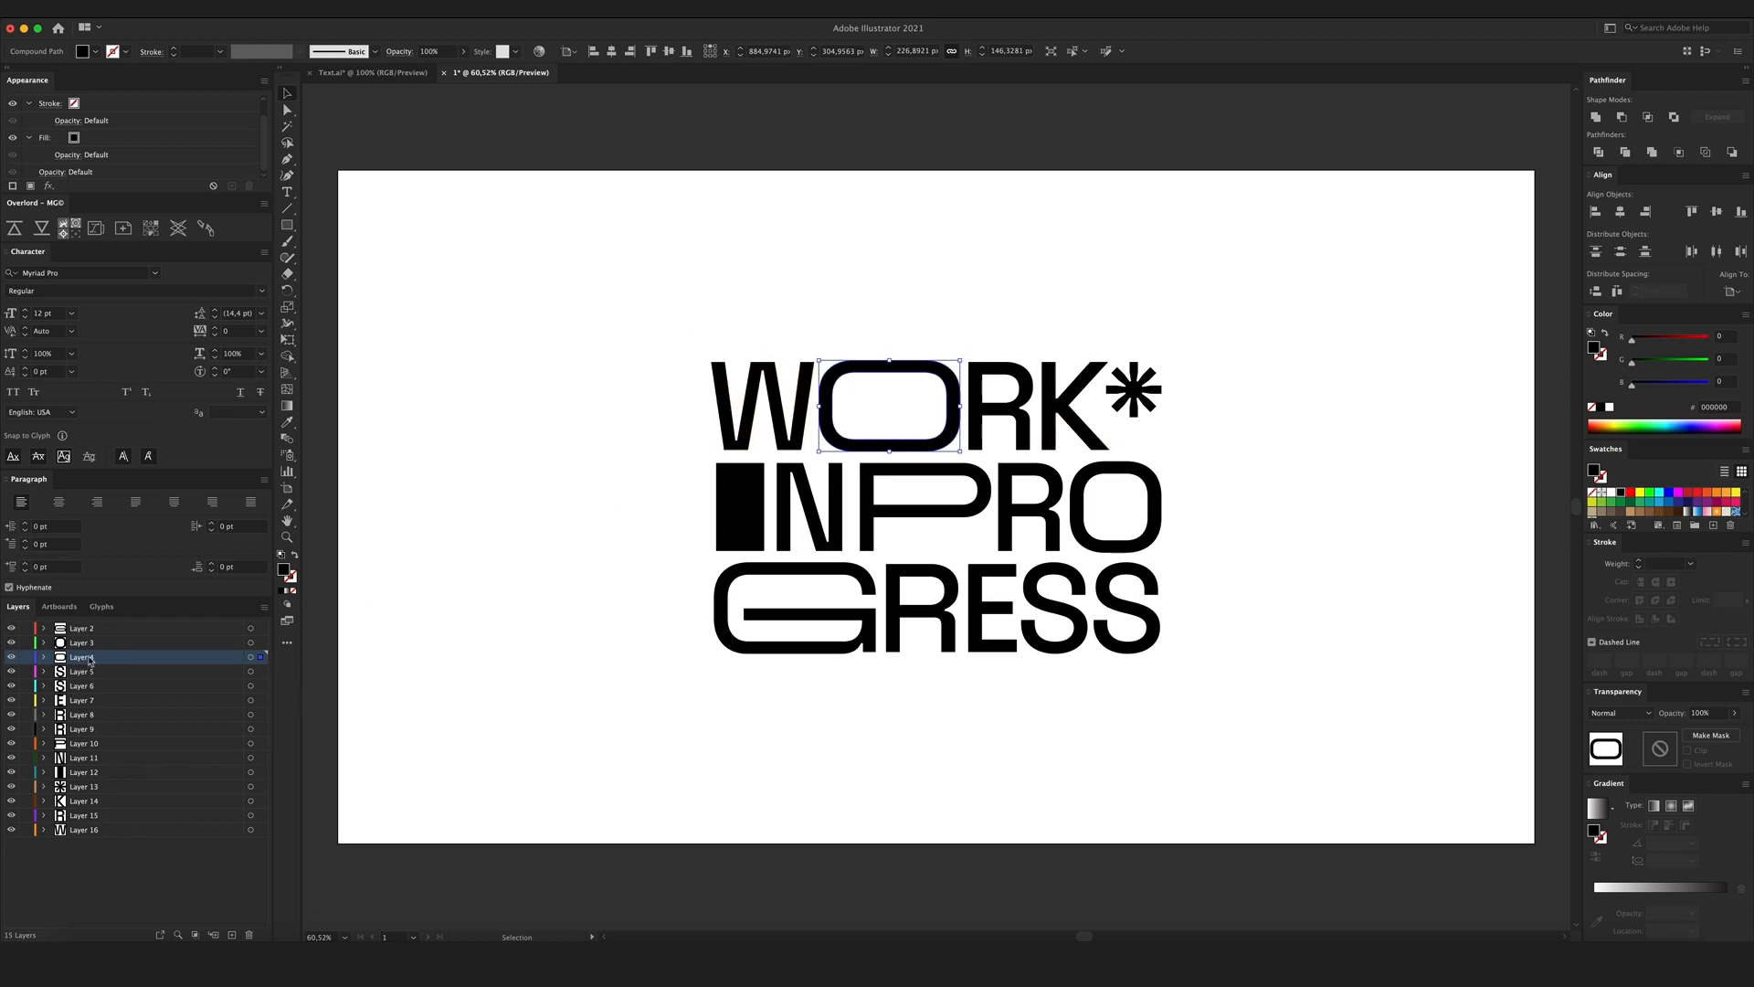
click(83, 771)
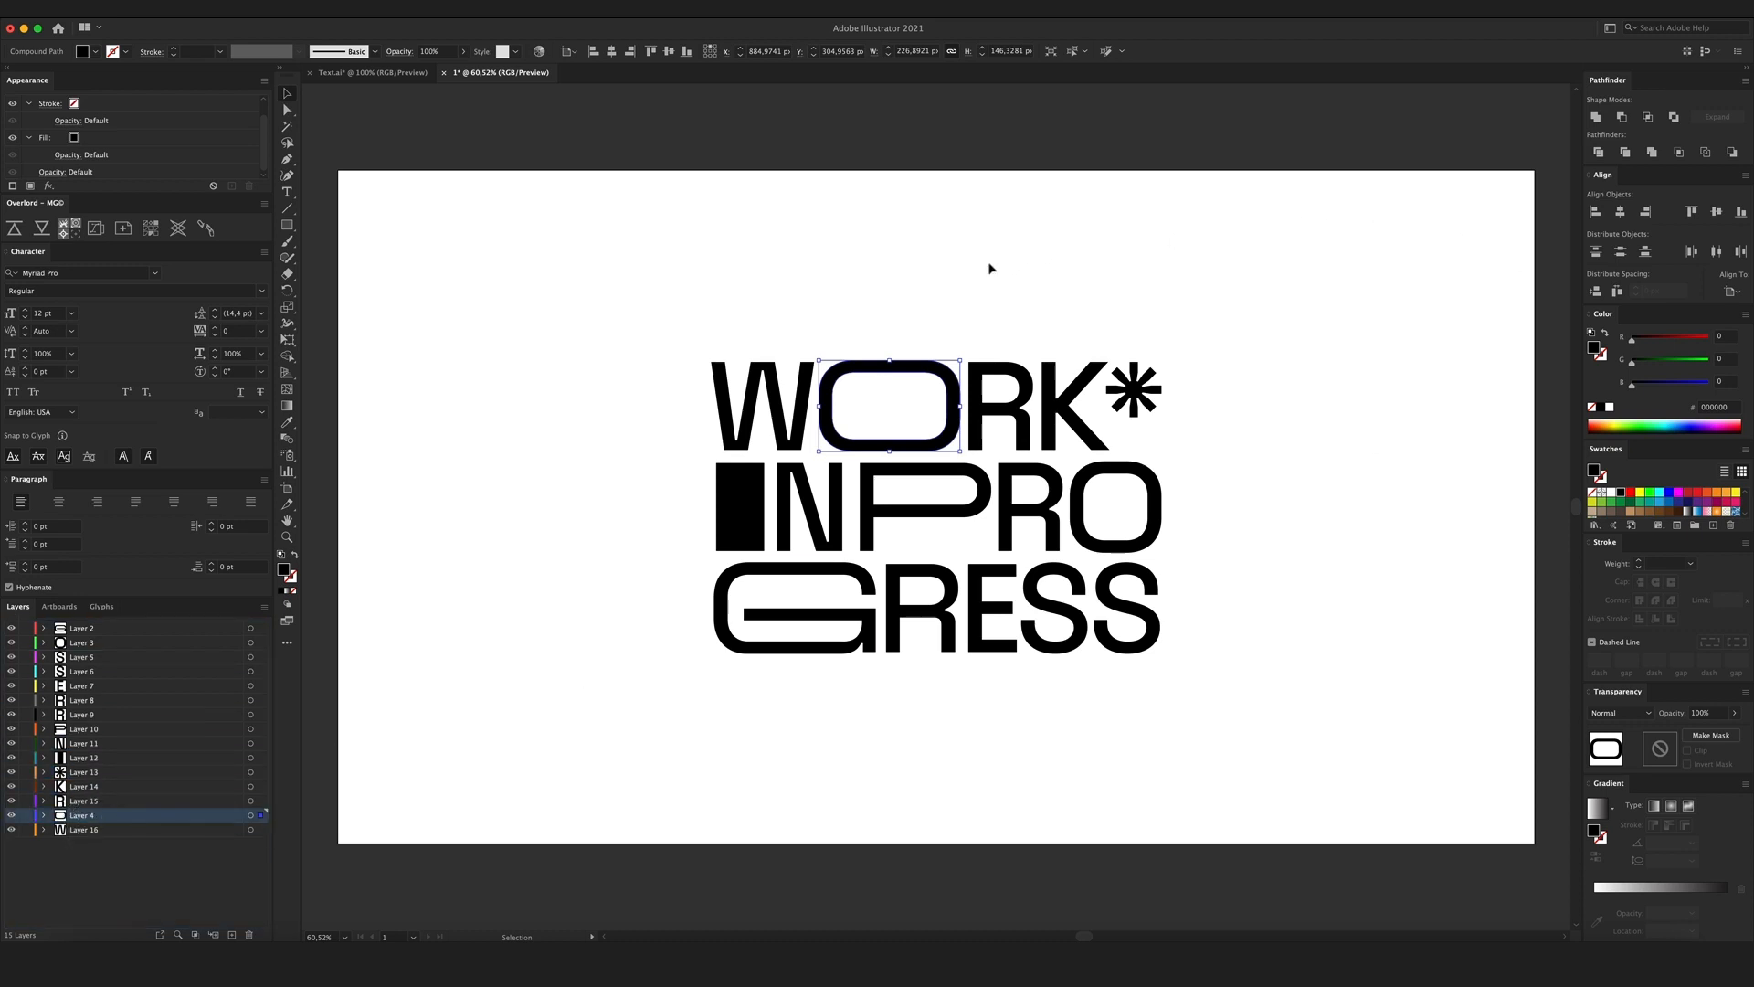
mouse_move(1204, 427)
text(I)
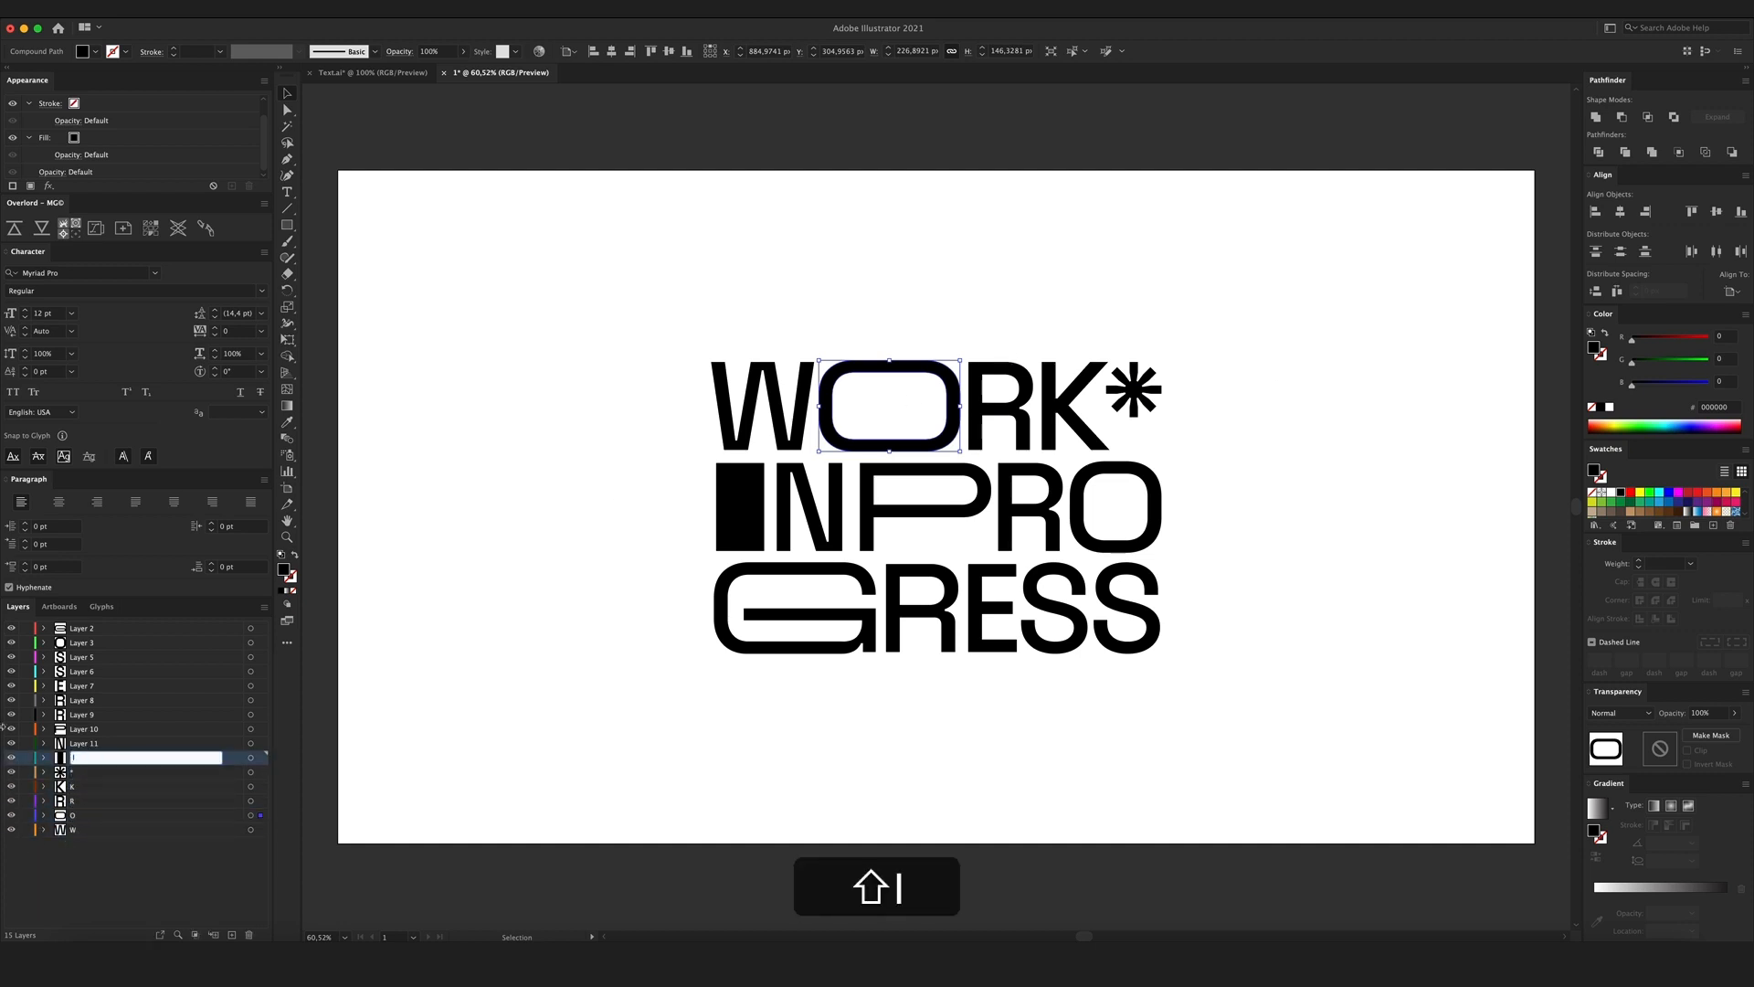
click(1034, 506)
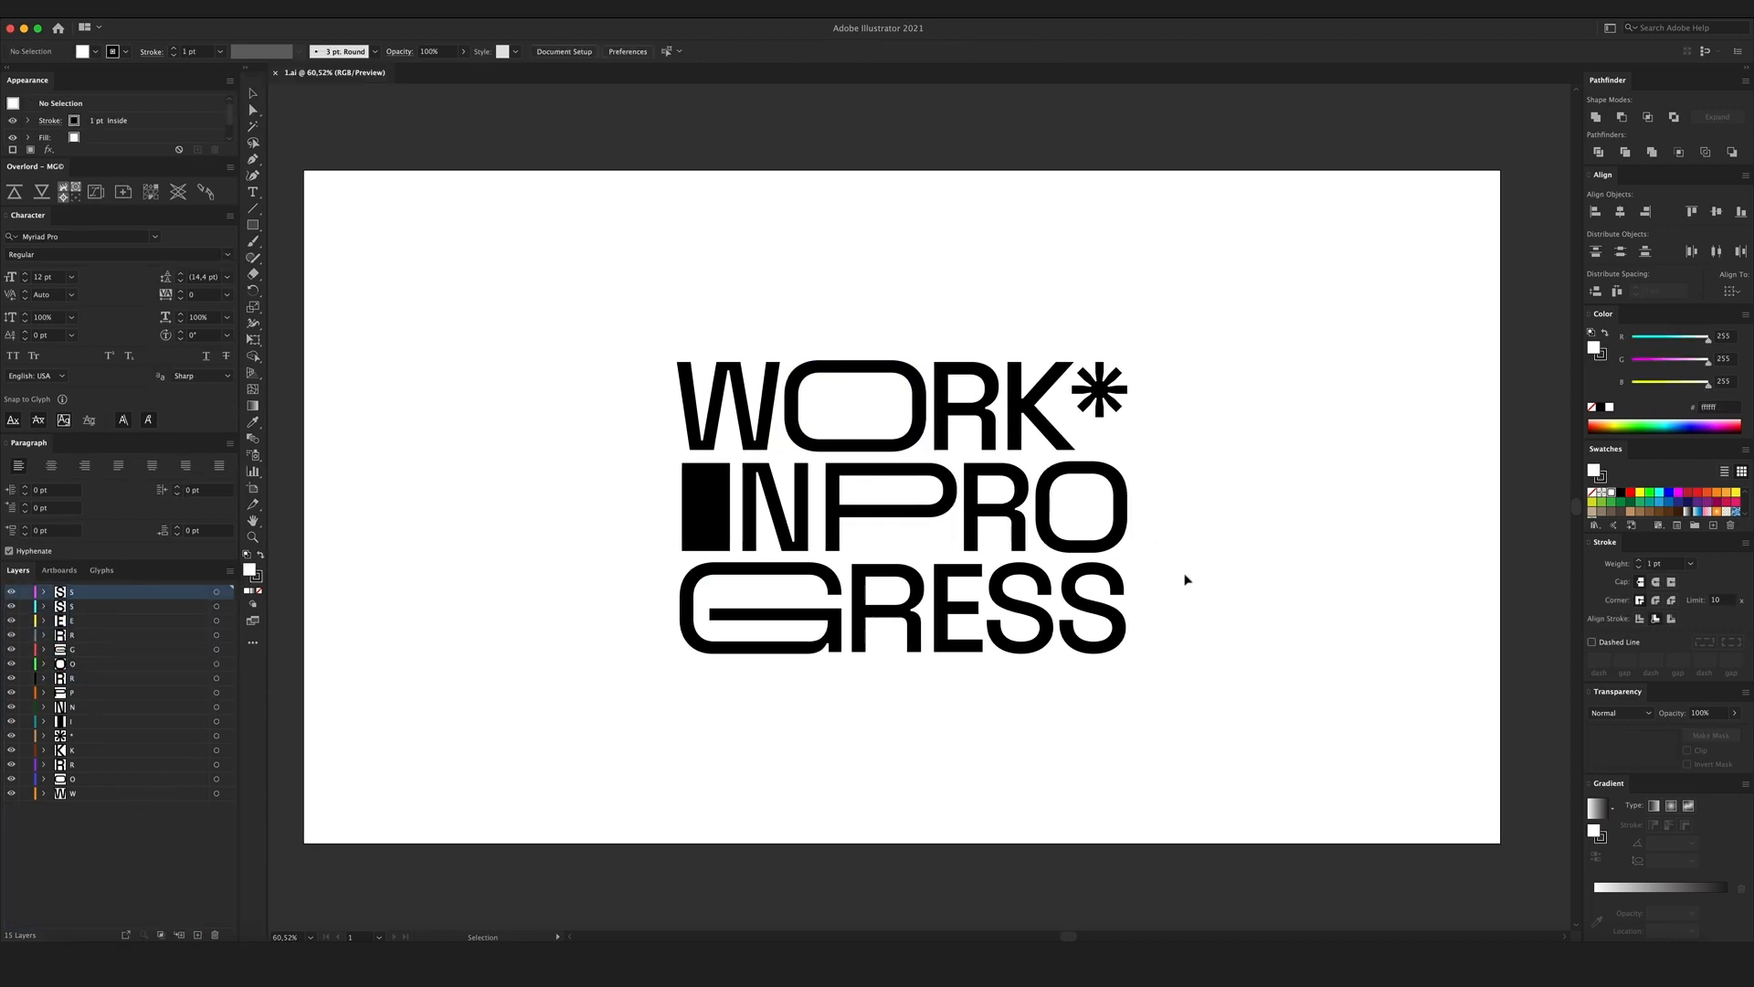
mouse_move(1187, 579)
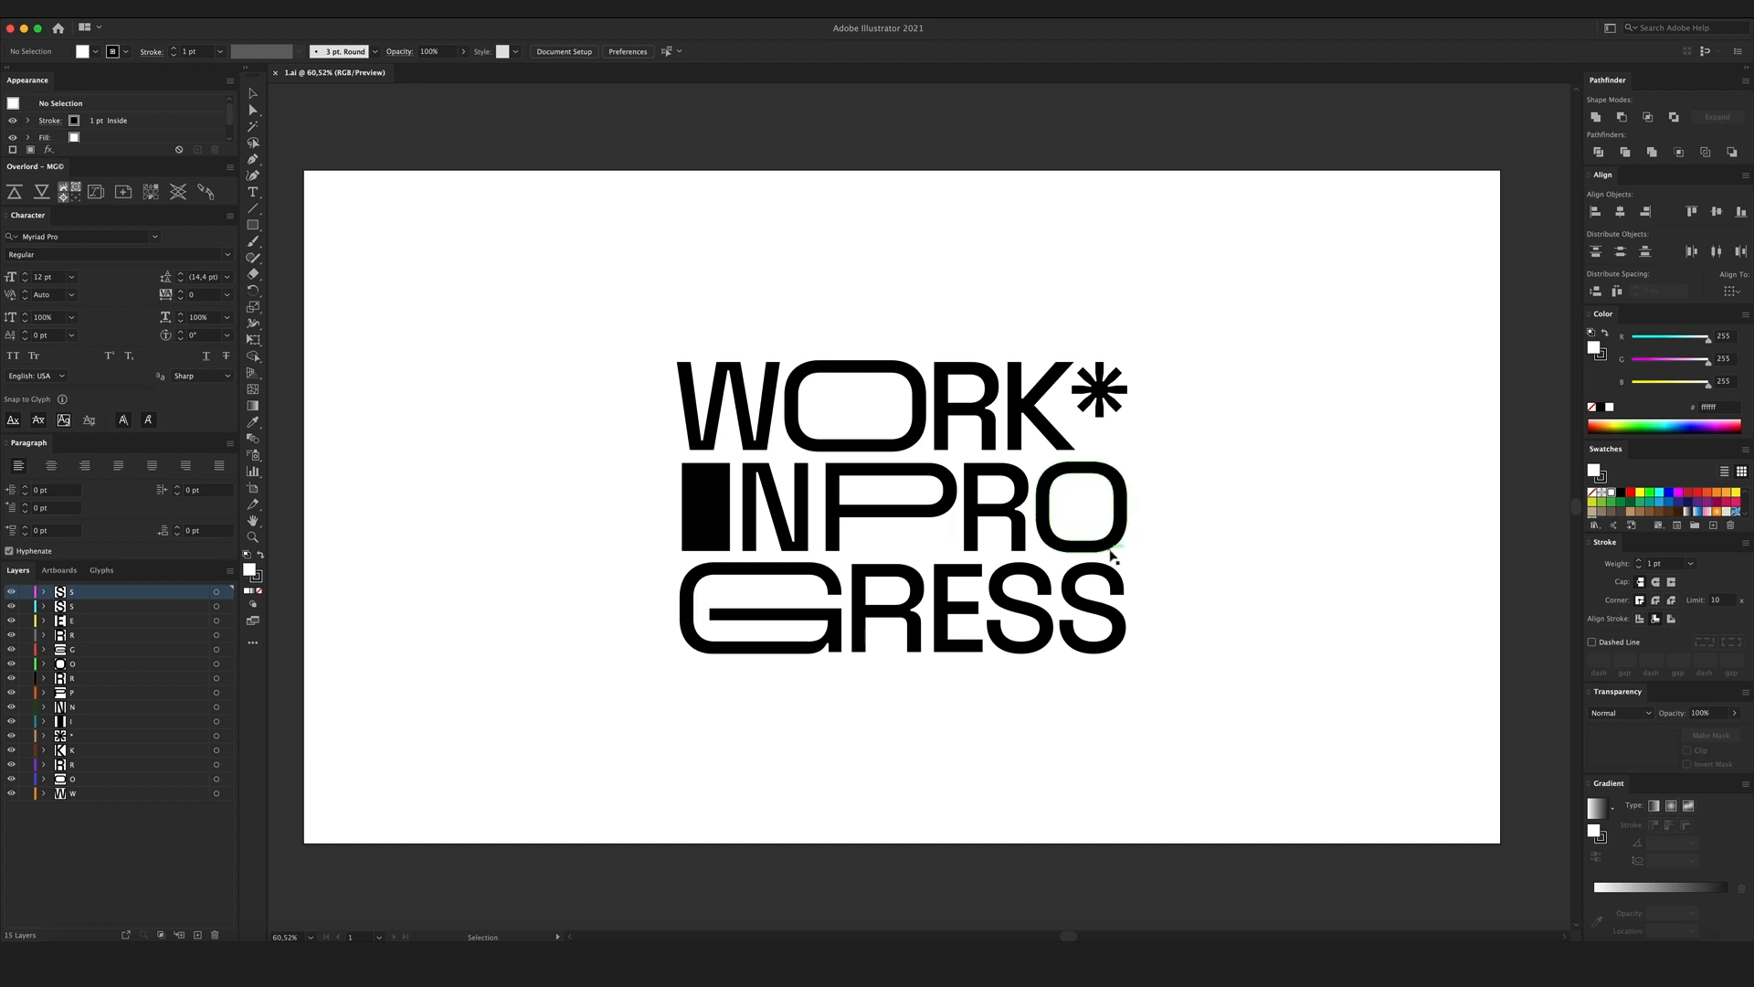
mouse_move(1150, 559)
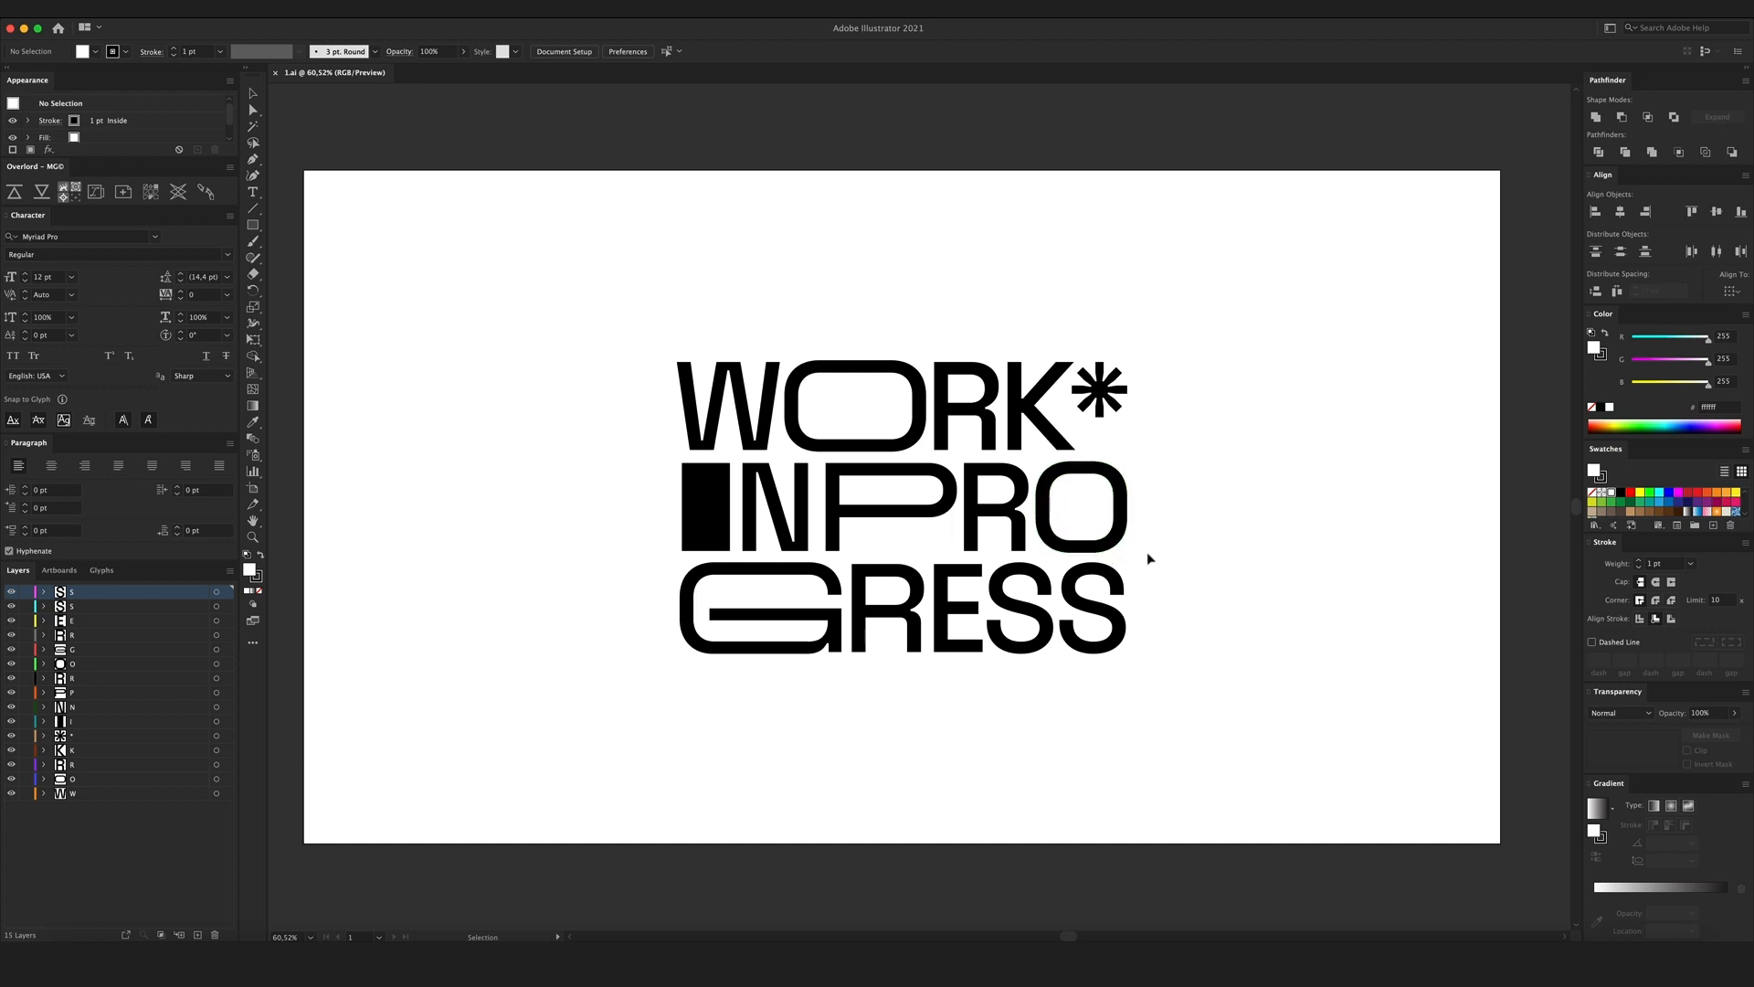
Rename the letter layers and save the lettering as 1.ai.
click(634, 937)
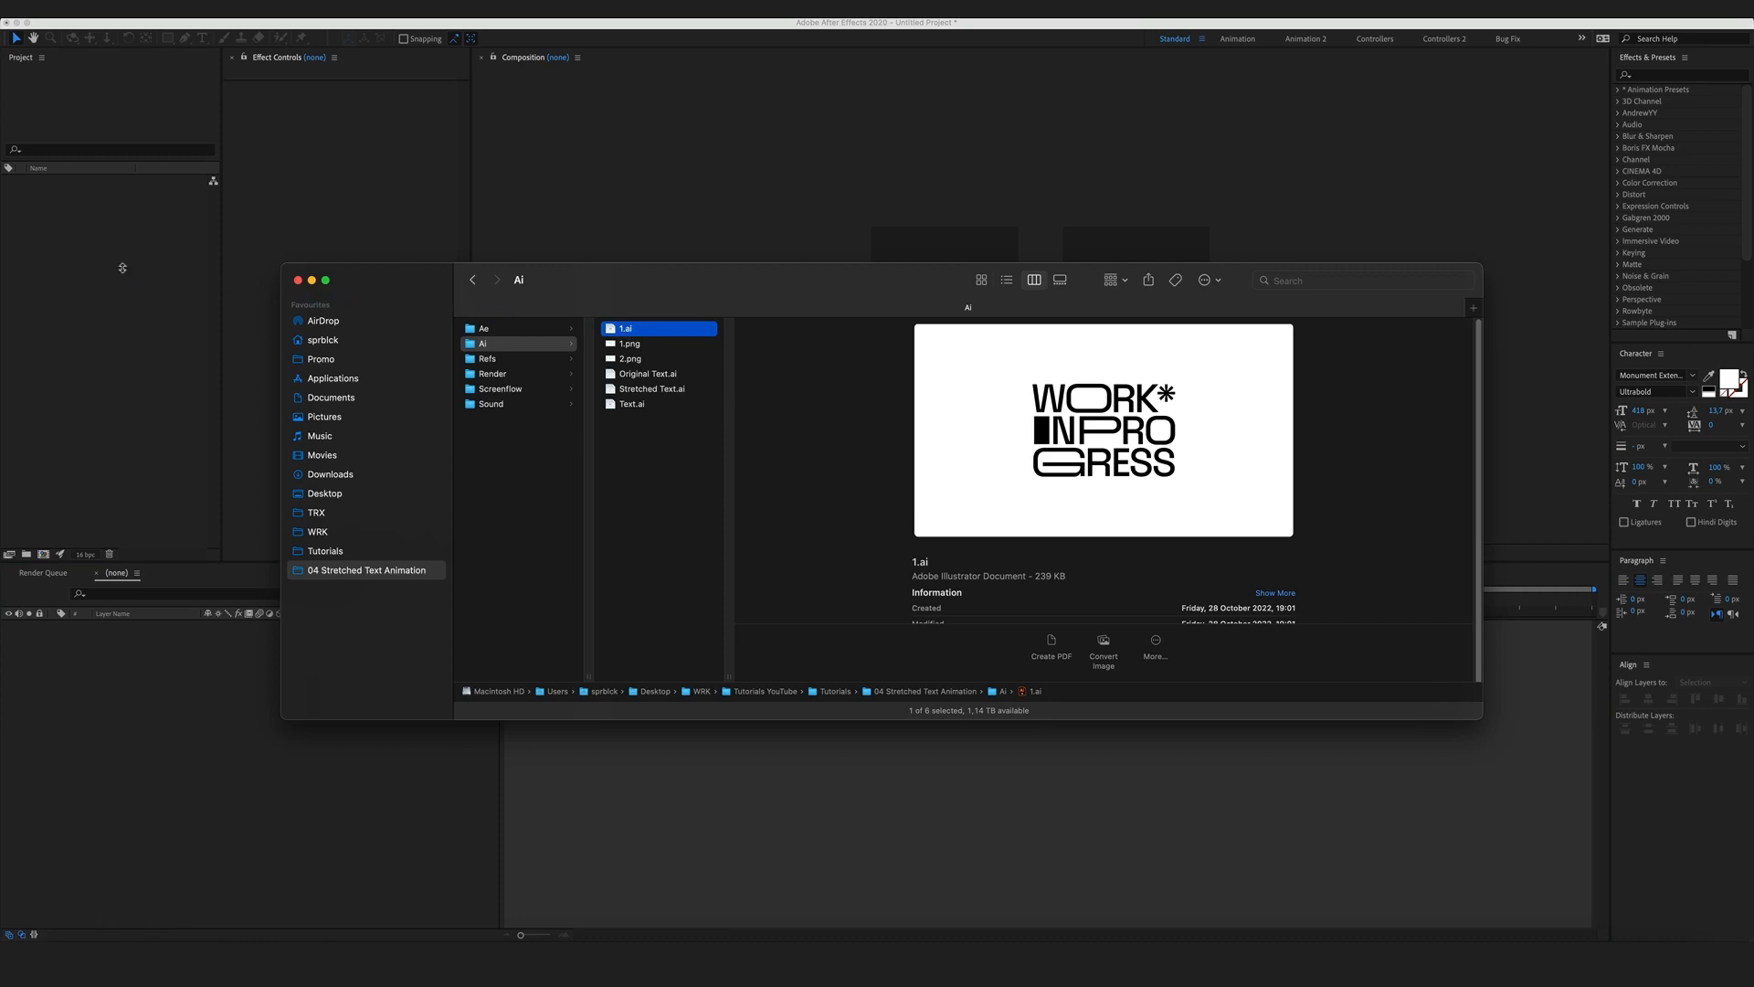
Import 1.ai with Import Kind set to Composition, giving 15 letter layers.
double_click(625, 327)
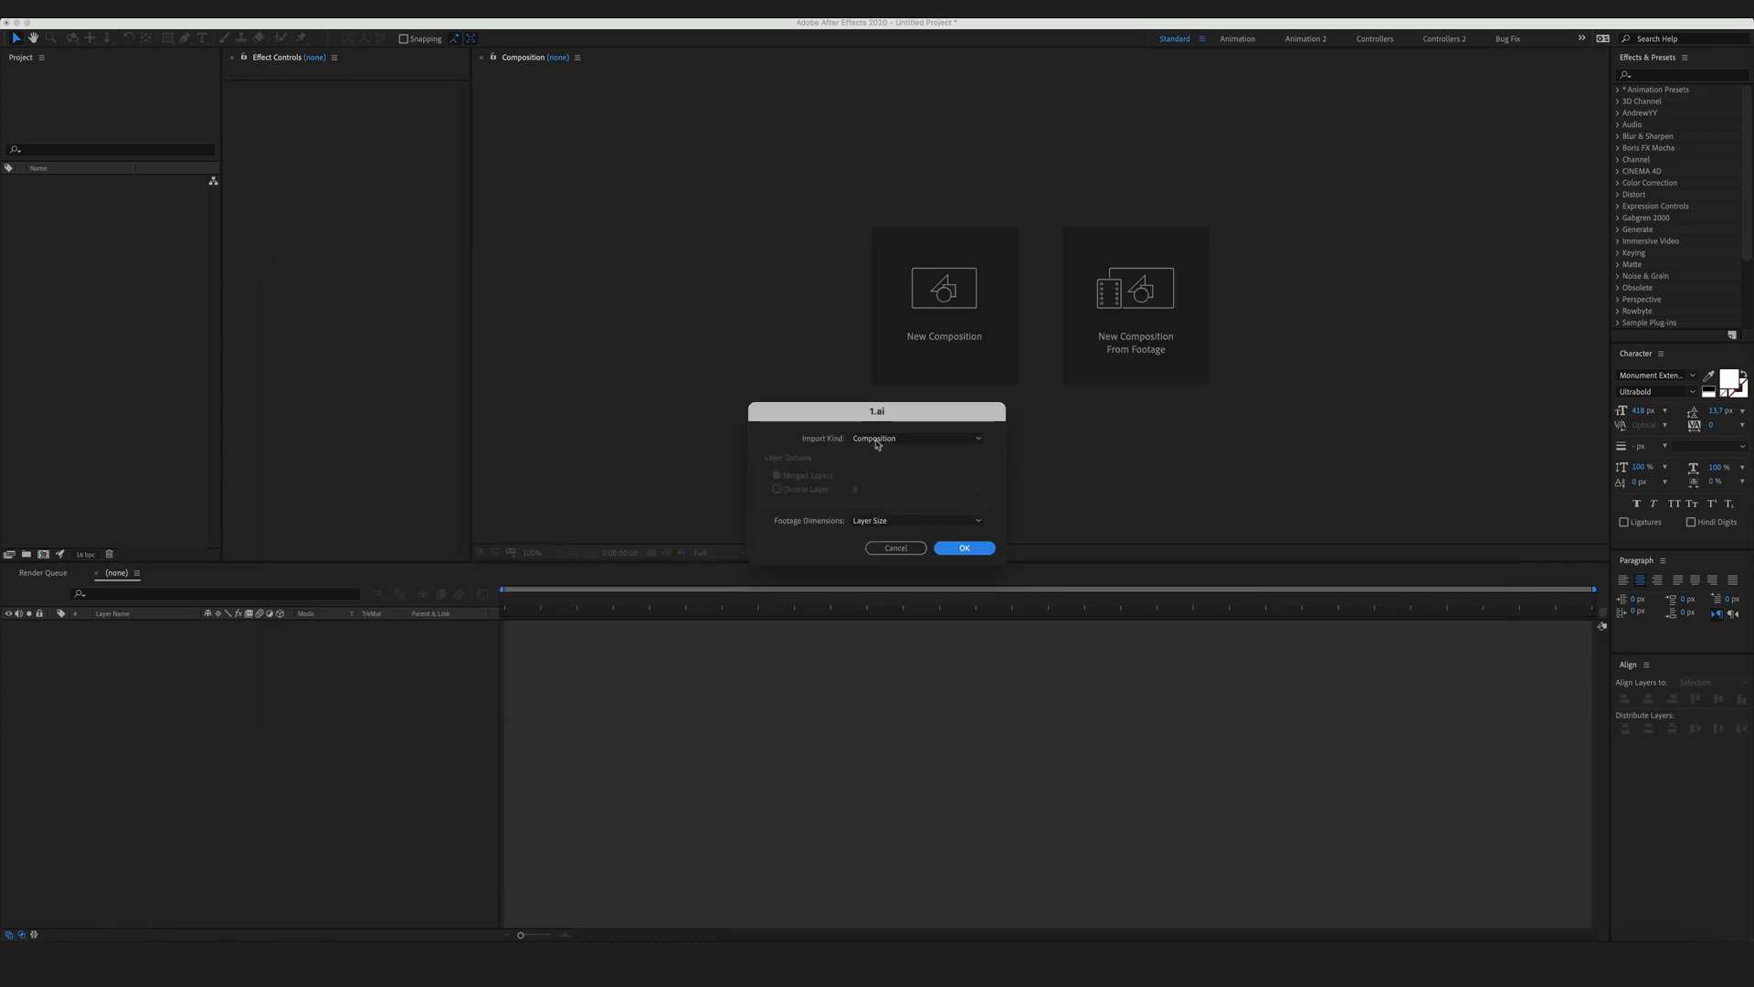
click(914, 436)
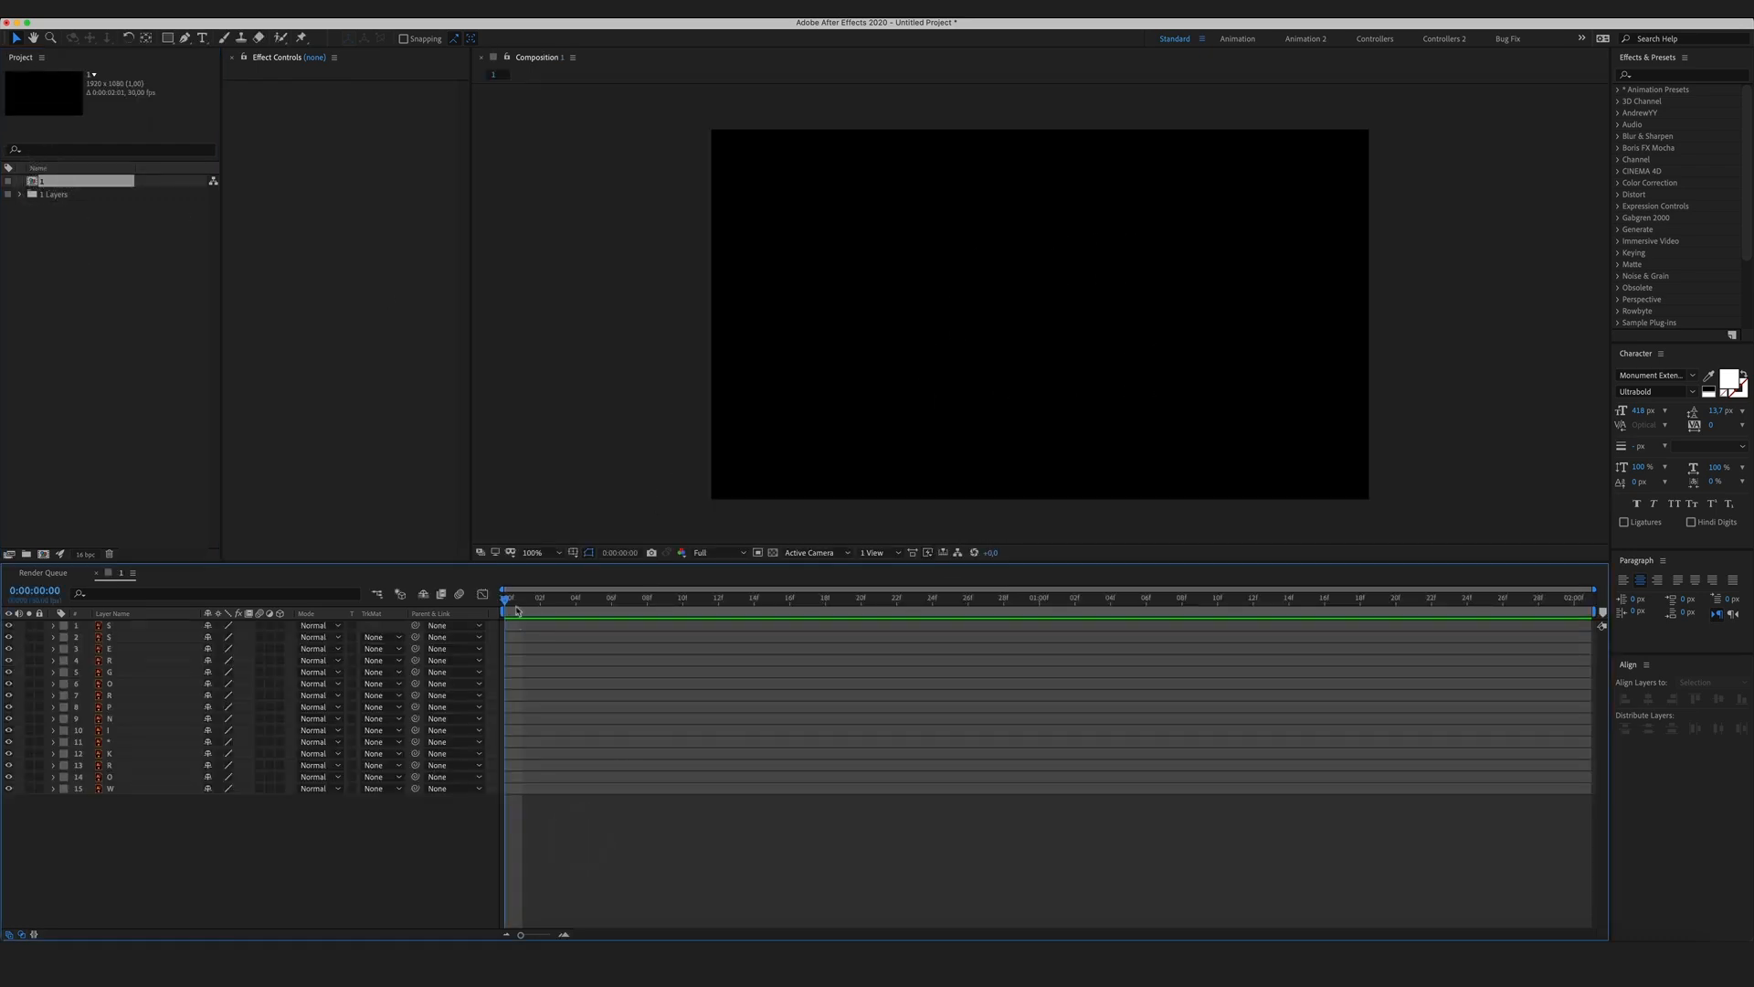
Select all letter layers and create shape layers from the vector layers.
click(630, 600)
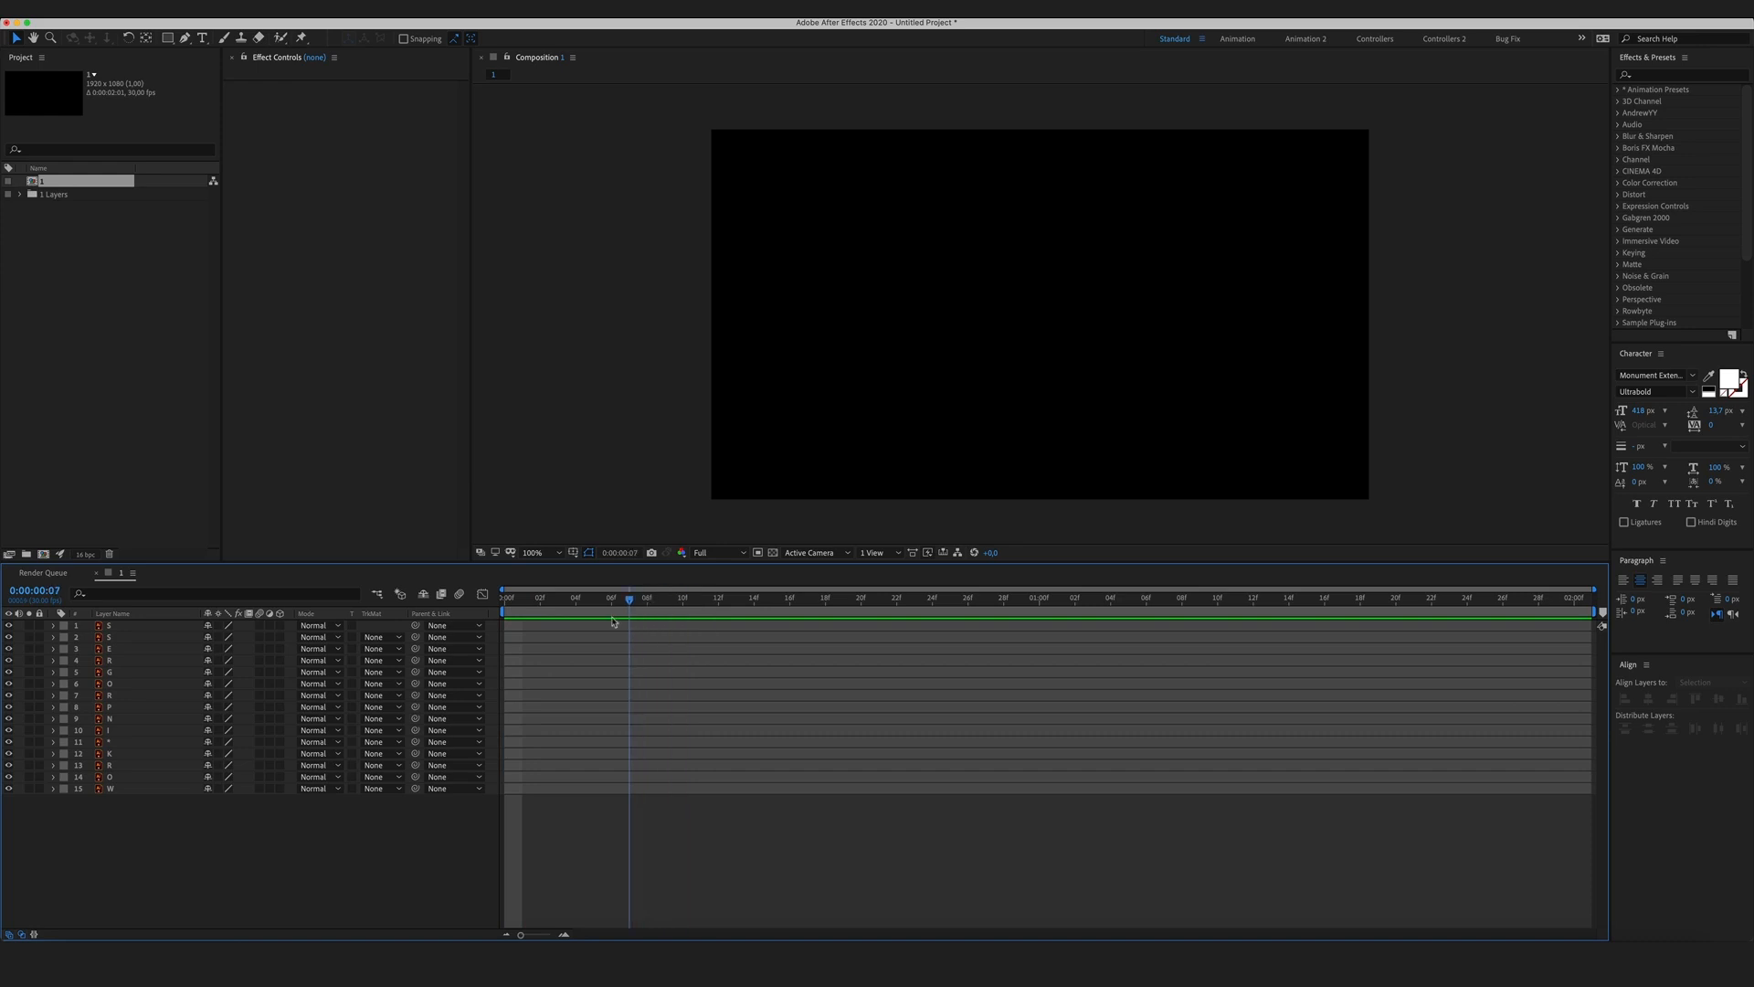
key(Home)
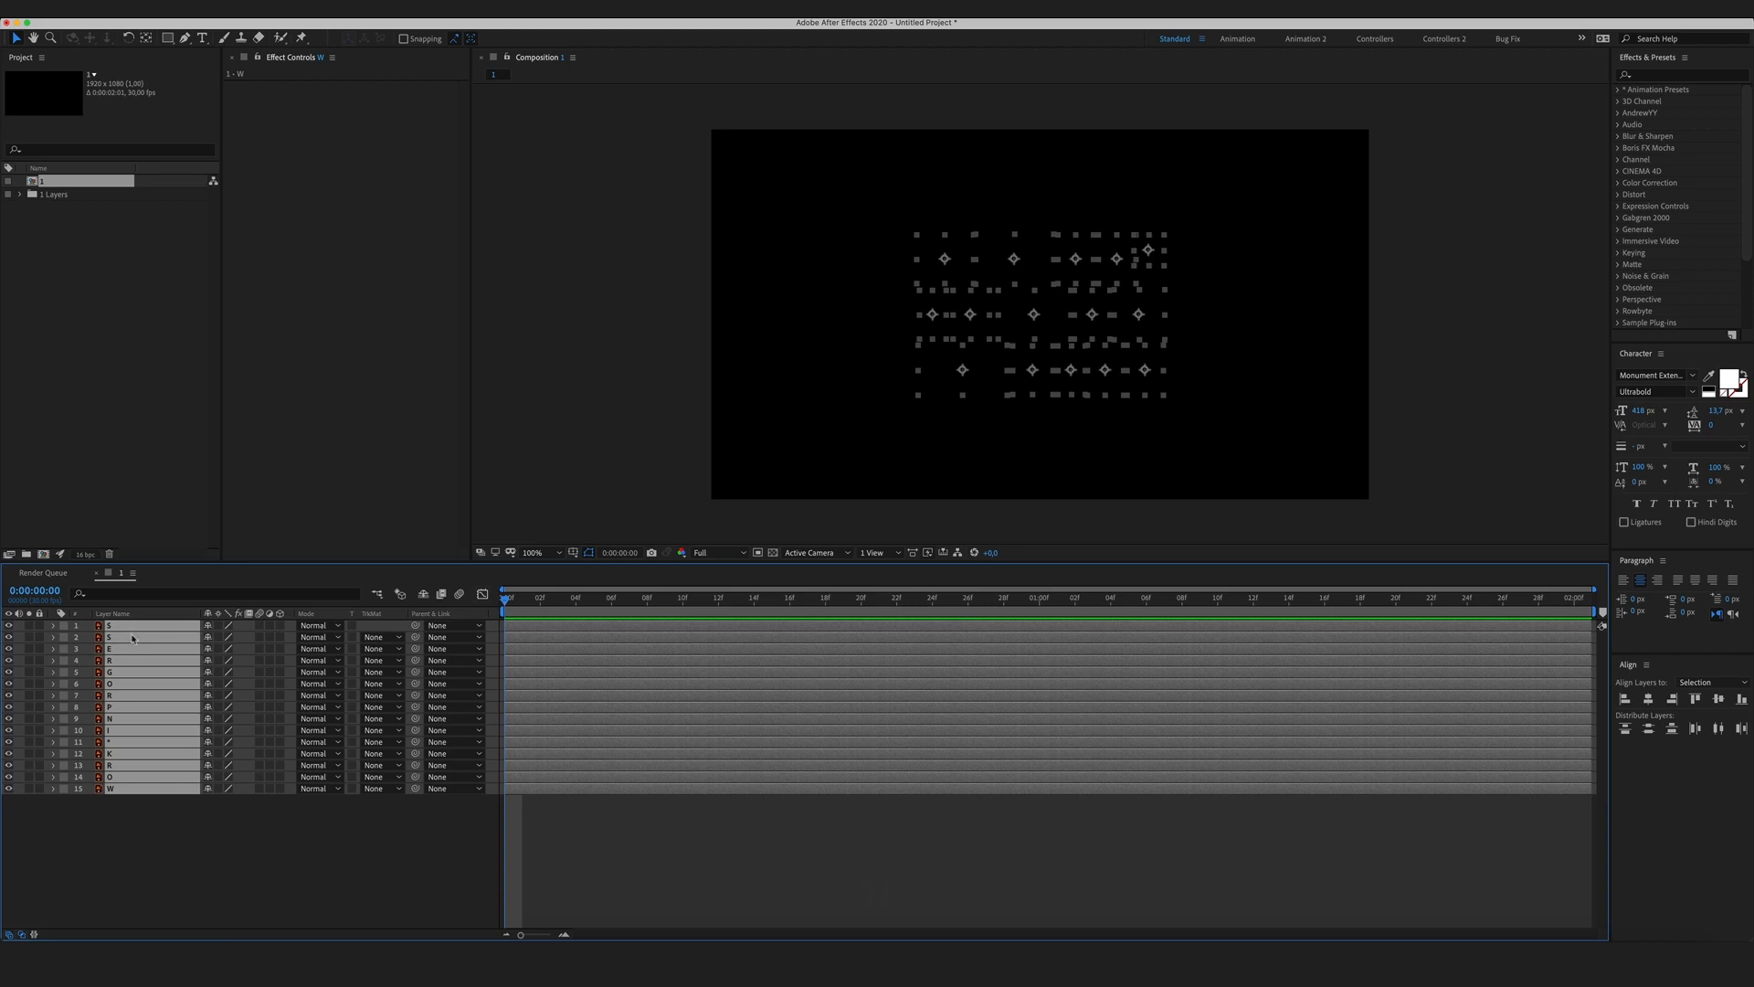
right_click(132, 638)
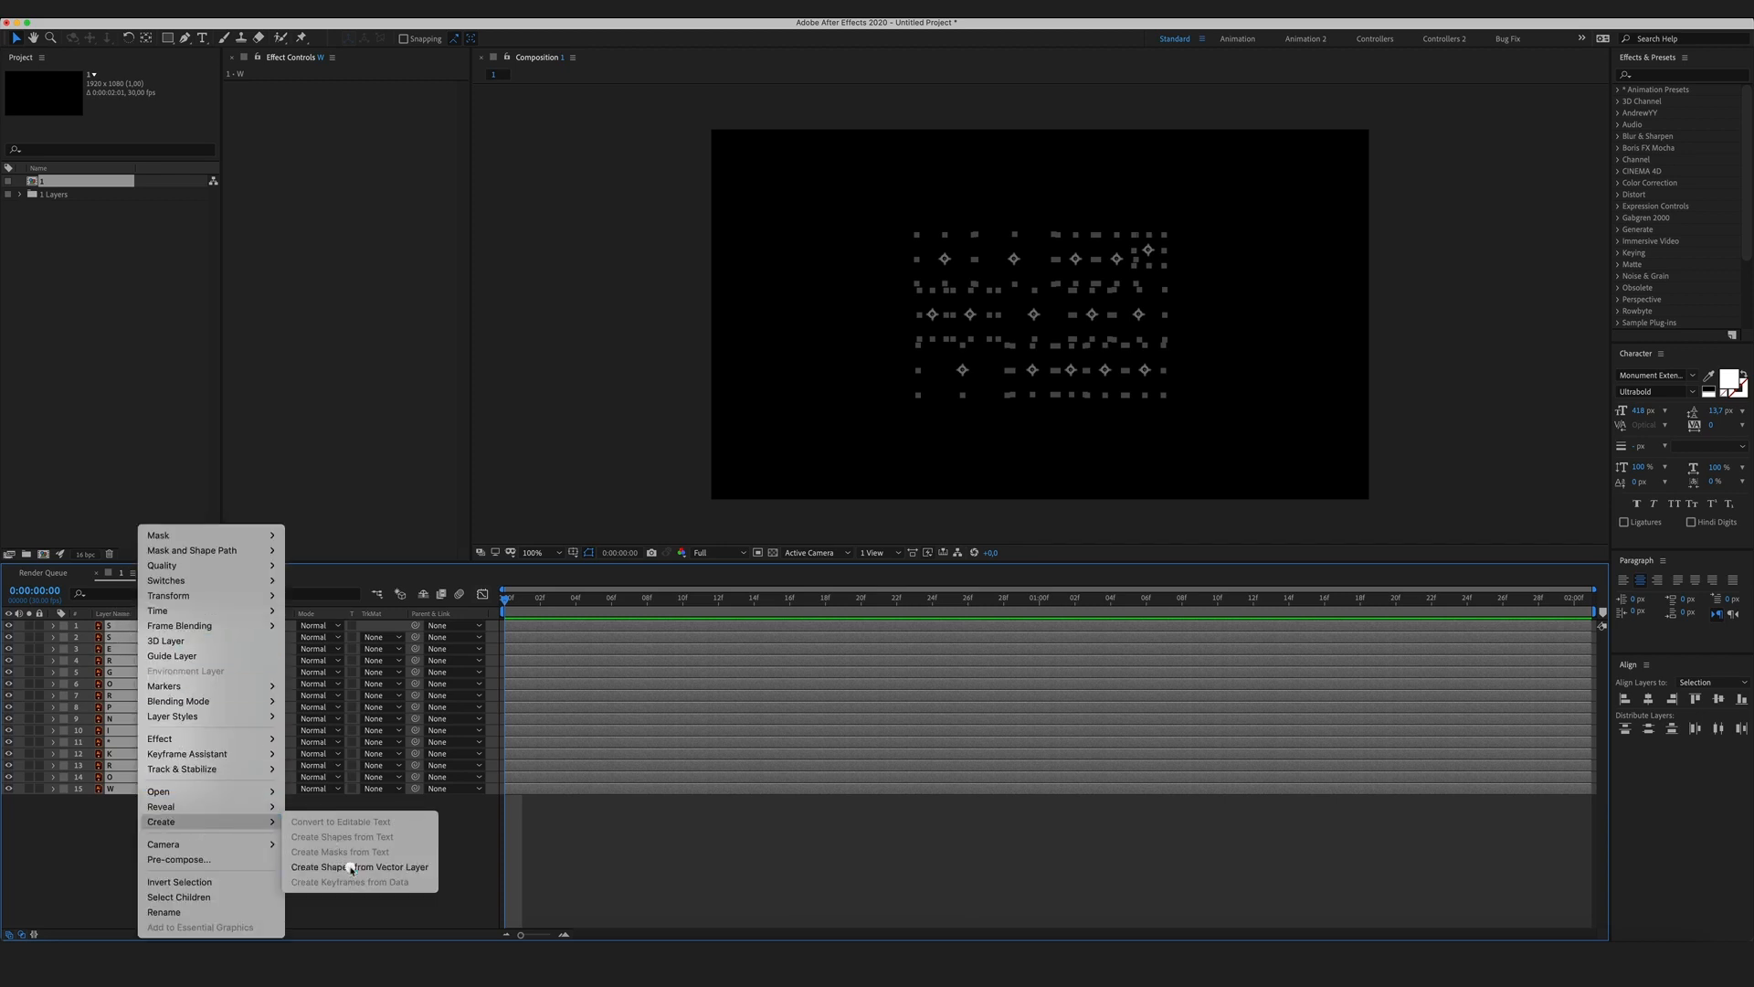
click(361, 866)
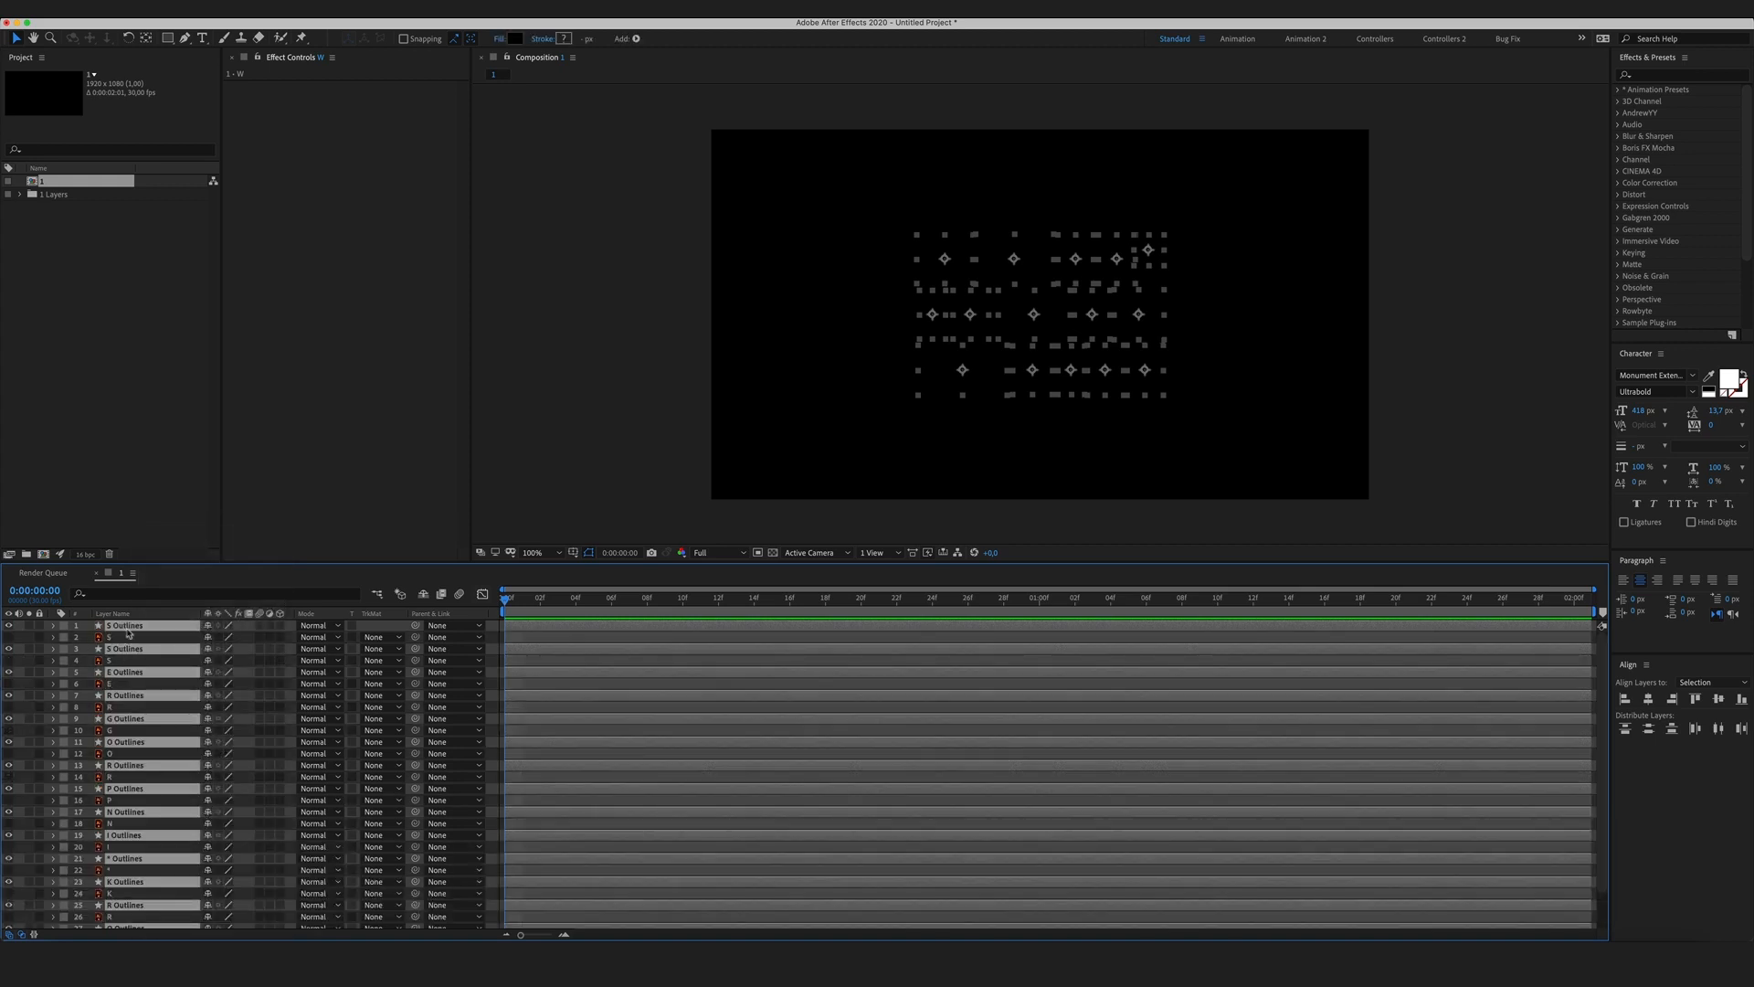
Delete the original vector letter layers and the leftover Layers folder in the project.
scroll(down, 3)
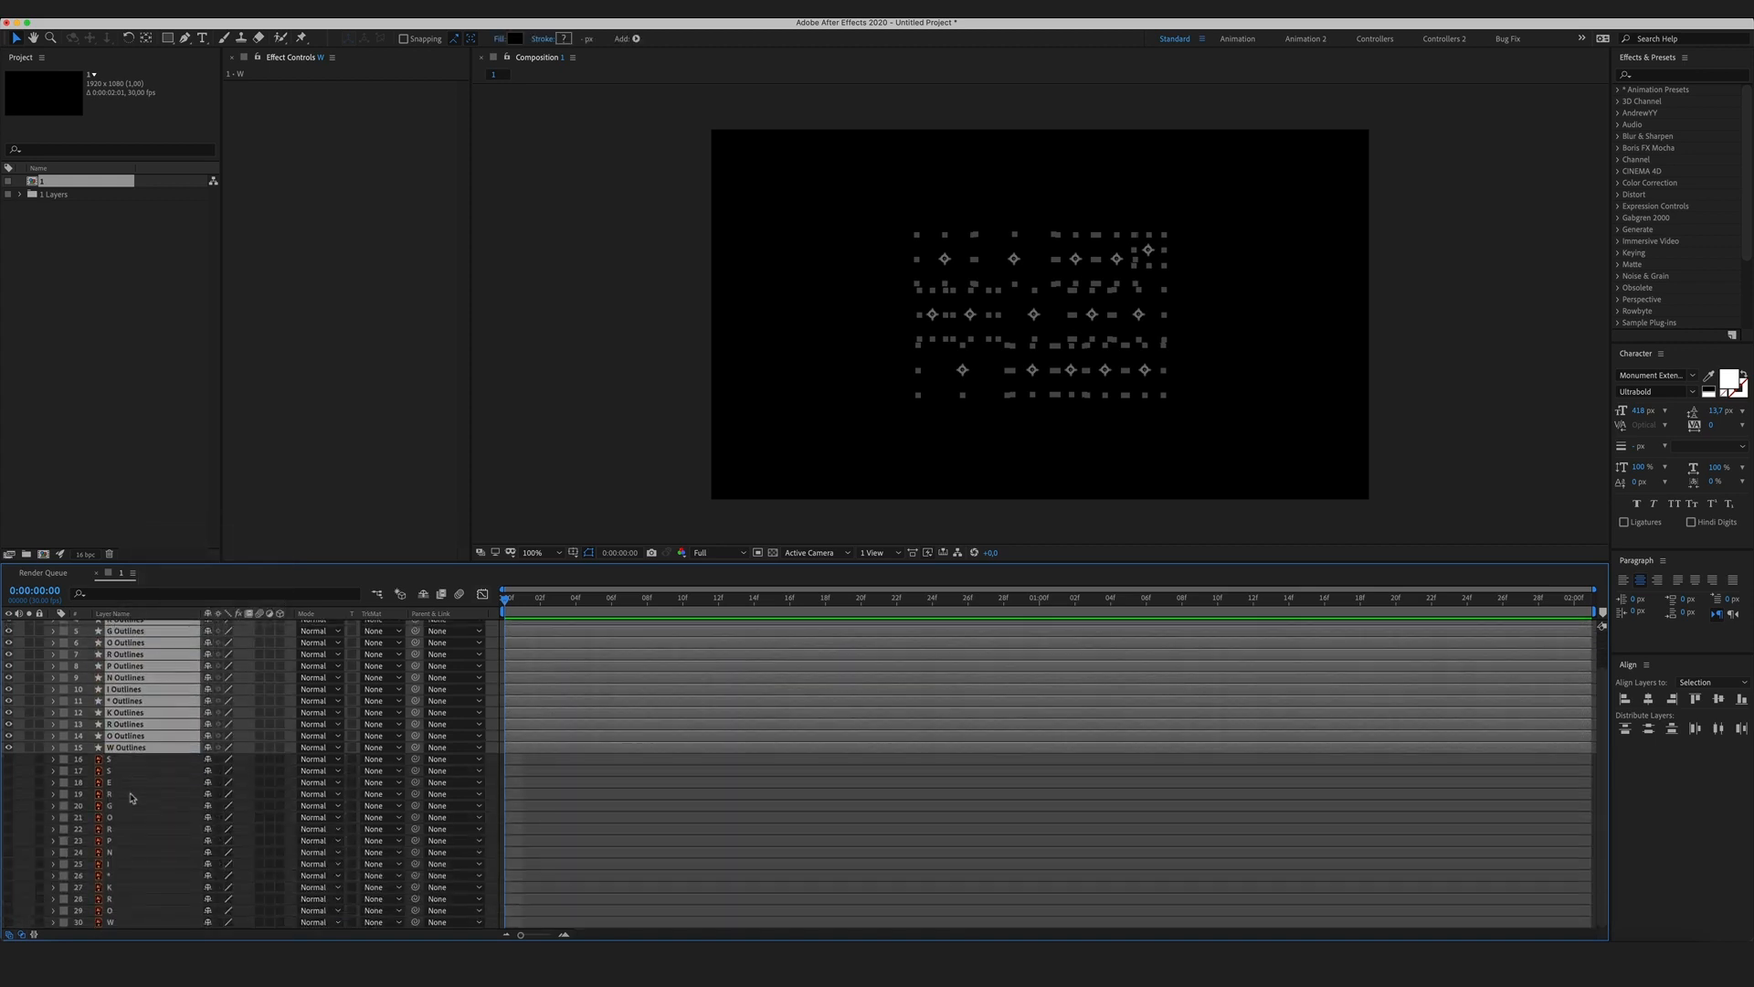
click(122, 759)
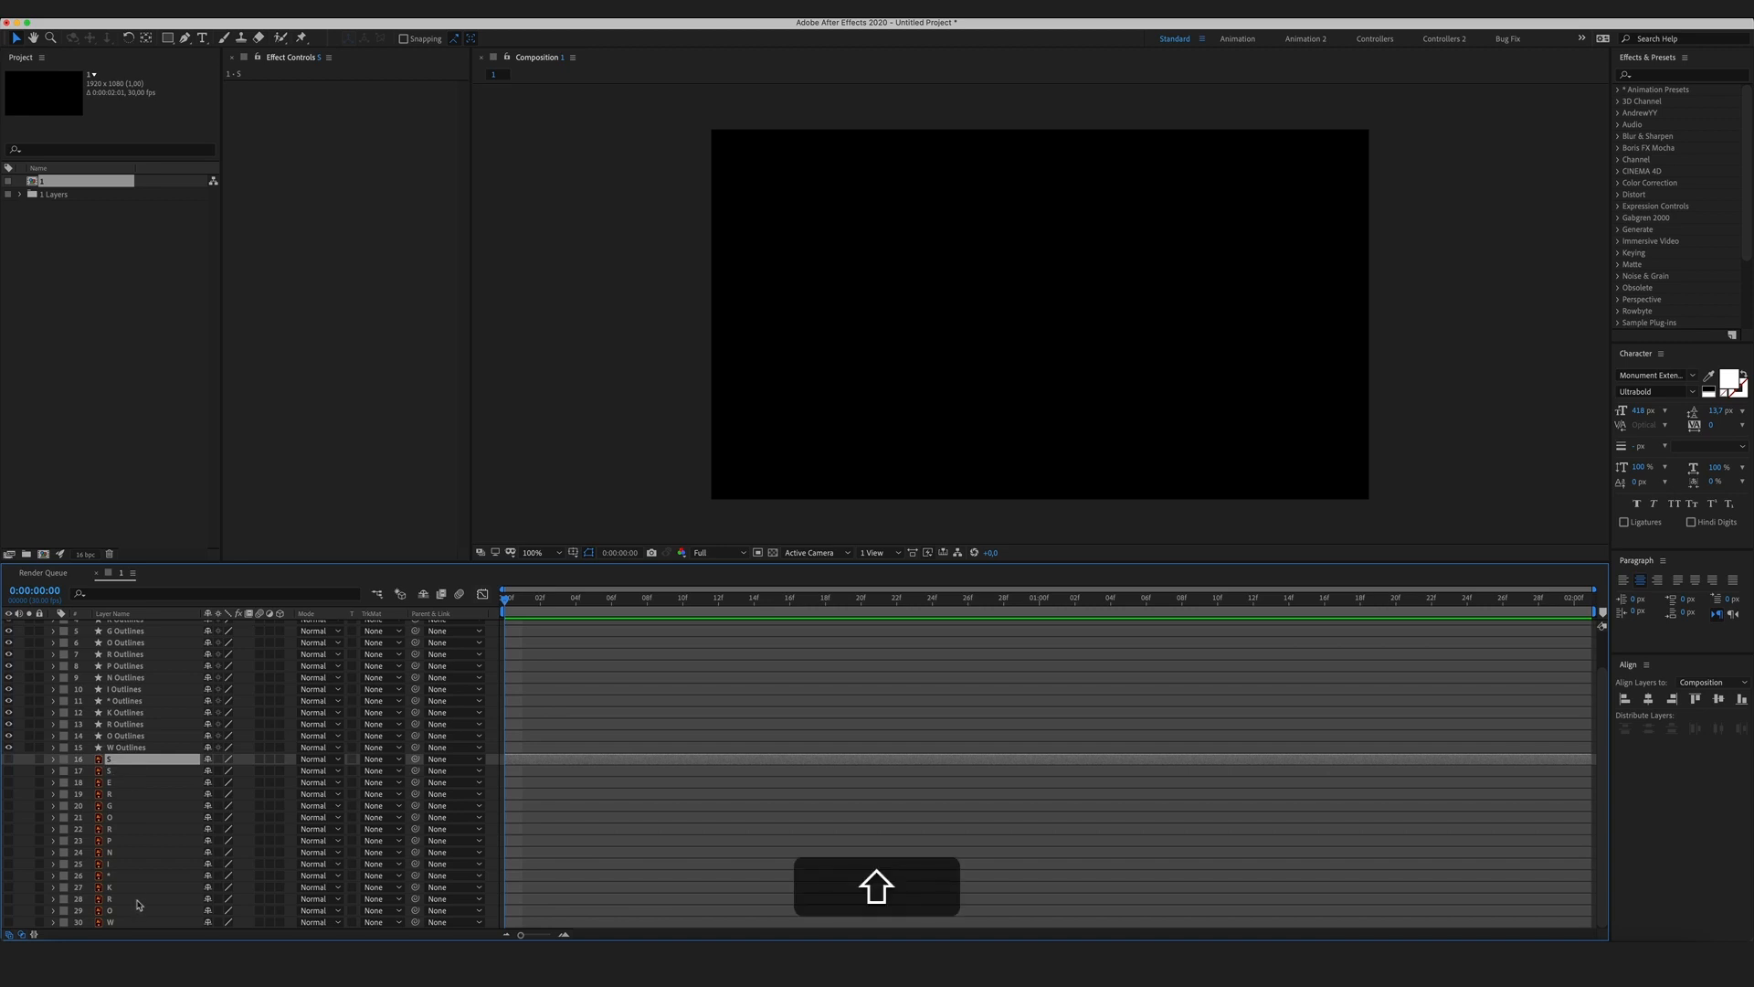
click(108, 921)
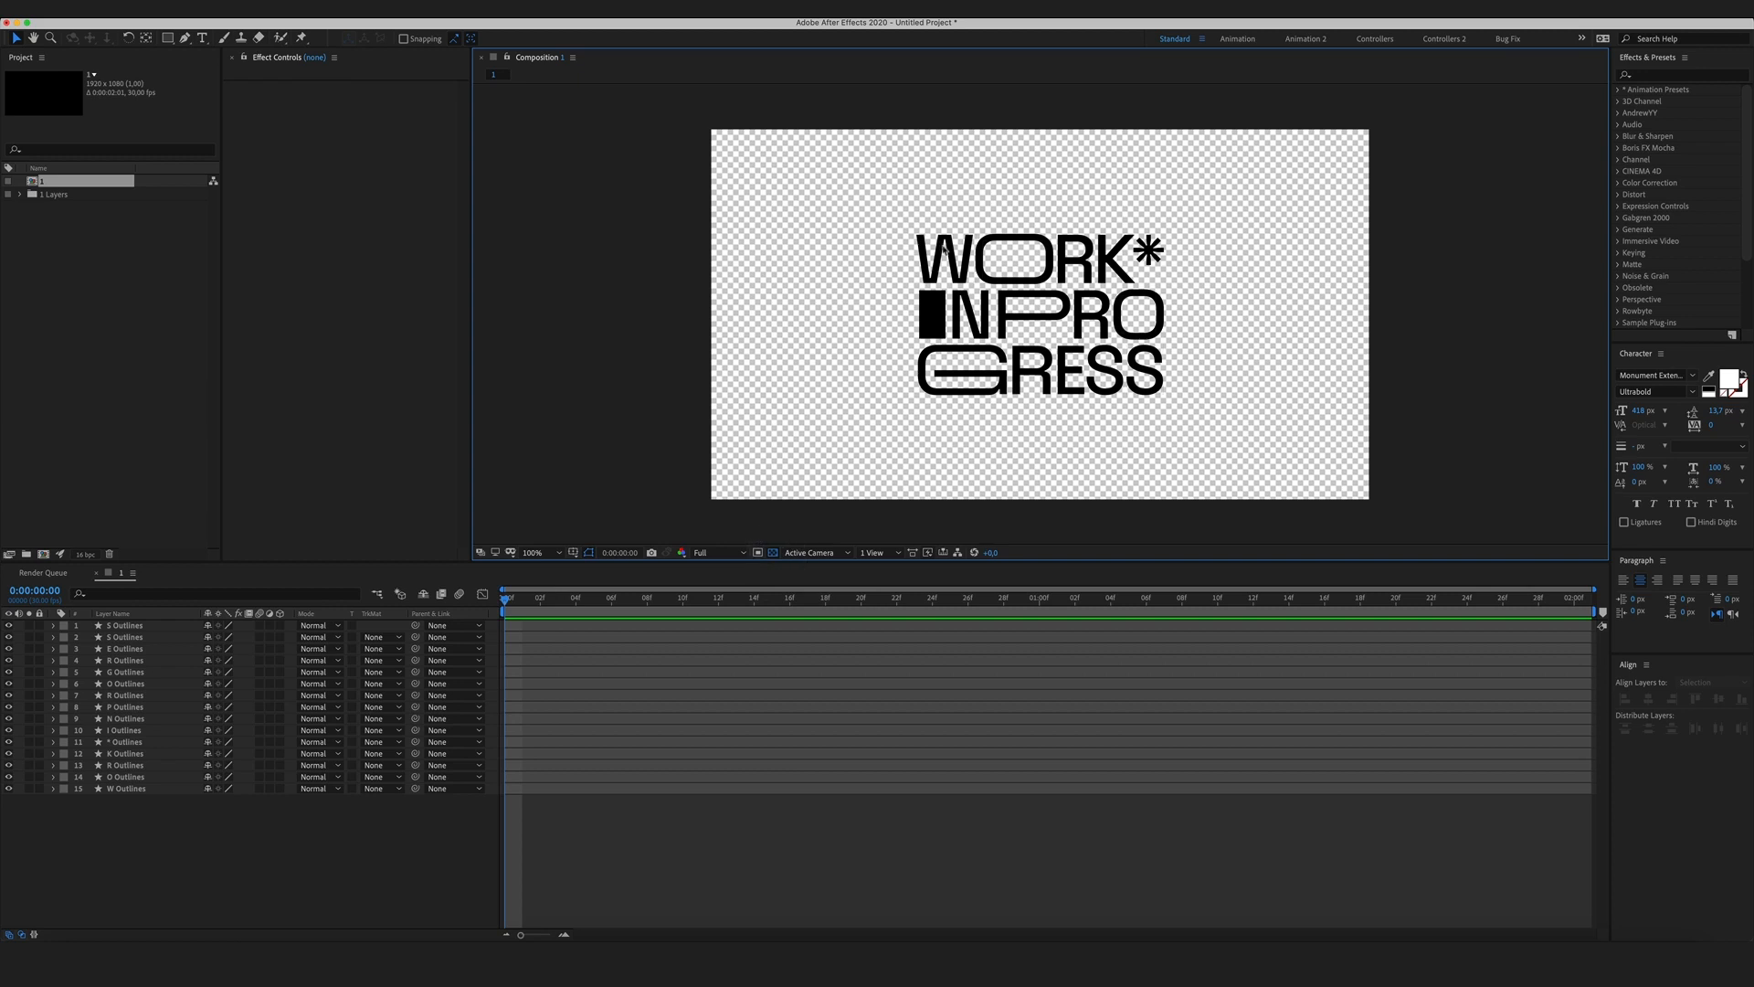
click(53, 194)
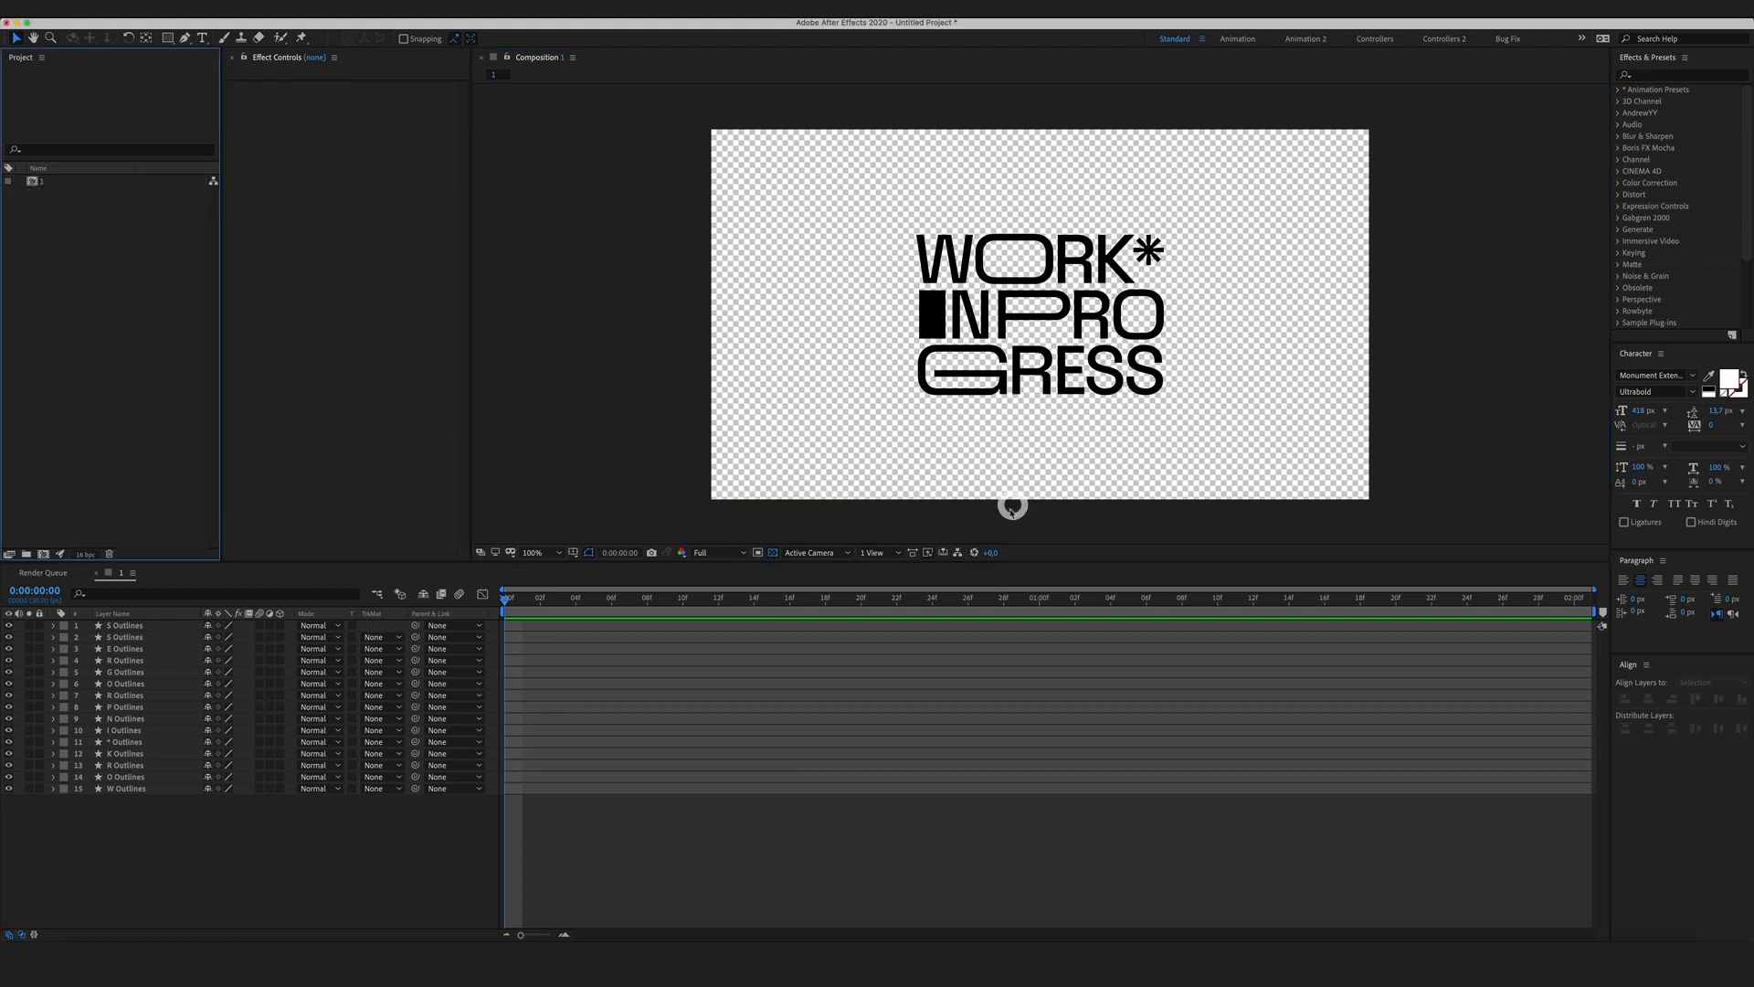
mouse_move(215, 862)
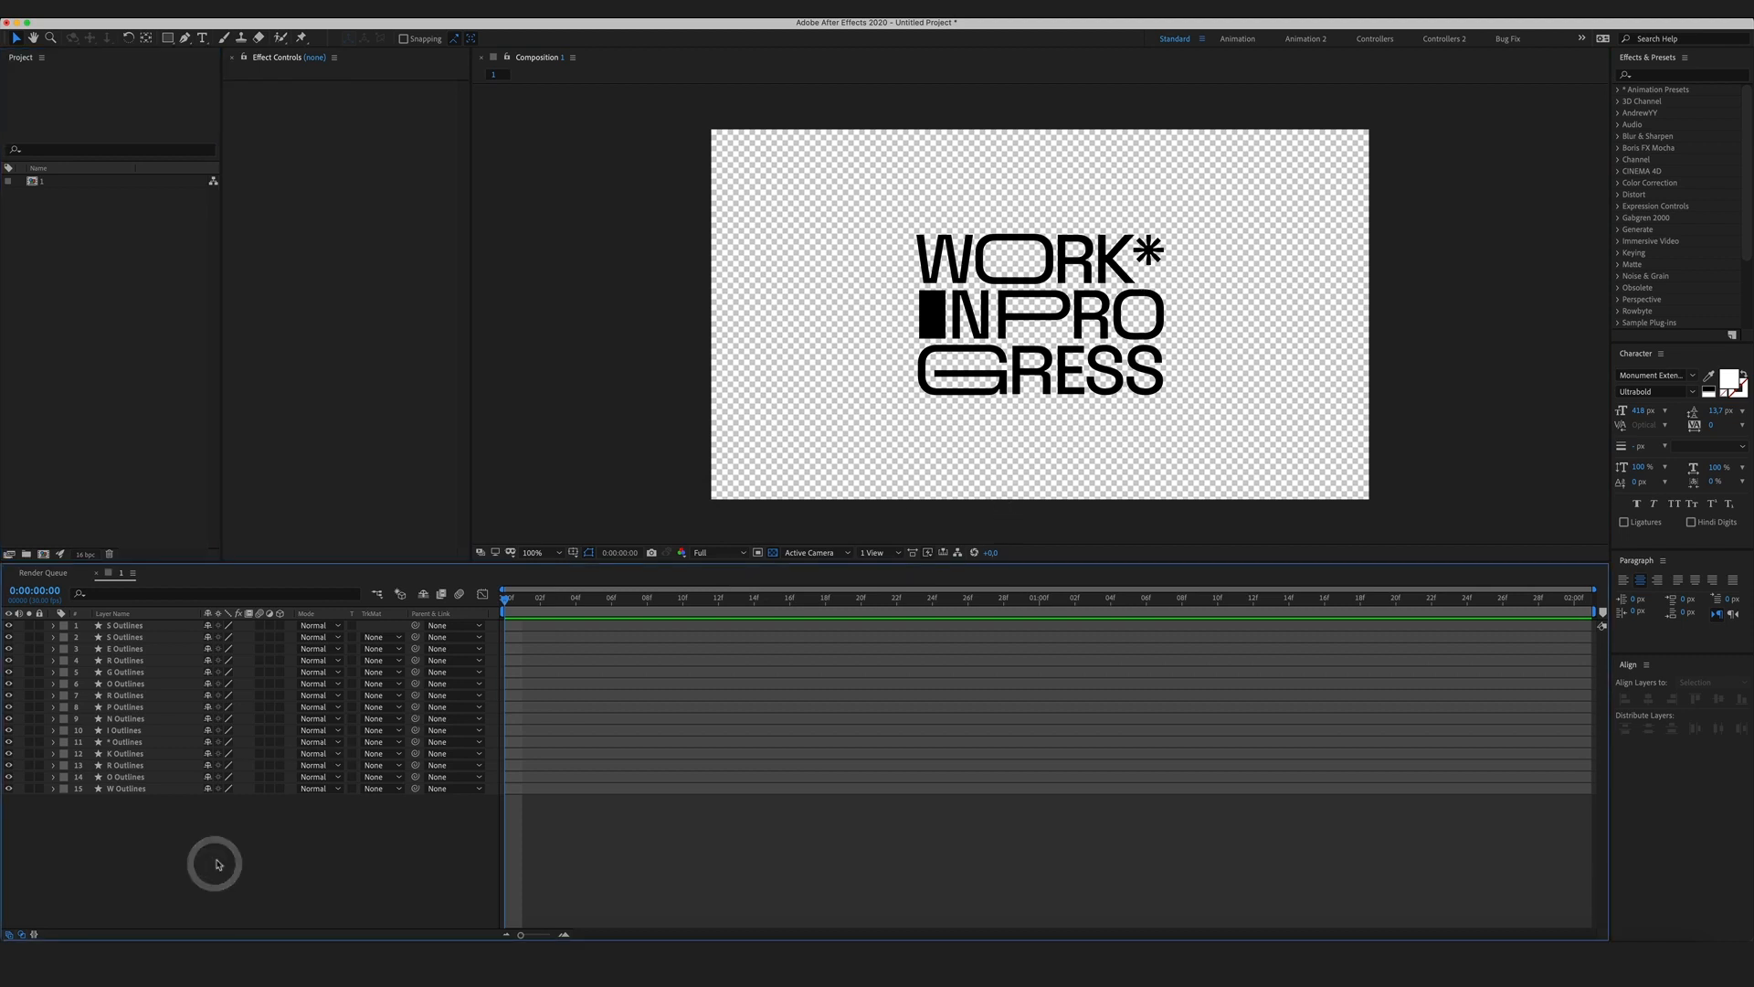
mouse_move(343, 623)
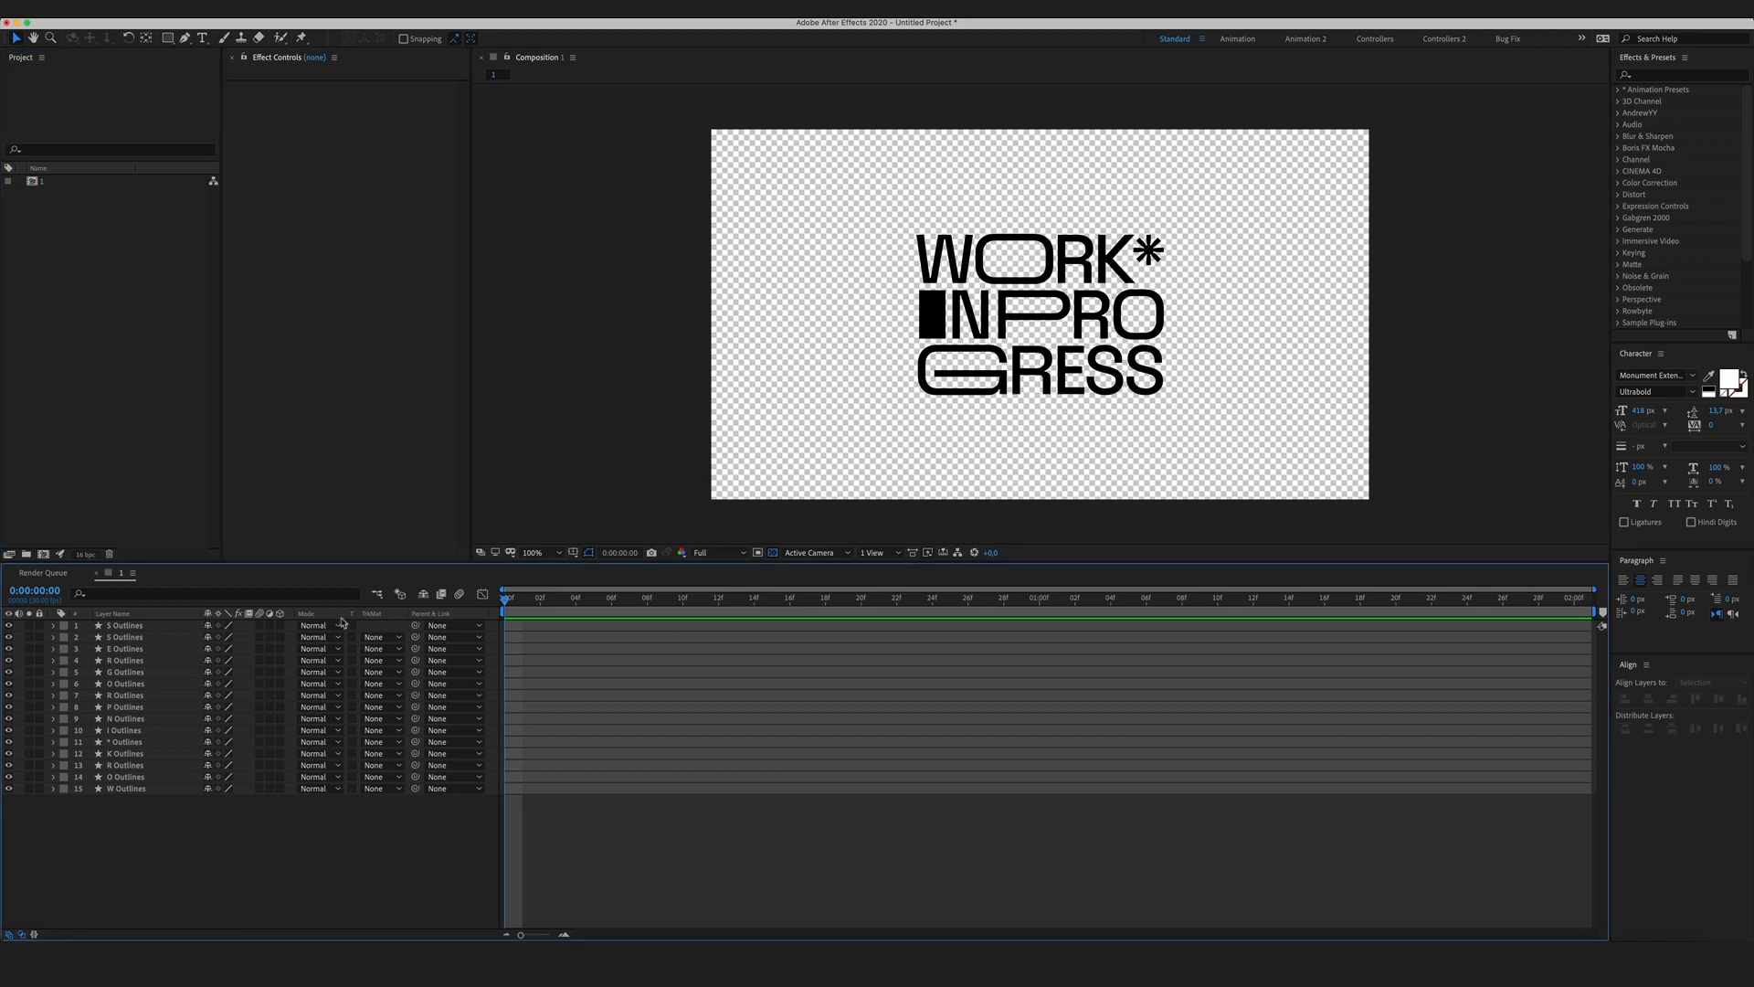
mouse_move(360, 784)
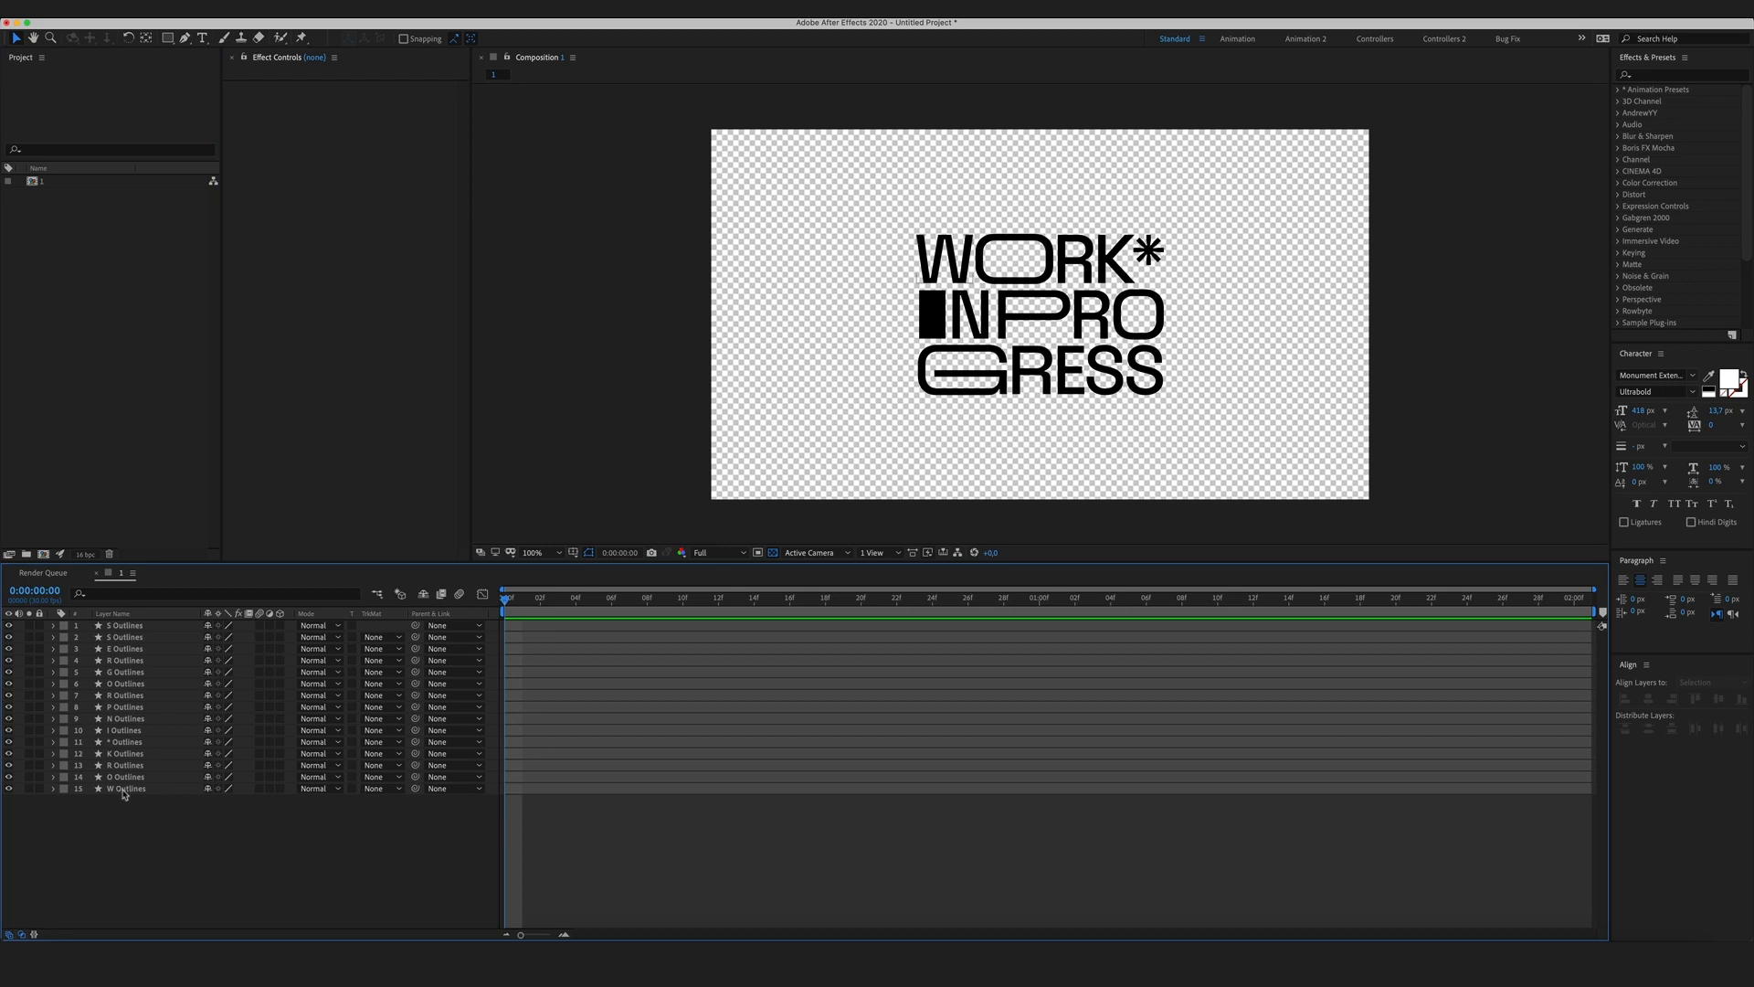
Select the IN PROGRESS letter layers for deletion, keeping the W, O, R, K, * outlines.
click(126, 788)
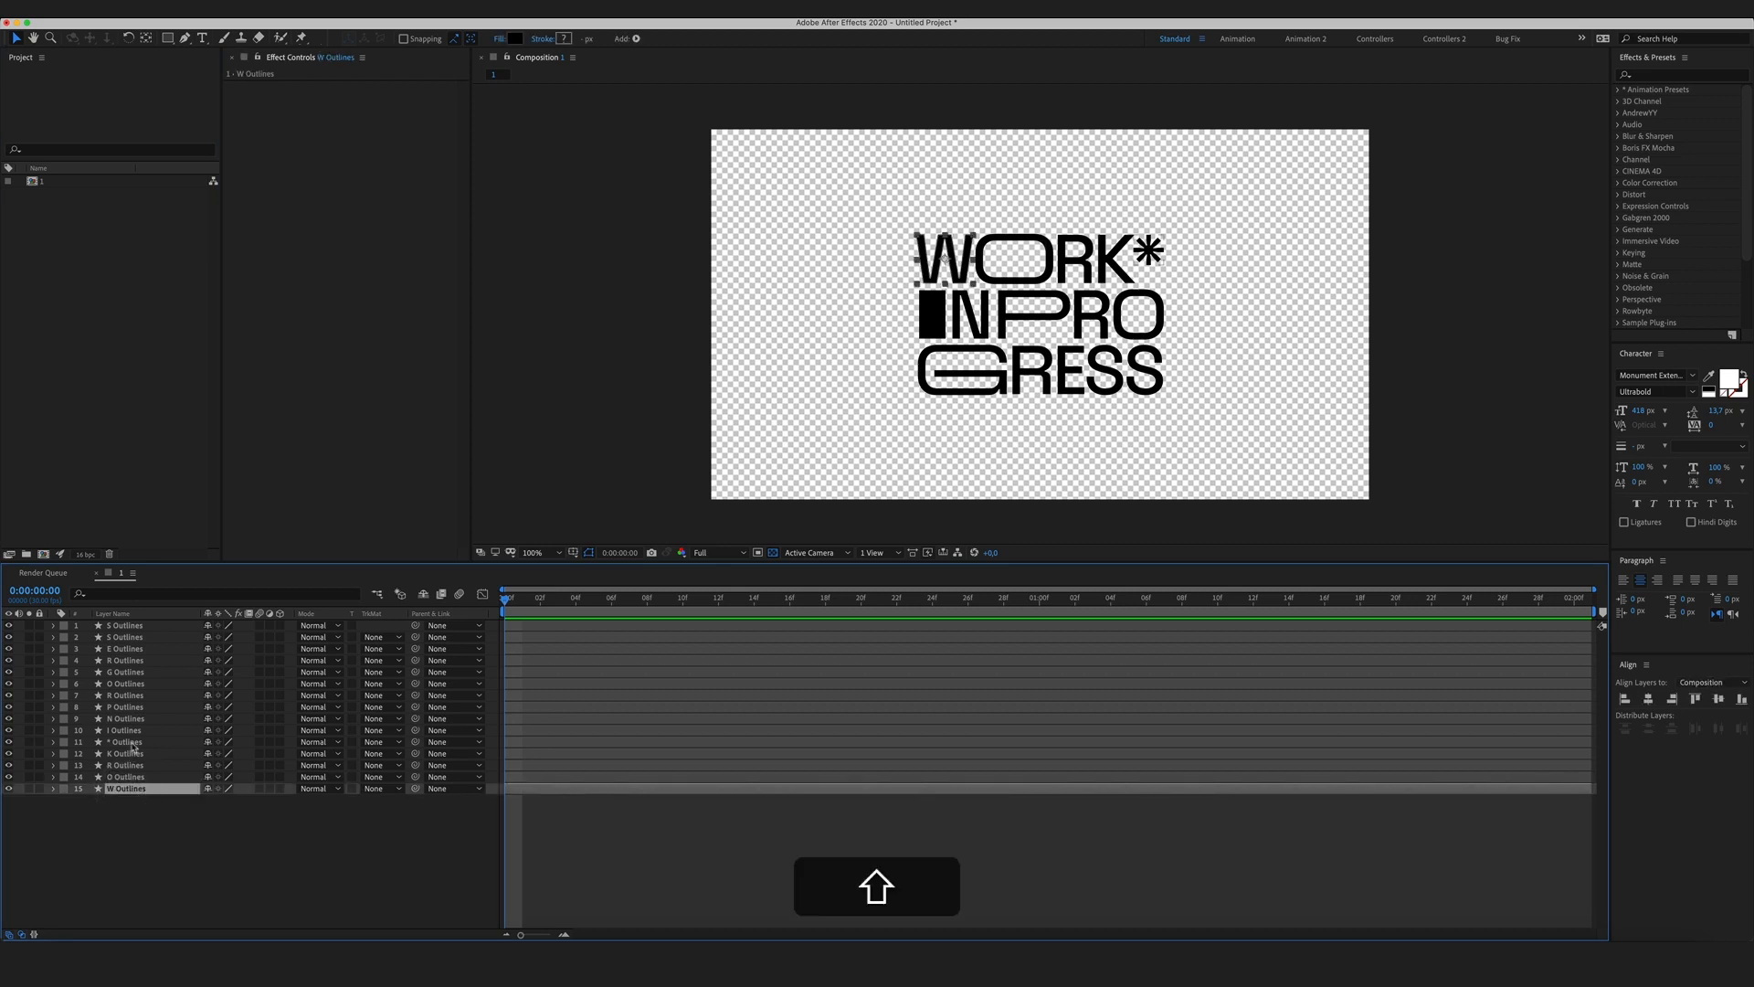
click(127, 729)
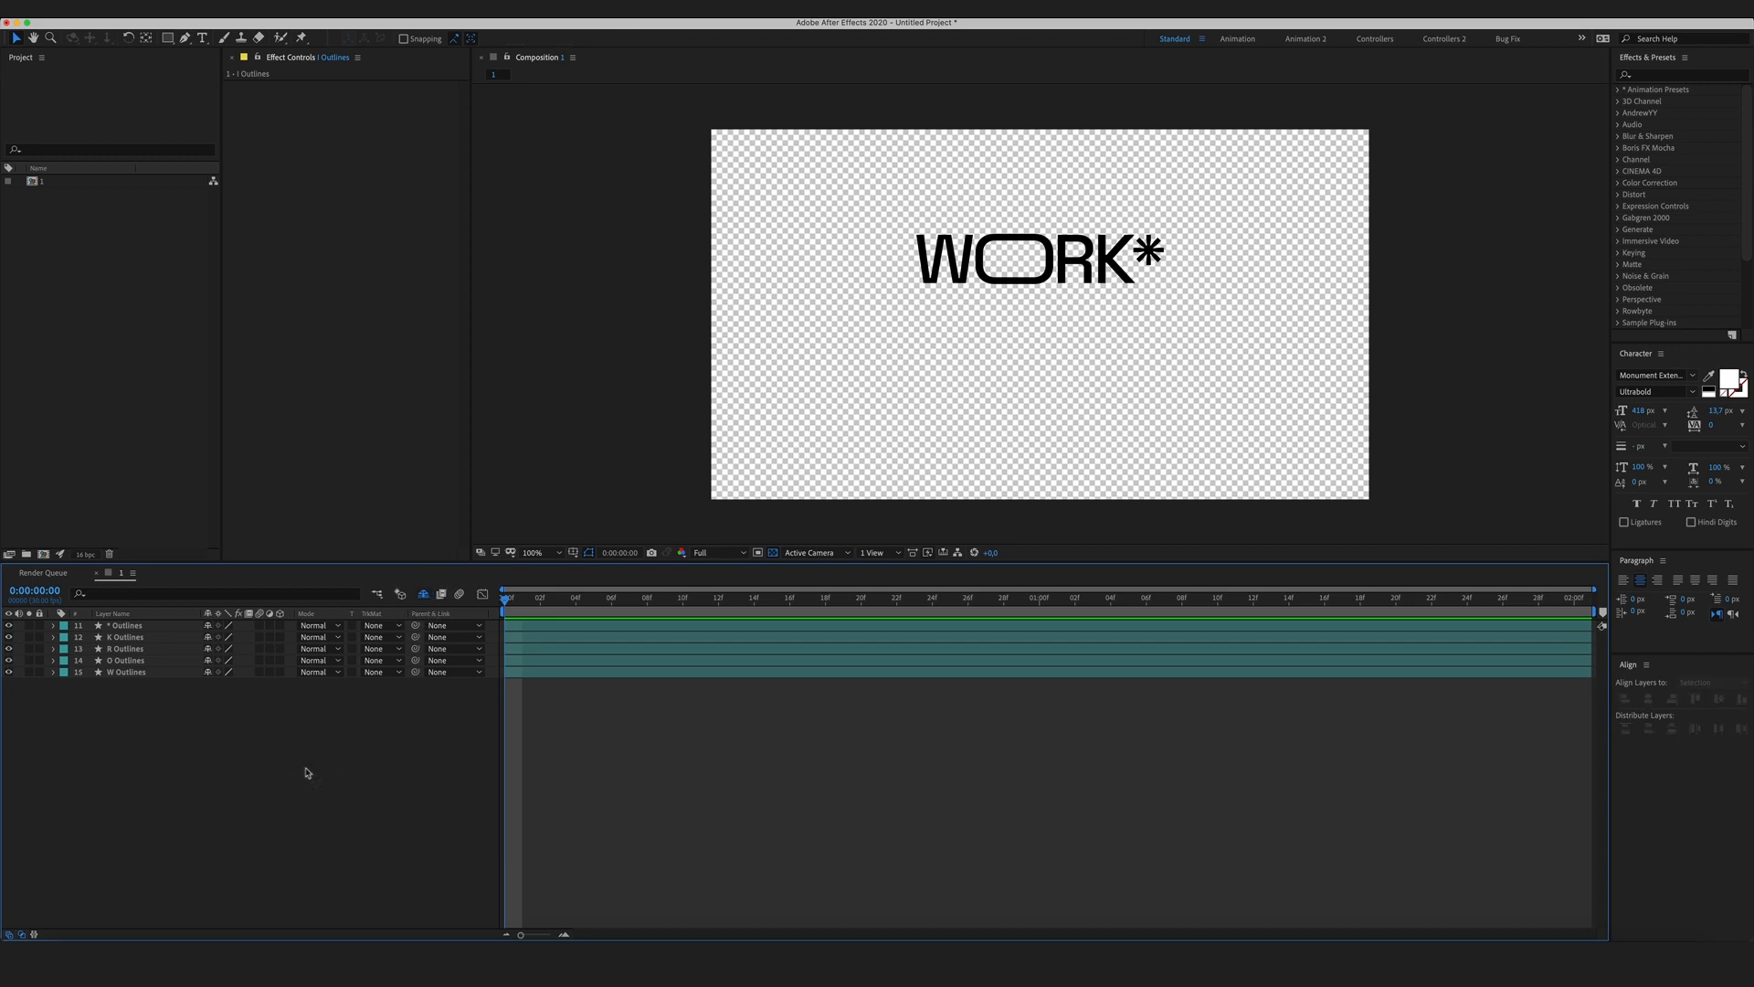
mouse_move(307, 824)
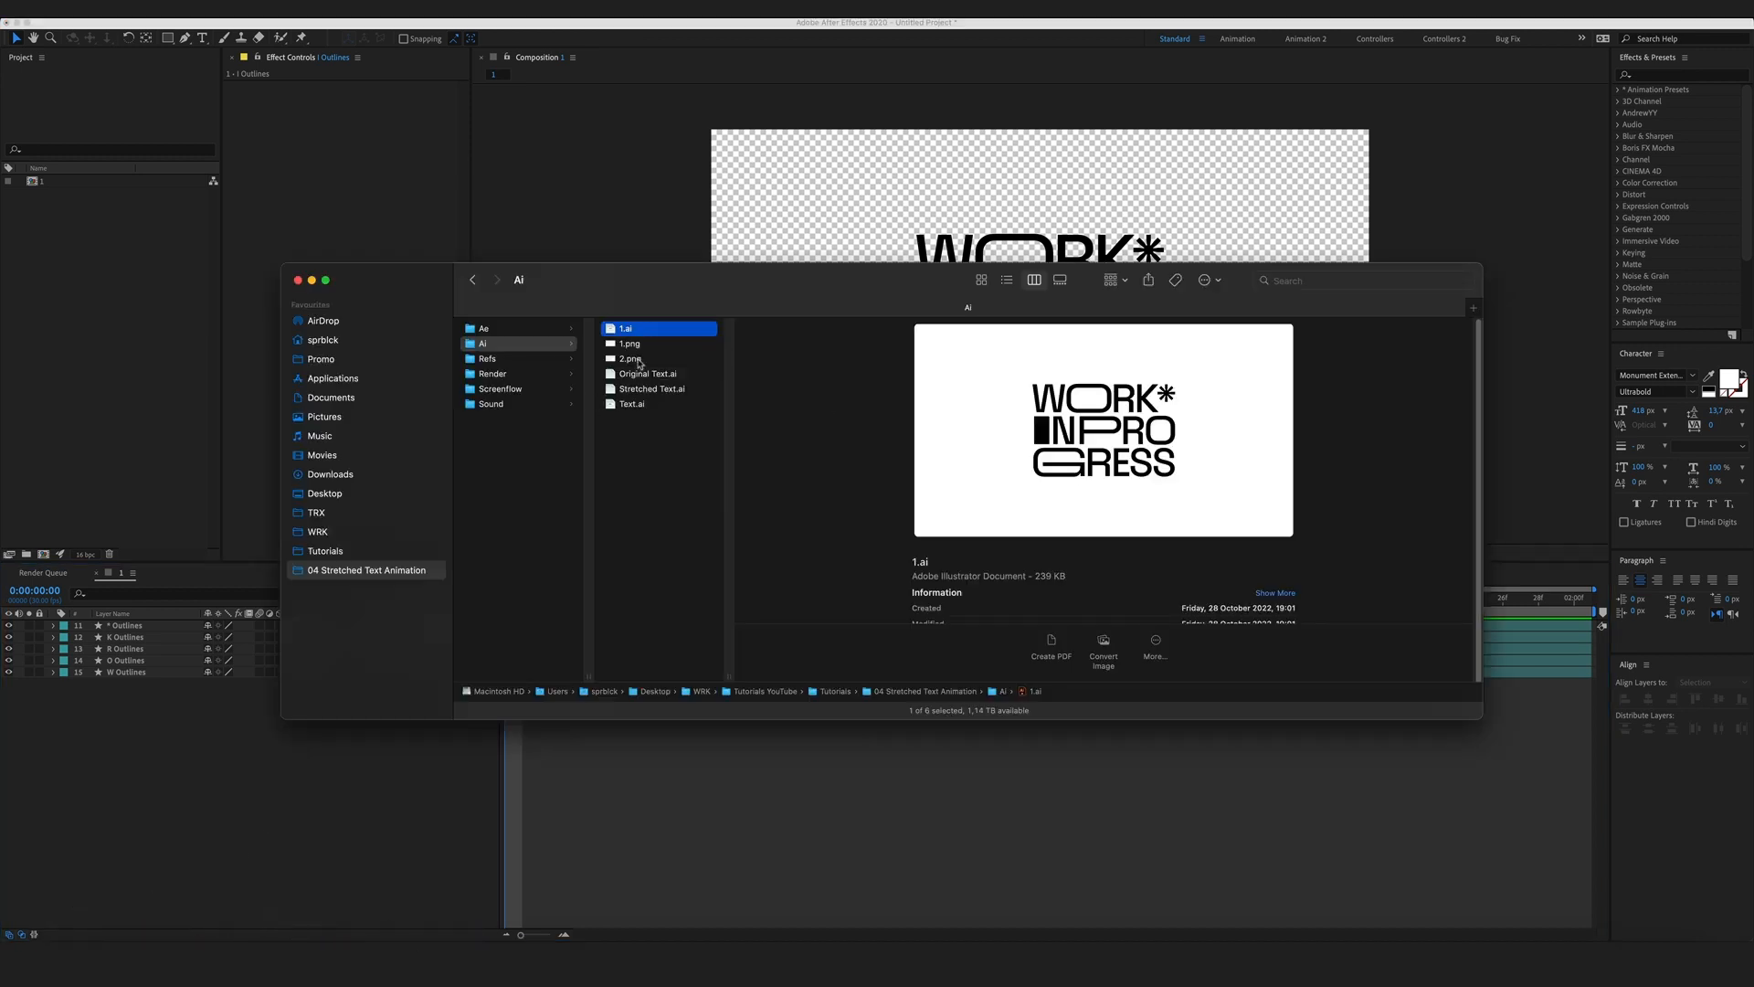
Import the chosen green lettering PNG from Finder into the project.
click(631, 358)
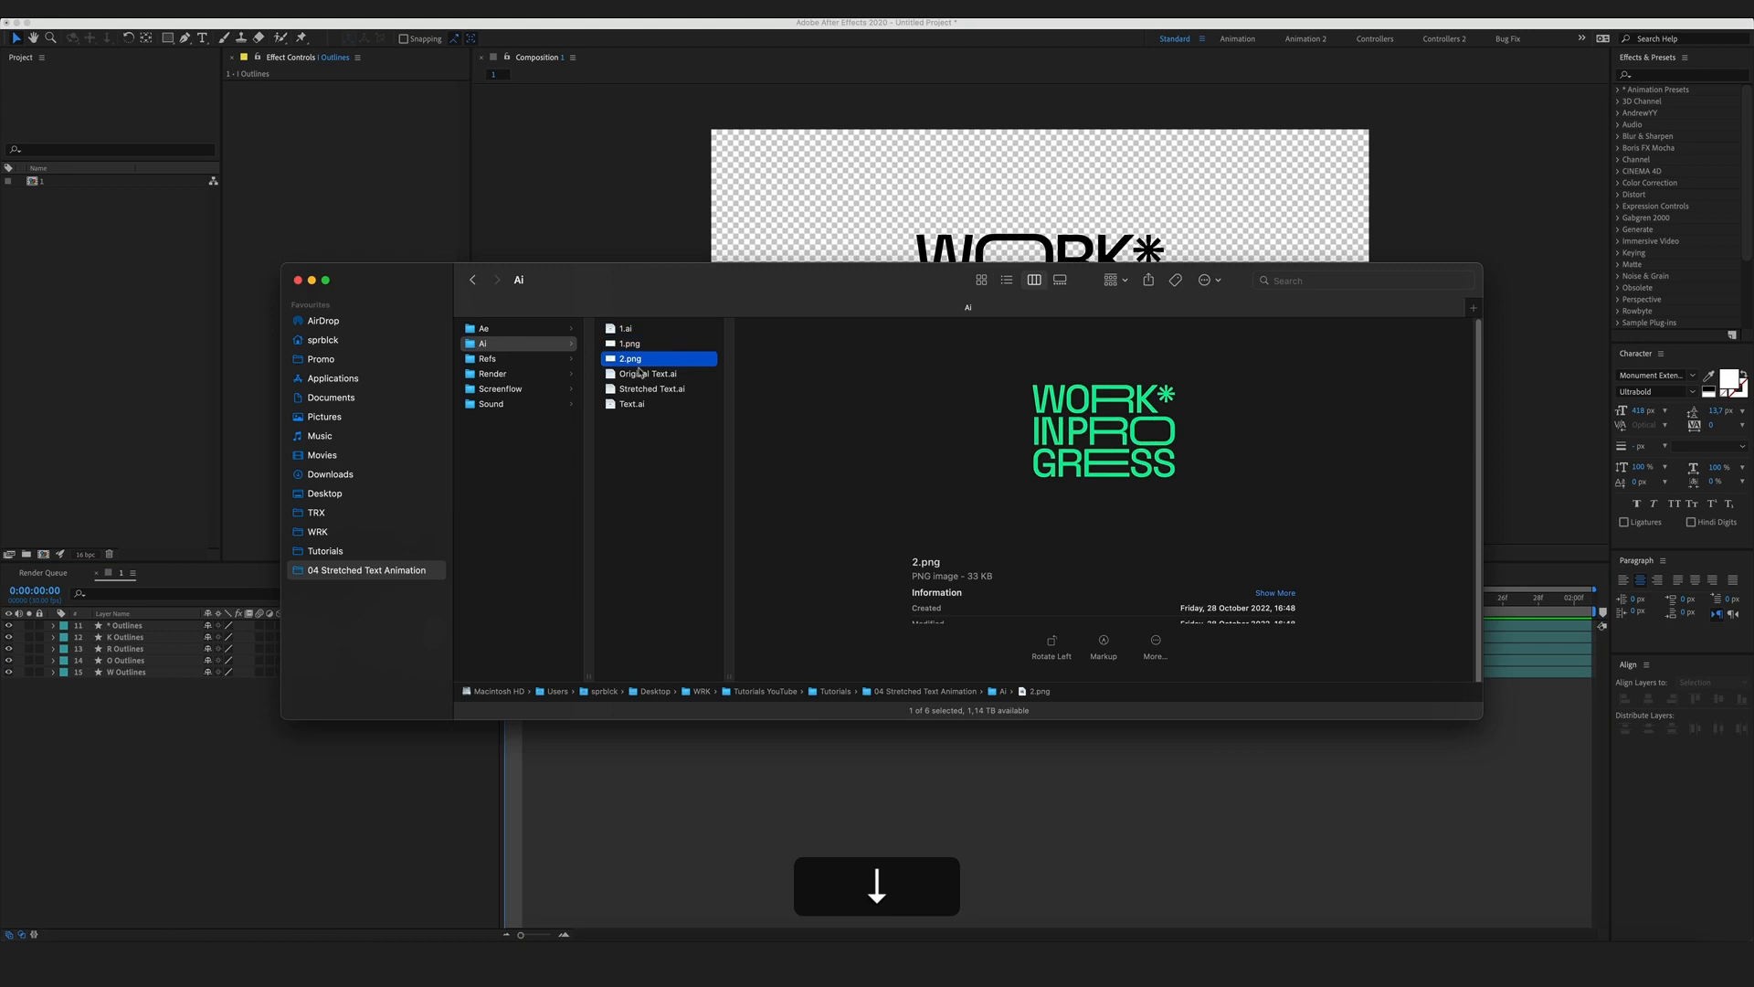
click(629, 341)
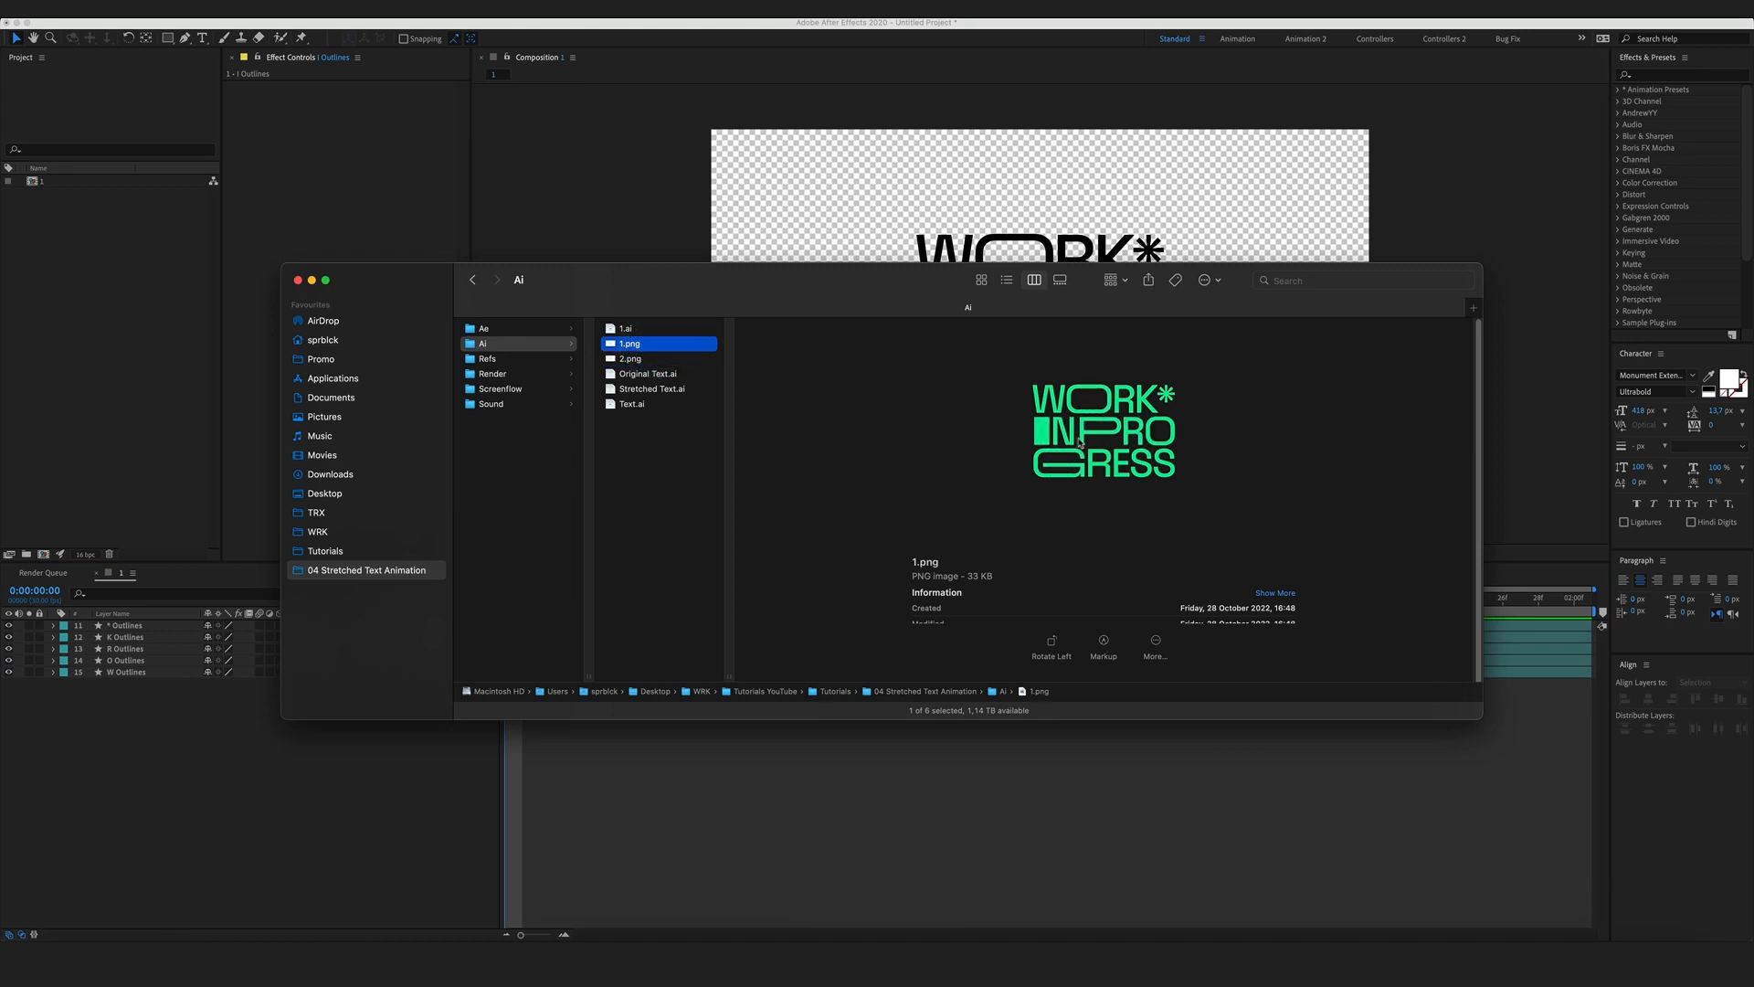
click(630, 359)
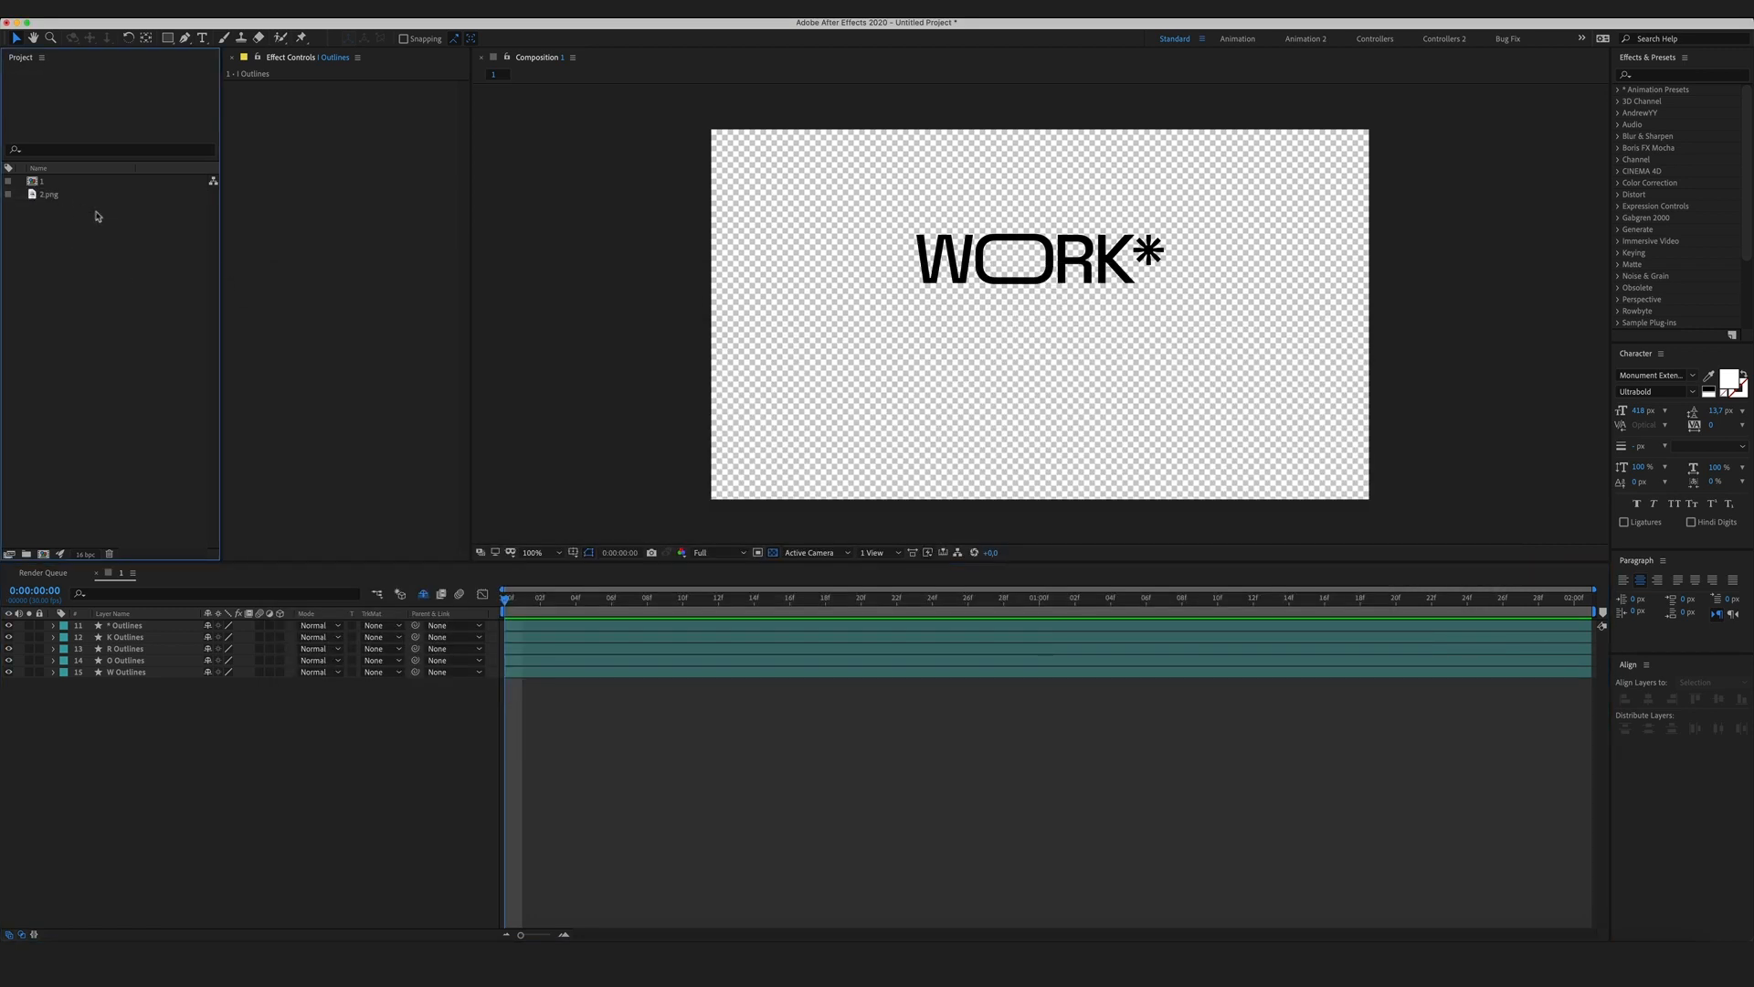
Place the reference image as the locked bottom layer beneath the WORK* outlines.
click(47, 193)
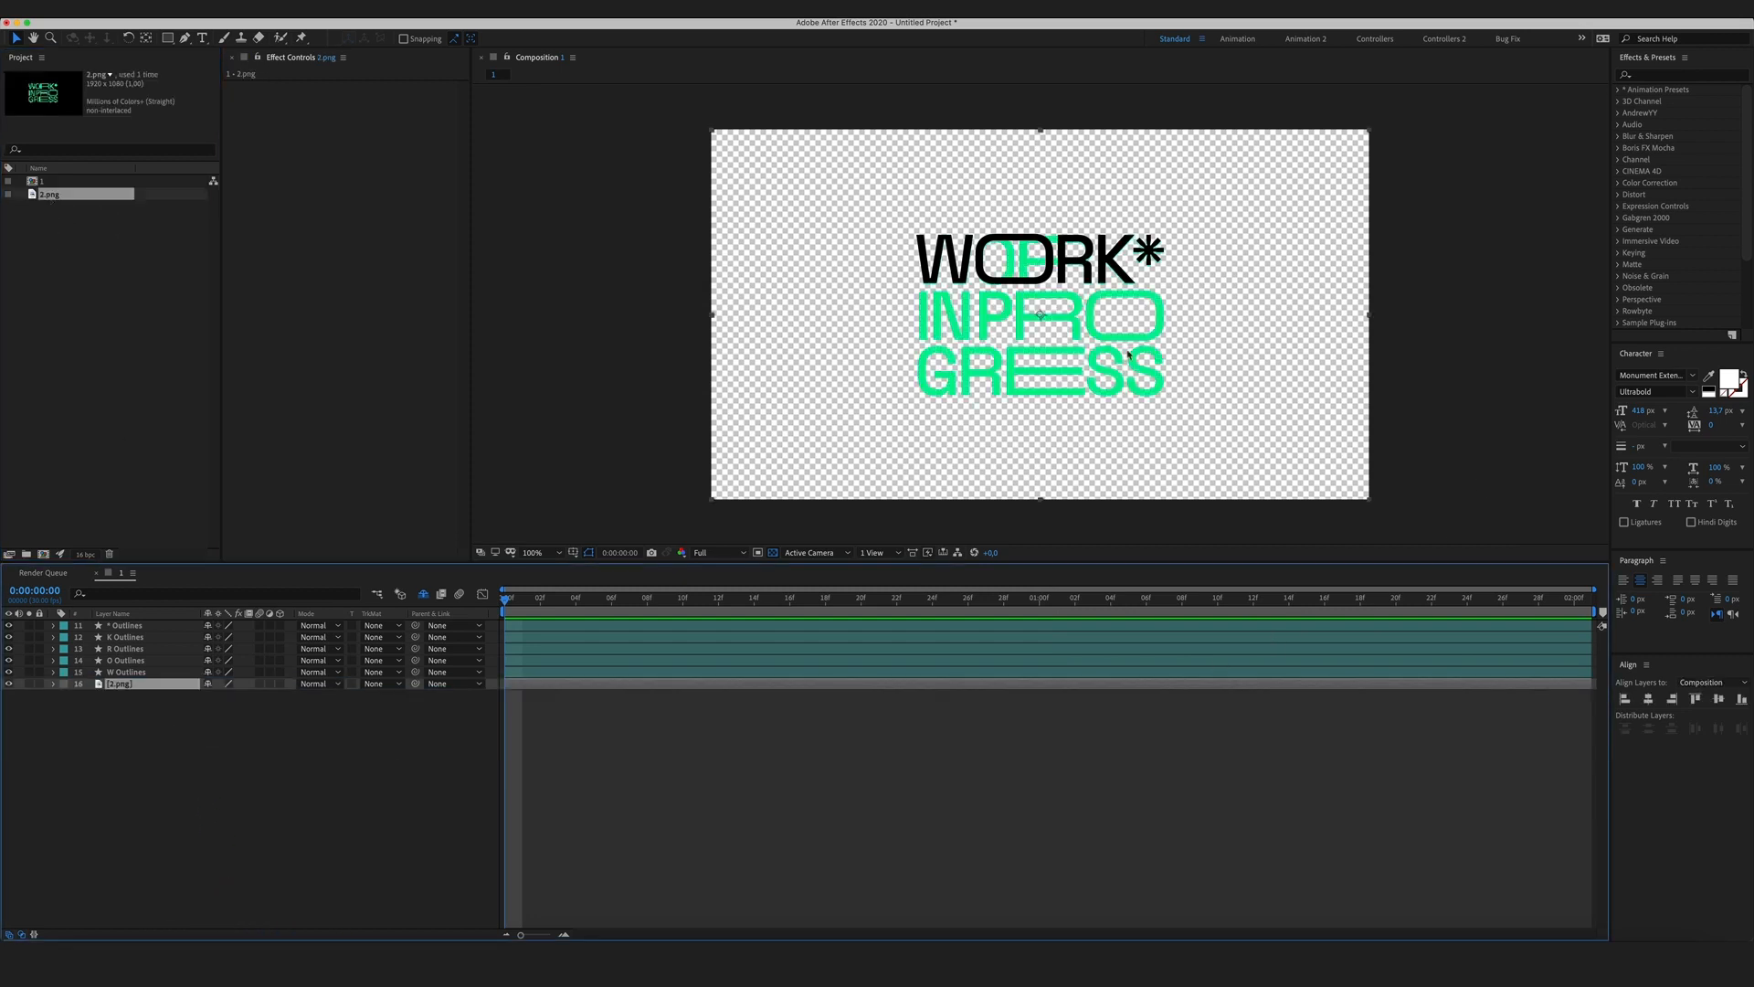
mouse_move(1207, 464)
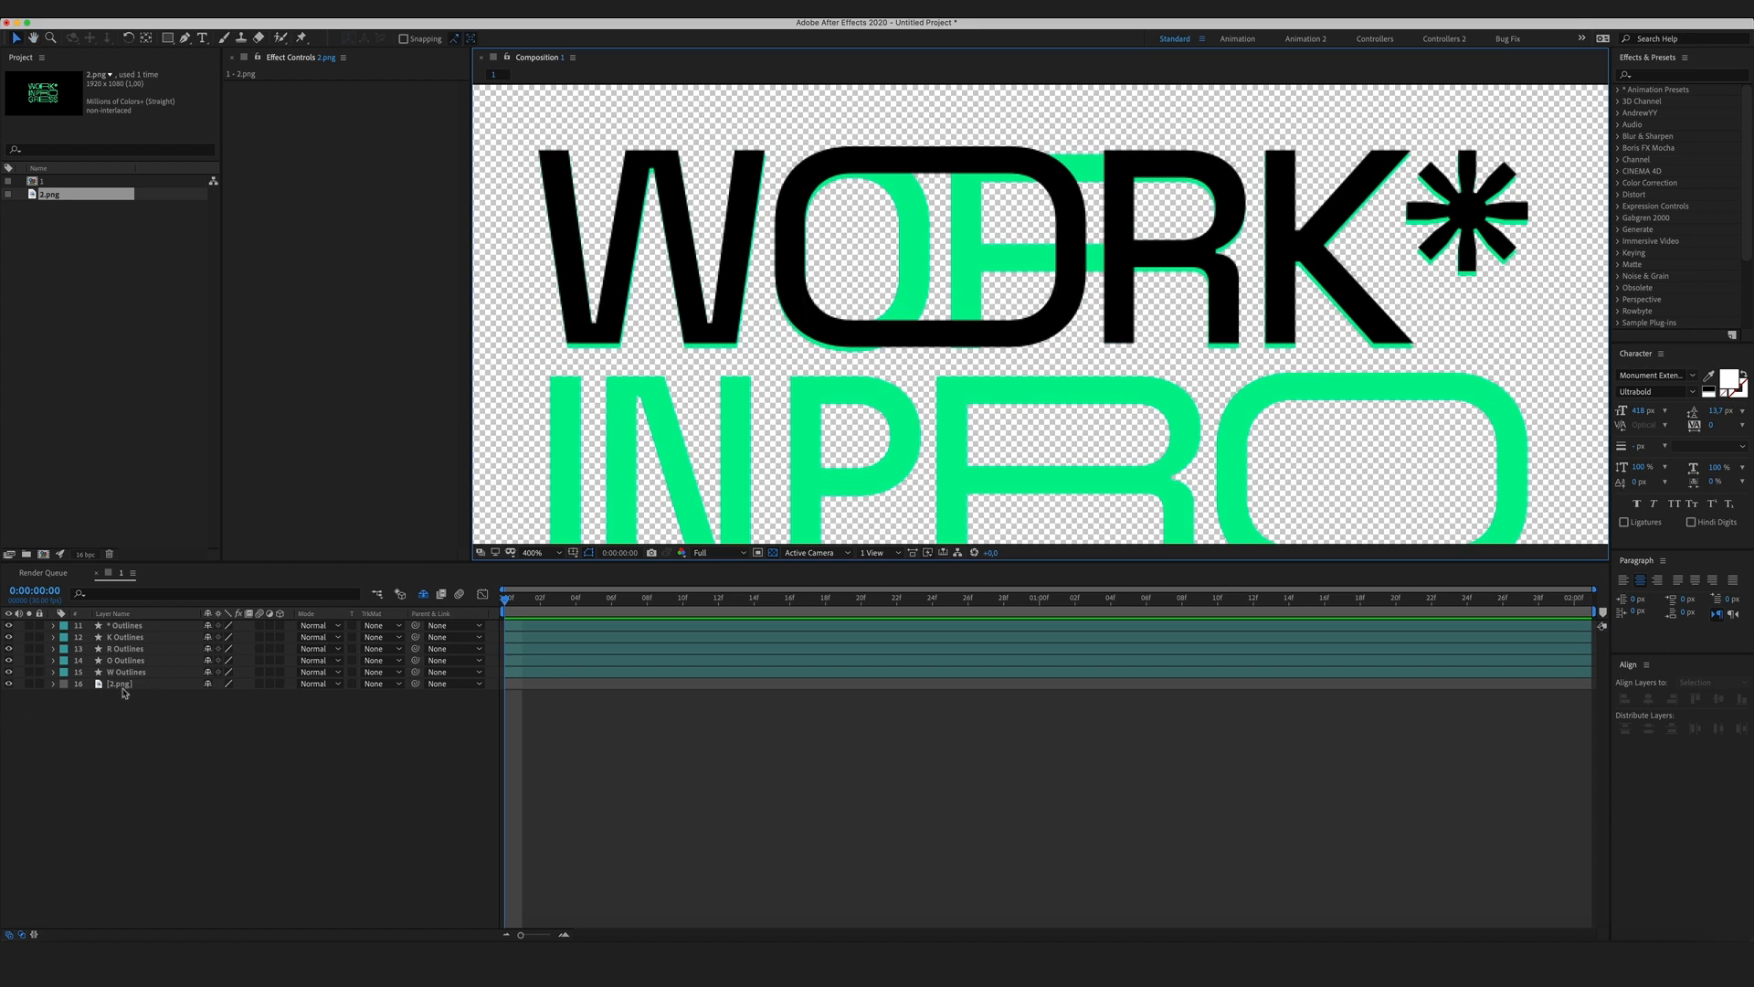
click(121, 683)
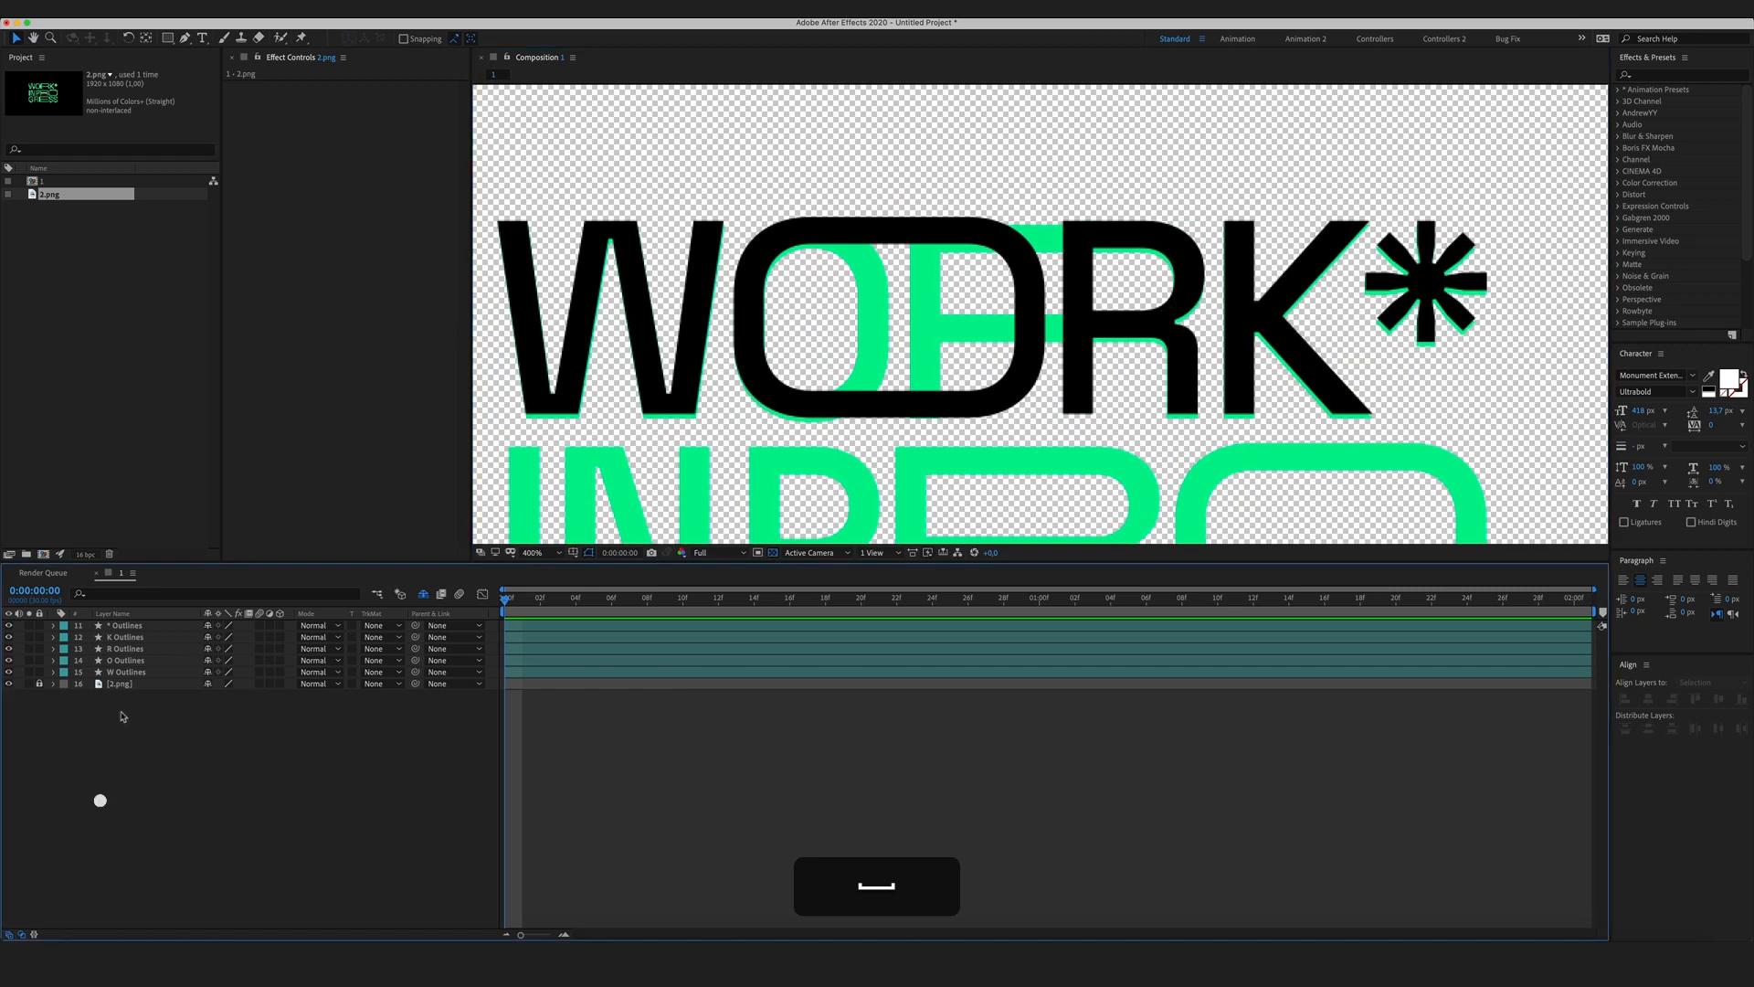
Reveal the two paths inside O Outlines > Contents > Group 1.
click(126, 659)
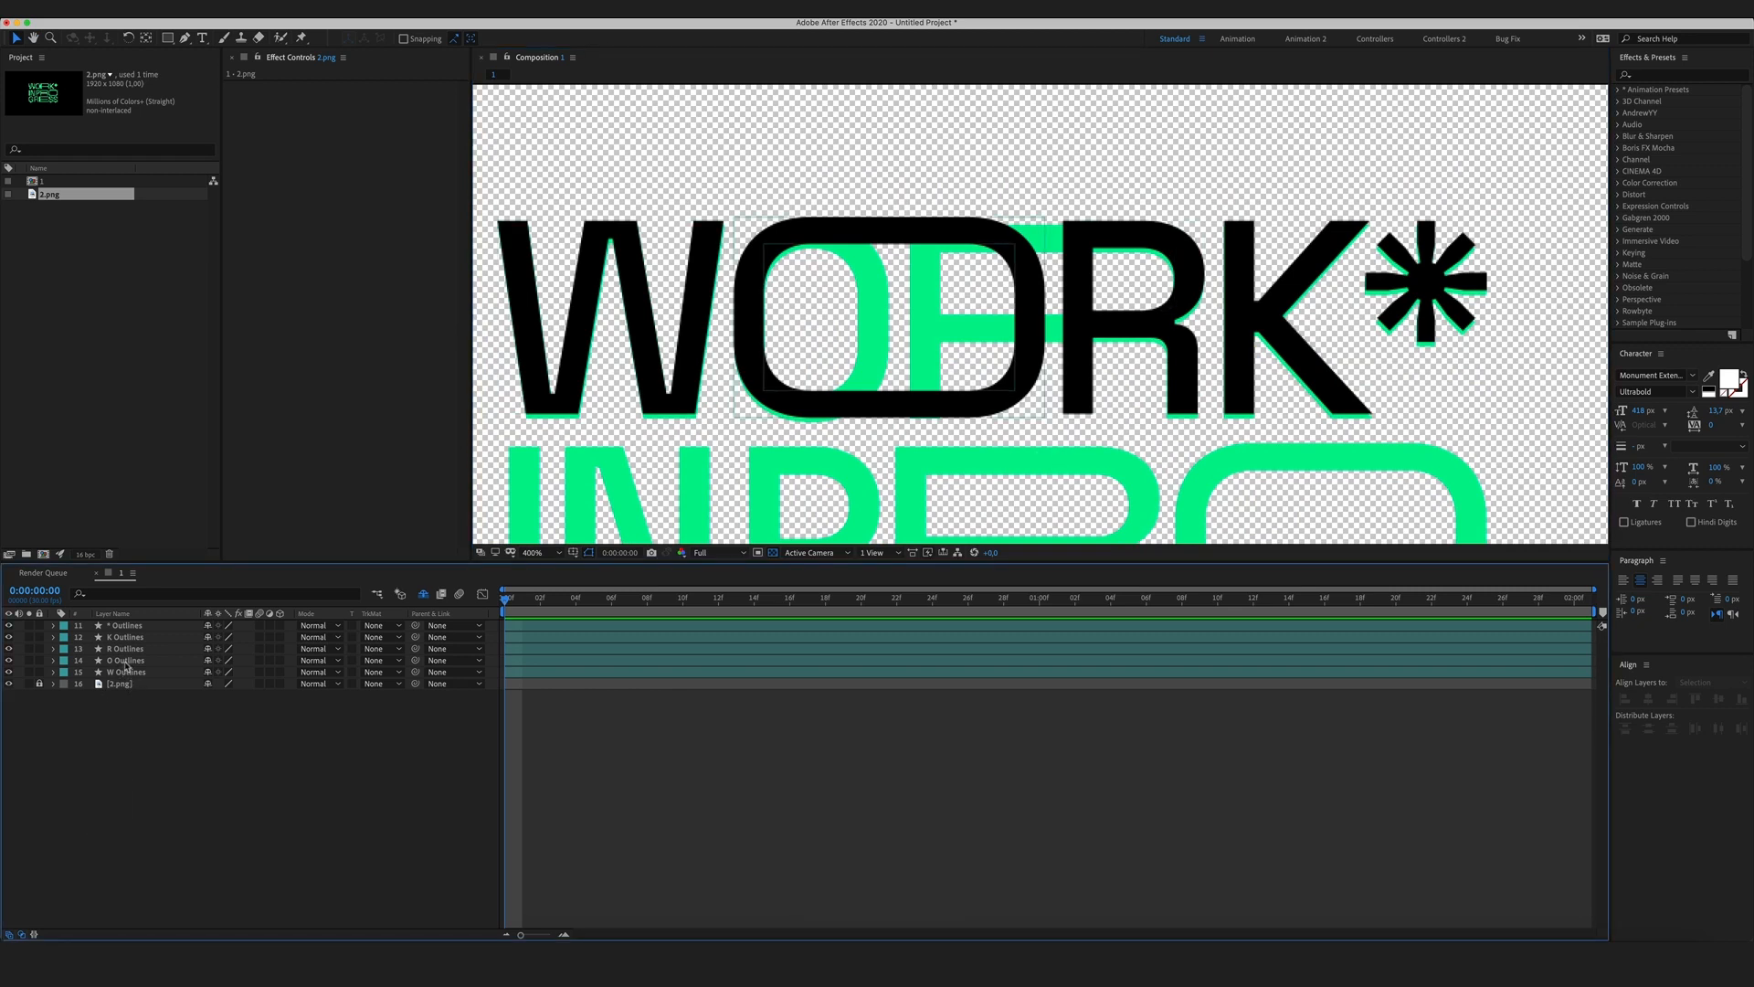
click(126, 659)
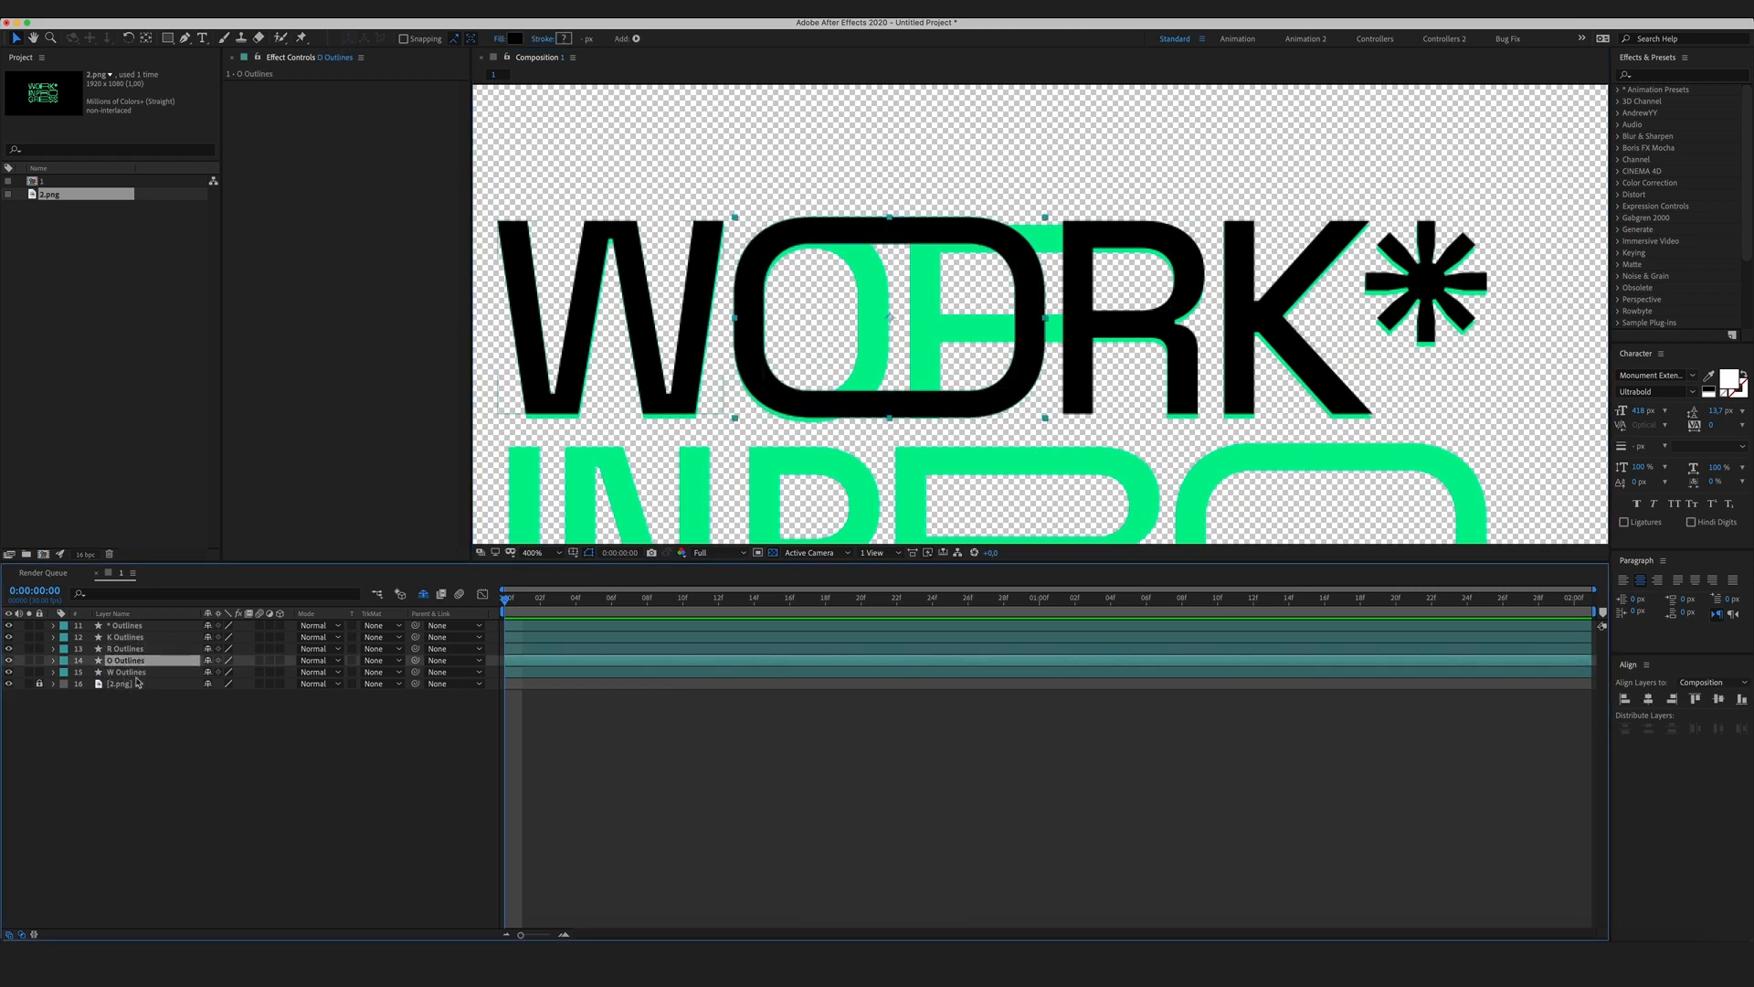
click(52, 659)
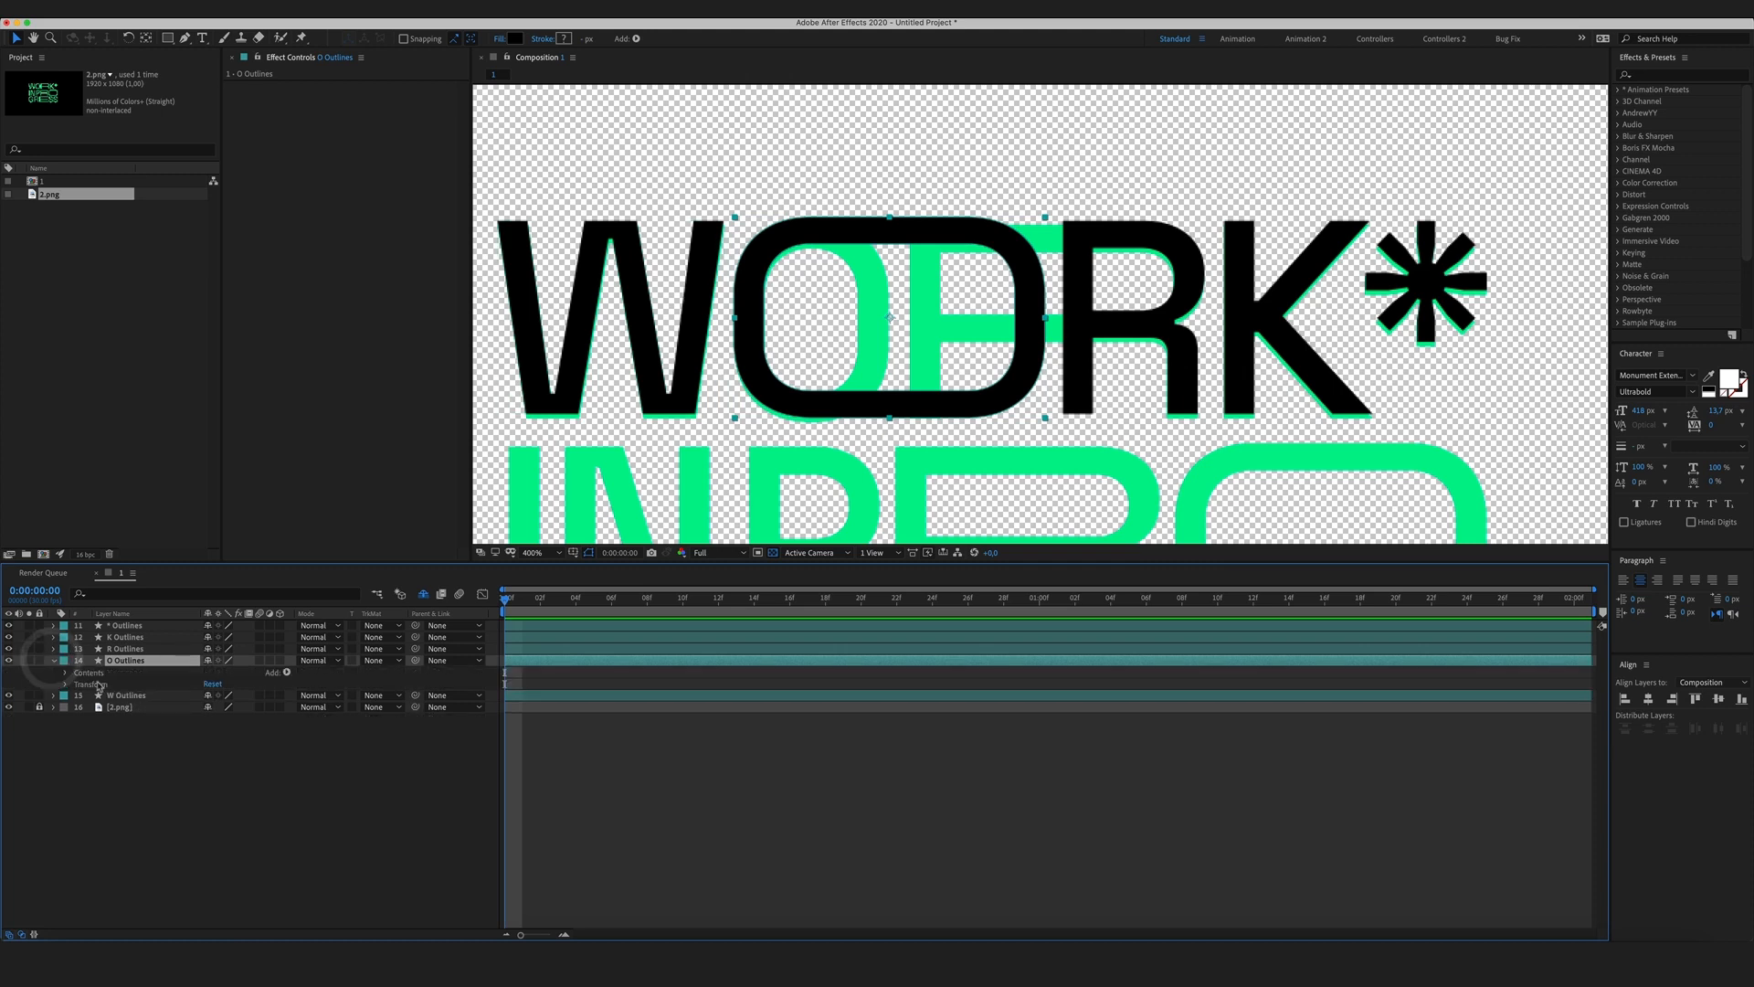
click(66, 672)
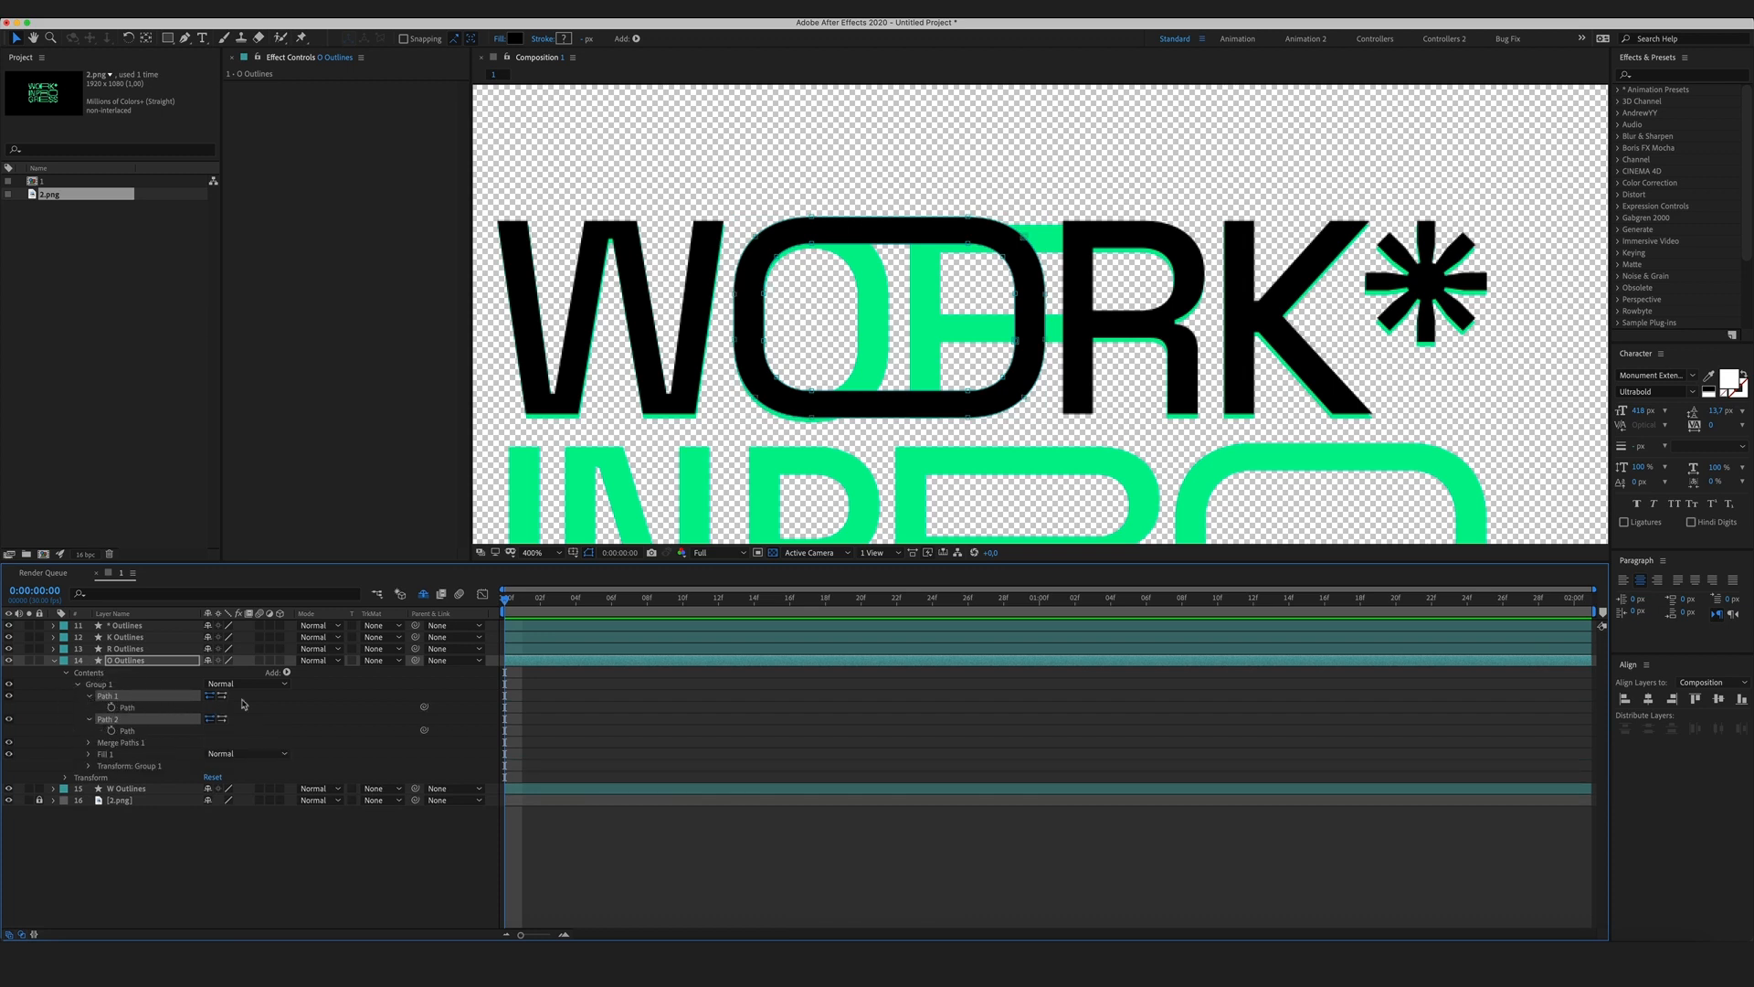
Keyframe both O paths at 0 s and reshape them to a regular O at 1 s.
click(592, 601)
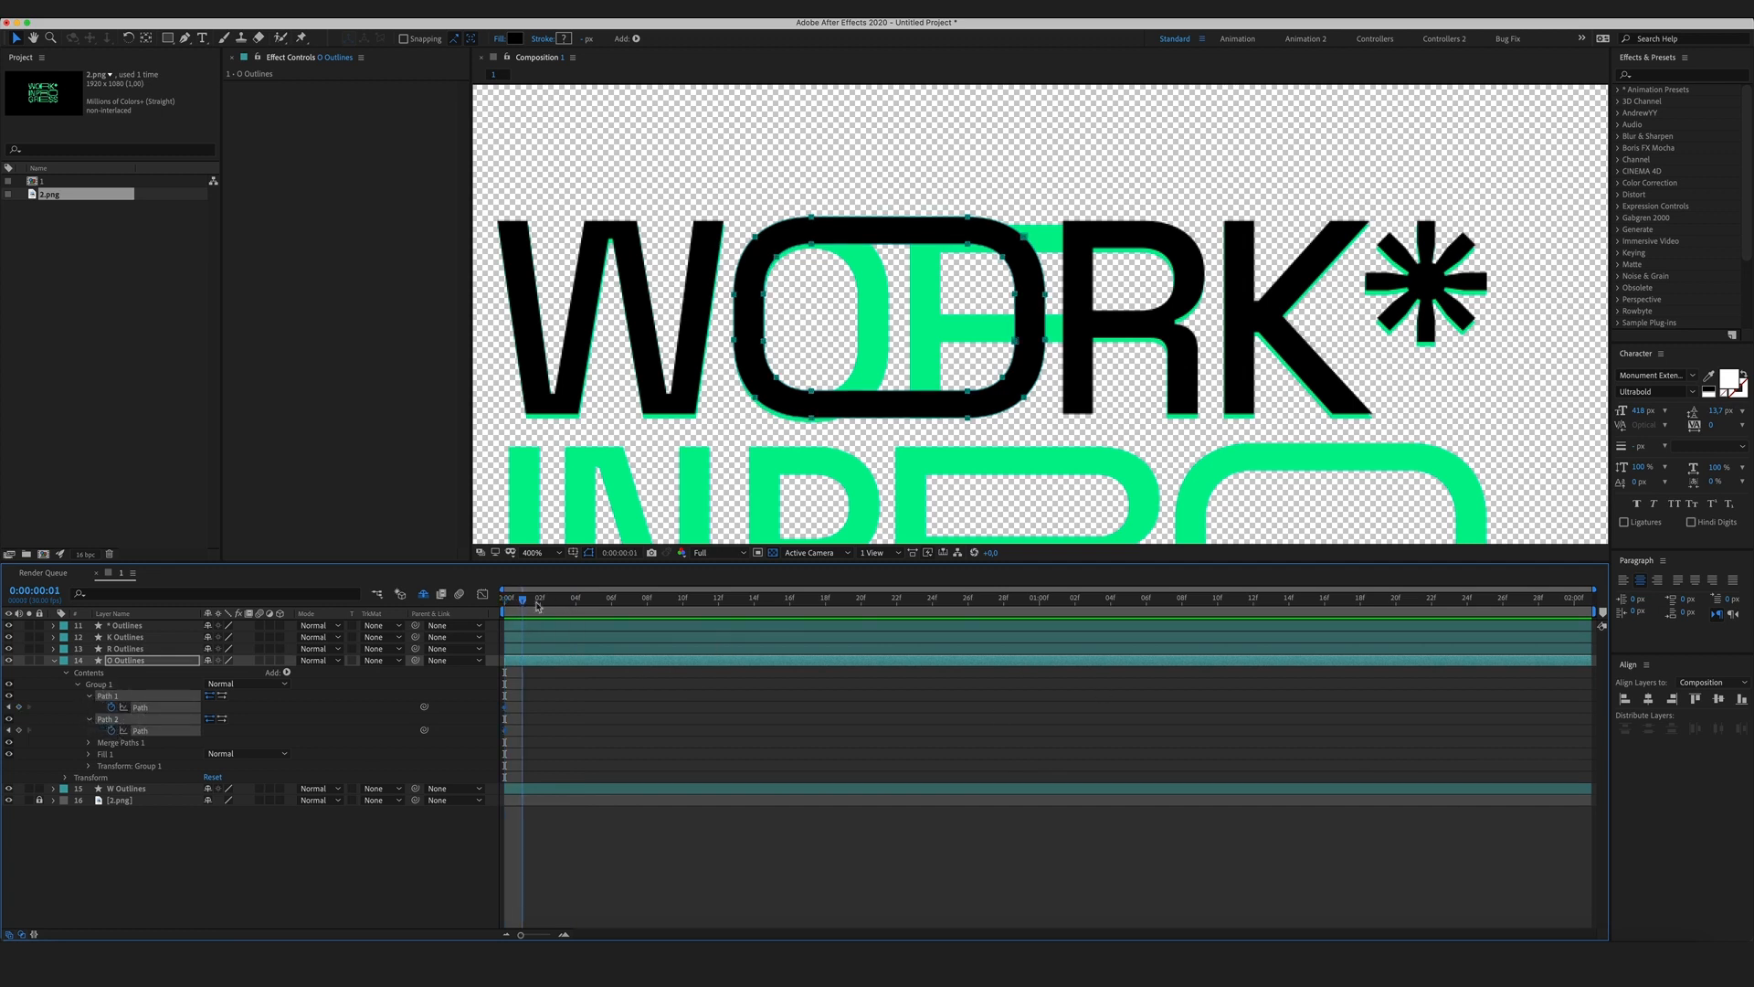
click(1038, 599)
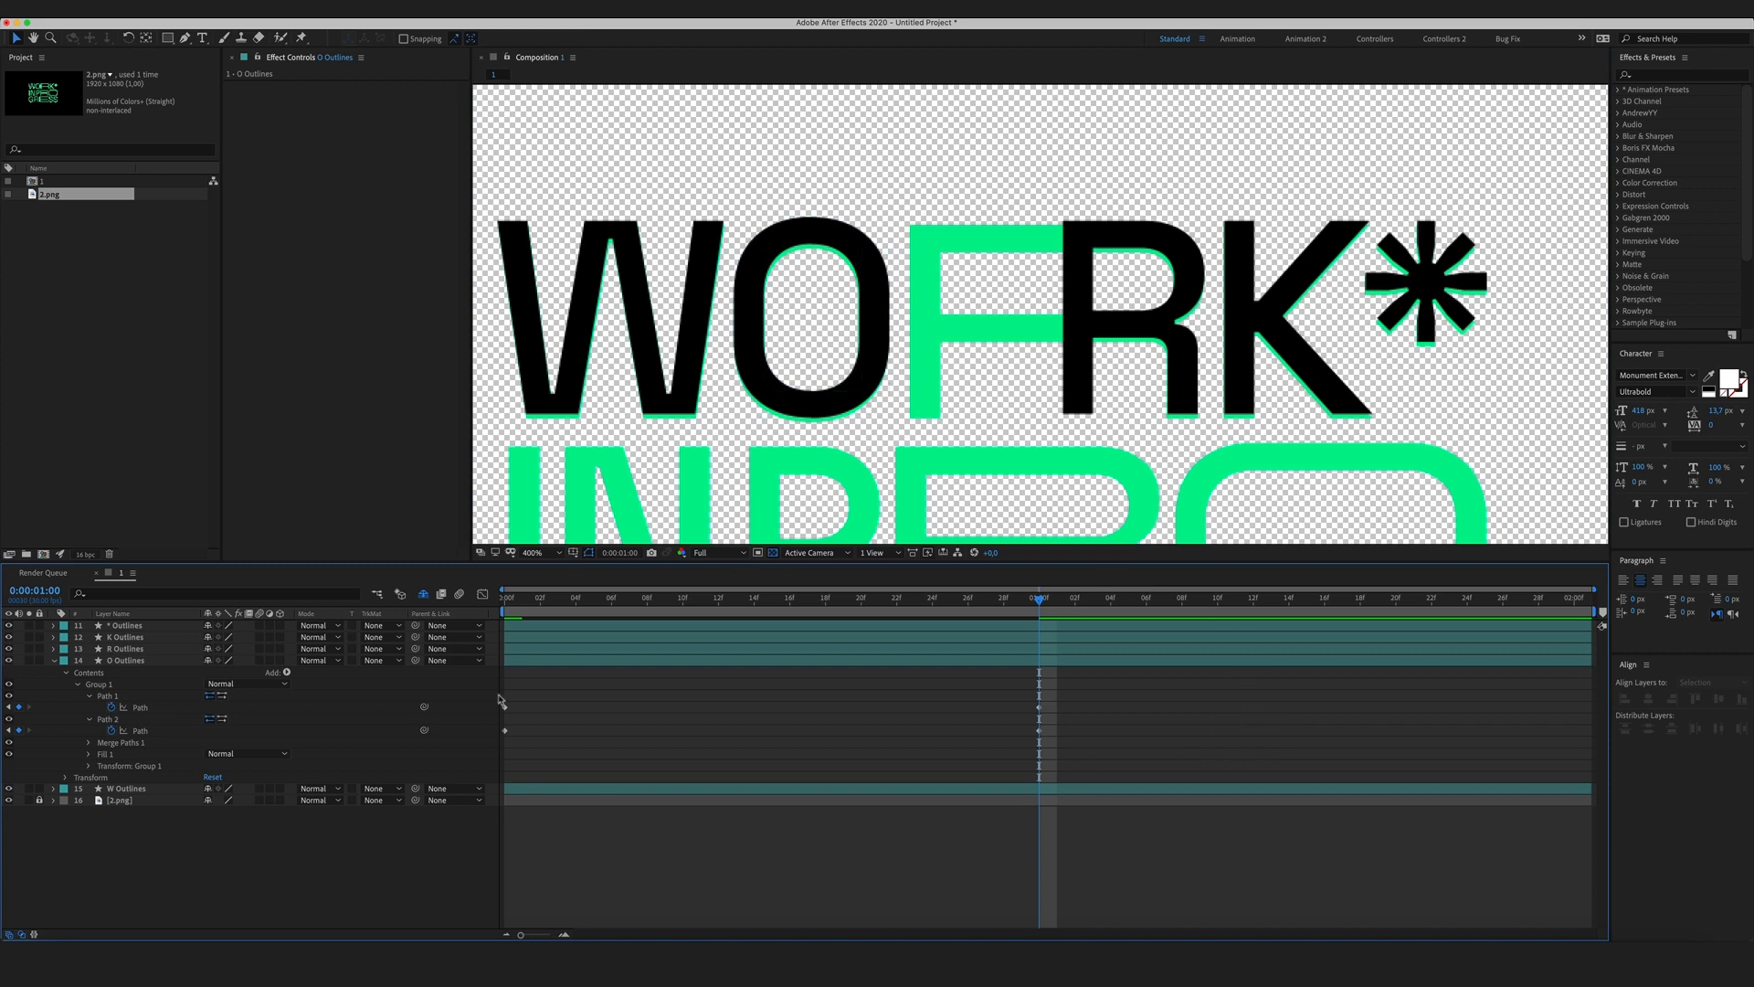
click(128, 660)
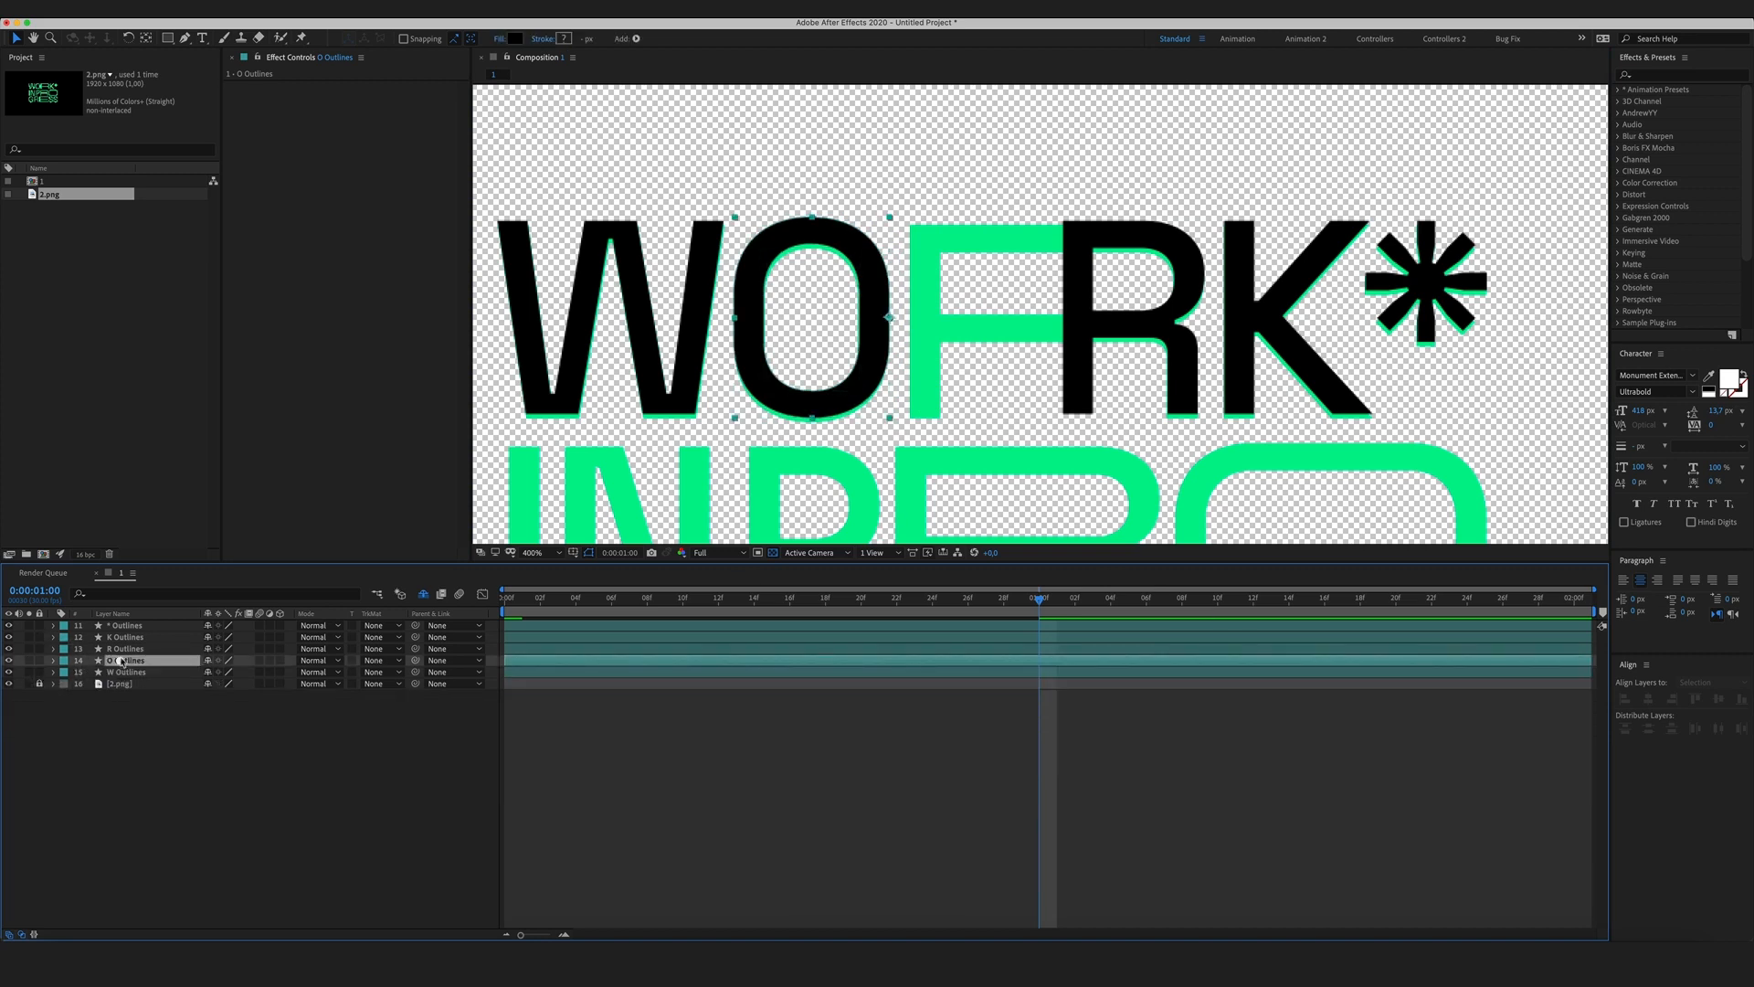
Reveal the R outlines' paths and copy its Path keyframes.
click(126, 648)
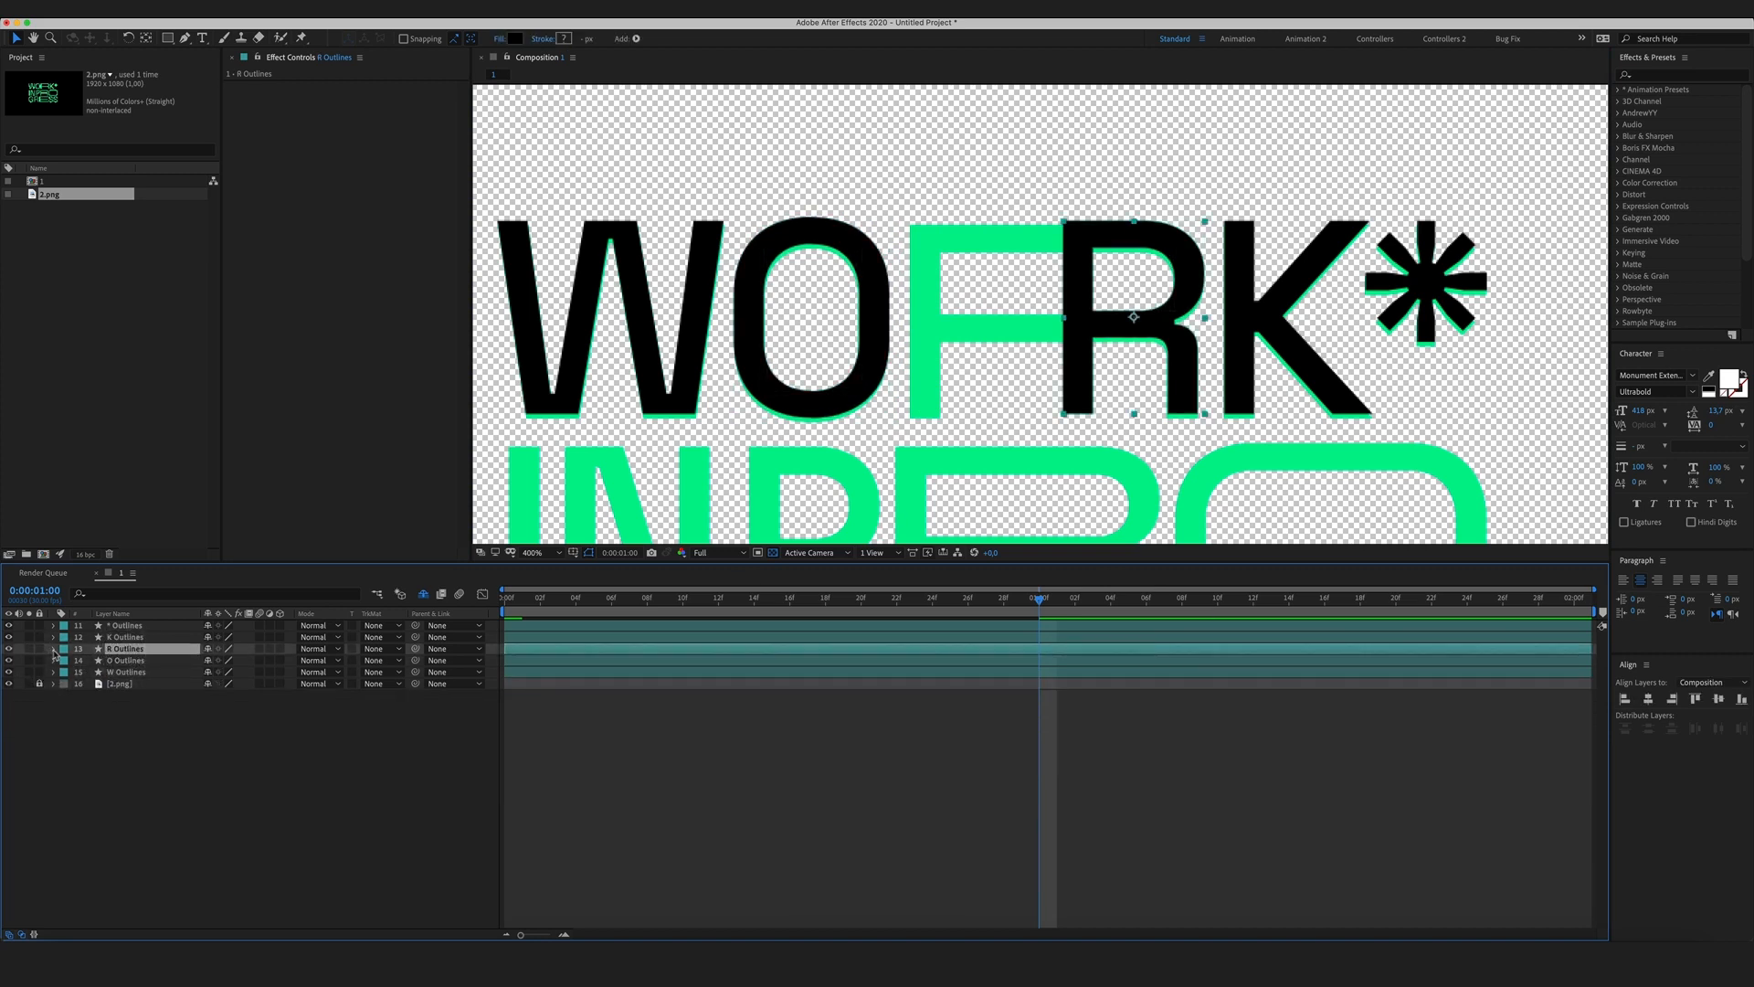
click(51, 649)
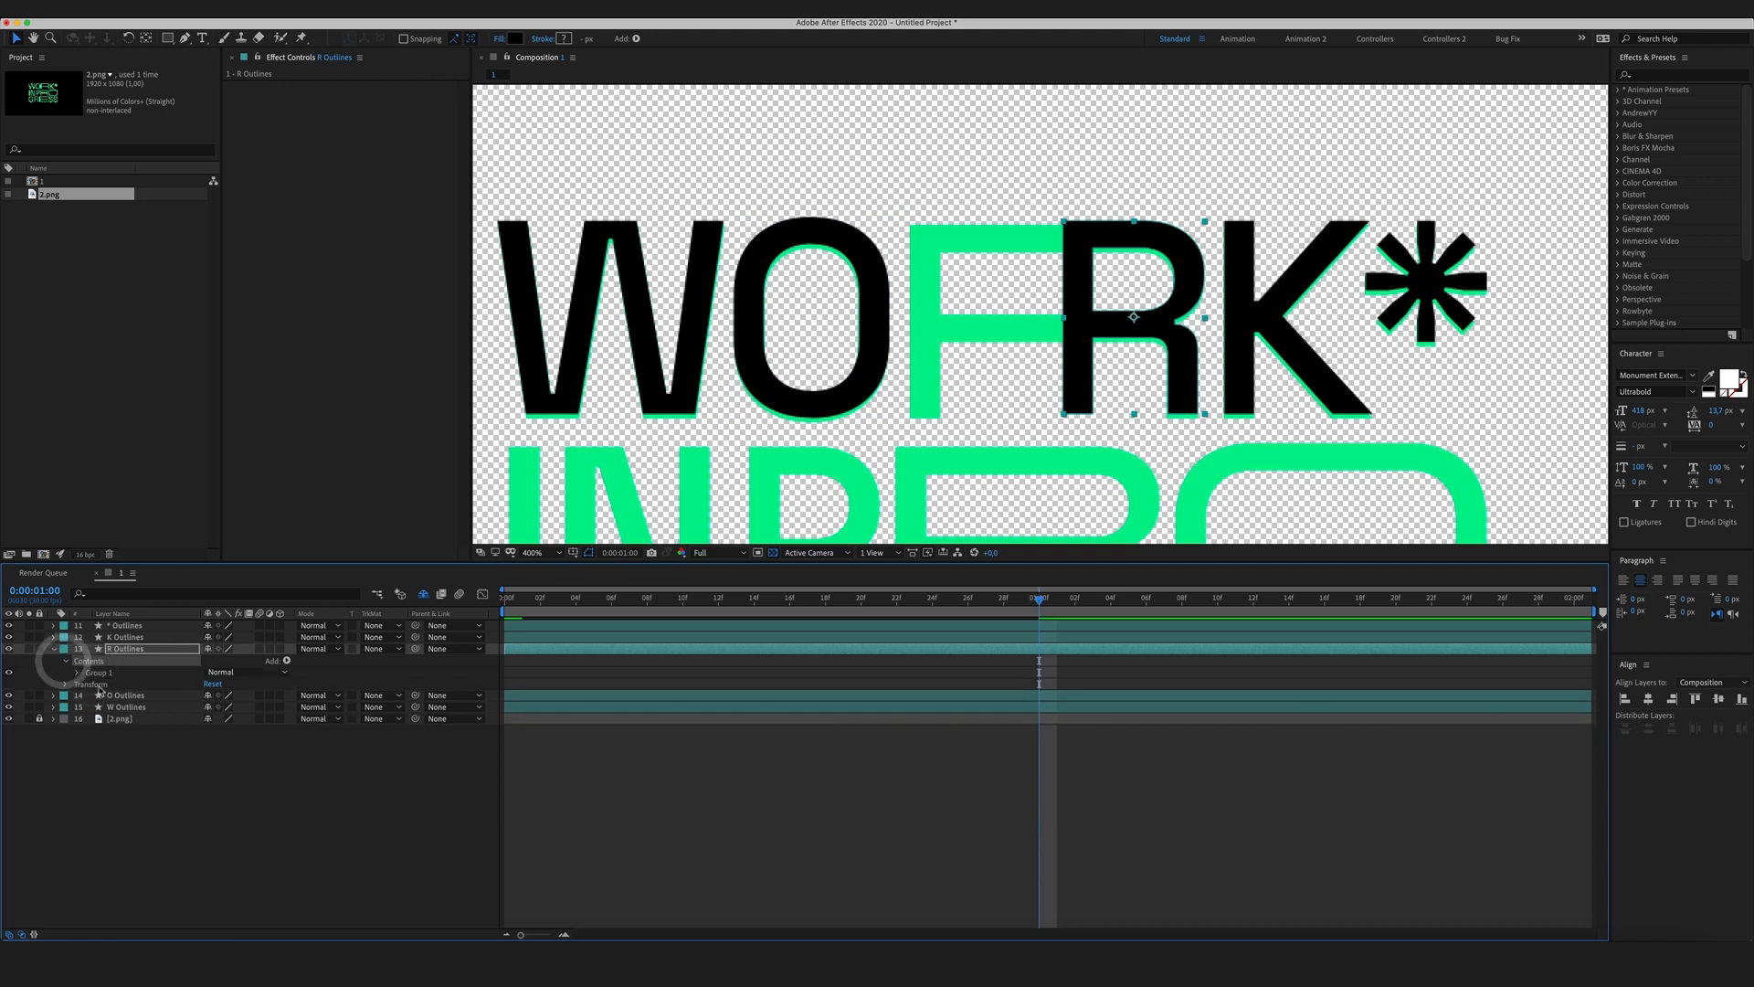
click(77, 673)
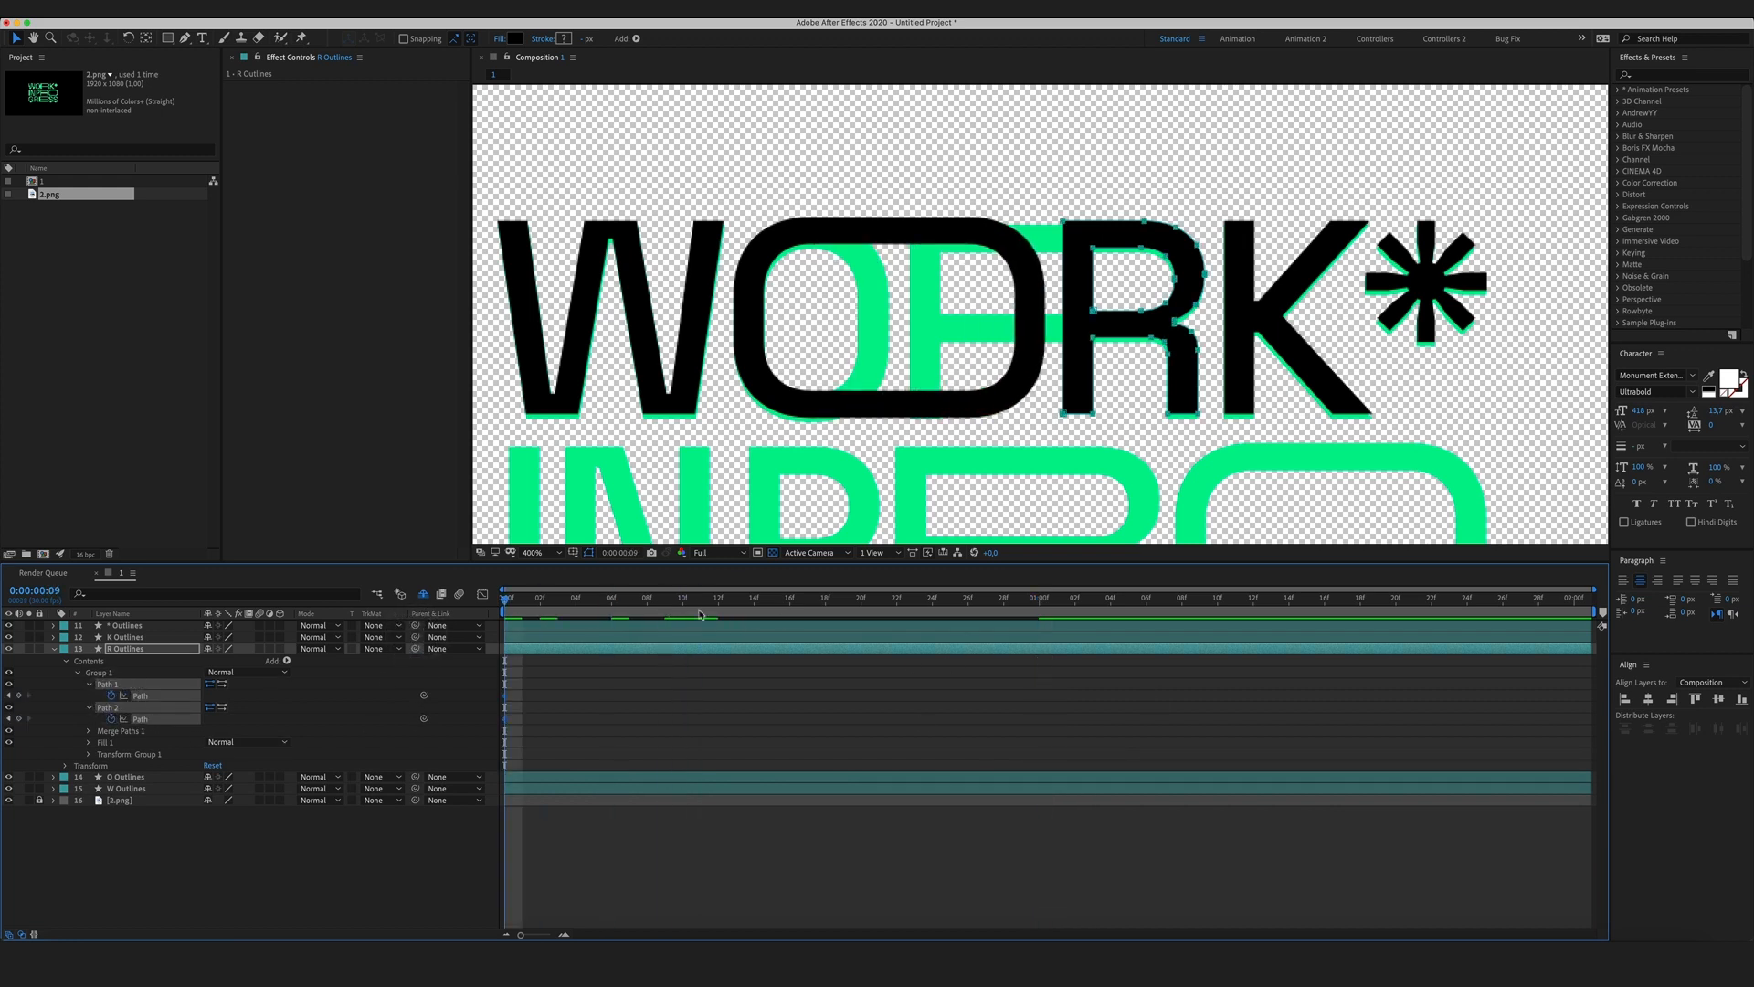
click(1037, 596)
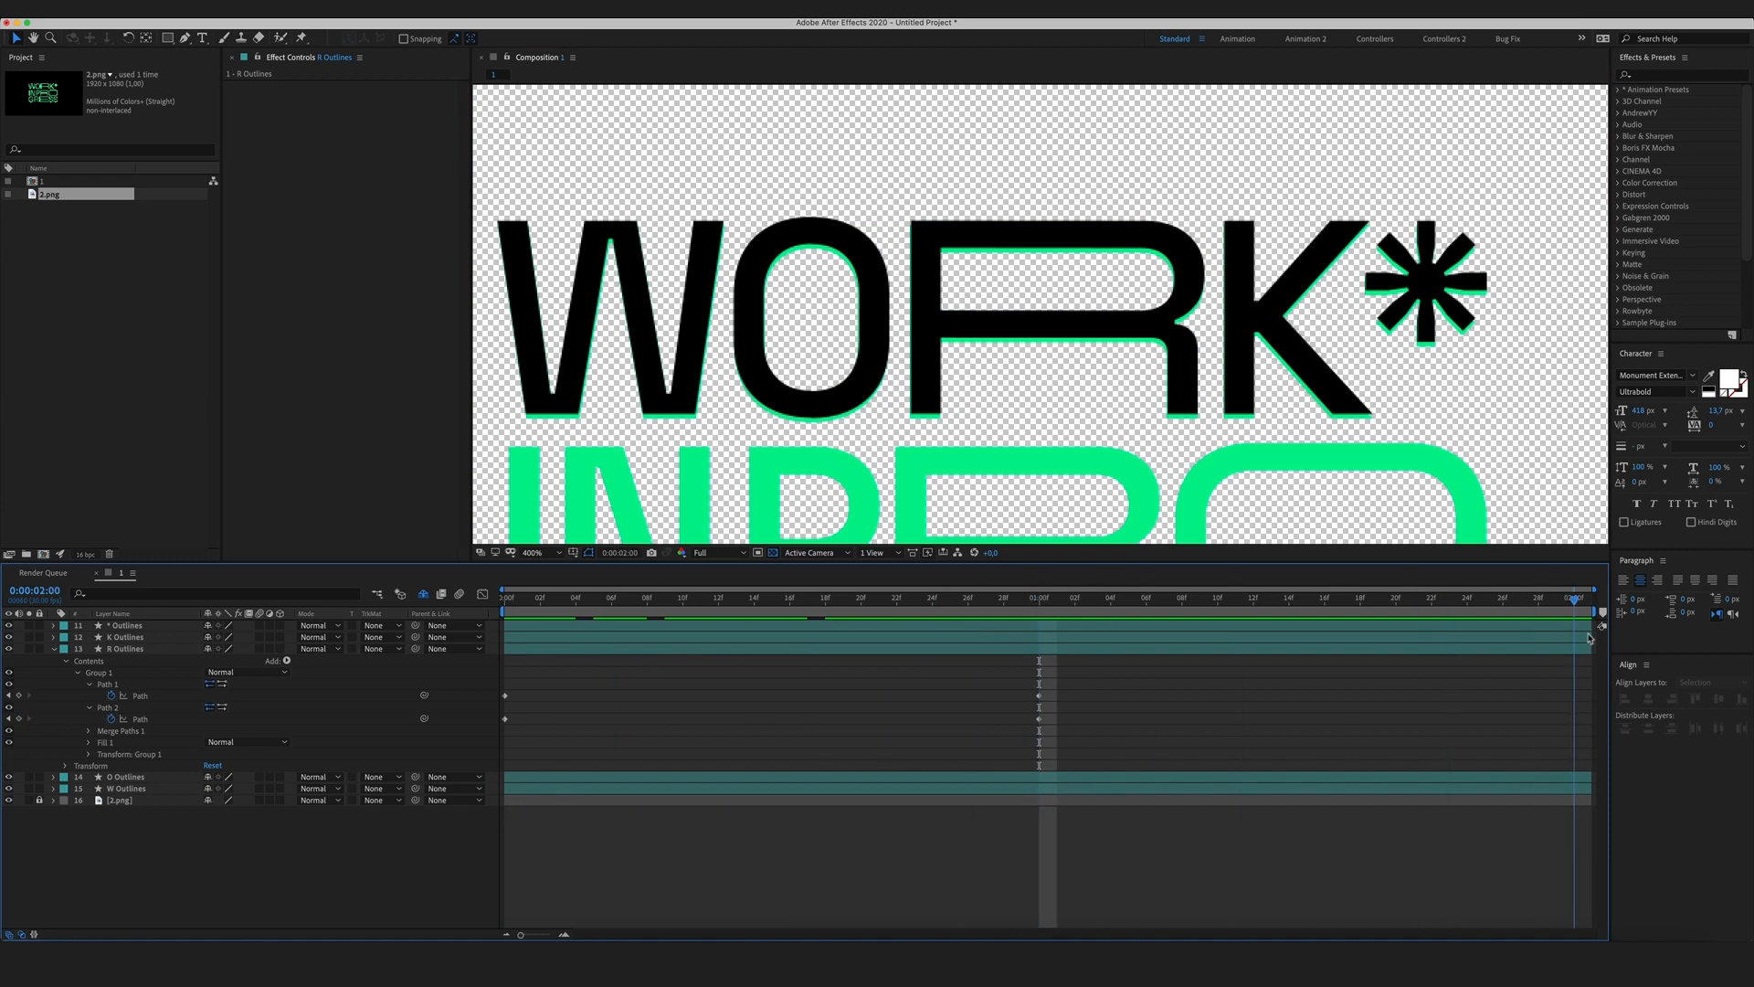
Paste the copied path keyframes onto the O of WORK at the playhead.
click(126, 777)
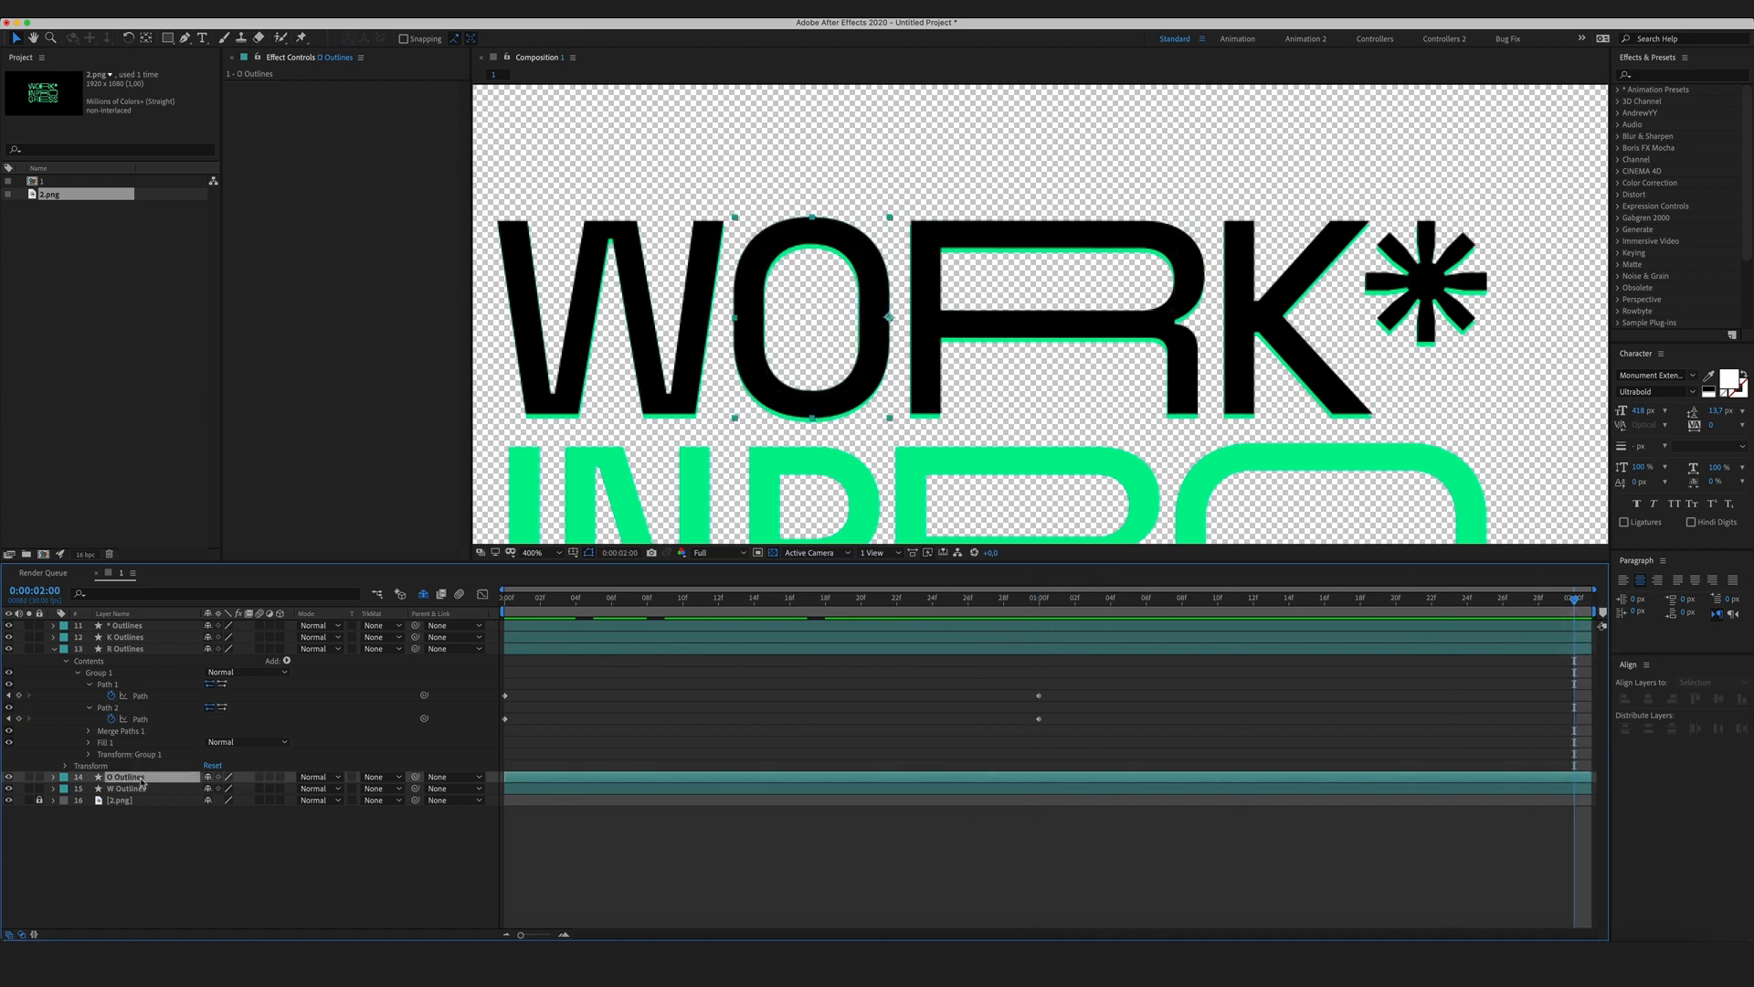
click(126, 649)
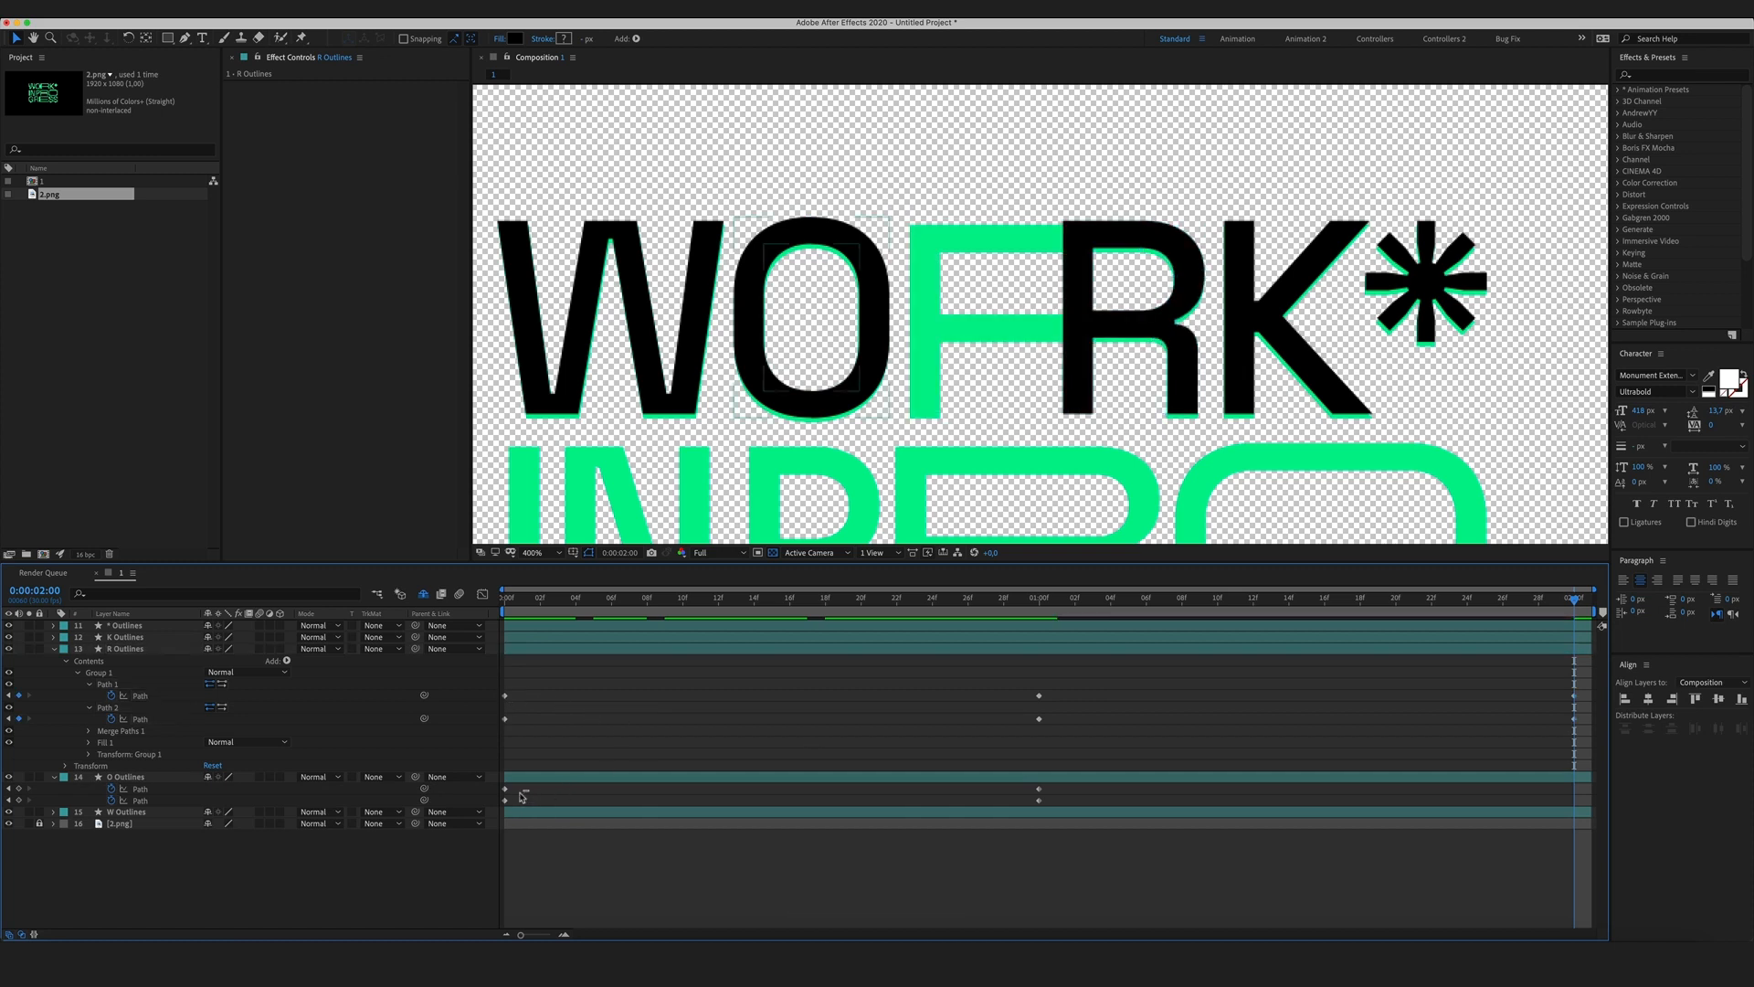
key(cmd+v)
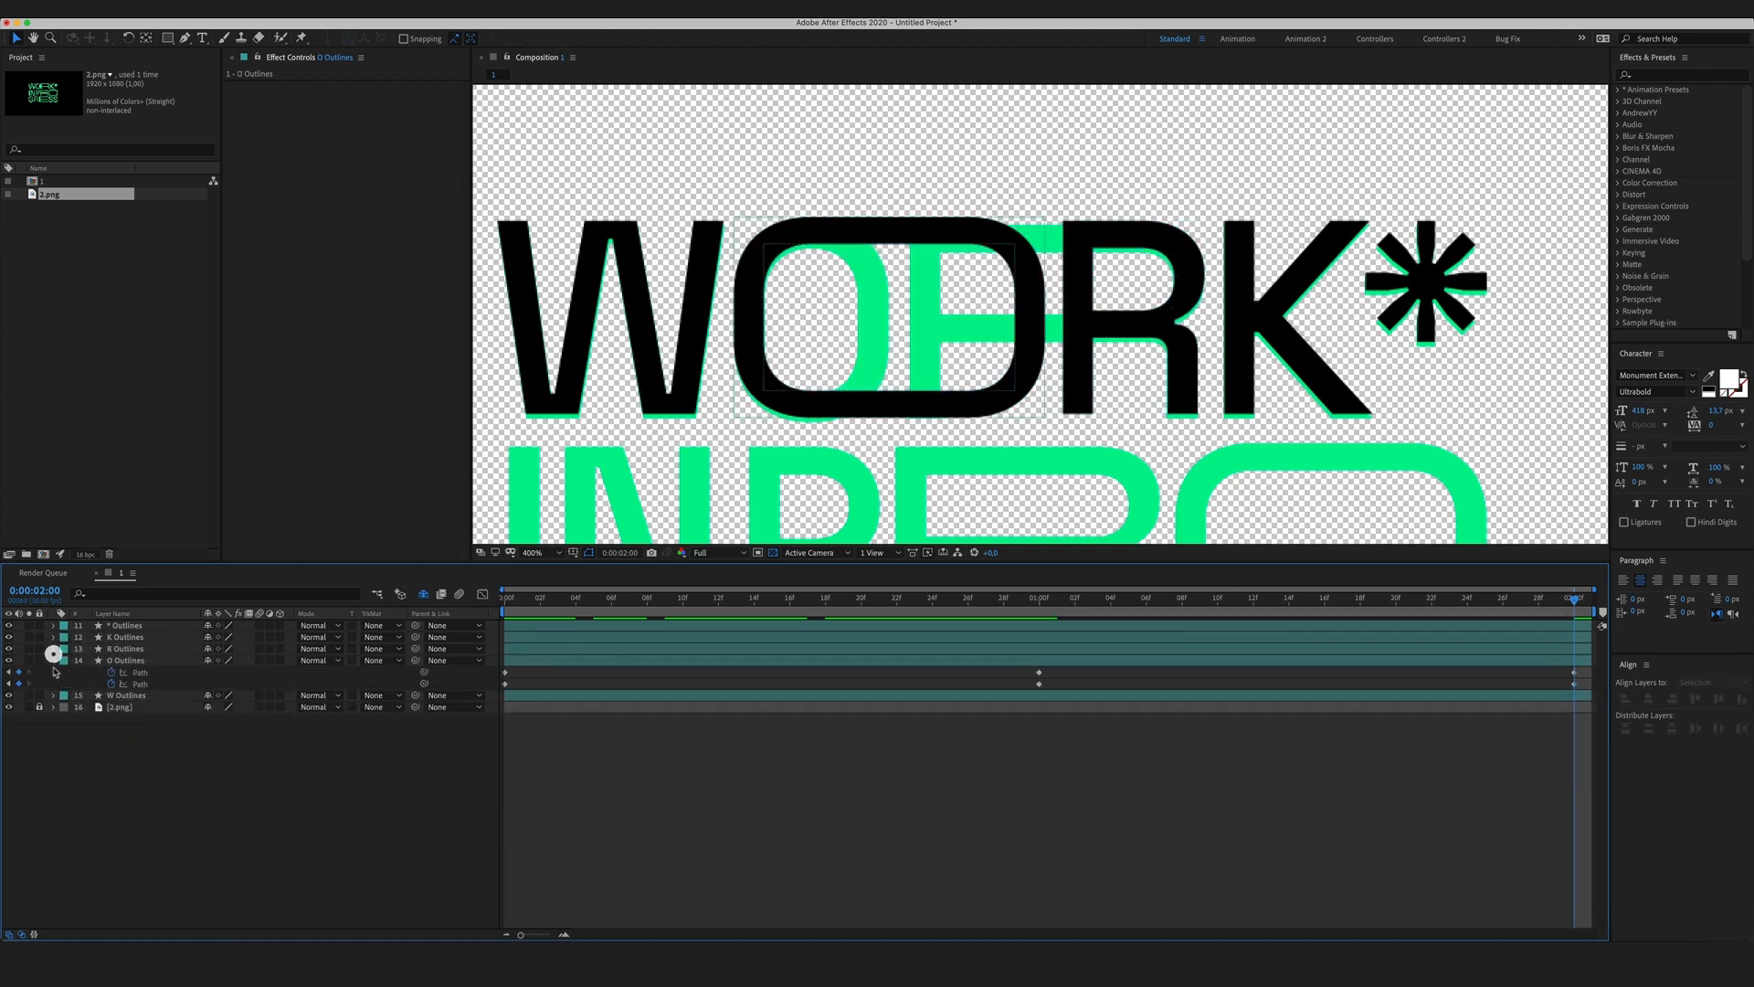
Scrub near two seconds and play back to check the O morphs wide and back.
click(1517, 596)
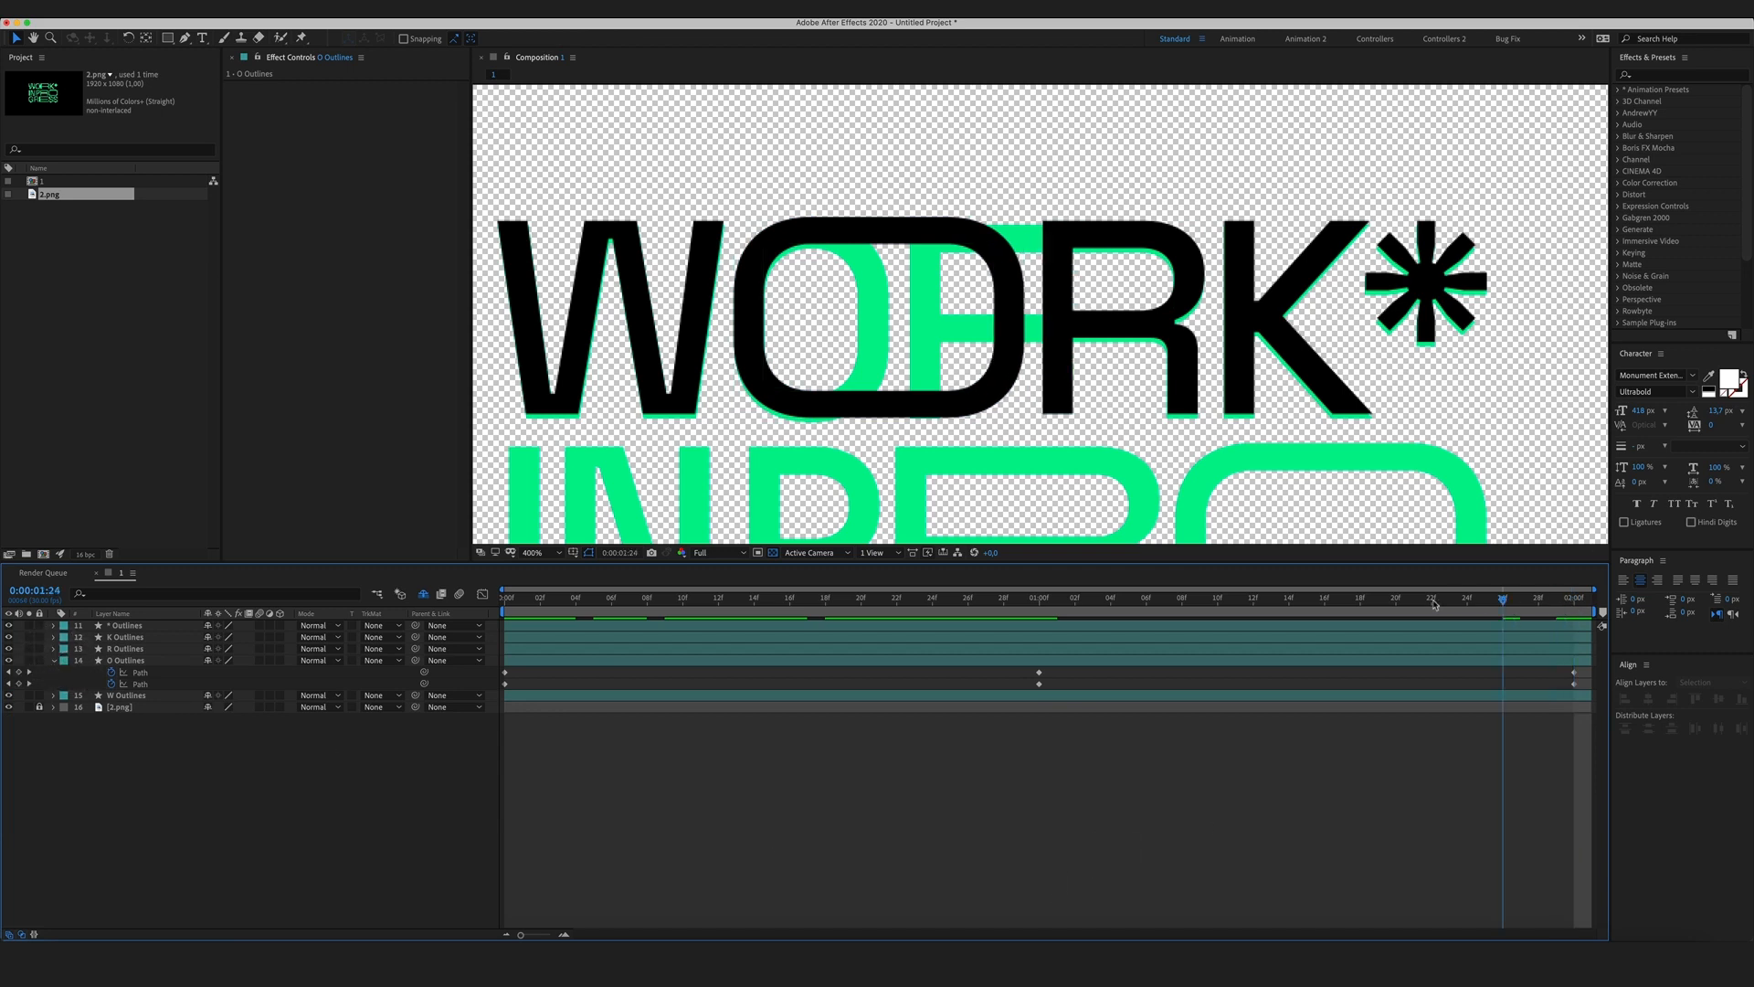
click(1482, 597)
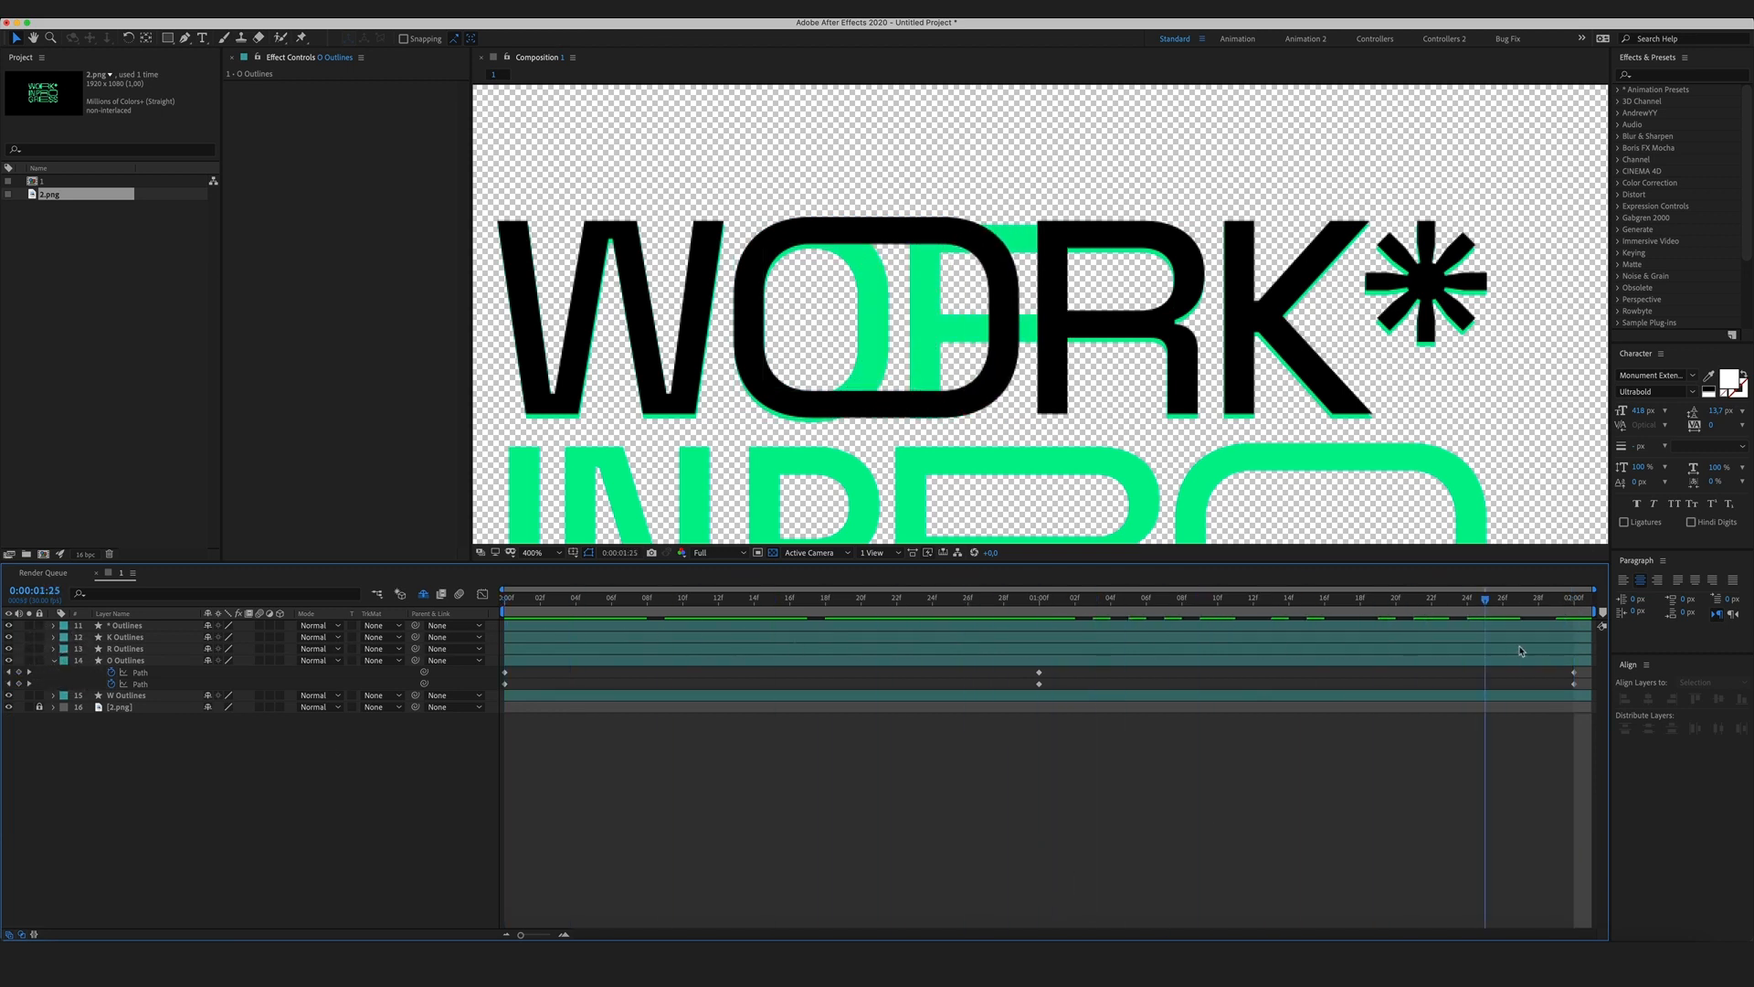
key(space)
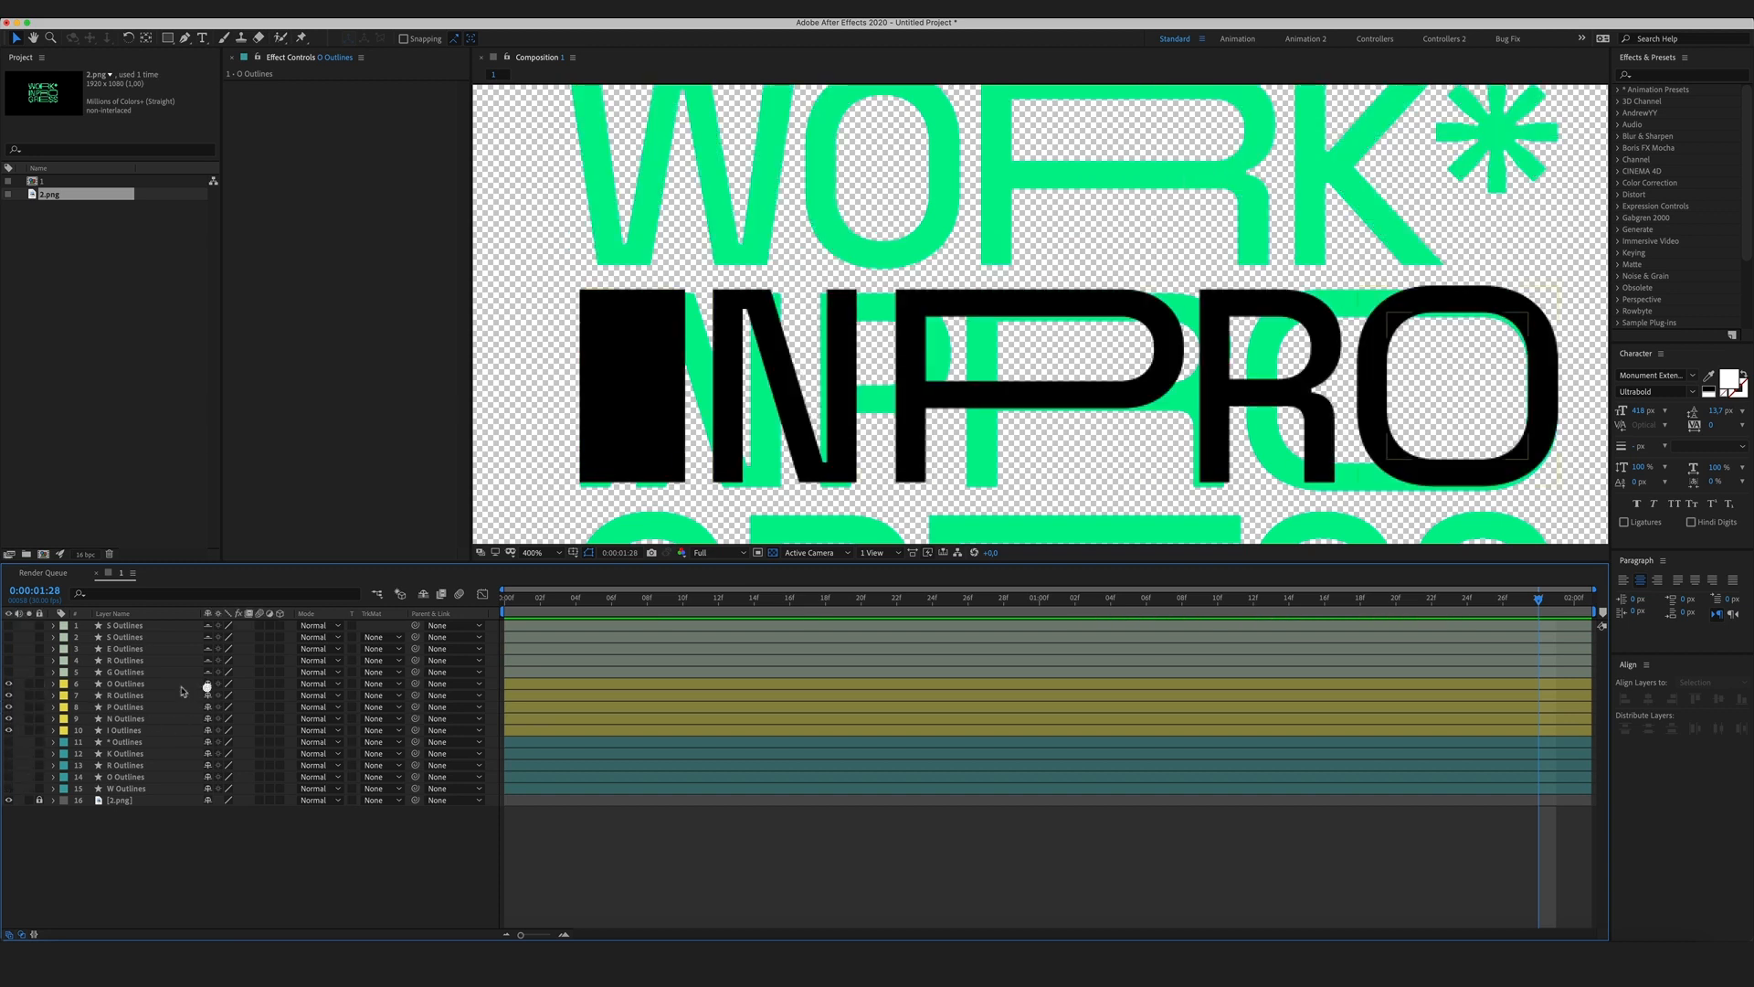
Solo the INPRO letters and keyframe the I's Path 1 at 0 and 1 s.
click(126, 740)
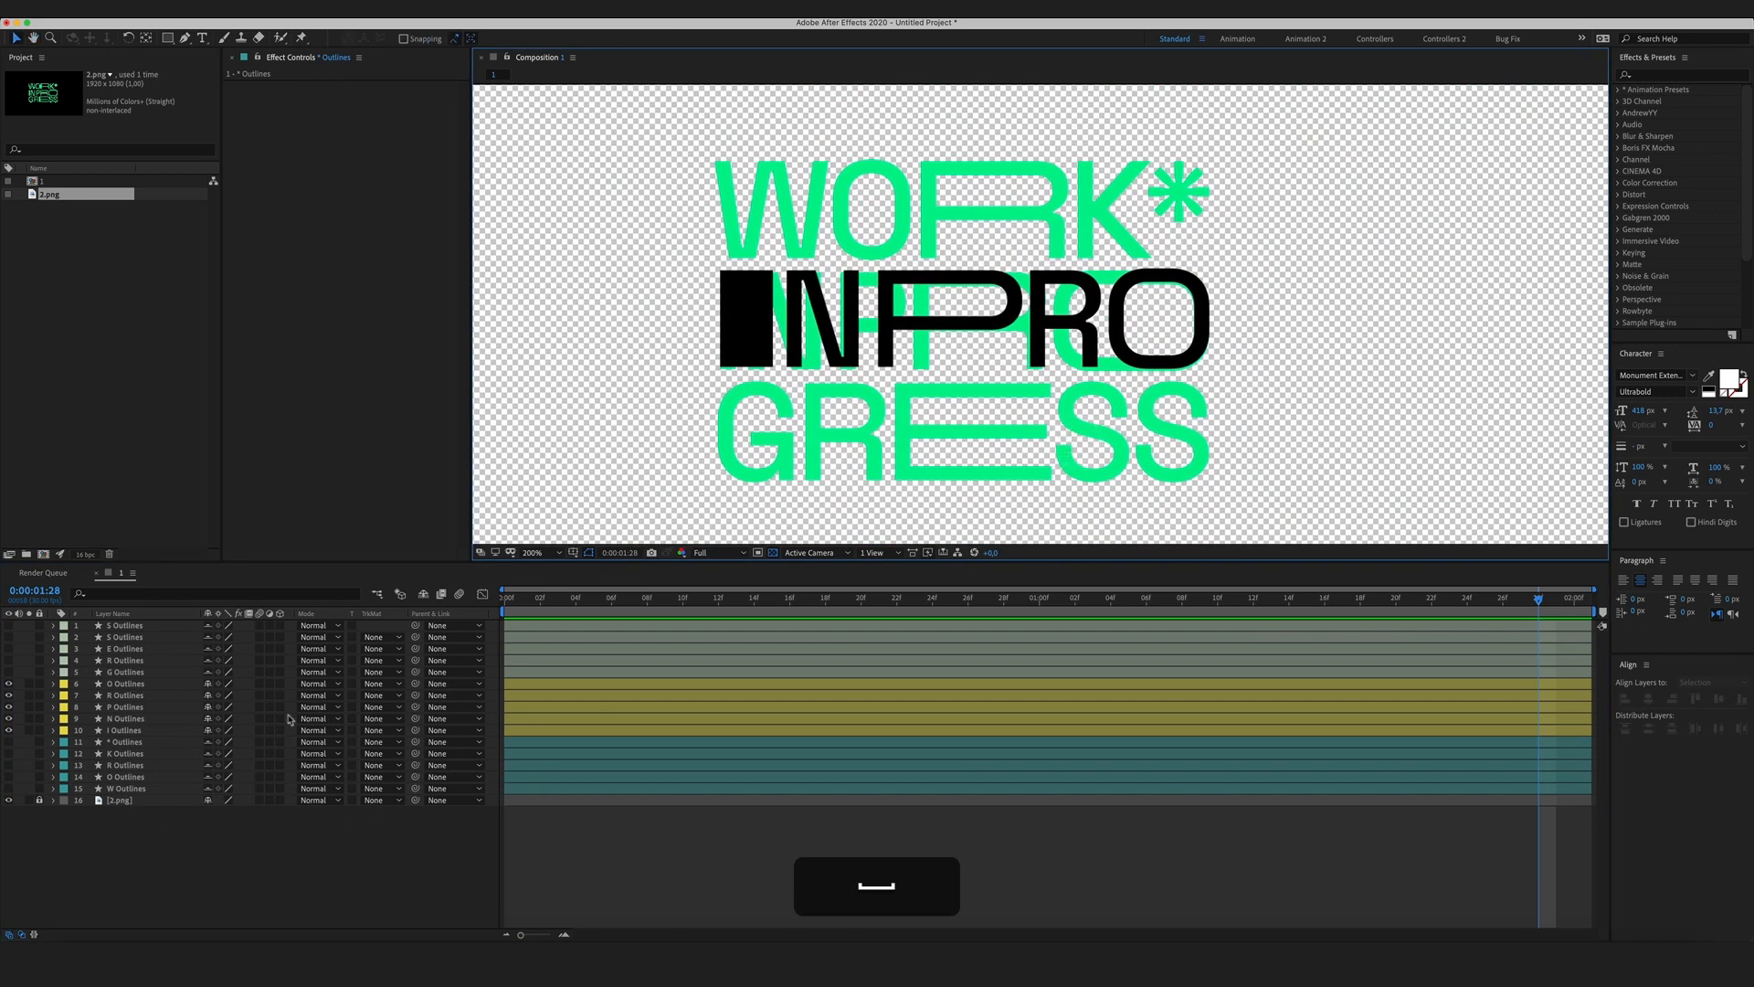
click(532, 552)
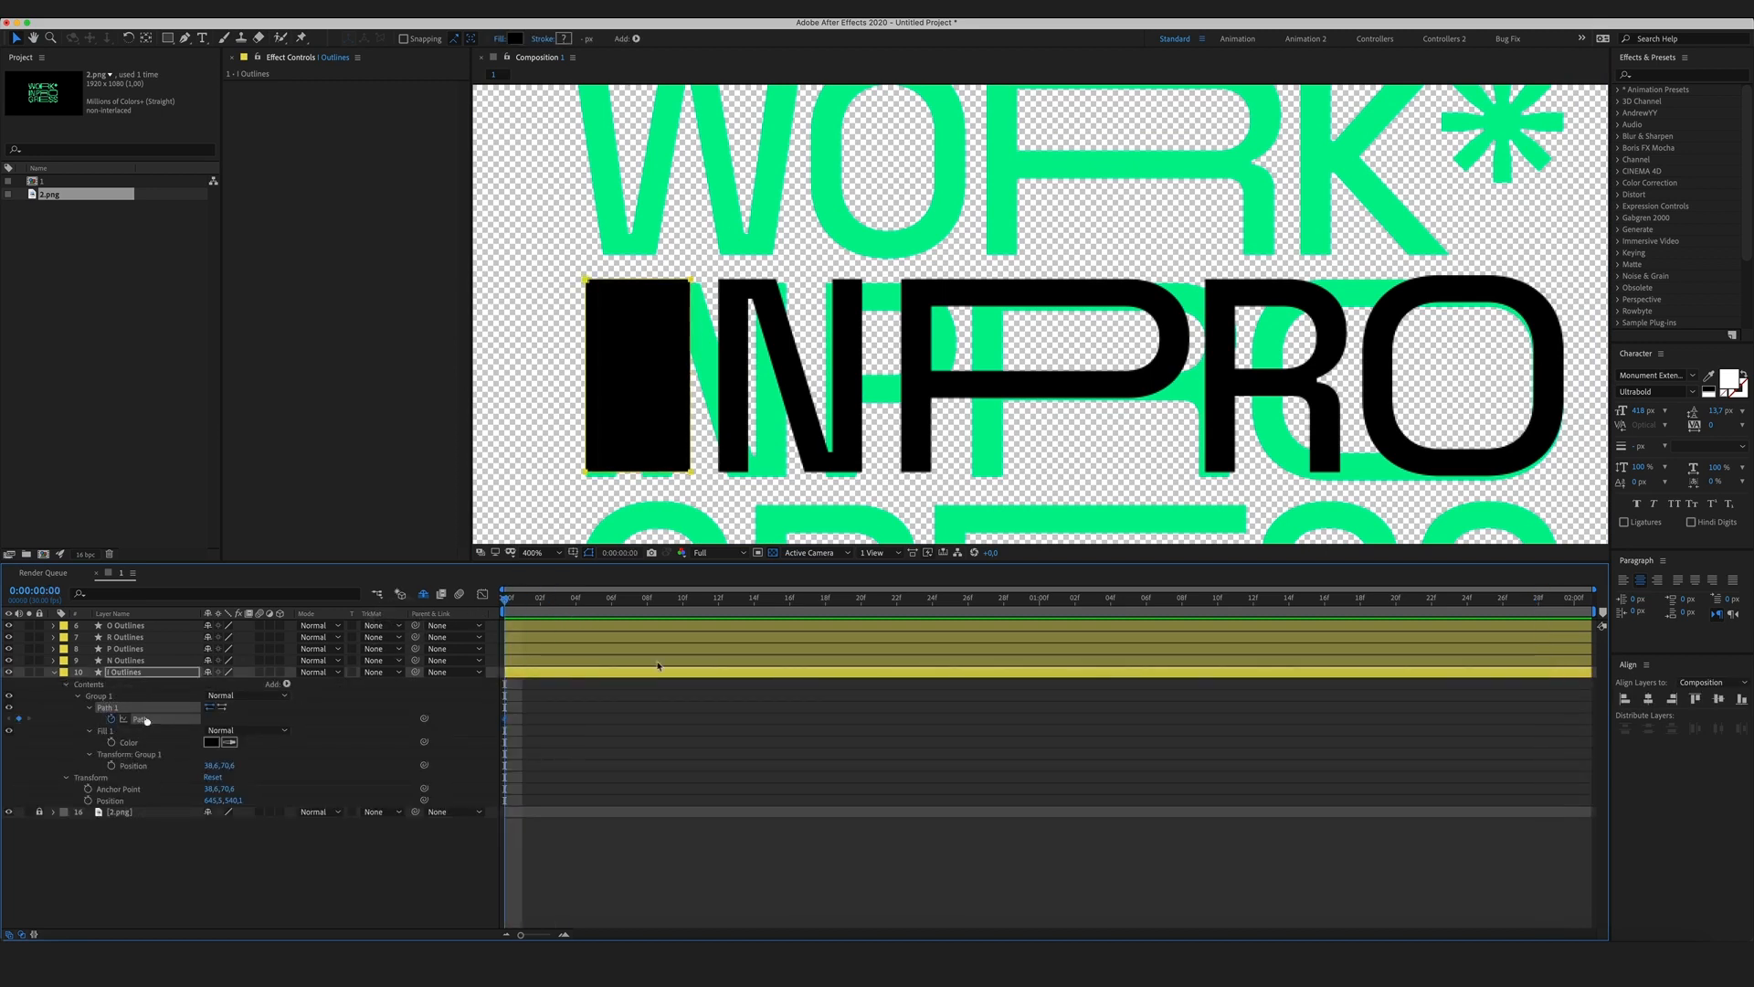
click(1037, 612)
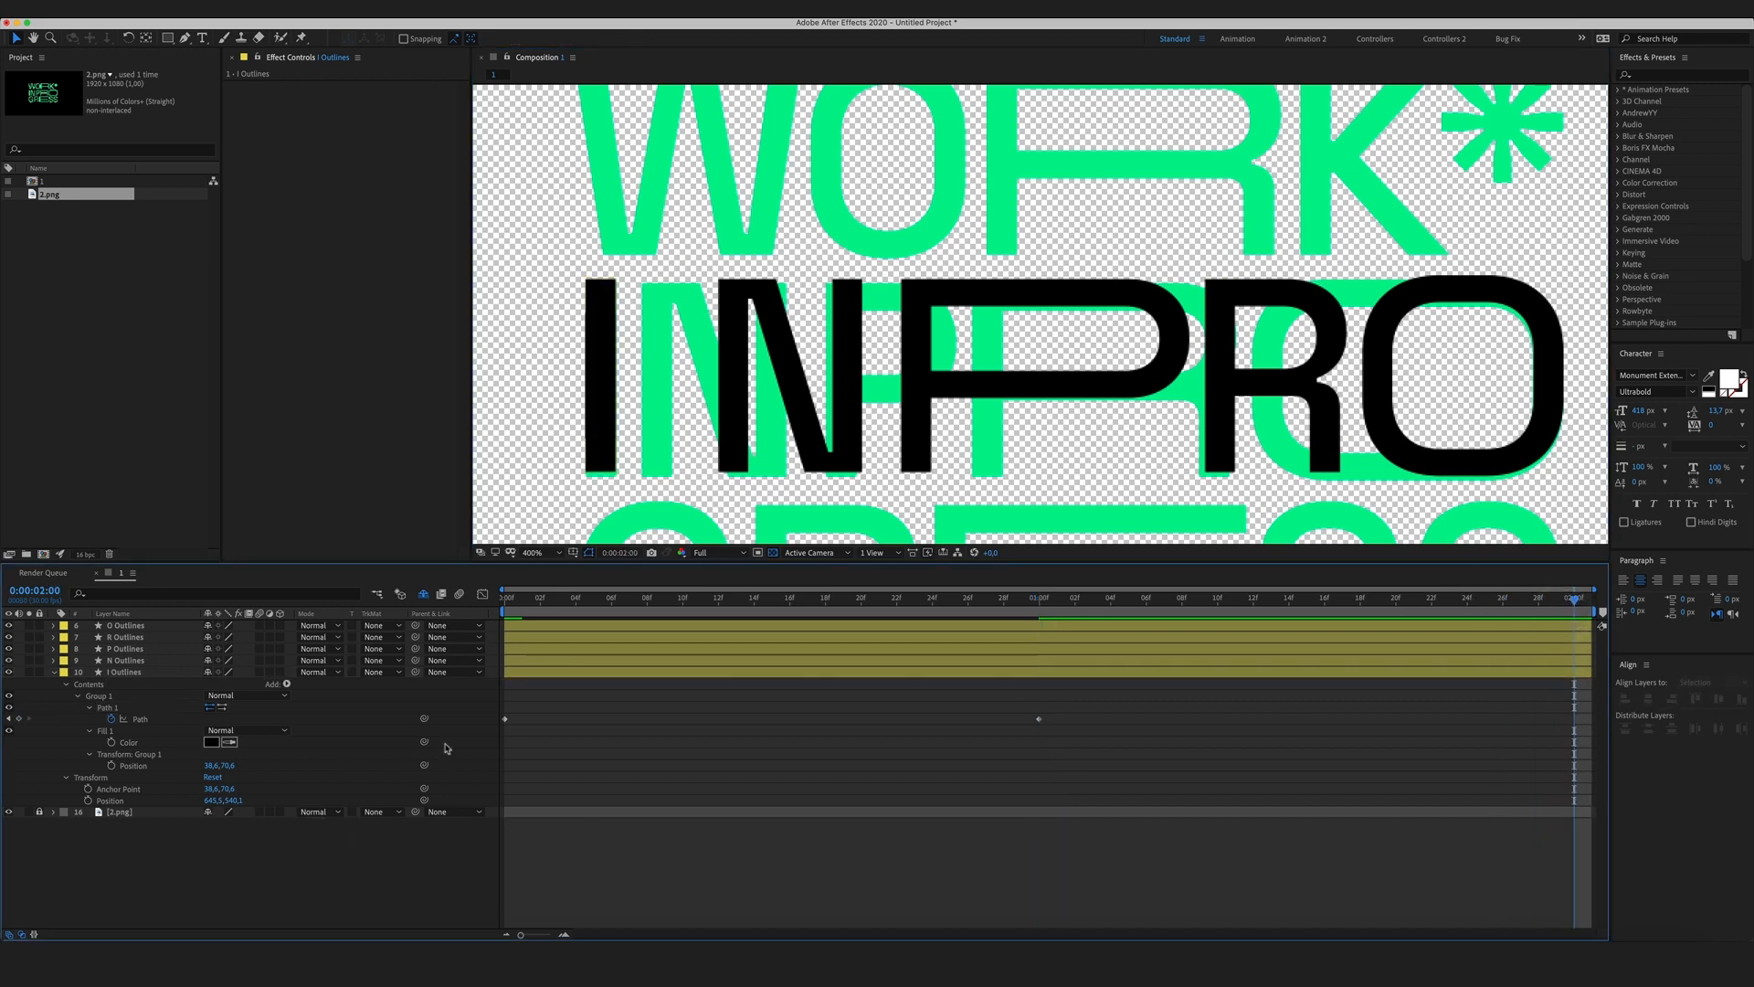
Paste the I's starting bar shape again at 2 s so it morphs back.
key(cmd+v)
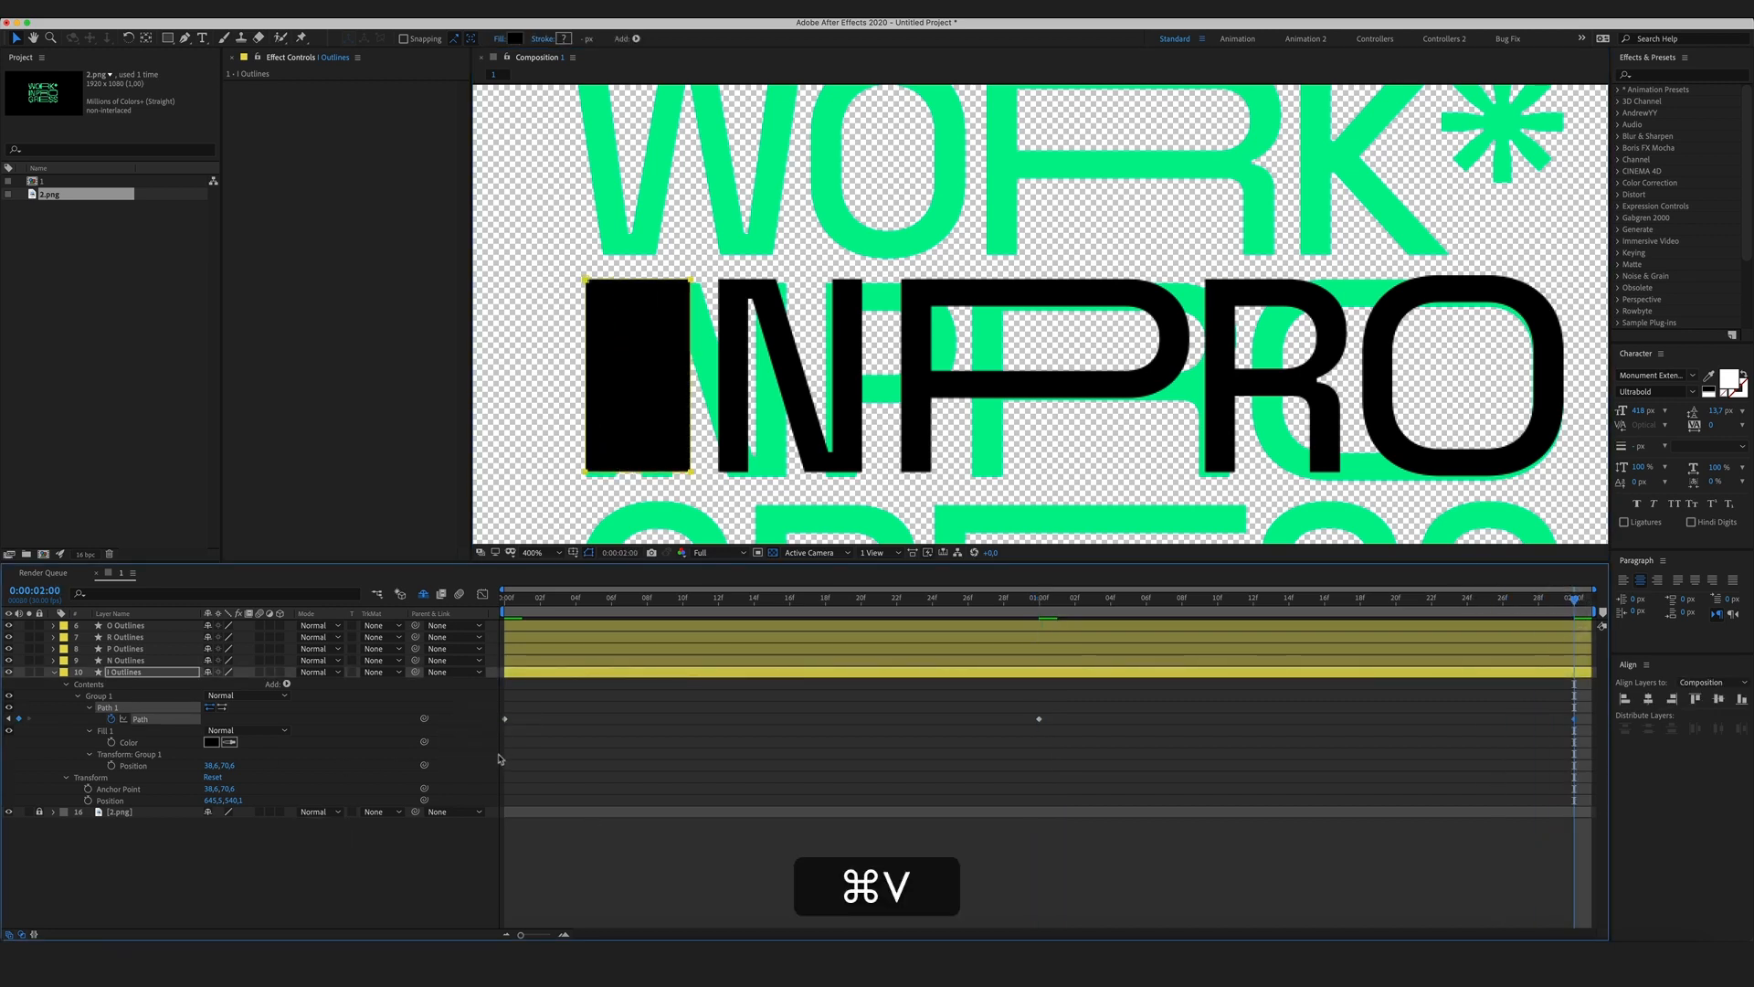
key(cmd+v)
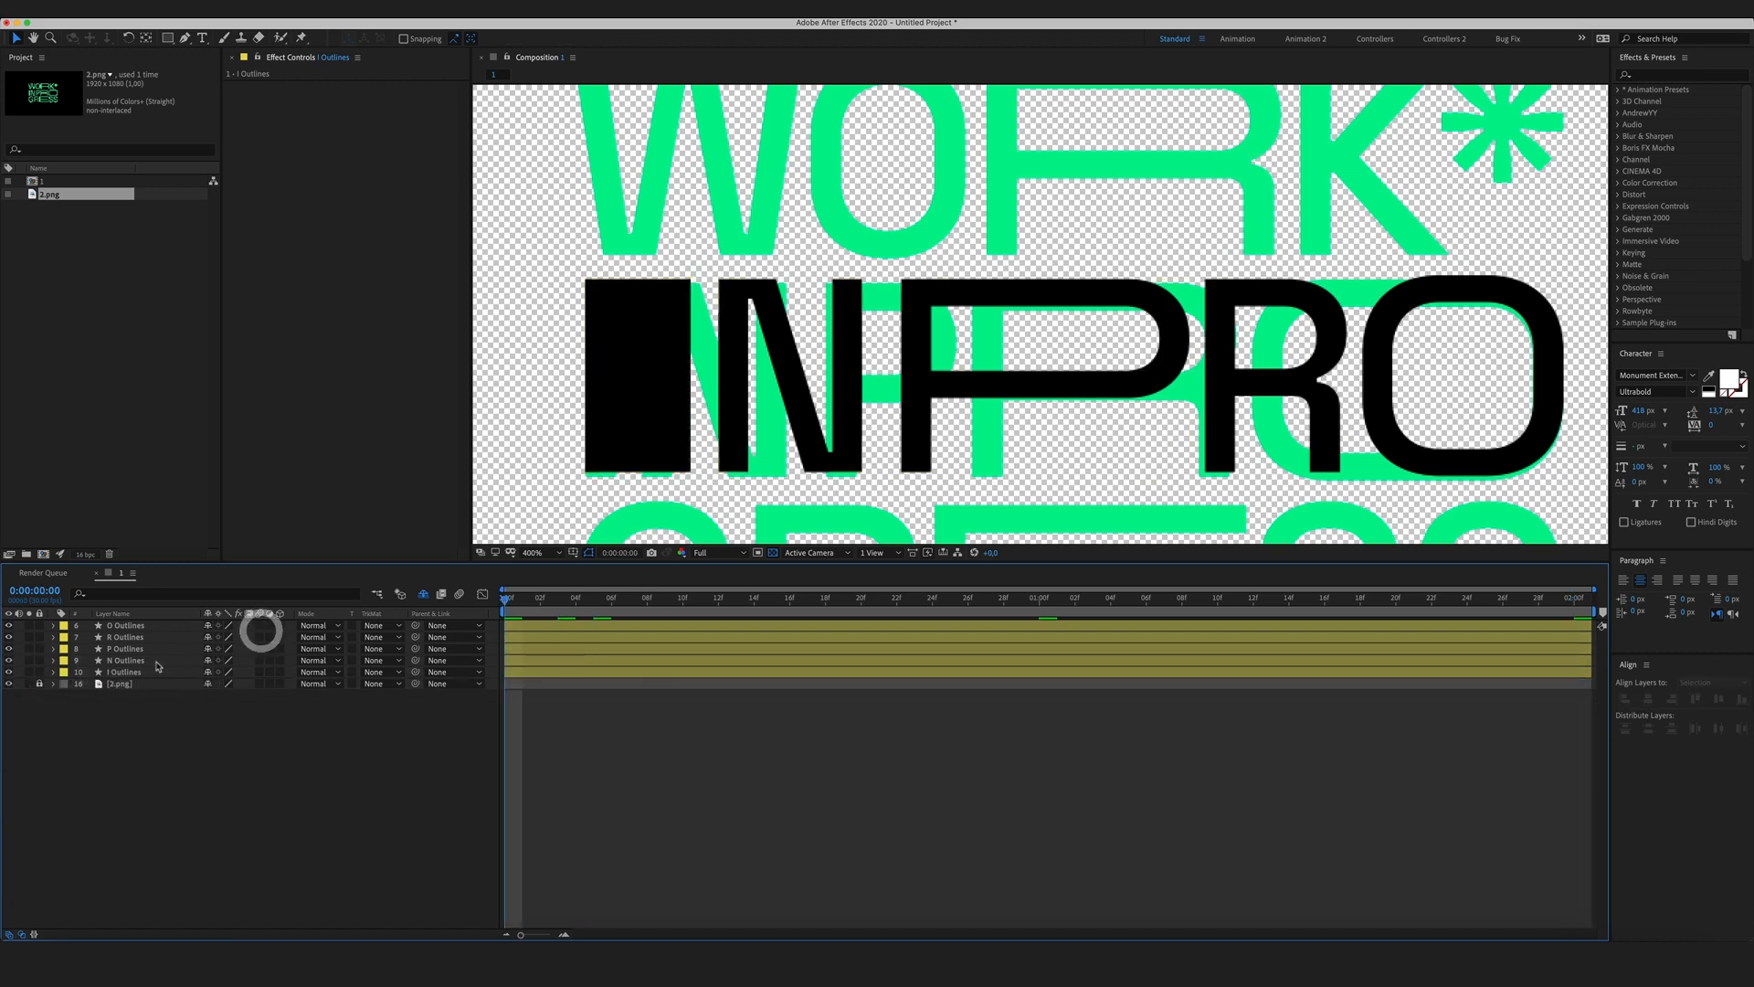
Keyframe the N's Position so it slides, then collapse its properties.
click(126, 660)
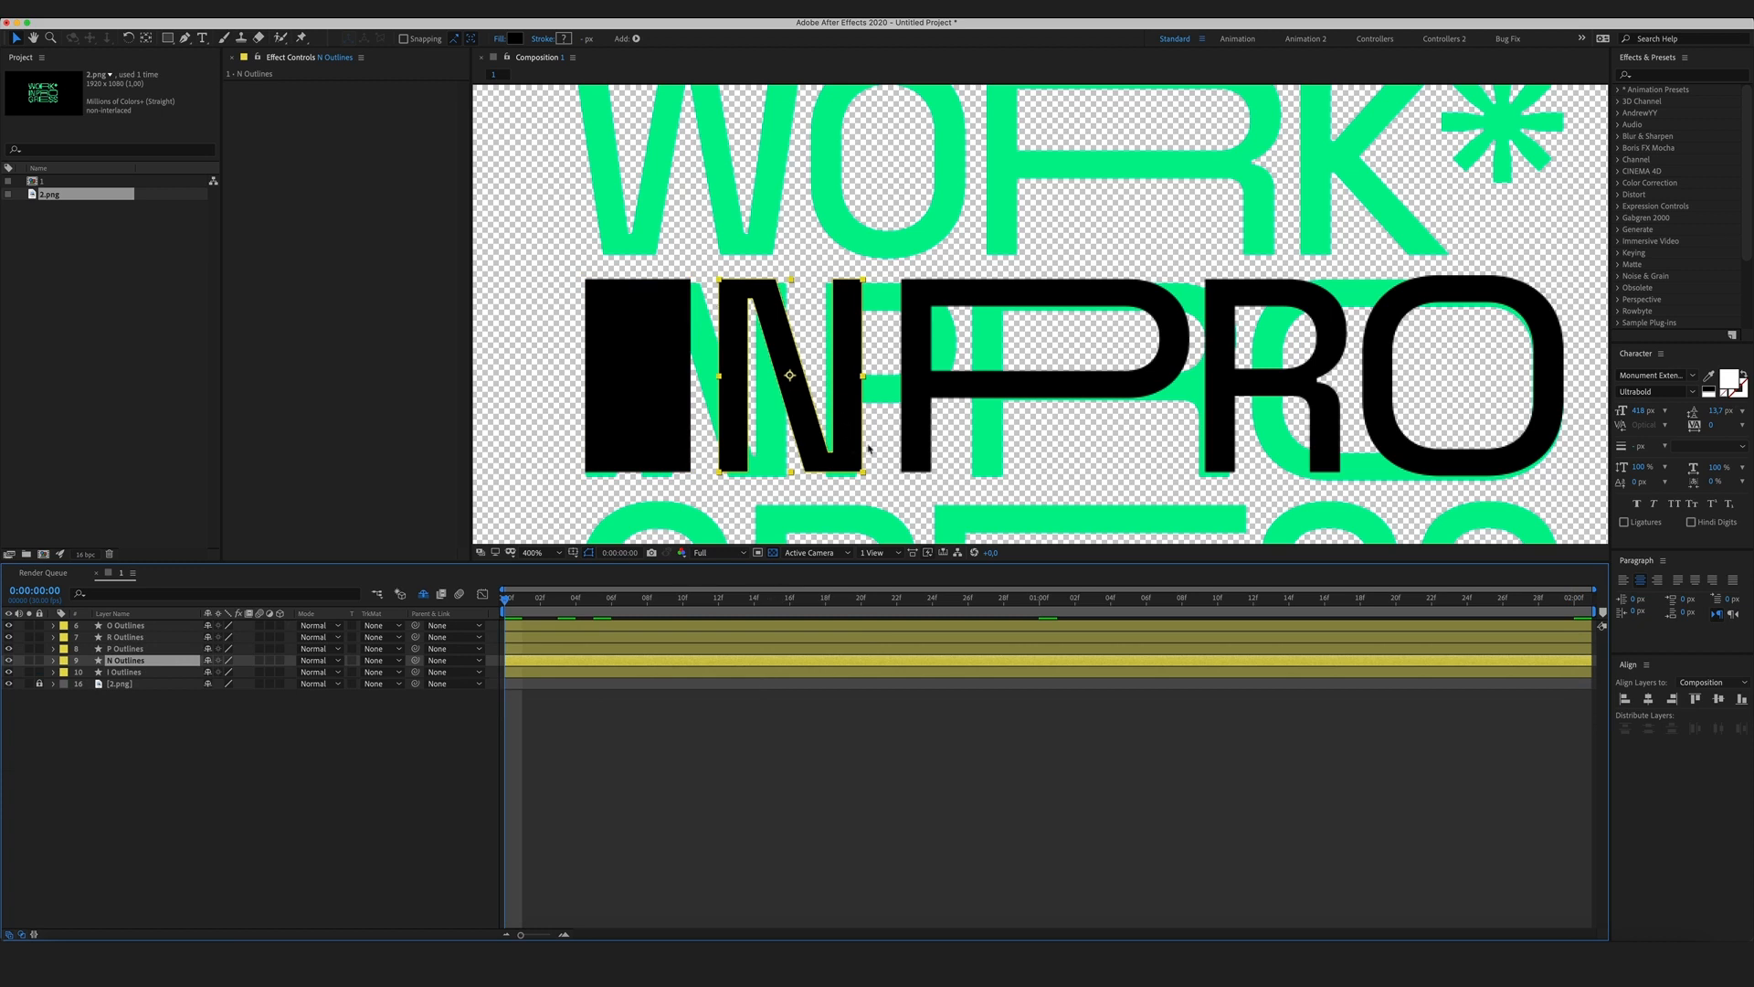
mouse_move(769, 528)
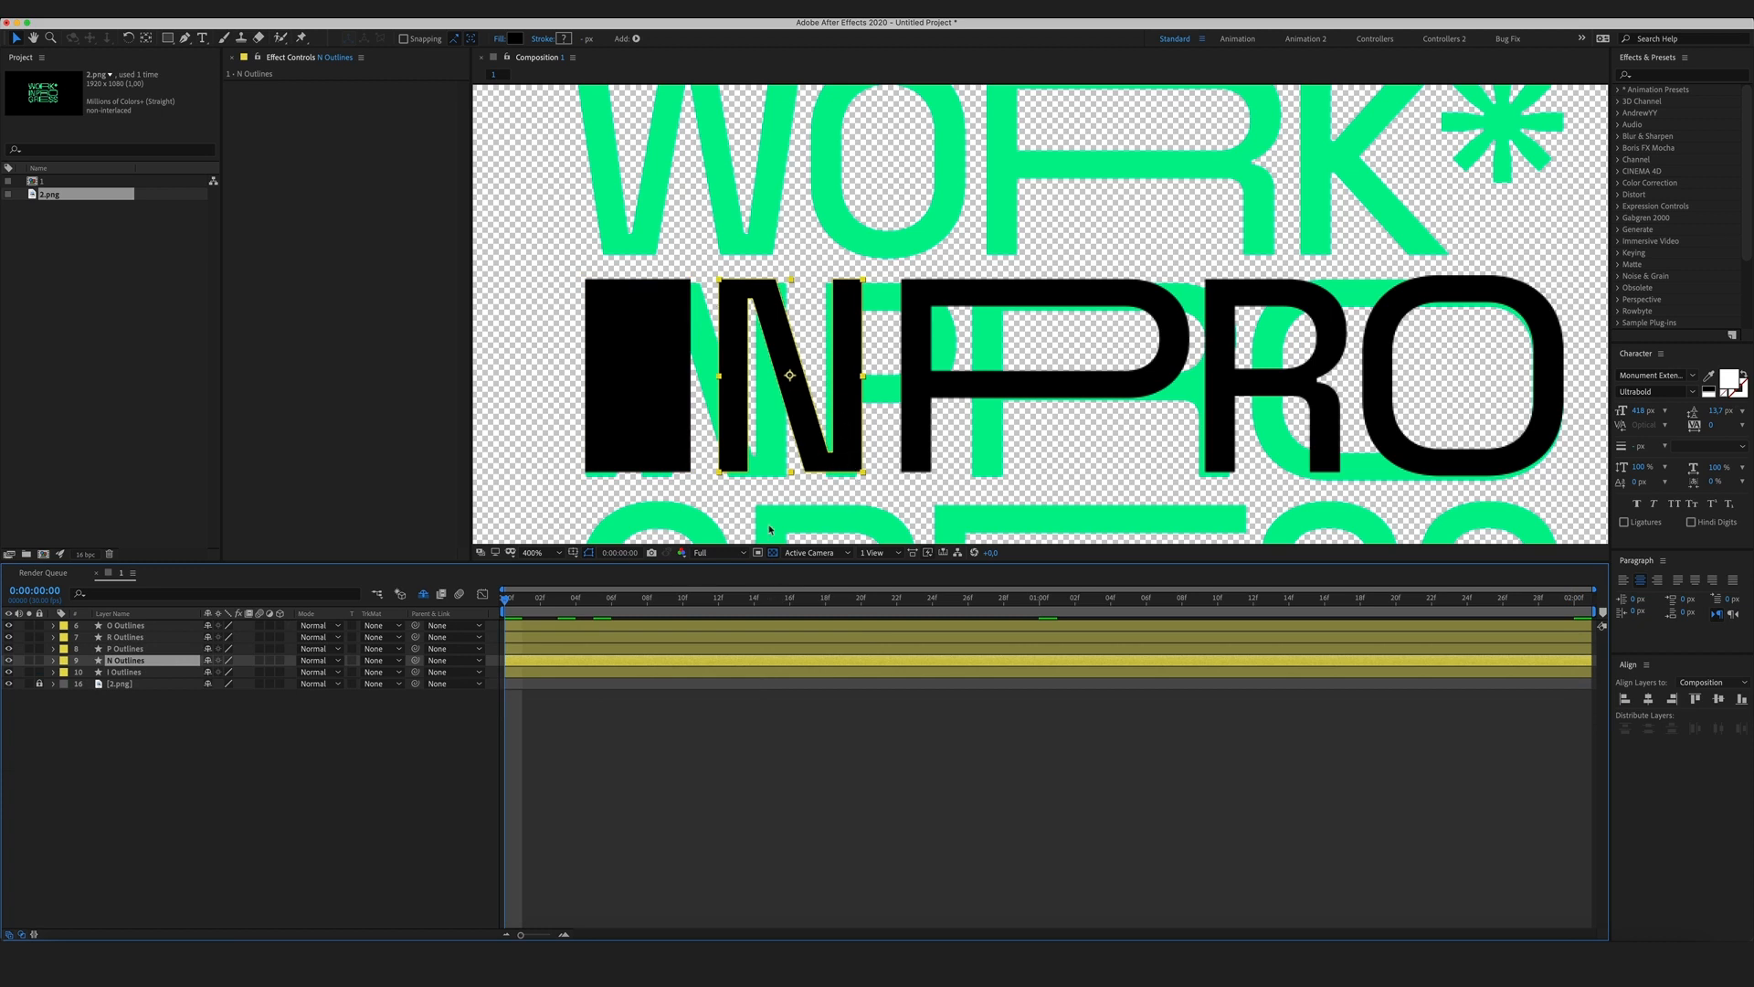
key(p)
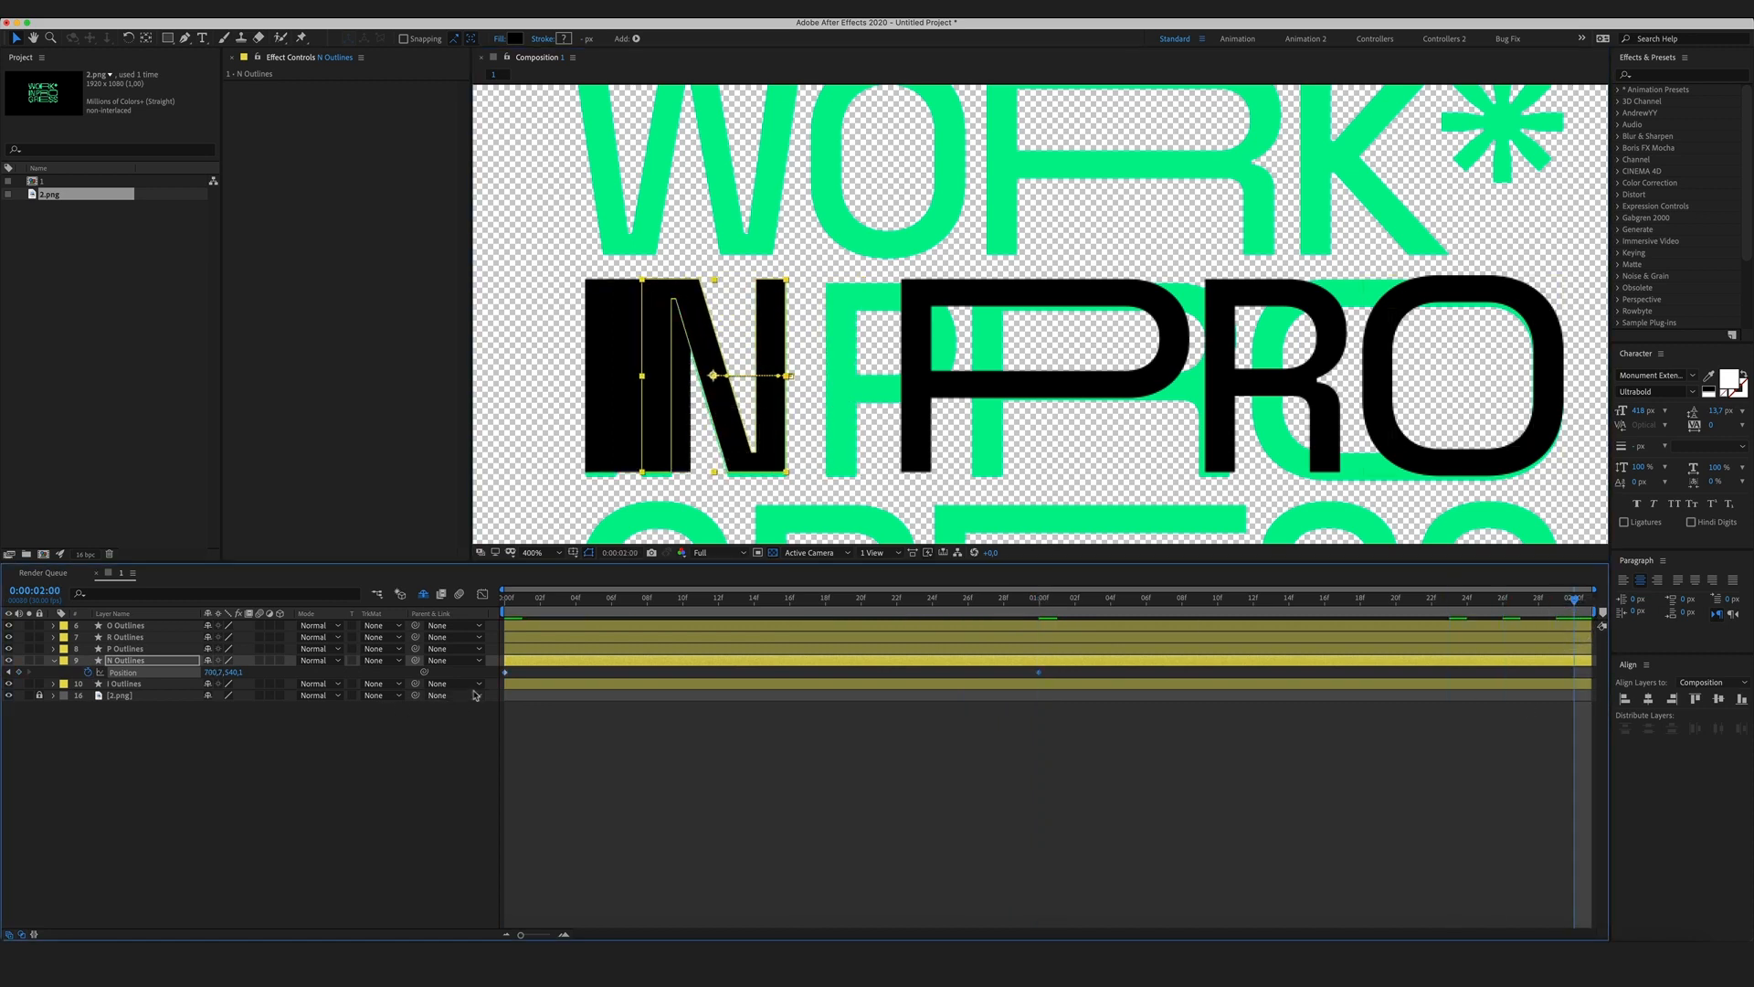
key(cmd+v)
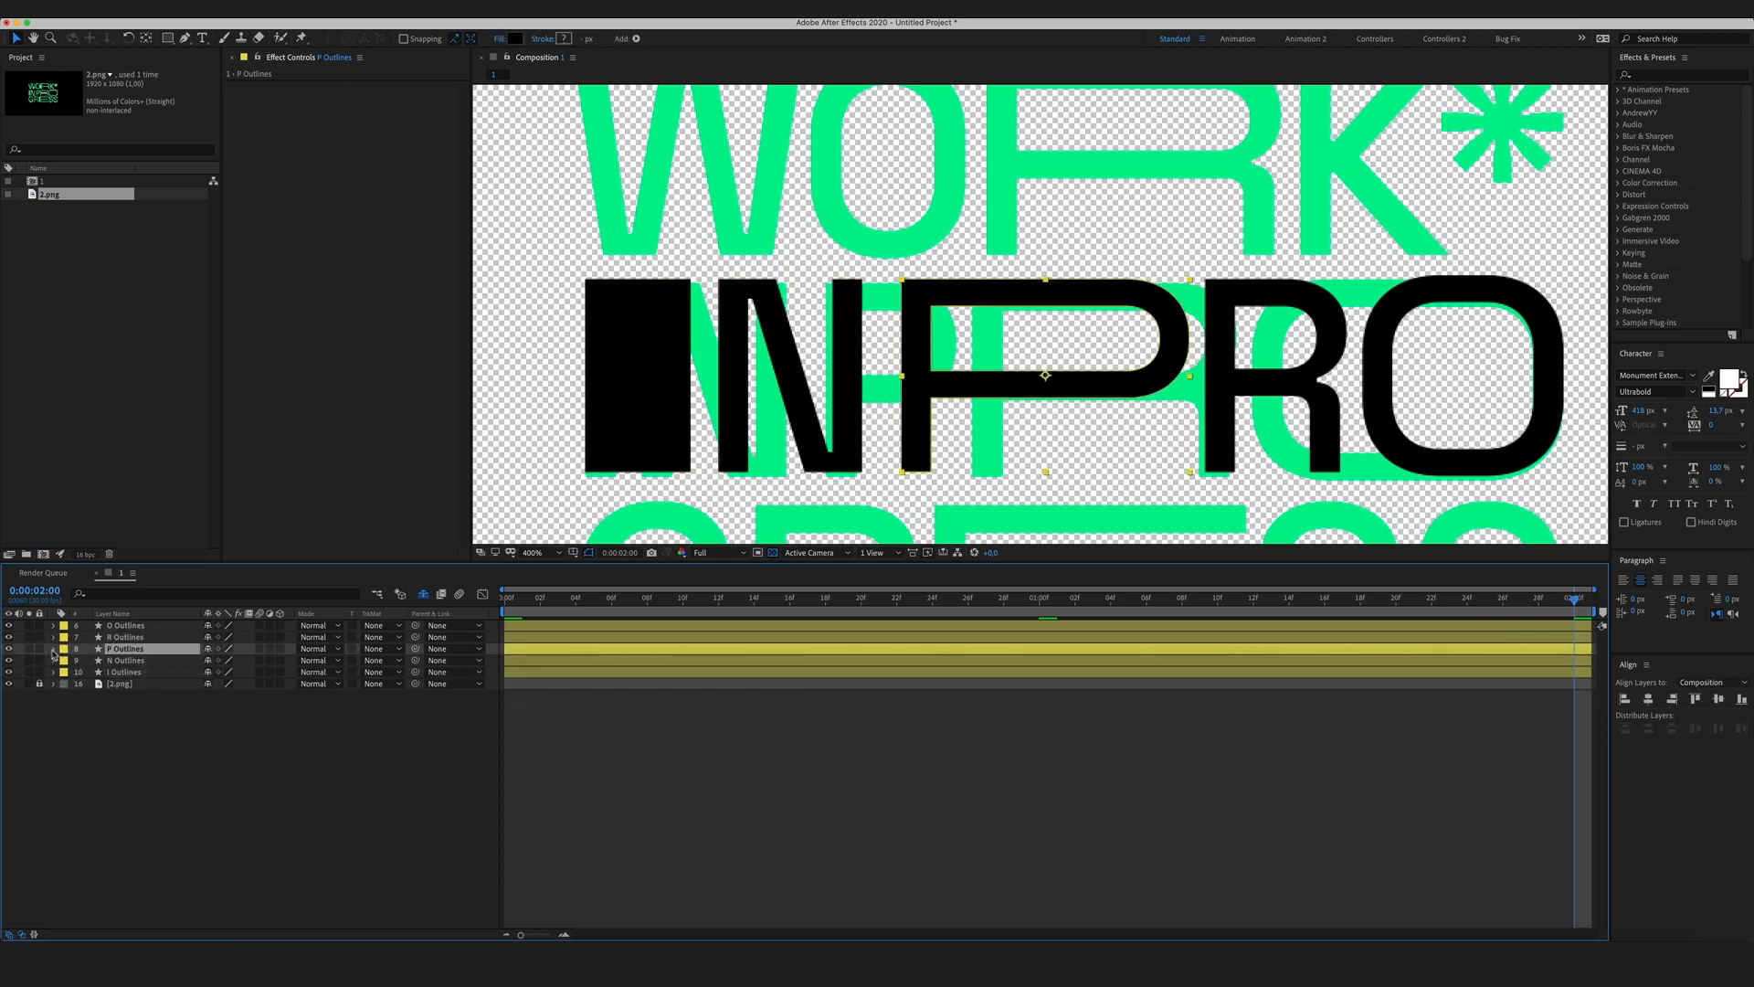
Keyframe Path 1 and Path 2 of the P, stretching it wide at two seconds.
click(51, 648)
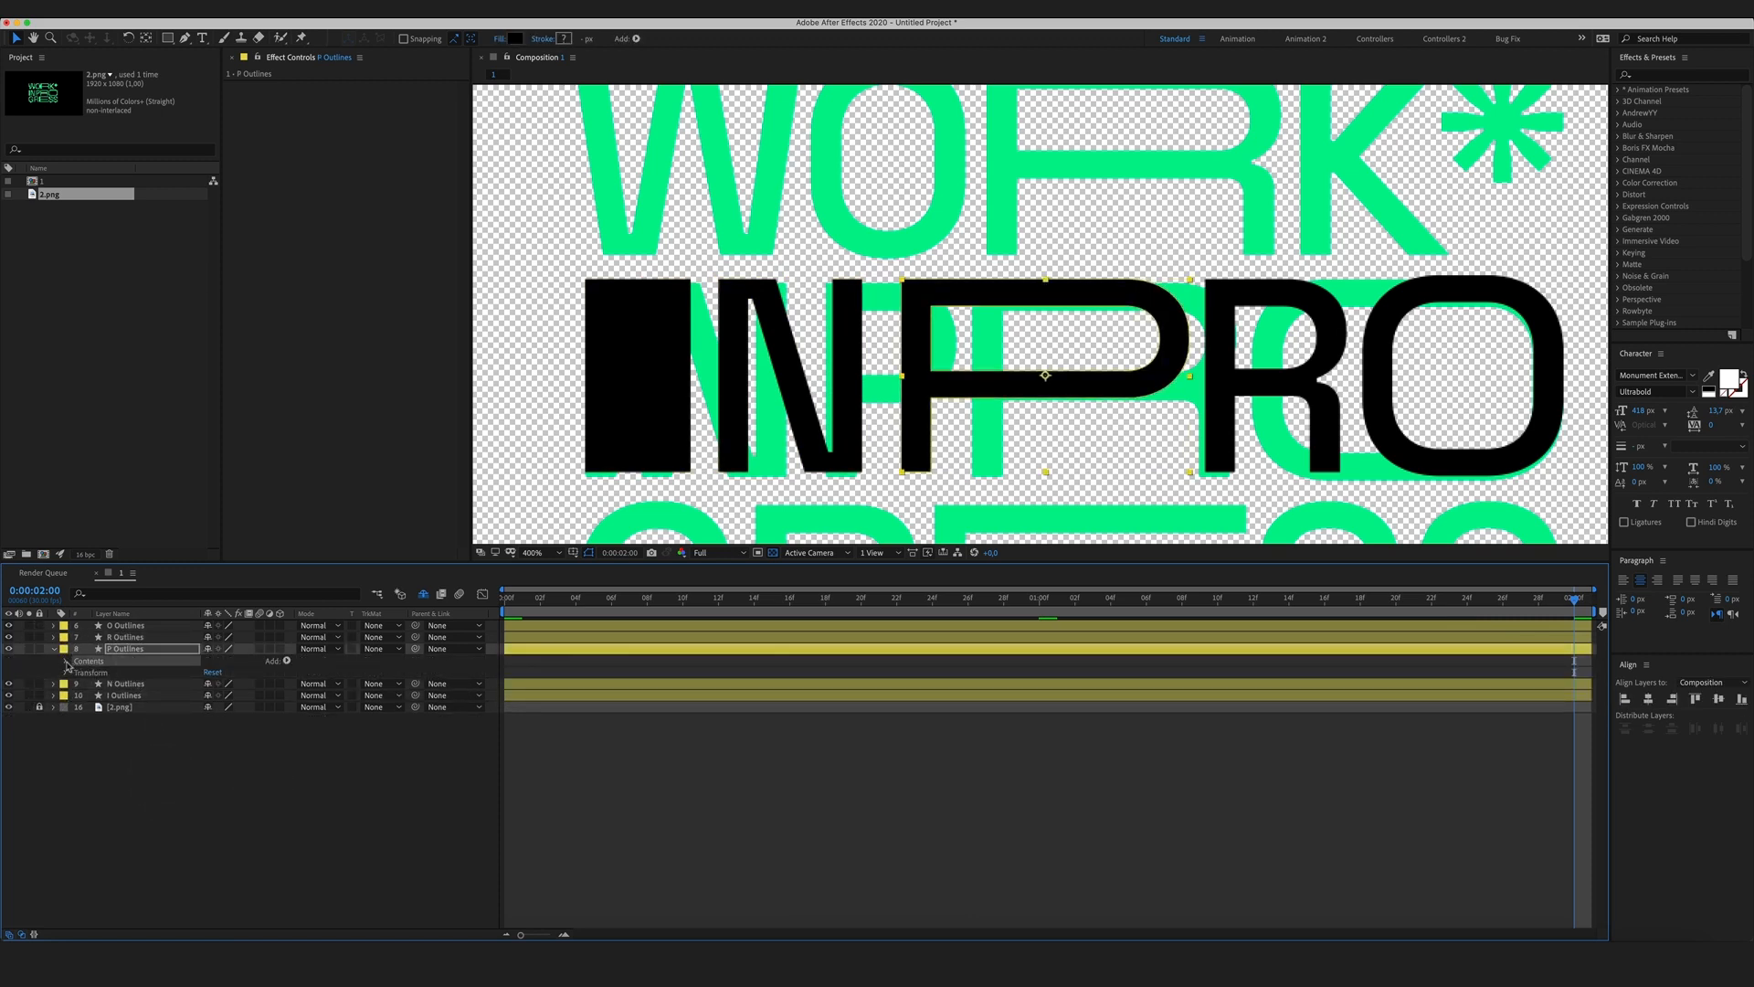
click(53, 659)
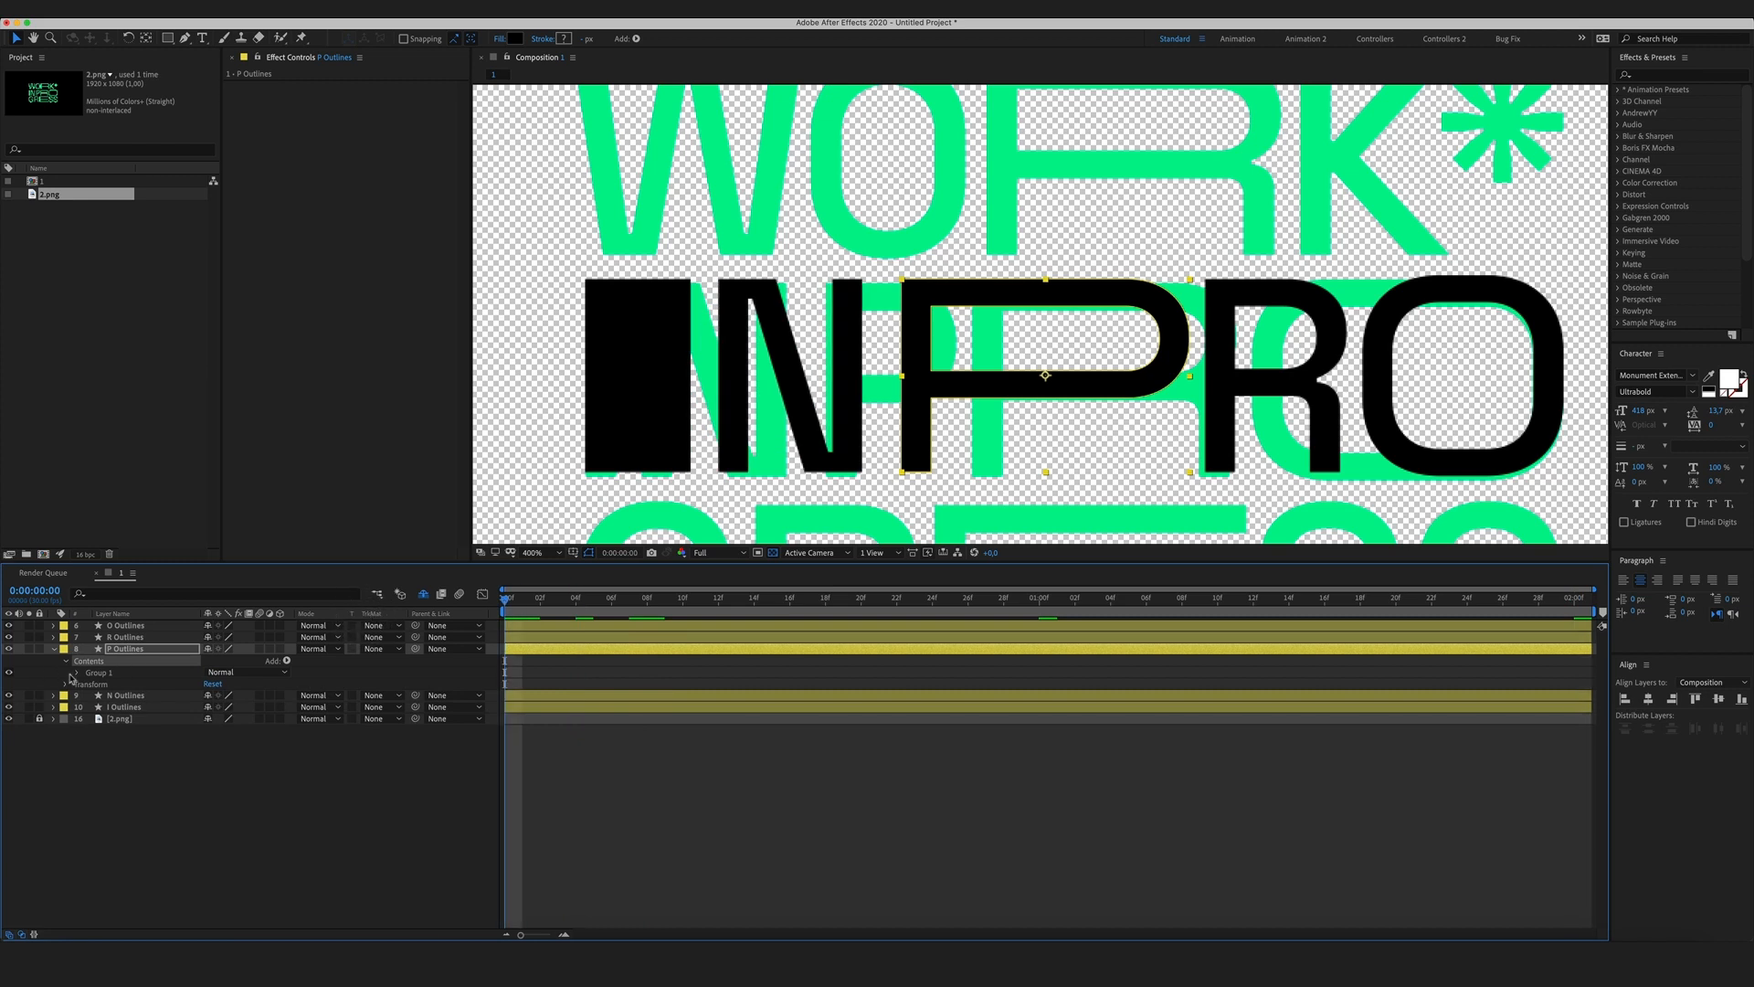
click(82, 672)
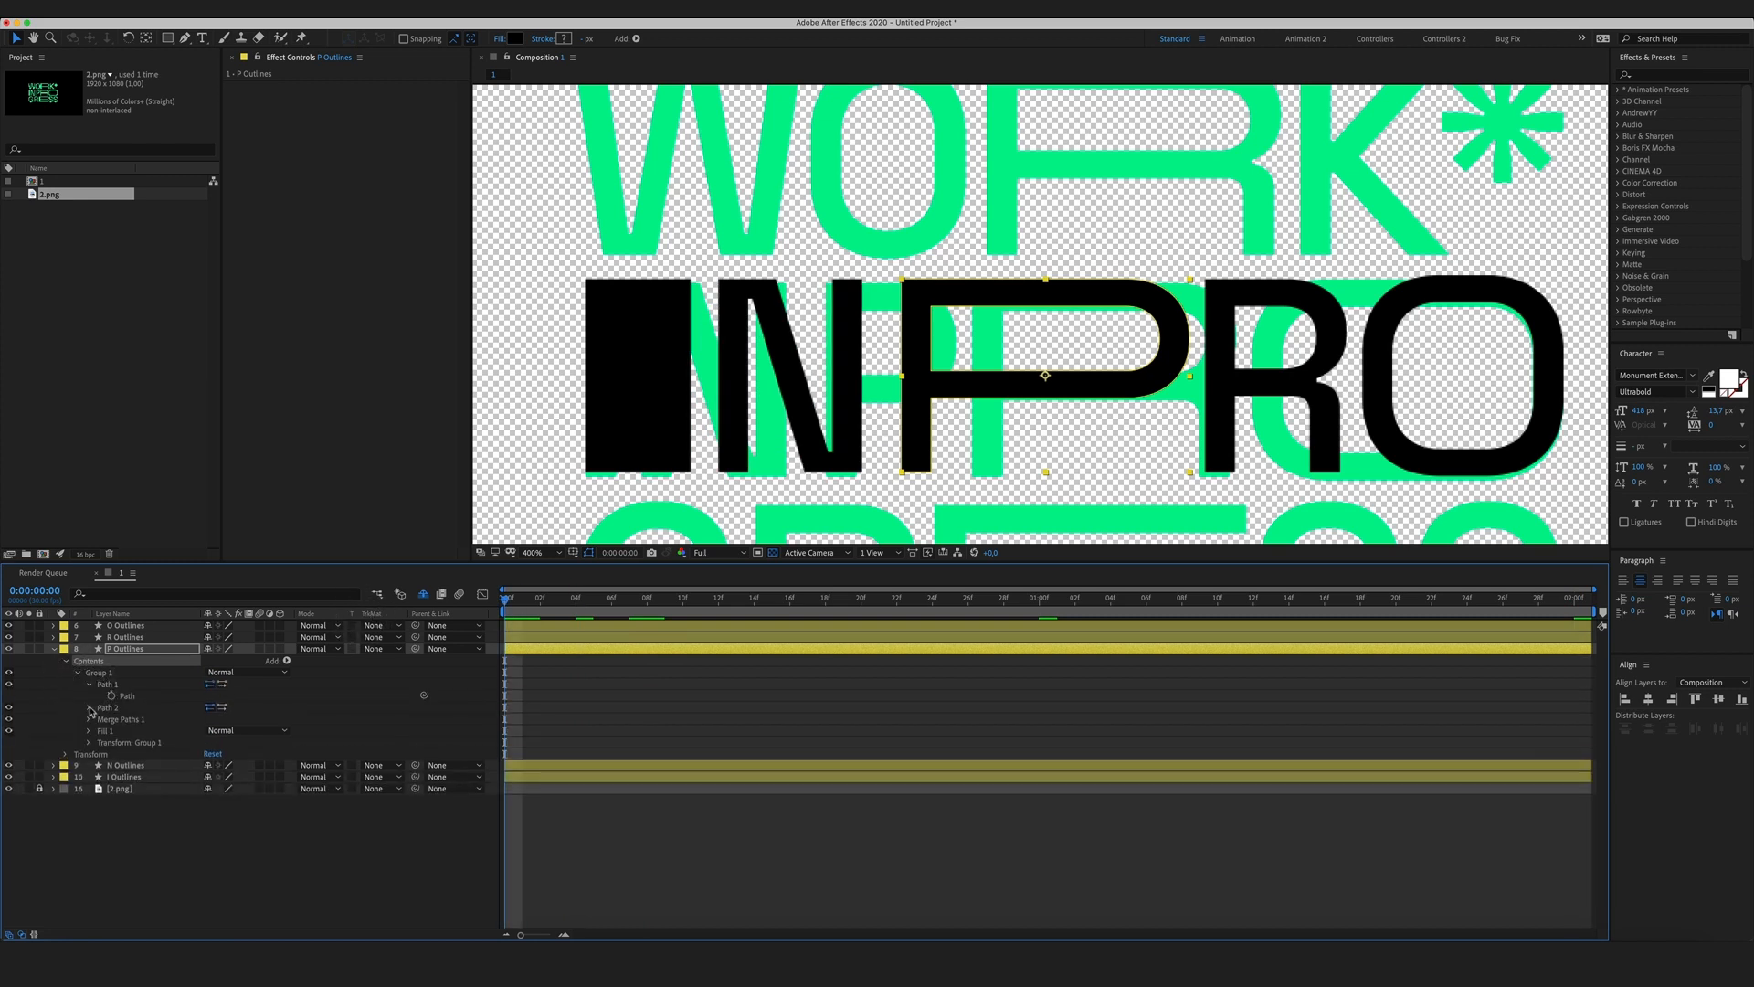
click(91, 684)
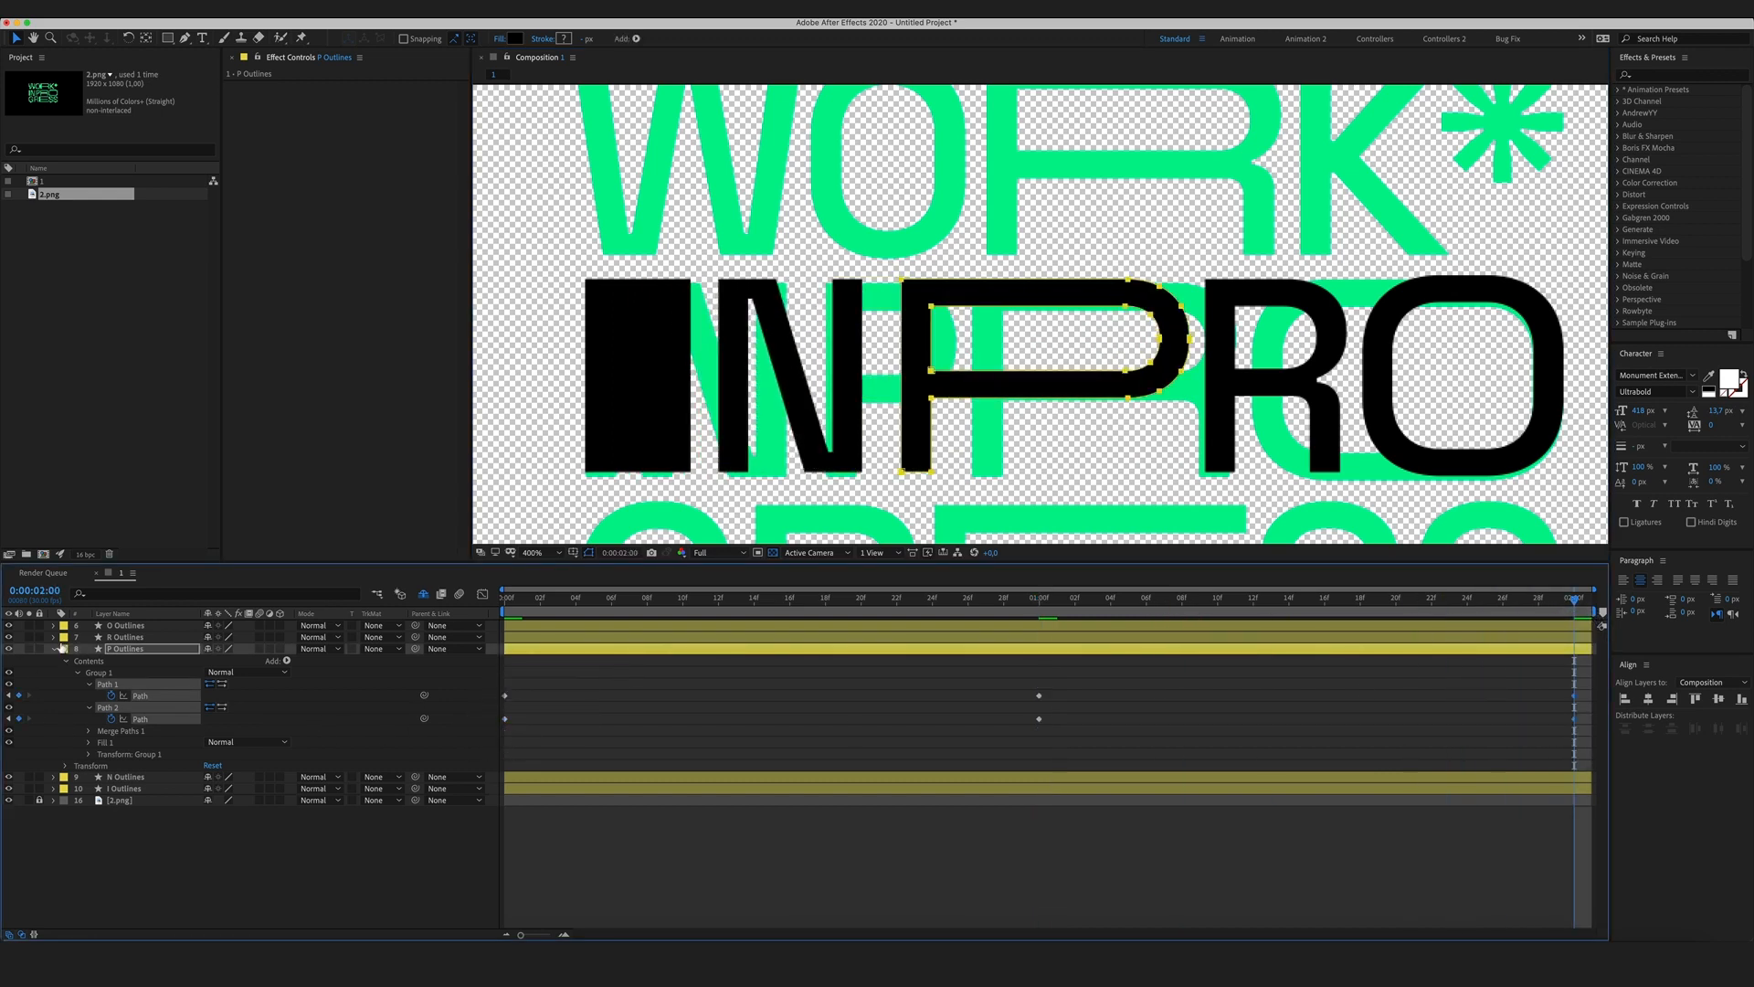
Reveal both paths inside the R of INPRO's Group 1.
click(51, 648)
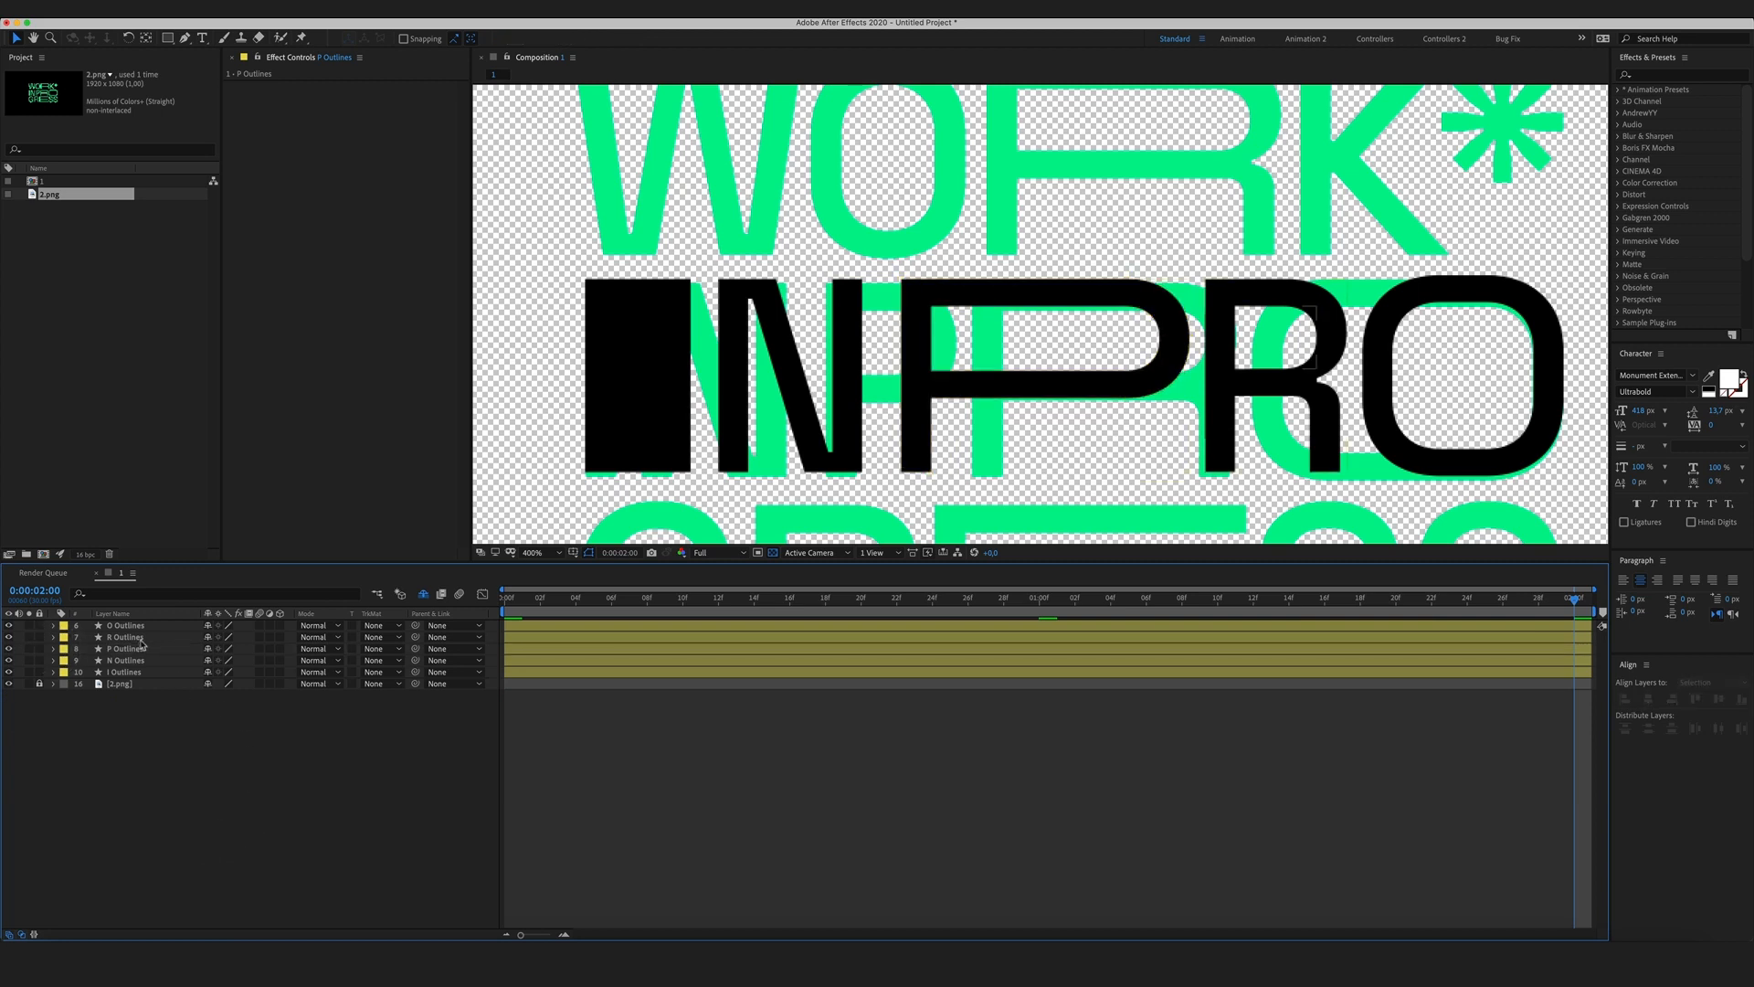
click(123, 636)
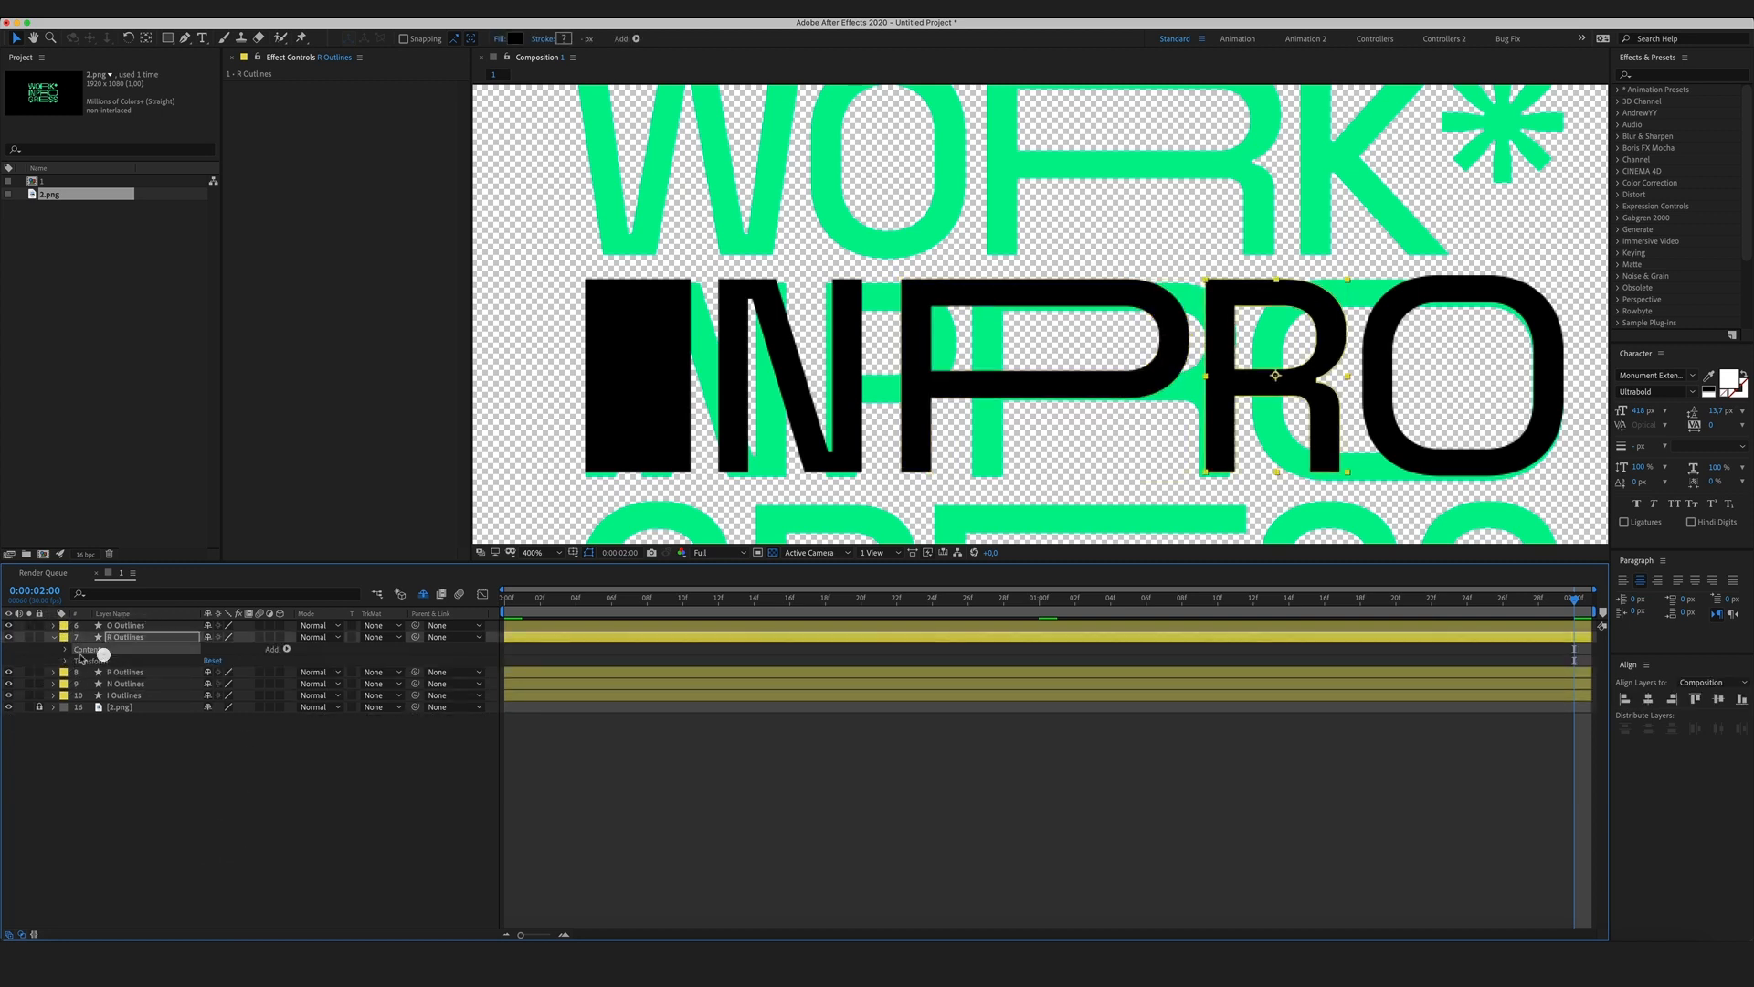
click(64, 649)
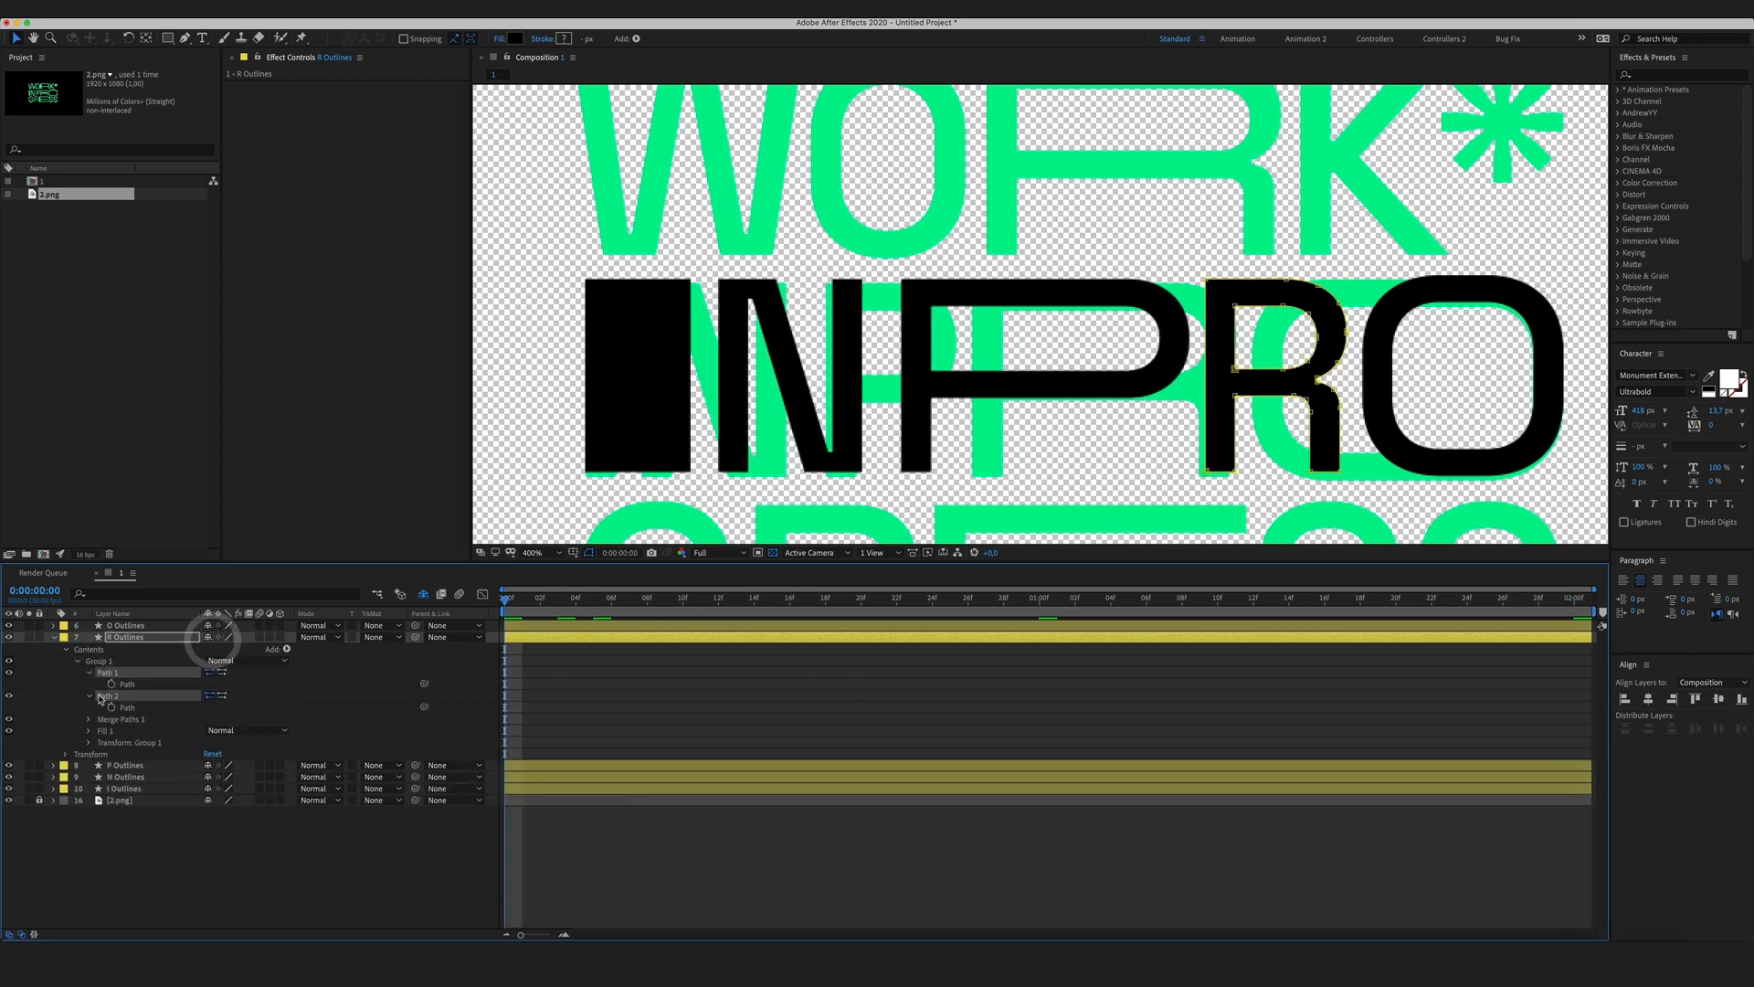
Keyframe both R paths at 0, 1 and 2 s so the wide R turns regular.
click(1003, 601)
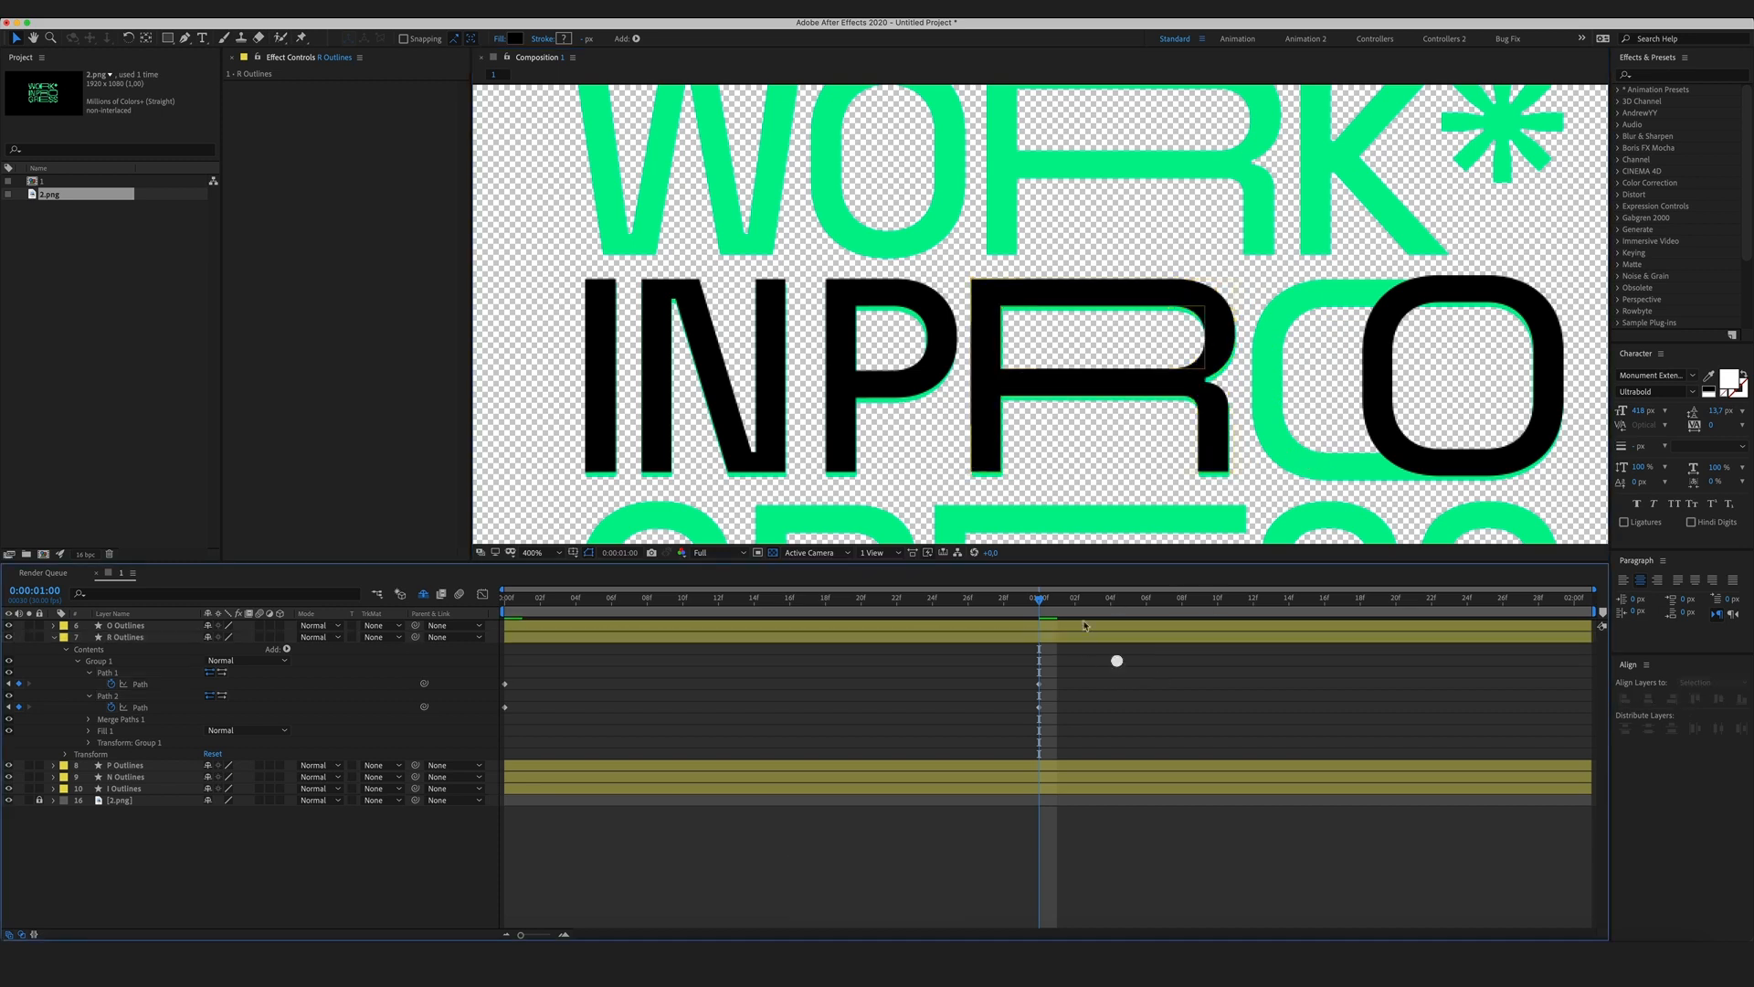
click(806, 596)
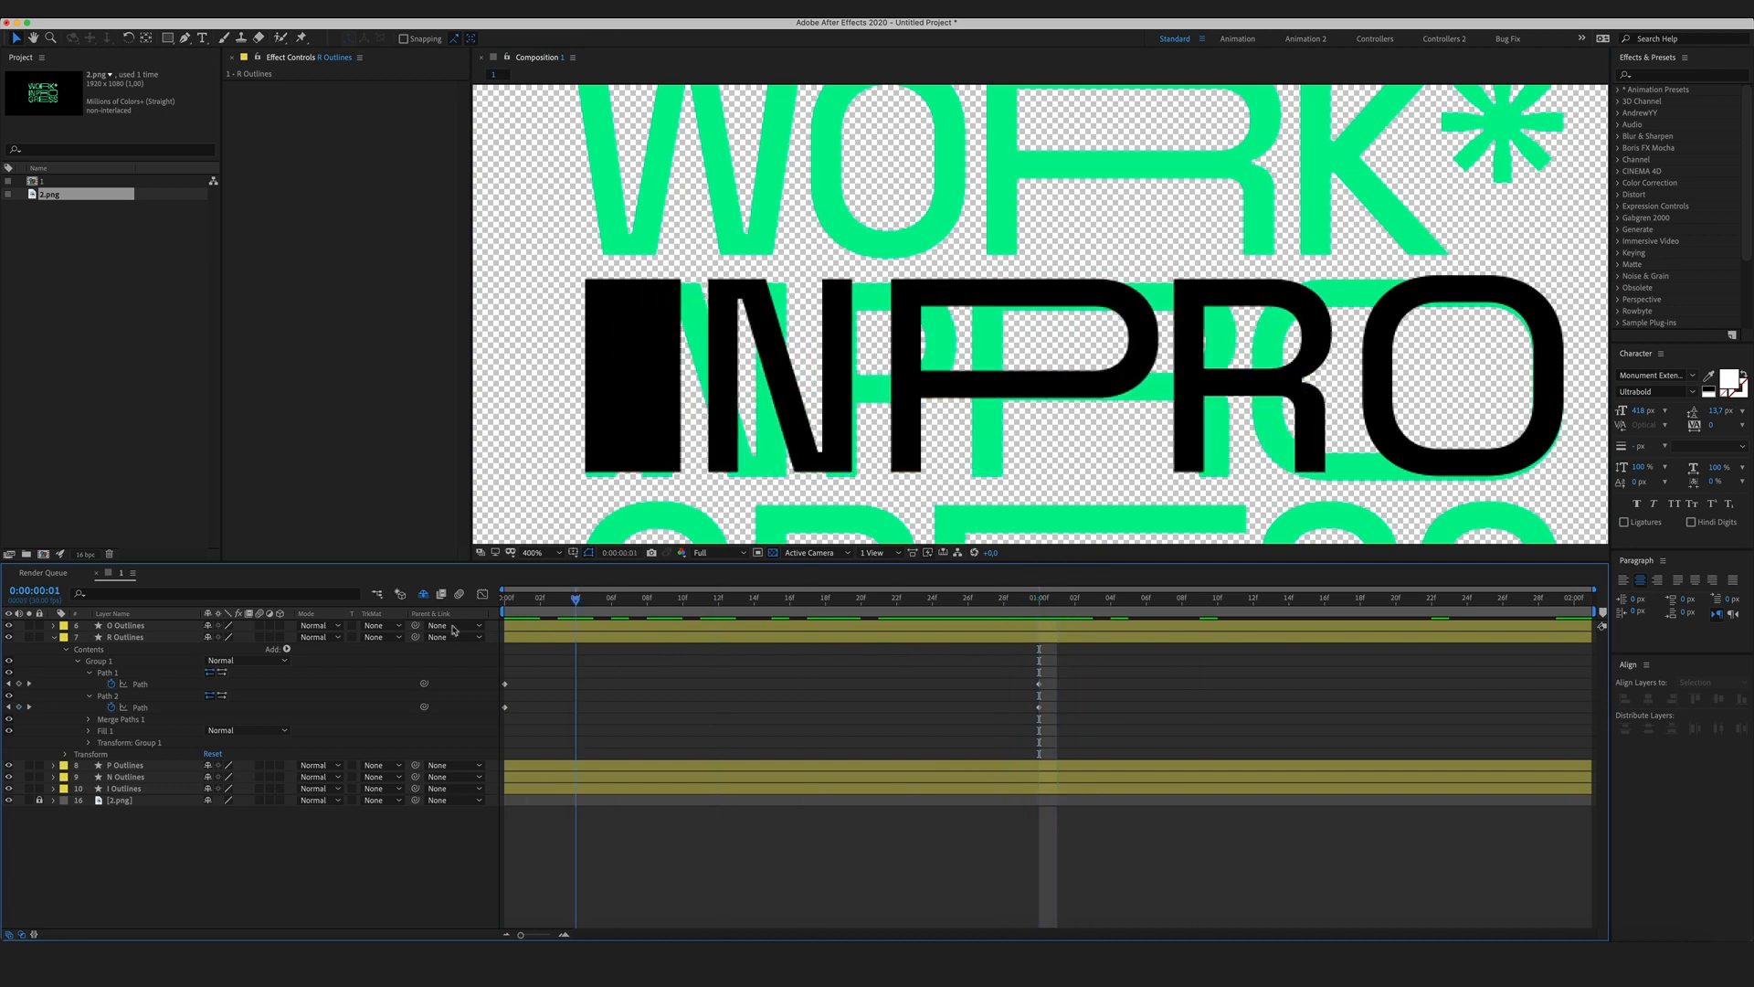
click(965, 597)
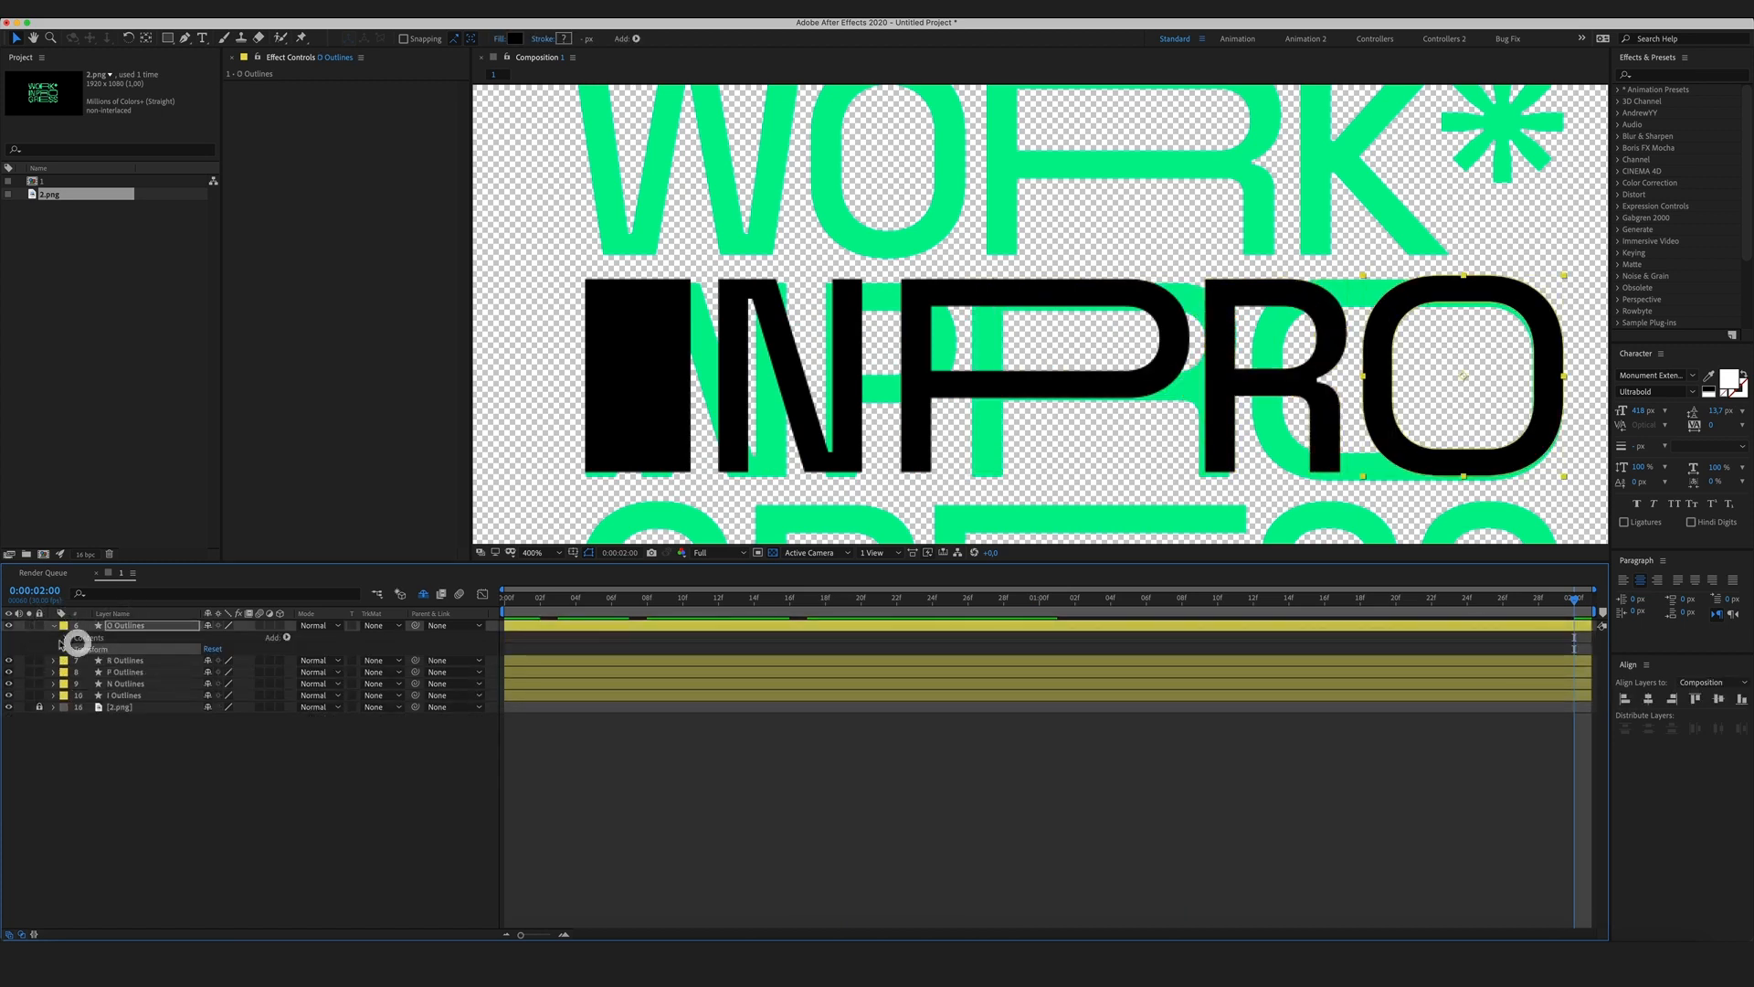
Keyframe Path 1 and Path 2 of the O in INPRO and stretch it at two seconds.
click(51, 625)
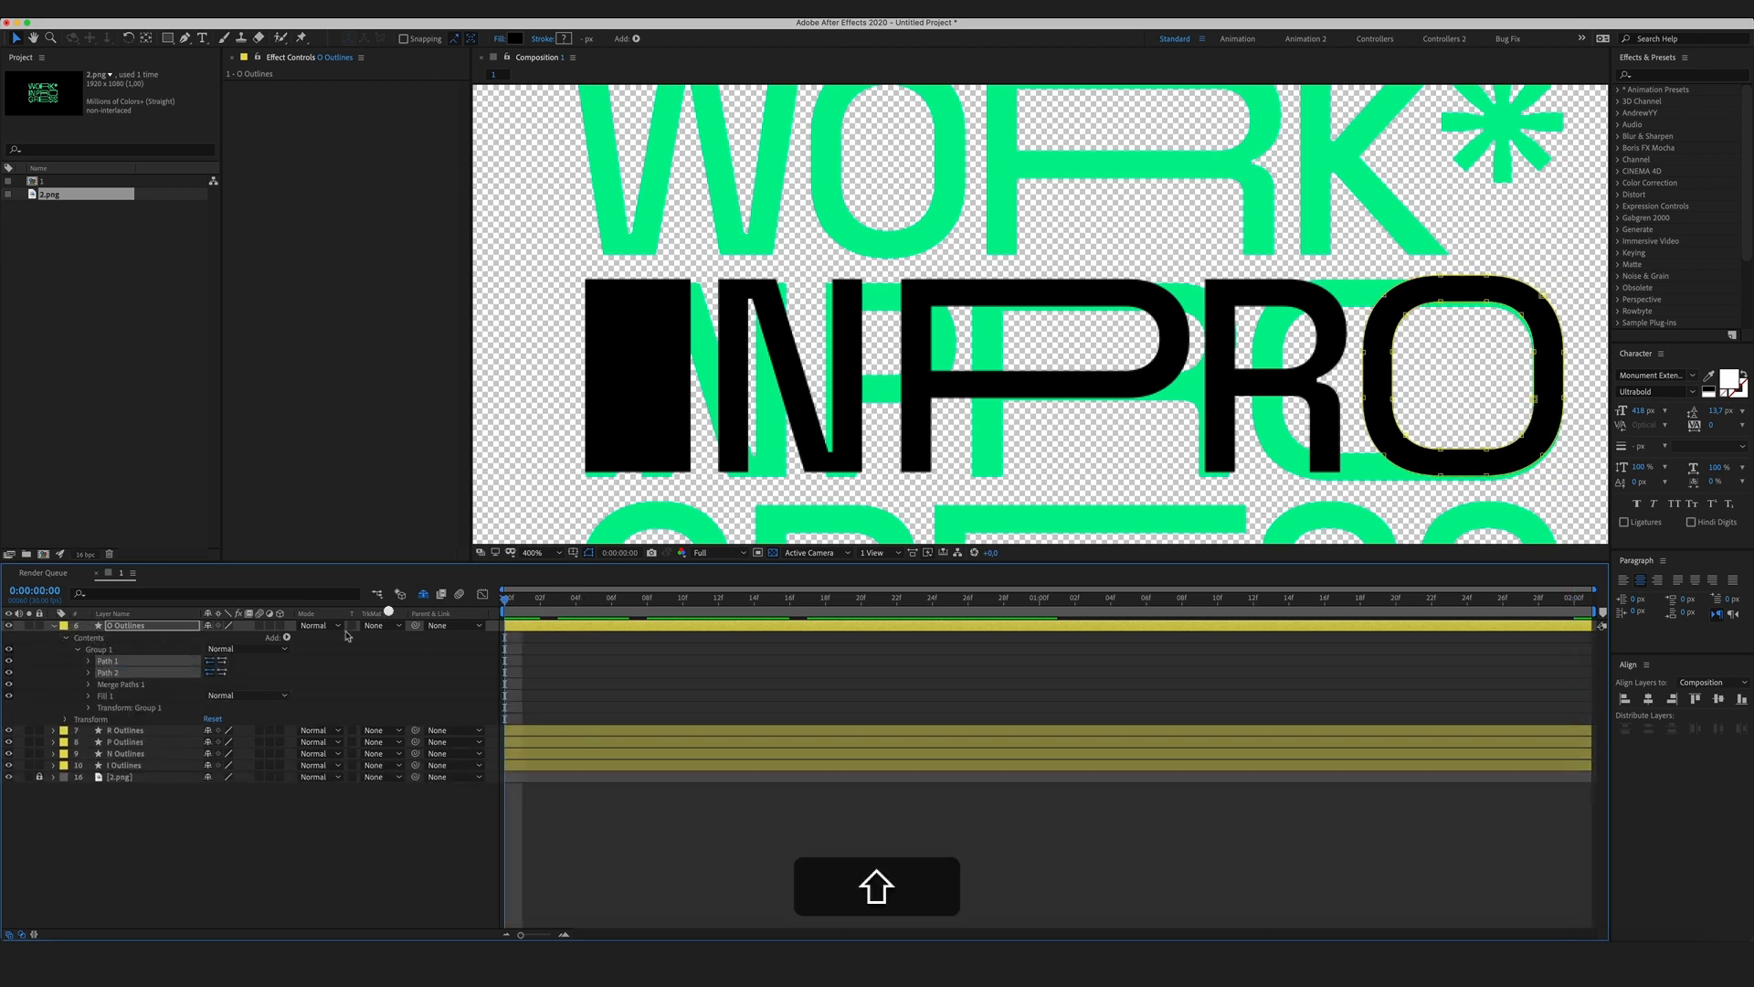
click(89, 660)
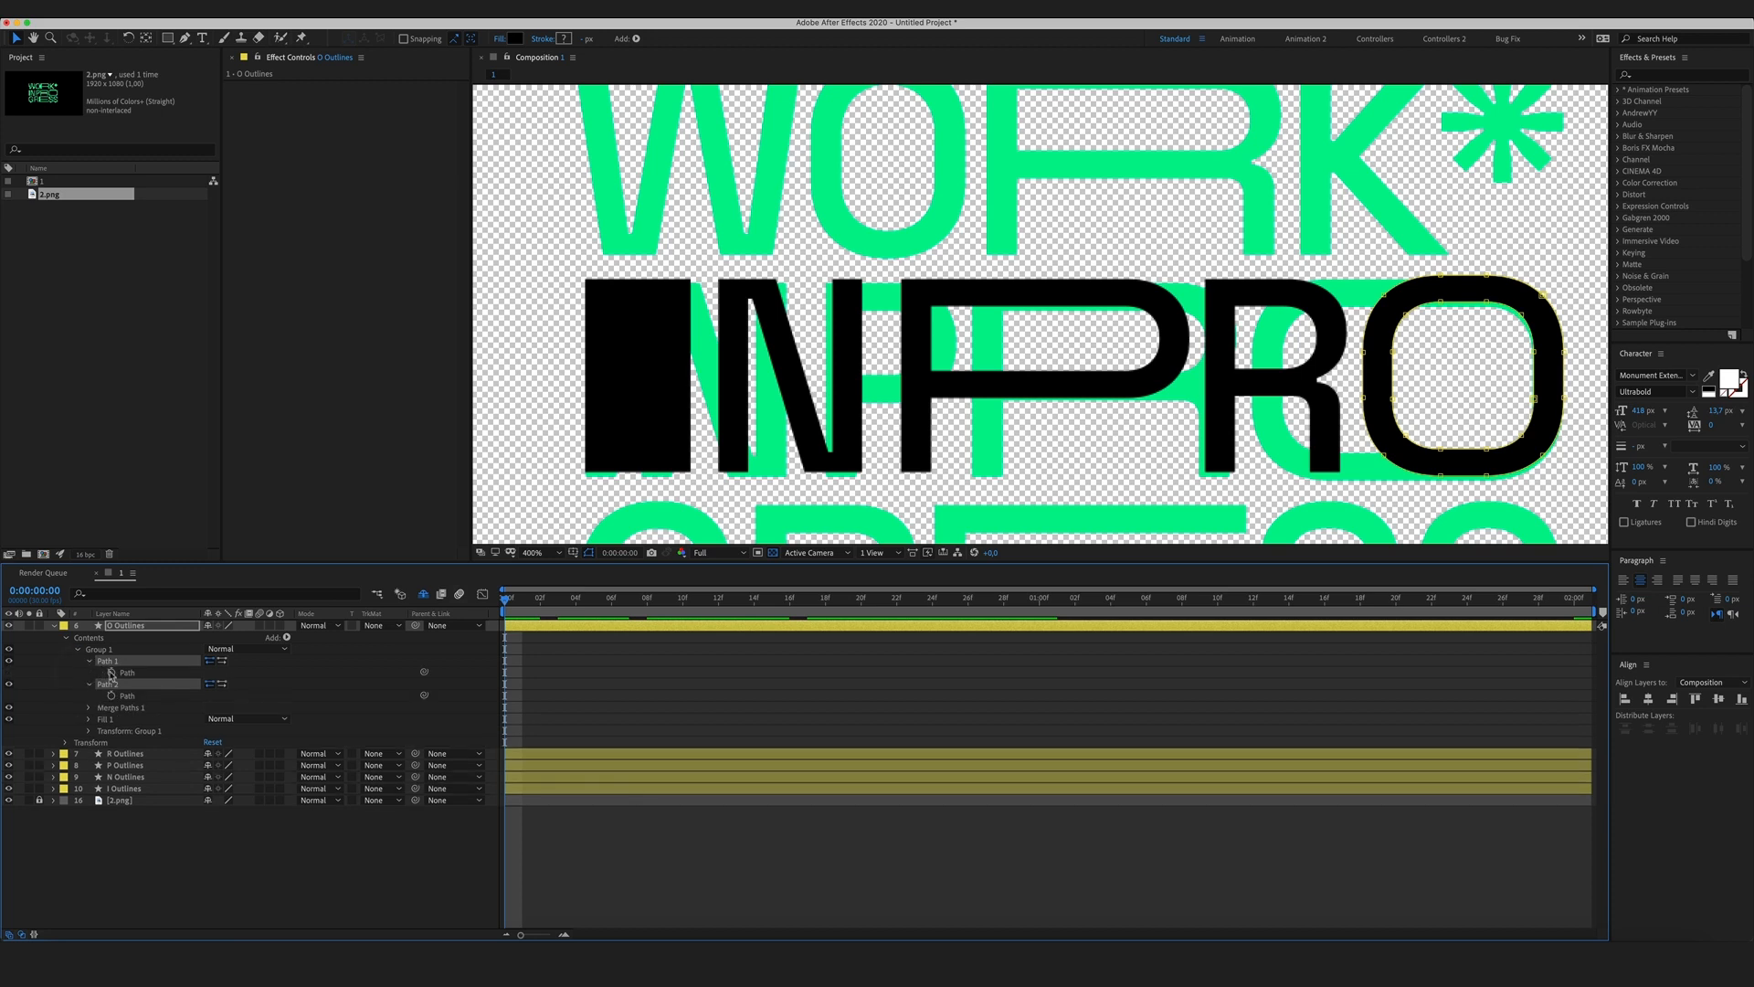
click(1003, 596)
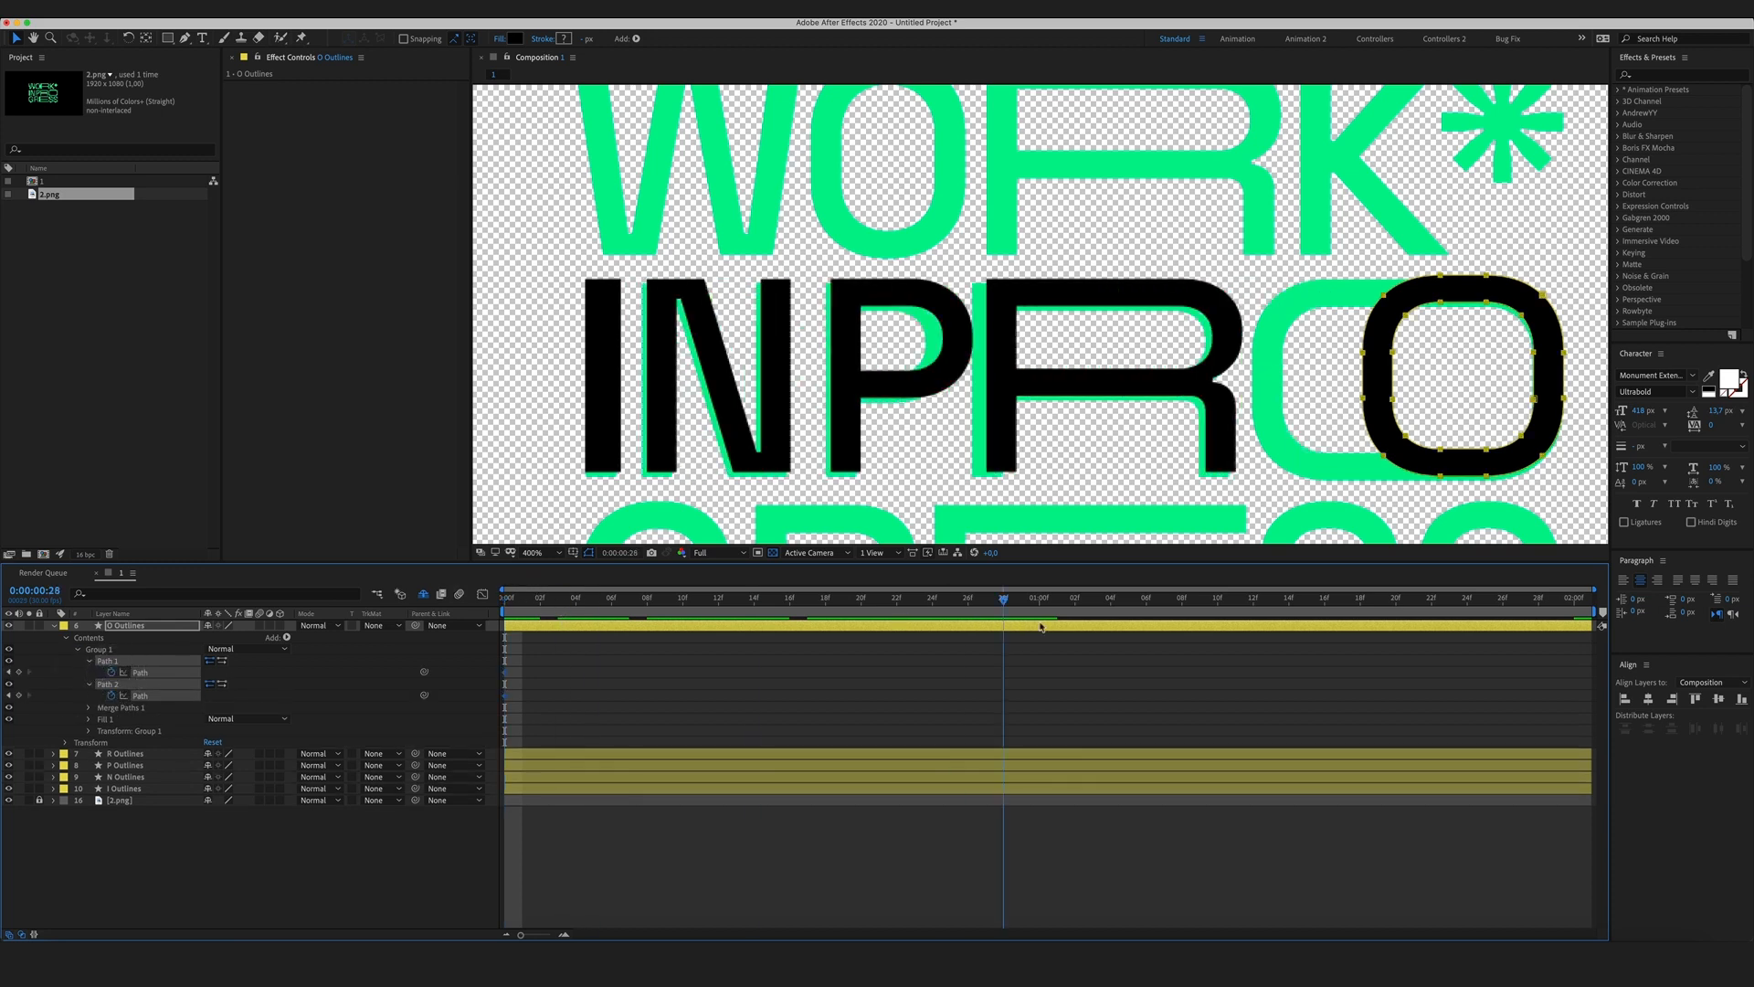
click(1038, 599)
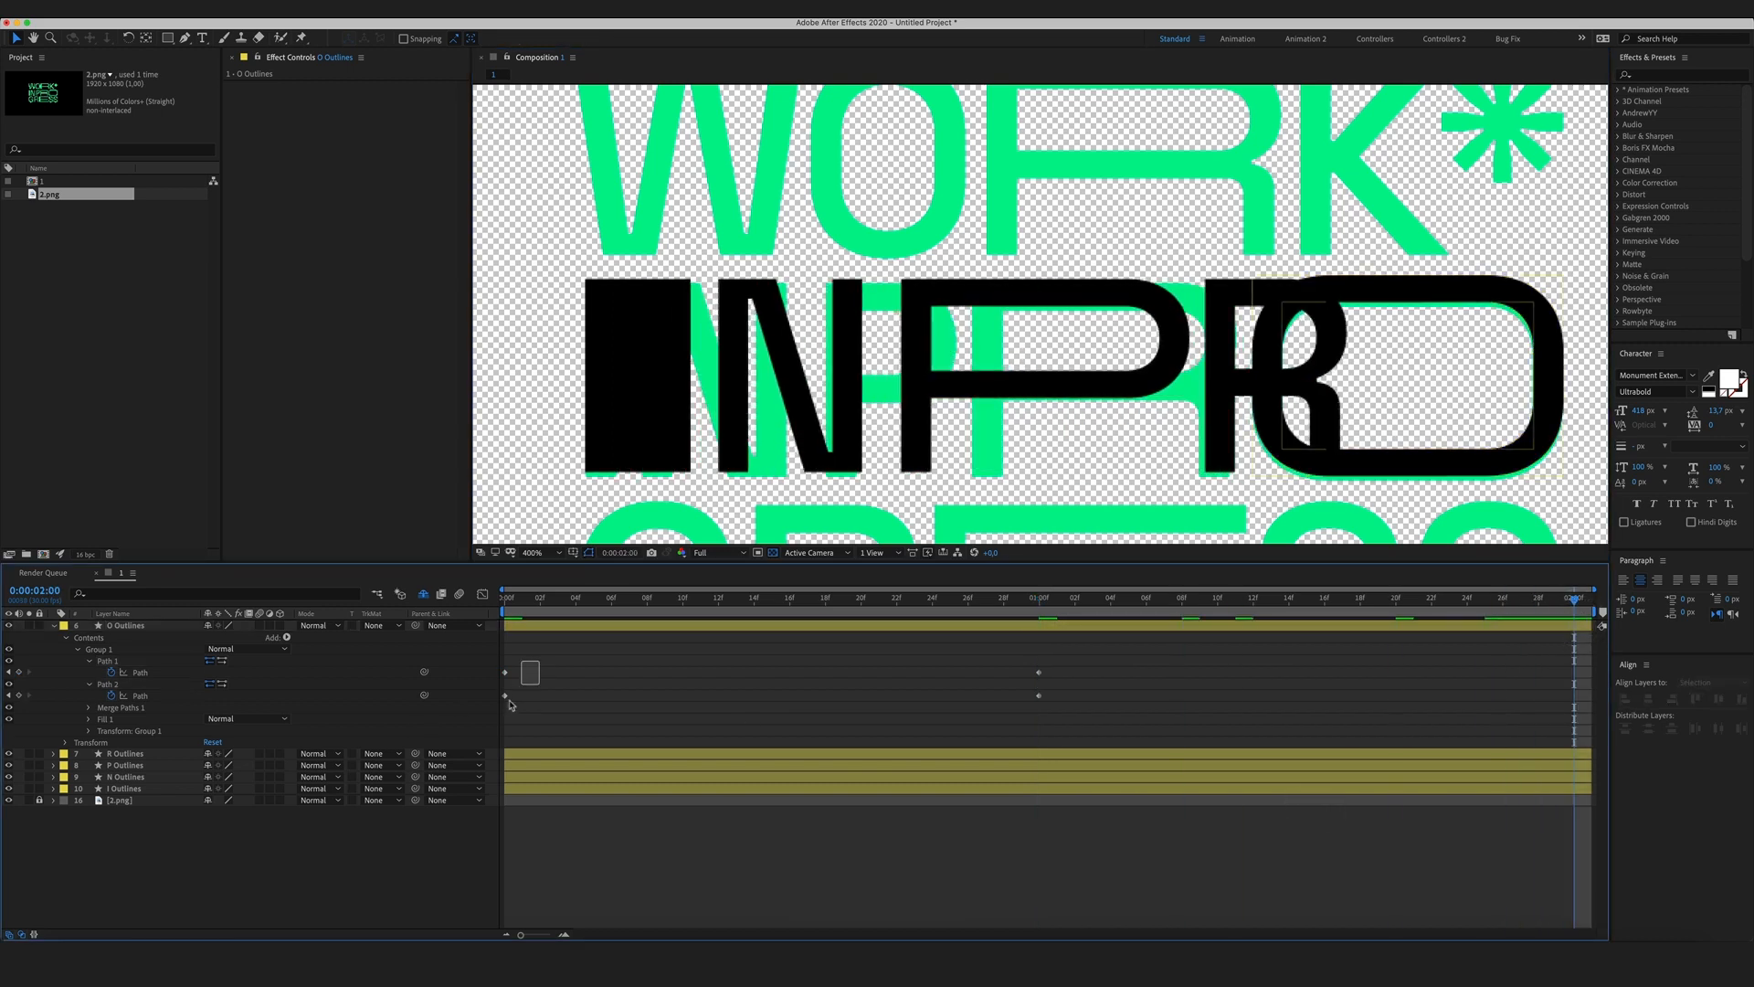
Collapse the O and unsolo to show every WORK IN PROGRESS letter layer.
key(cmd+v)
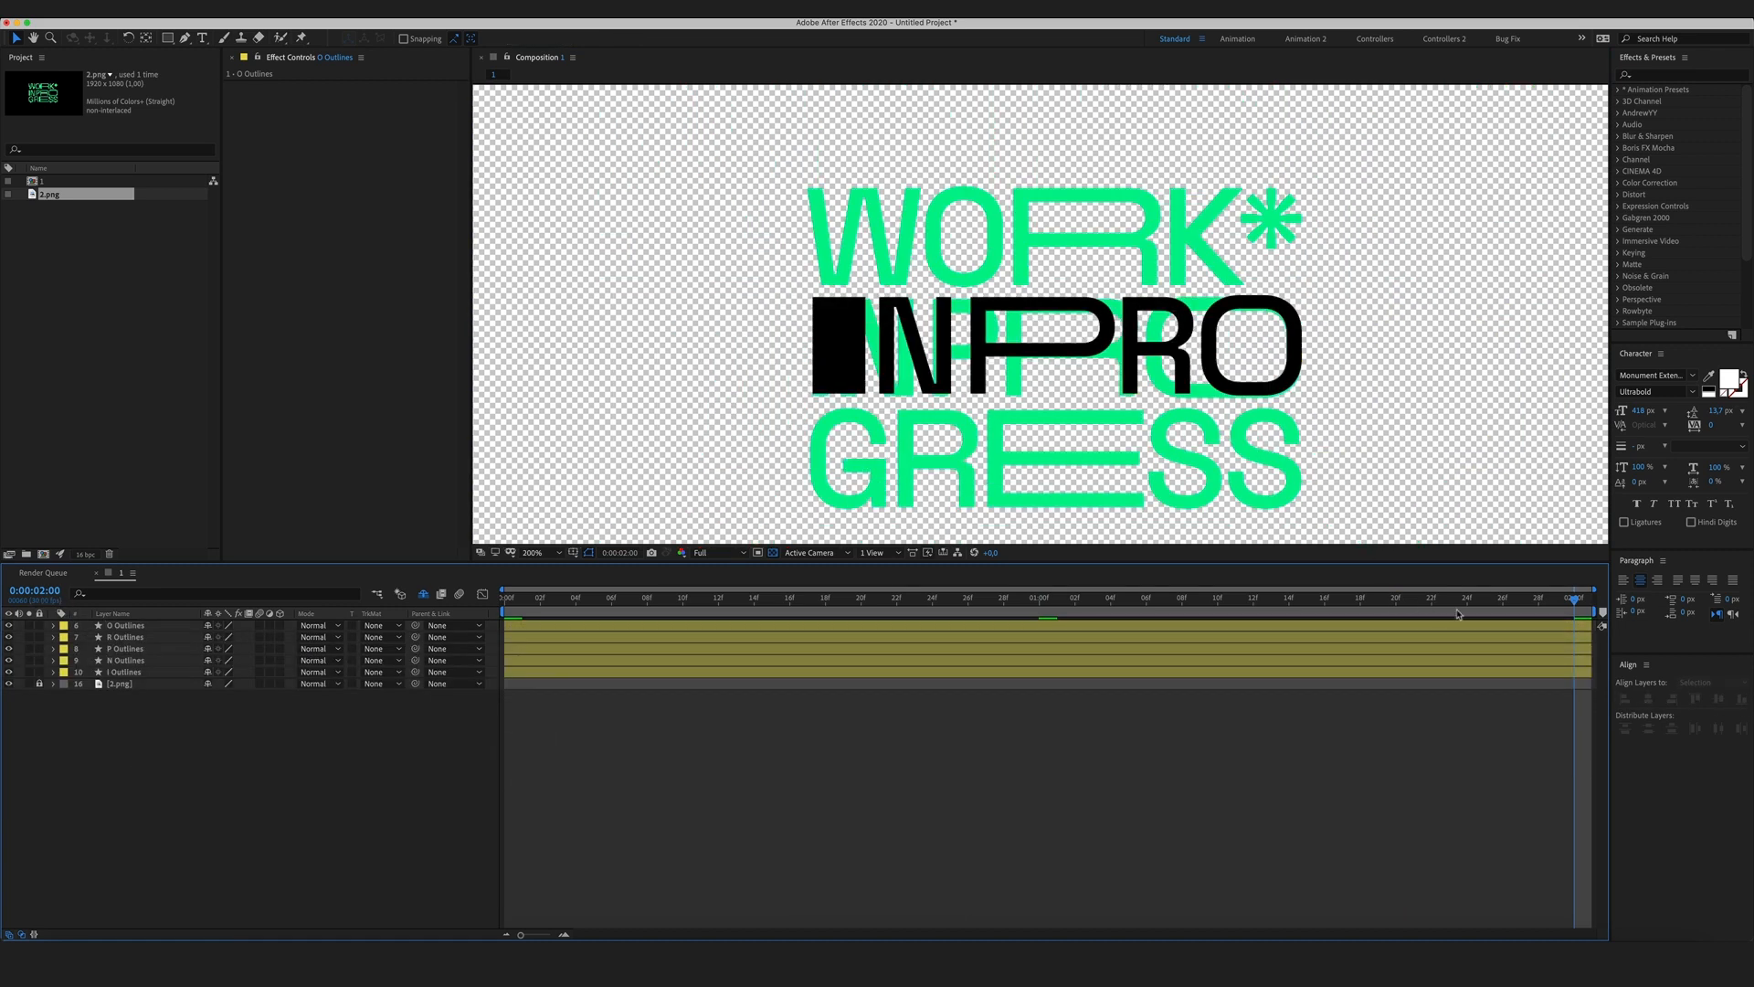
click(504, 597)
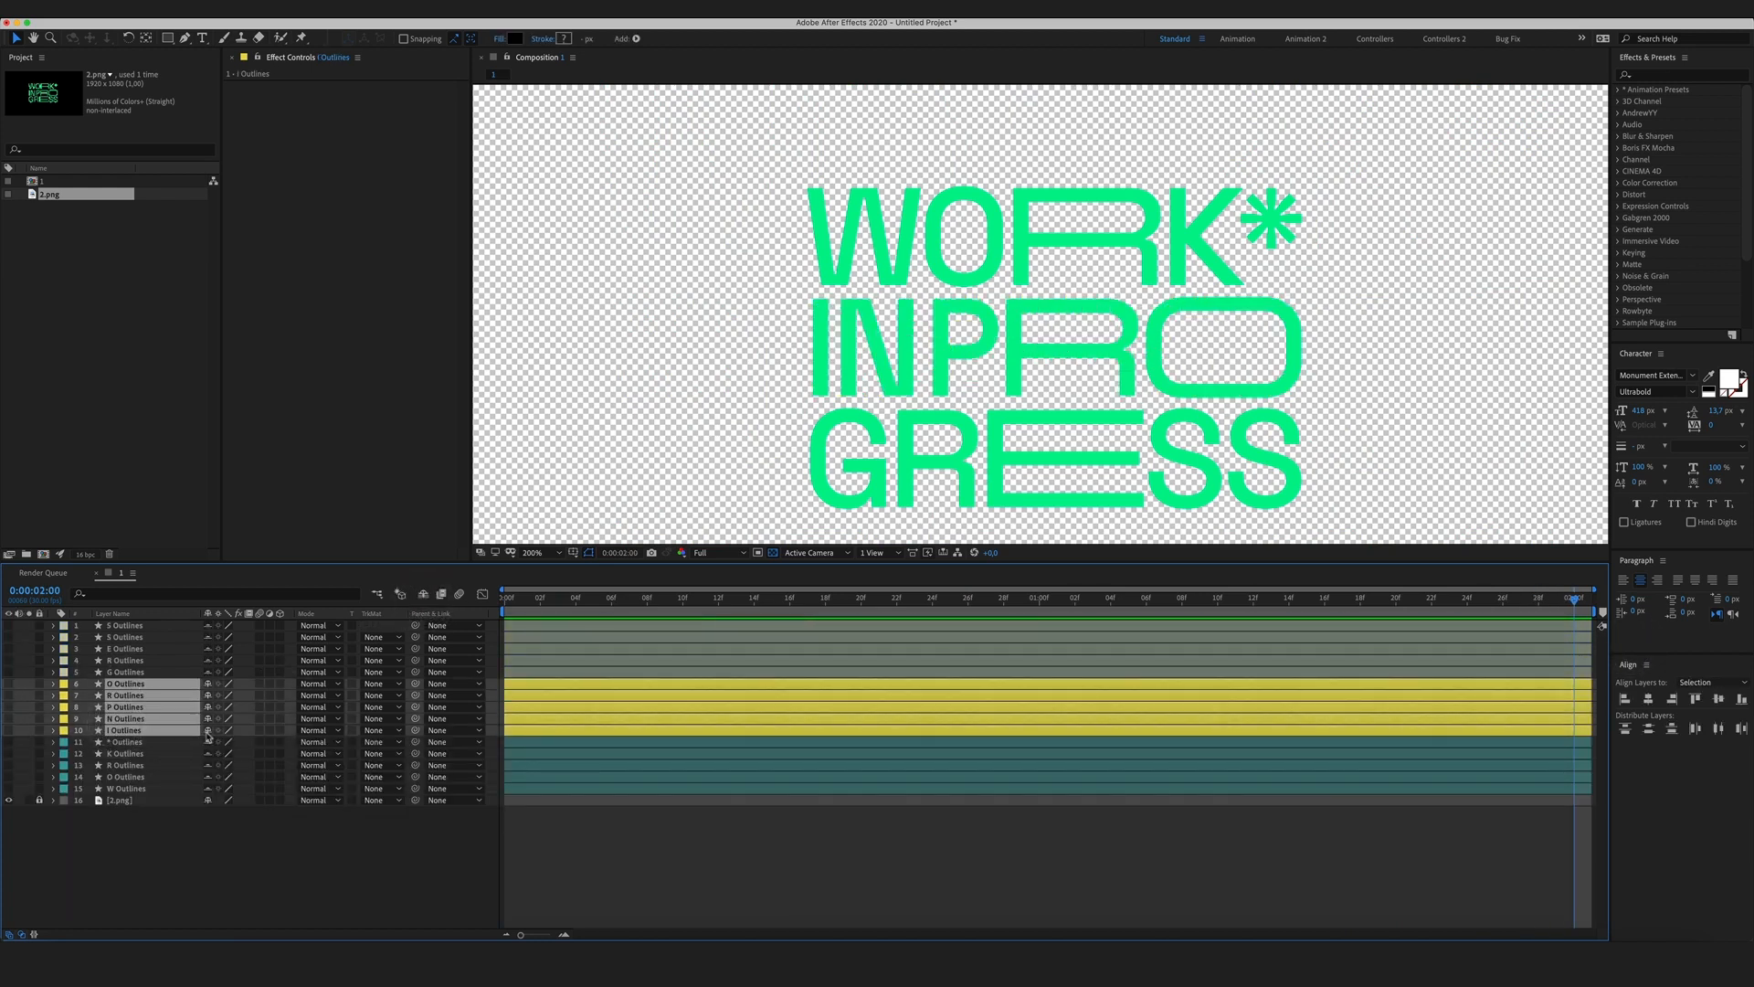
Keyframe the G's Path 1 so its overlapping shape becomes a regular G by 2:00.
click(207, 625)
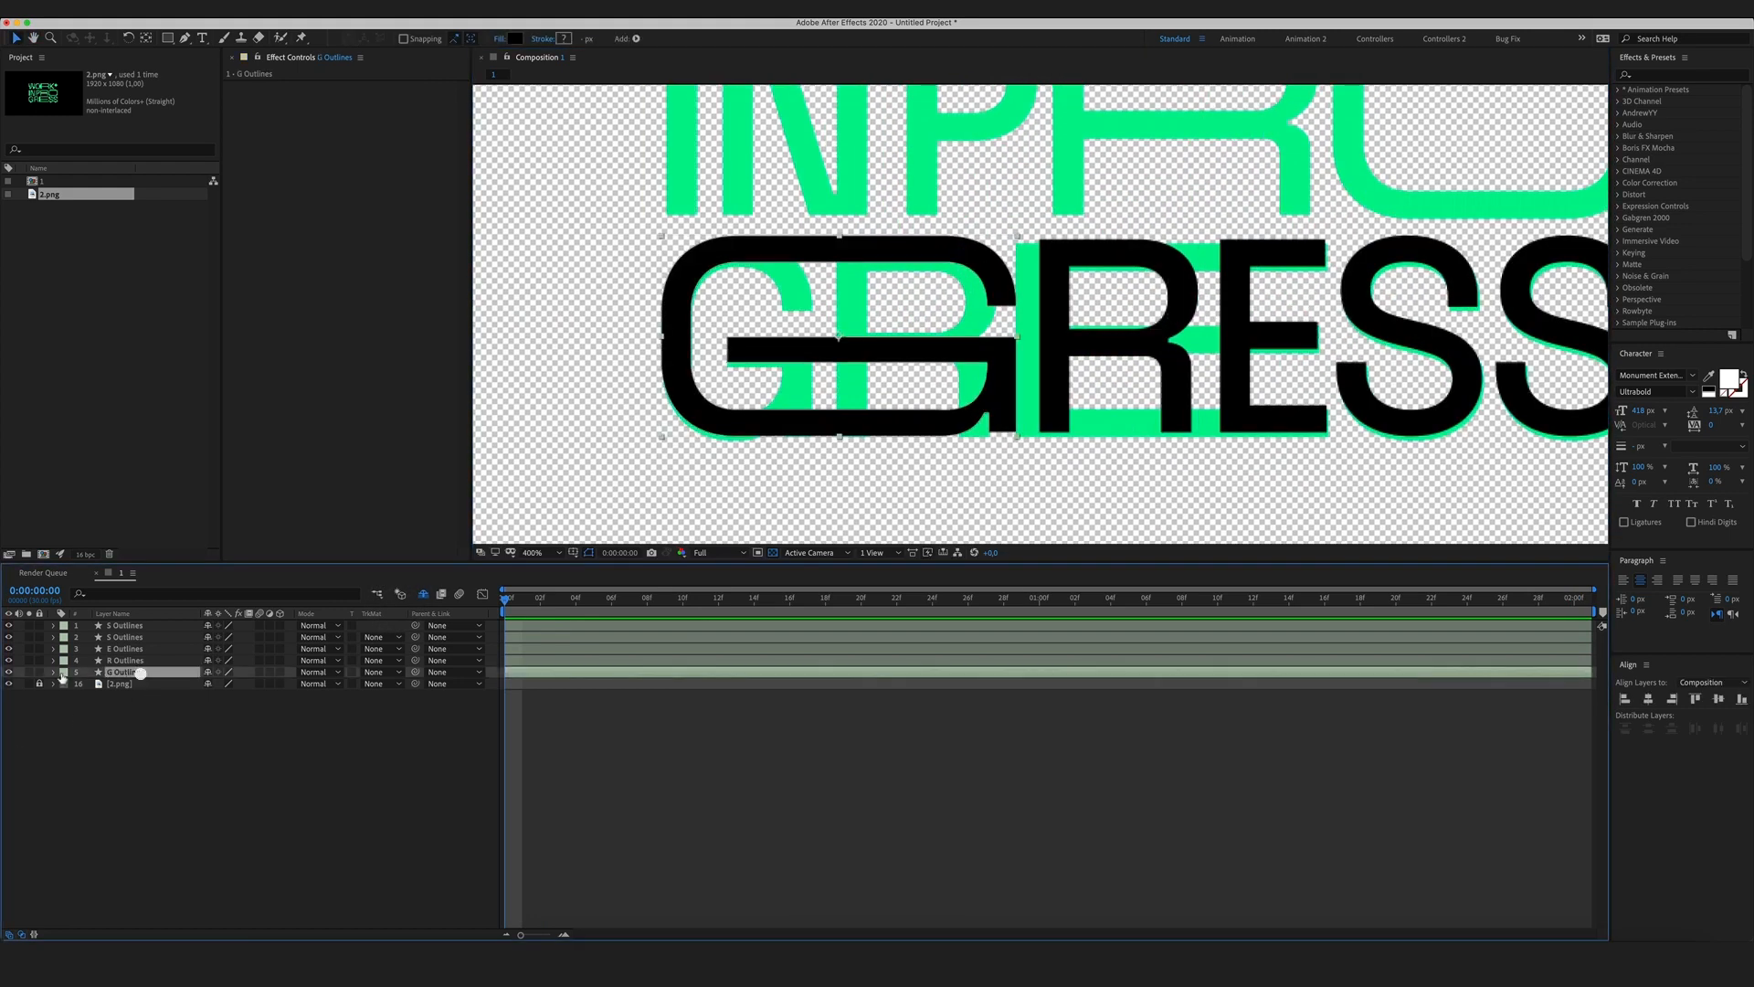
click(51, 671)
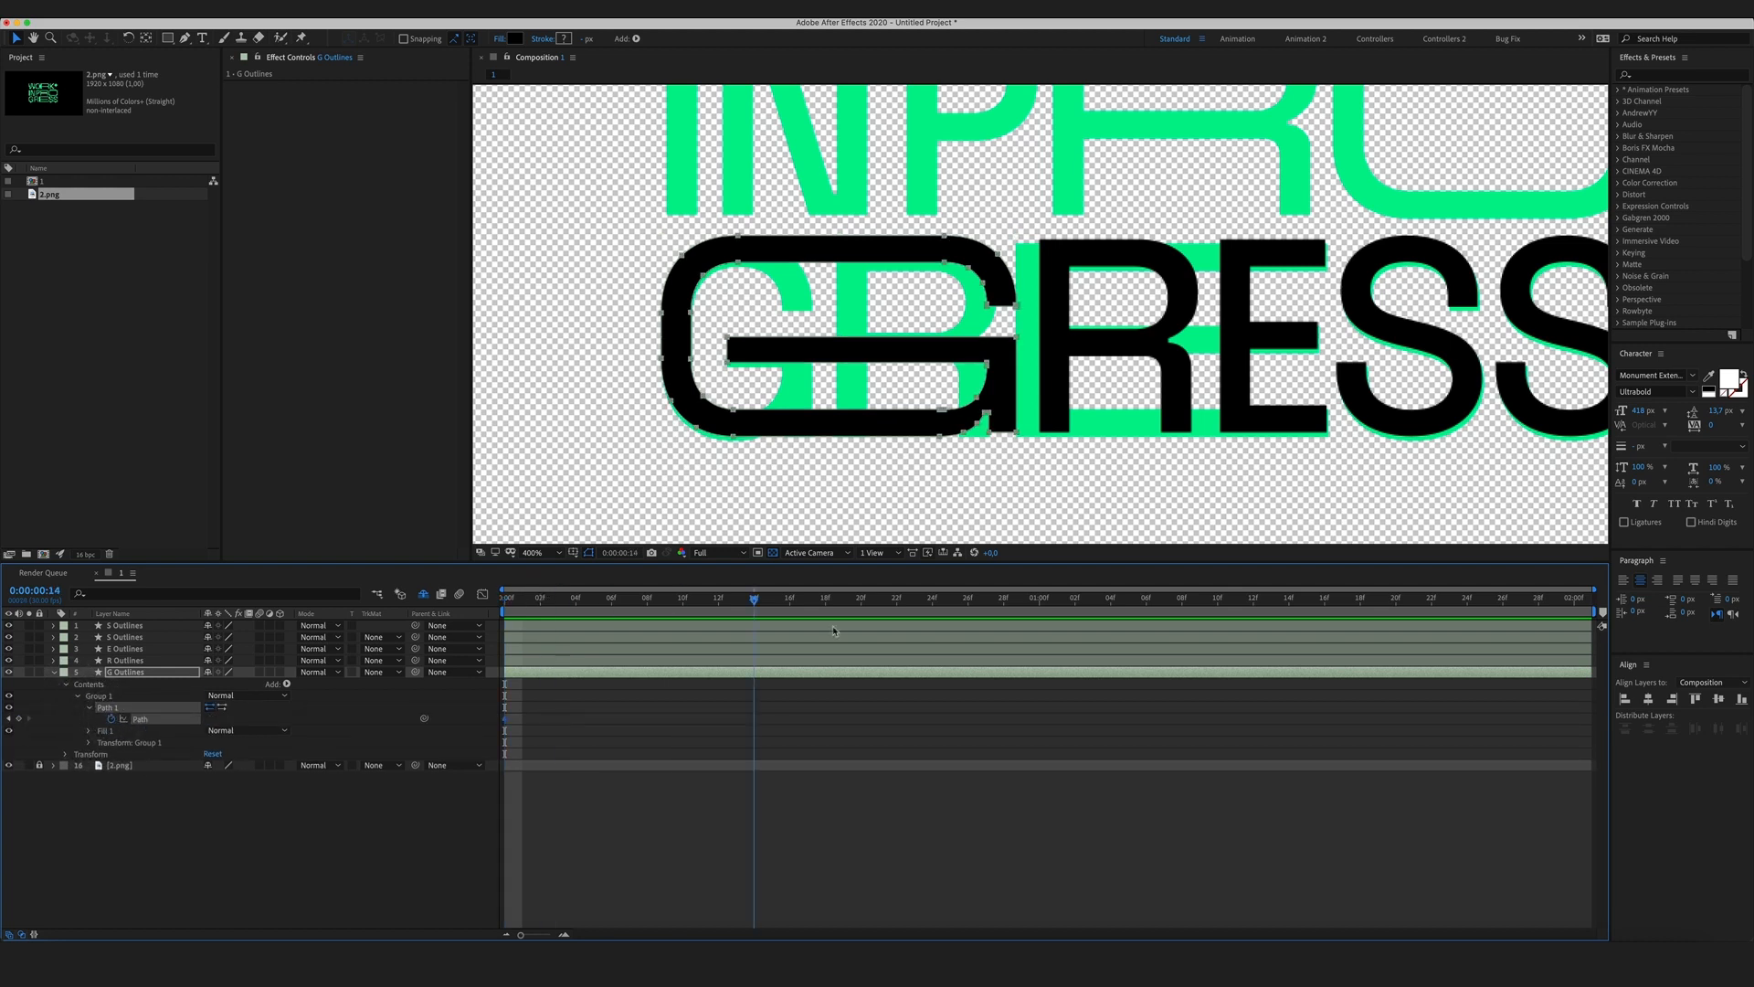
click(1038, 599)
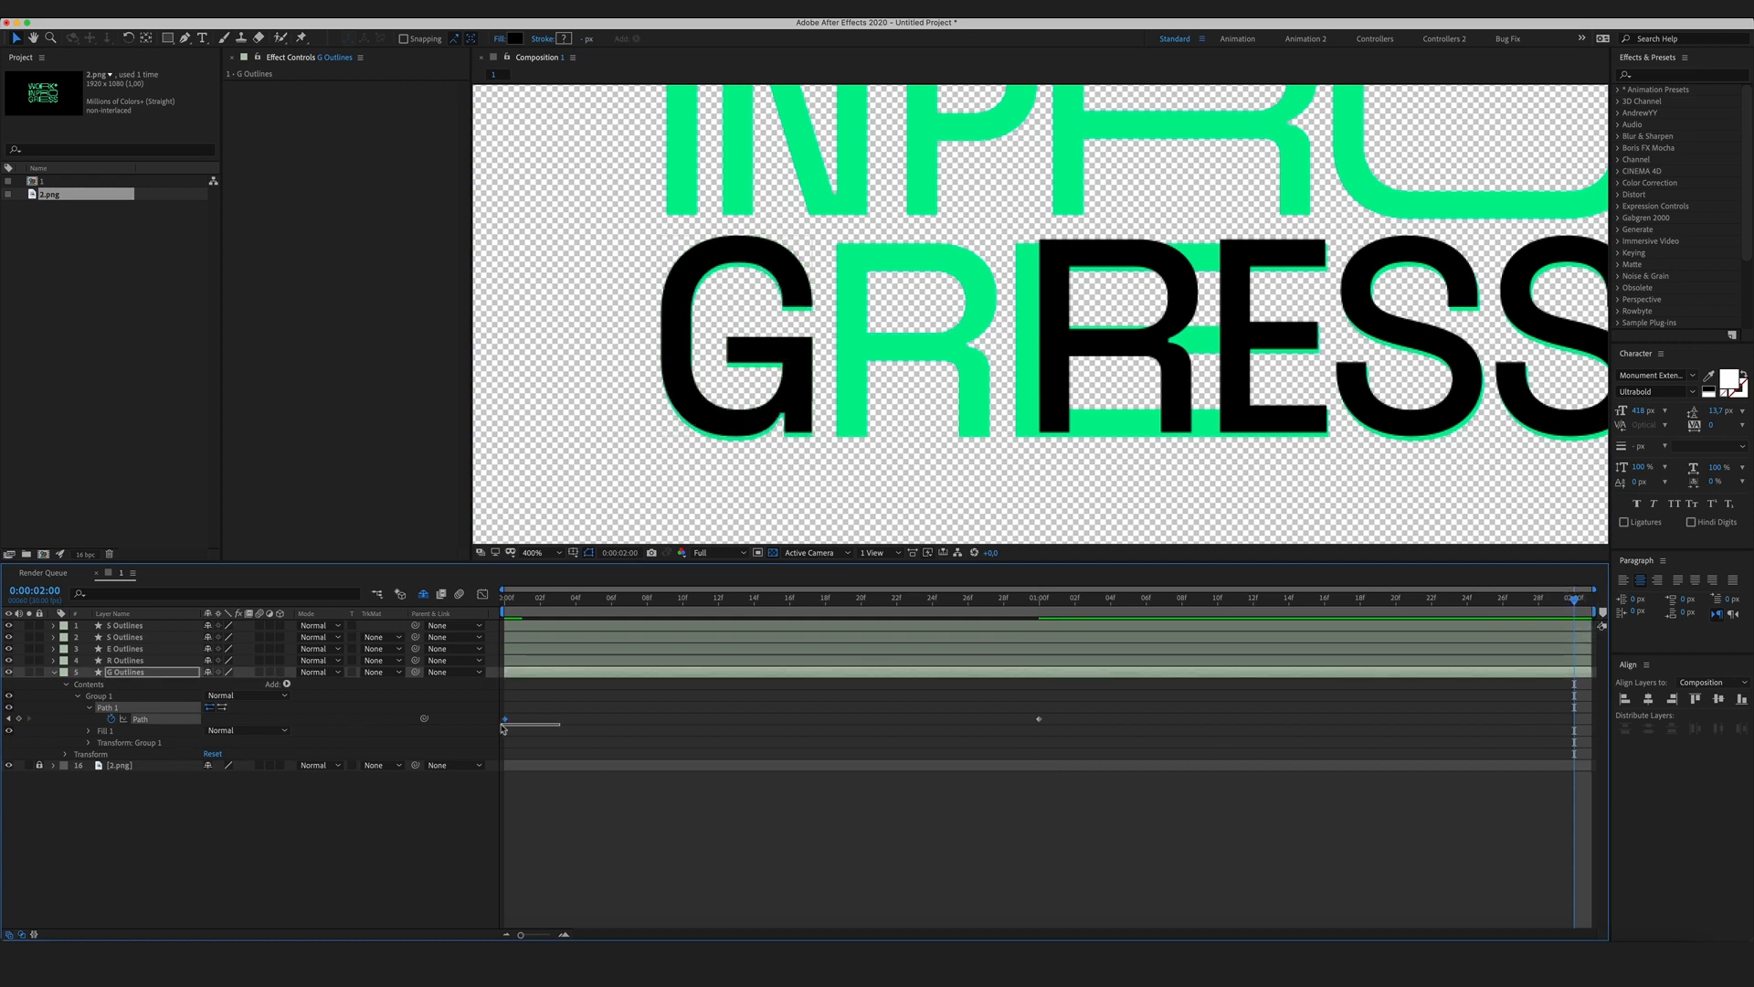
key(cmd+v)
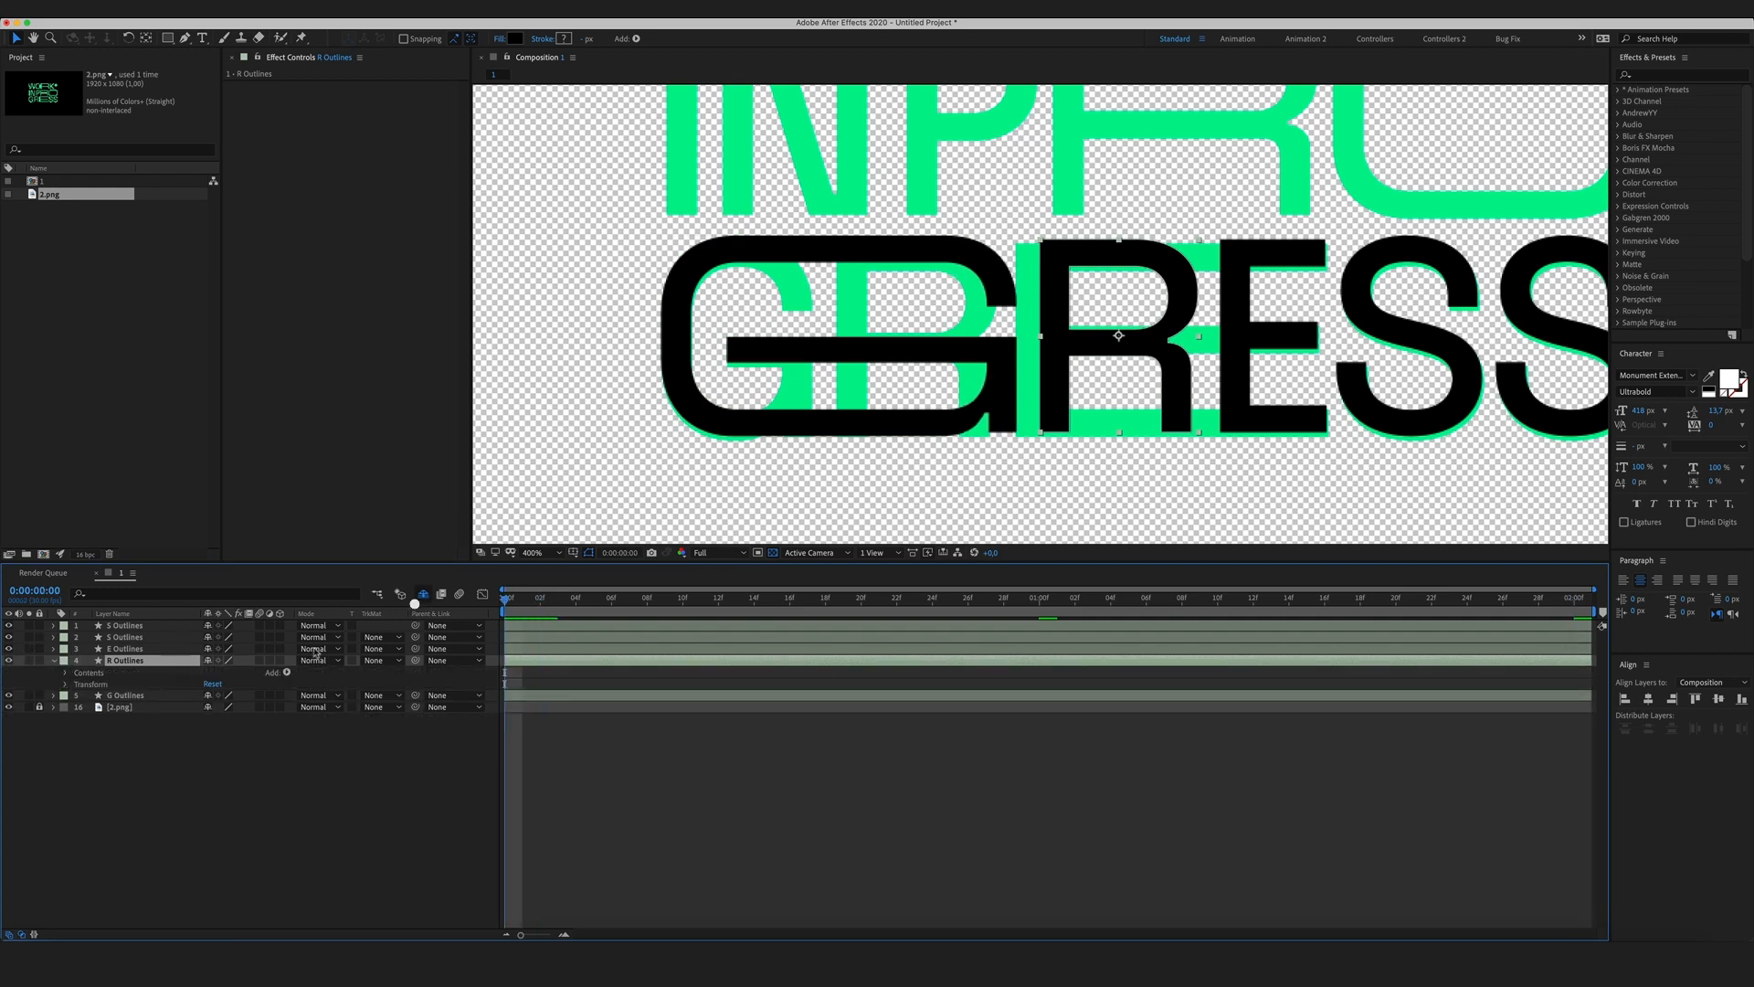
Reveal the R of GRESS's path and keyframe its shape.
click(66, 683)
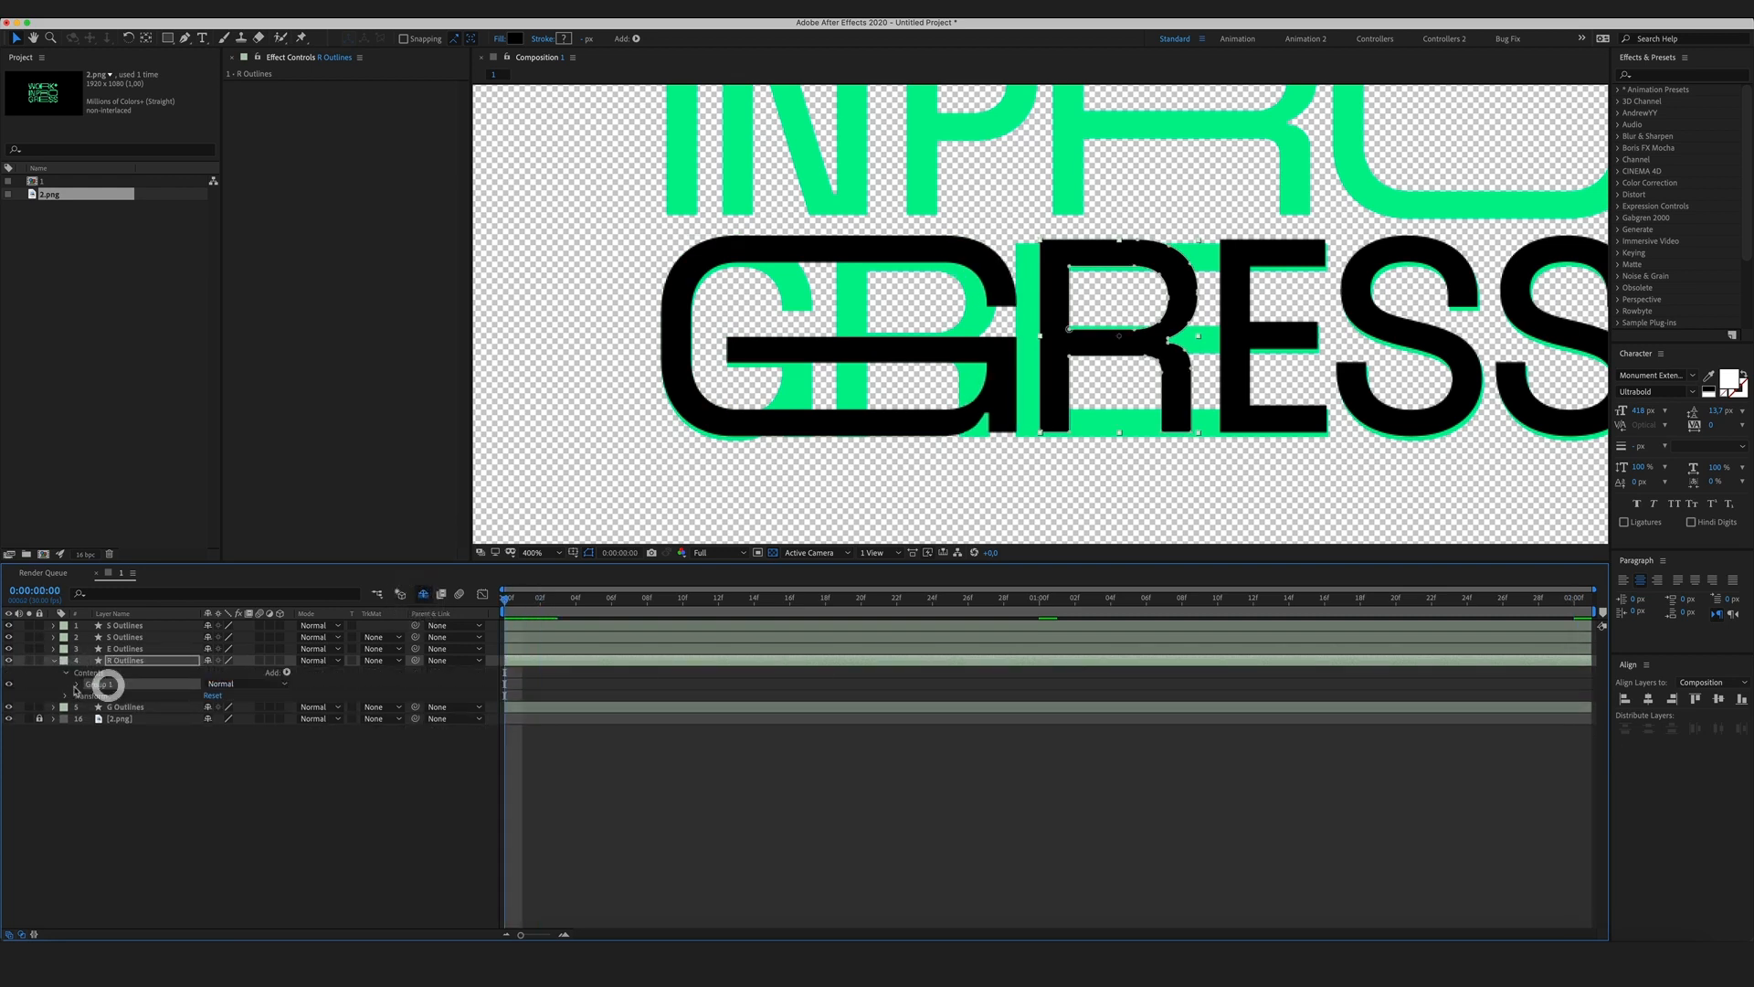
click(66, 683)
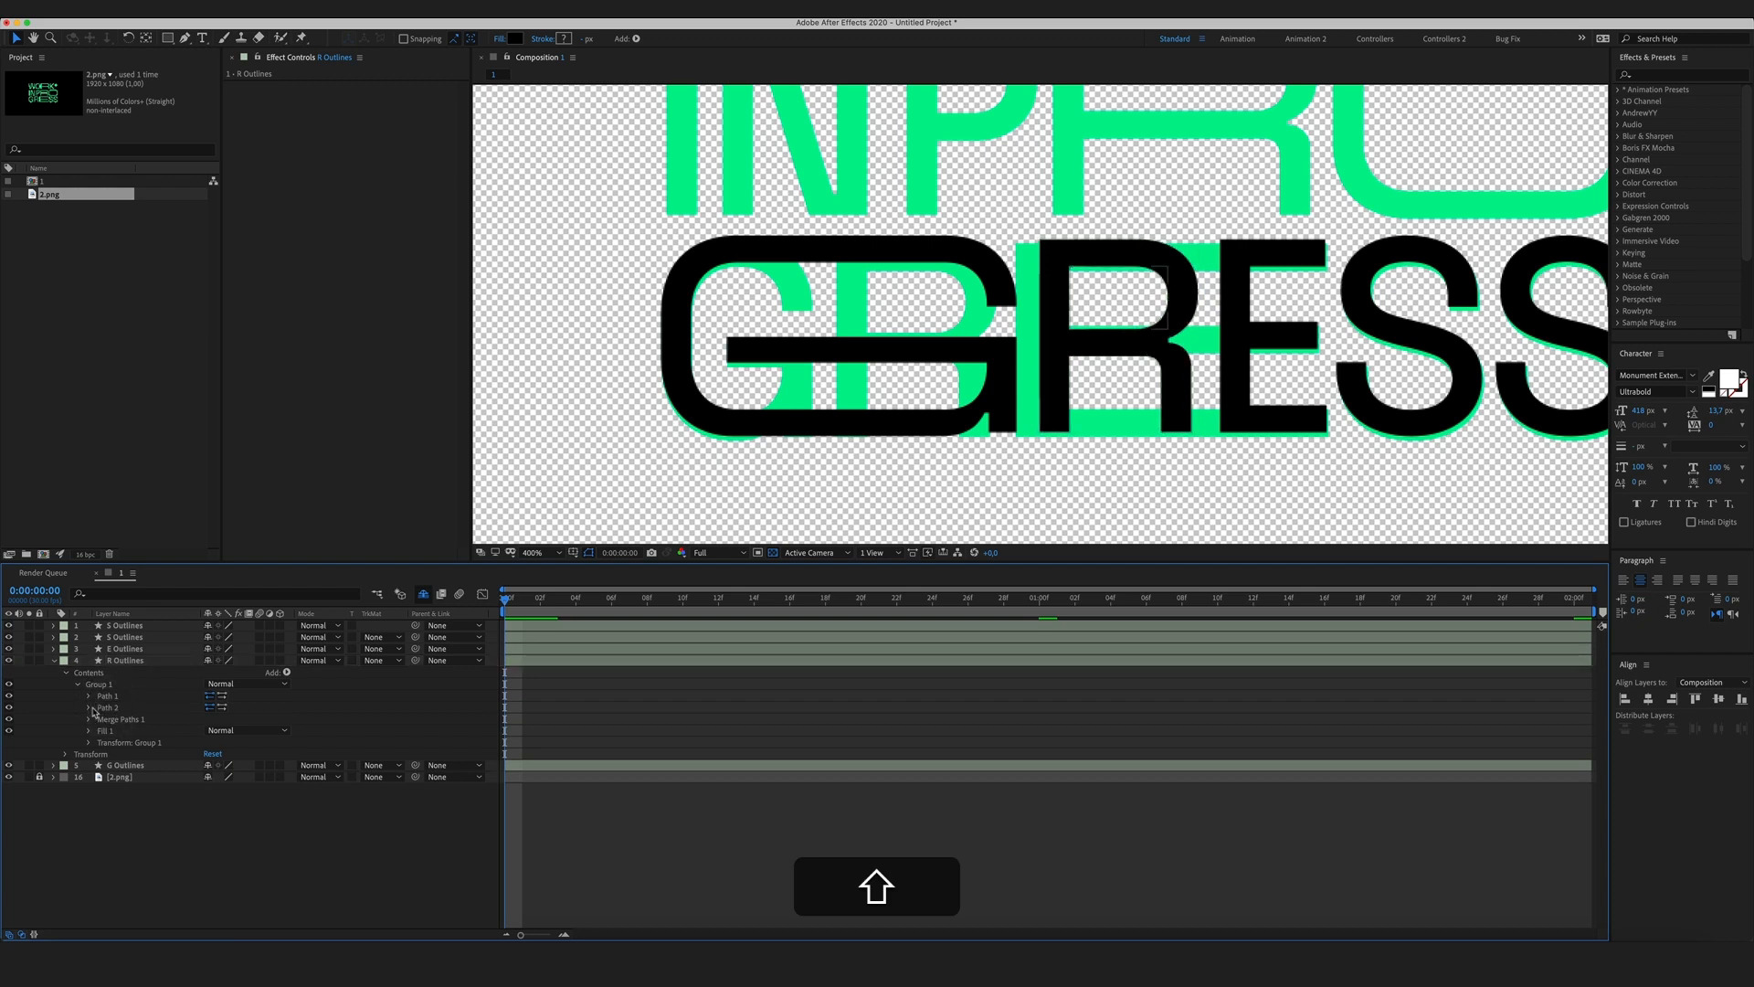
click(89, 696)
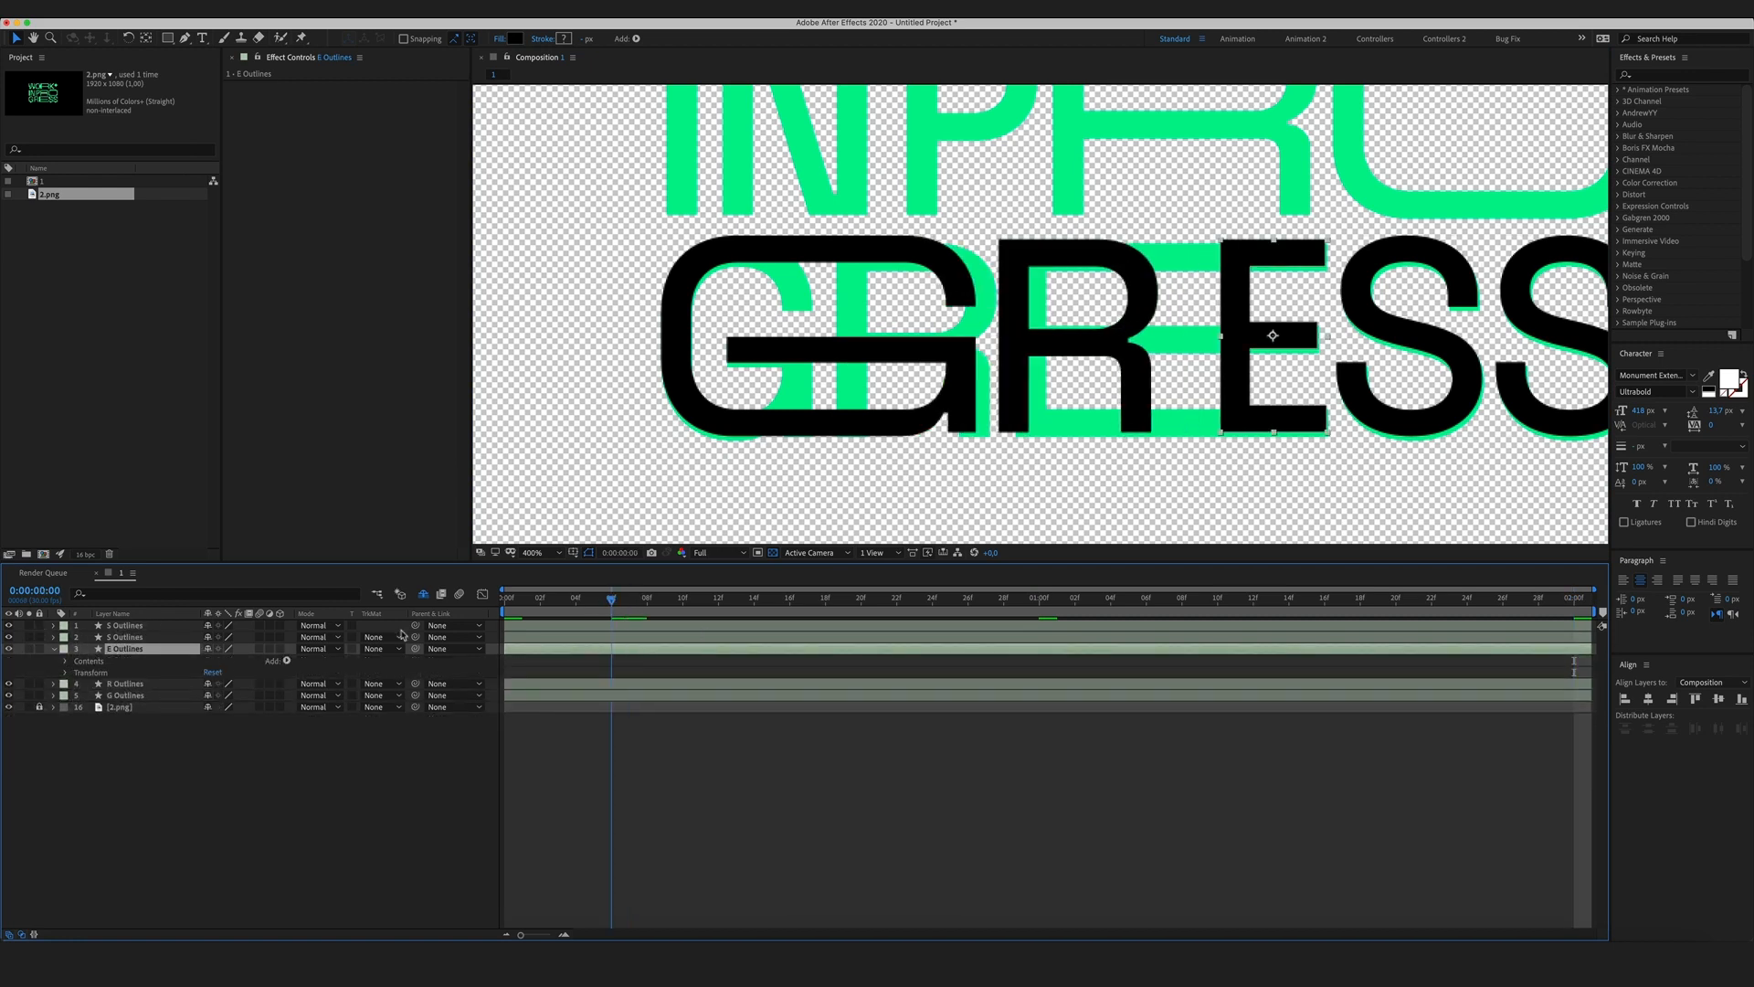
Keyframe the E's path to stretch wide at two seconds and zoom to the full lettering.
click(49, 648)
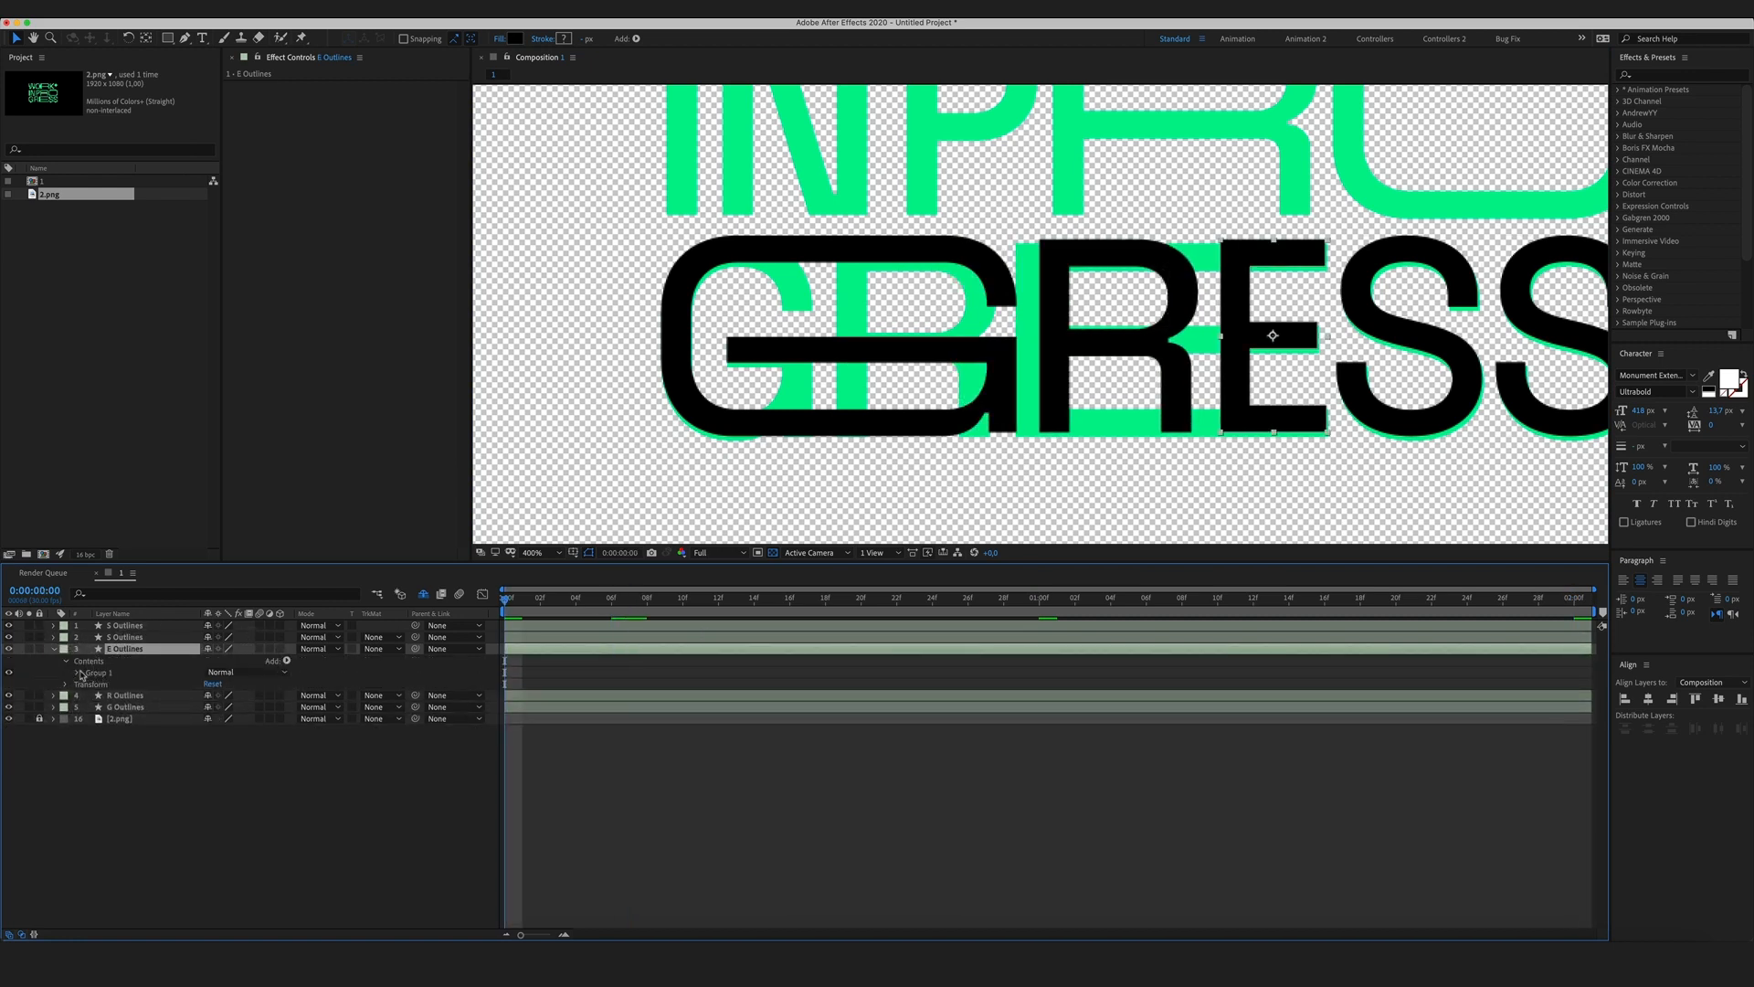
click(79, 672)
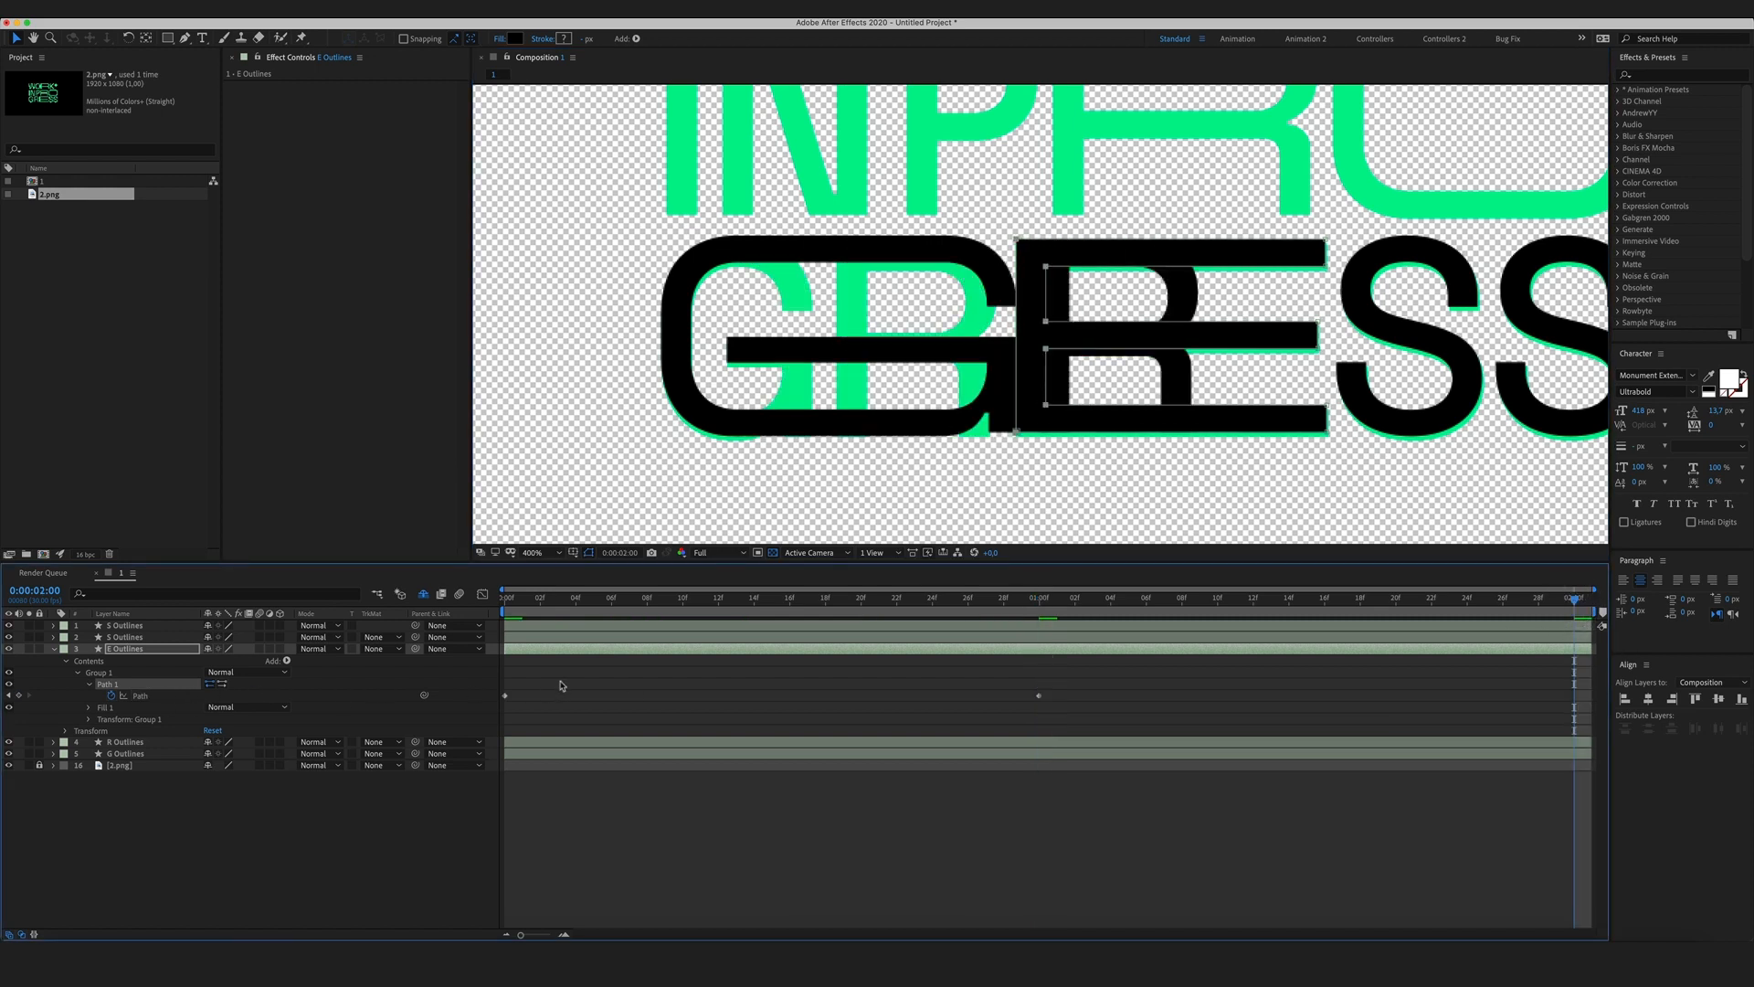
key(cmd+v)
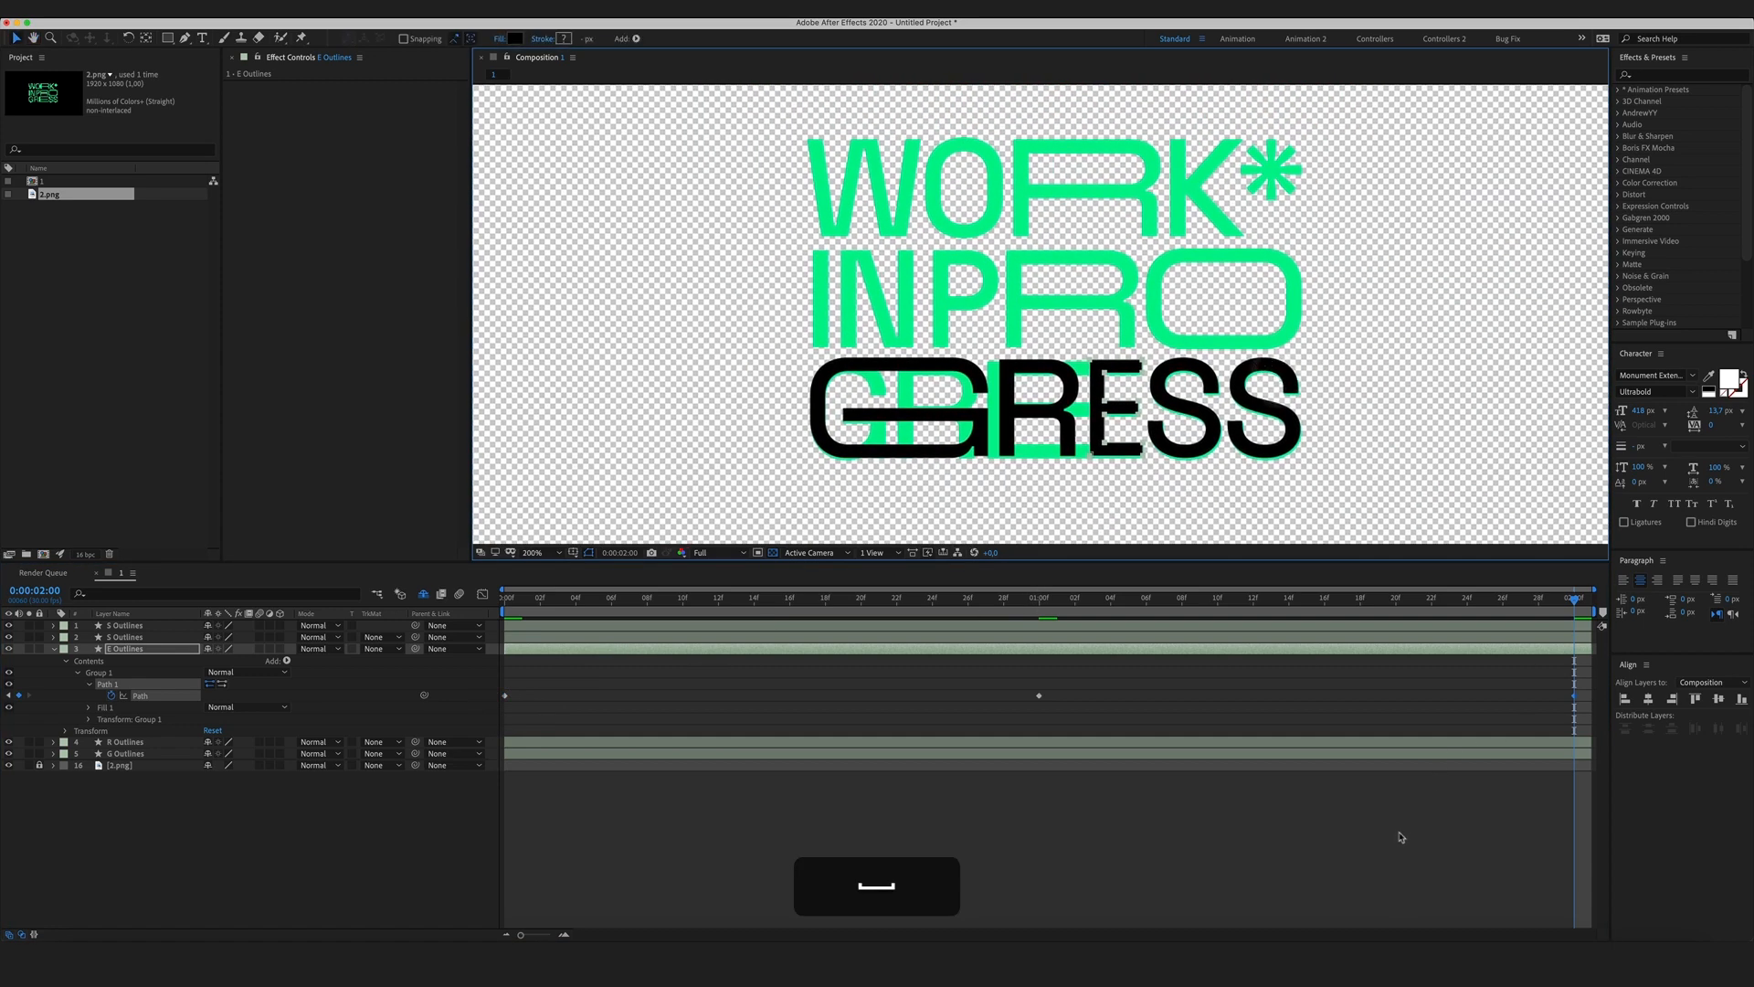
Hide the green 2.png reference so the black WORK* IN PRO GRESS lettering shows, then select the asterisk layer.
click(51, 648)
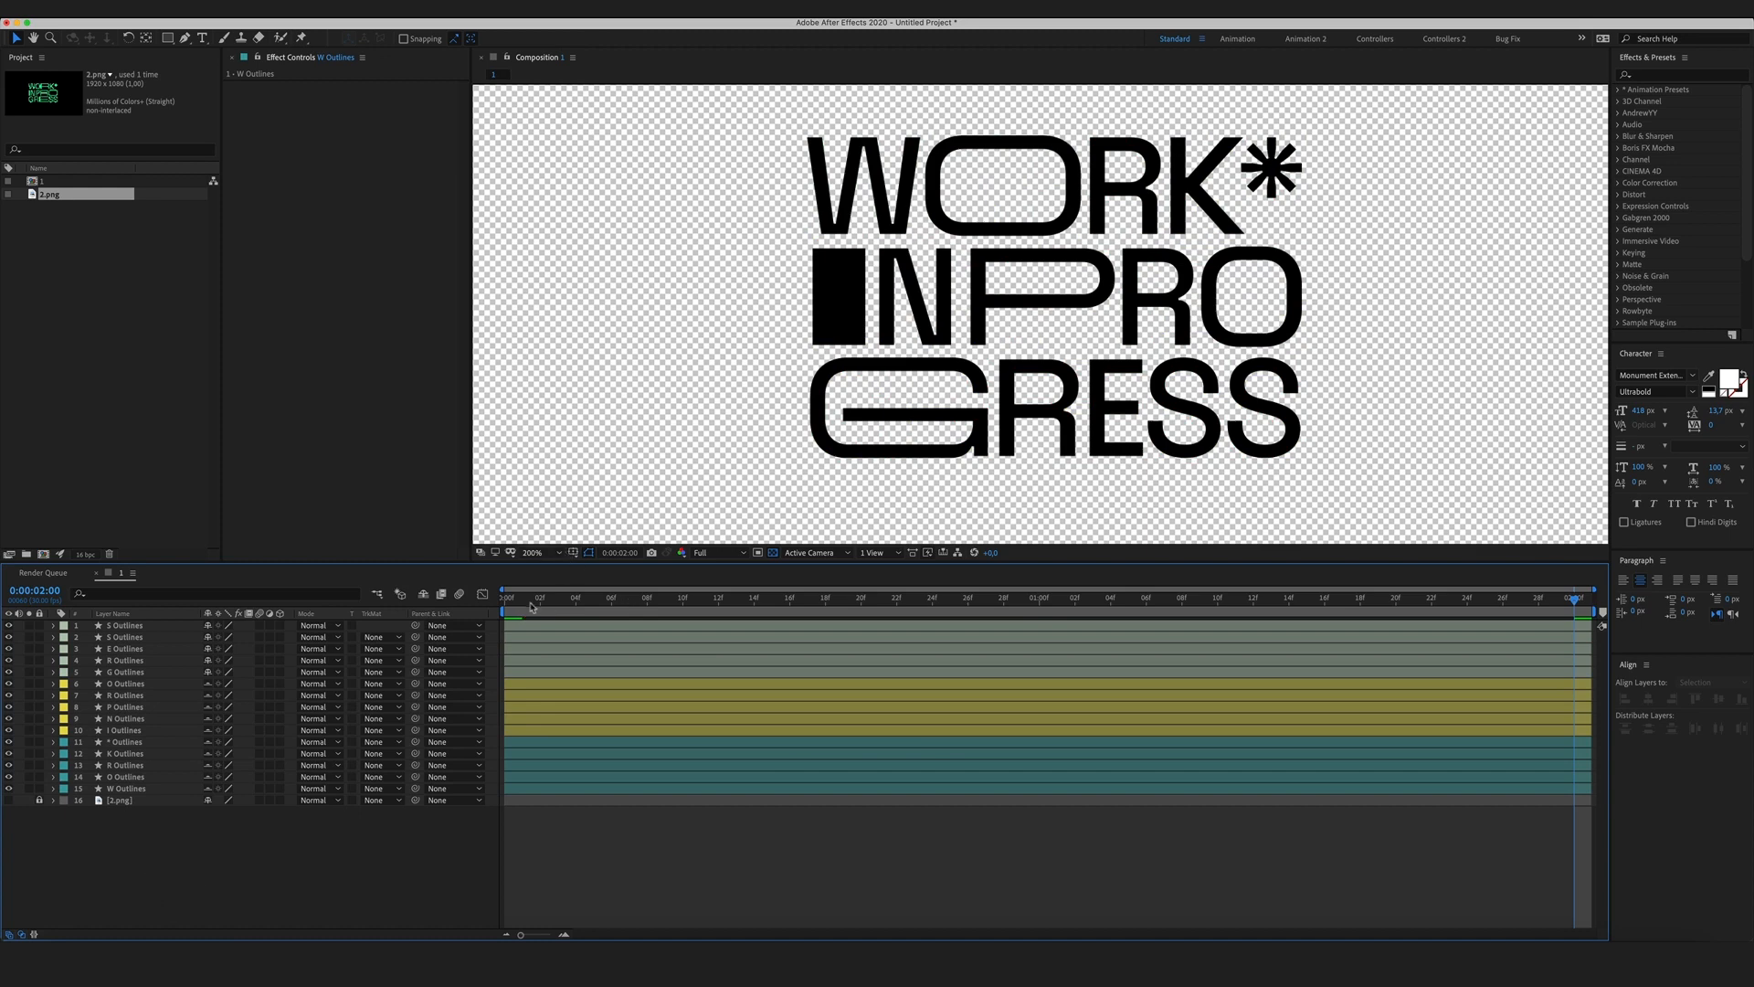
click(1233, 599)
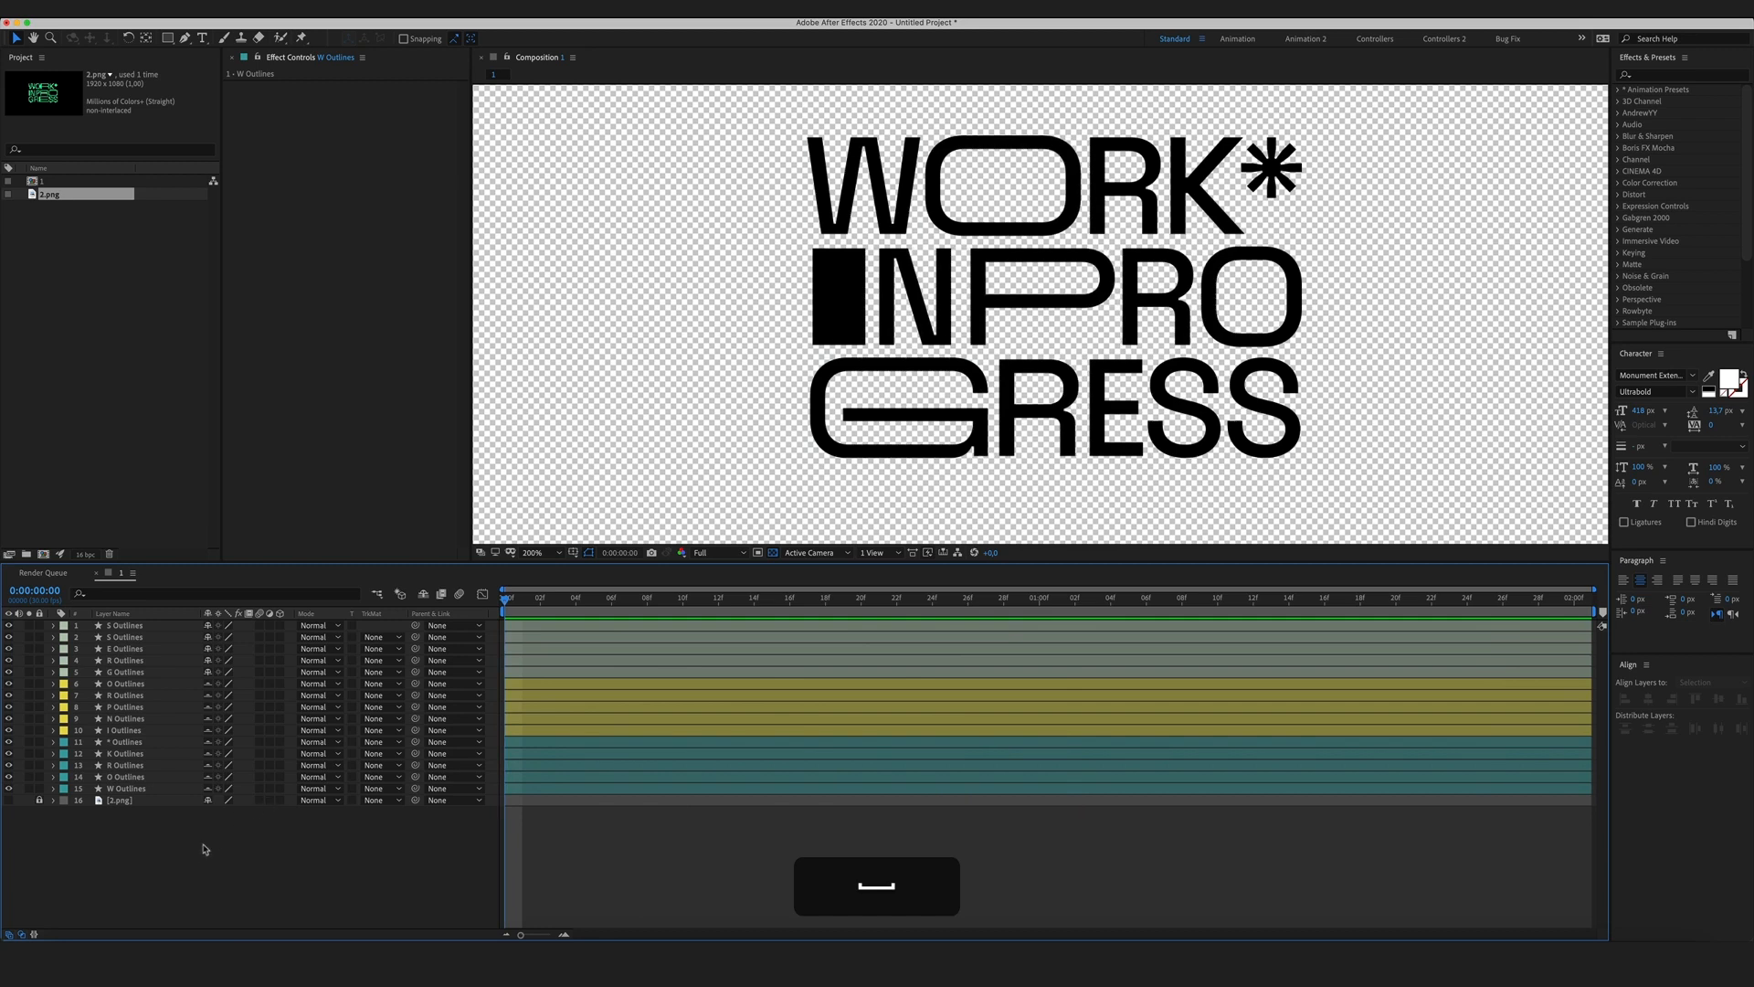
click(123, 742)
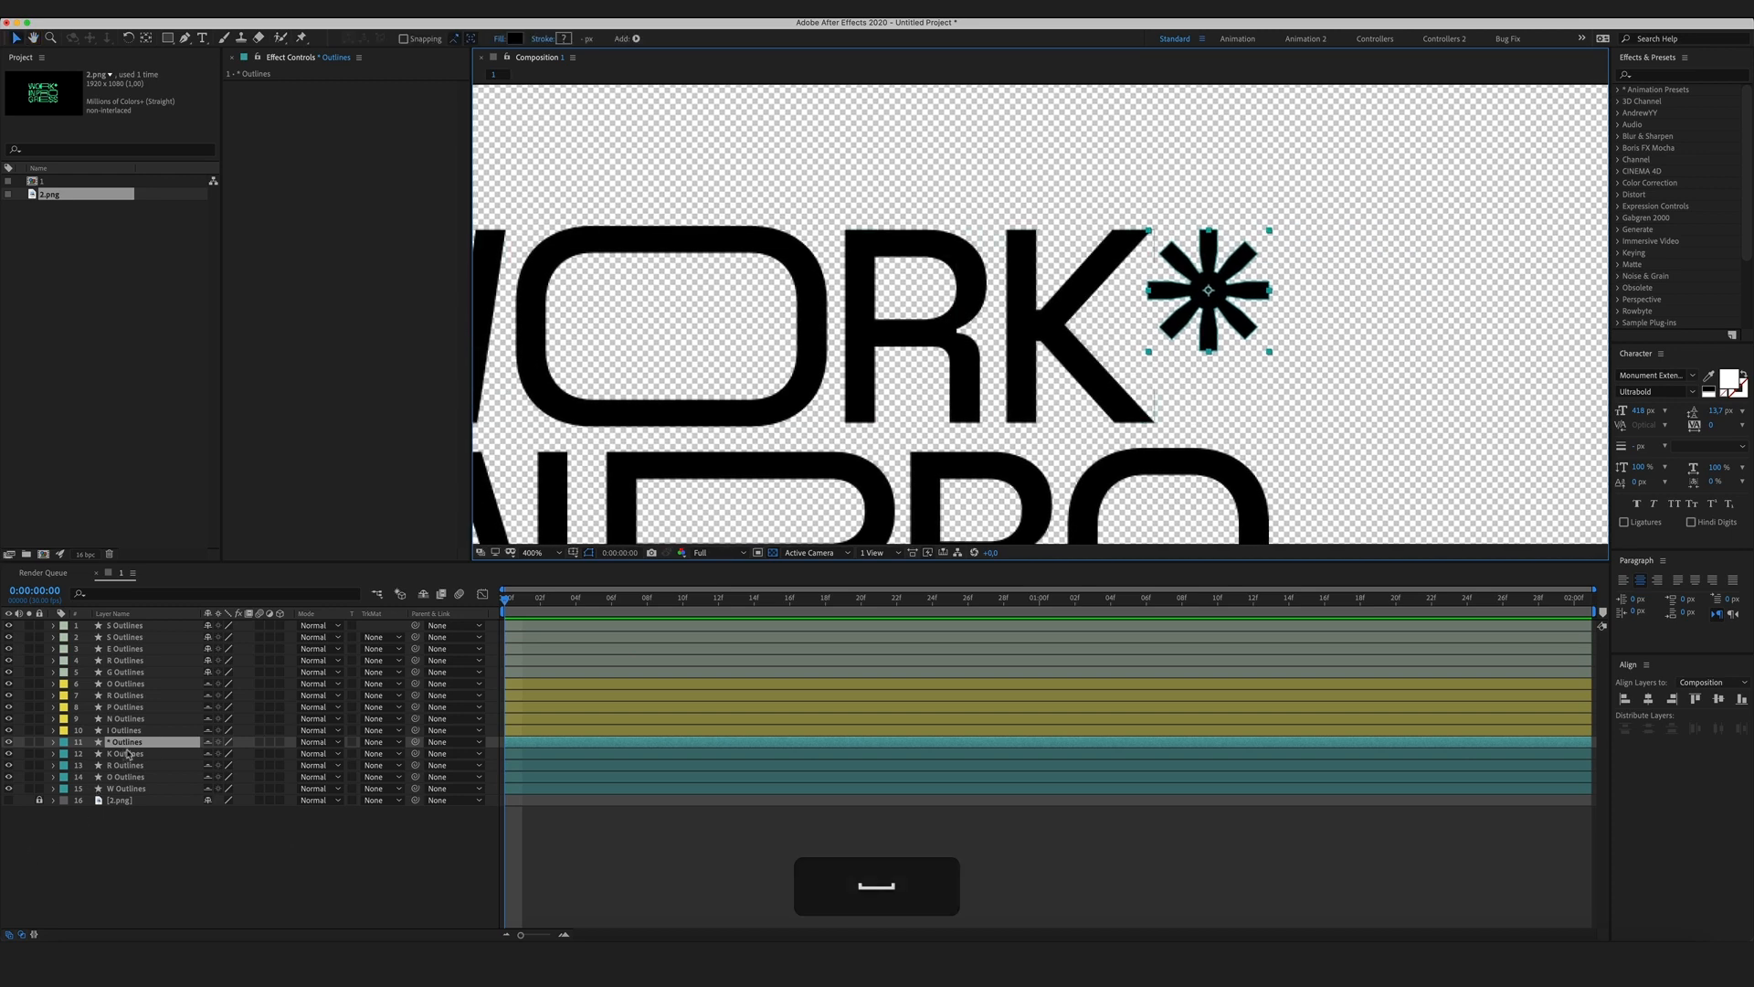
Keyframe the asterisk's Rotation at 0s and give it a new angle at 2:00.
click(51, 740)
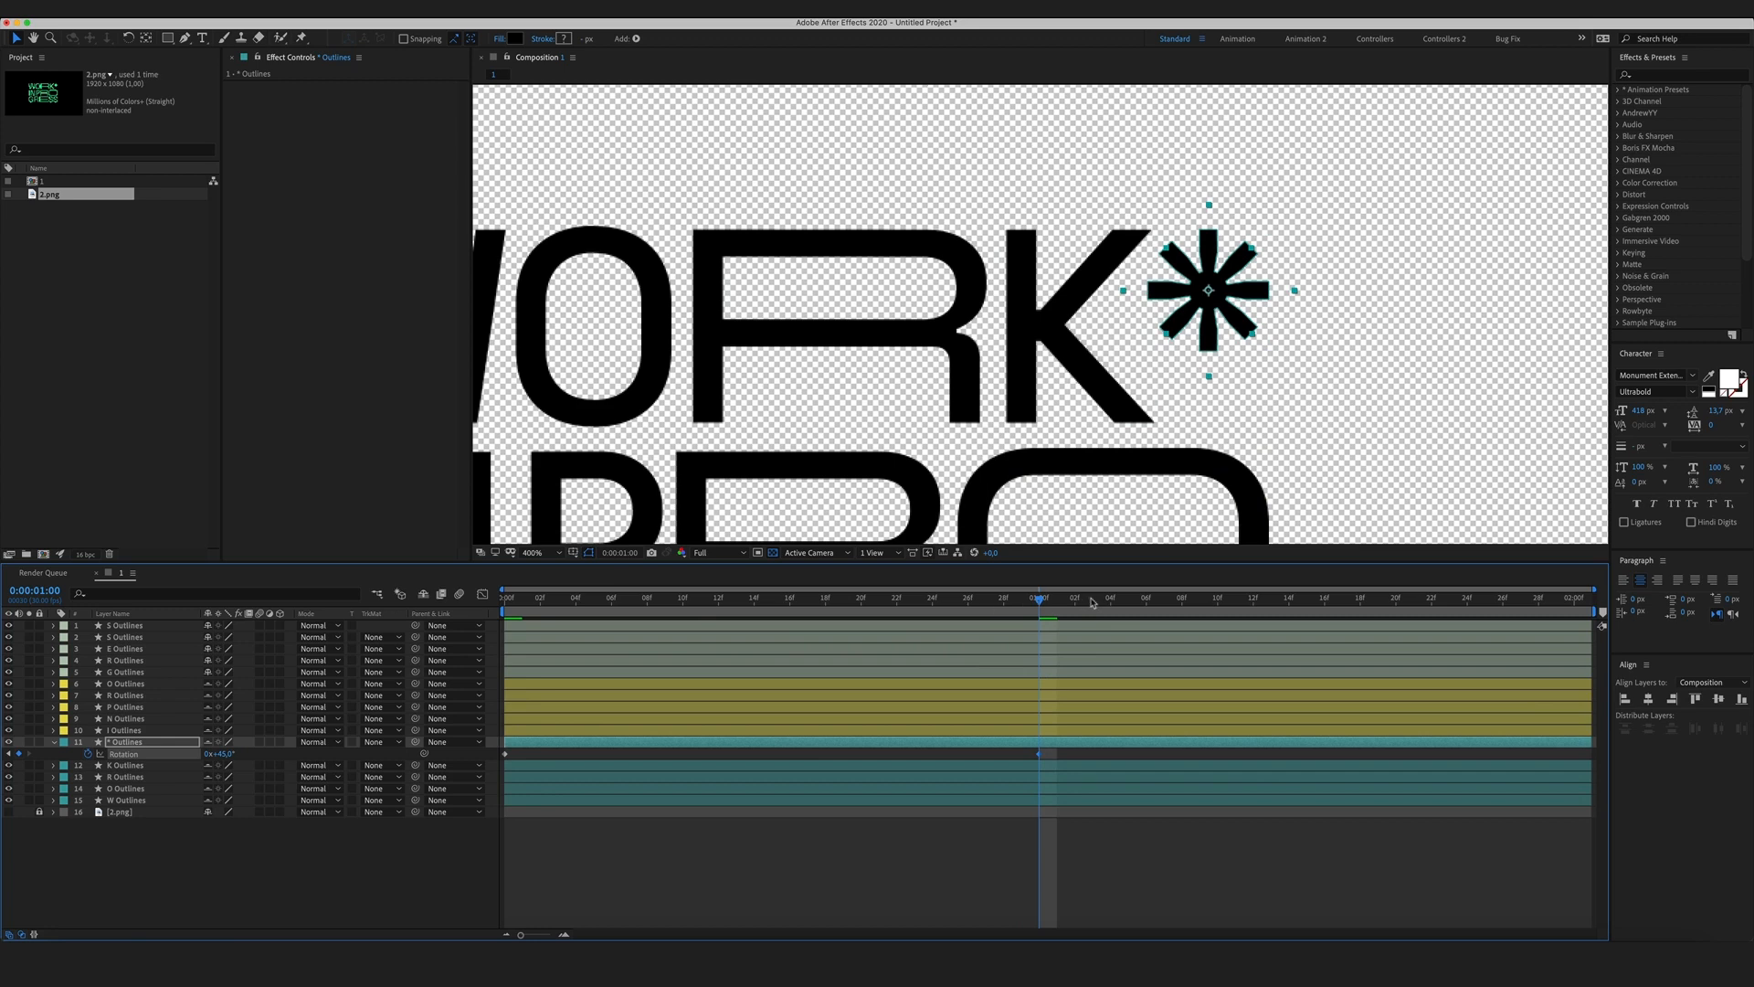
click(1576, 596)
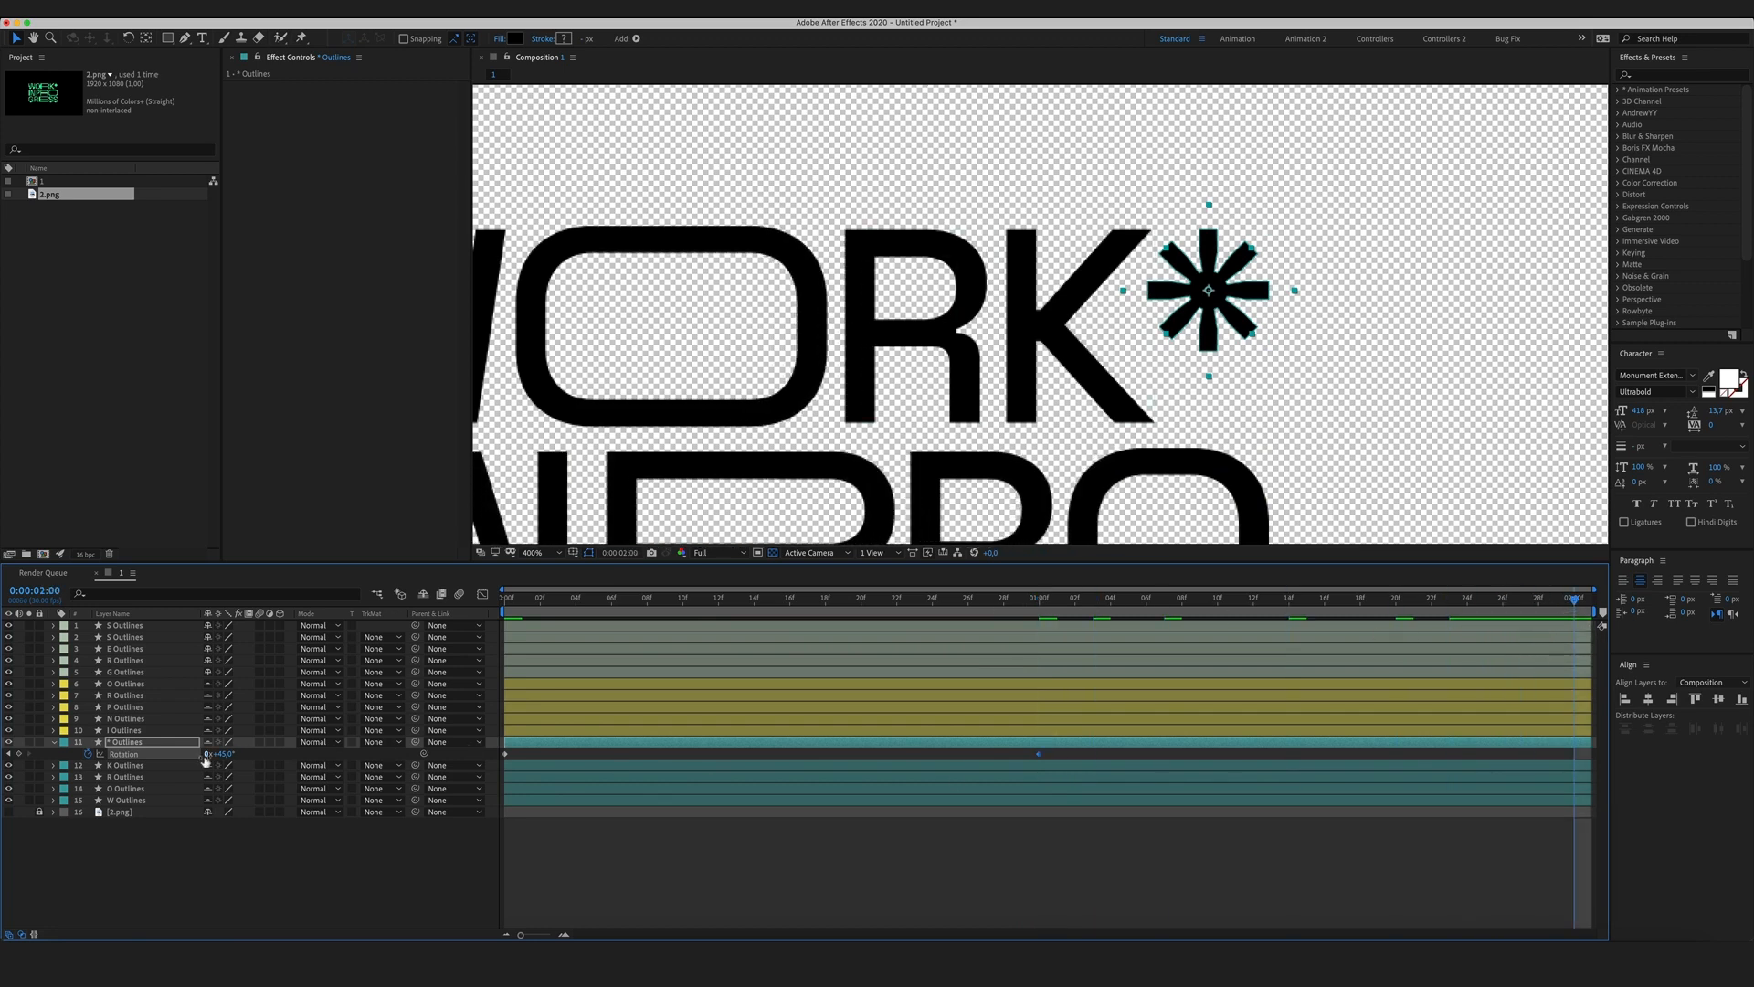
double_click(223, 753)
text(90)
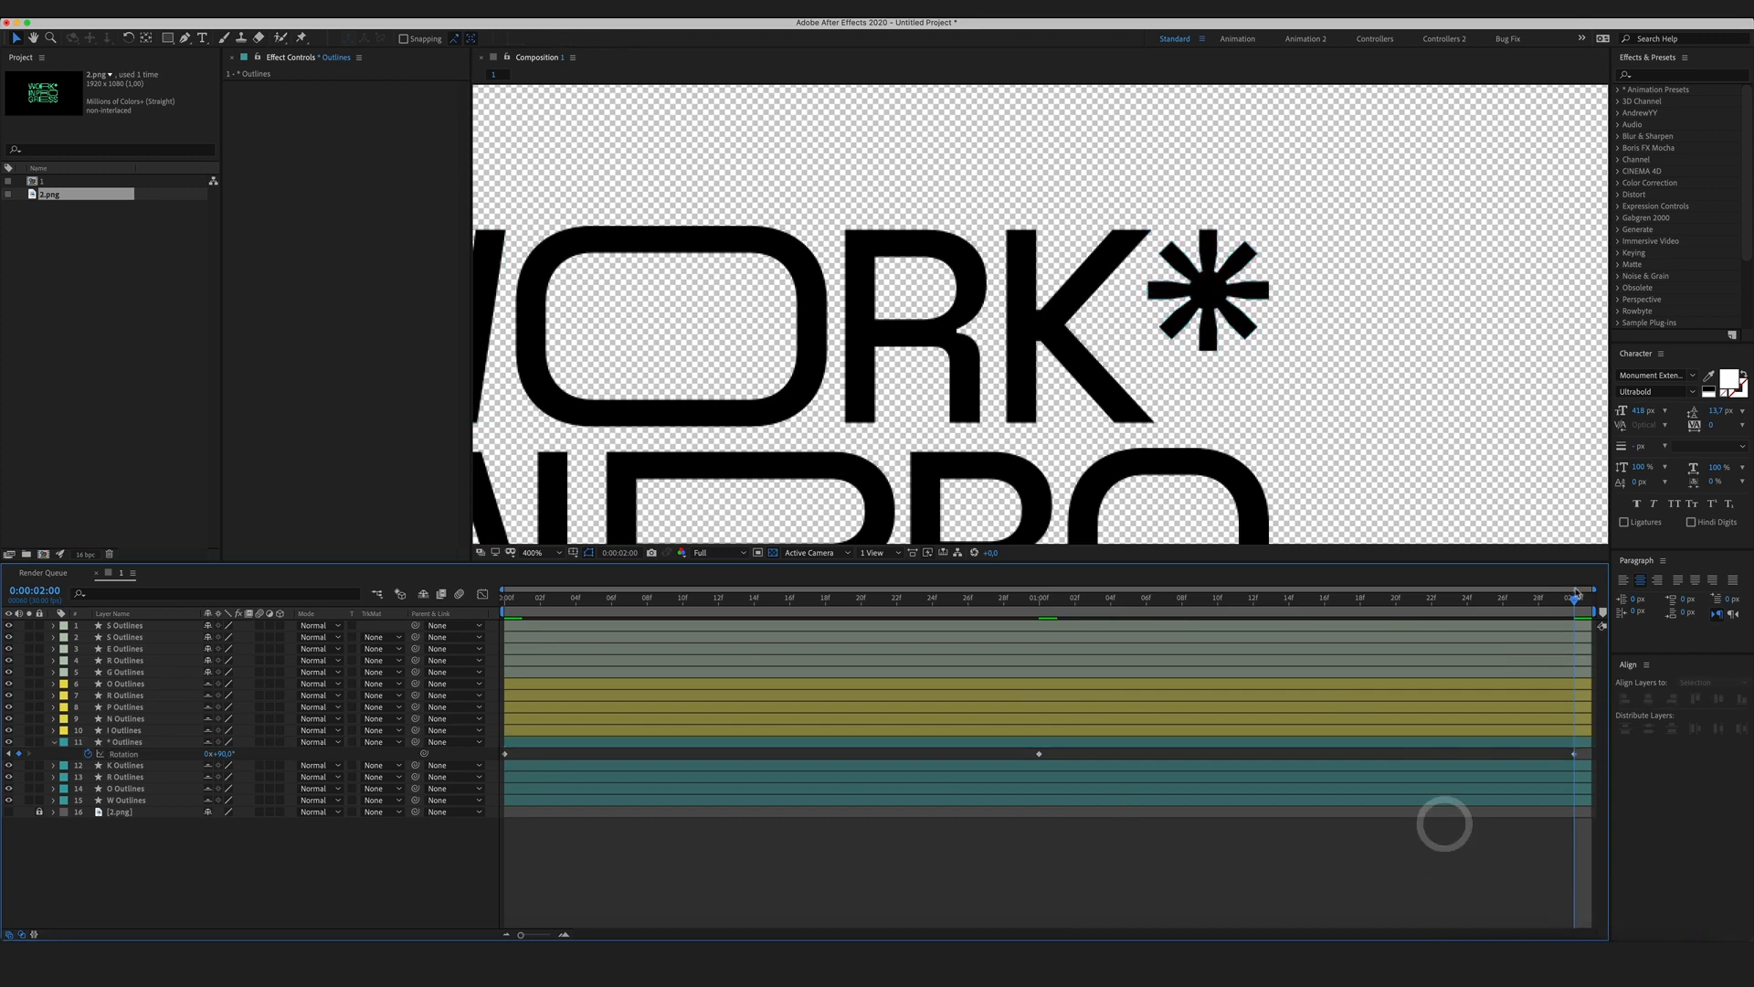
click(985, 597)
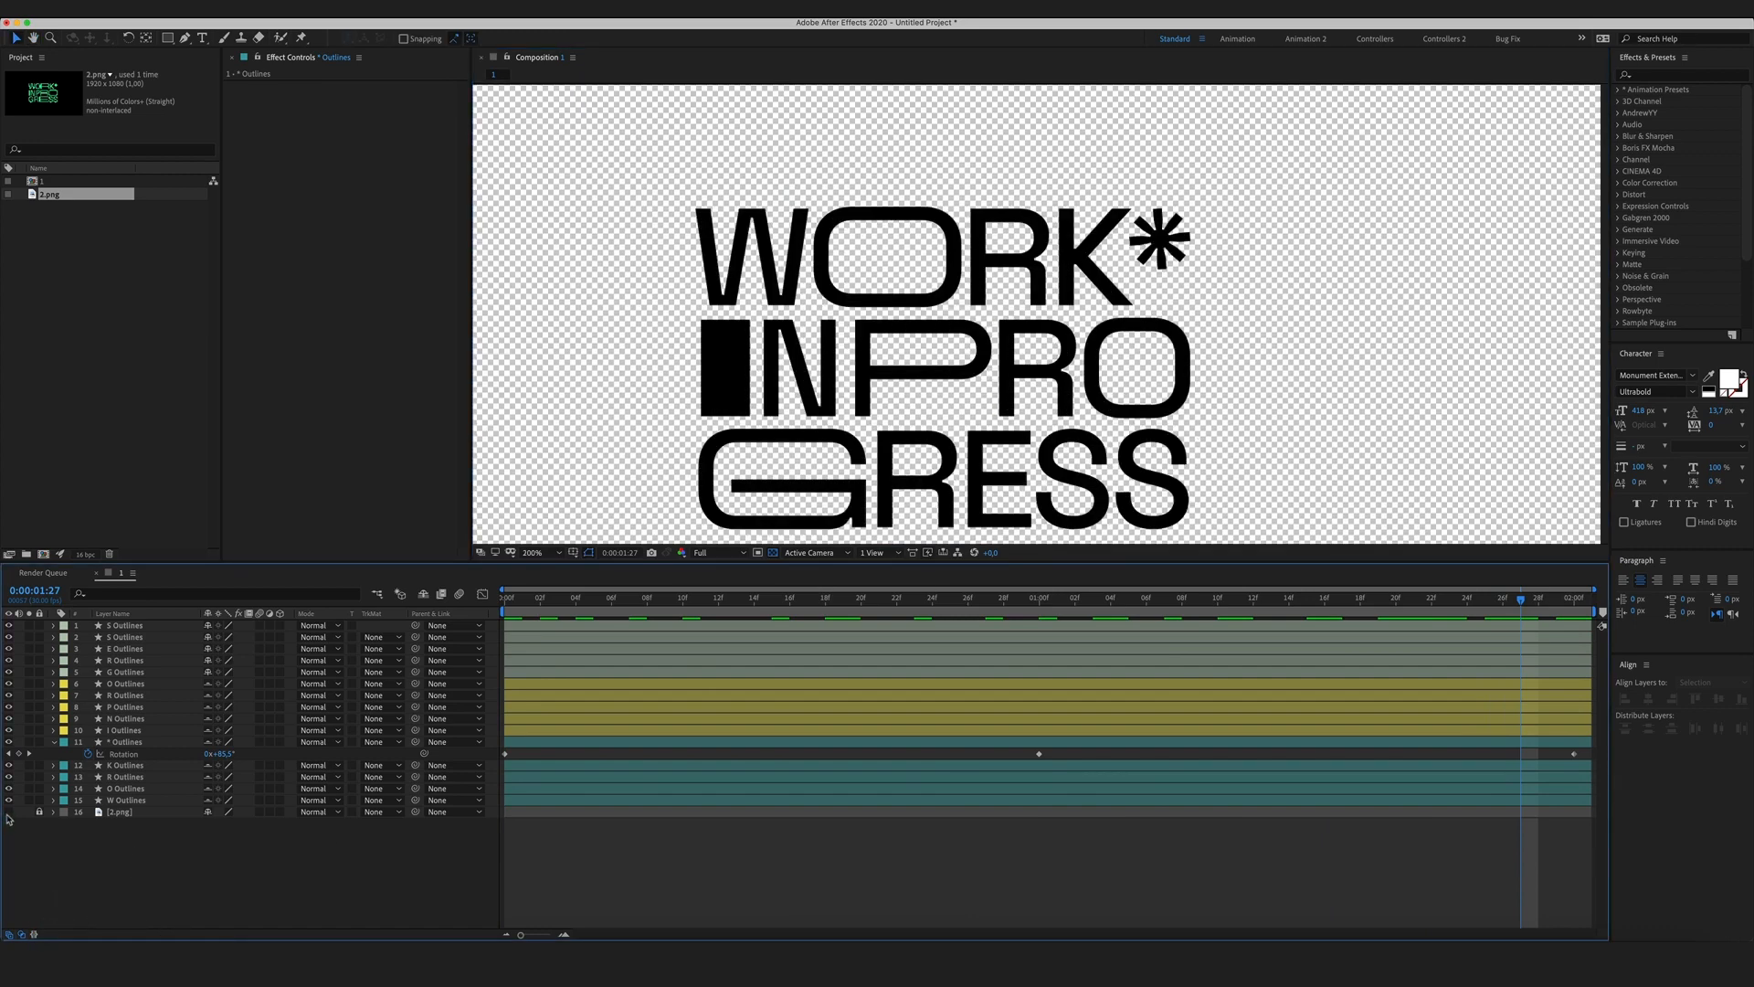
Select all letter shape layers and set their fill colour to green.
click(126, 788)
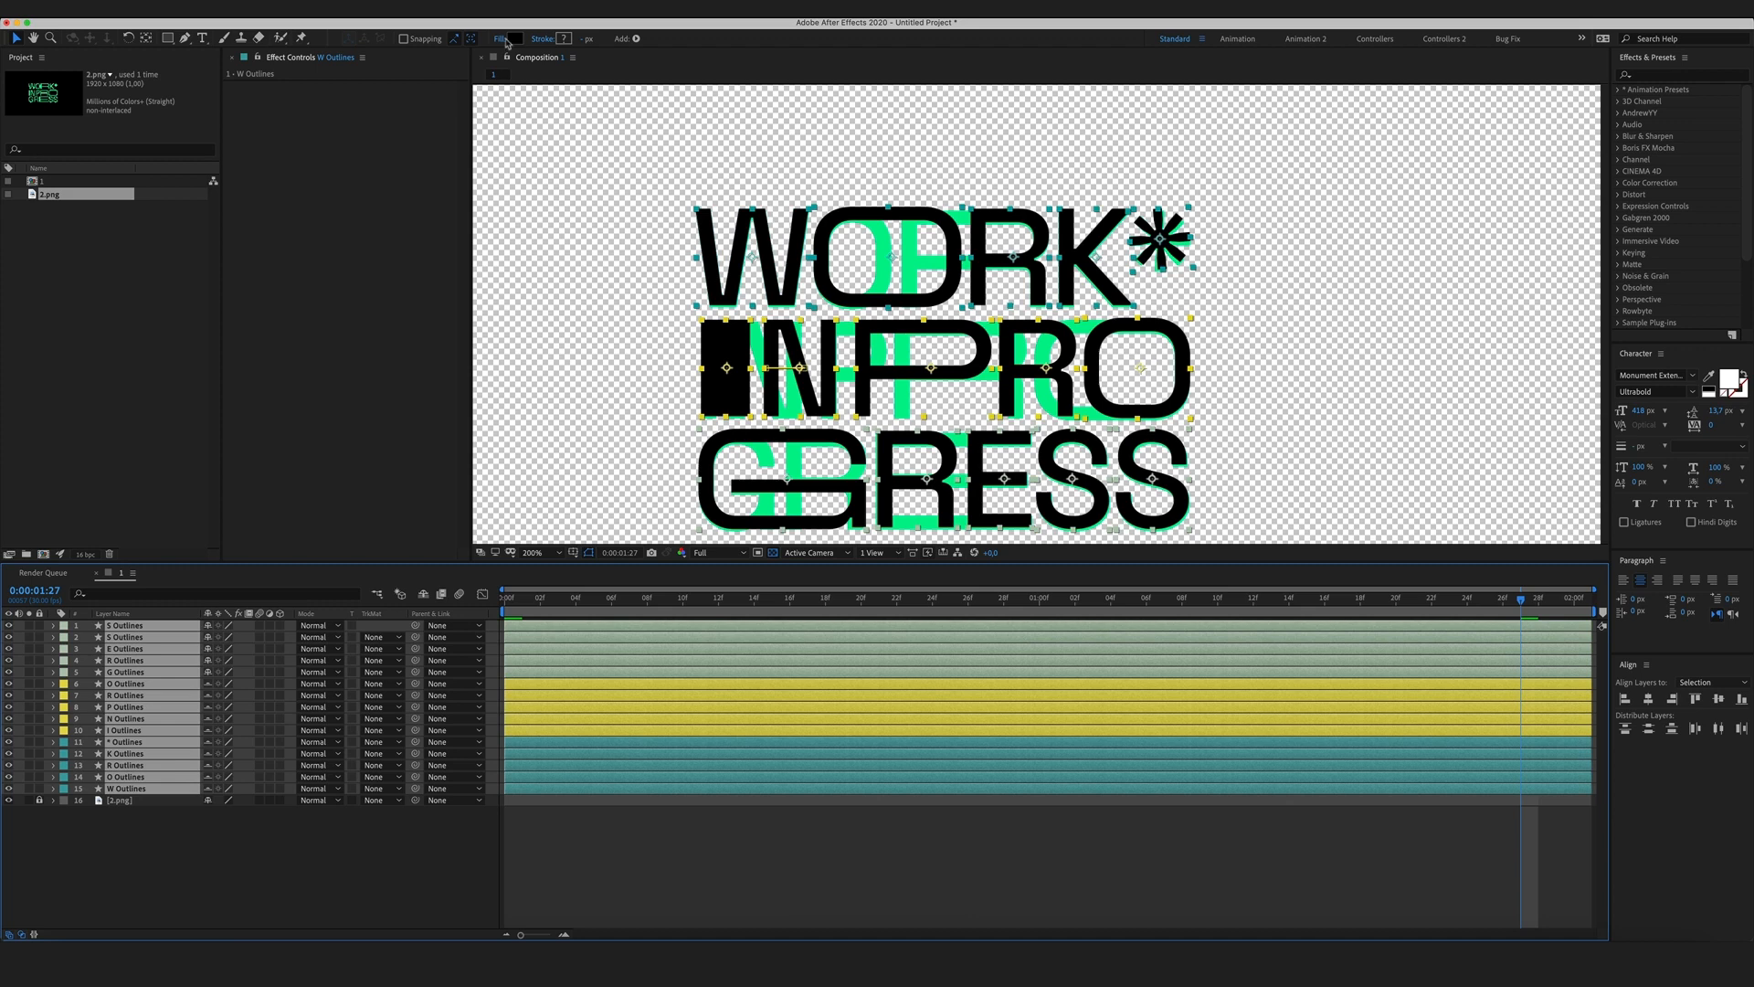
click(512, 38)
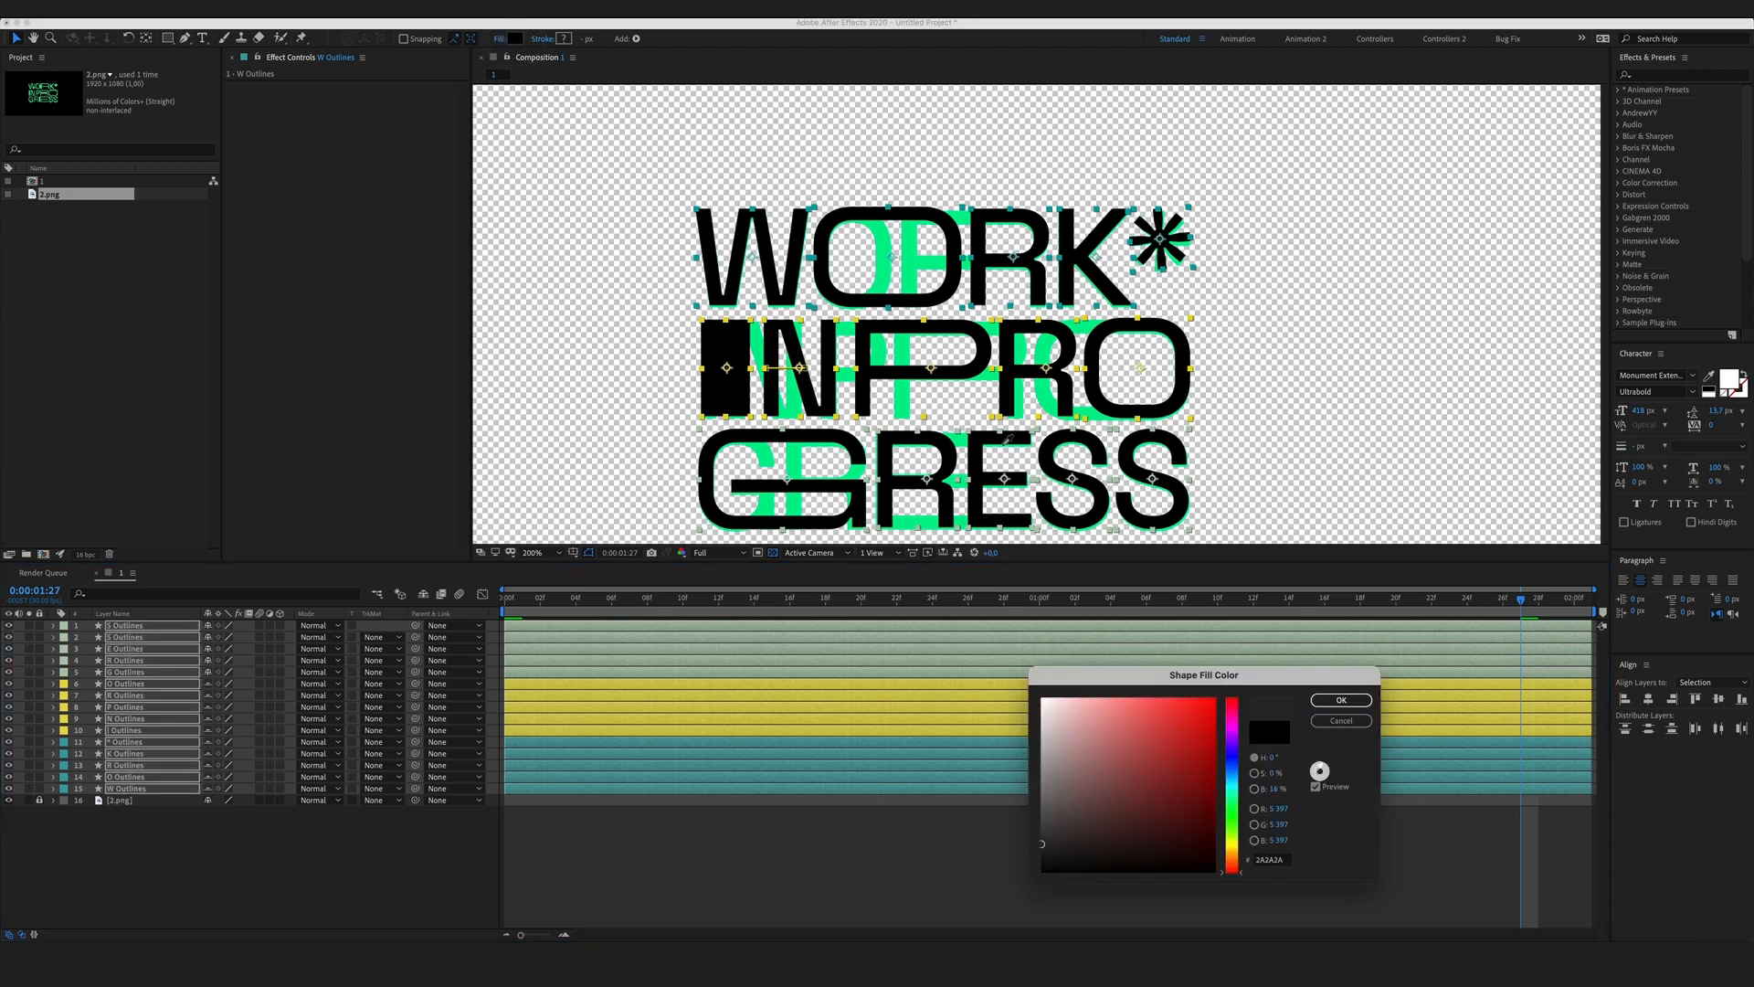
click(1339, 700)
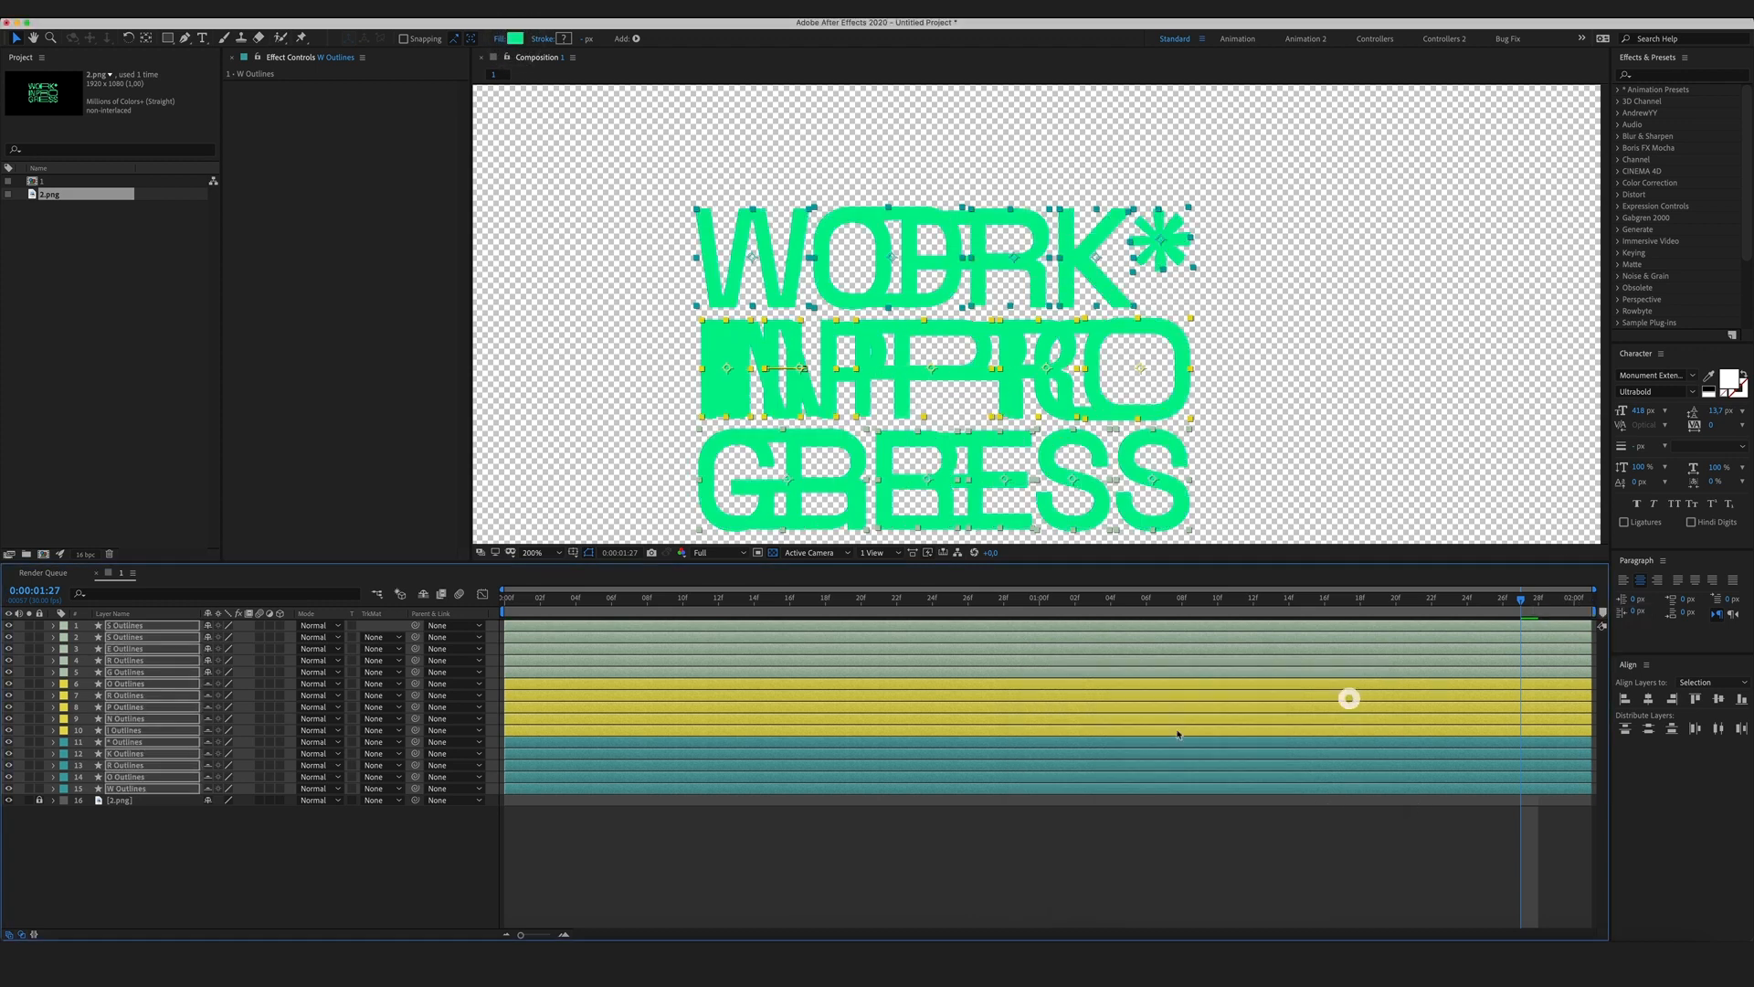
click(120, 800)
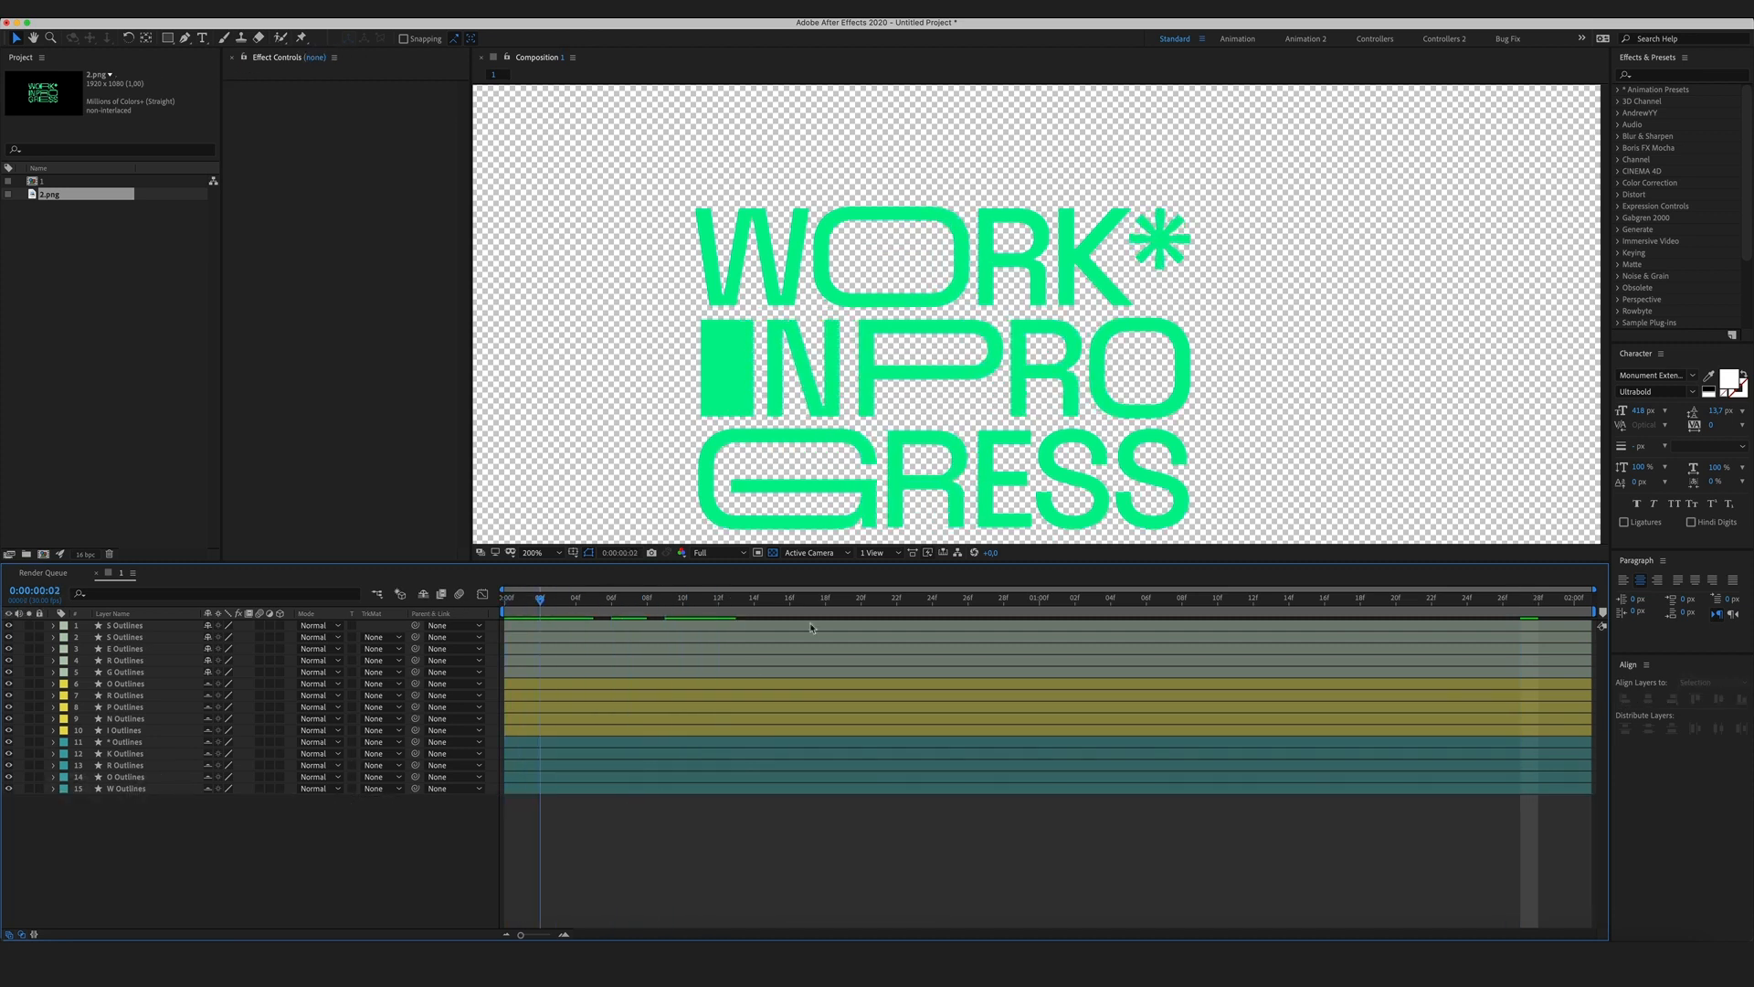
Preview the start and one-second frames, then select the IN PRO layers and reveal their keyframed paths.
click(506, 595)
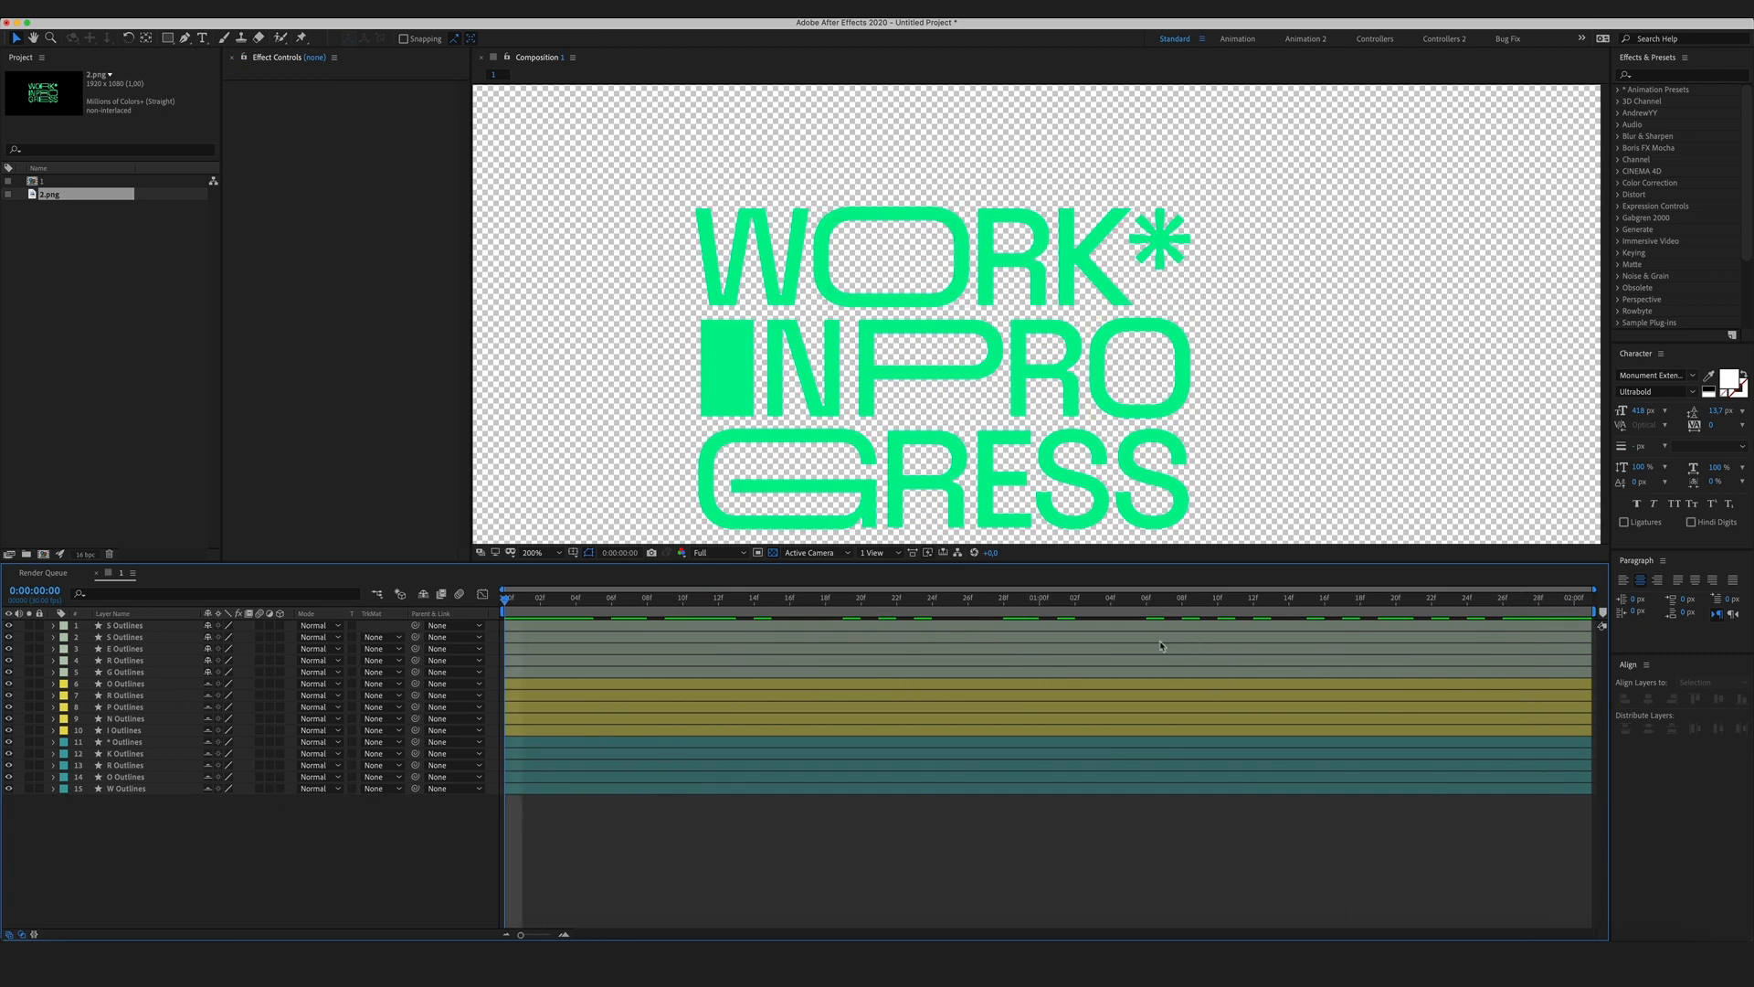
click(665, 598)
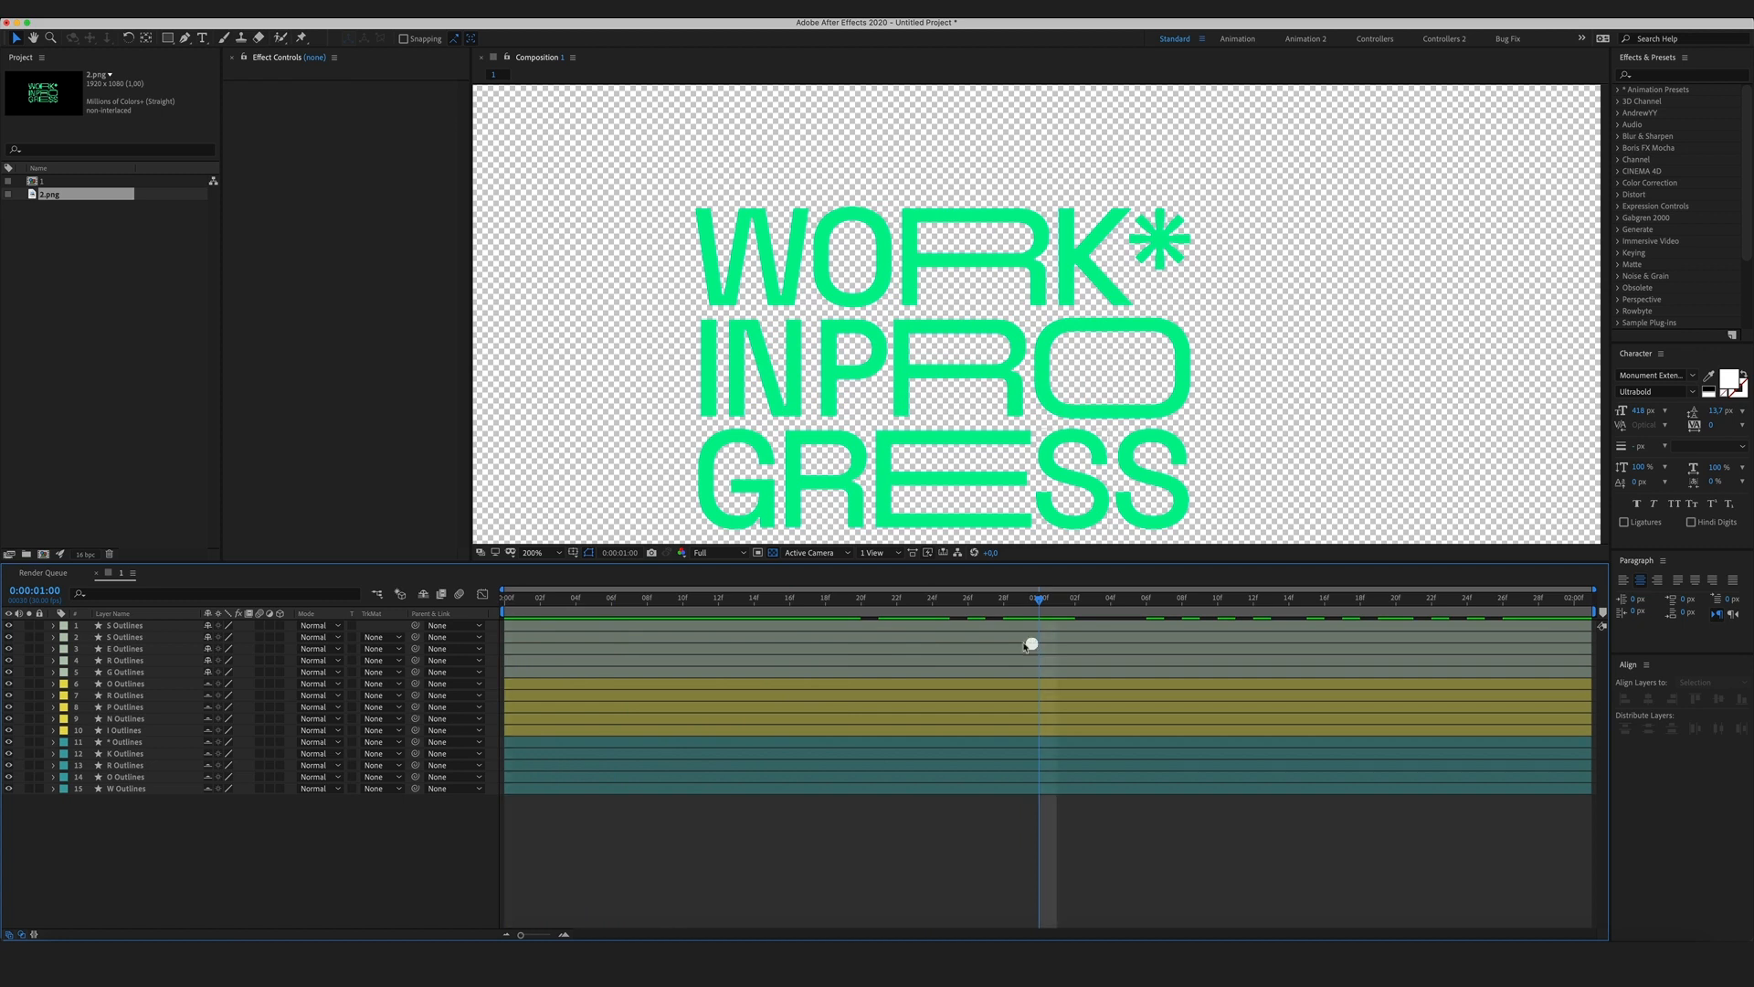
click(122, 729)
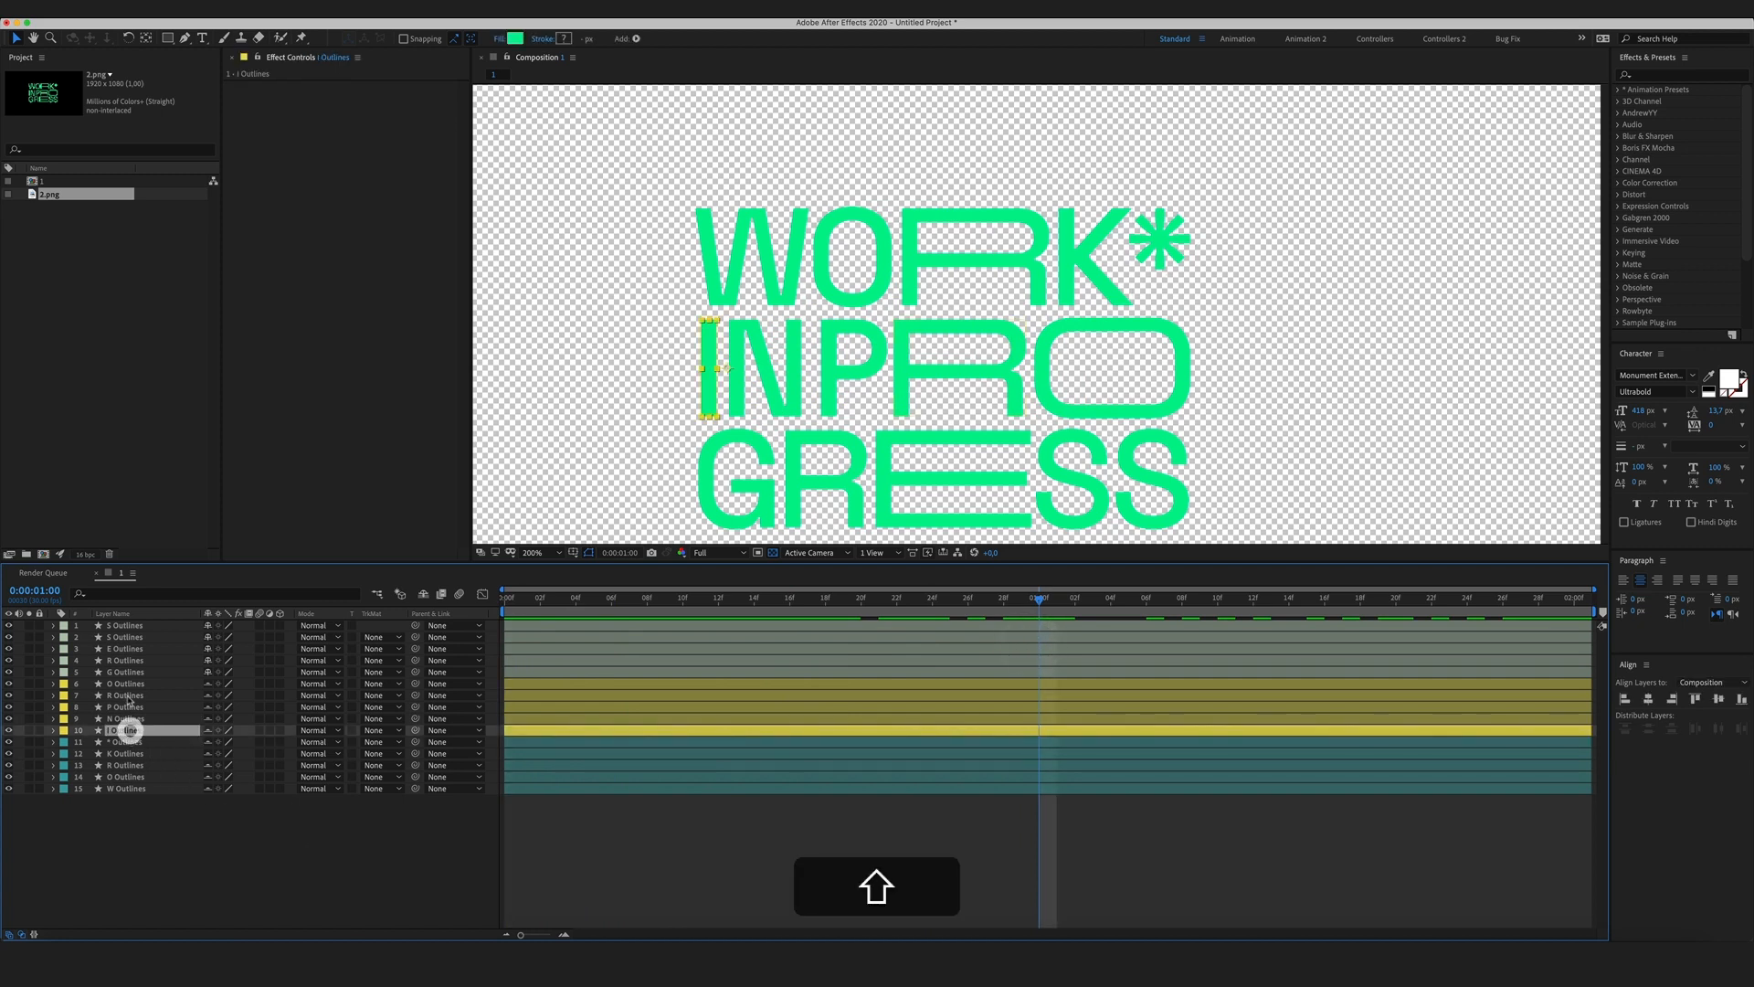
key(u)
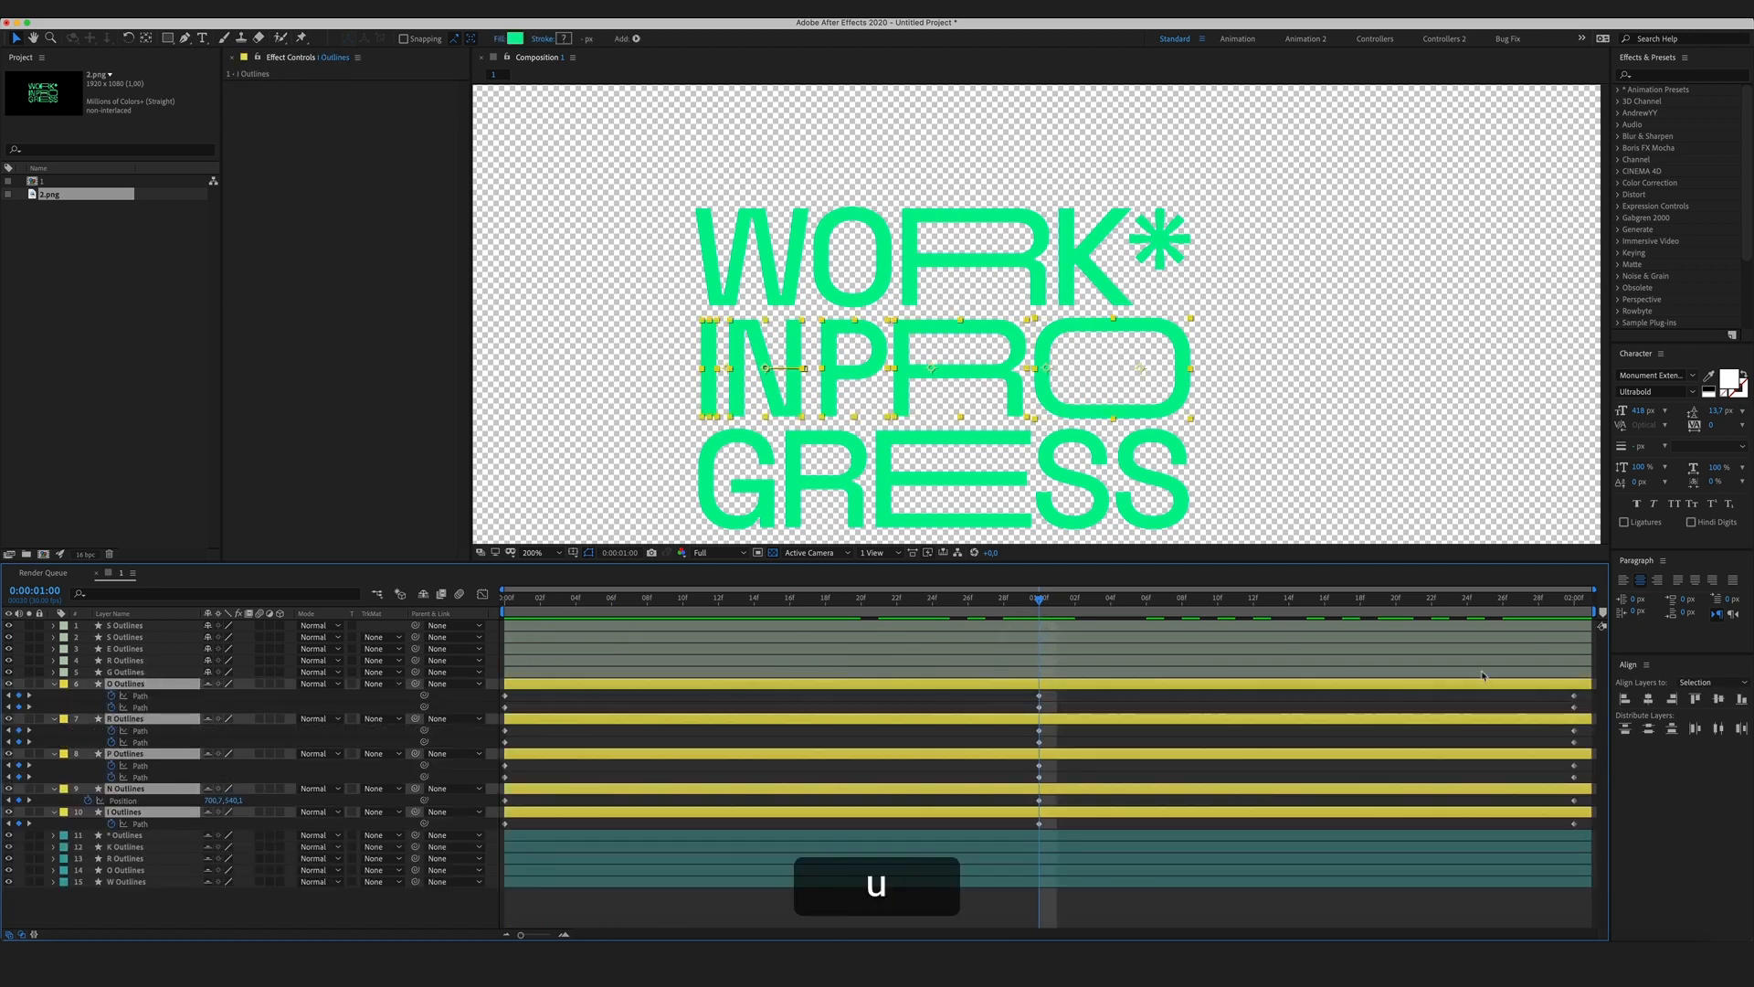
key(u)
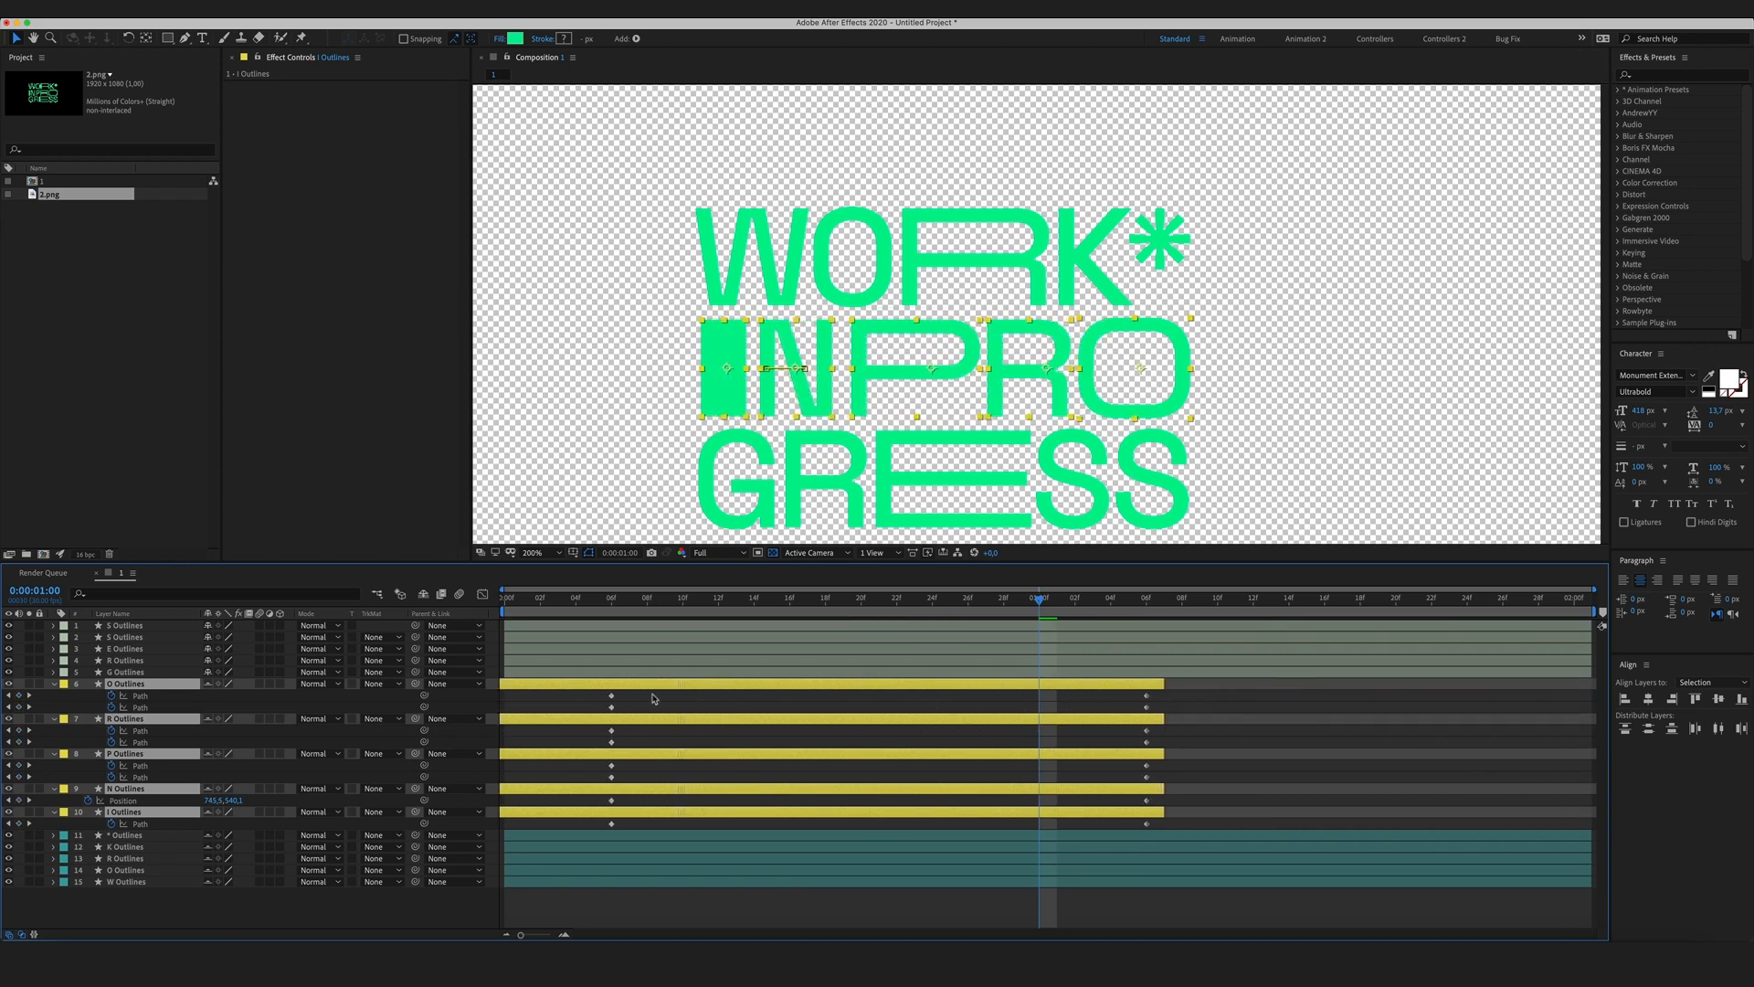
Copy the first Path keyframes and paste them at 2:00 so the letters return to their wide forms.
click(511, 601)
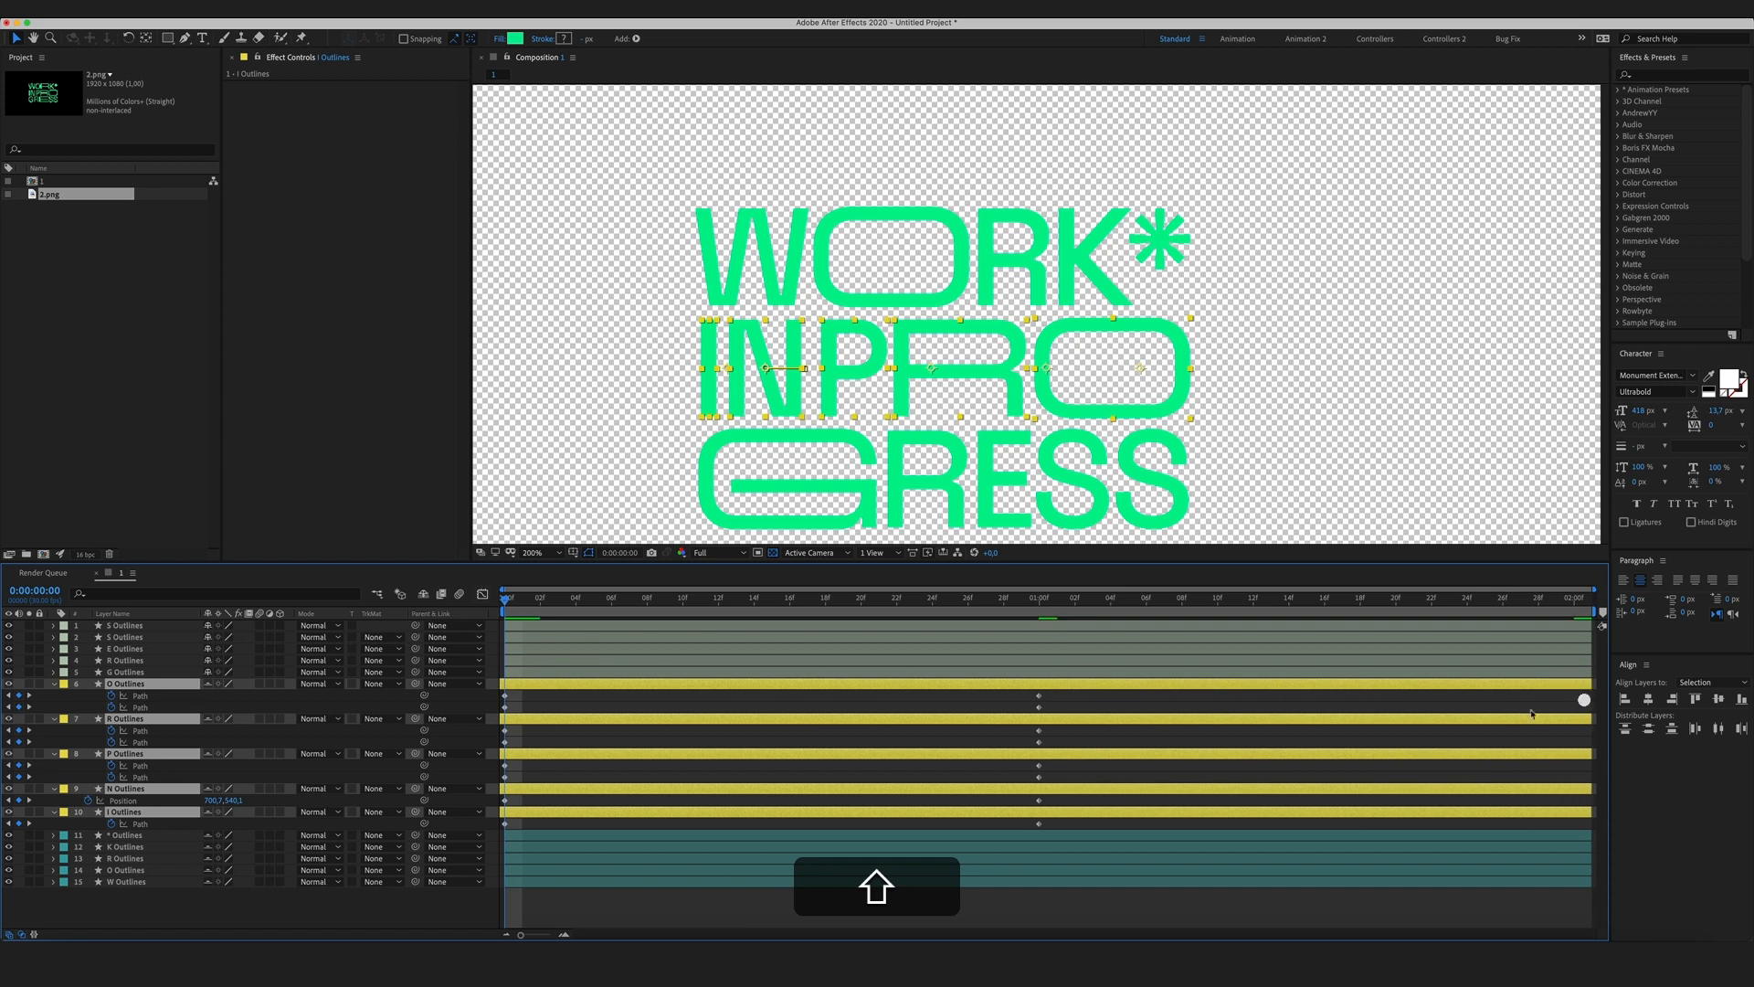
click(1429, 597)
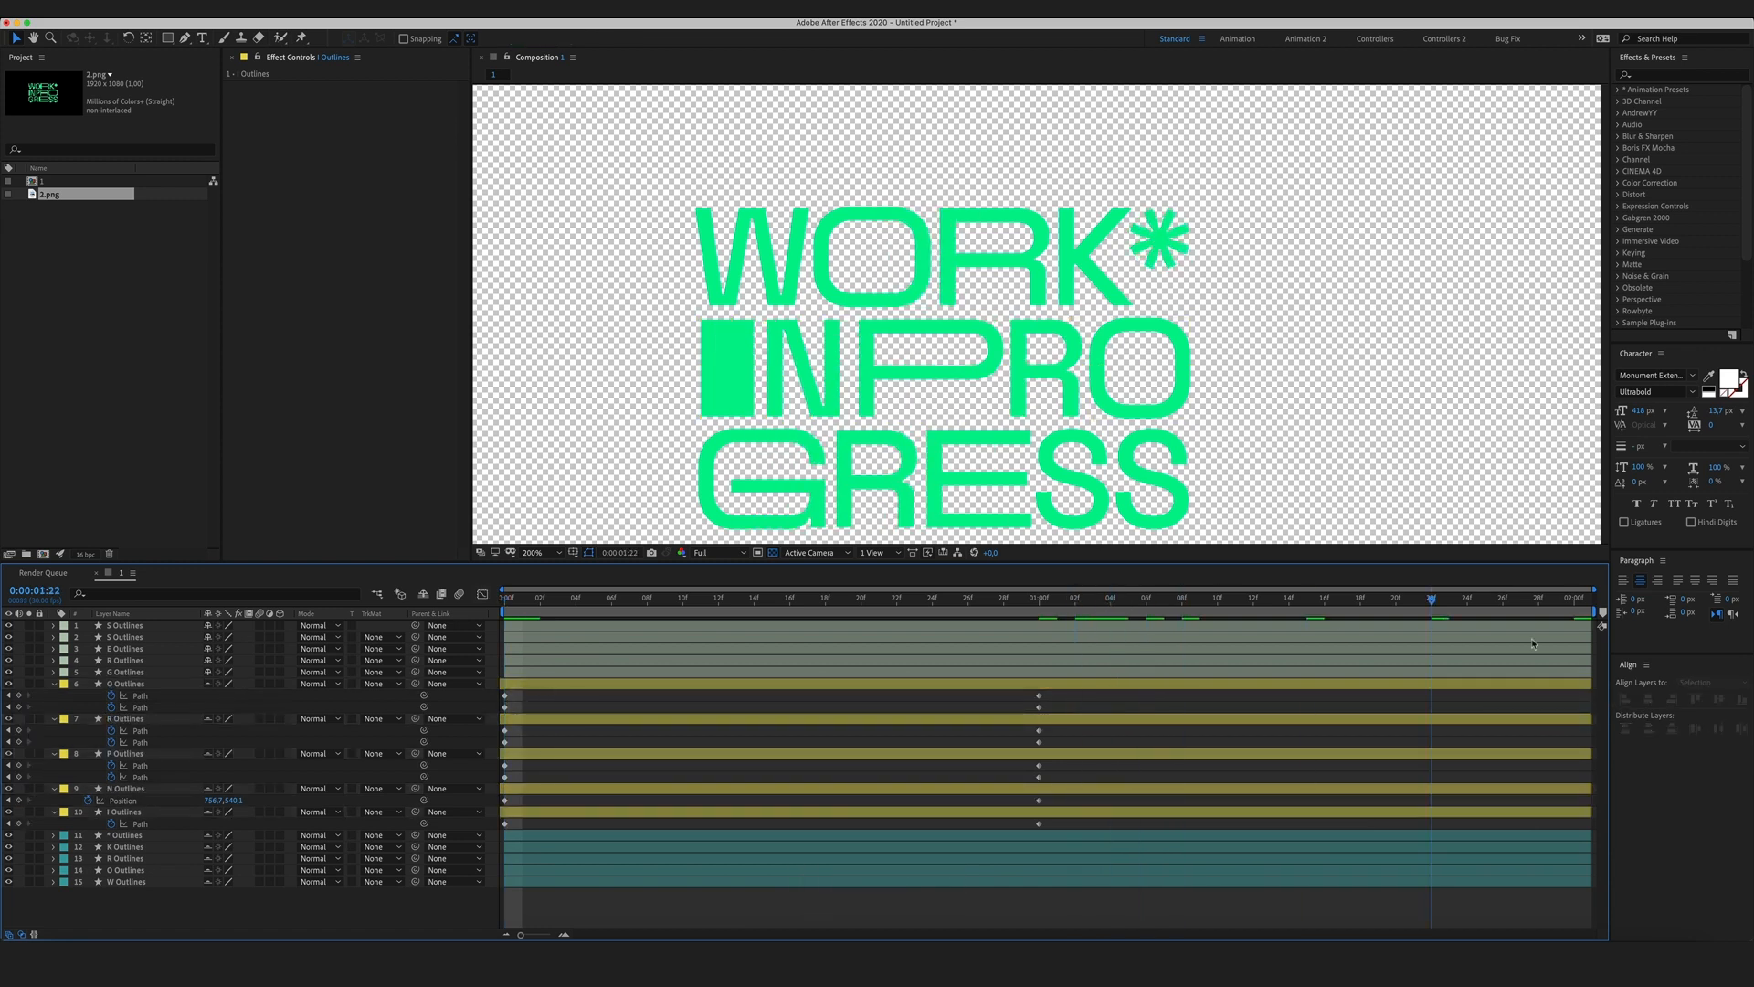
click(124, 683)
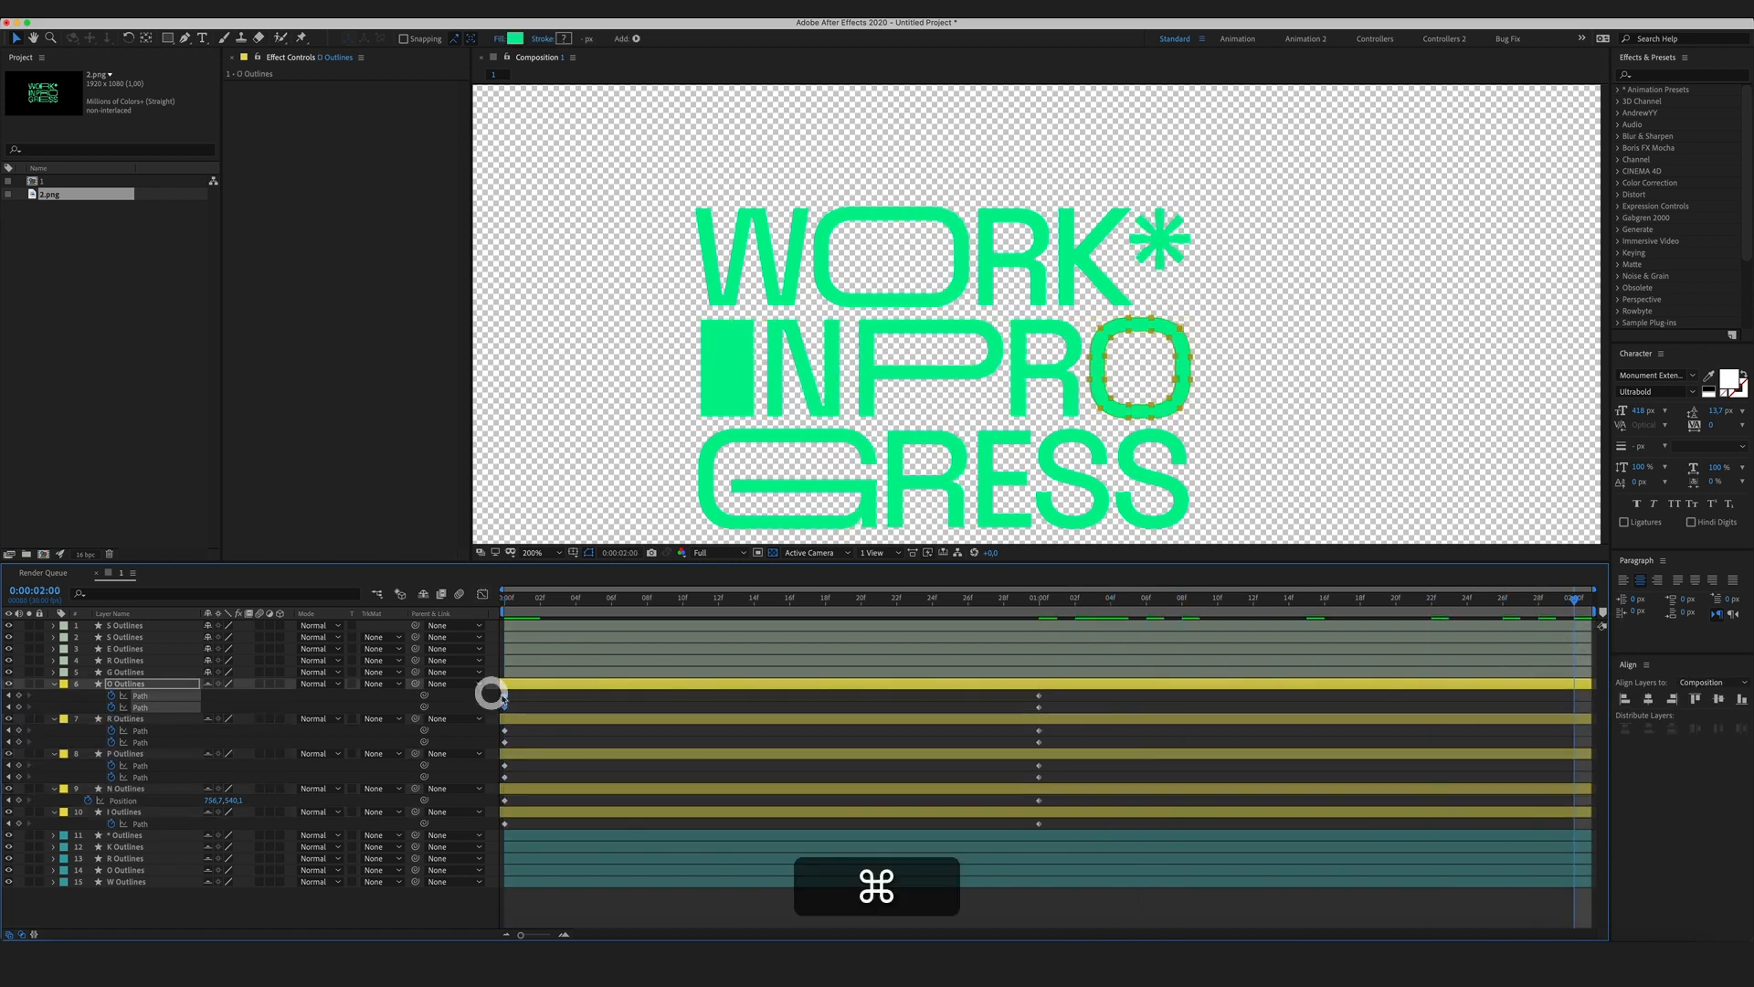
key(cmd+z)
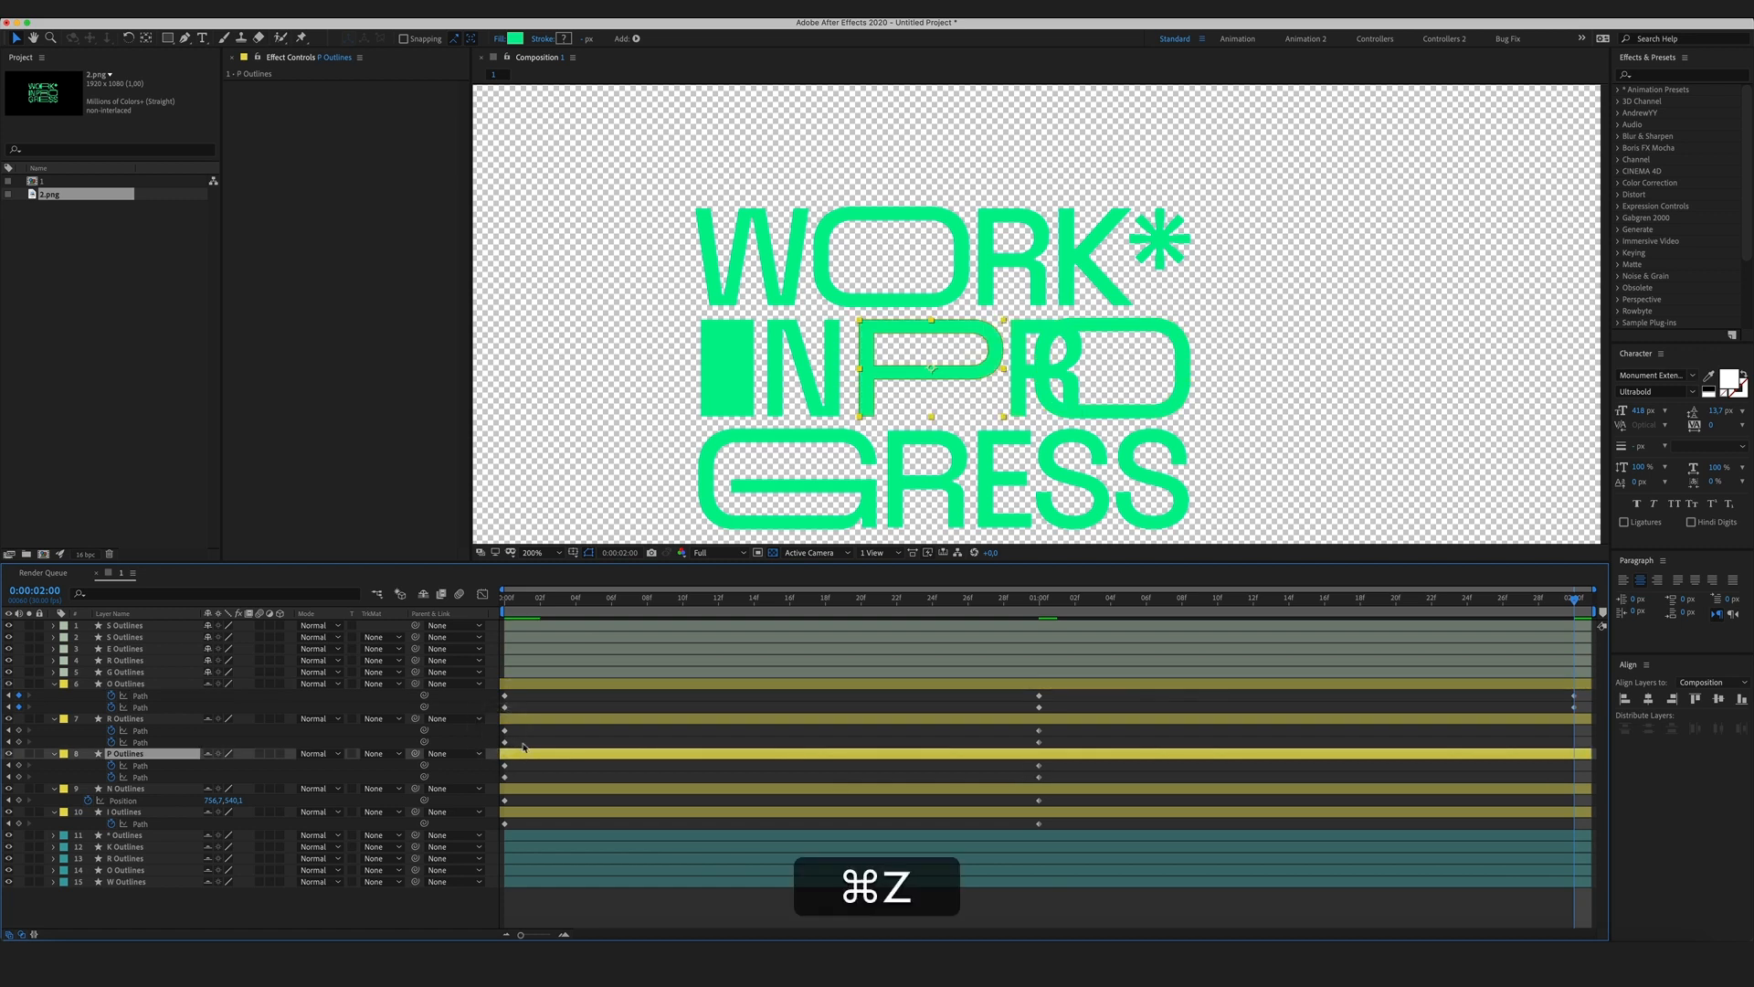
key(cmd+v)
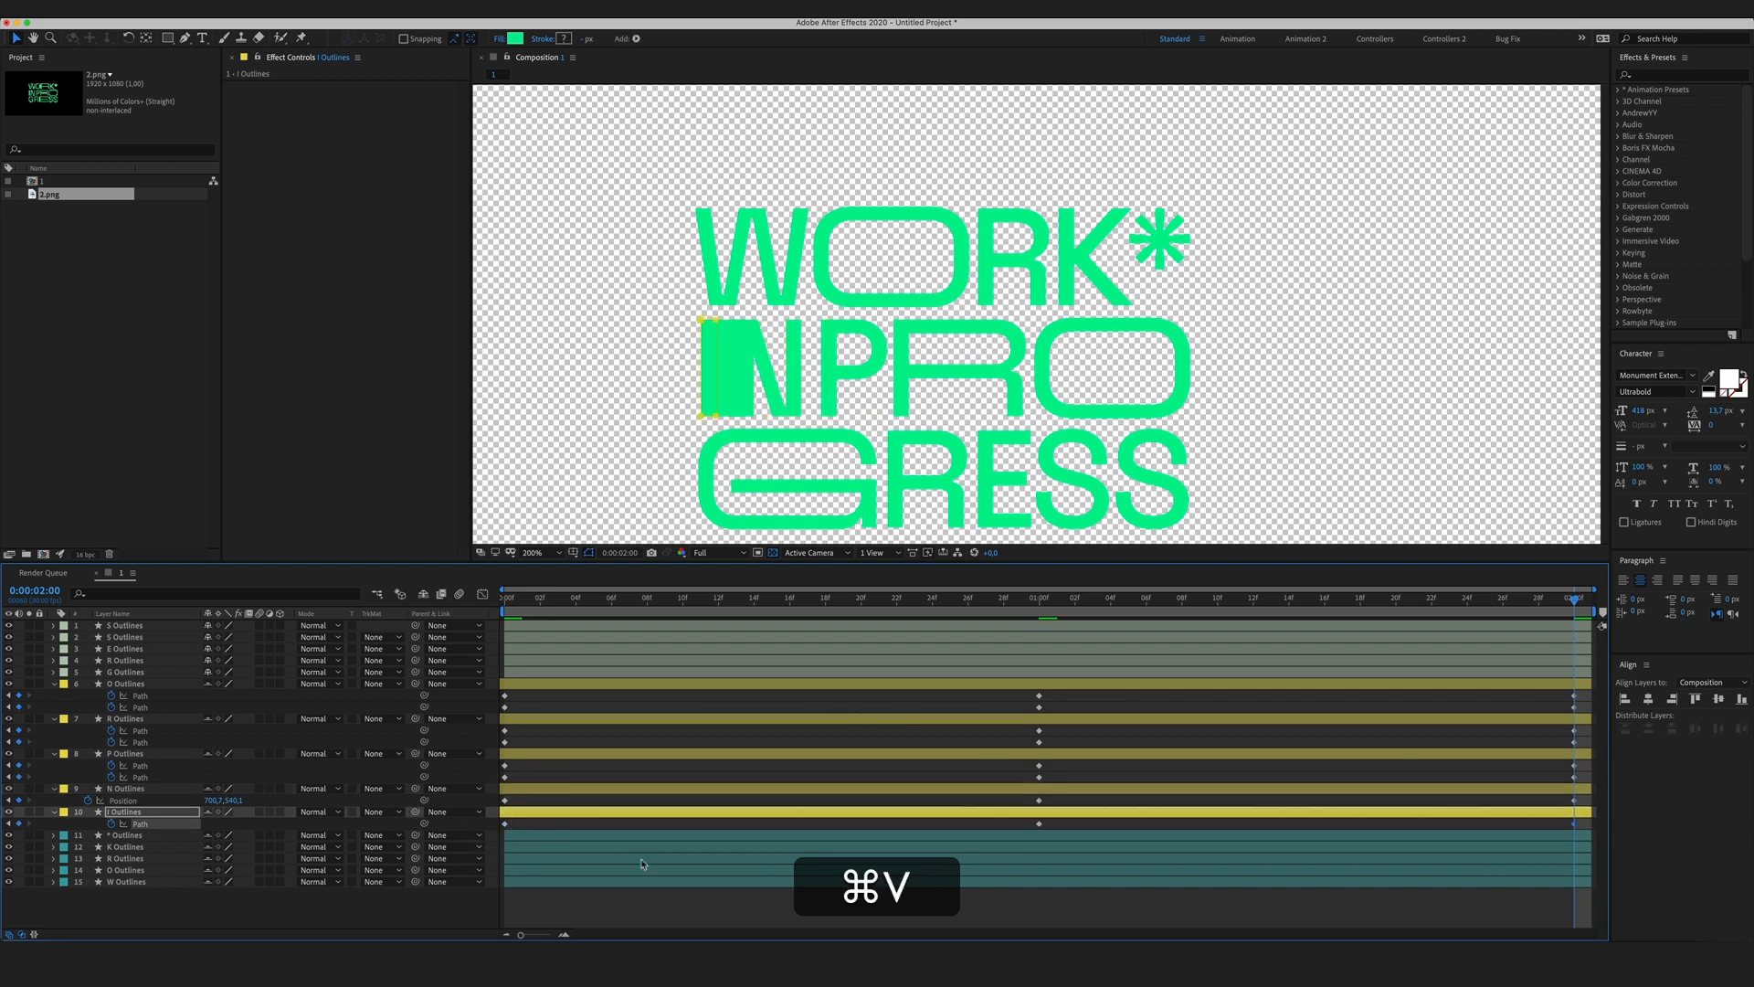
key(cmd+v)
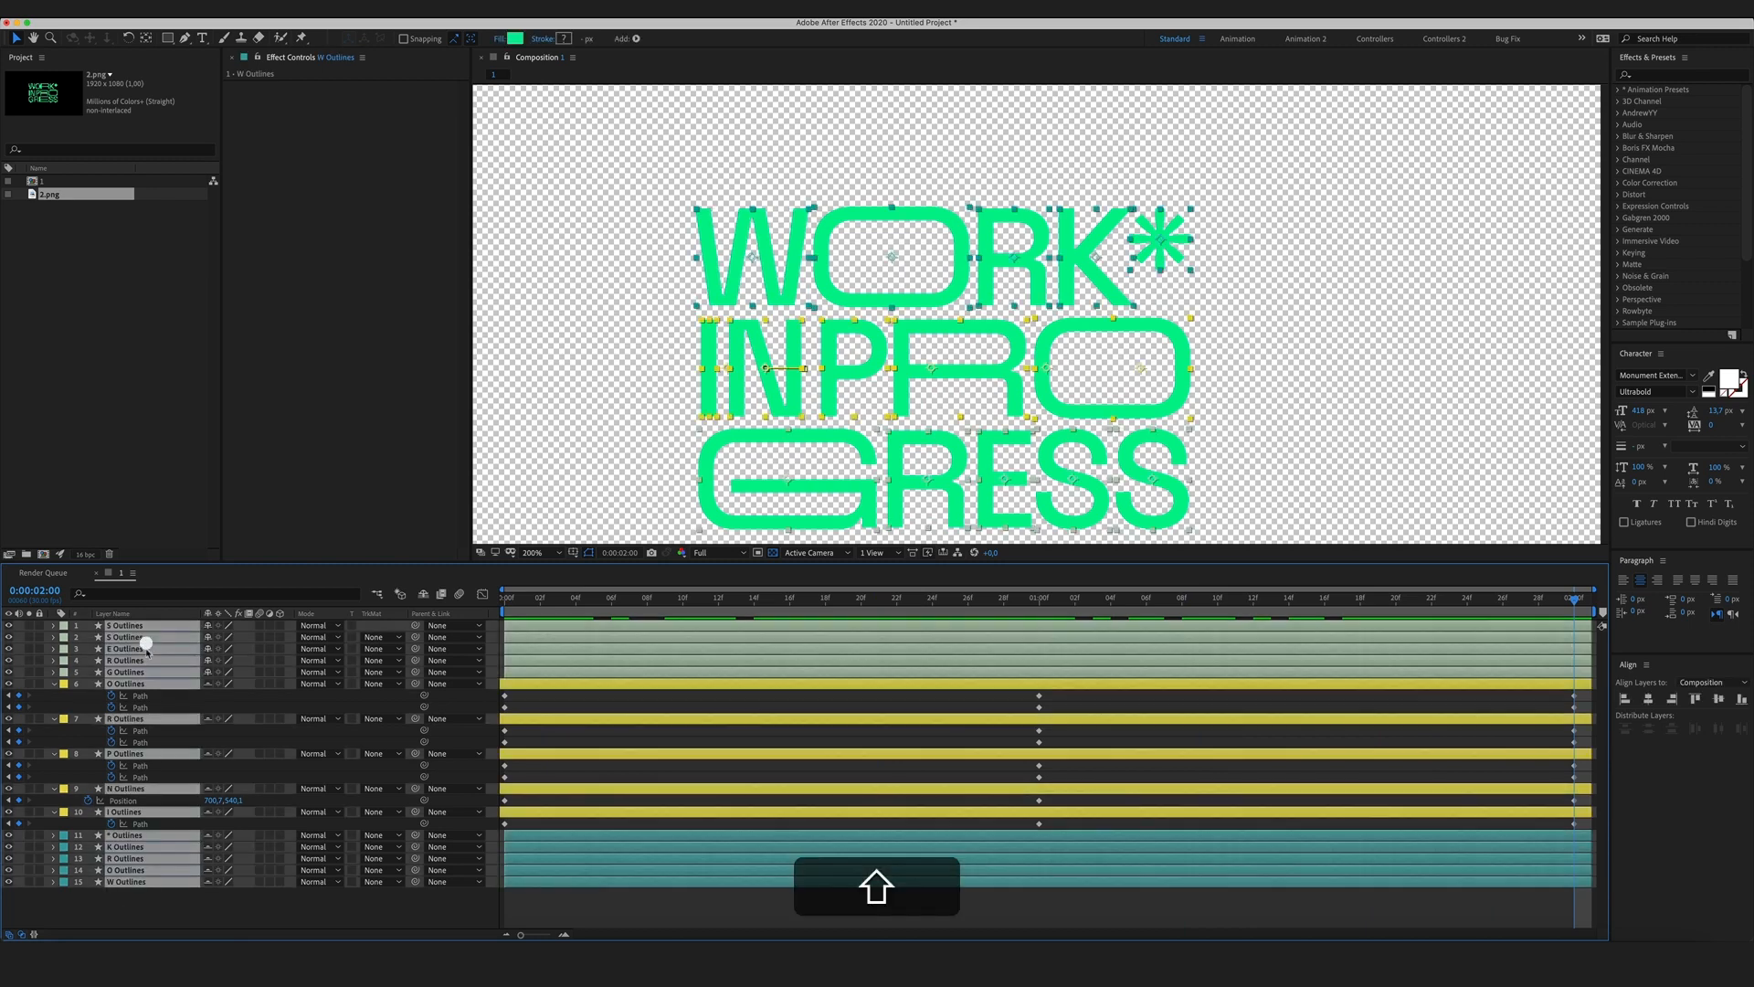
Reveal all letter keyframes in the Graph Editor and Easy Ease the position keyframes with F9.
key(u)
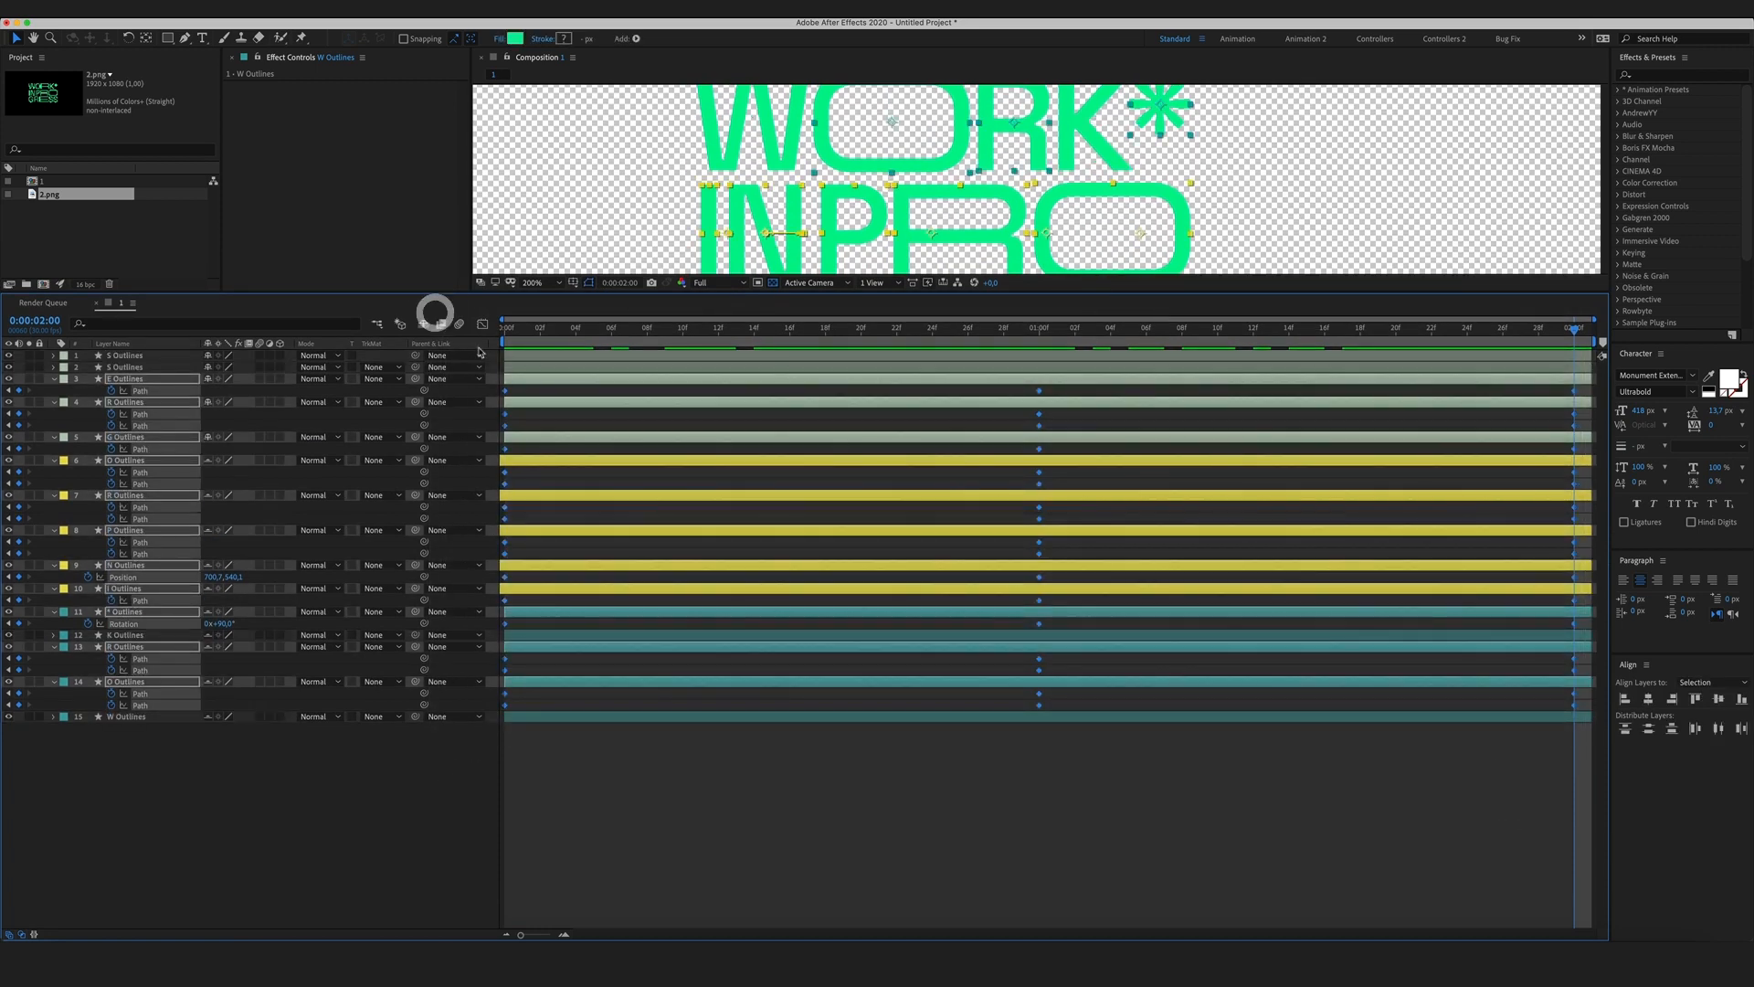
click(480, 324)
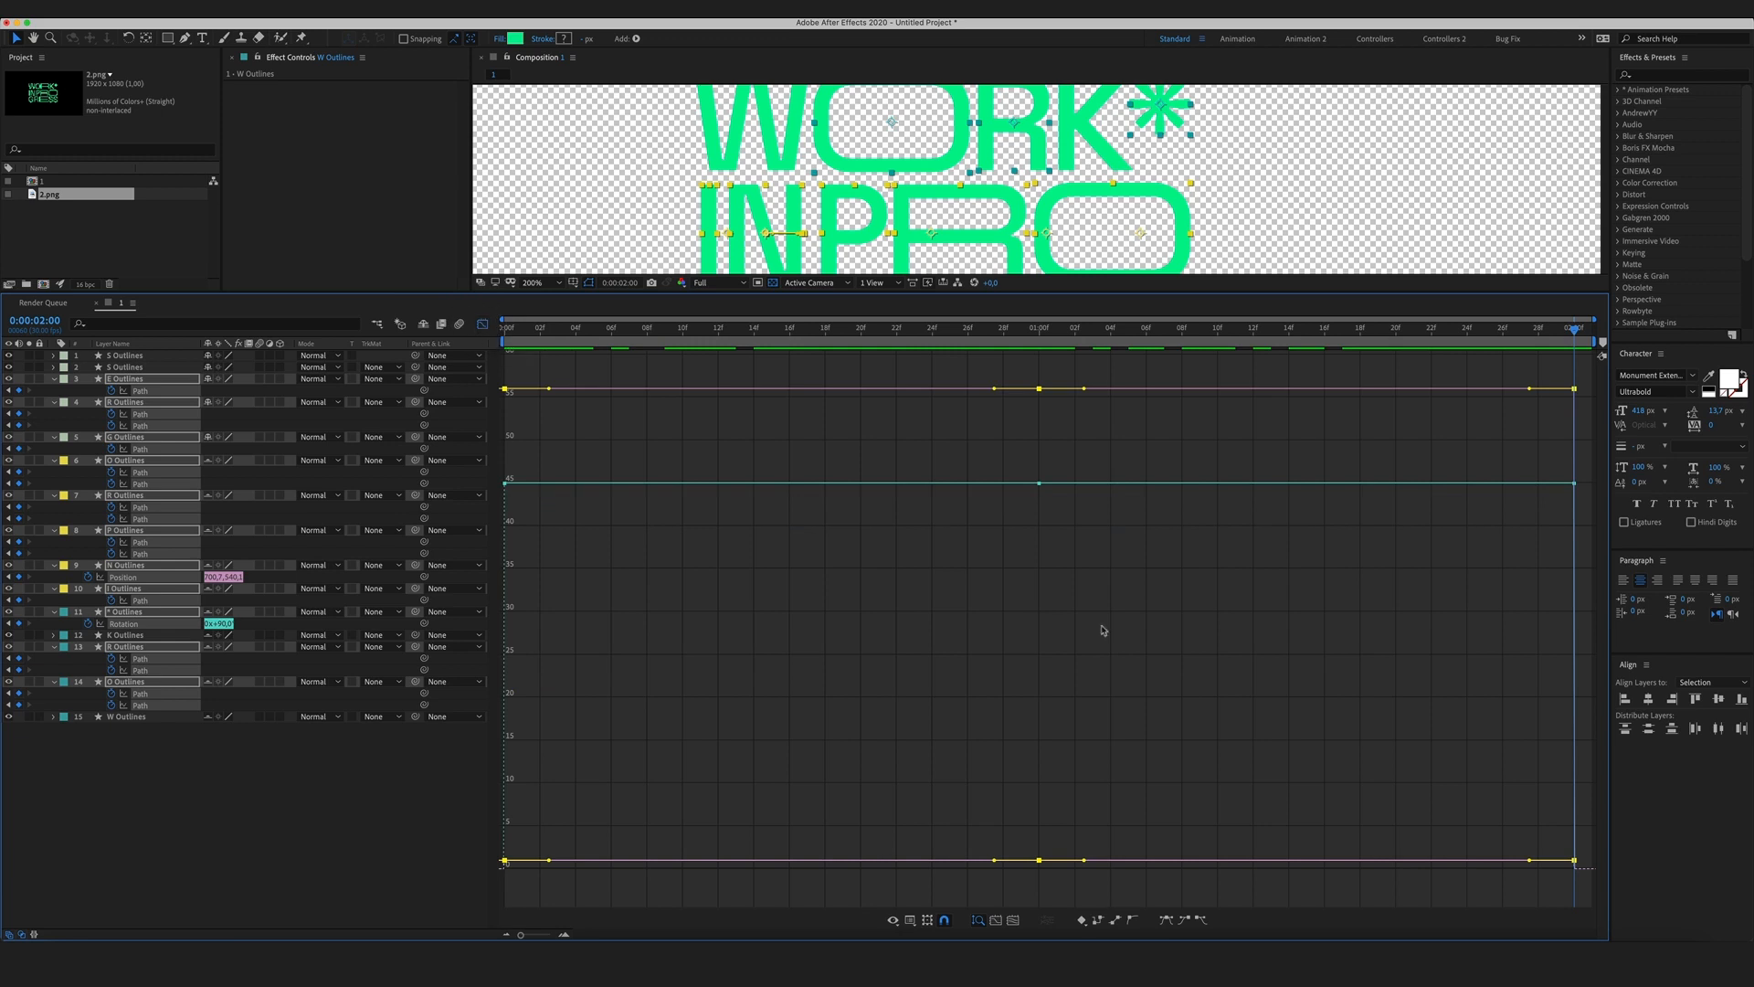
mouse_move(932, 725)
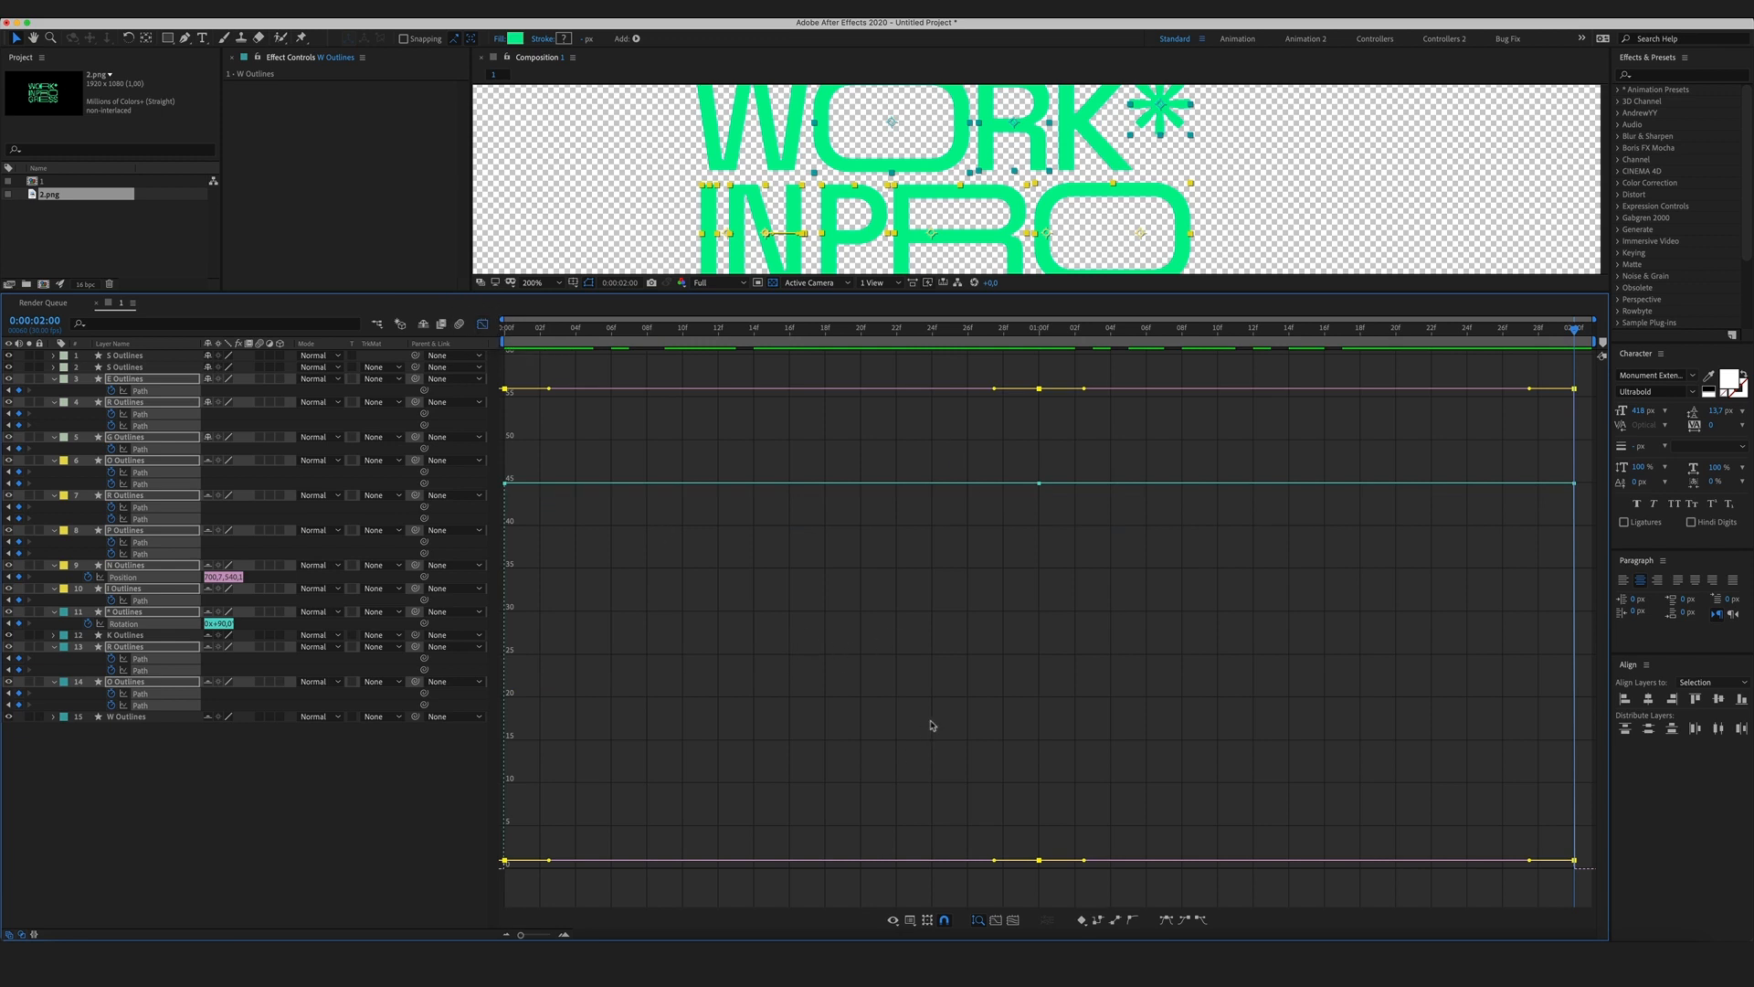
key(F9)
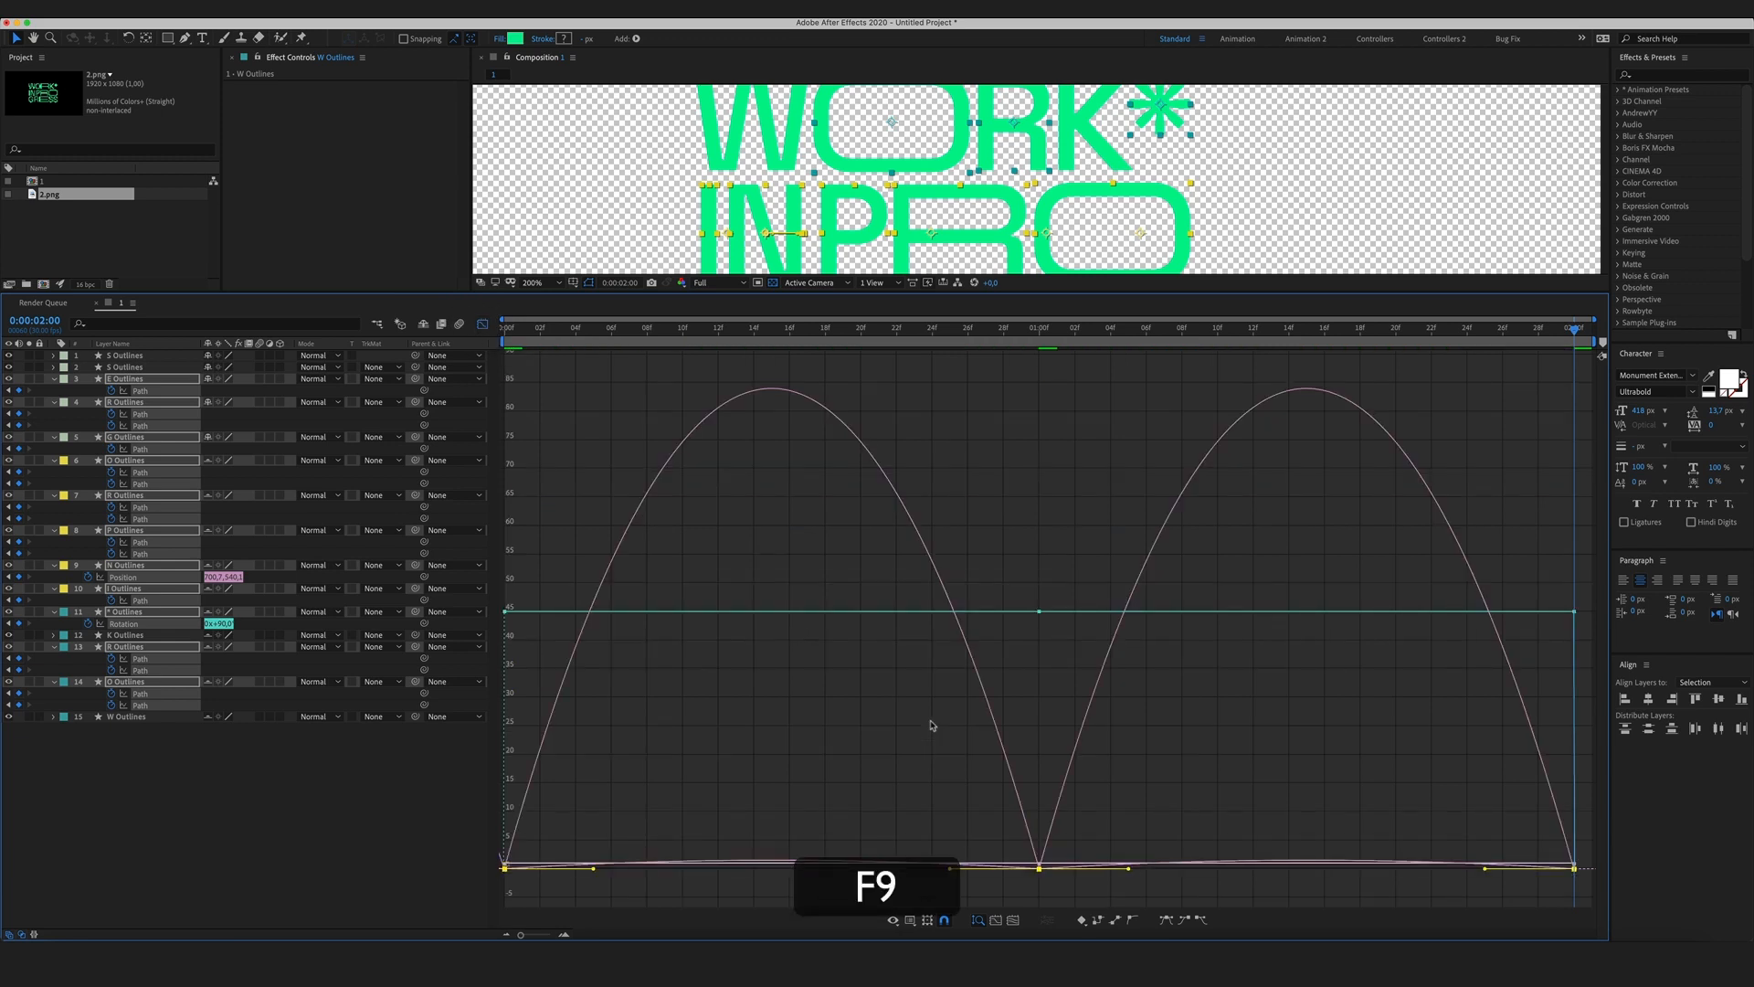
key(f9)
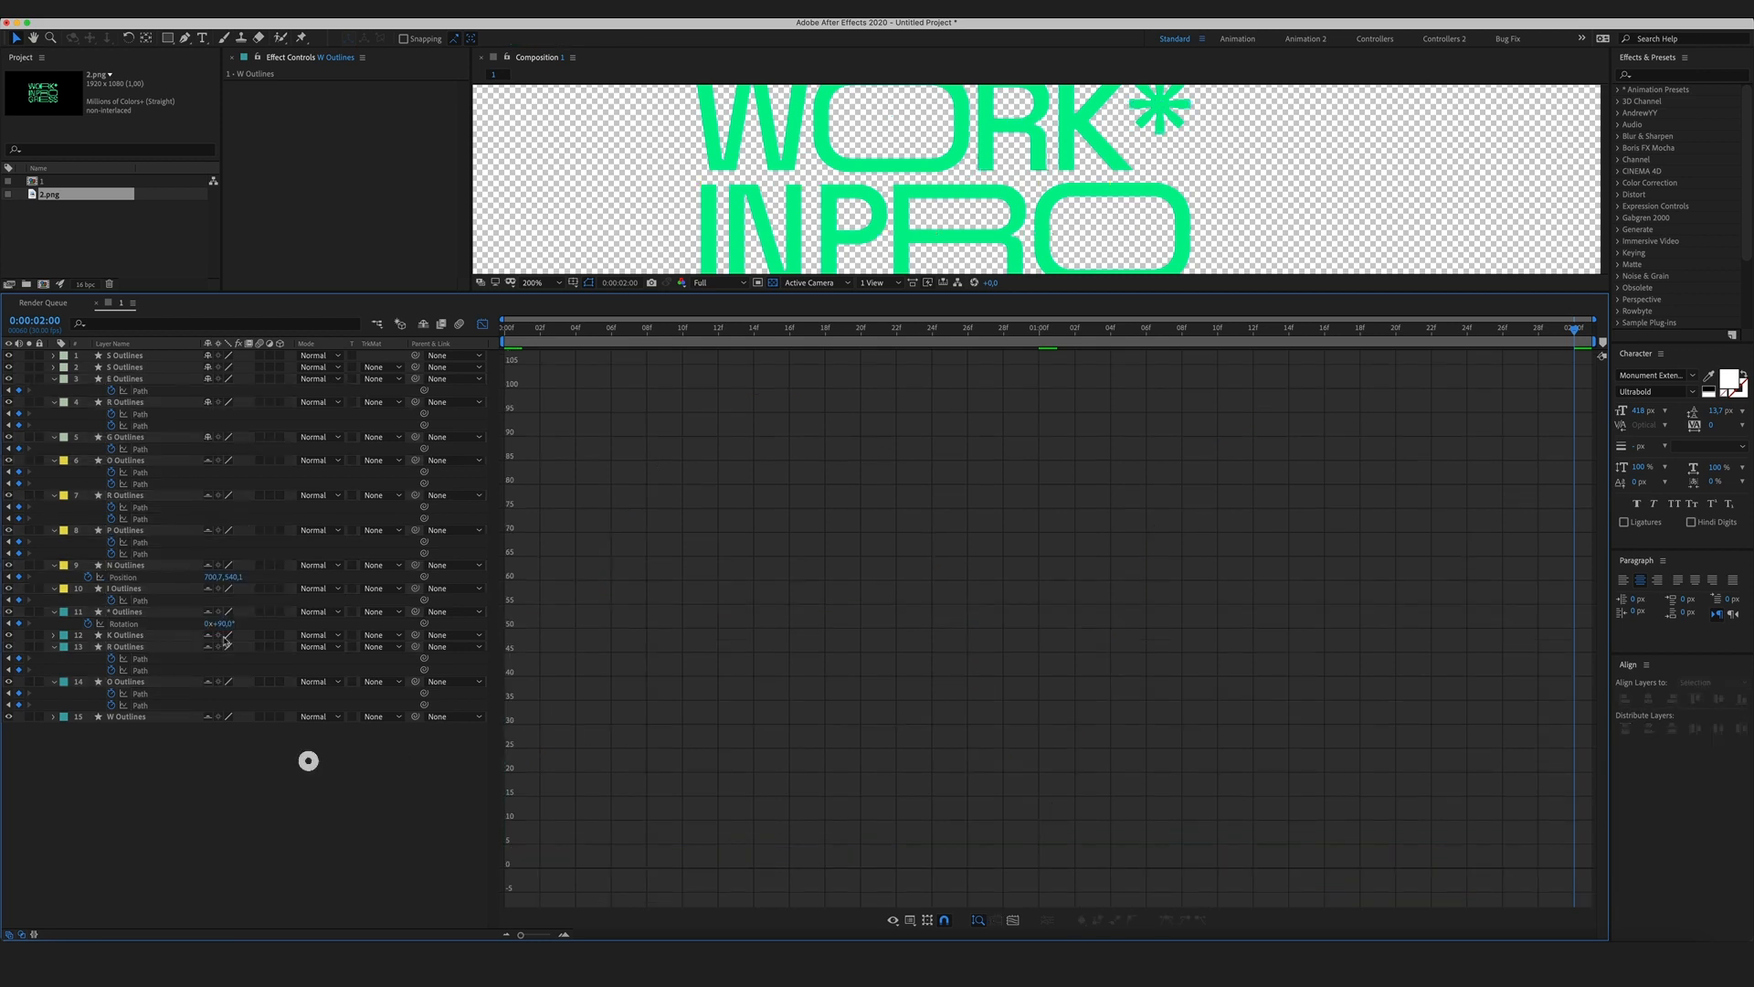
Easy Ease the asterisk's rotation keyframes so both speed curves peak between keyframes.
click(126, 610)
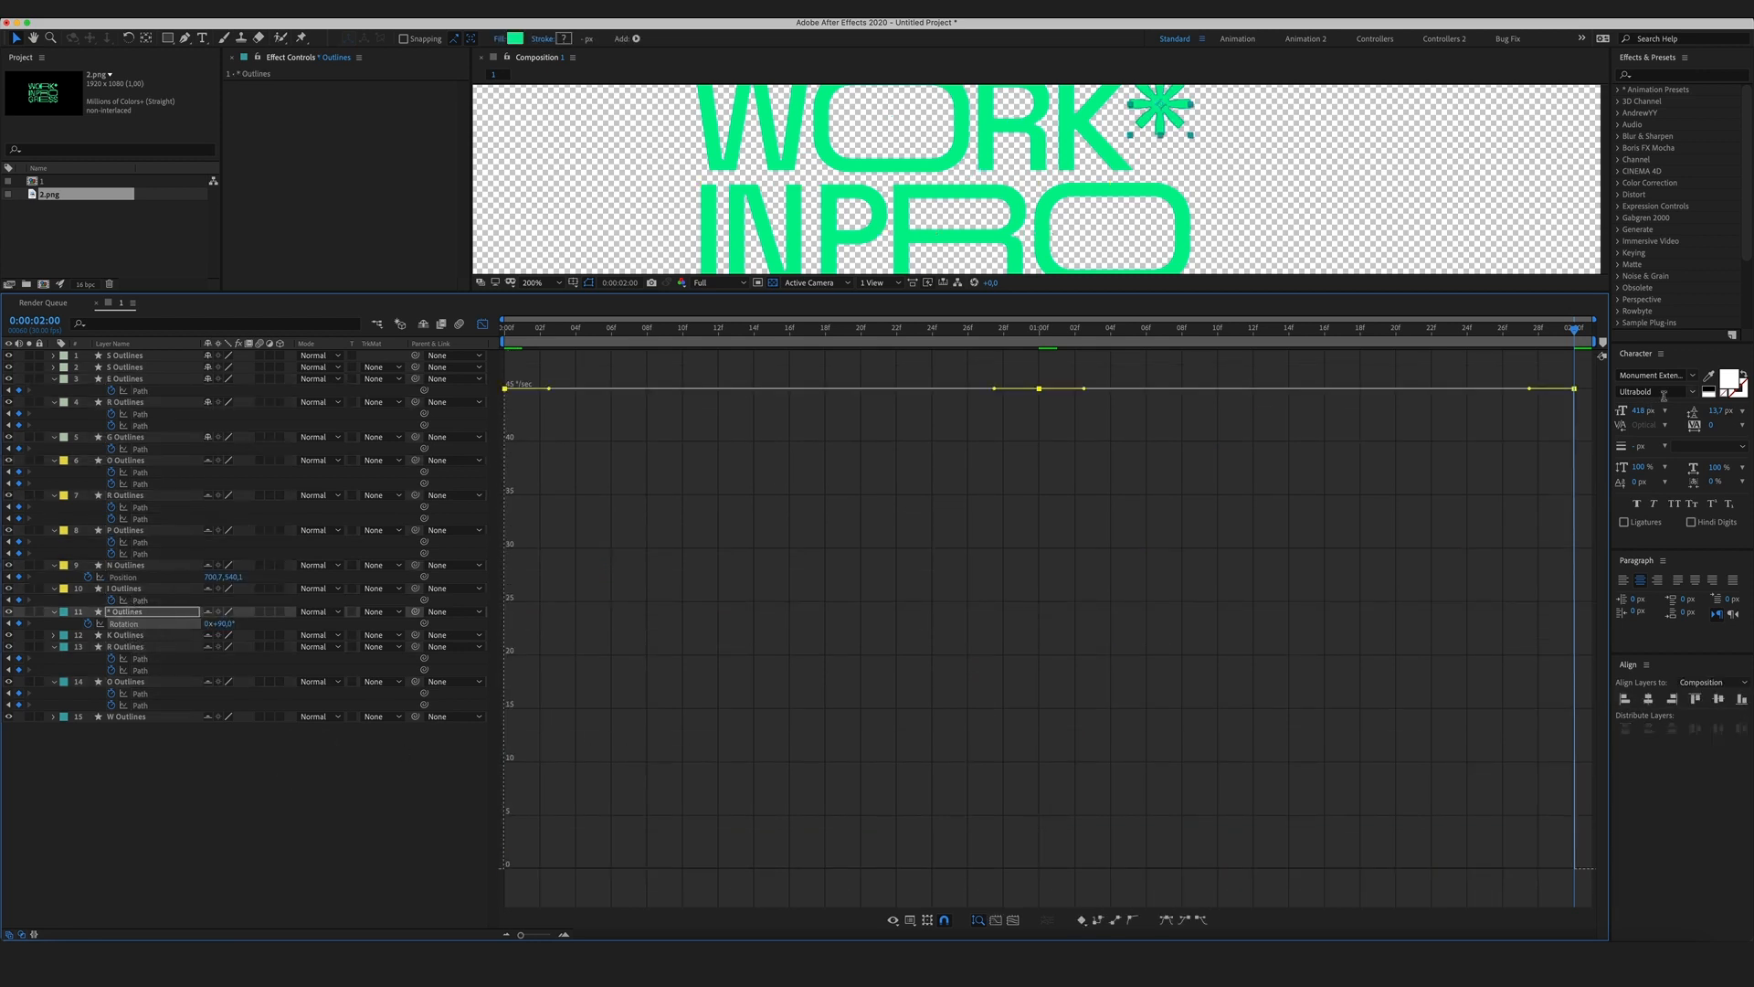
key(f9)
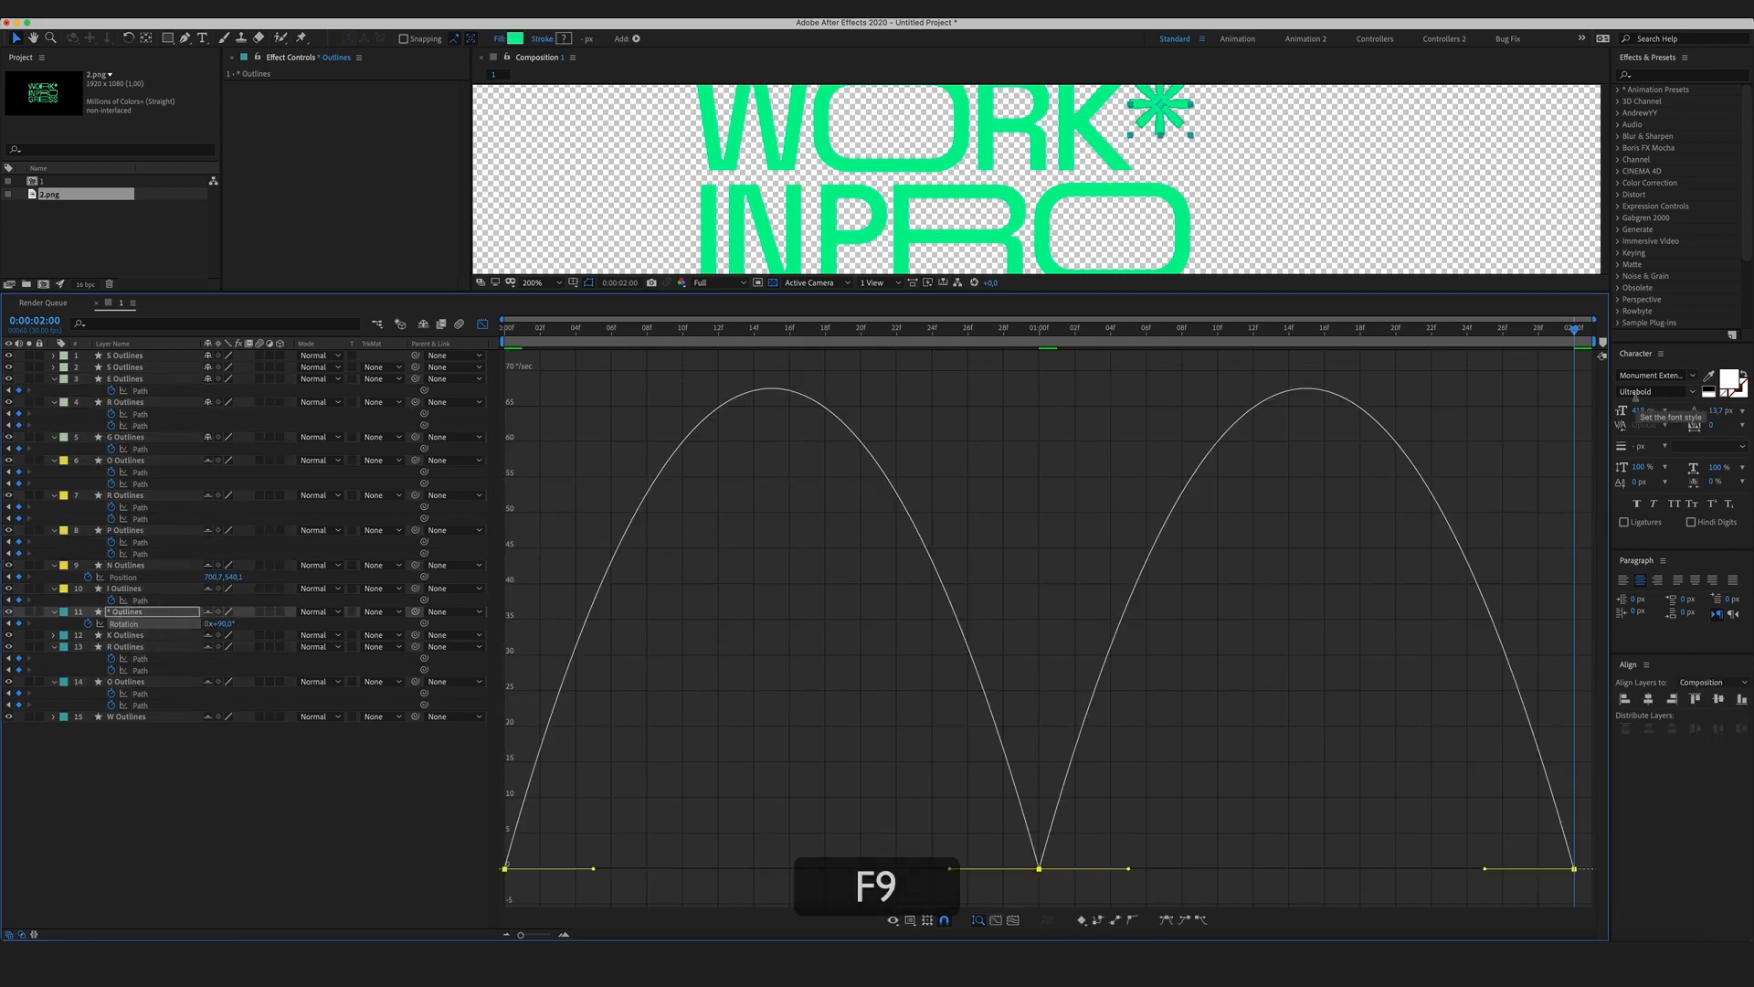
key(F9)
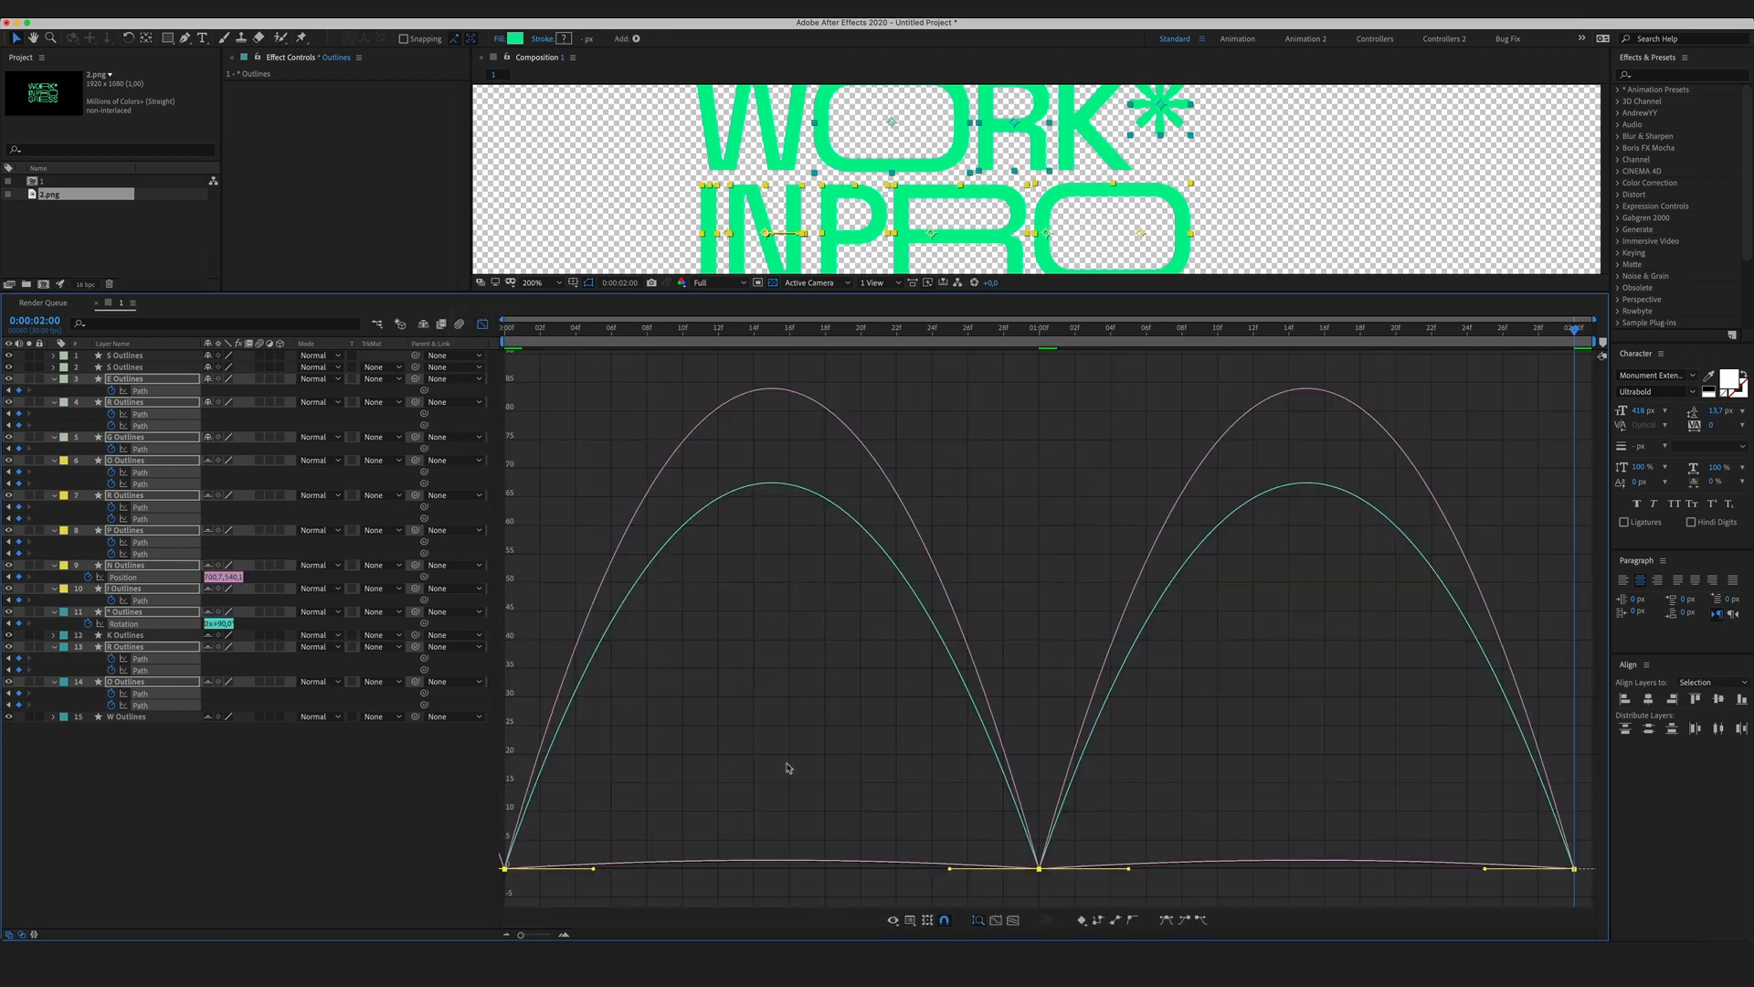
mouse_move(1222, 657)
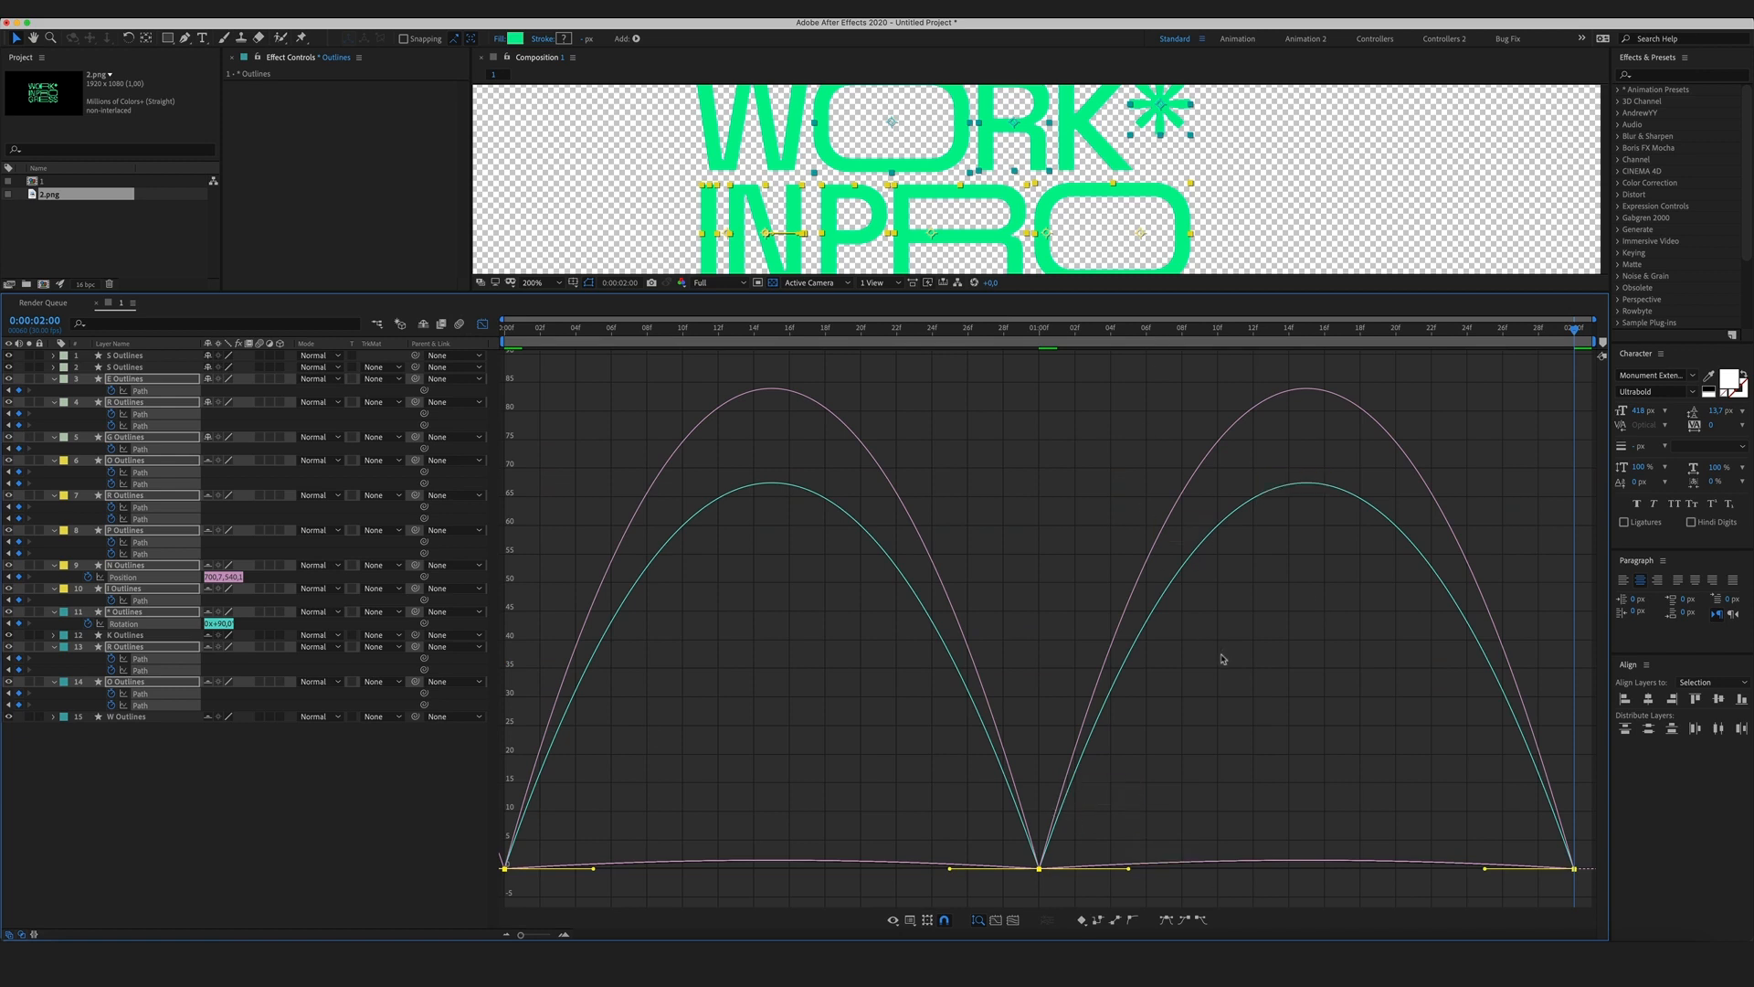
mouse_move(1019, 810)
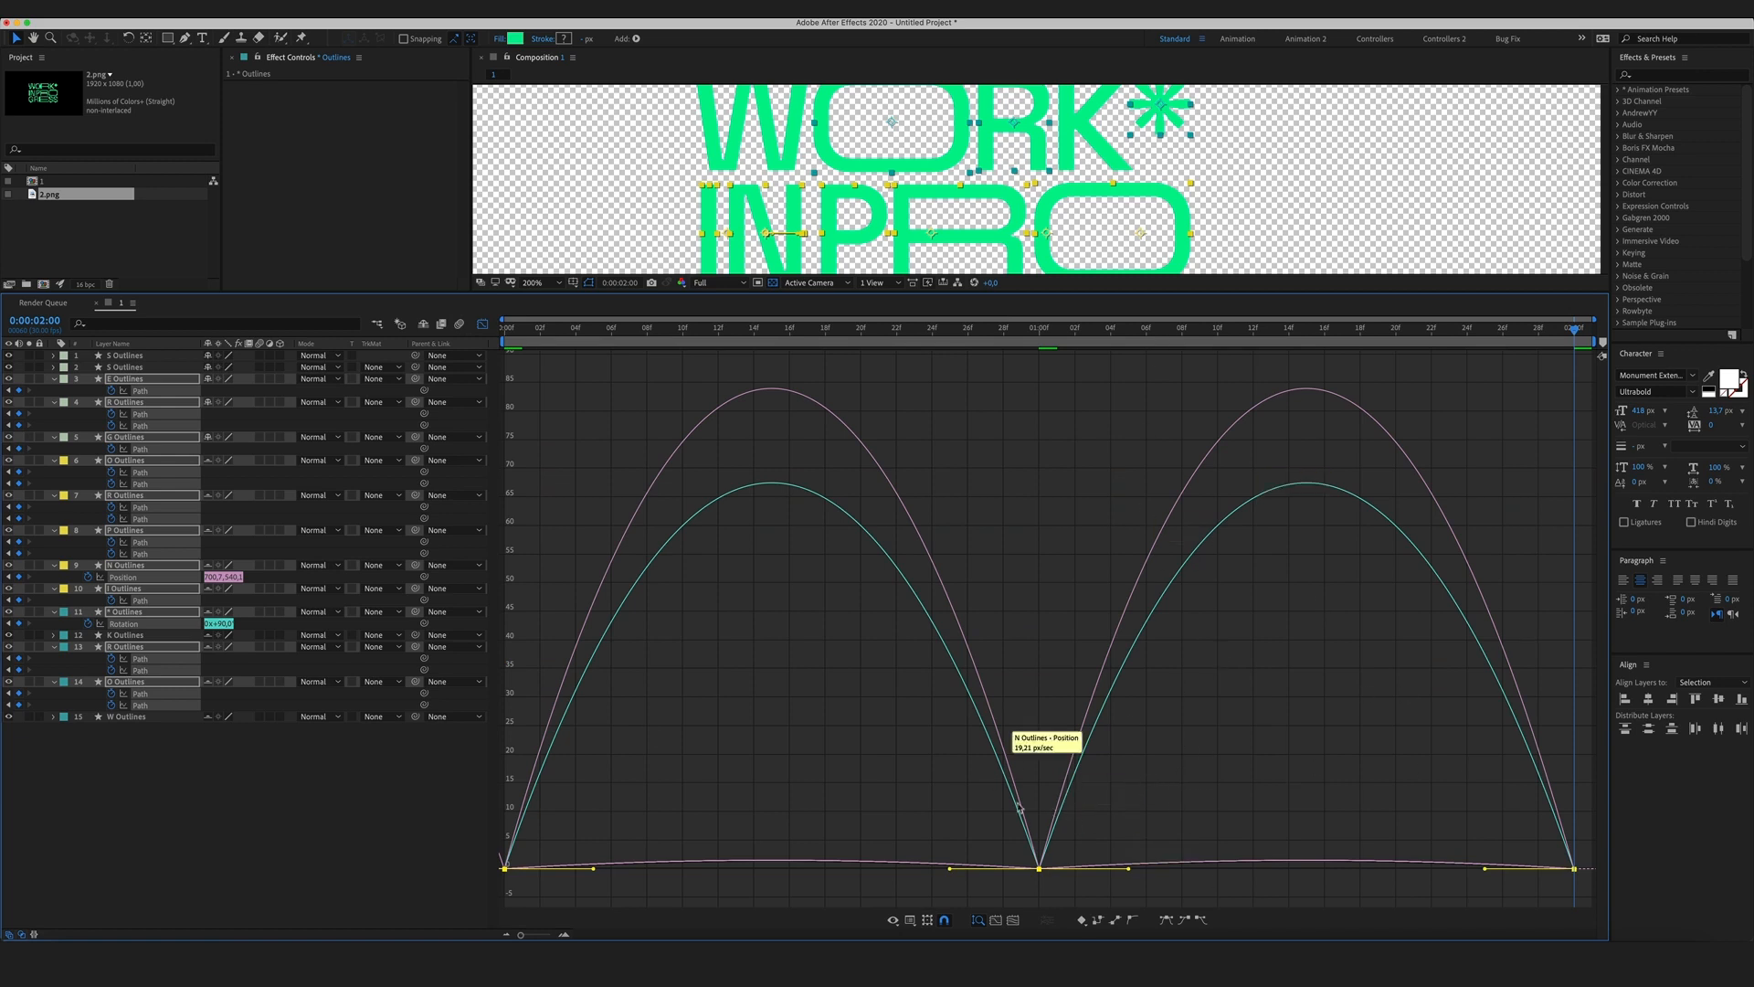
mouse_move(634, 824)
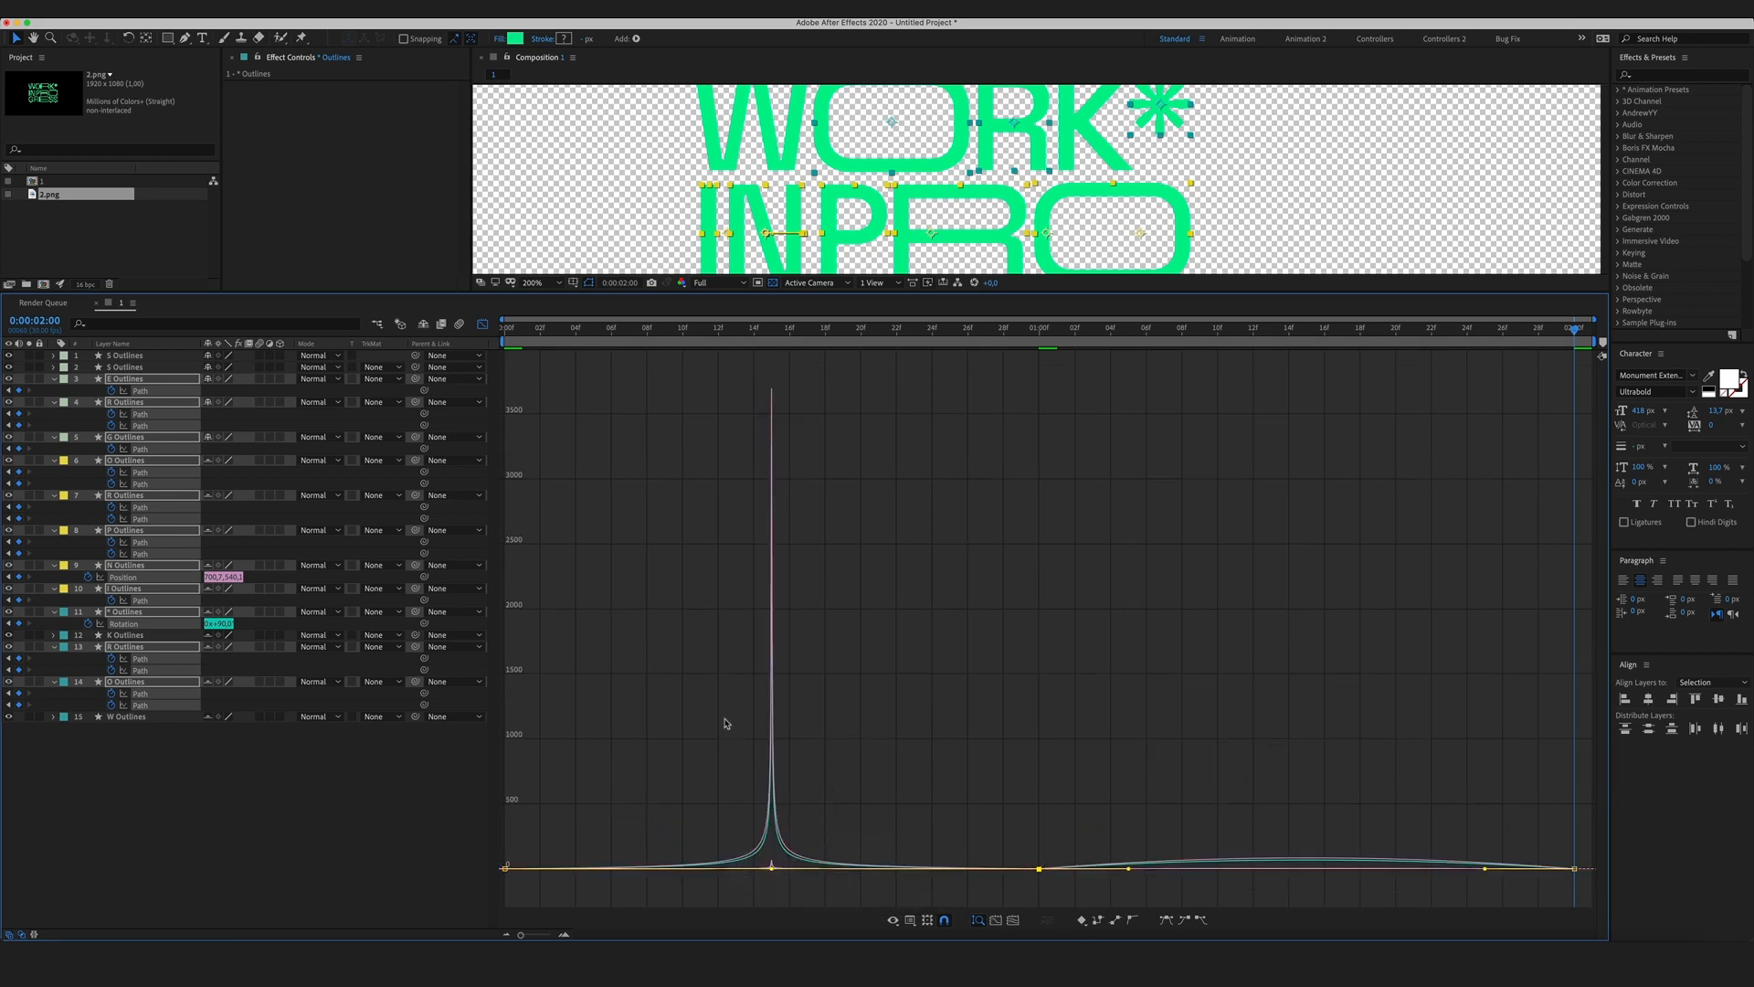
Drag the speed-graph influence handles outward so position and rotation spike sharply mid-transition.
click(556, 327)
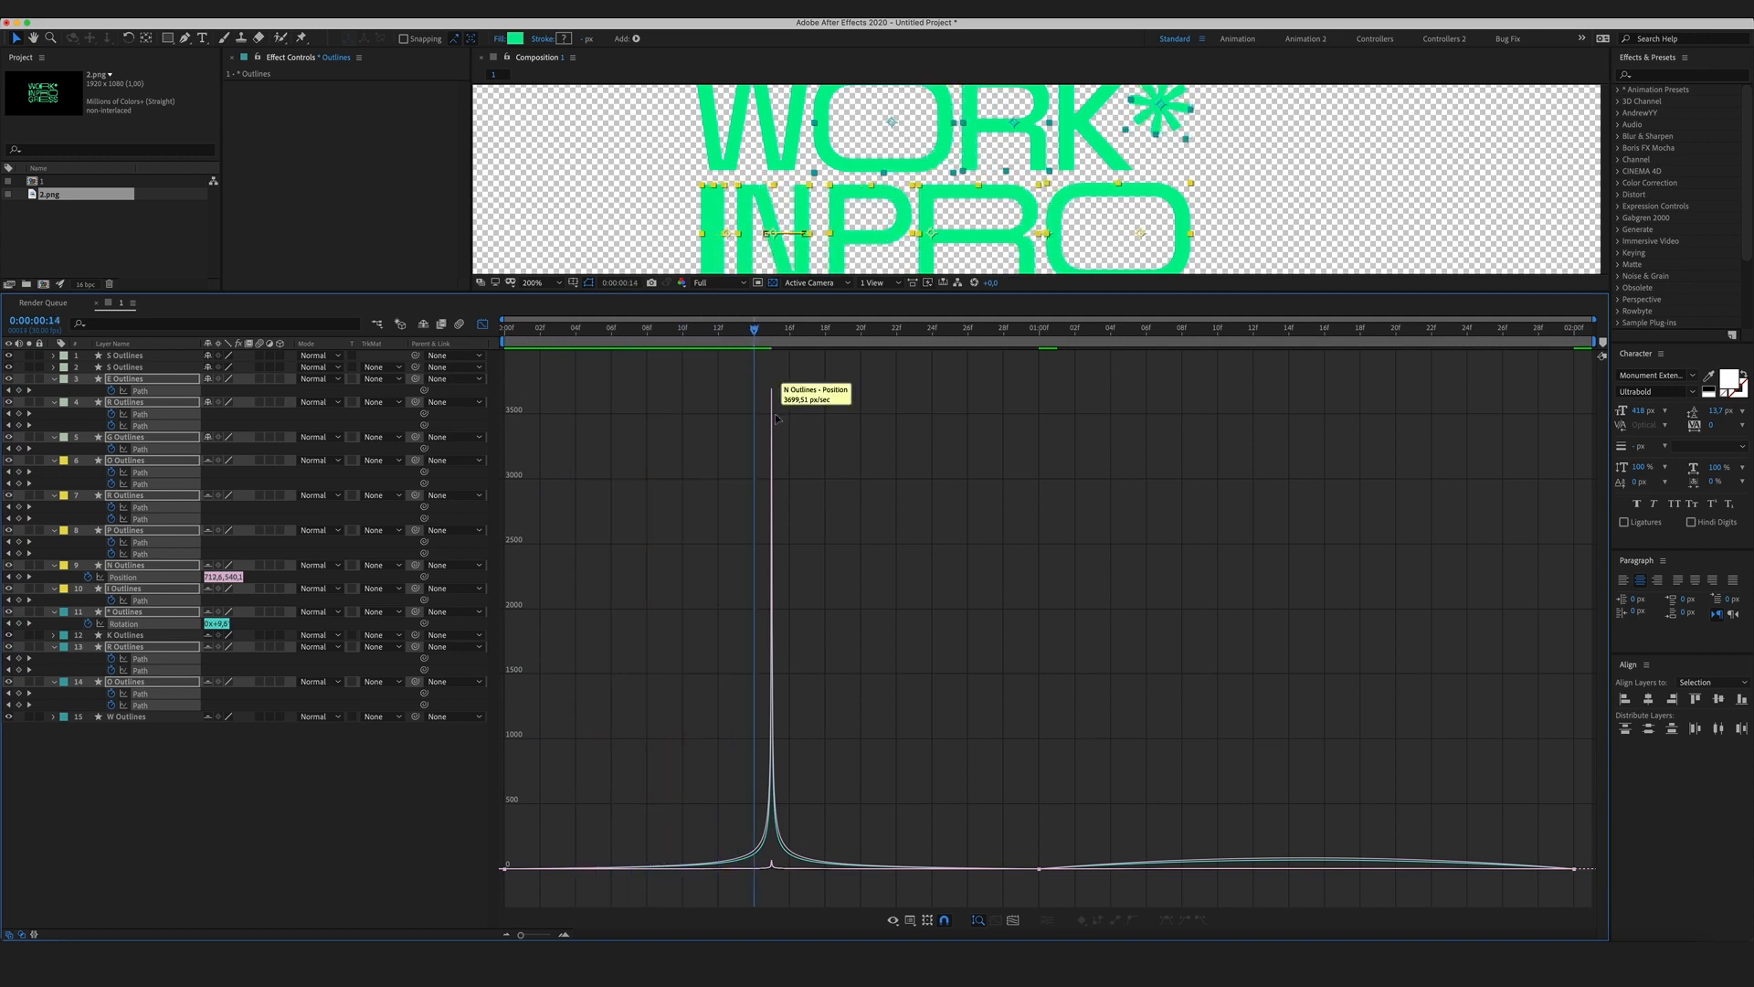
click(781, 327)
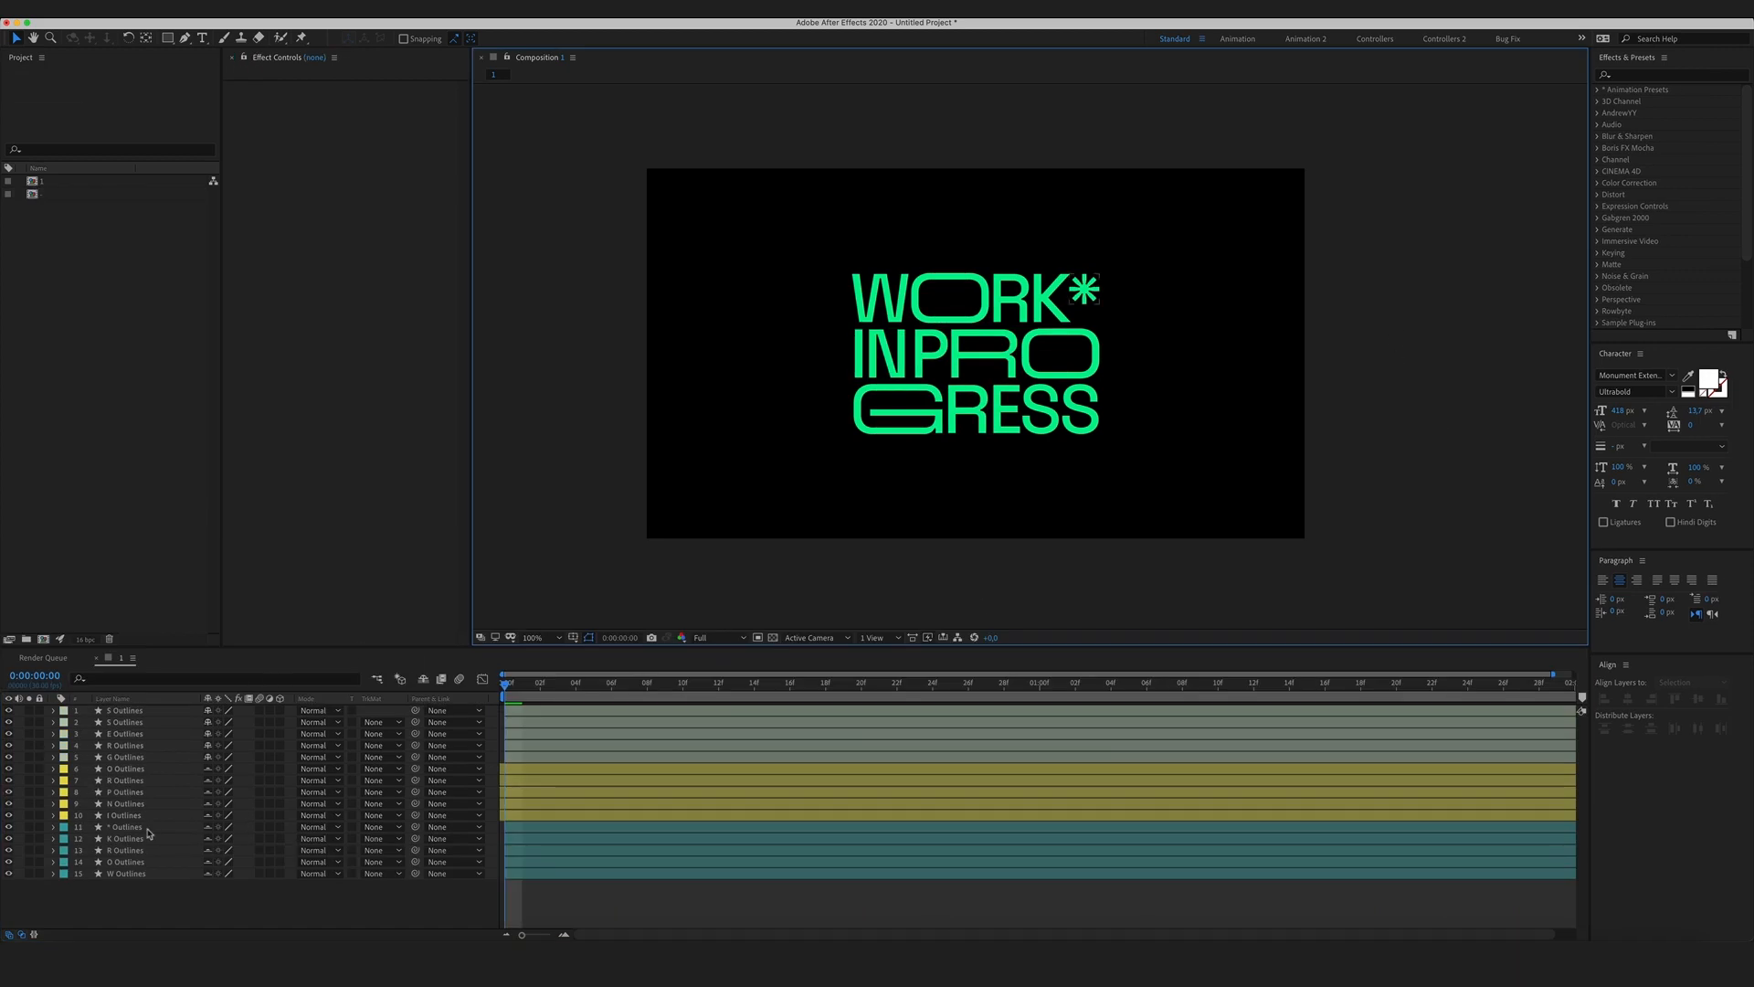
Expand the asterisk layer down through Contents > Group 1 > Fill 1 to reach its Color property.
click(126, 826)
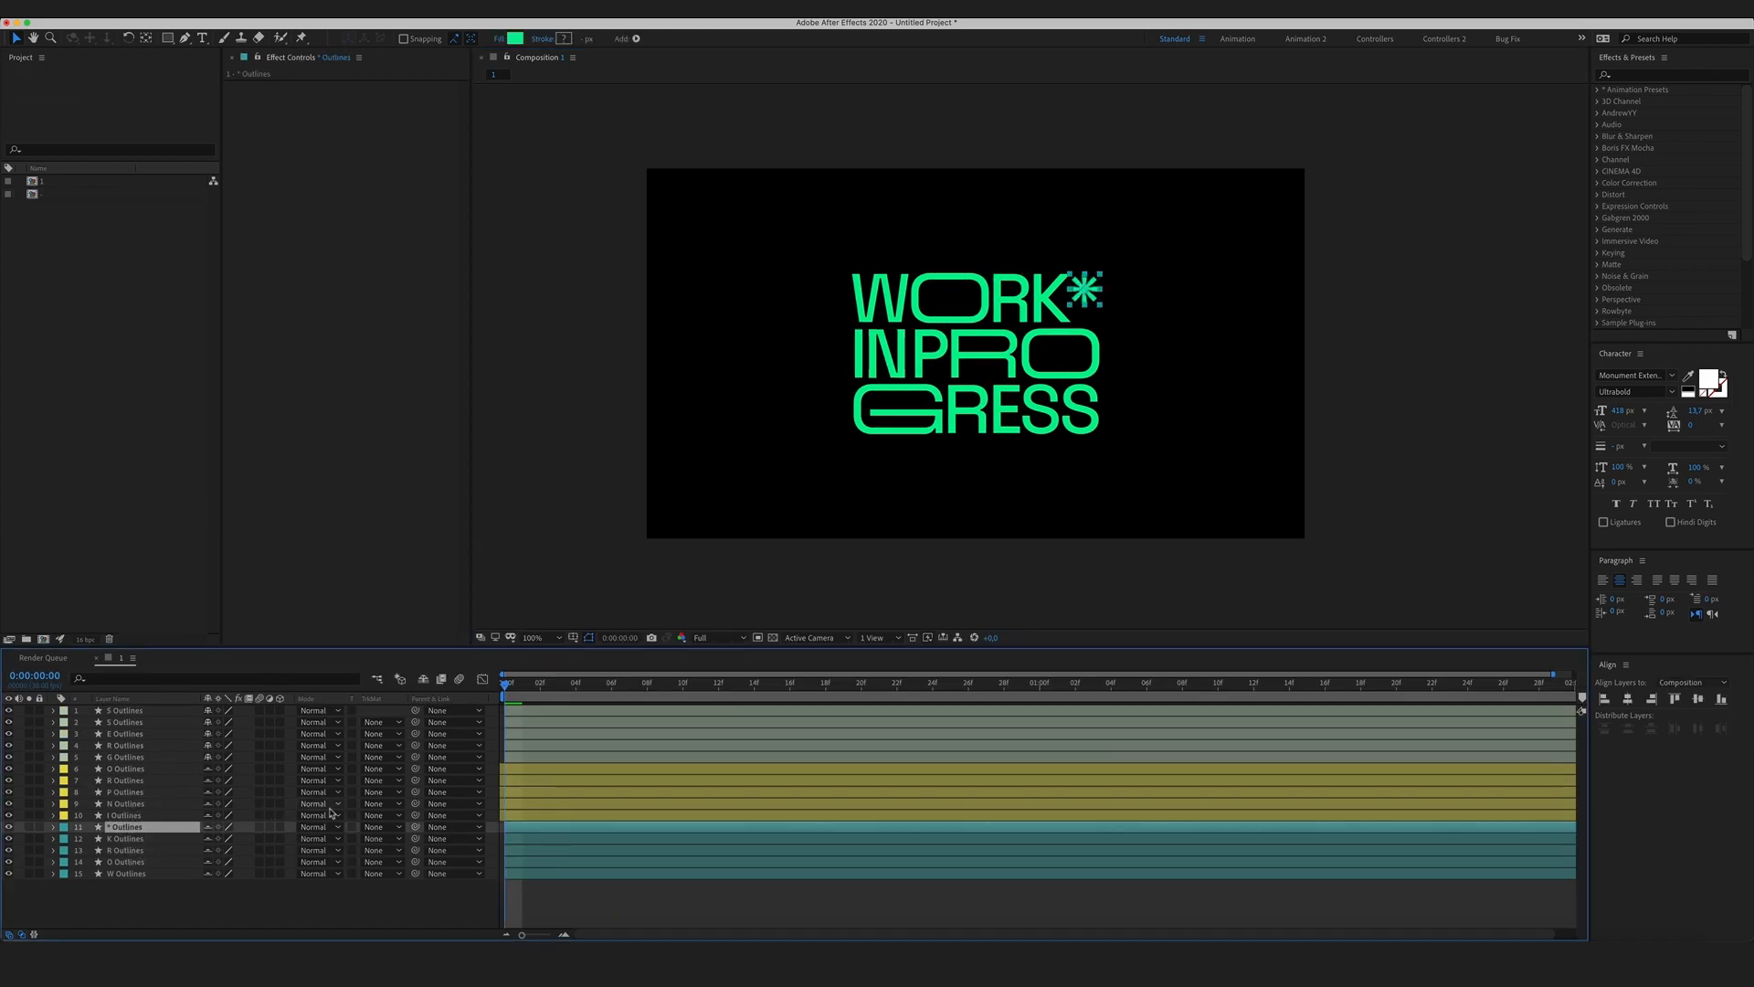
click(51, 826)
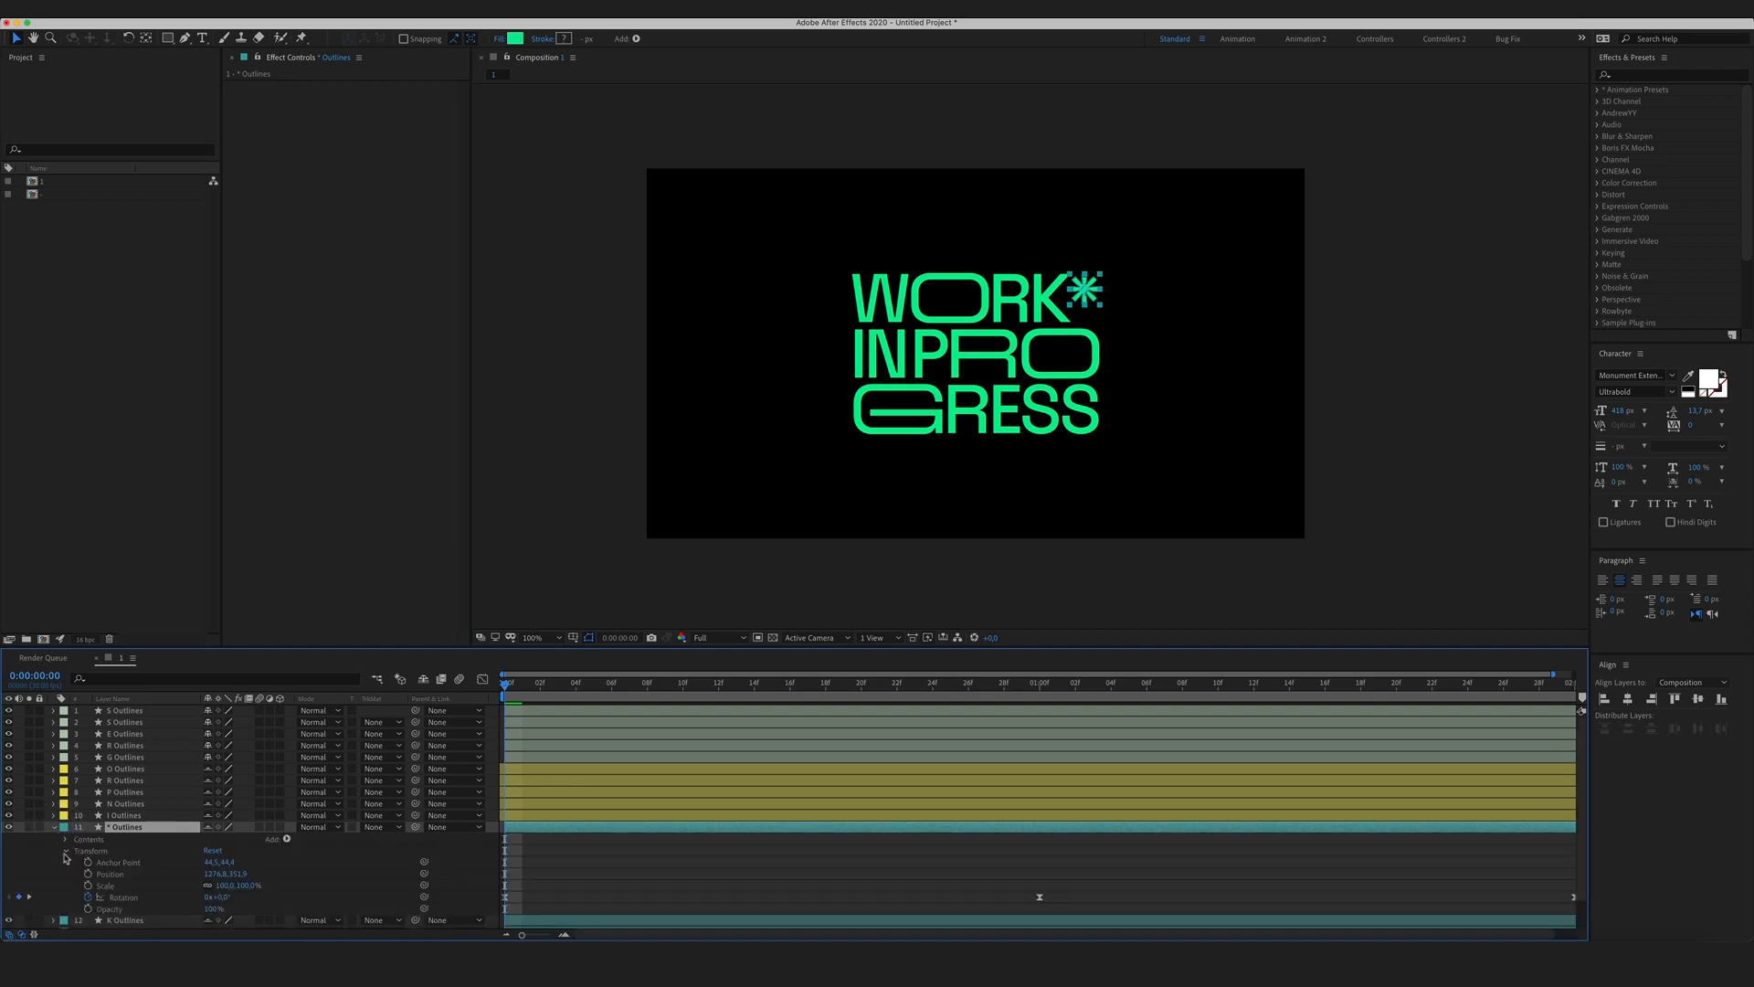
click(66, 839)
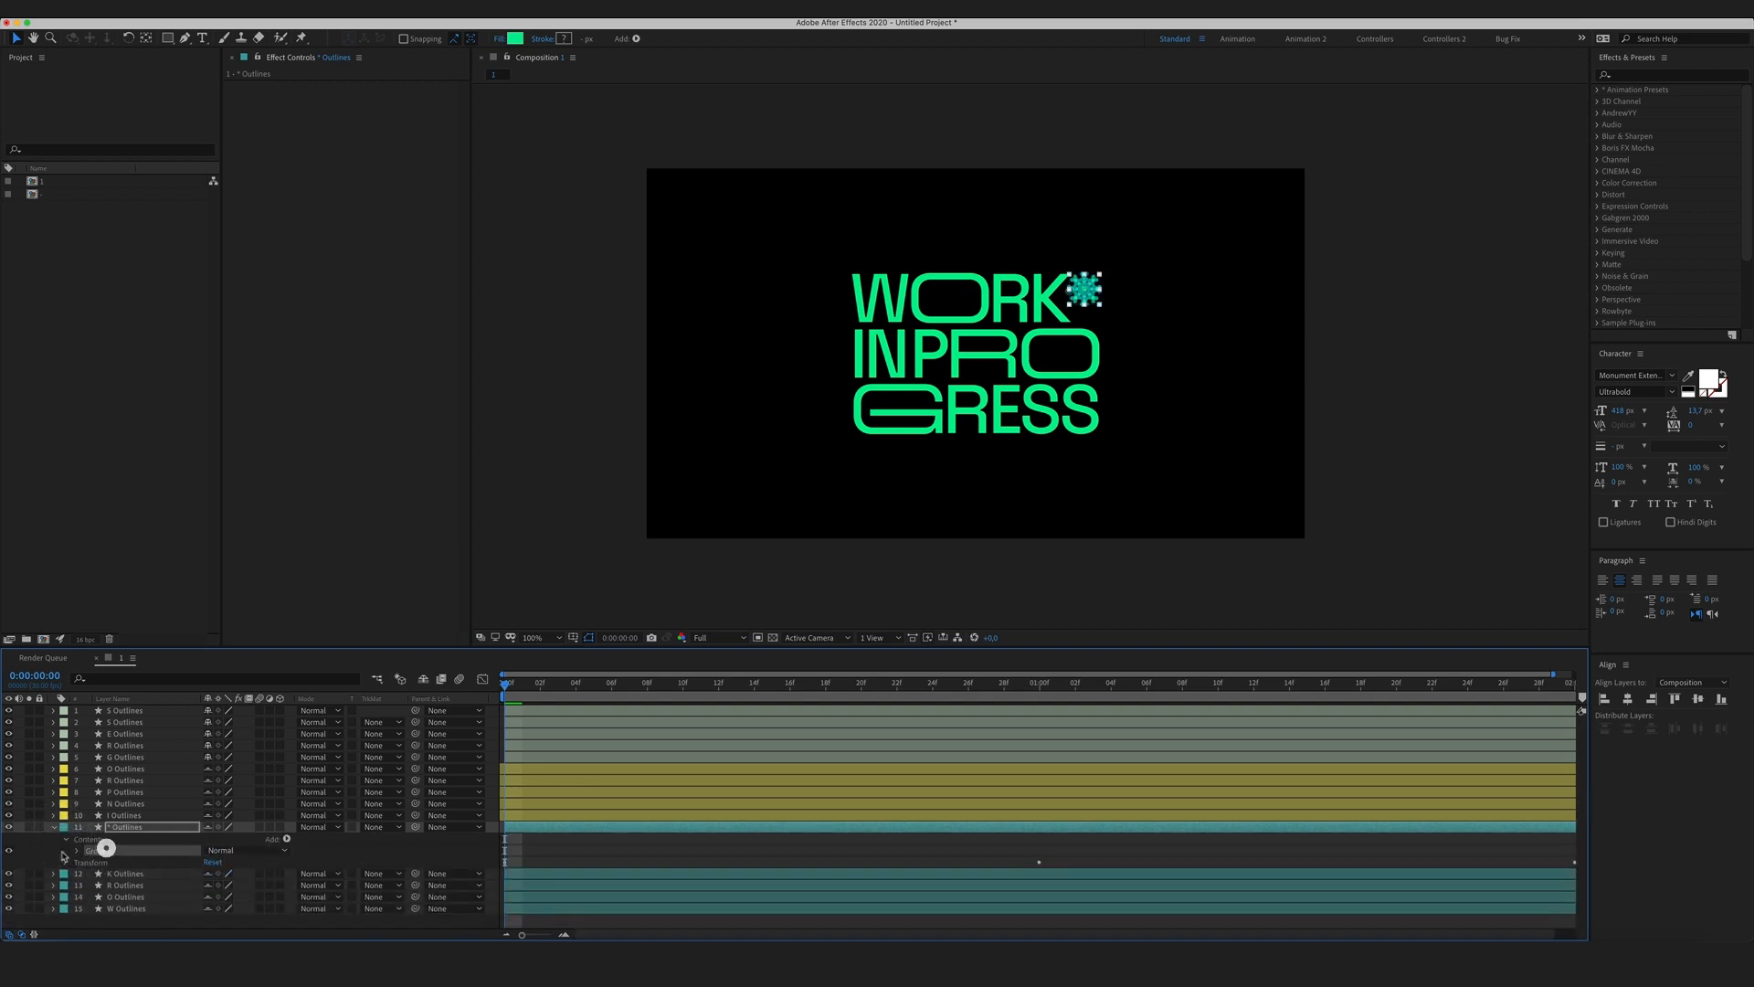
click(78, 849)
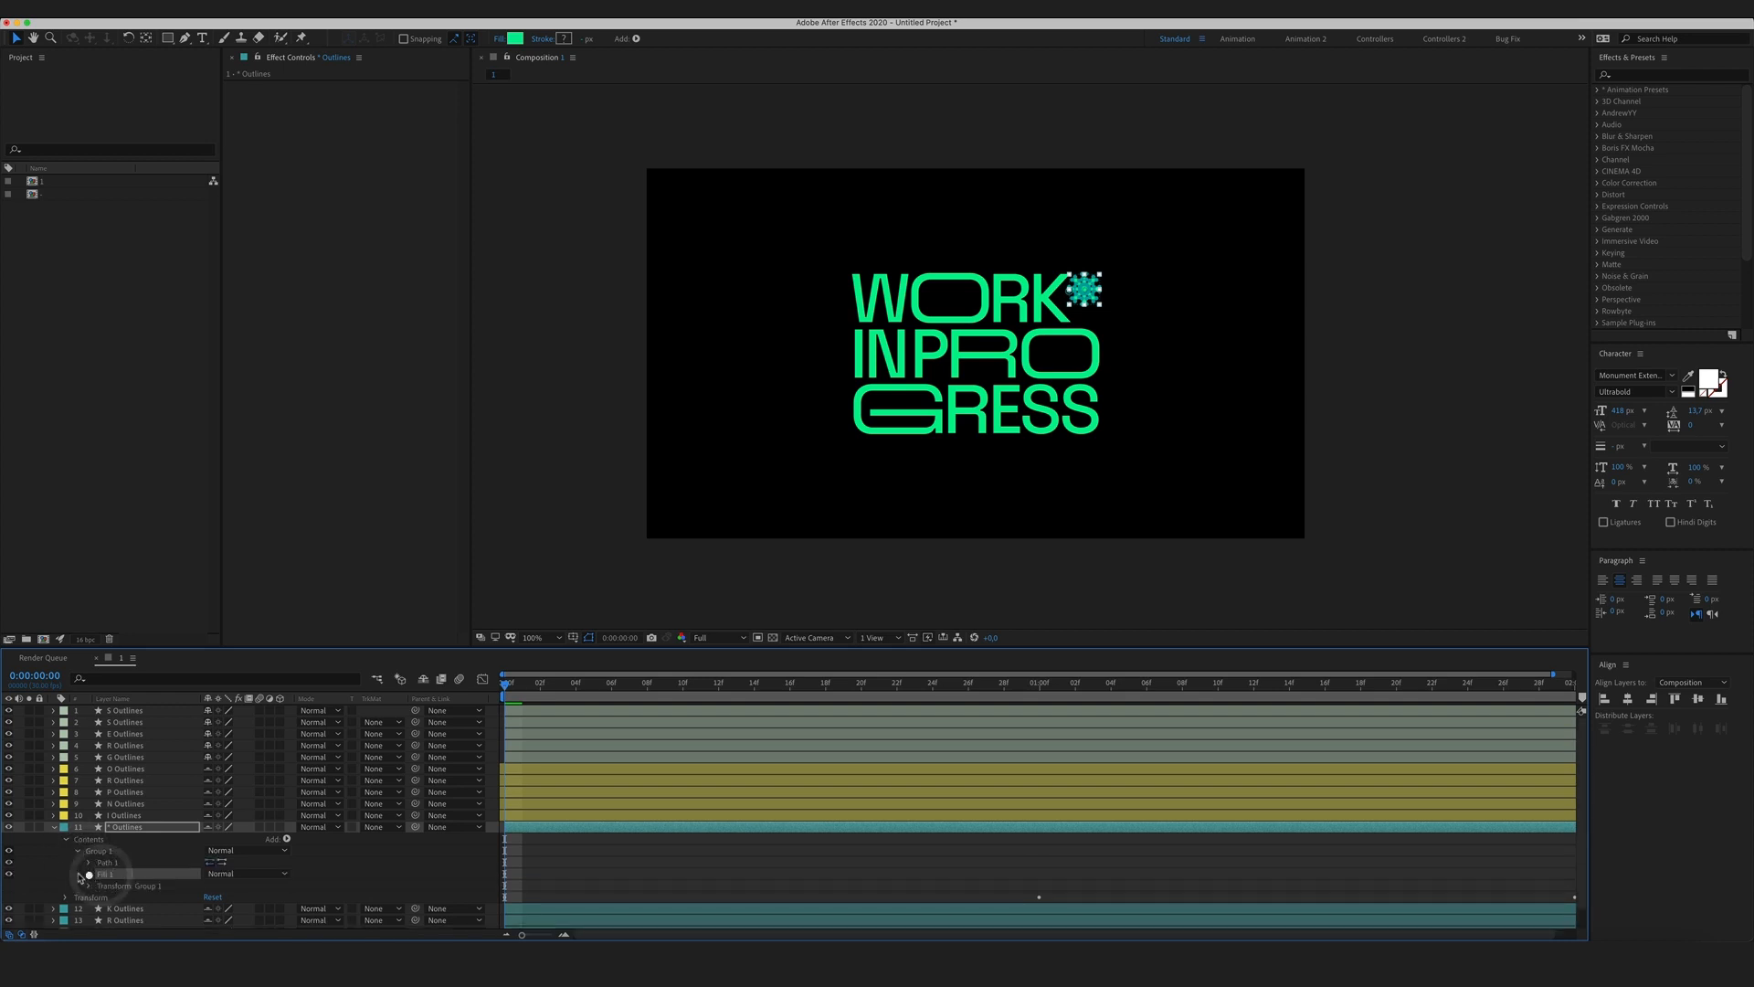
click(88, 873)
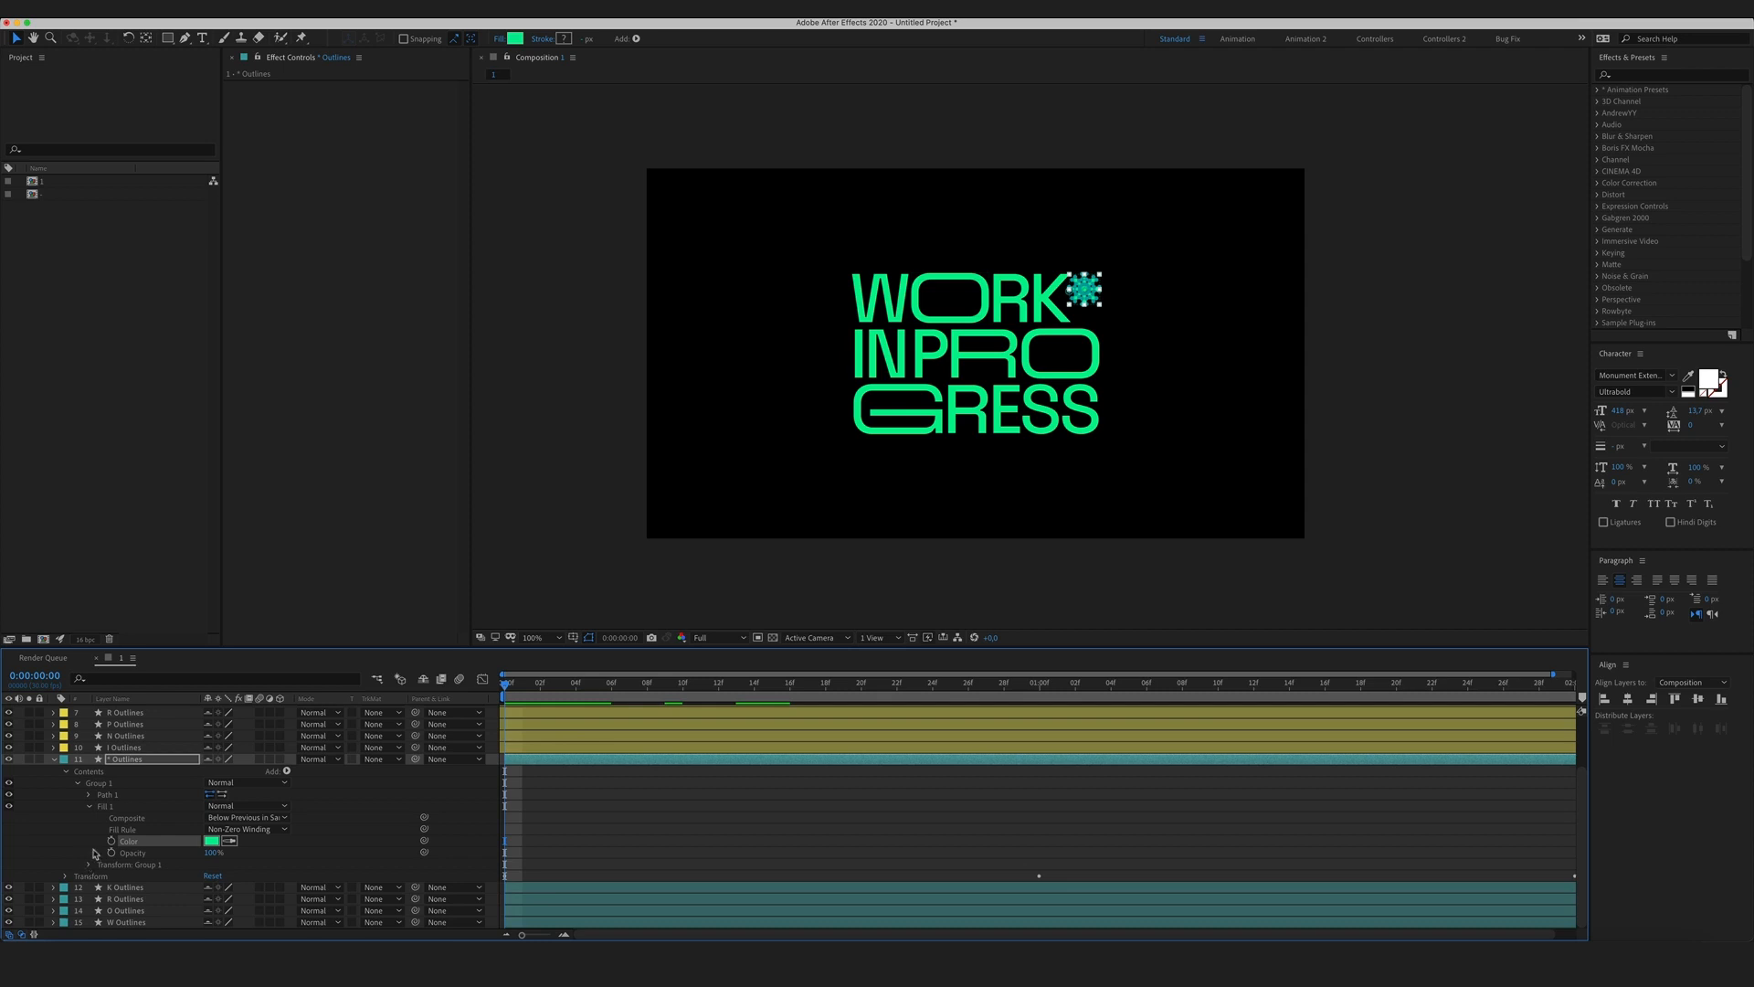
Keyframe the fill Color at 0s, change it at 1s, return at 2s, and Easy Ease the colour keyframes.
click(1038, 682)
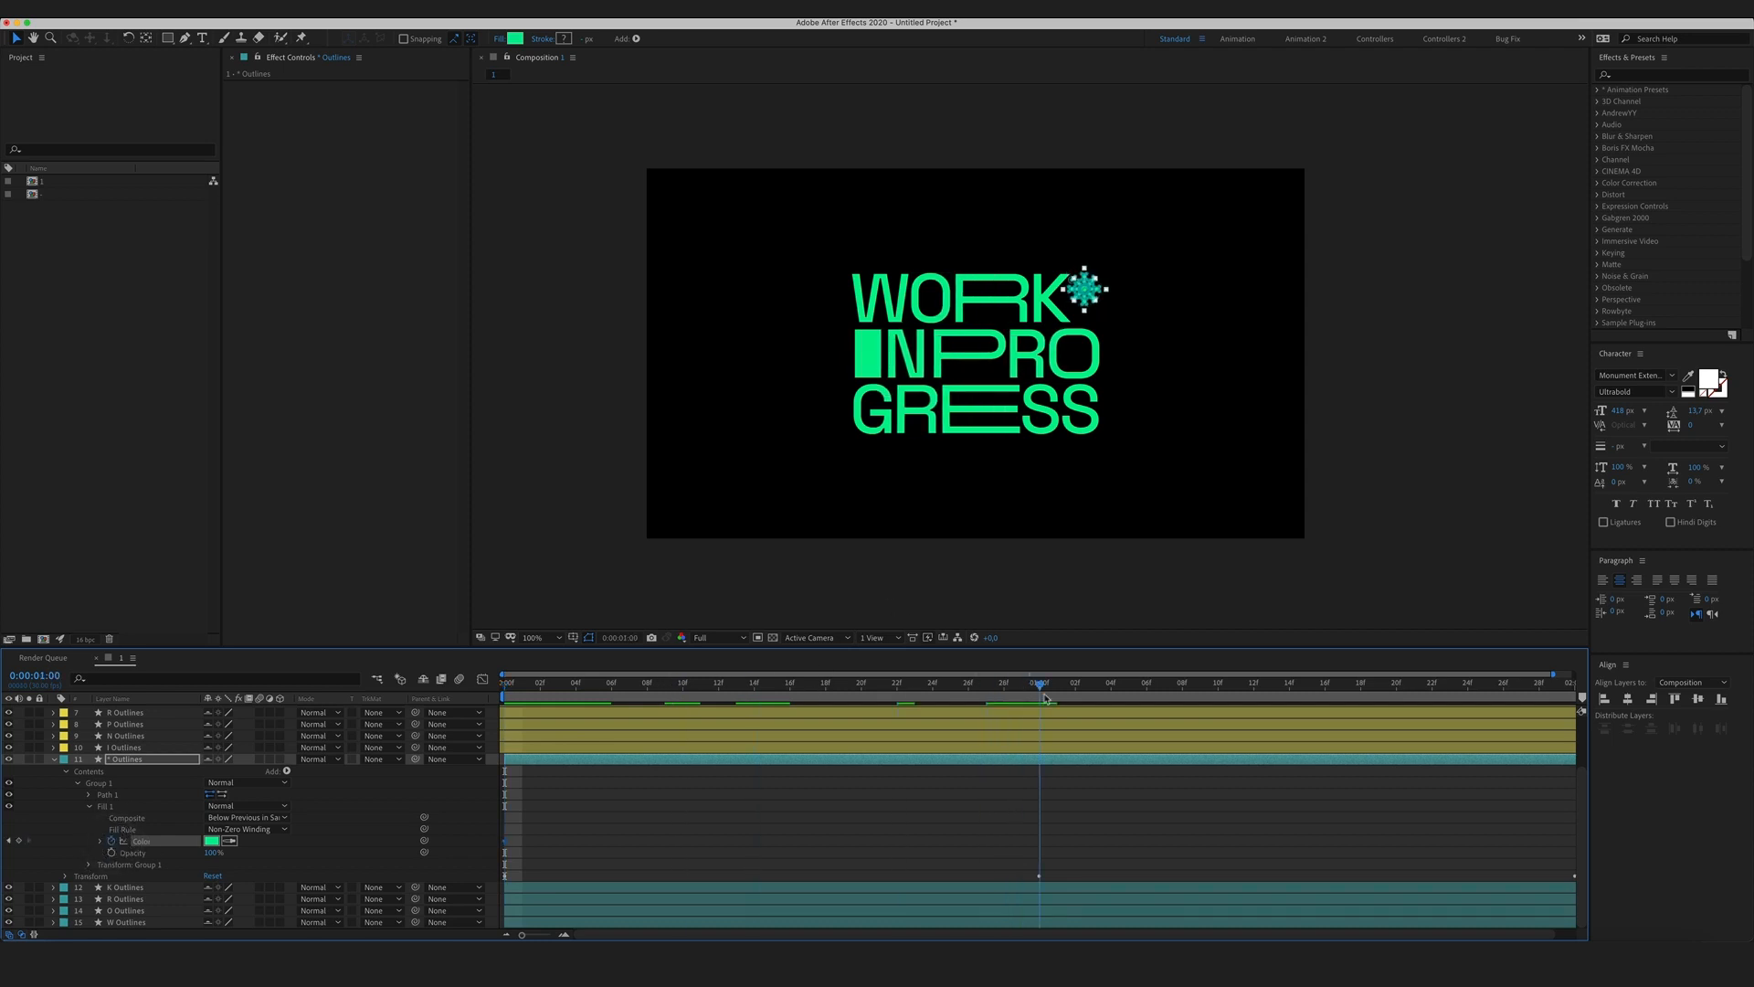
click(214, 841)
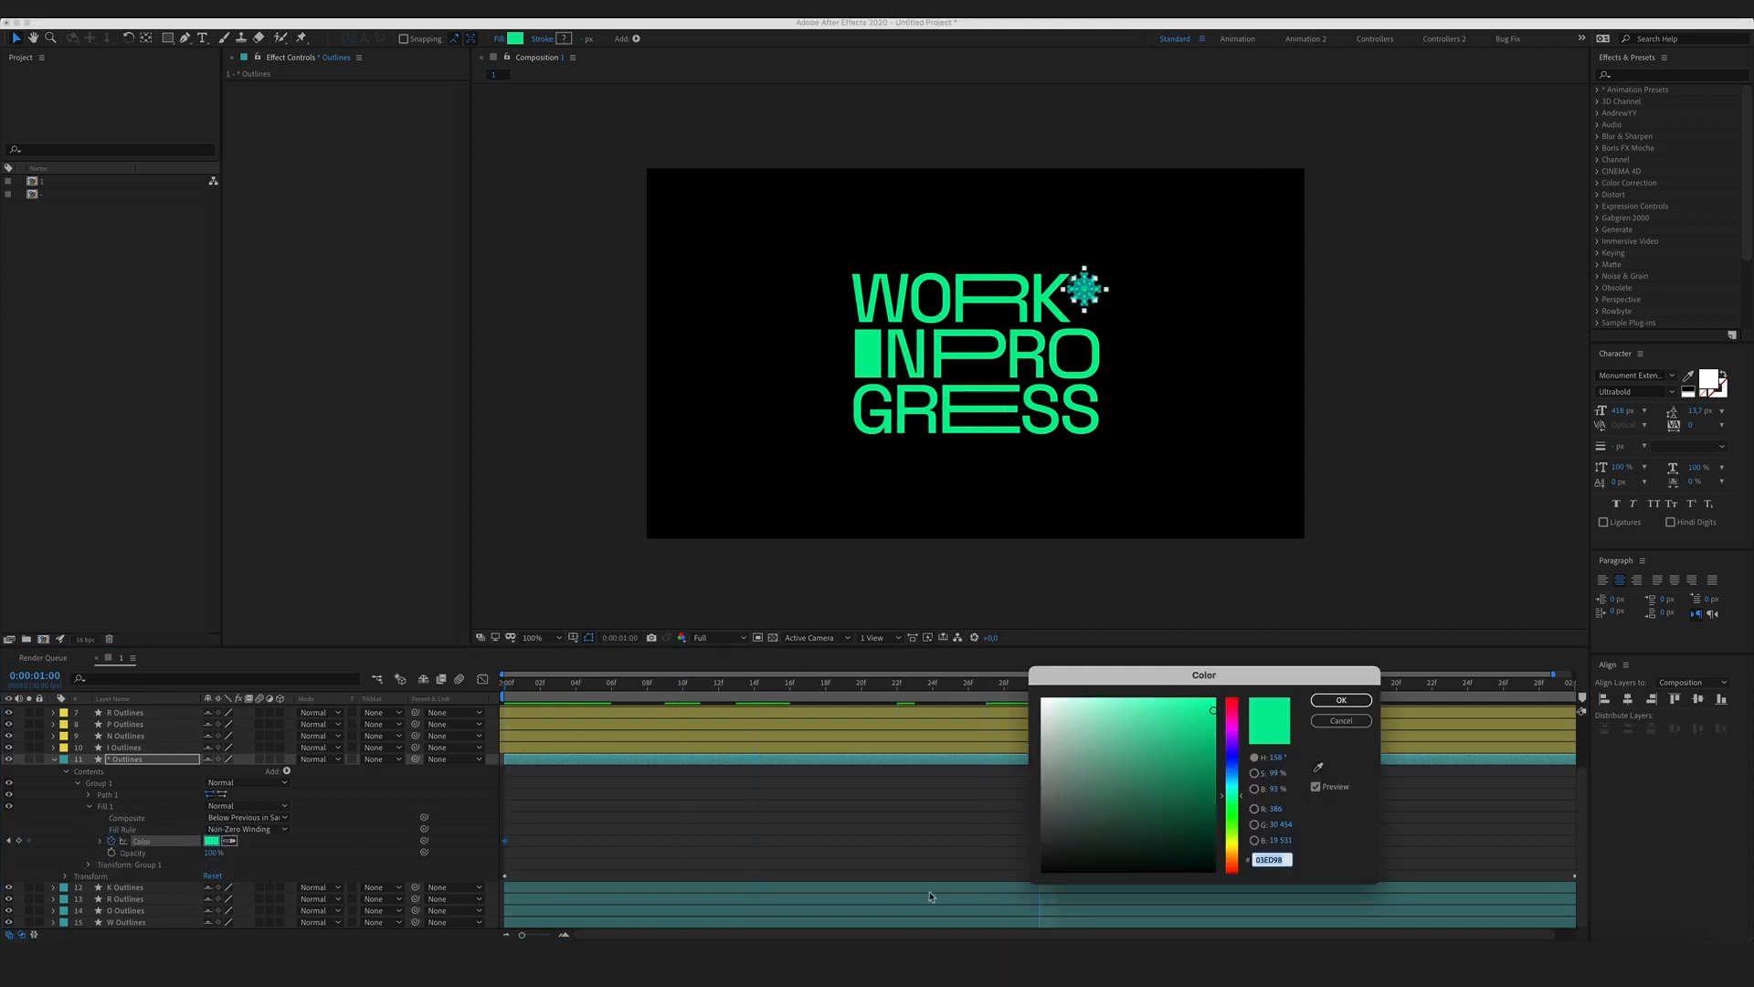
click(1339, 700)
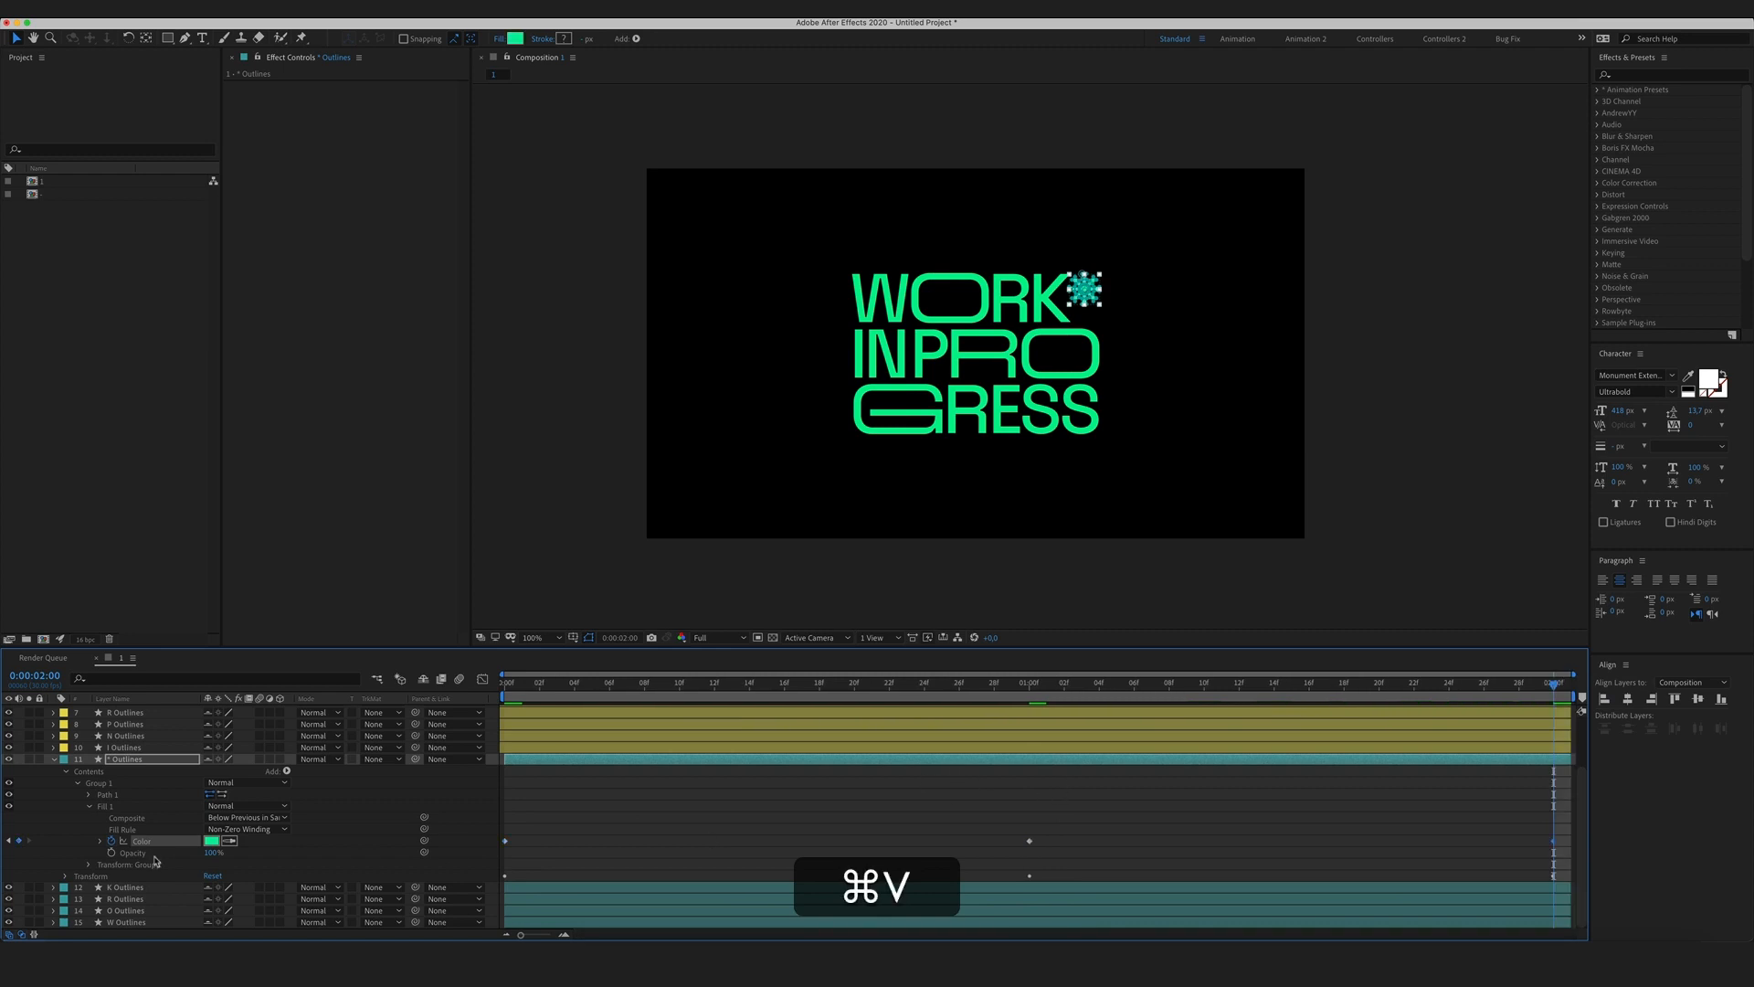
key(f9)
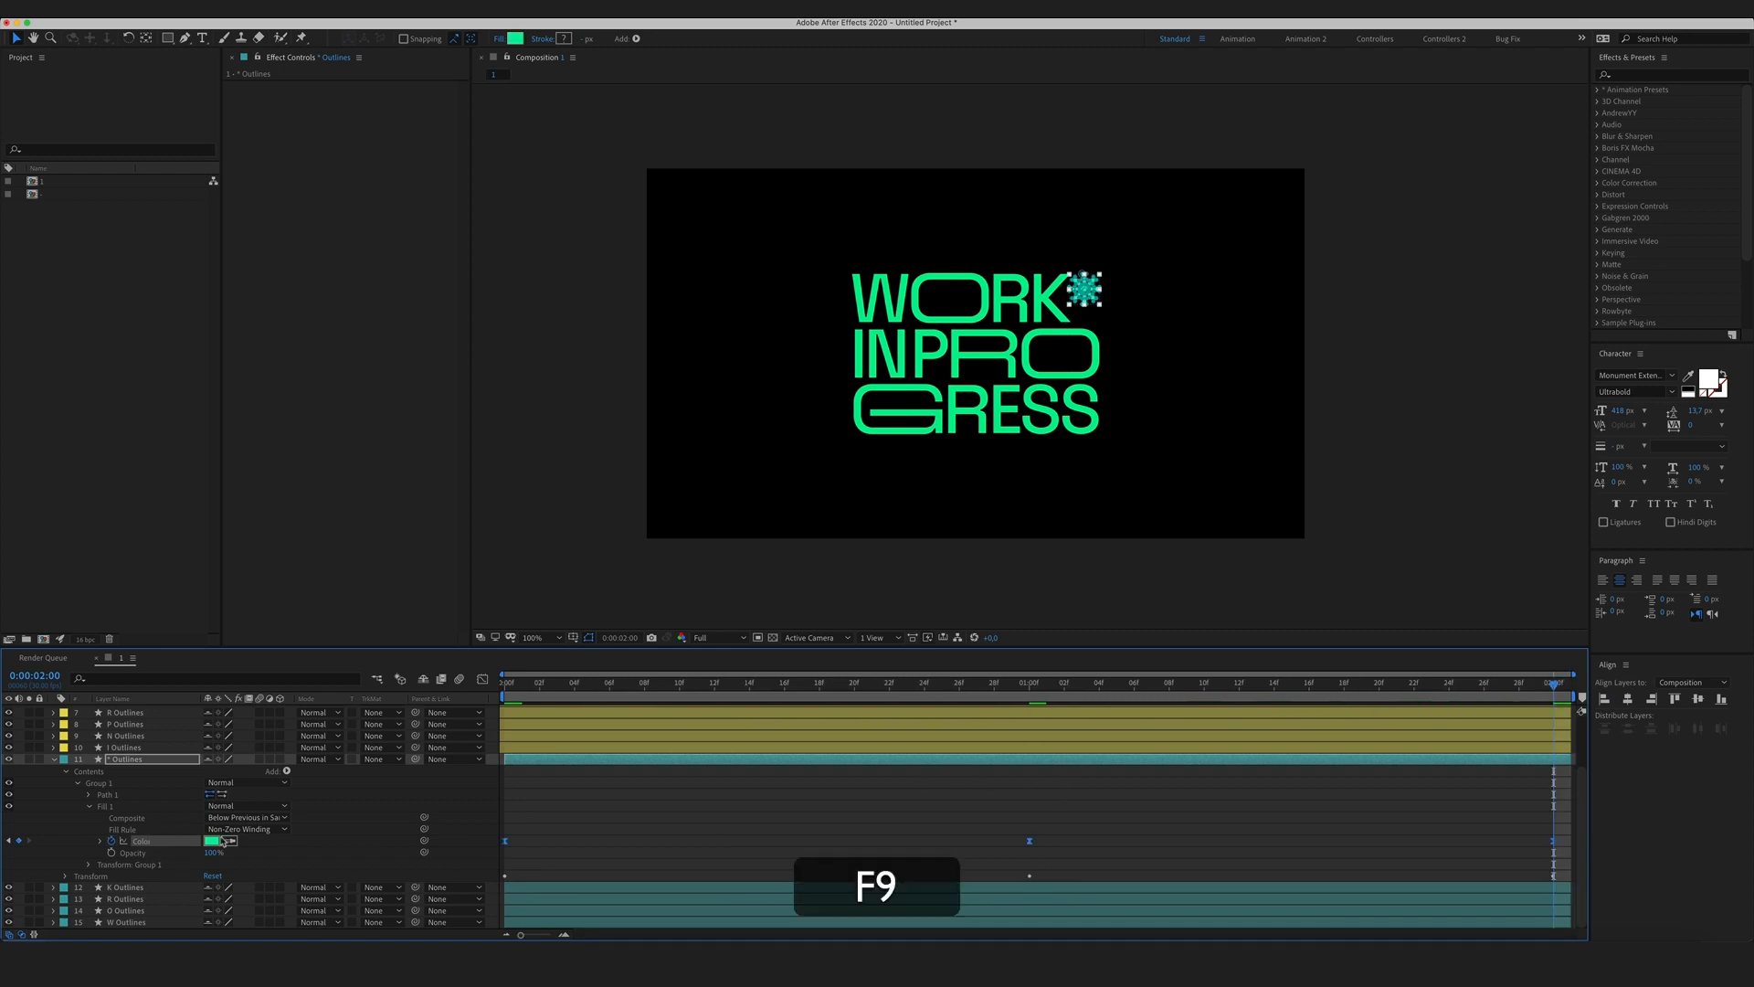
key(f9)
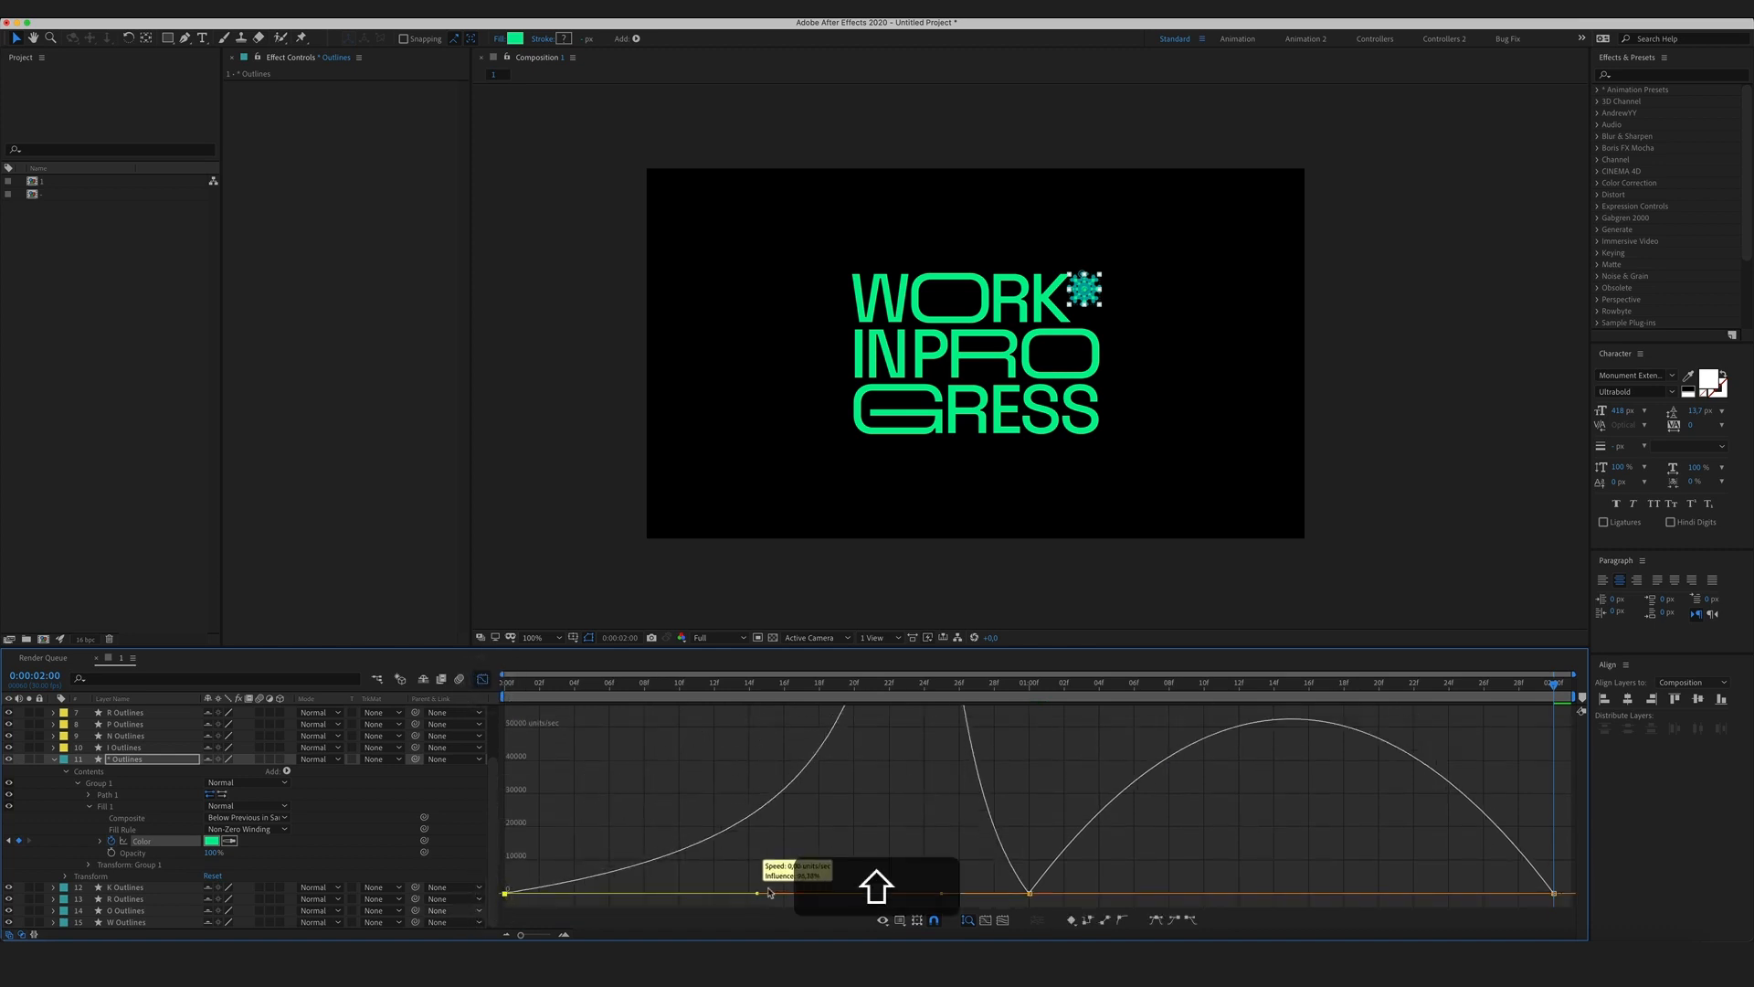
key(cmd+z)
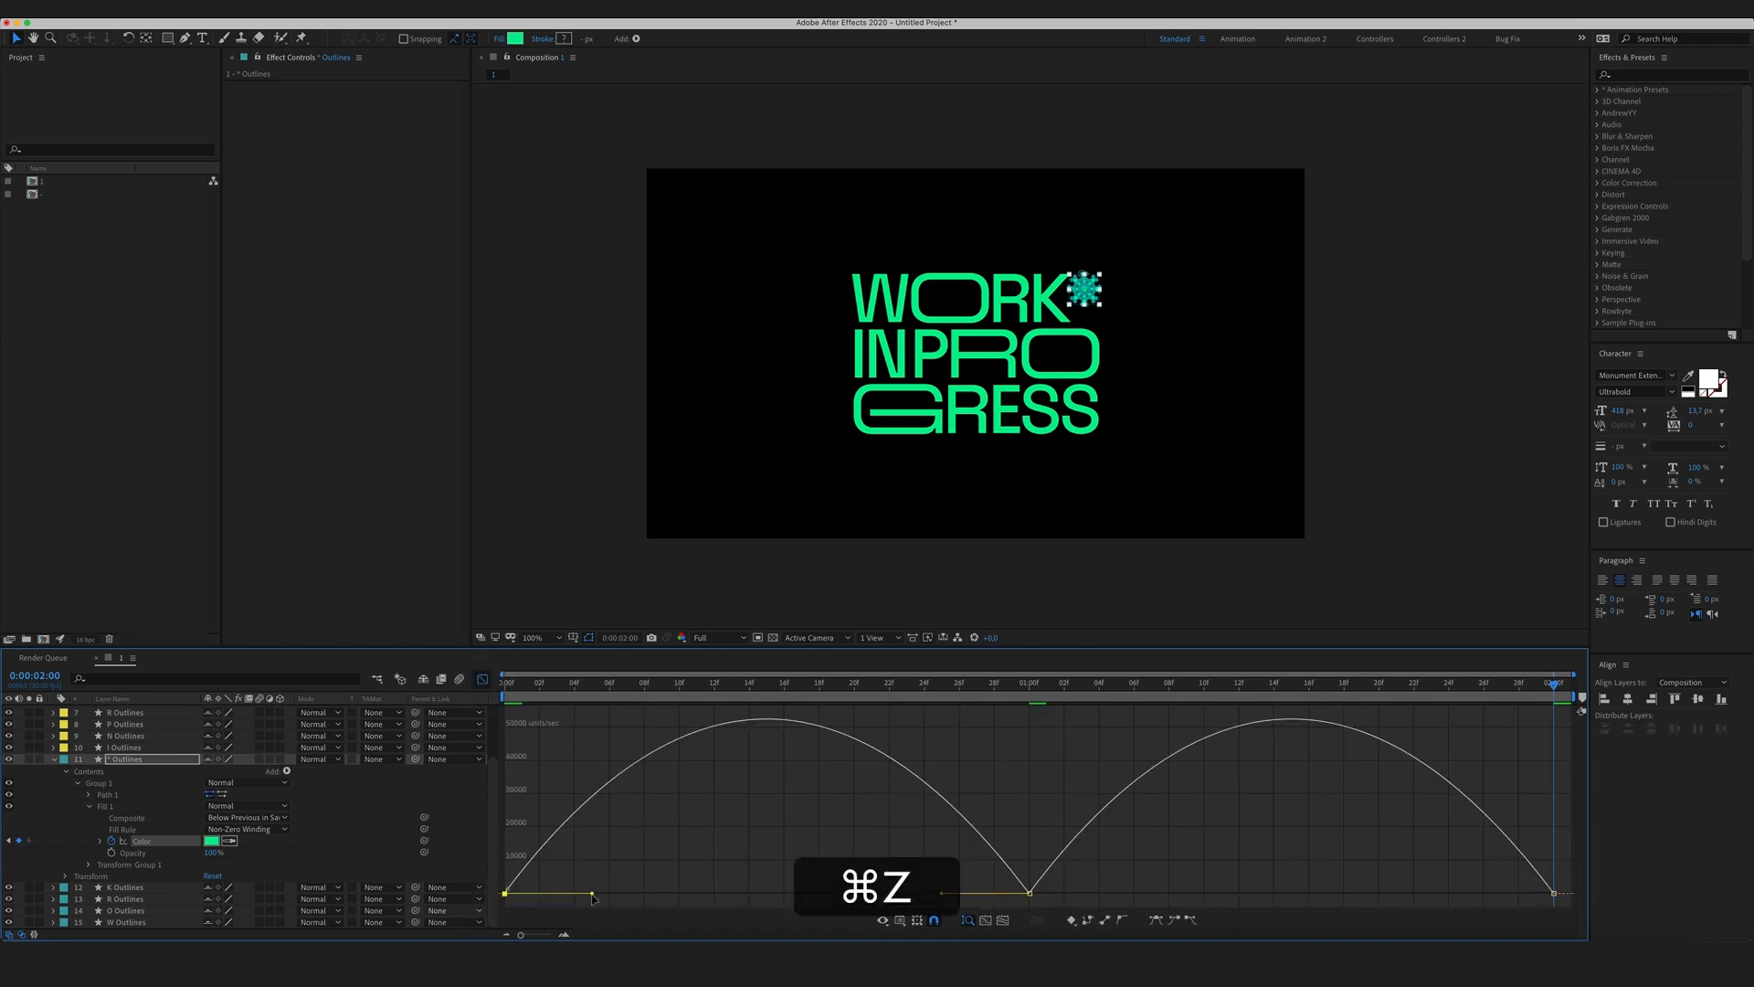
key(cmd+z)
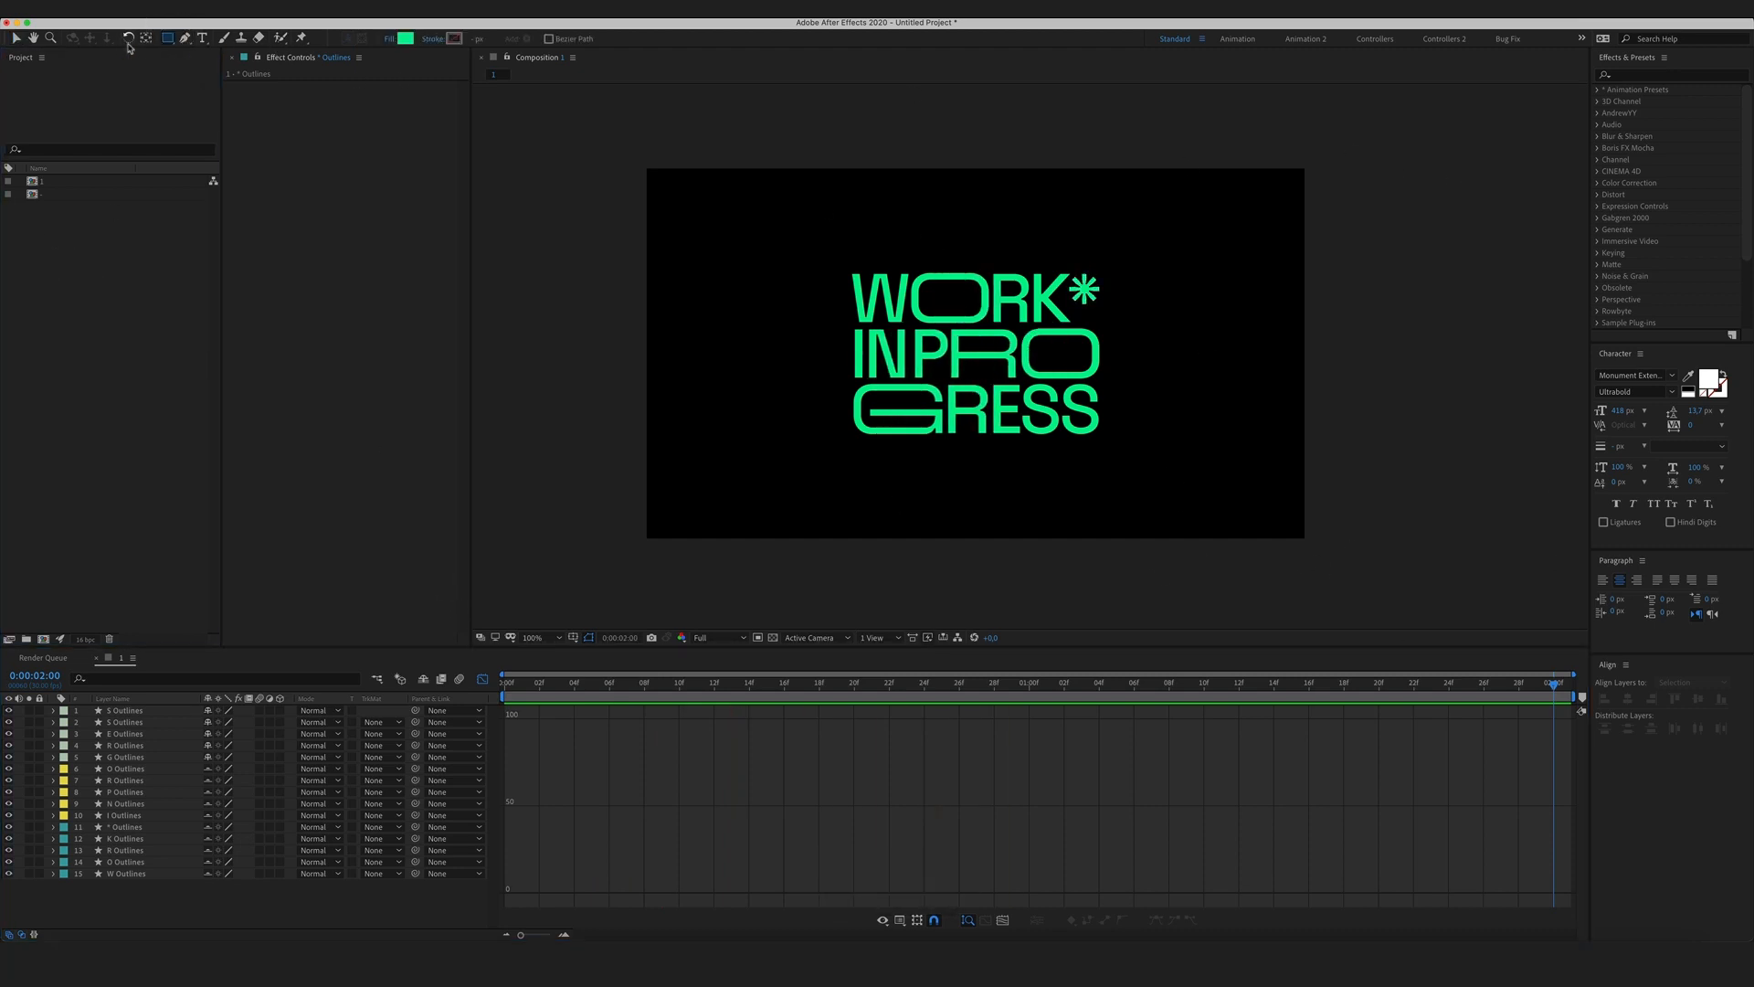
Create a full-frame dark grey rectangle shape layer behind the lettering and name it BG.
click(409, 39)
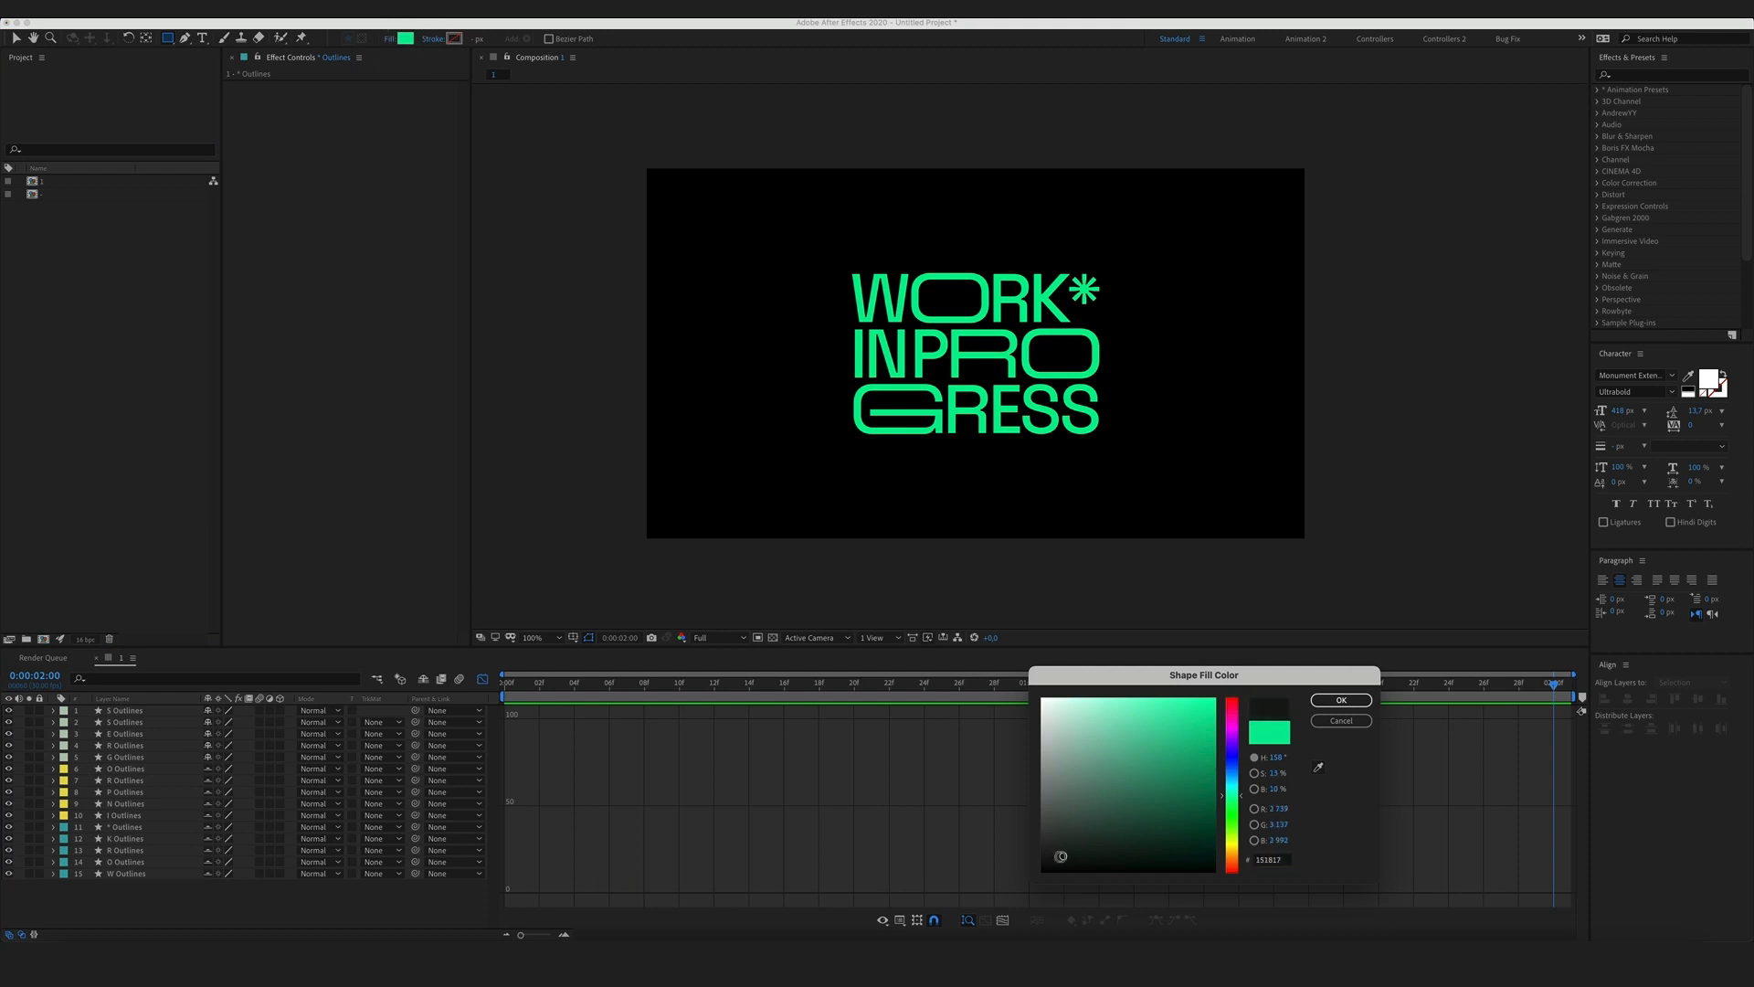
click(1339, 699)
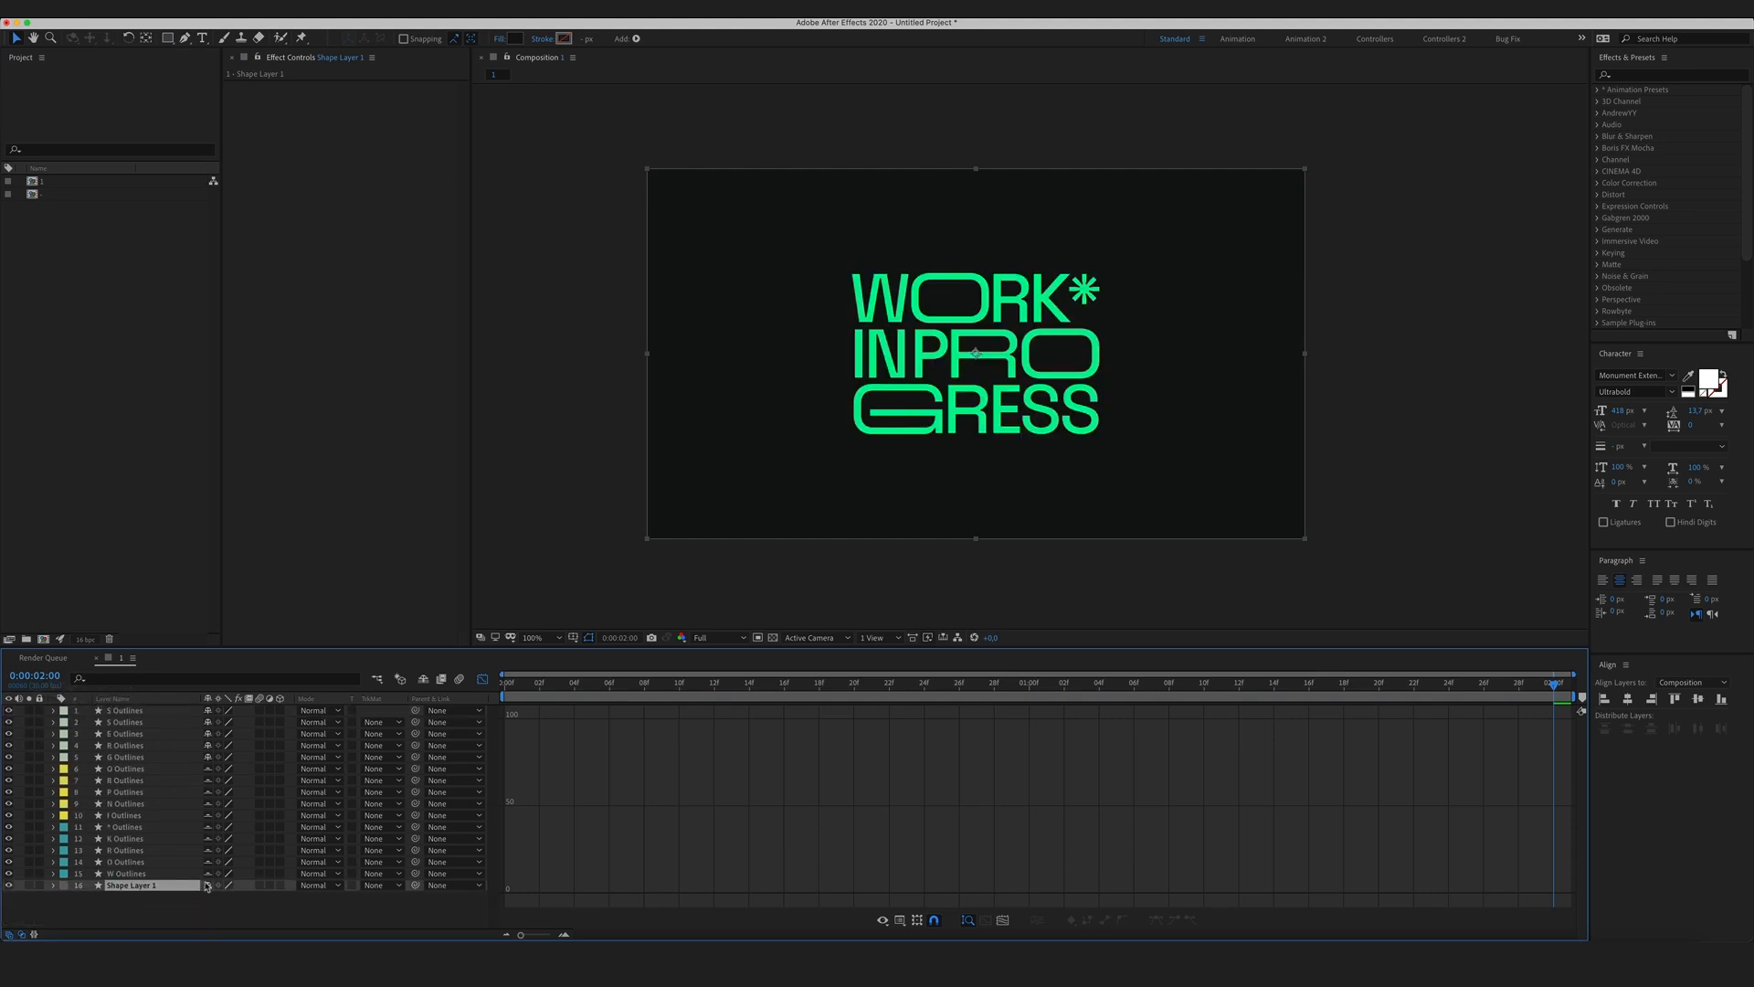
text(BG)
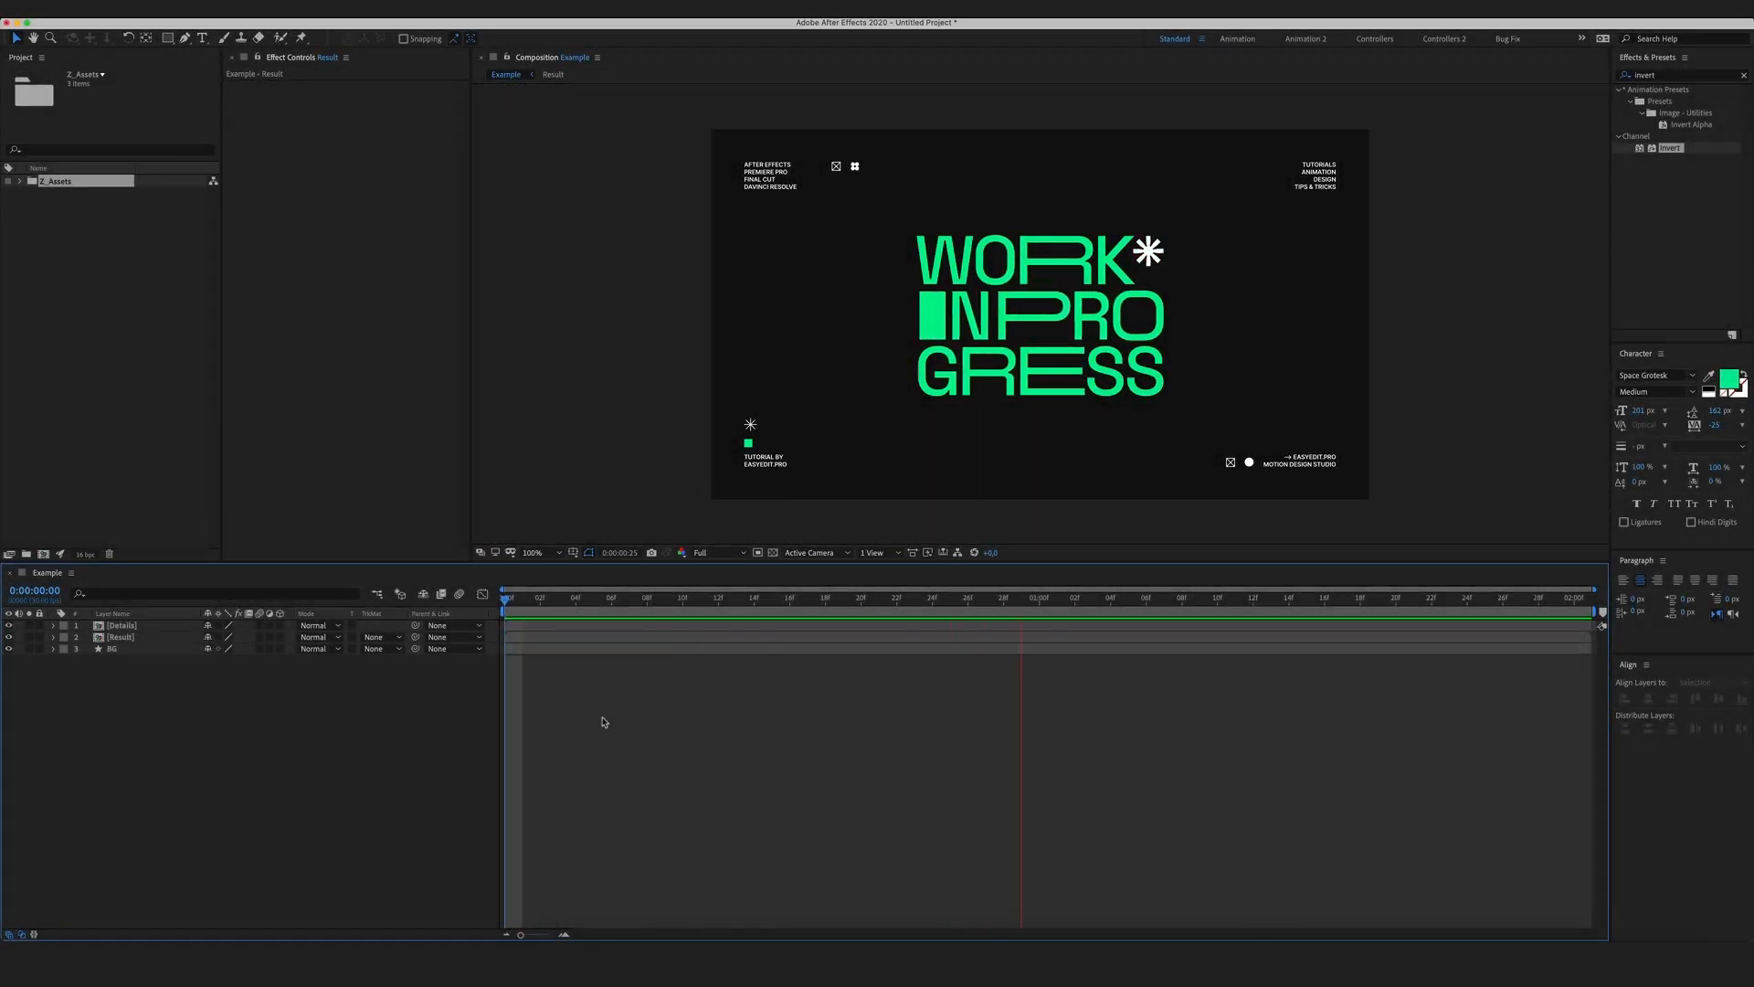
View the finished Example composition with green lettering and corner detail text.
click(1021, 596)
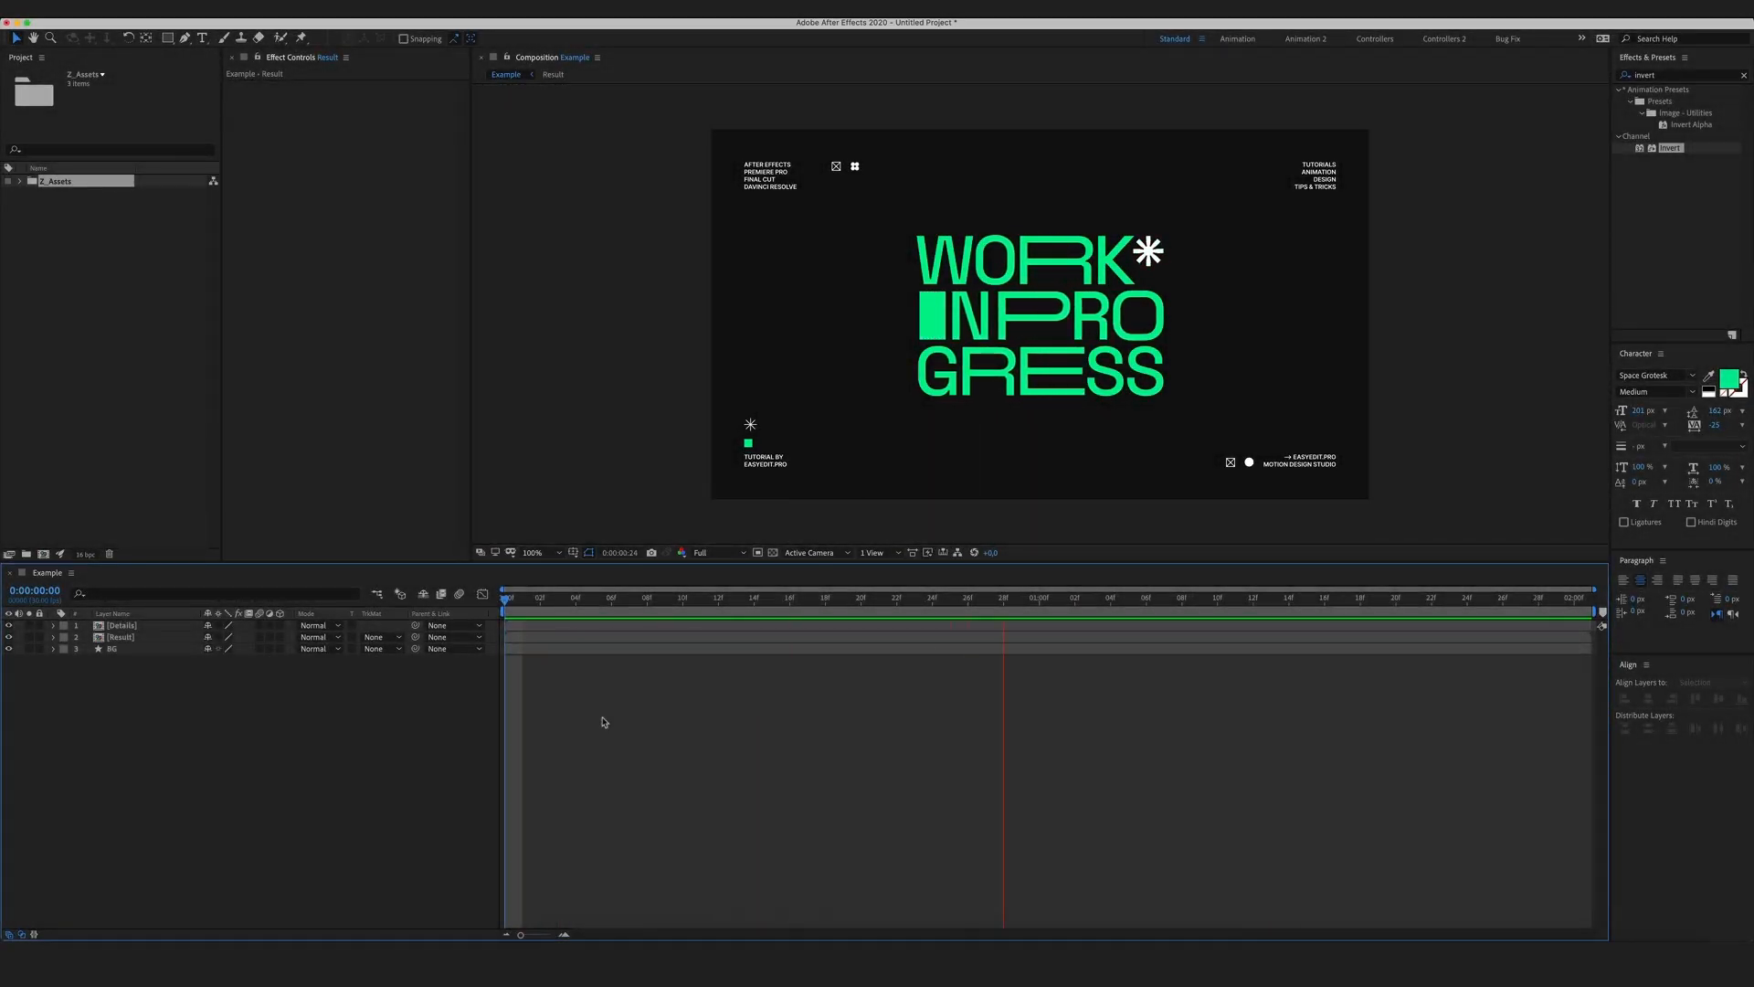